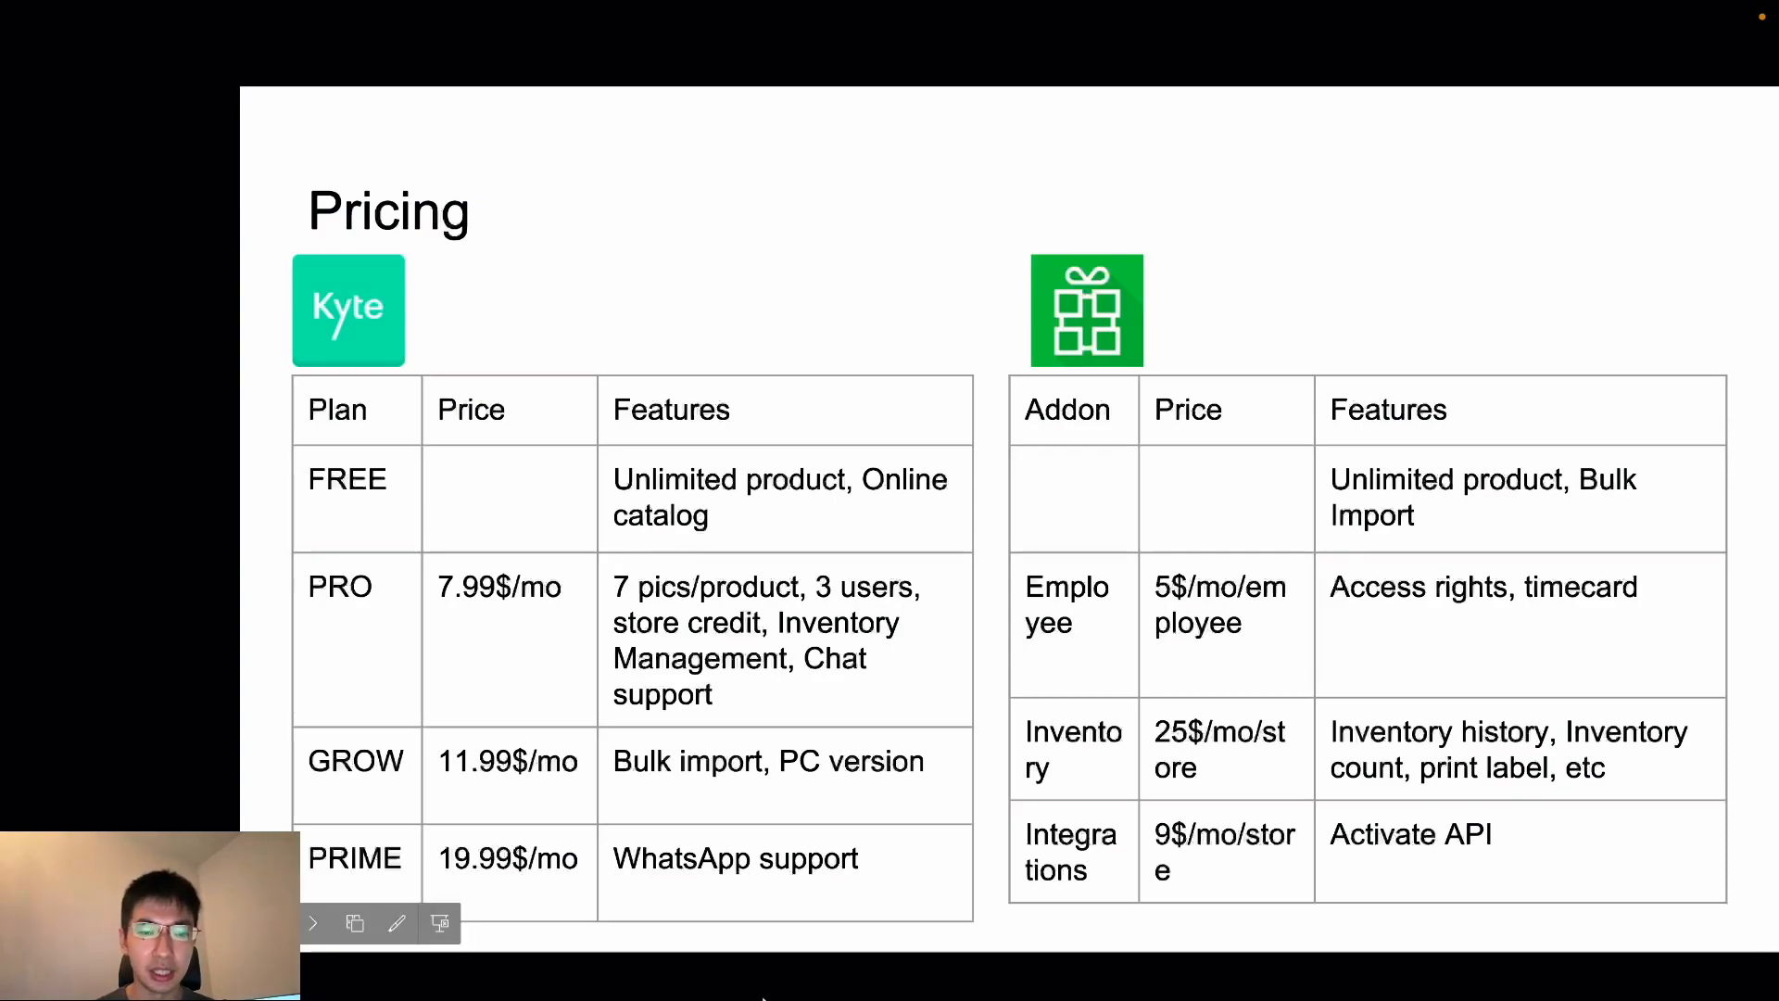
pyautogui.moveTo(839, 673)
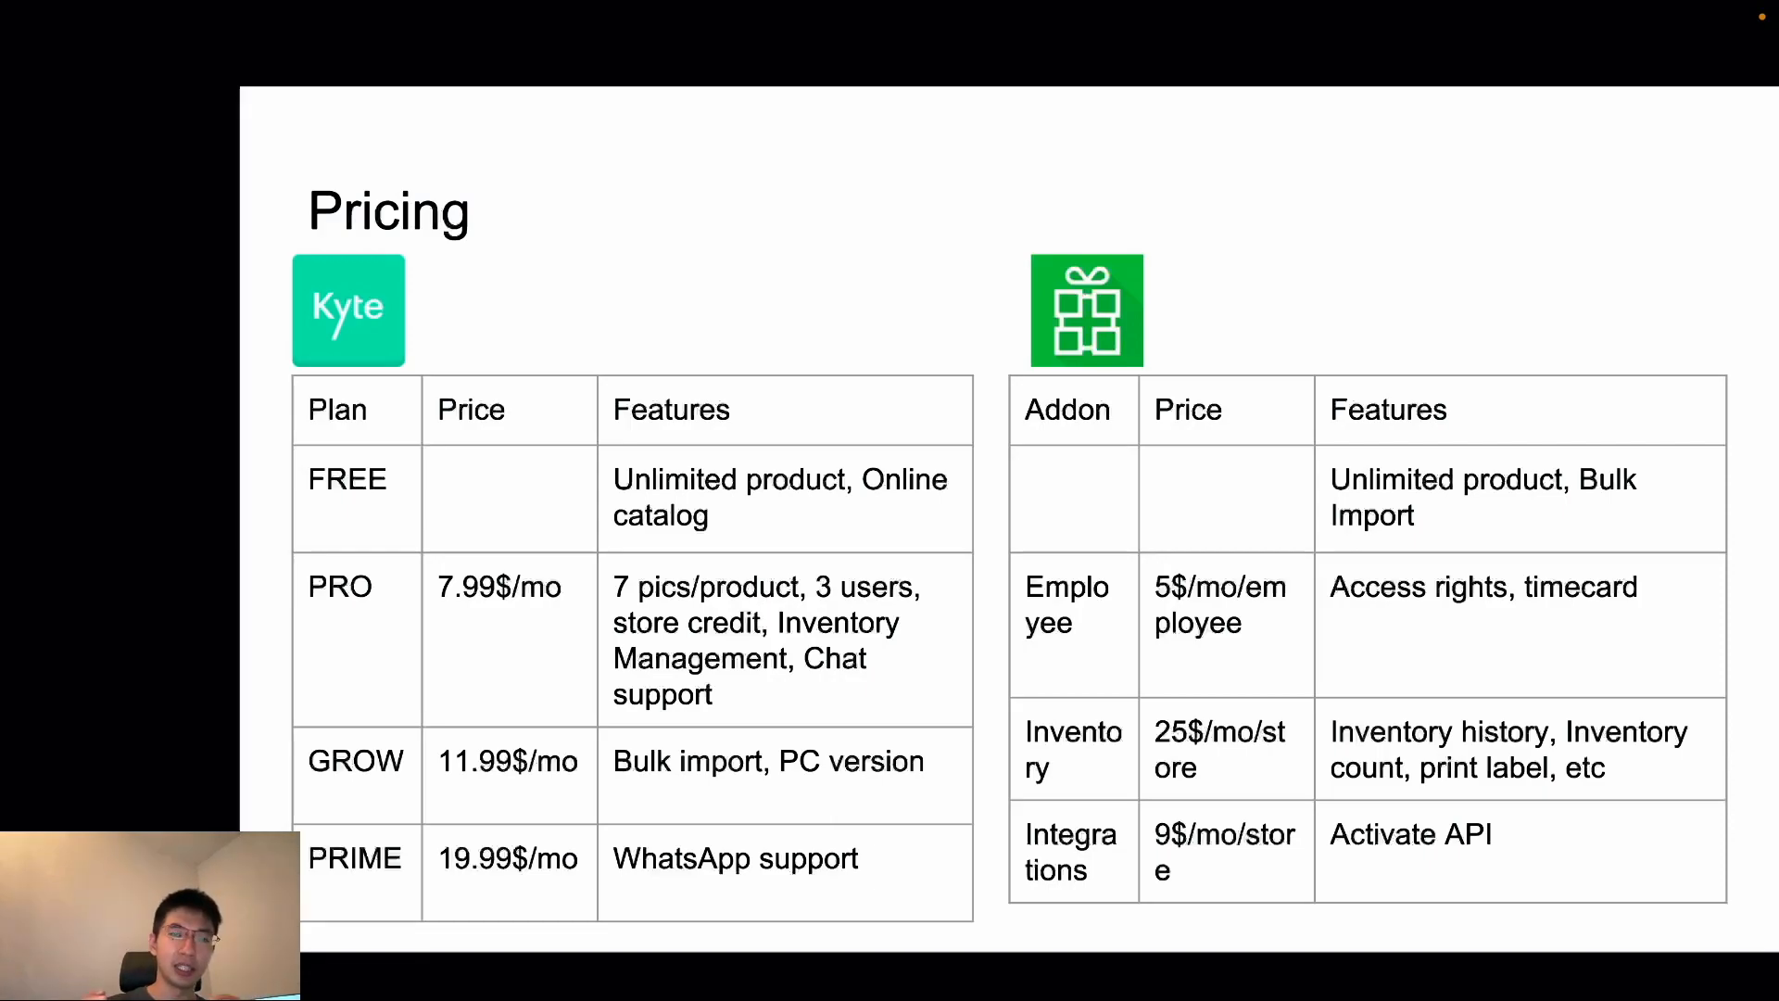
pyautogui.moveTo(788, 810)
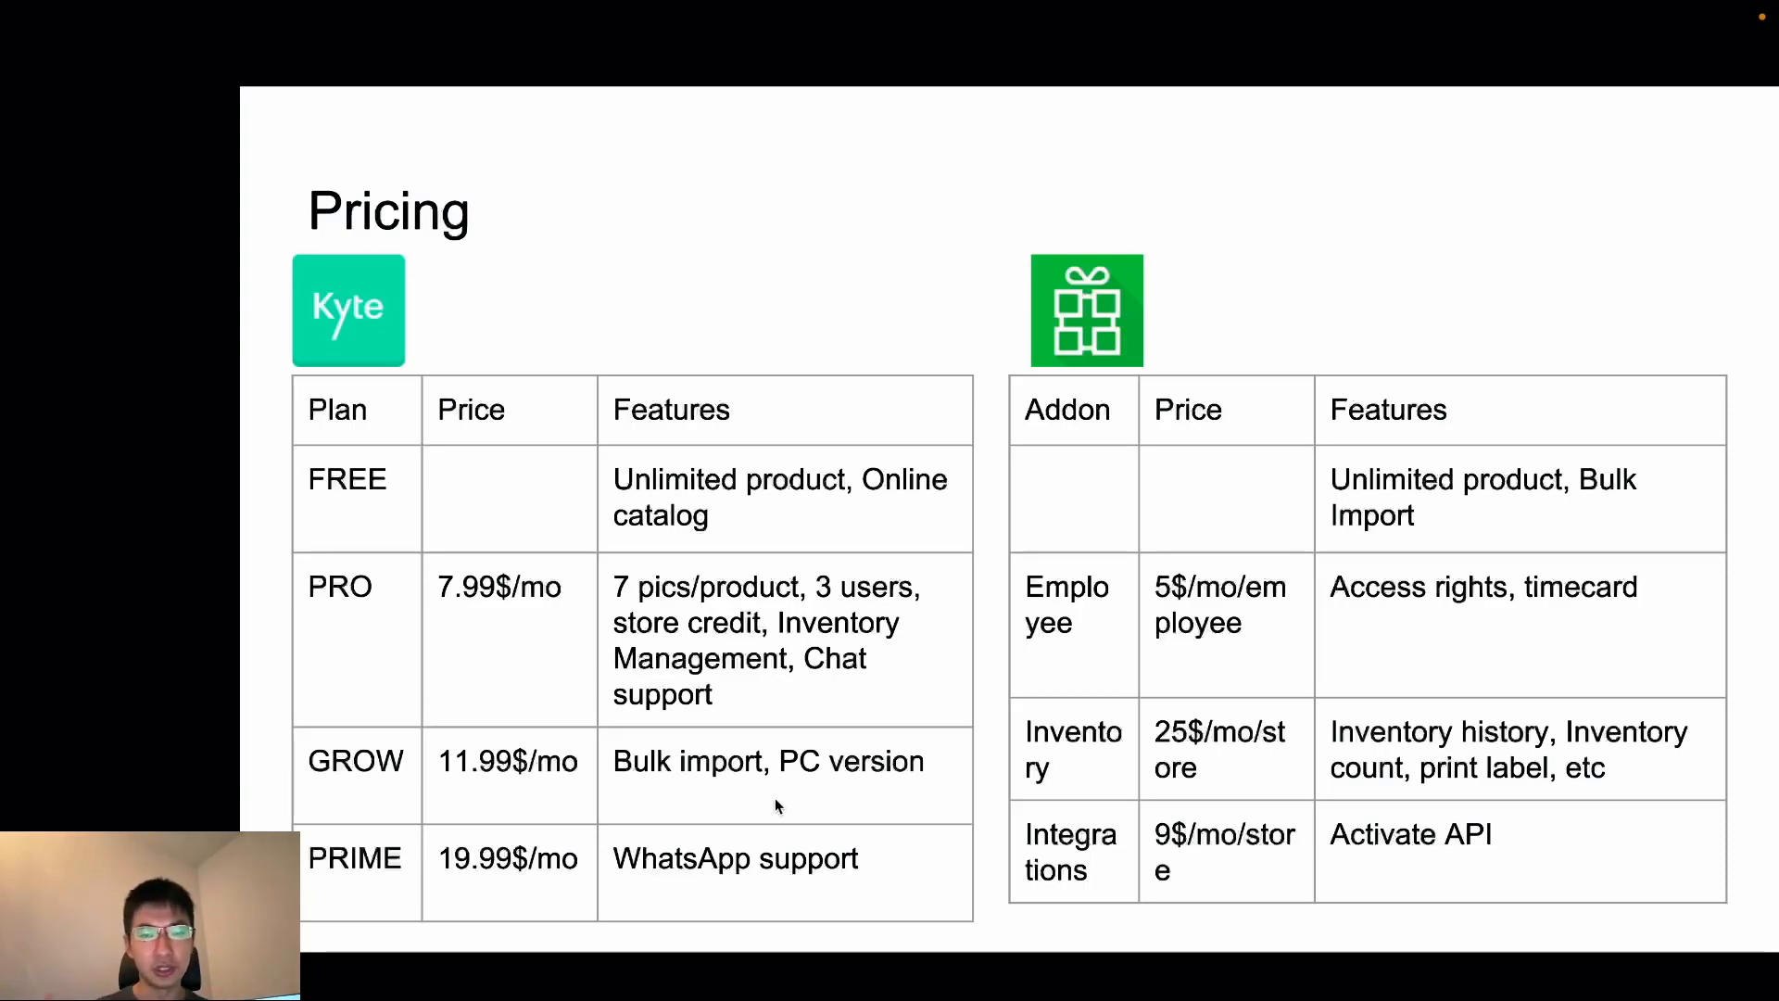
pyautogui.moveTo(406, 800)
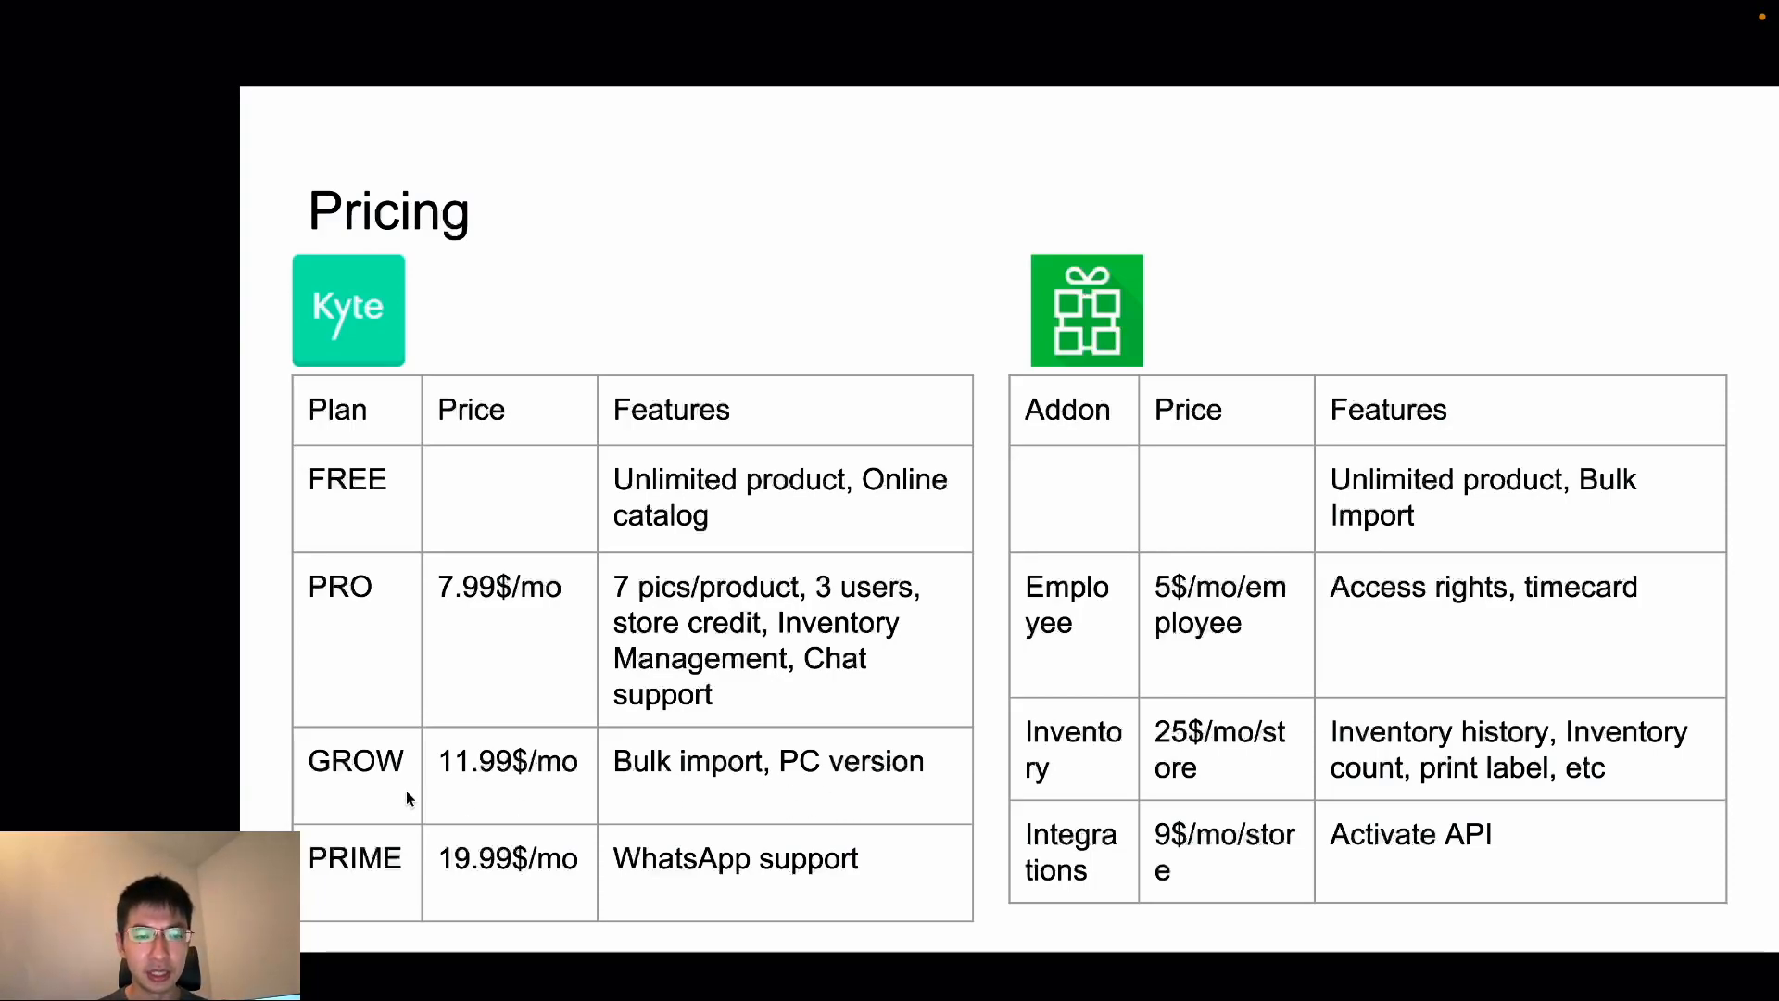
pyautogui.moveTo(539, 745)
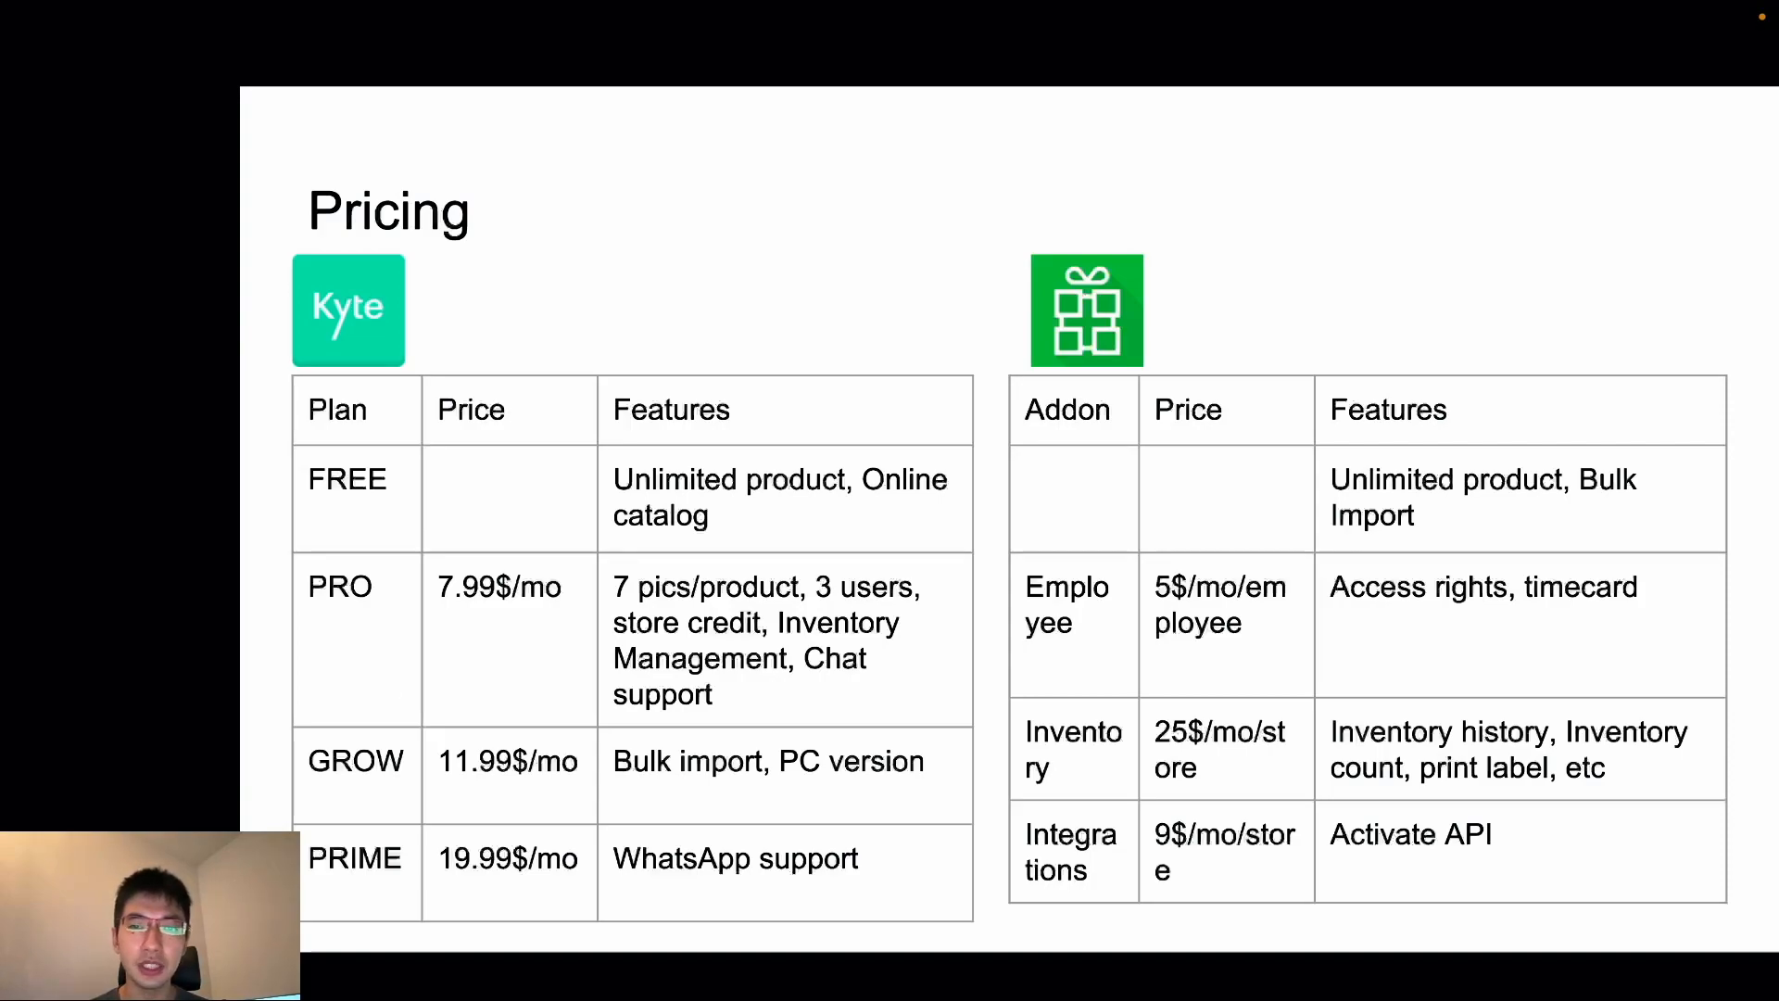
pyautogui.moveTo(1269, 369)
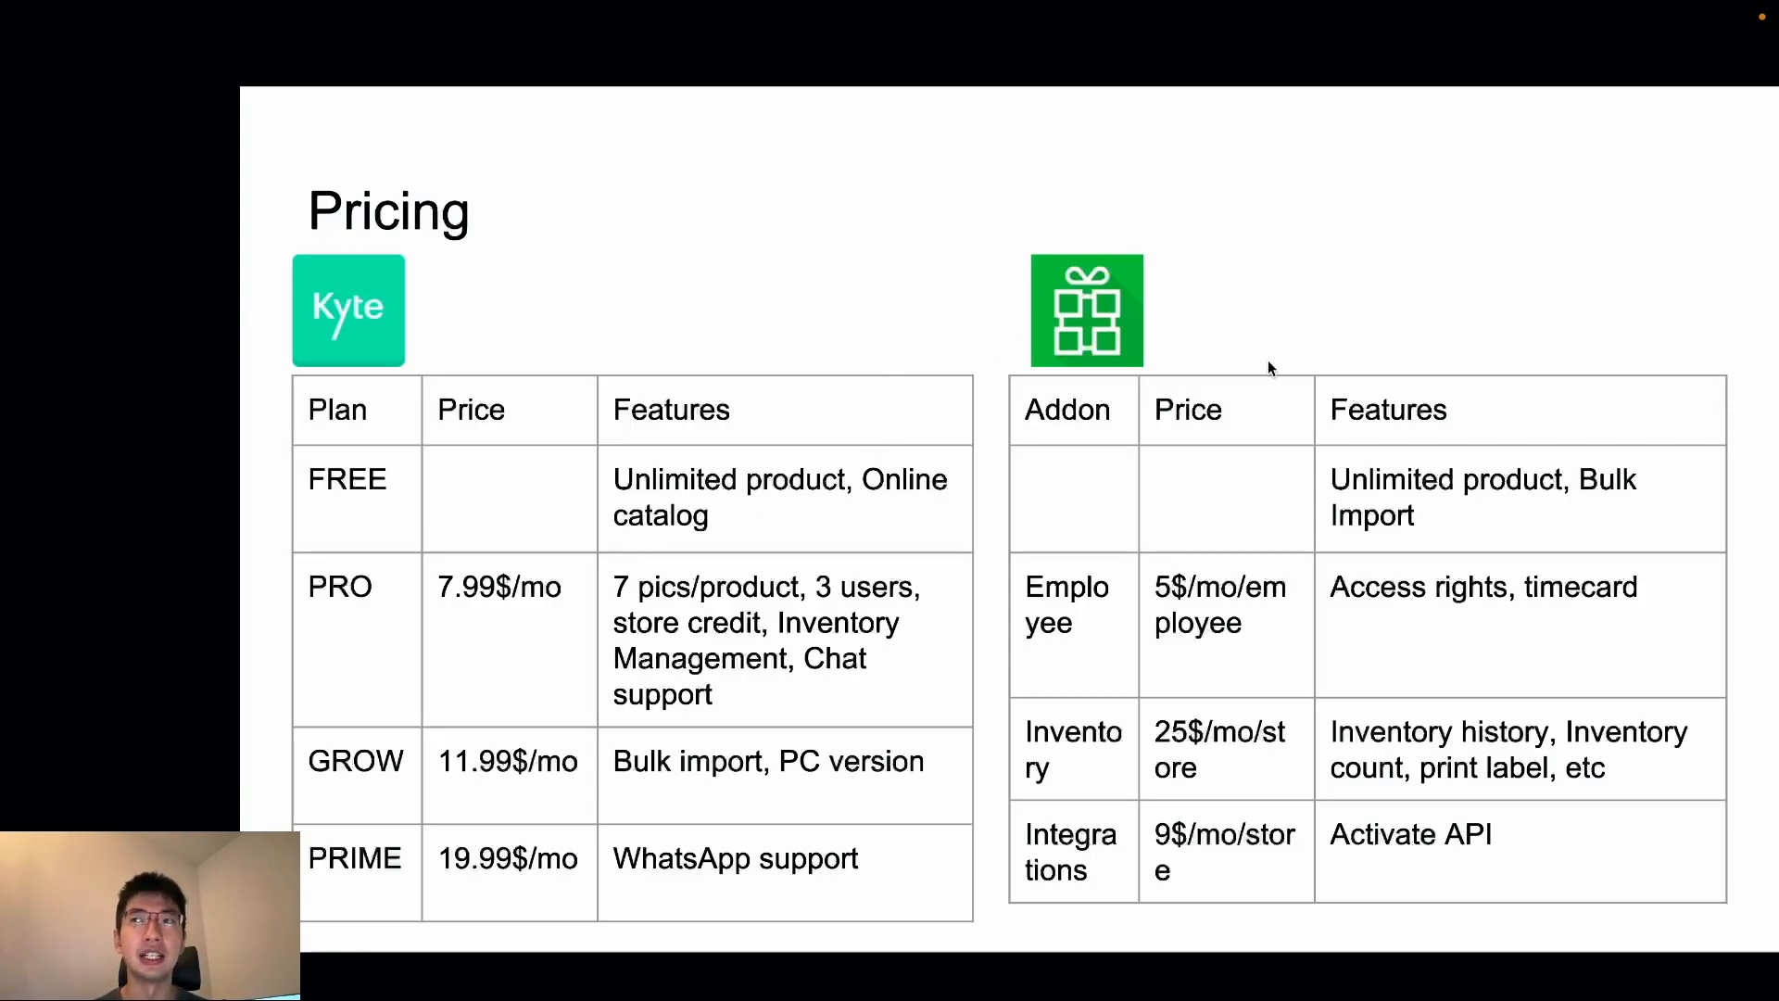
pyautogui.moveTo(1245, 378)
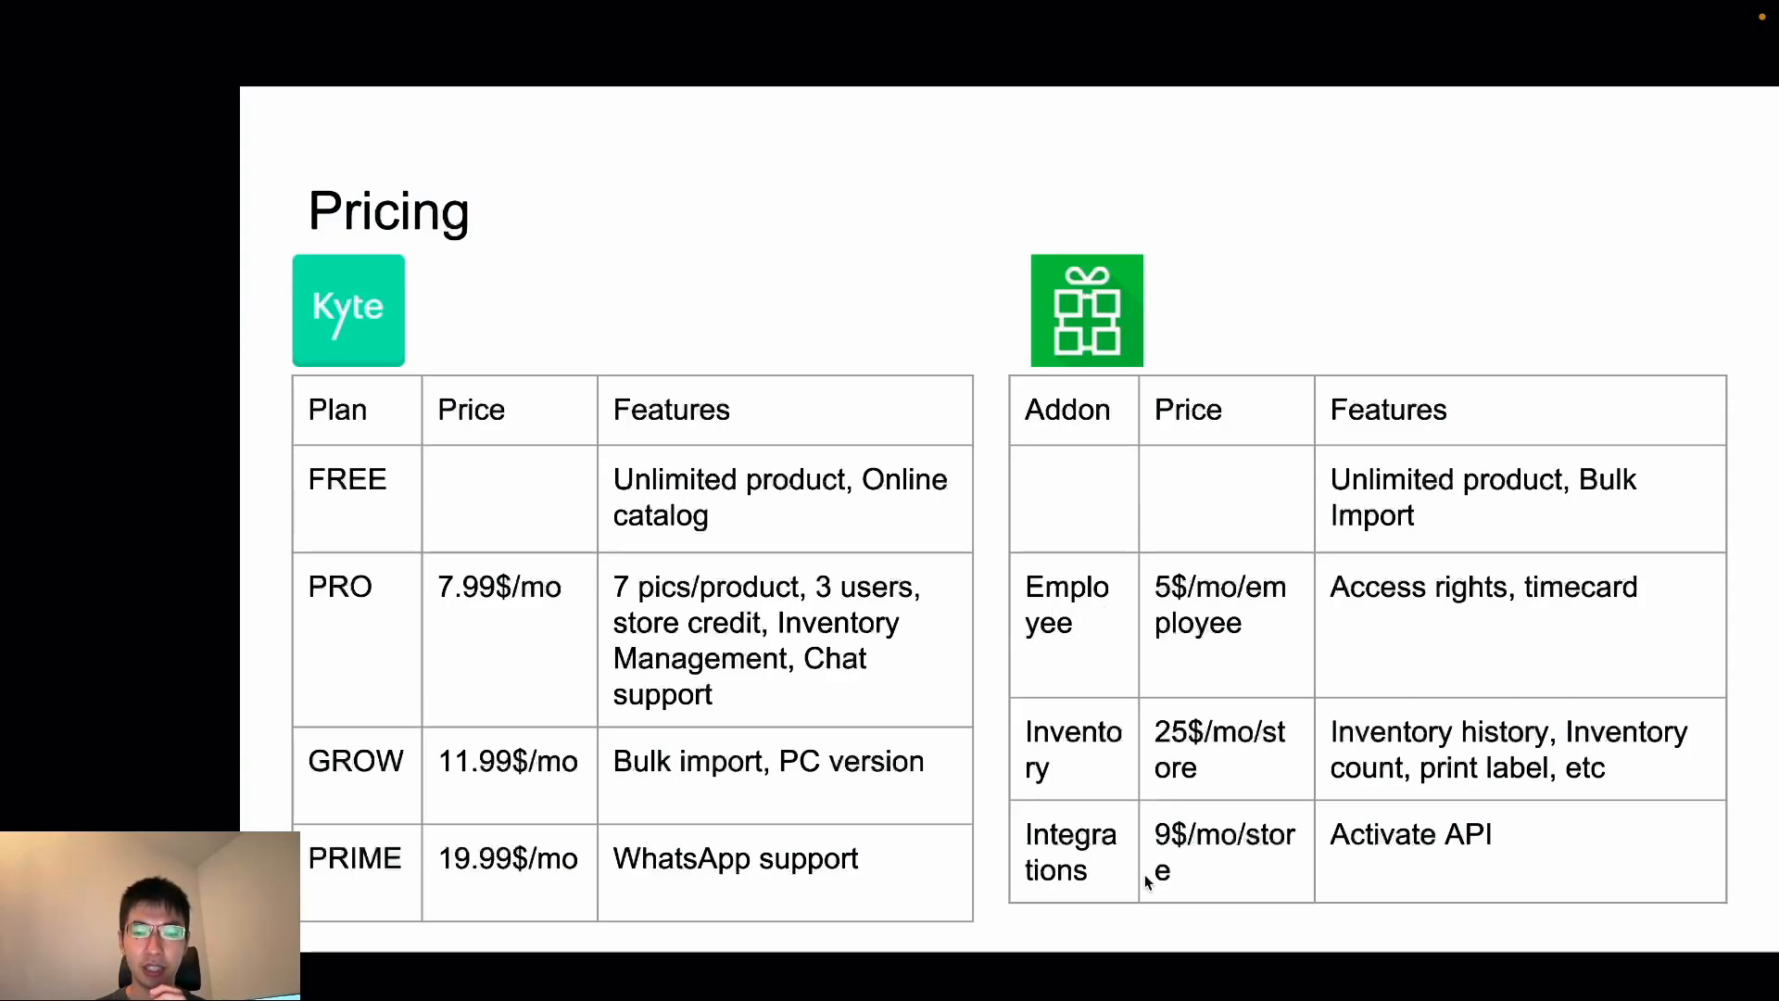
pyautogui.moveTo(1108, 782)
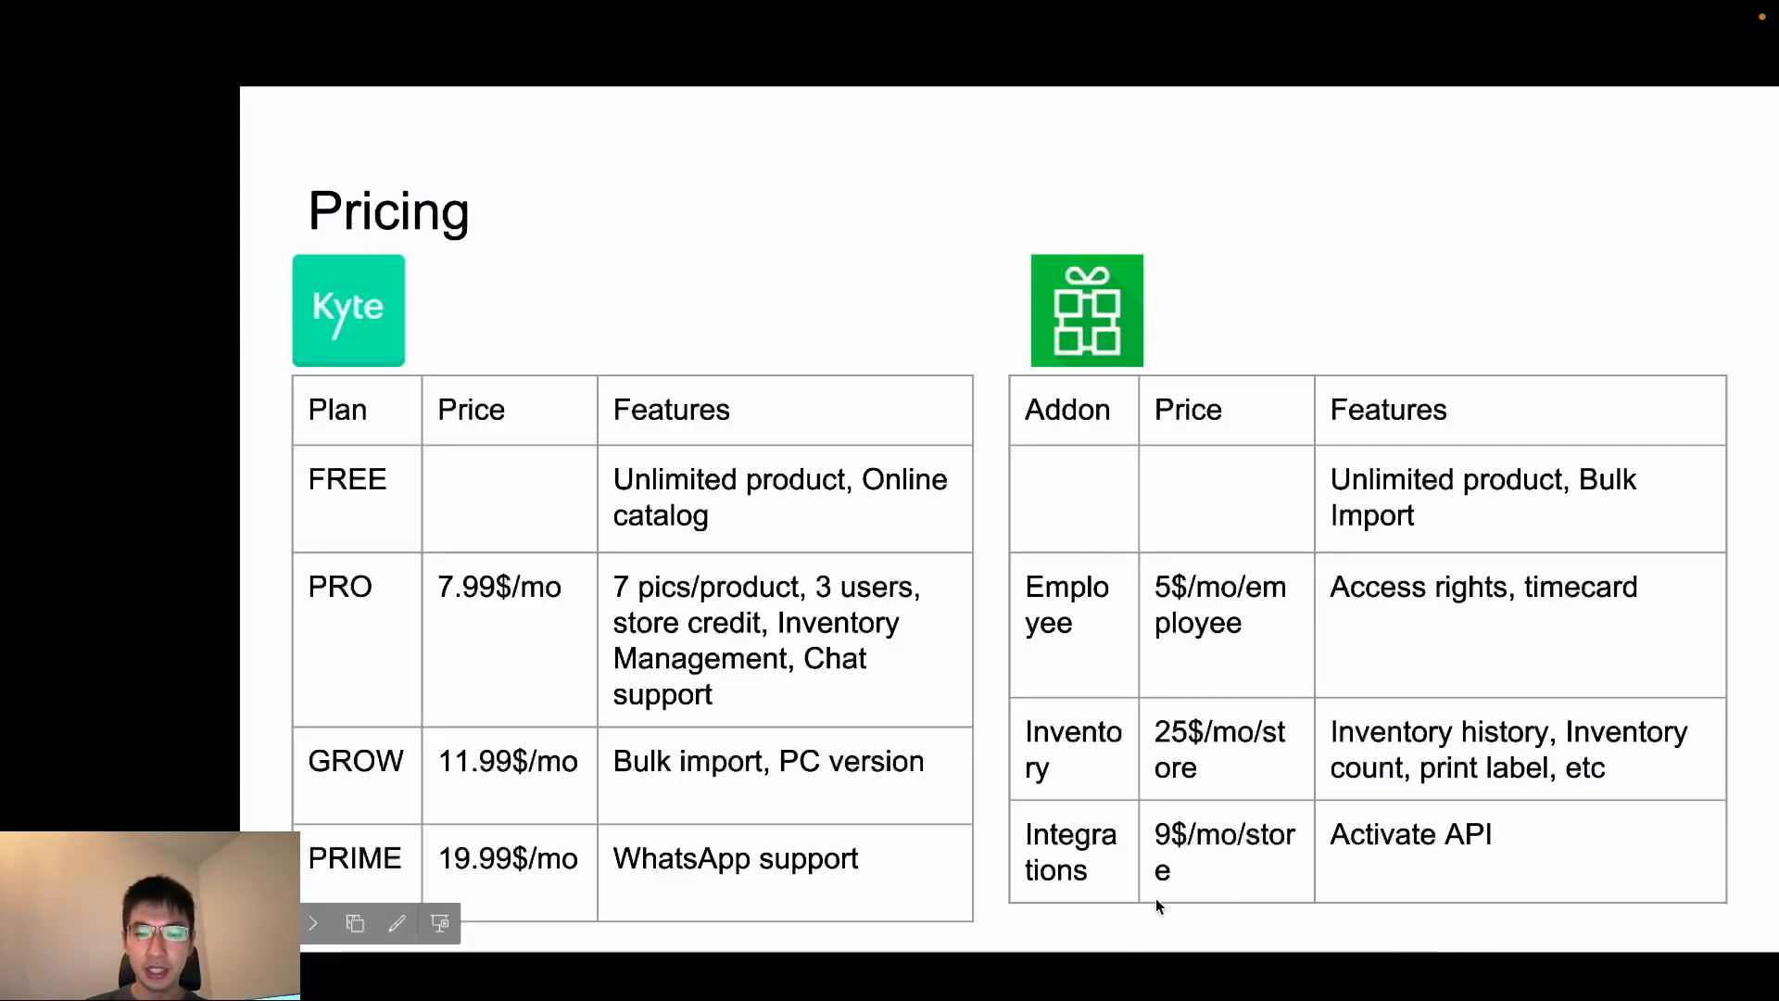
pyautogui.moveTo(1099, 763)
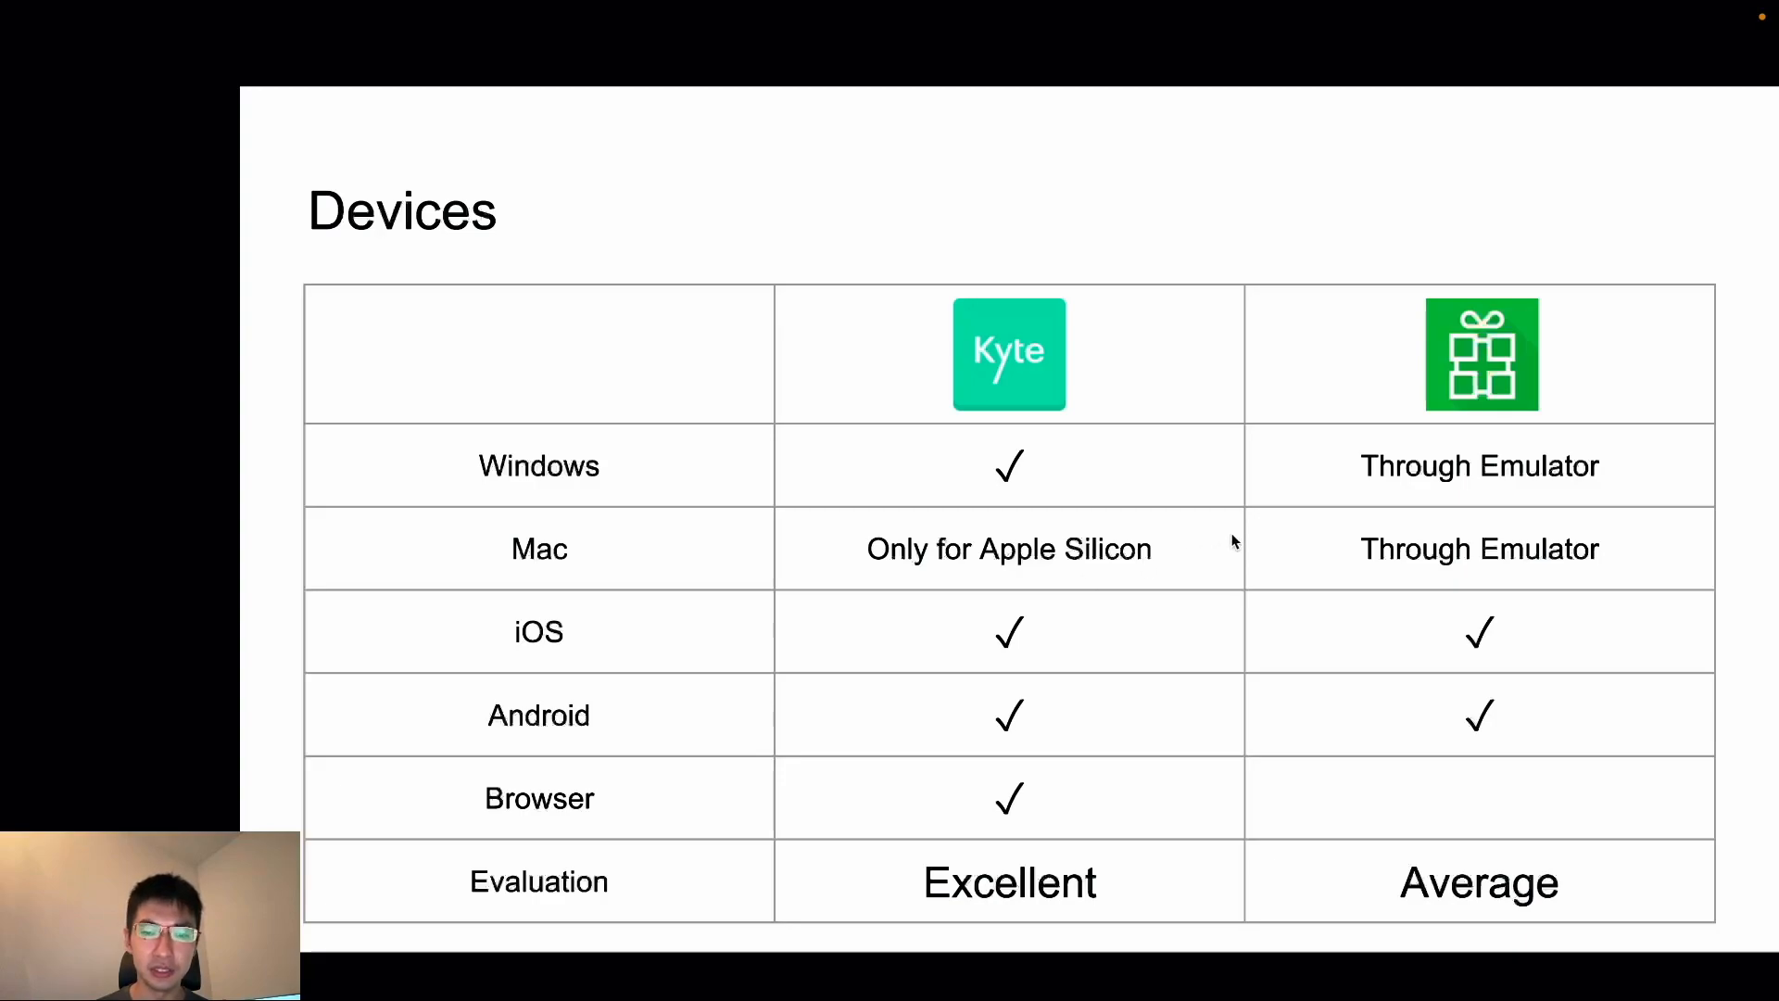
pyautogui.moveTo(932, 571)
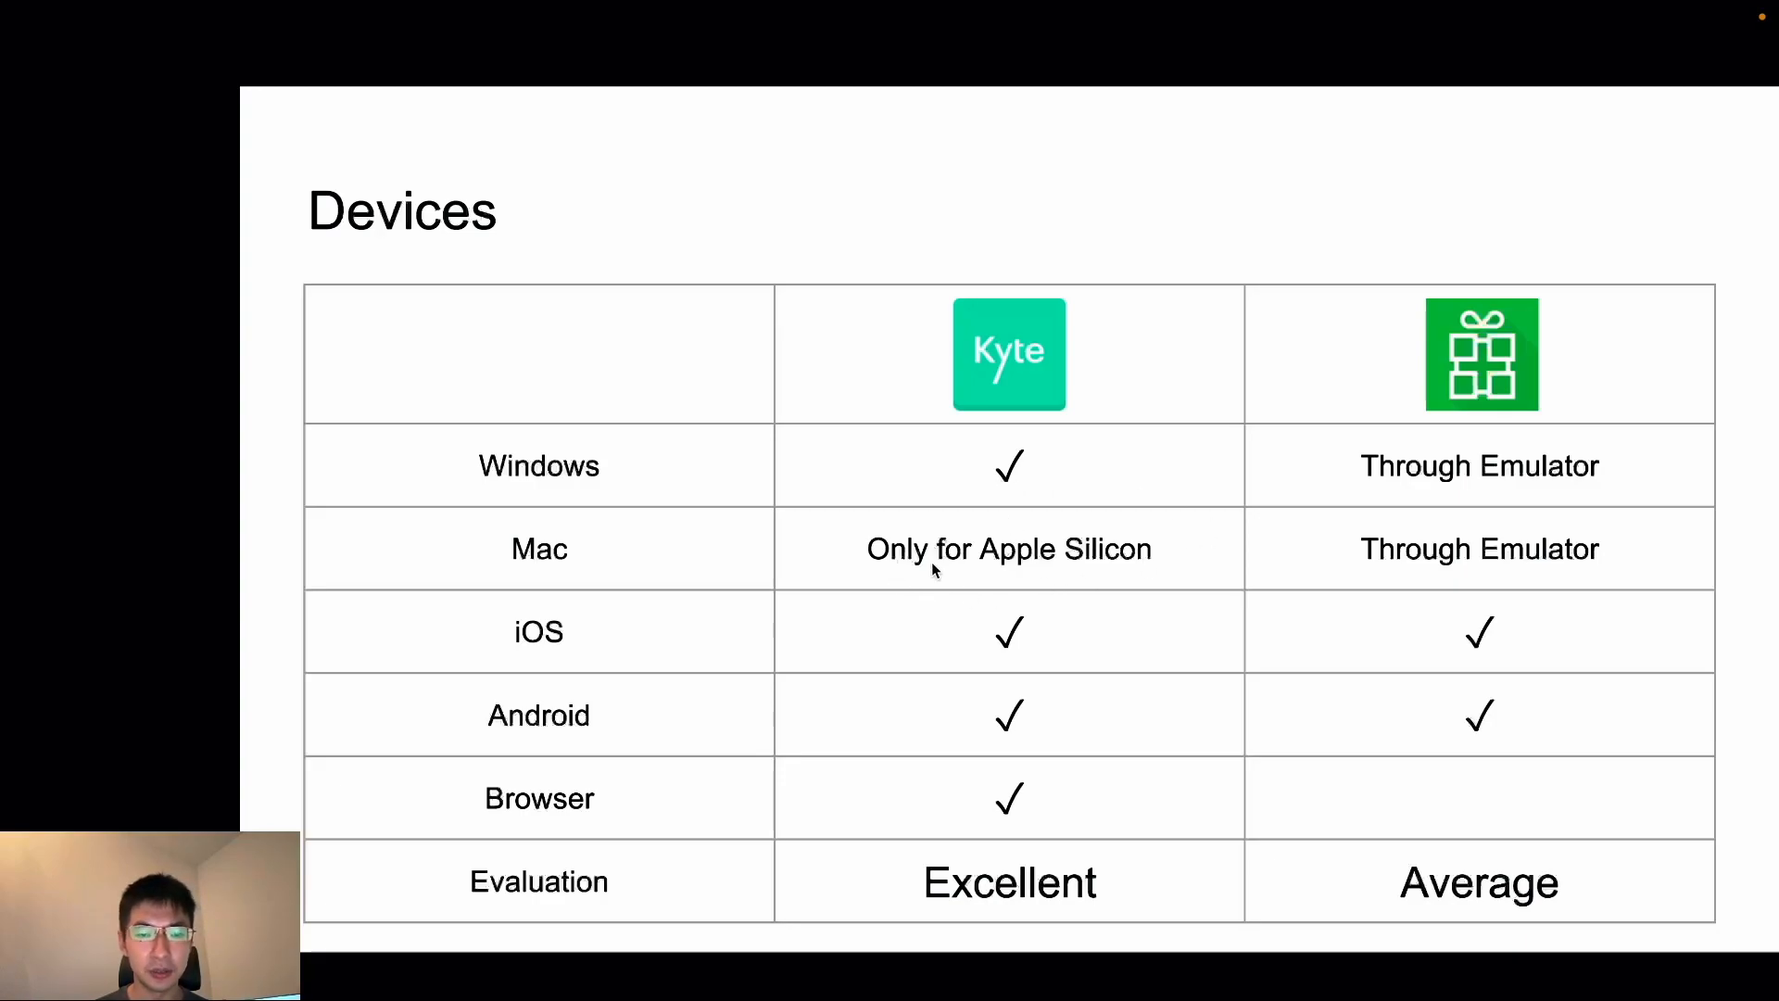
pyautogui.moveTo(928, 594)
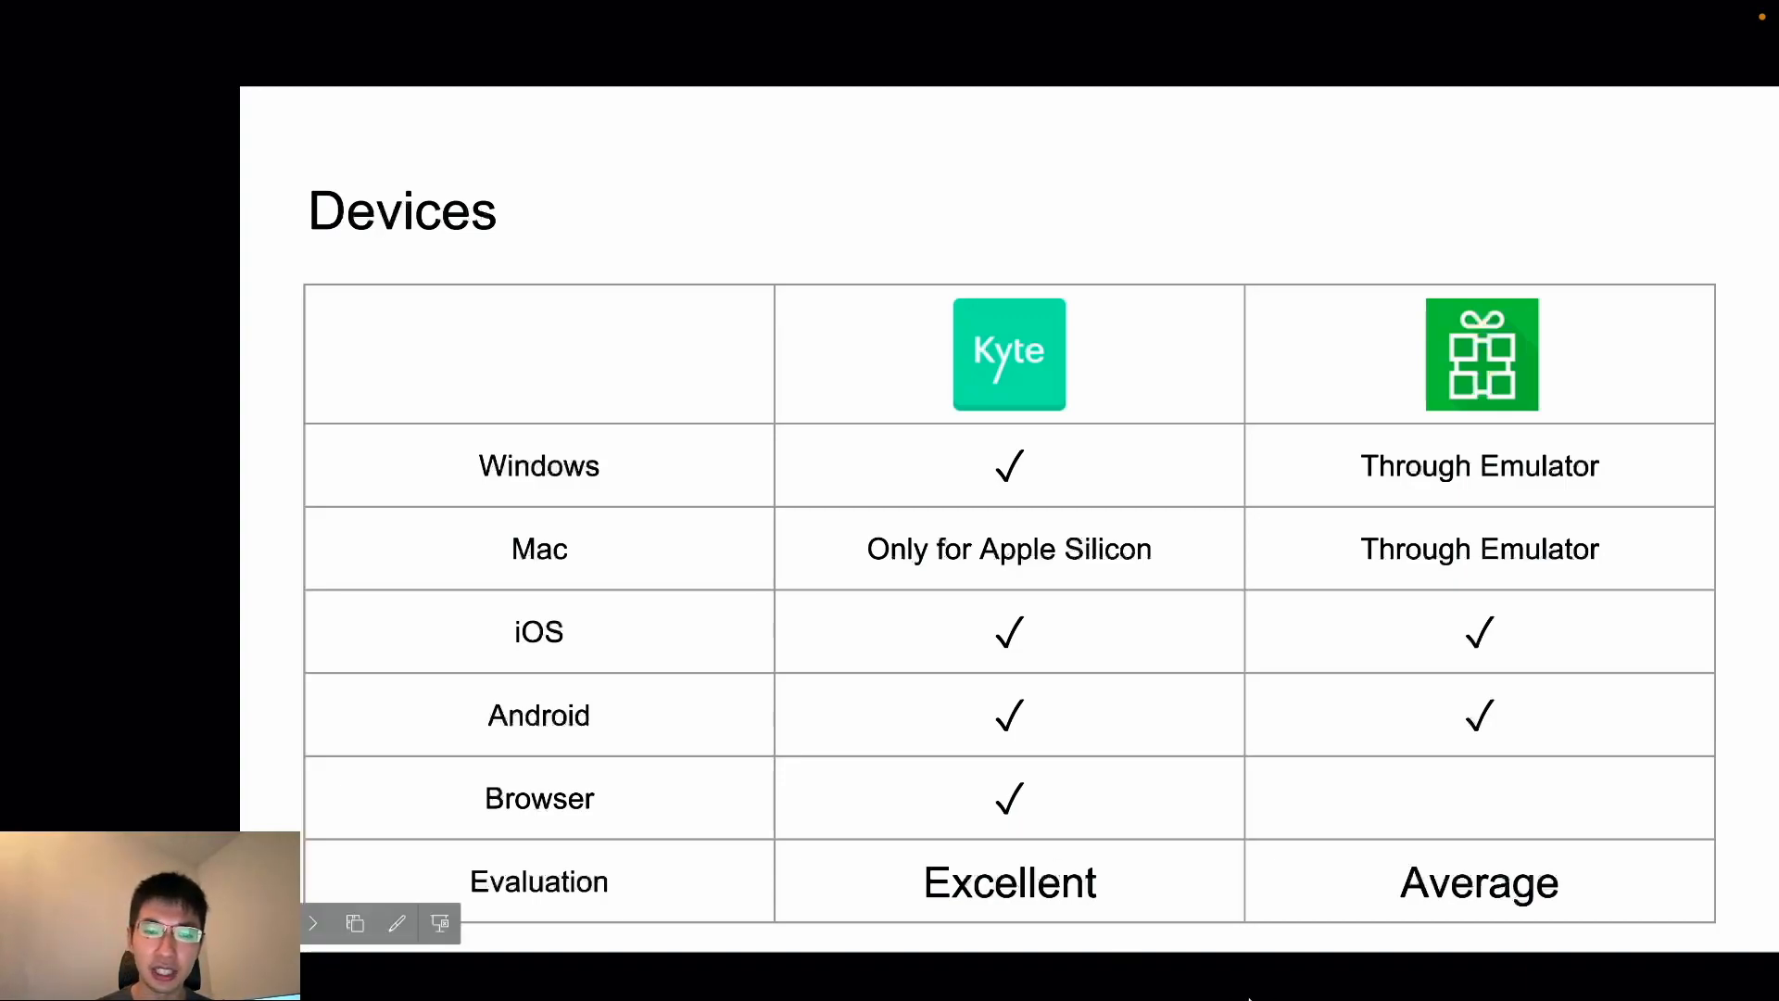
pyautogui.moveTo(1464, 704)
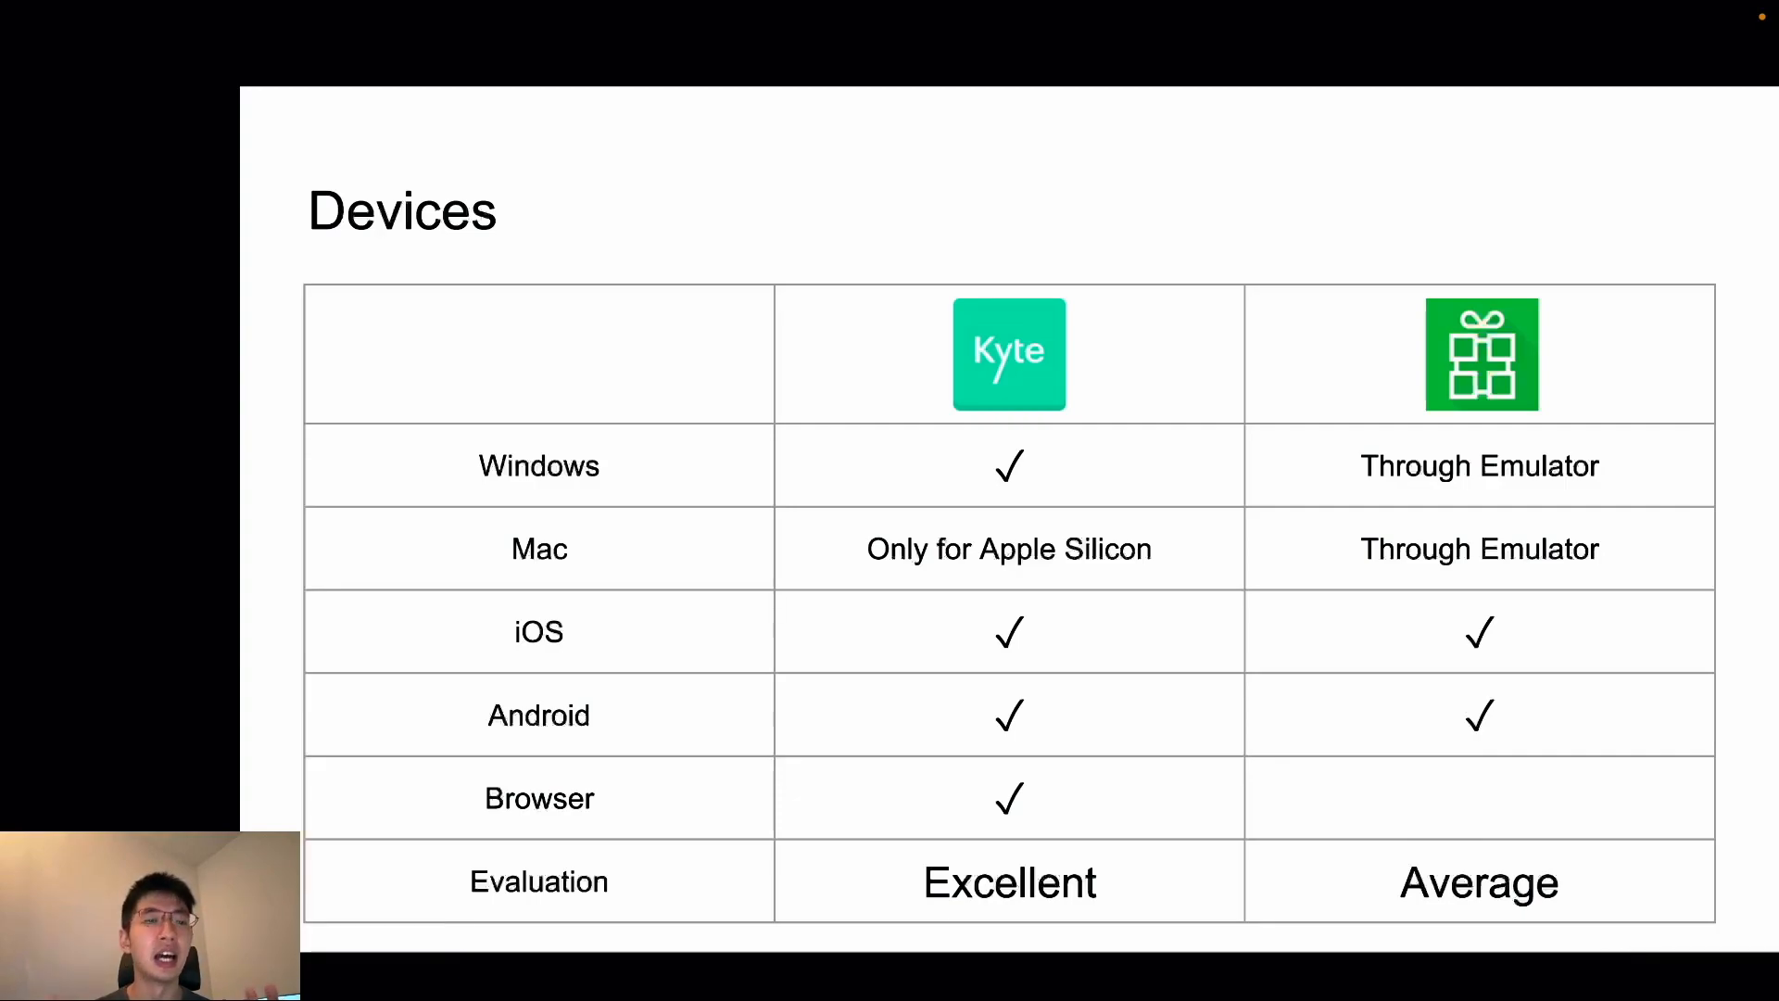
pyautogui.moveTo(1506, 690)
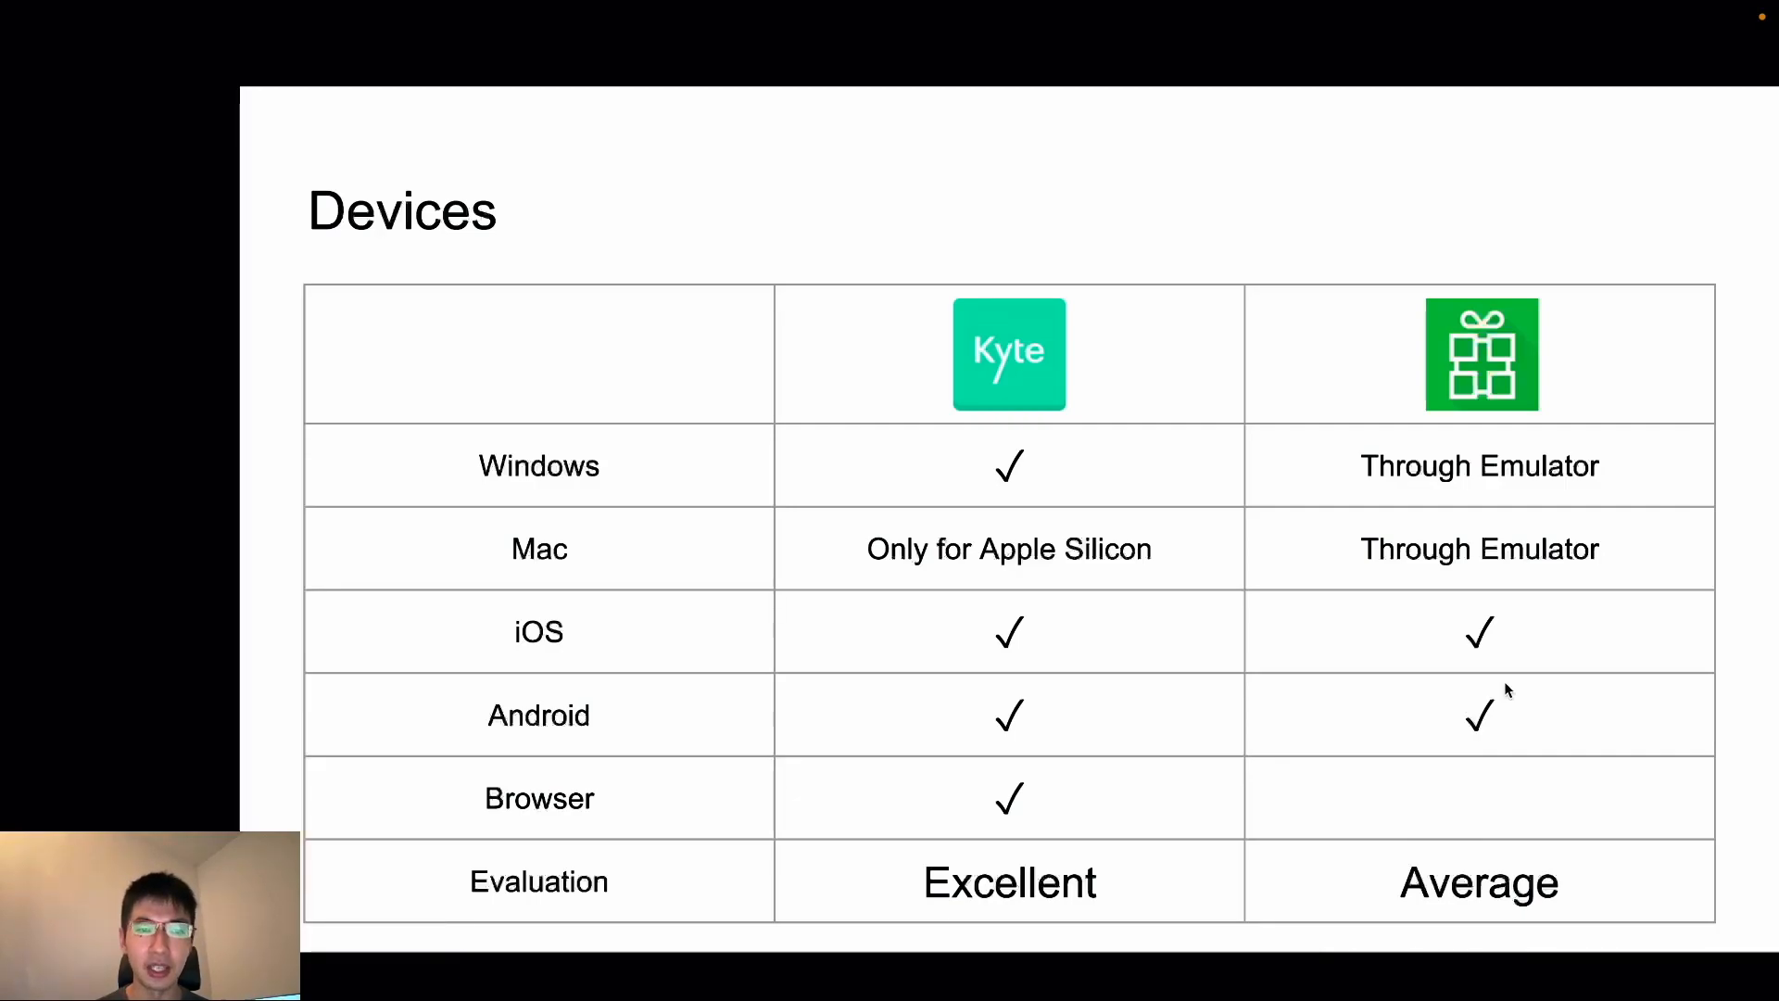
pyautogui.moveTo(1656, 558)
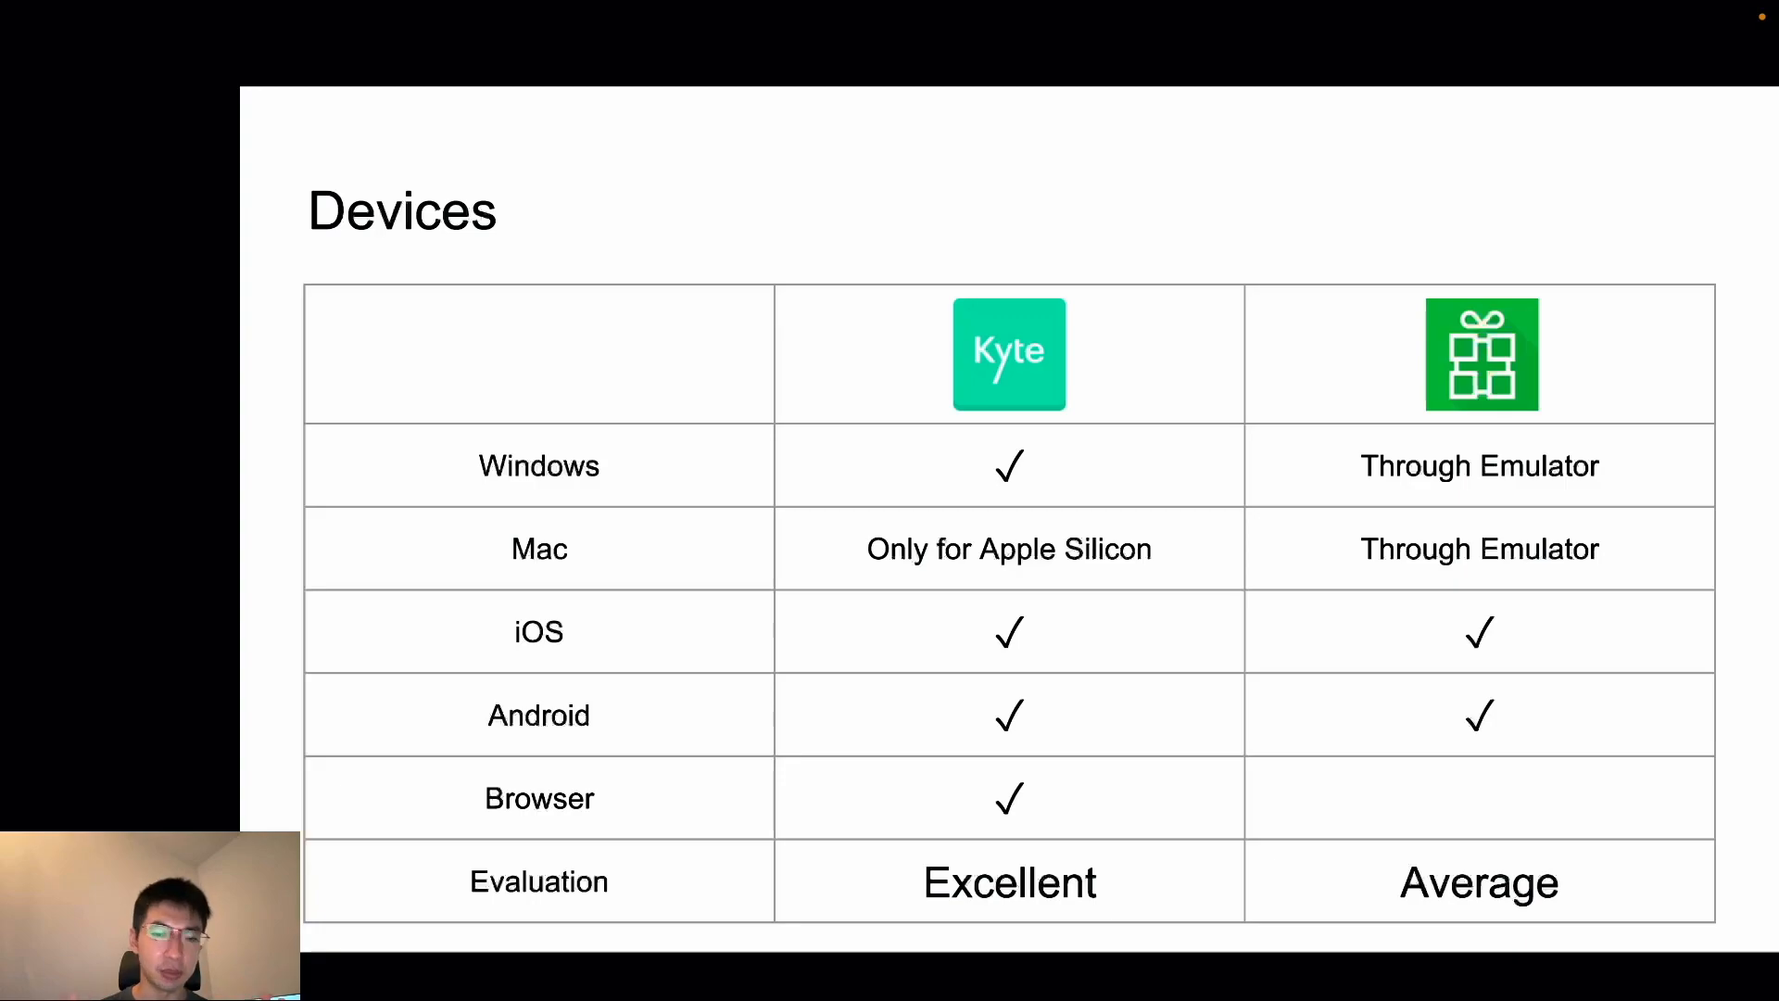
pyautogui.moveTo(1495, 622)
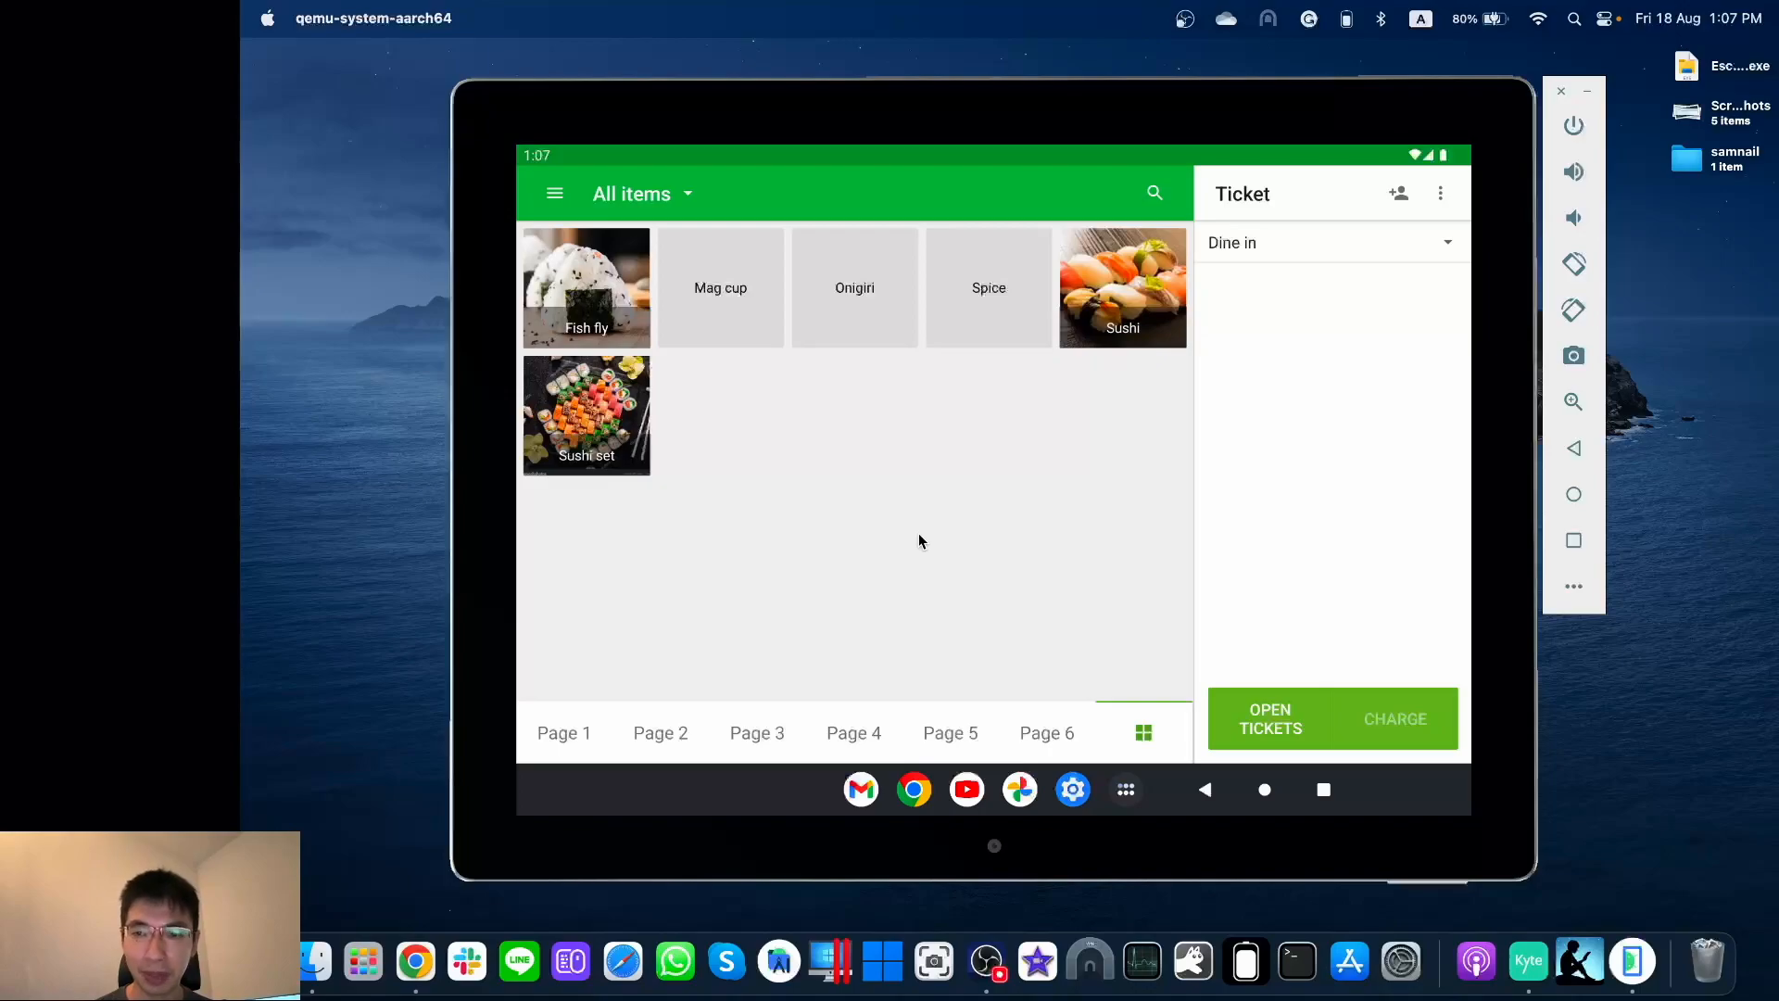
pyautogui.moveTo(556, 209)
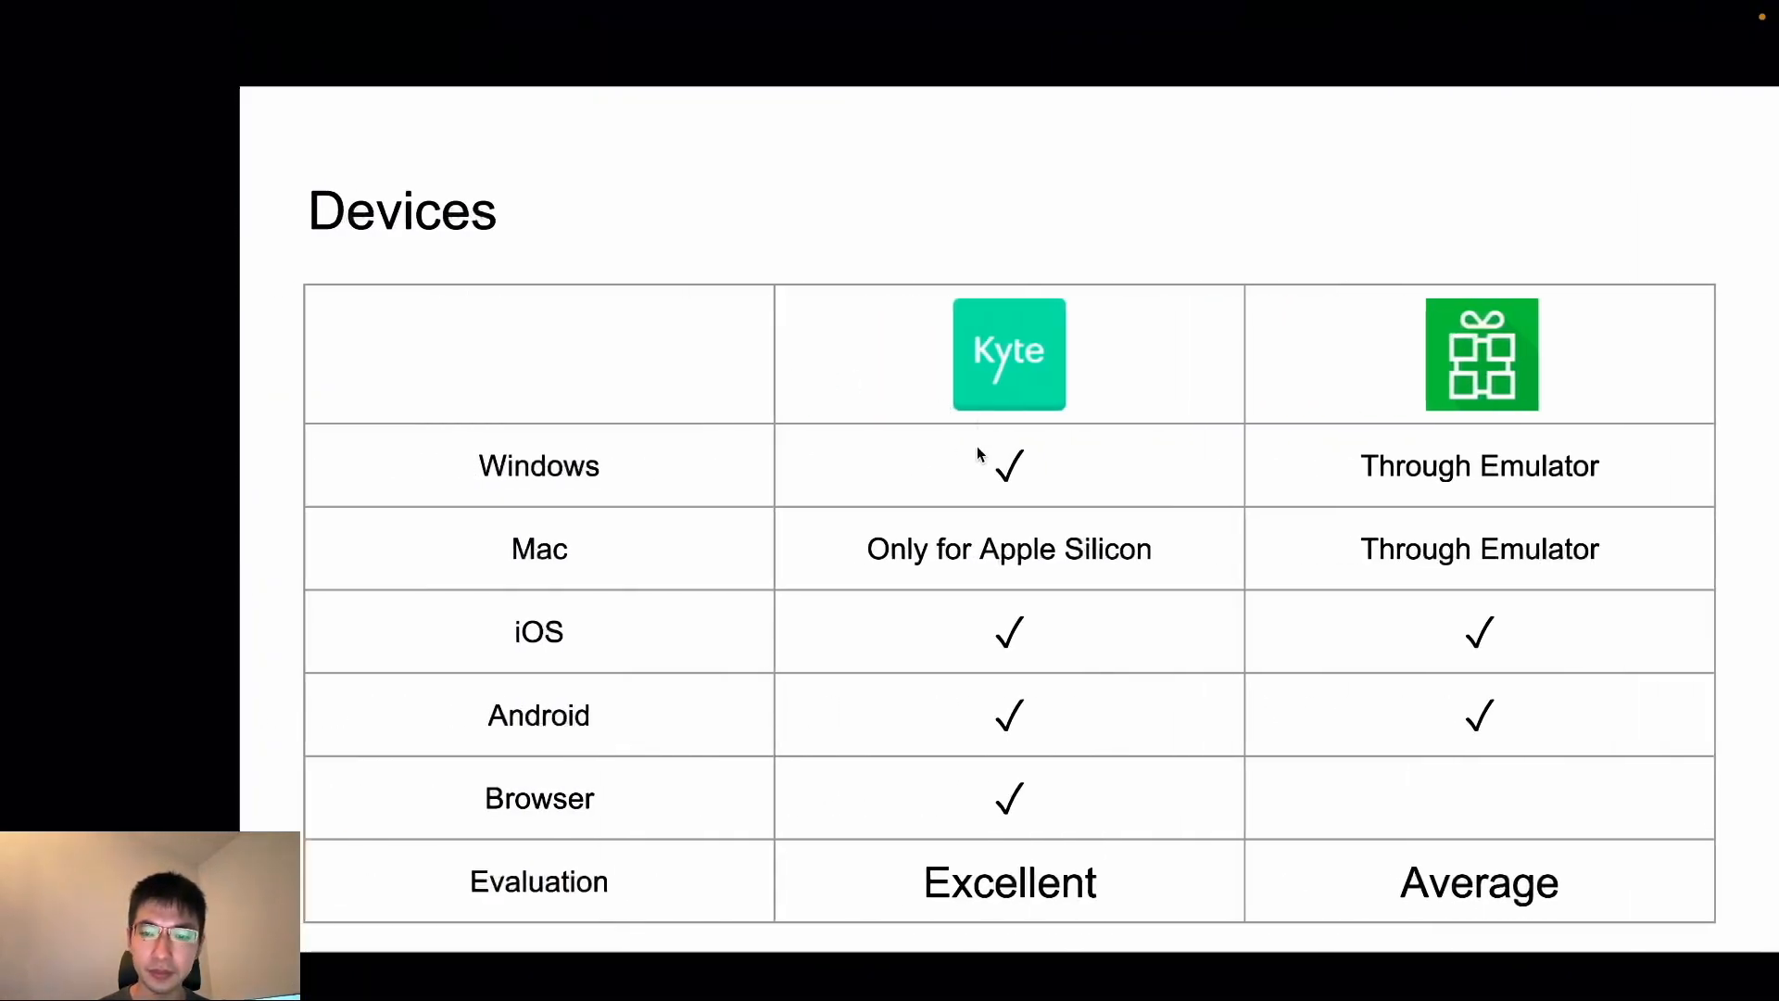
# Step: Advance to the Features for Restaurant slide rating Loyverse's order entry and table management
pyautogui.press('Right')
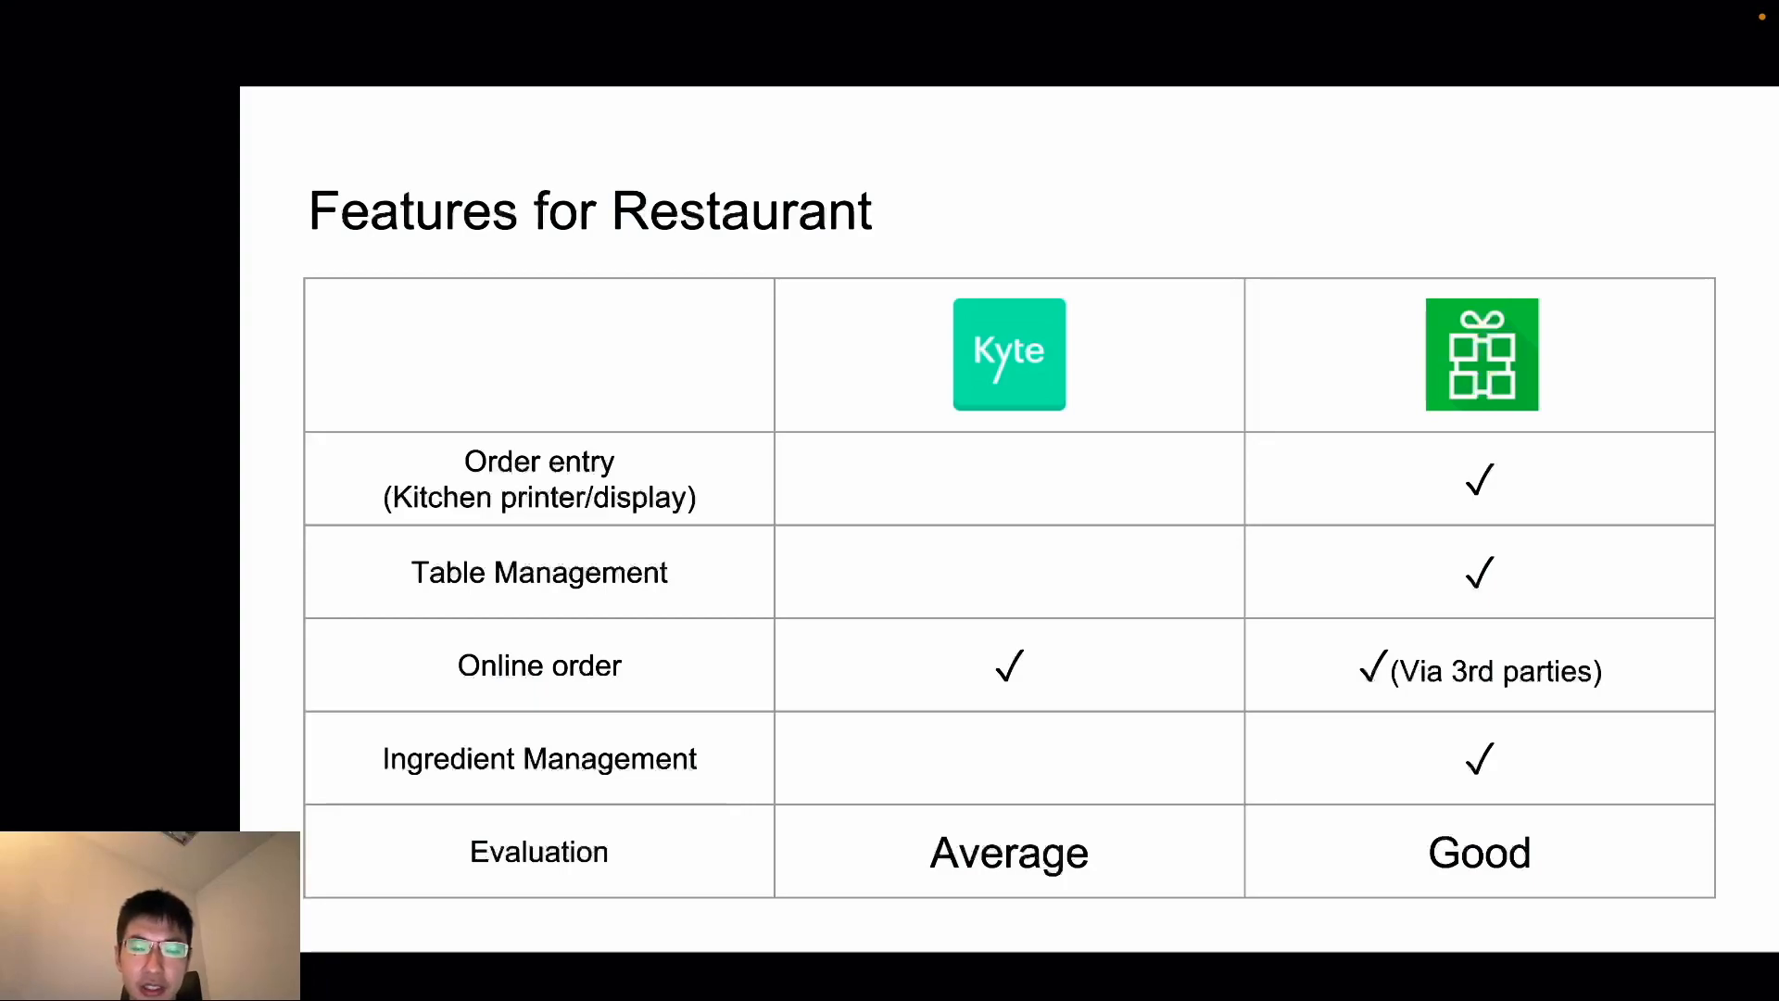
pyautogui.moveTo(646, 599)
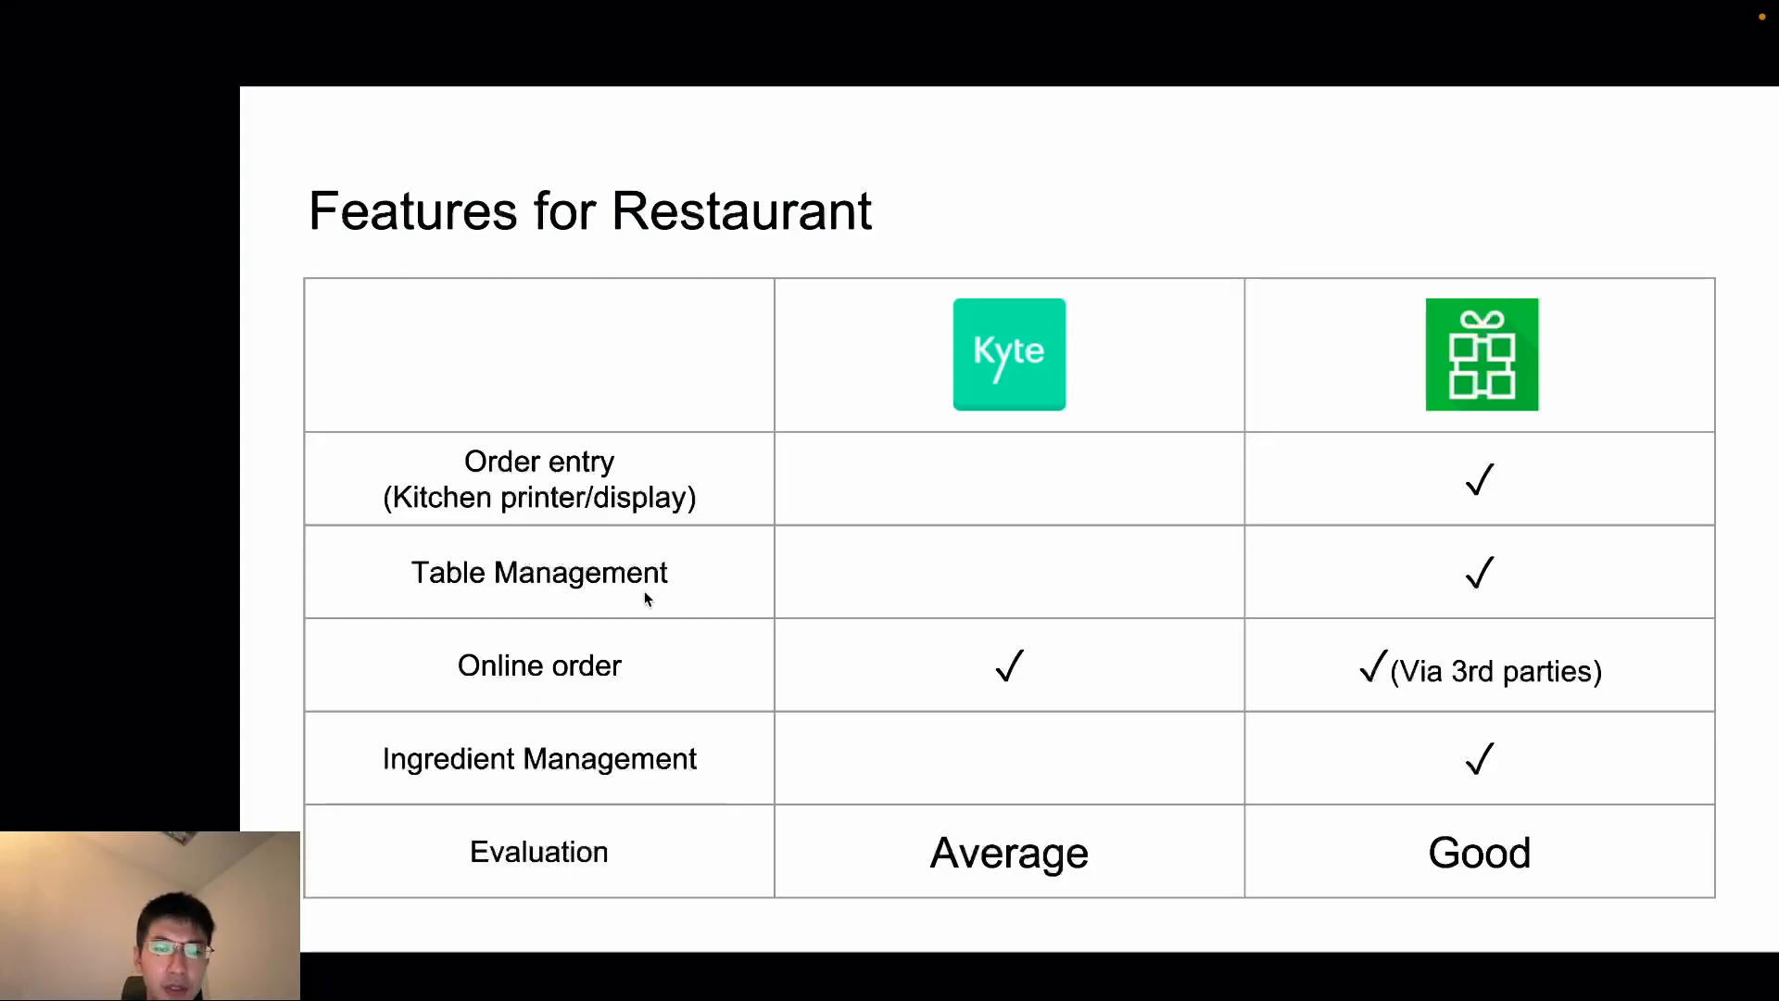
pyautogui.moveTo(584, 589)
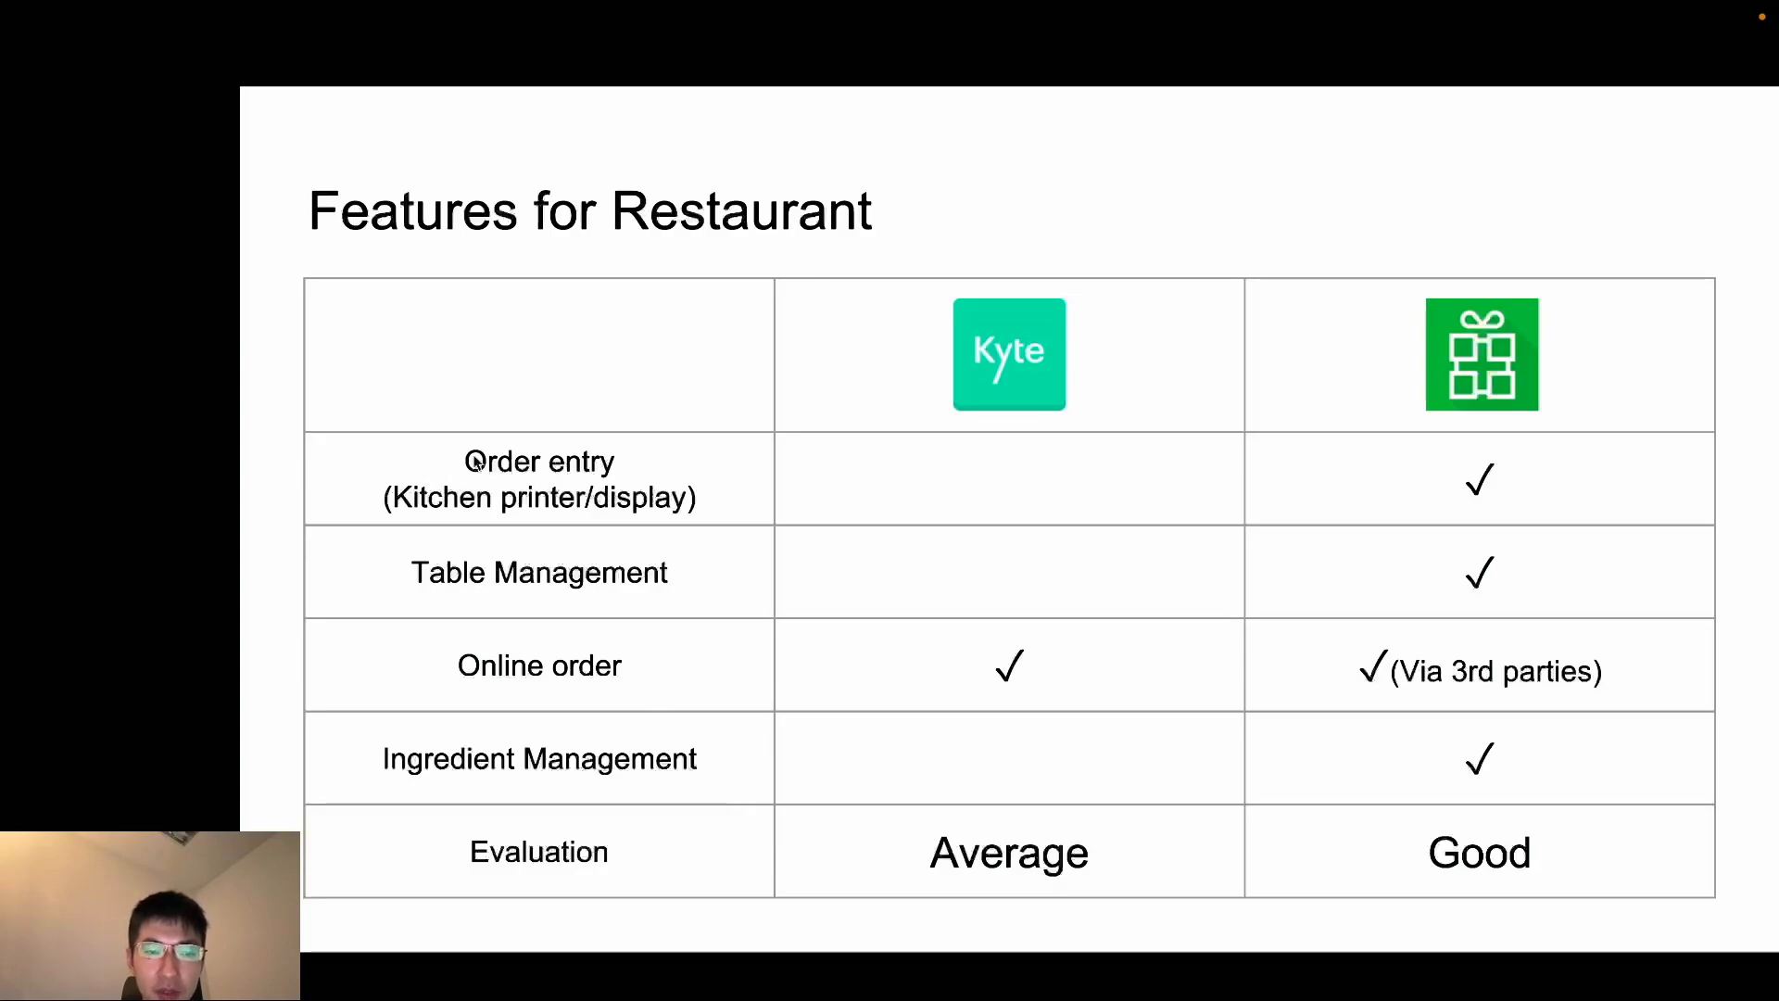
pyautogui.moveTo(1499, 434)
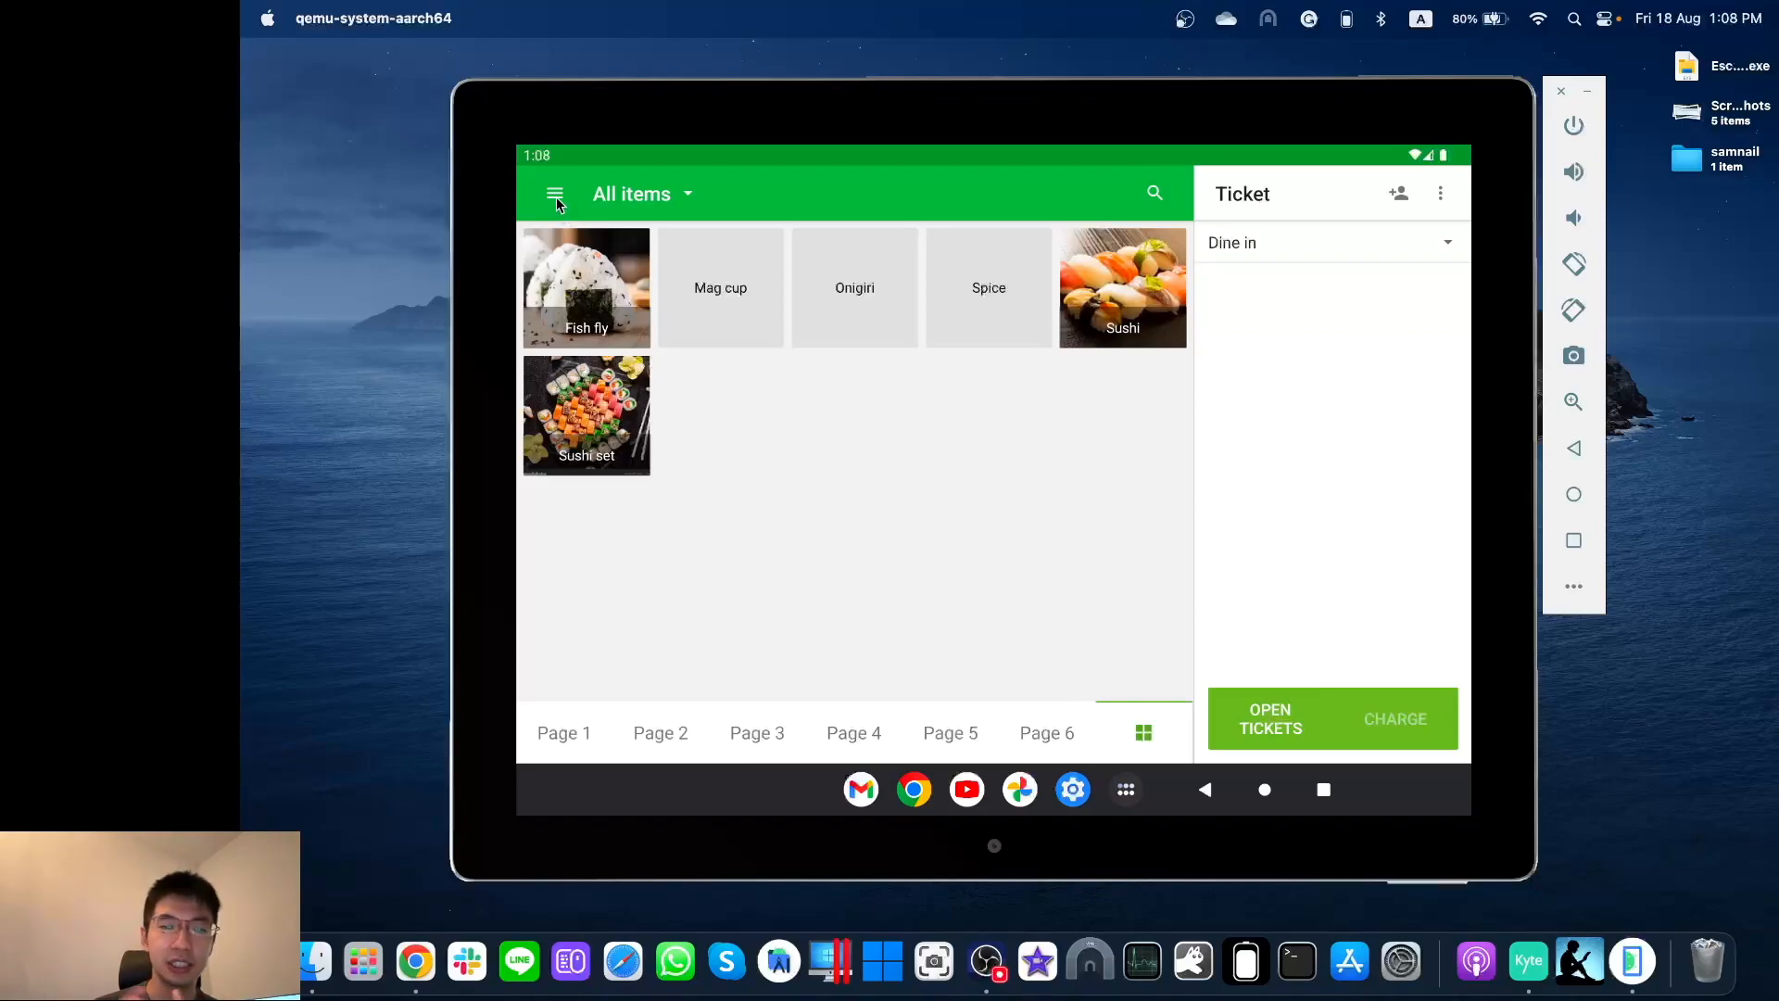
# Step: From POS settings, start a new printer named Kitchen
pyautogui.click(554, 193)
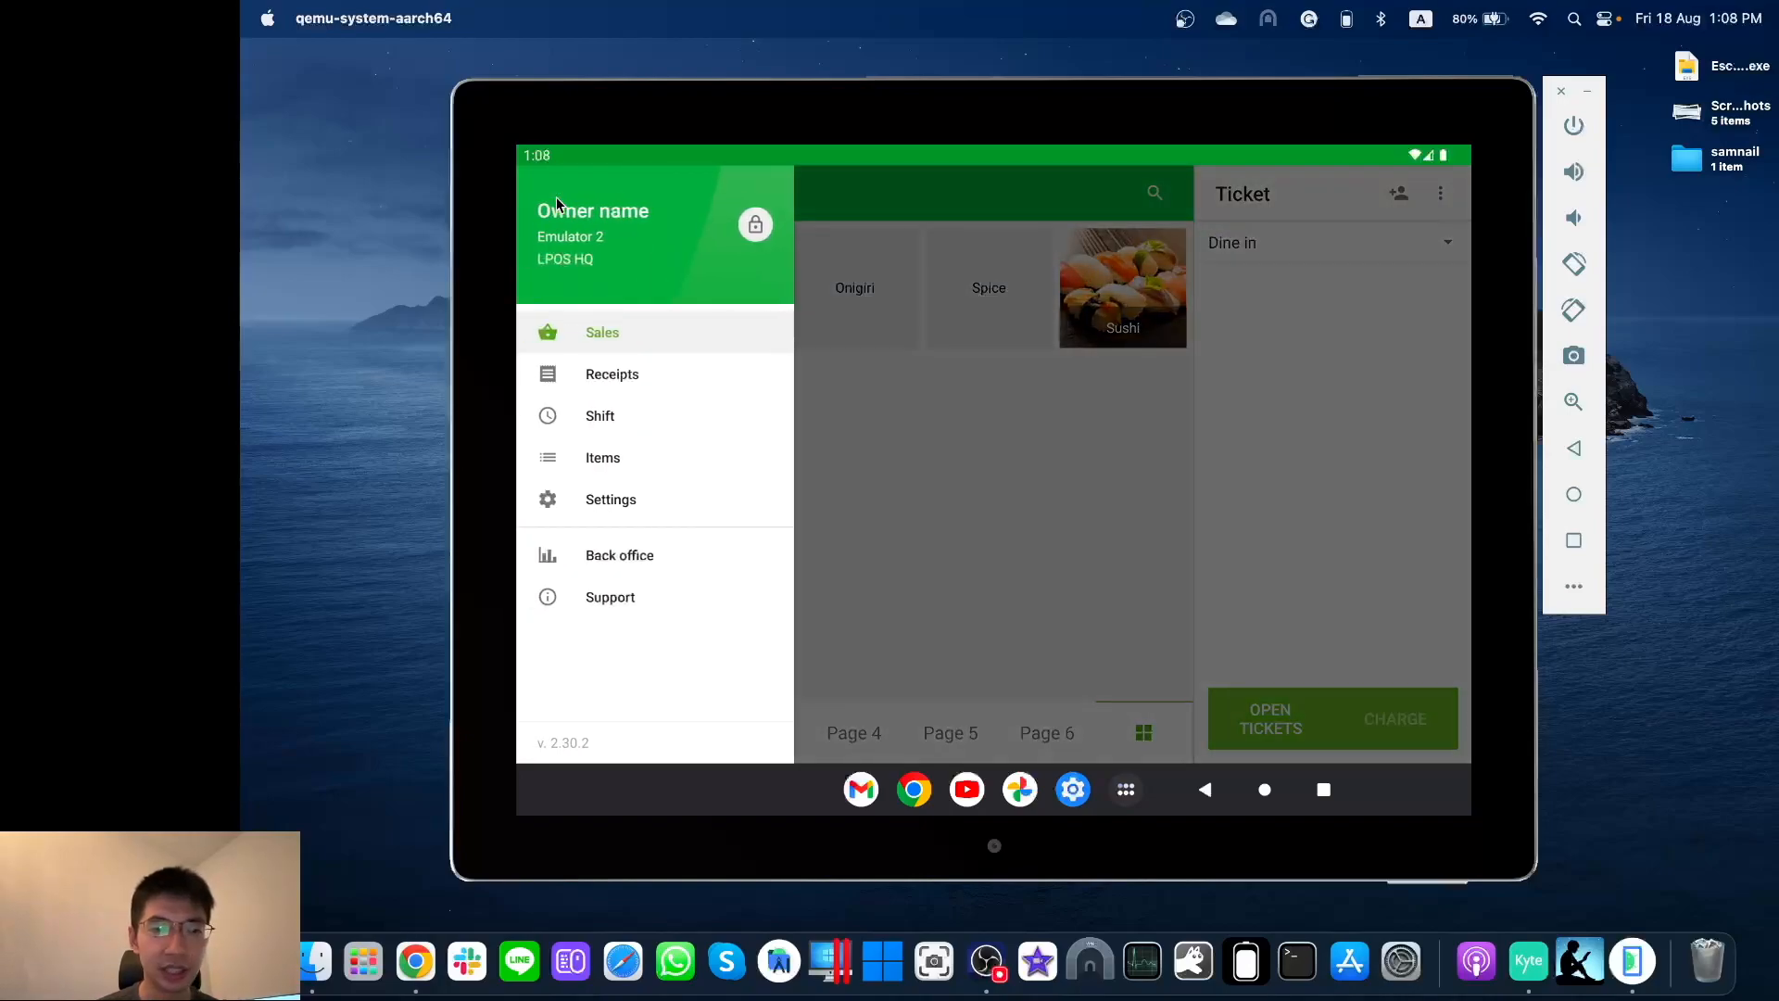
pyautogui.click(609, 498)
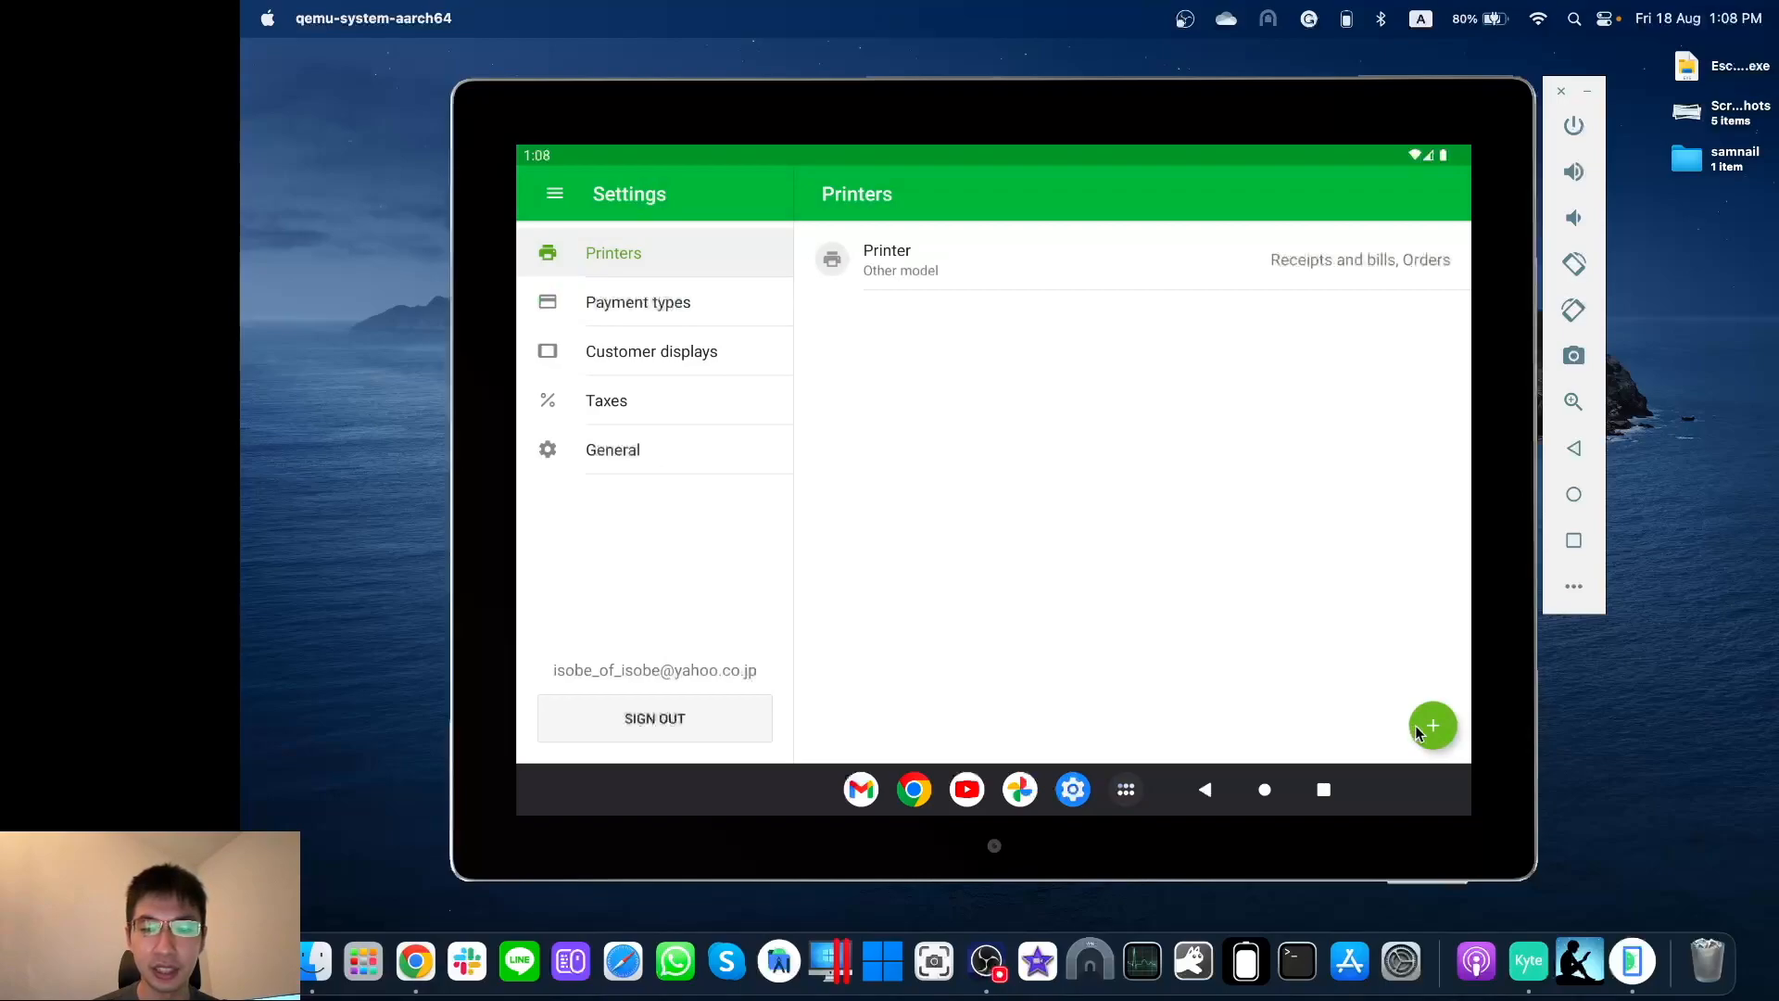
pyautogui.click(1433, 724)
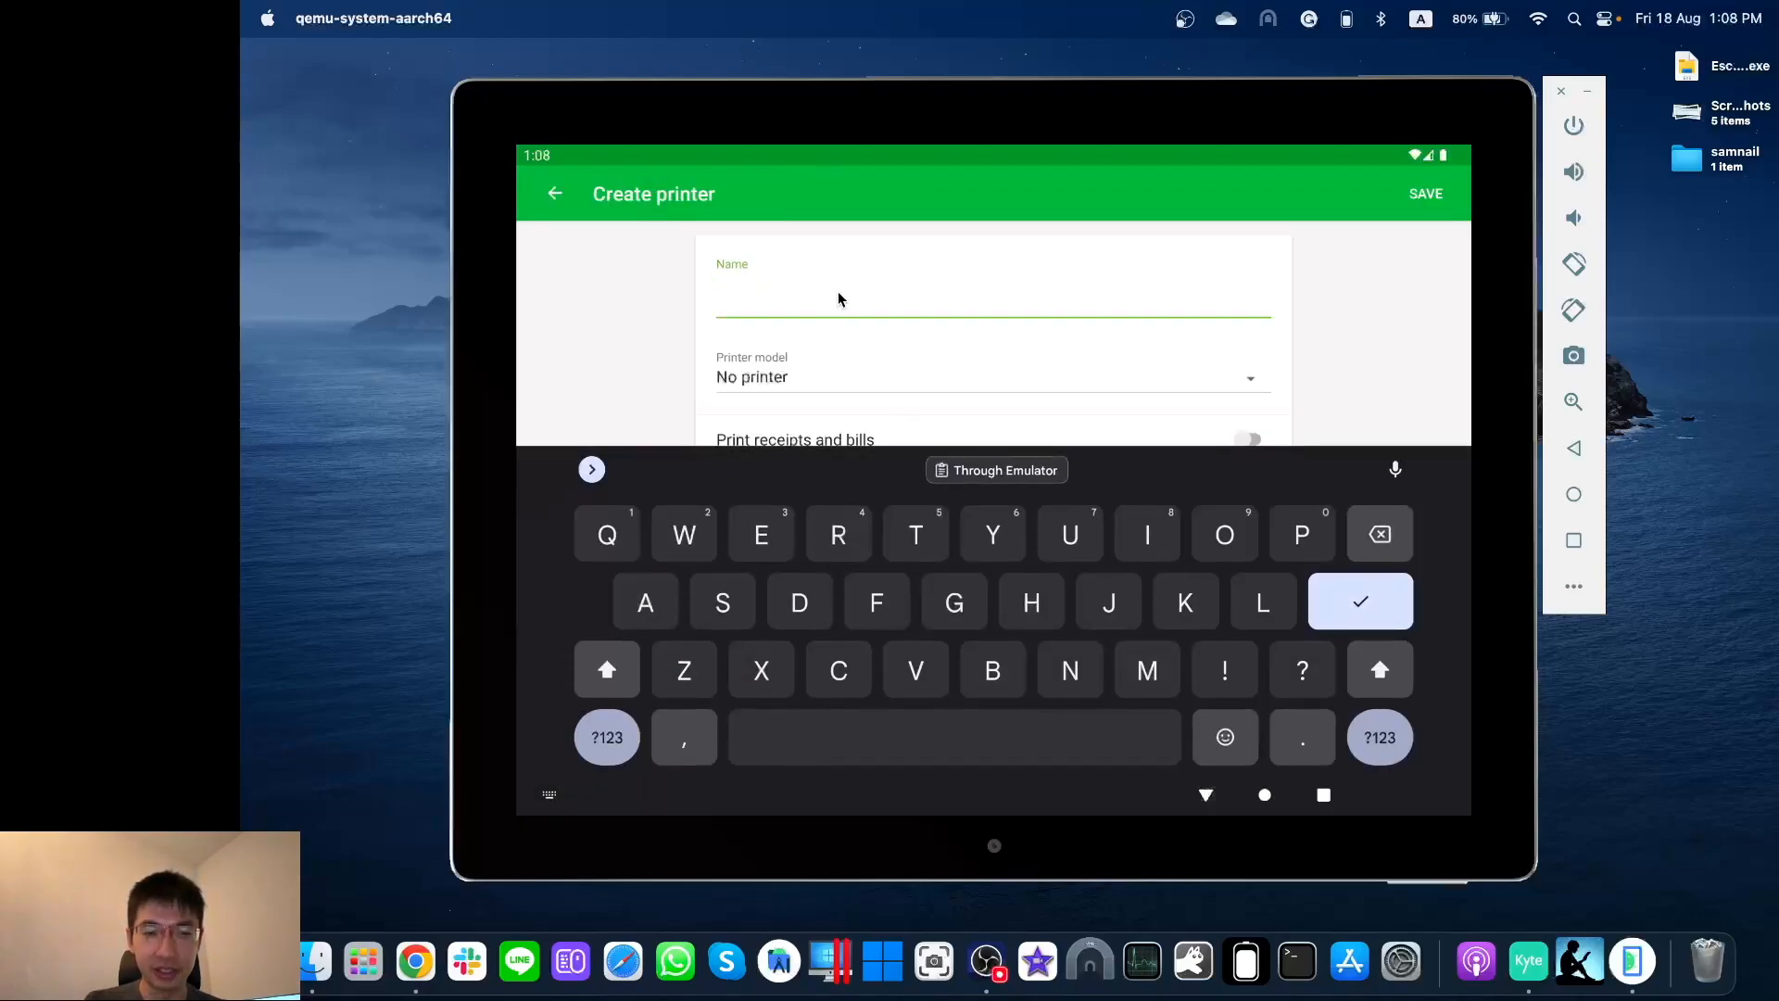
pyautogui.write('Kitchen')
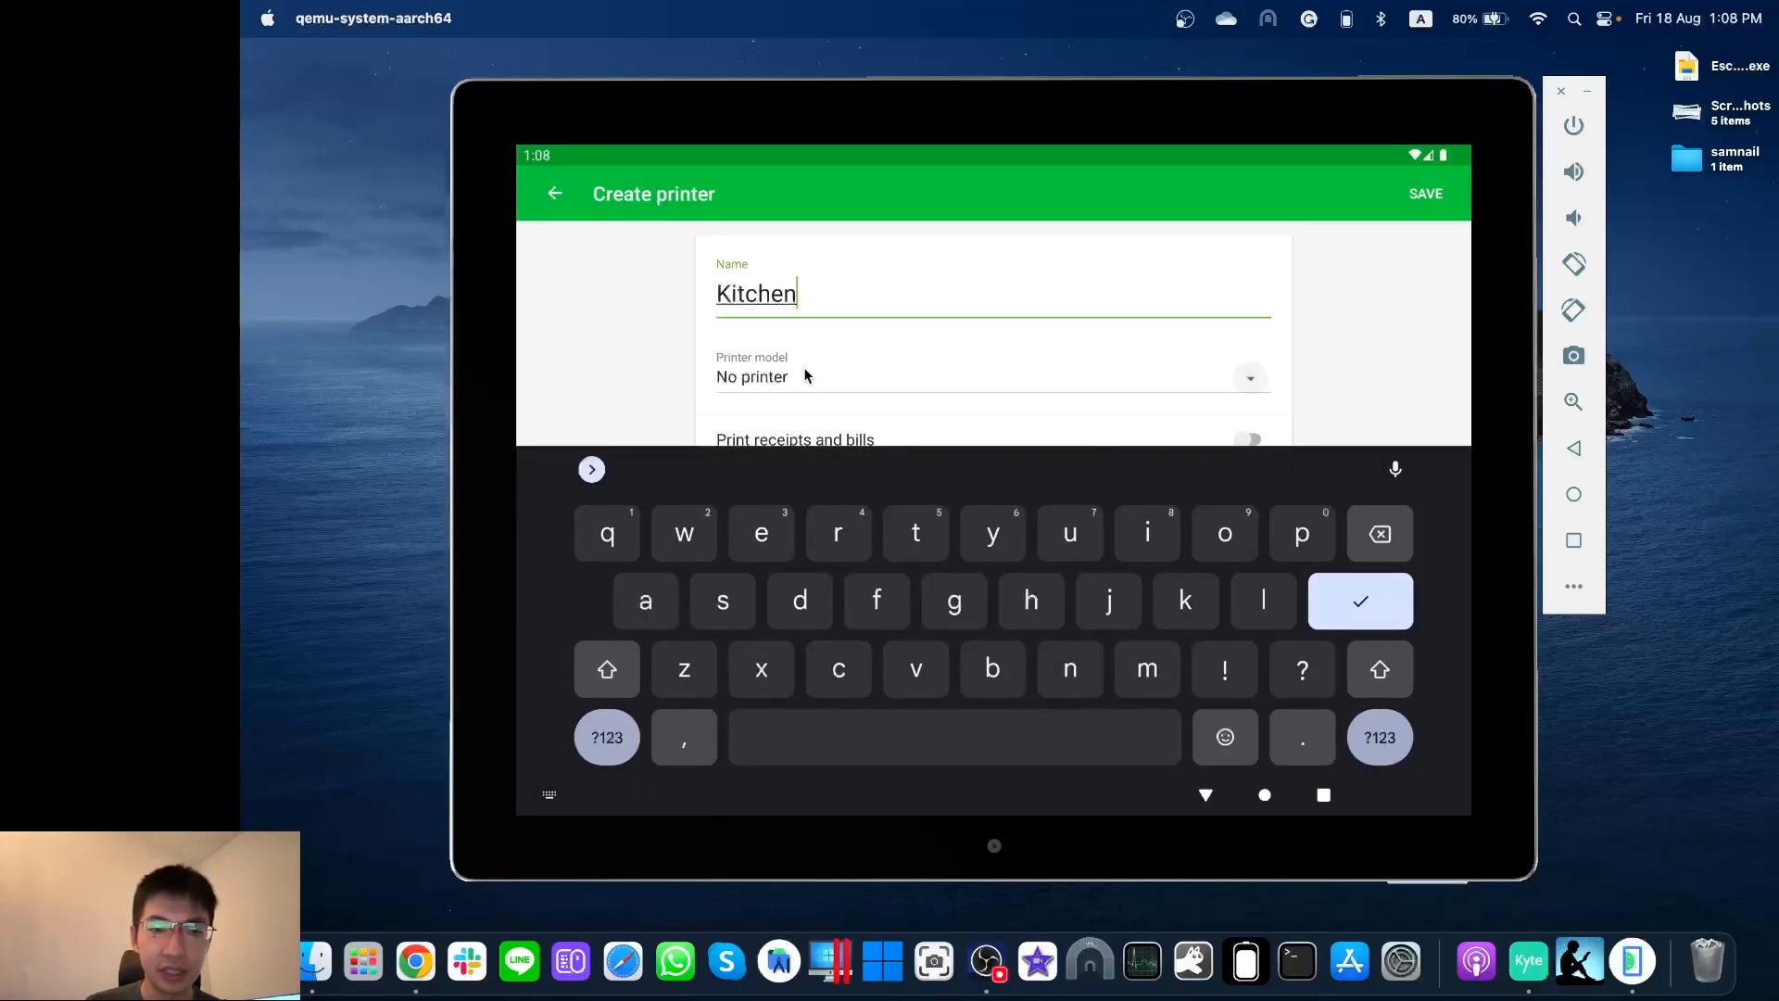
# Step: Set the Kitchen printer to Other model, Ethernet at IP 192.168.1.21 with 80 mm paper
pyautogui.click(1358, 600)
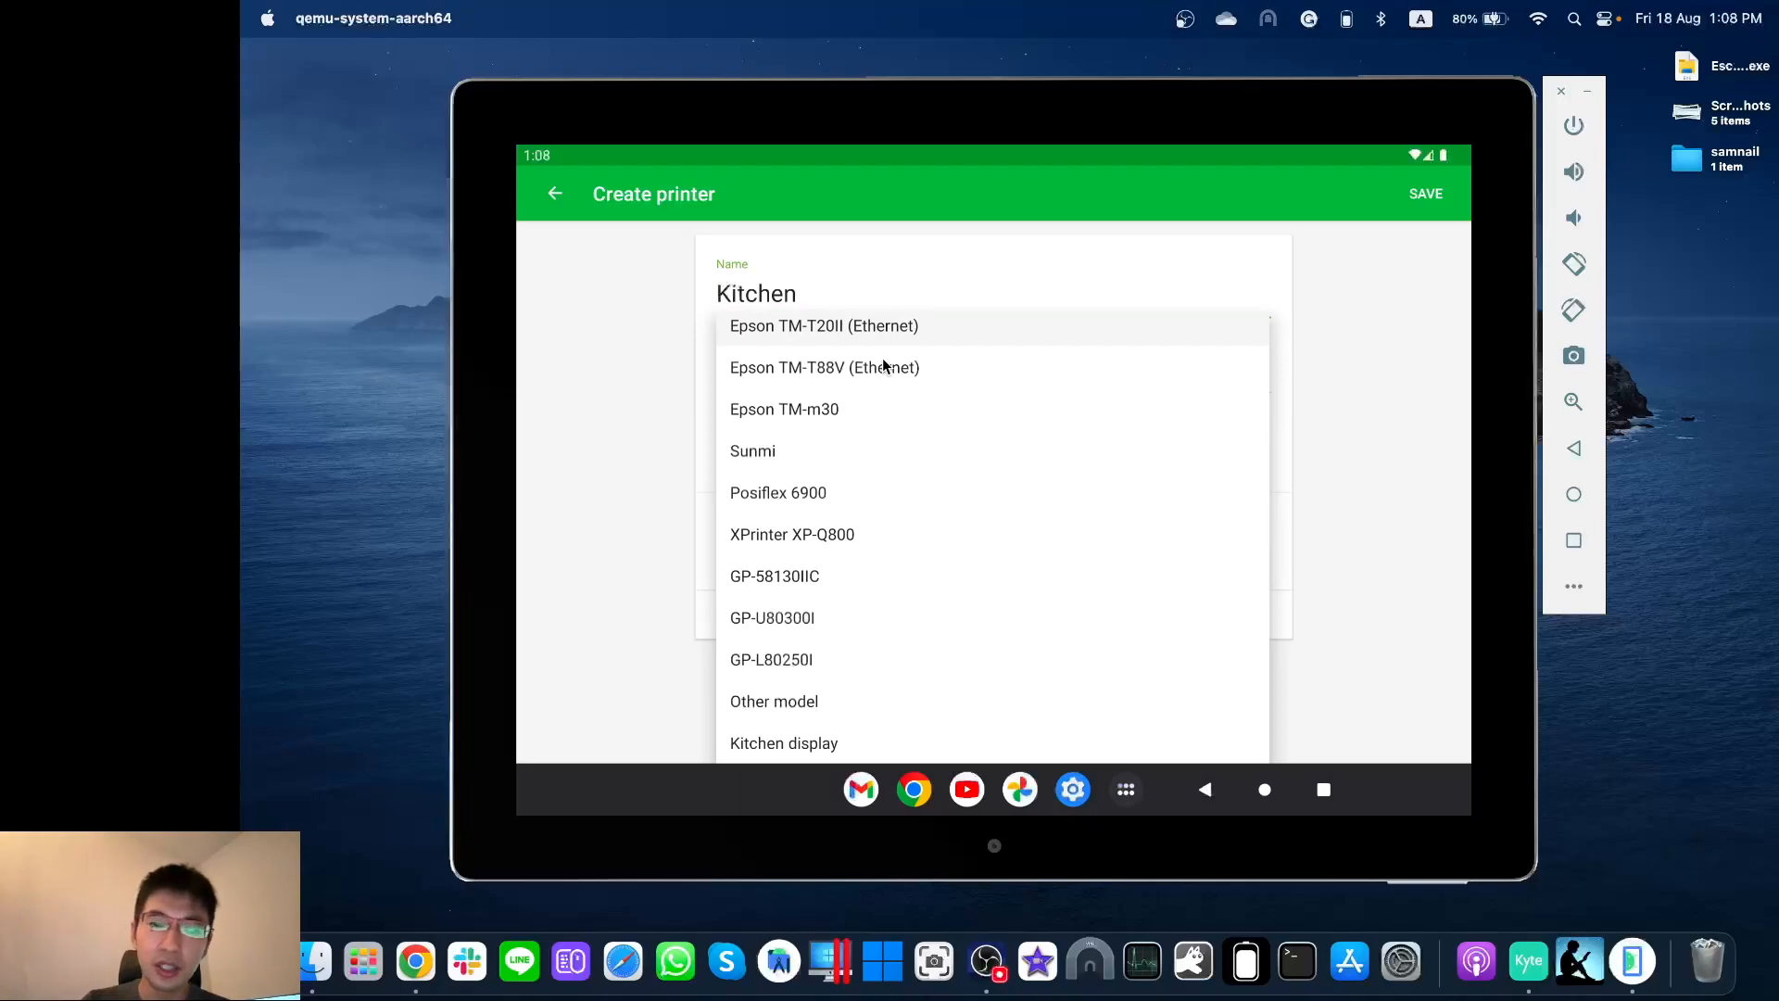
pyautogui.scroll(3)
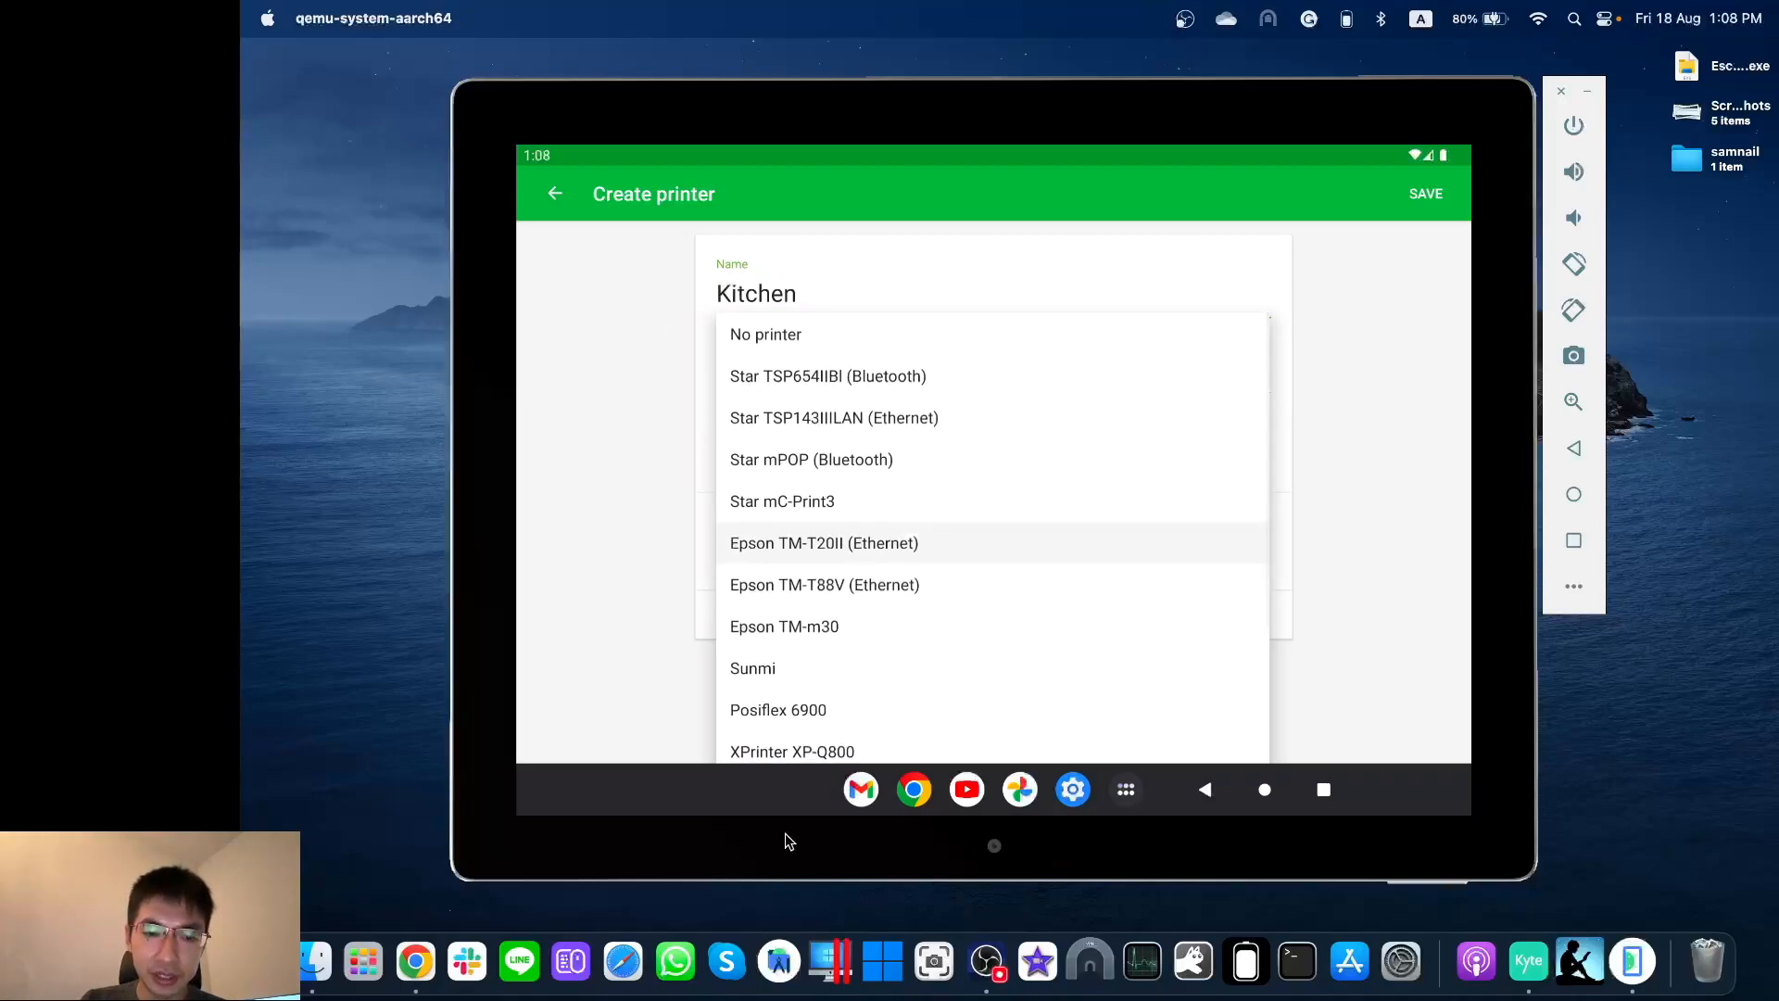
pyautogui.scroll(-3)
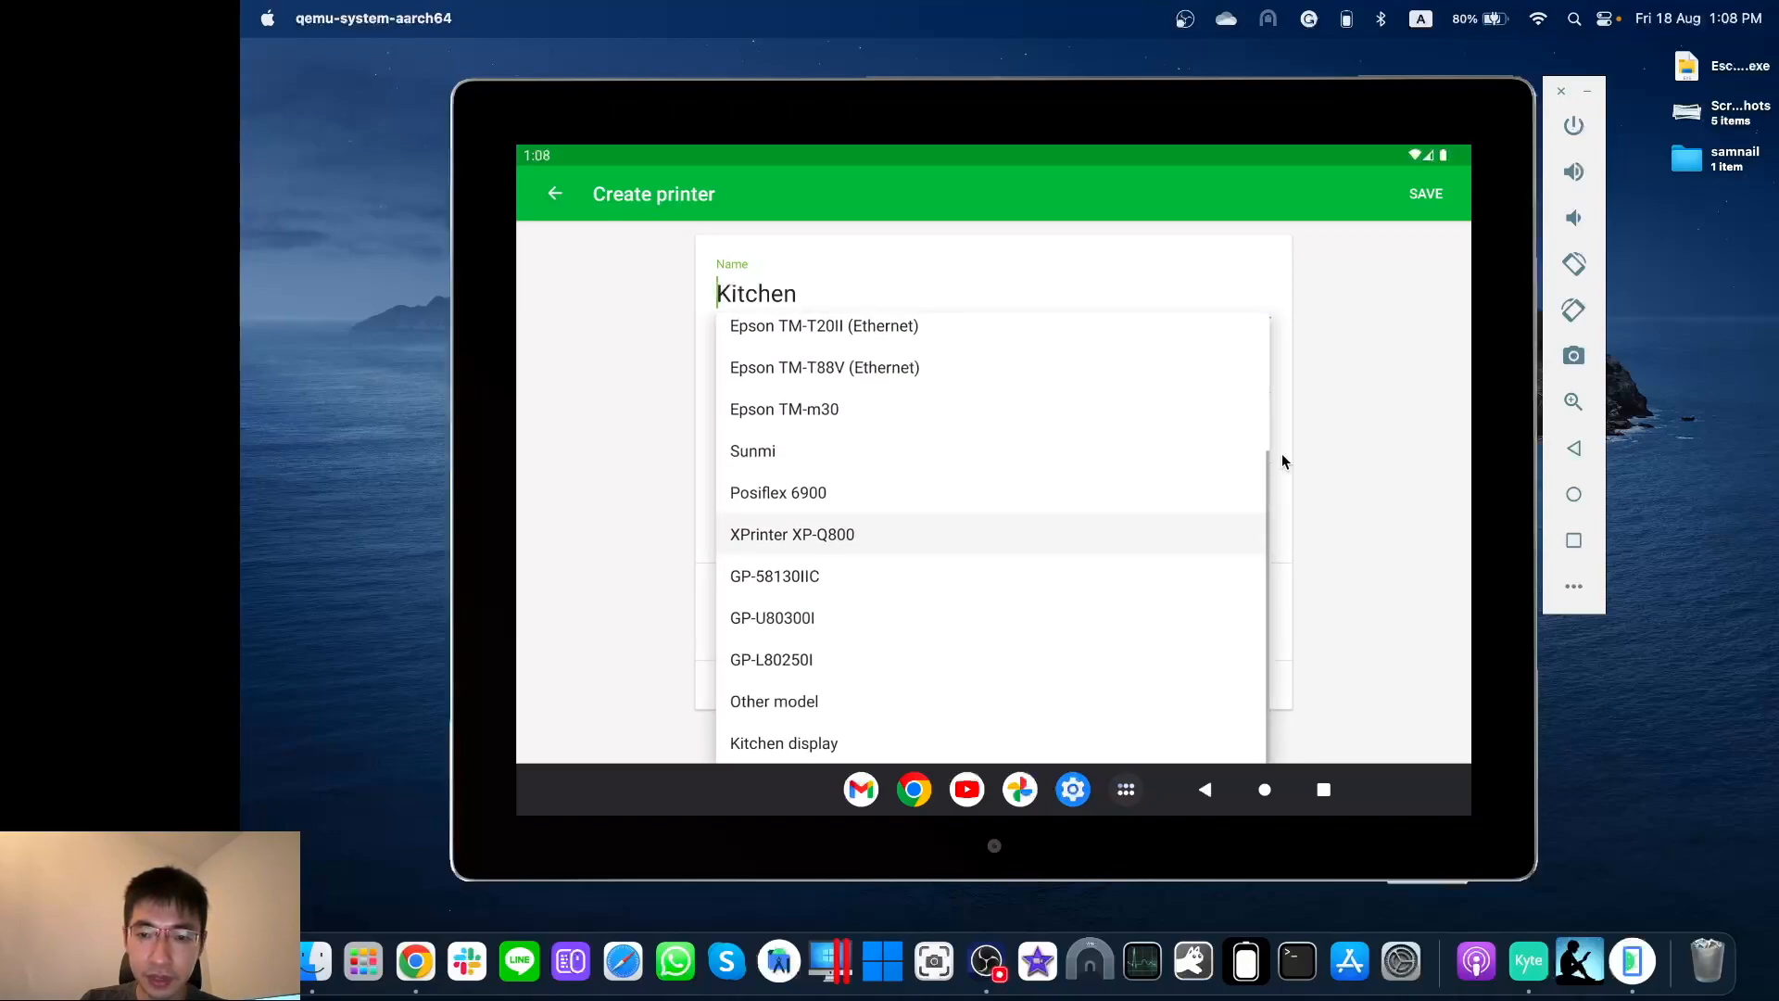
pyautogui.moveTo(832, 619)
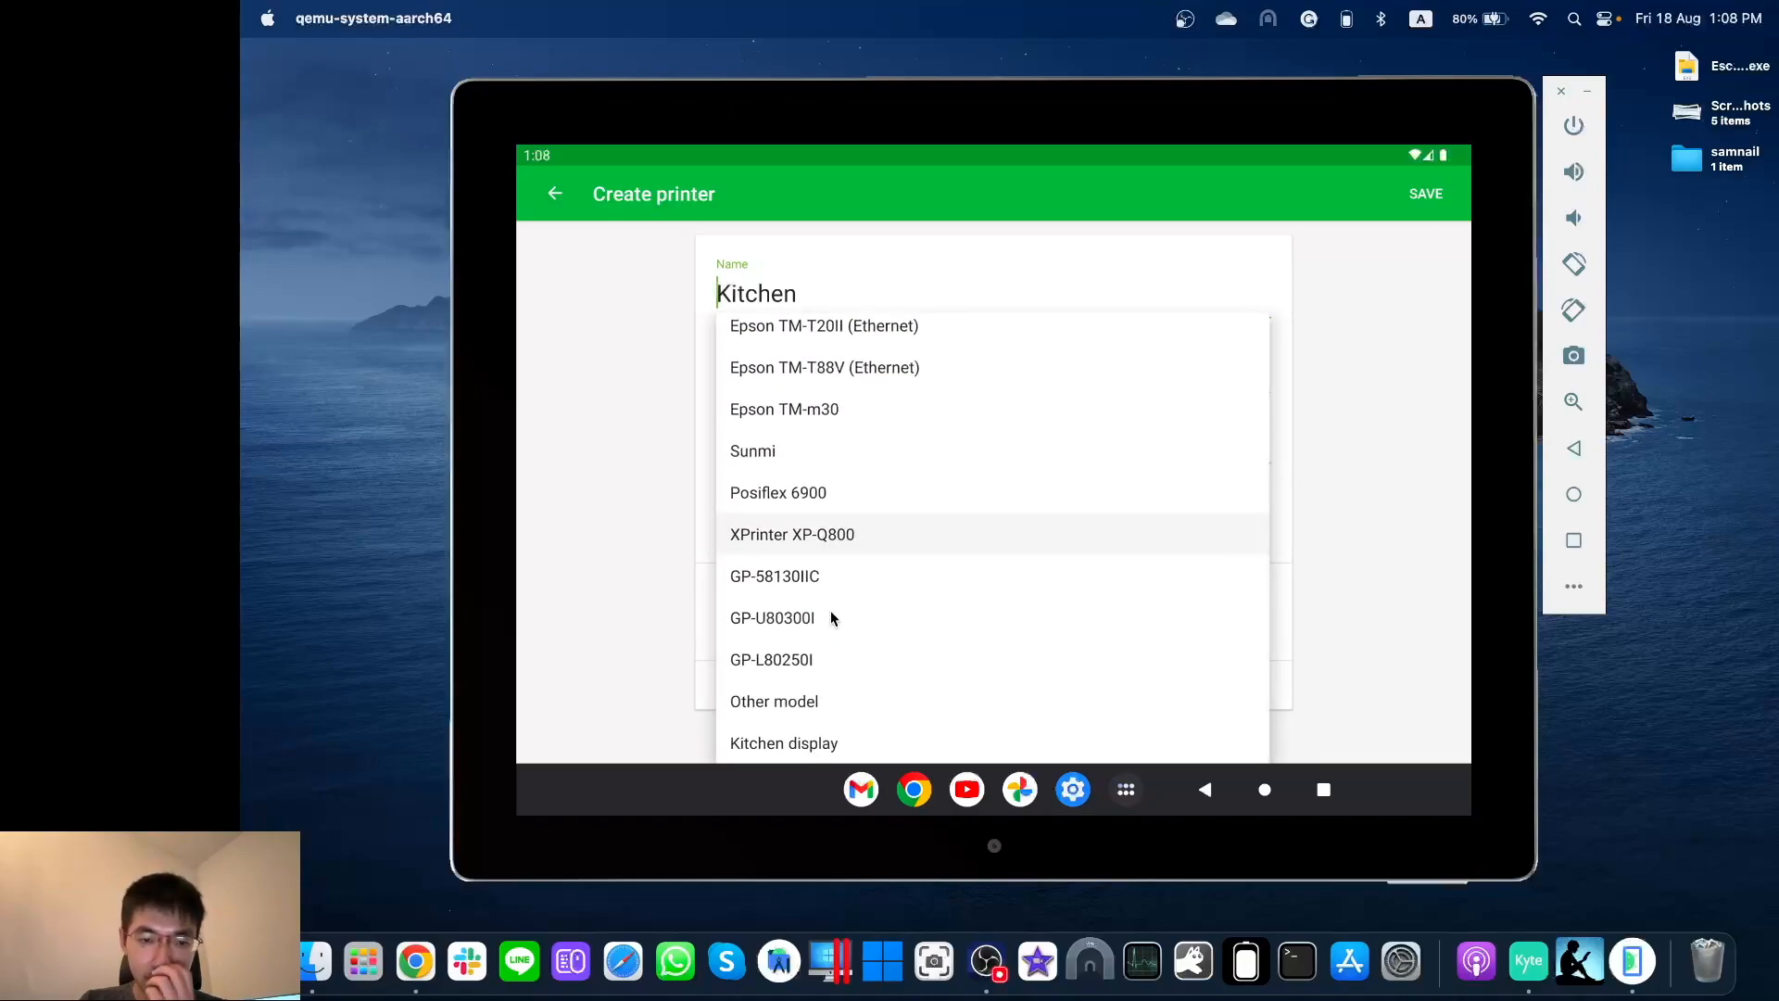
pyautogui.click(775, 701)
pyautogui.write('1')
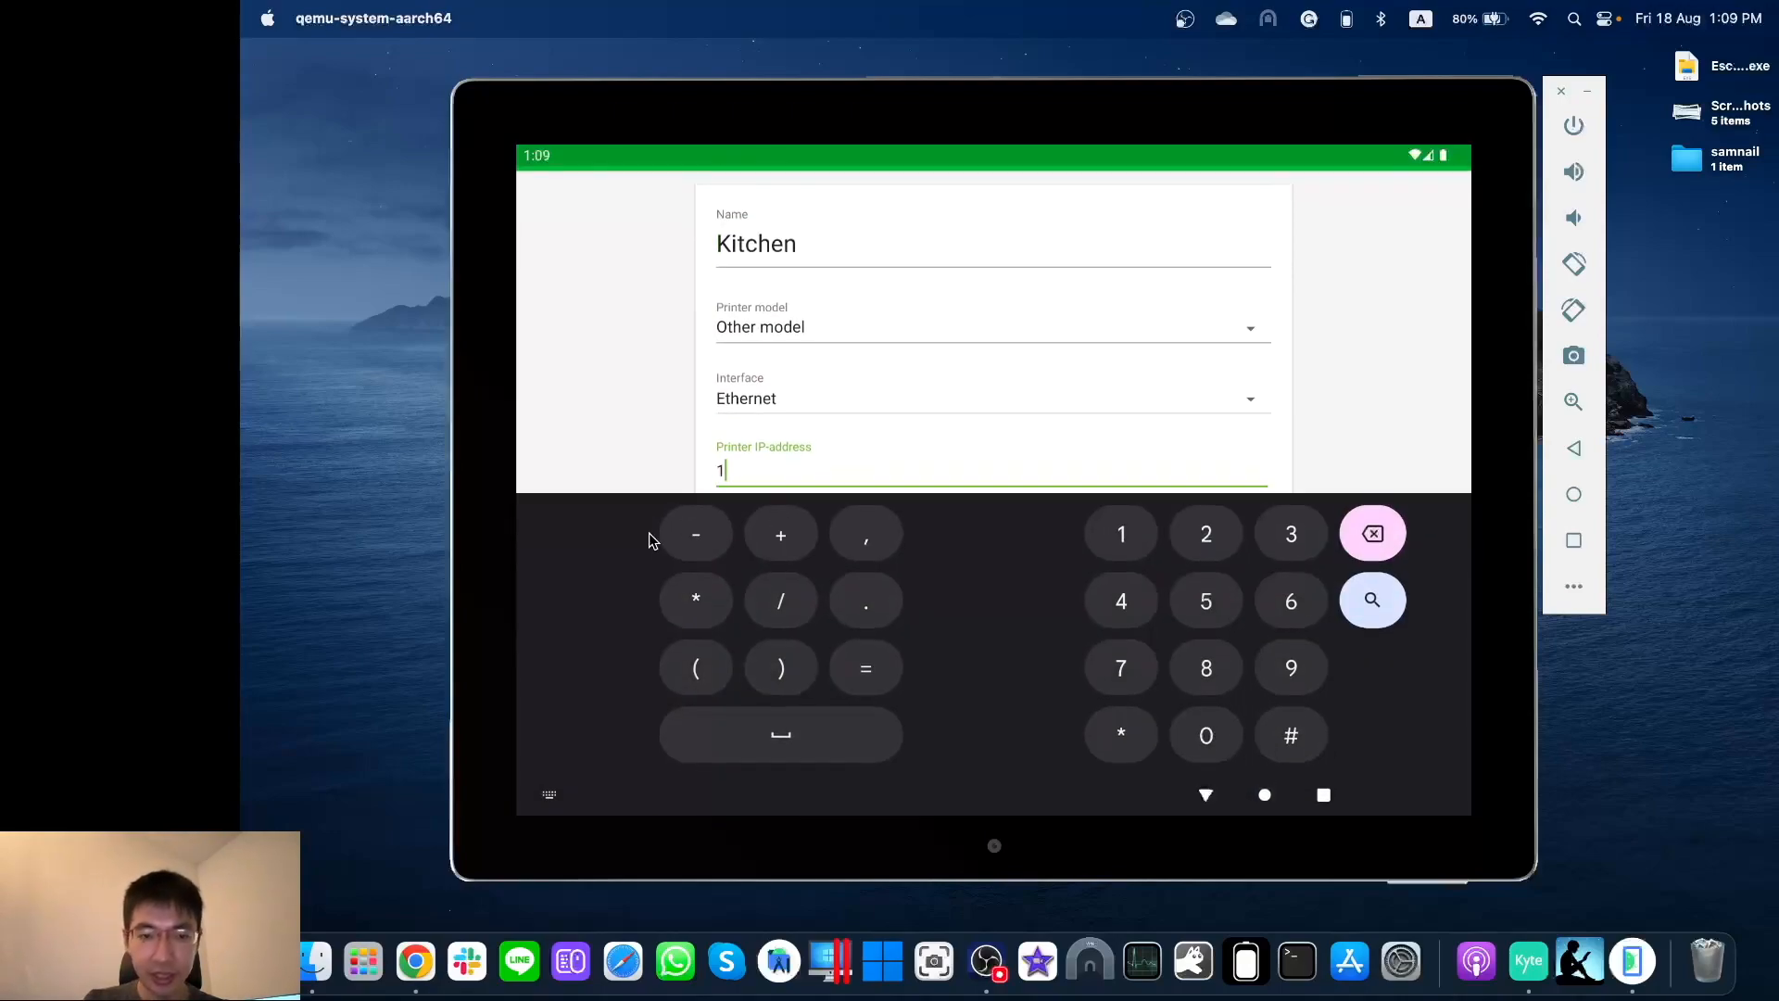
pyautogui.write('92.168')
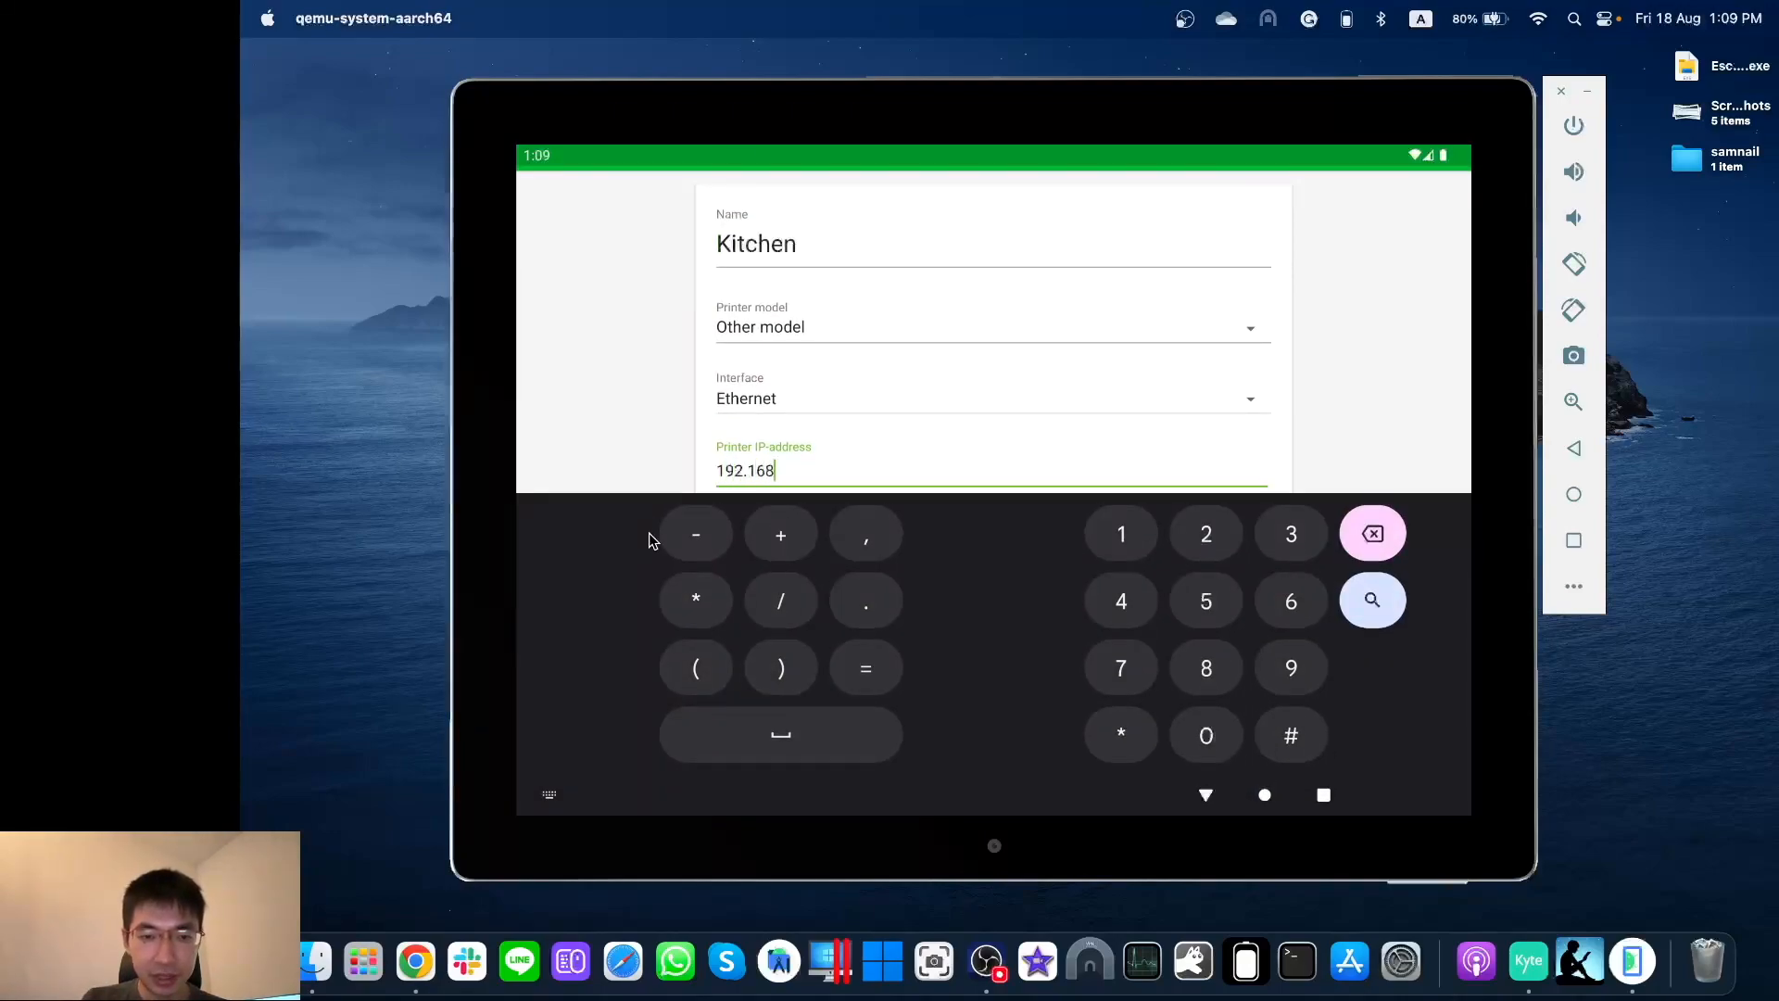
pyautogui.write('.1.21')
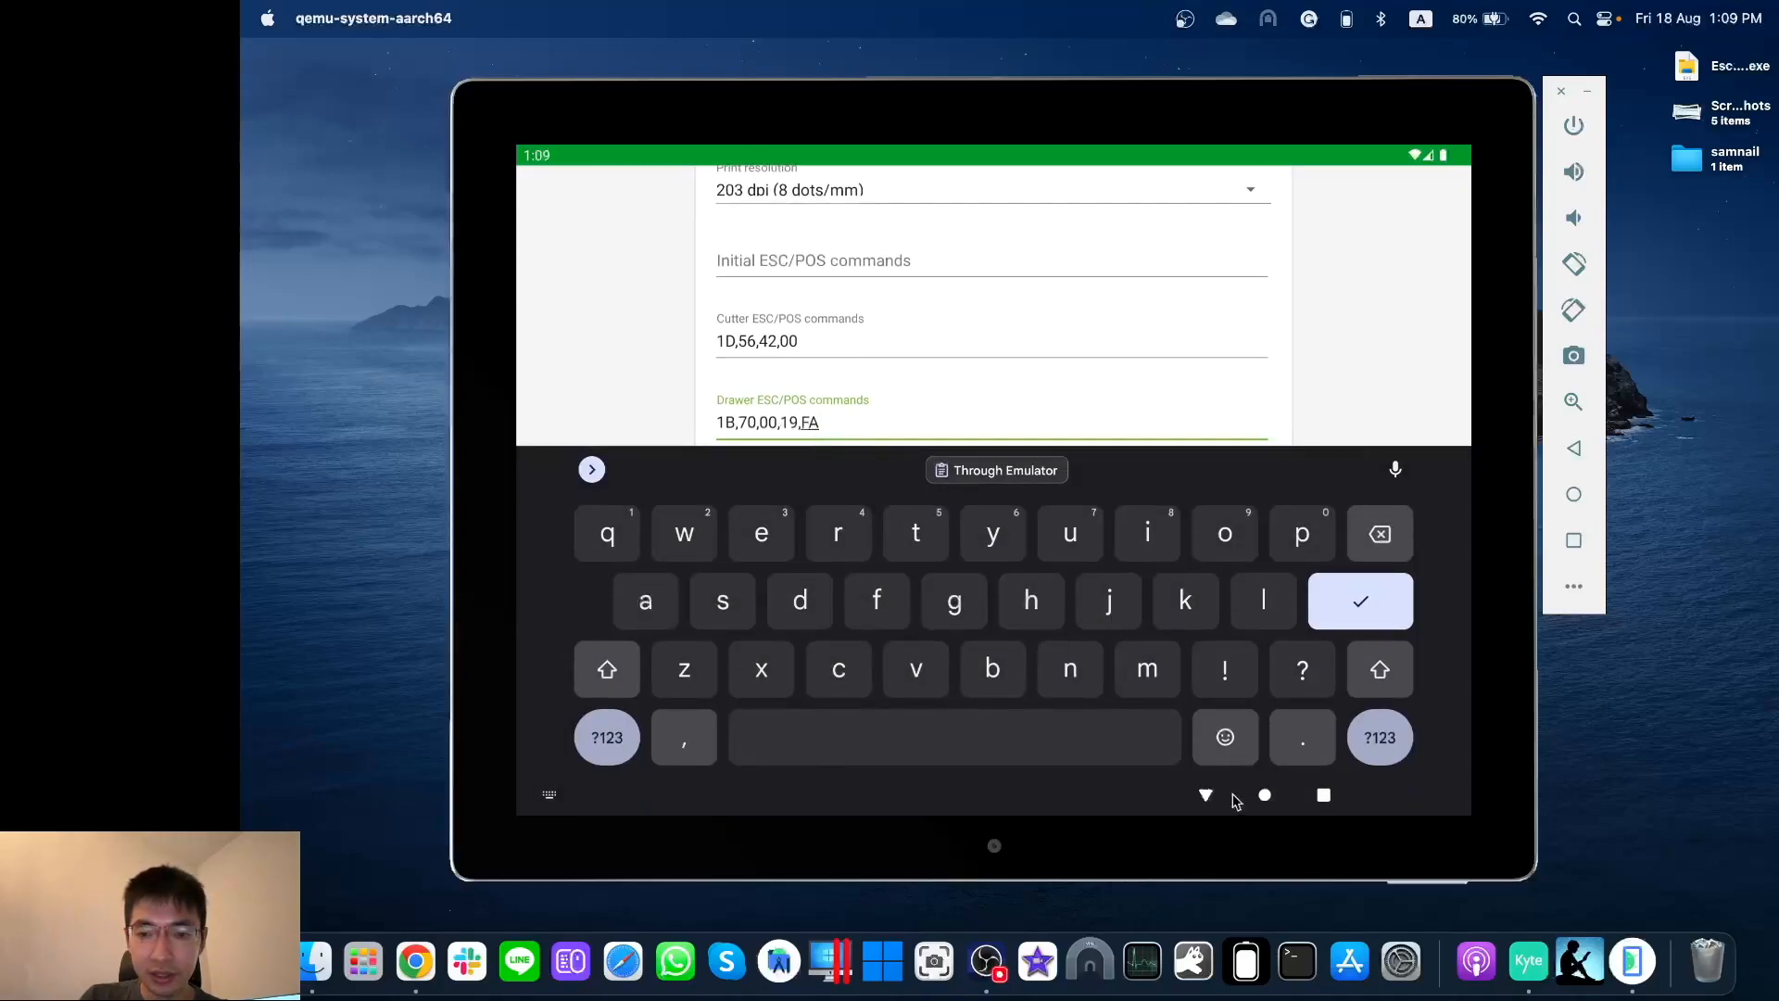
pyautogui.click(1358, 600)
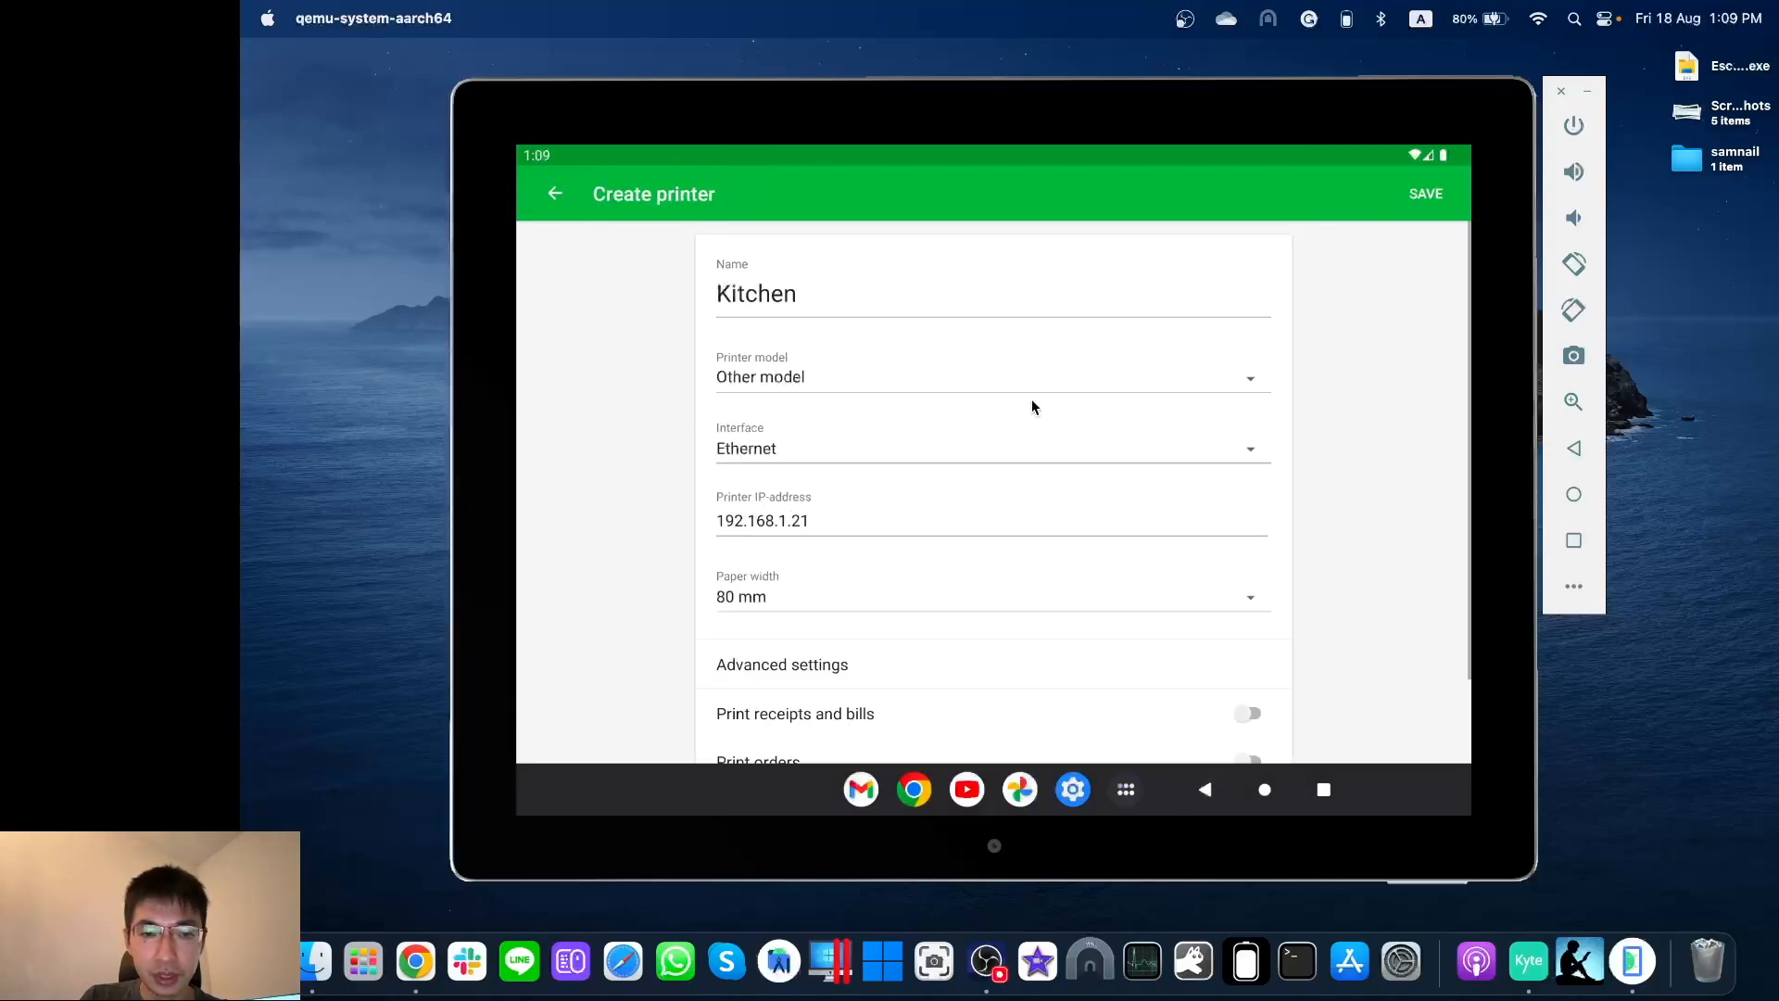
# Step: Leave receipt and bill printing off and switch on Print orders for the Kitchen printer
pyautogui.scroll(-3)
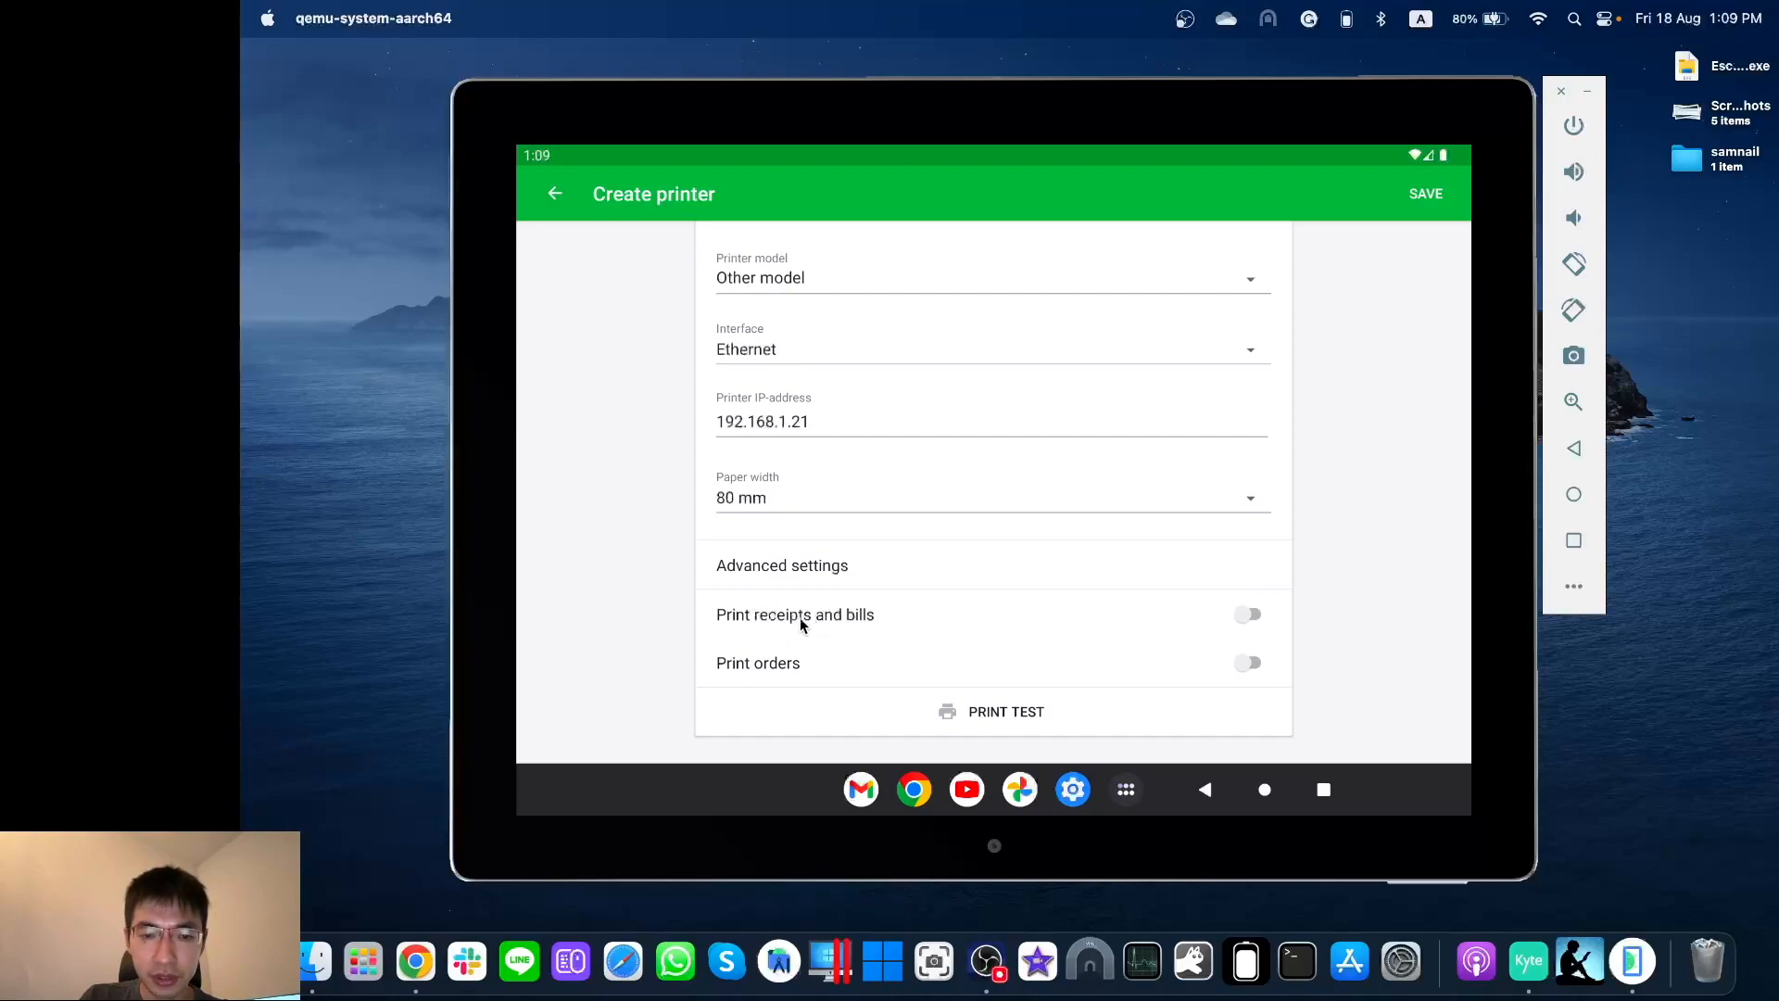
pyautogui.moveTo(1219, 590)
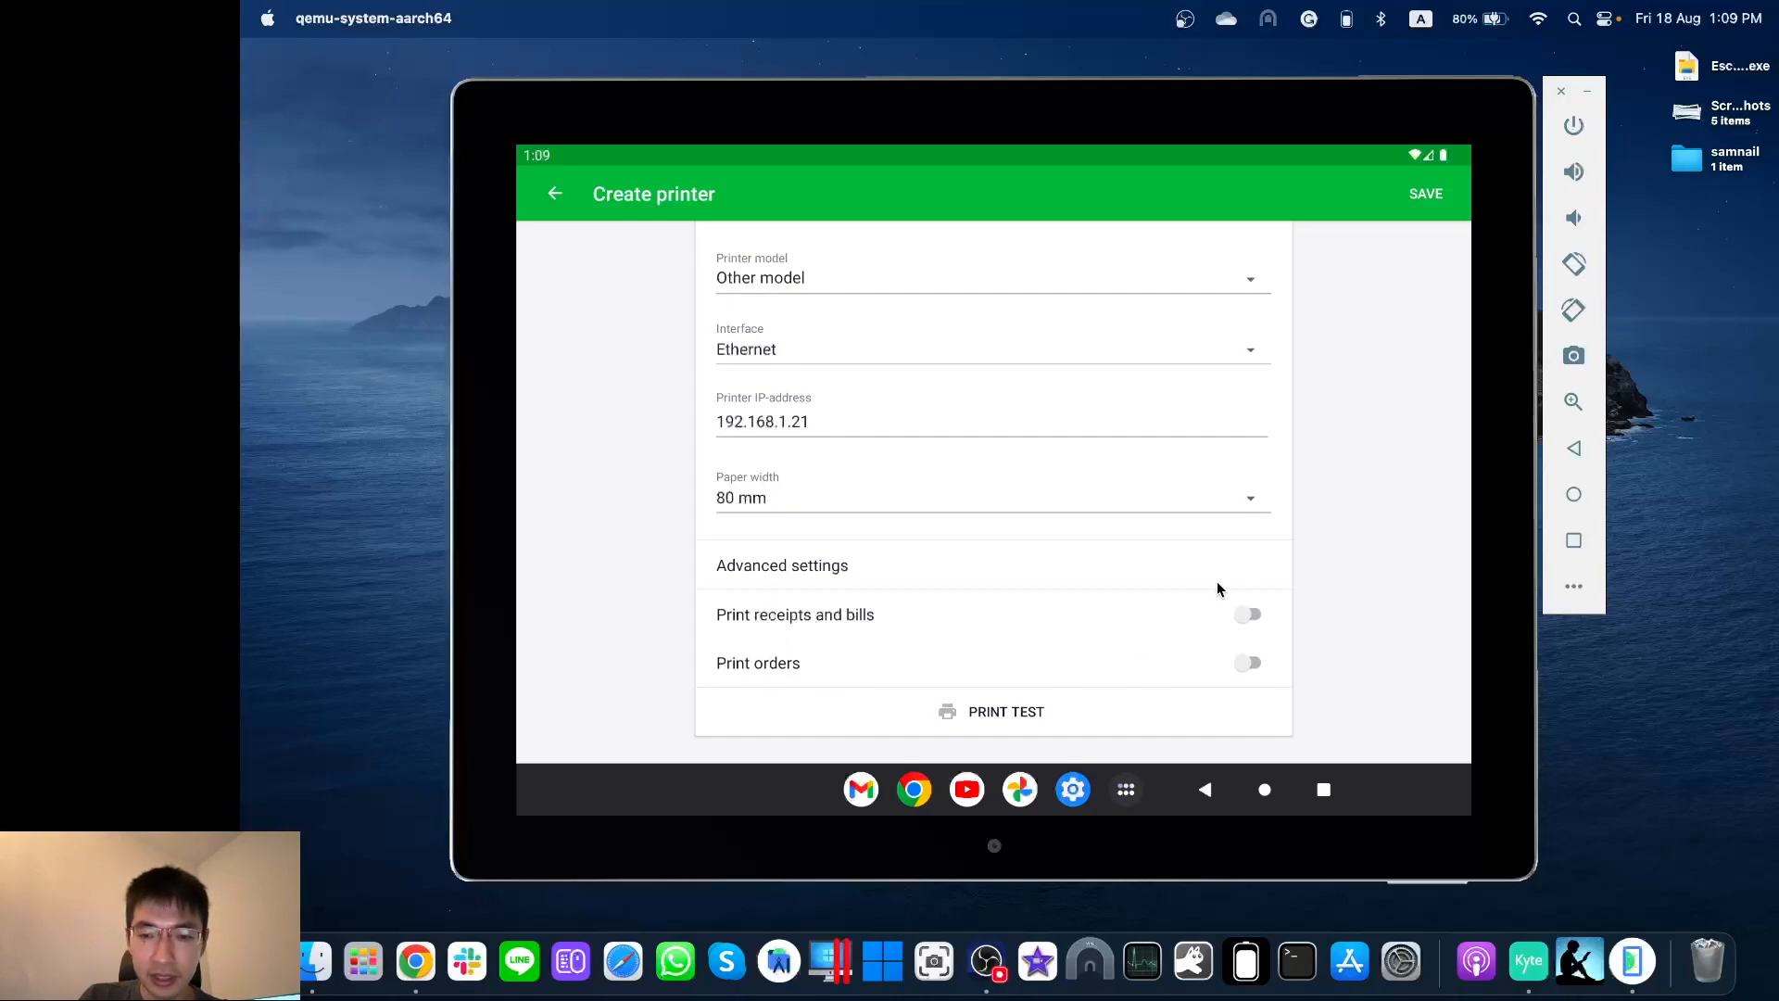
pyautogui.moveTo(1254, 613)
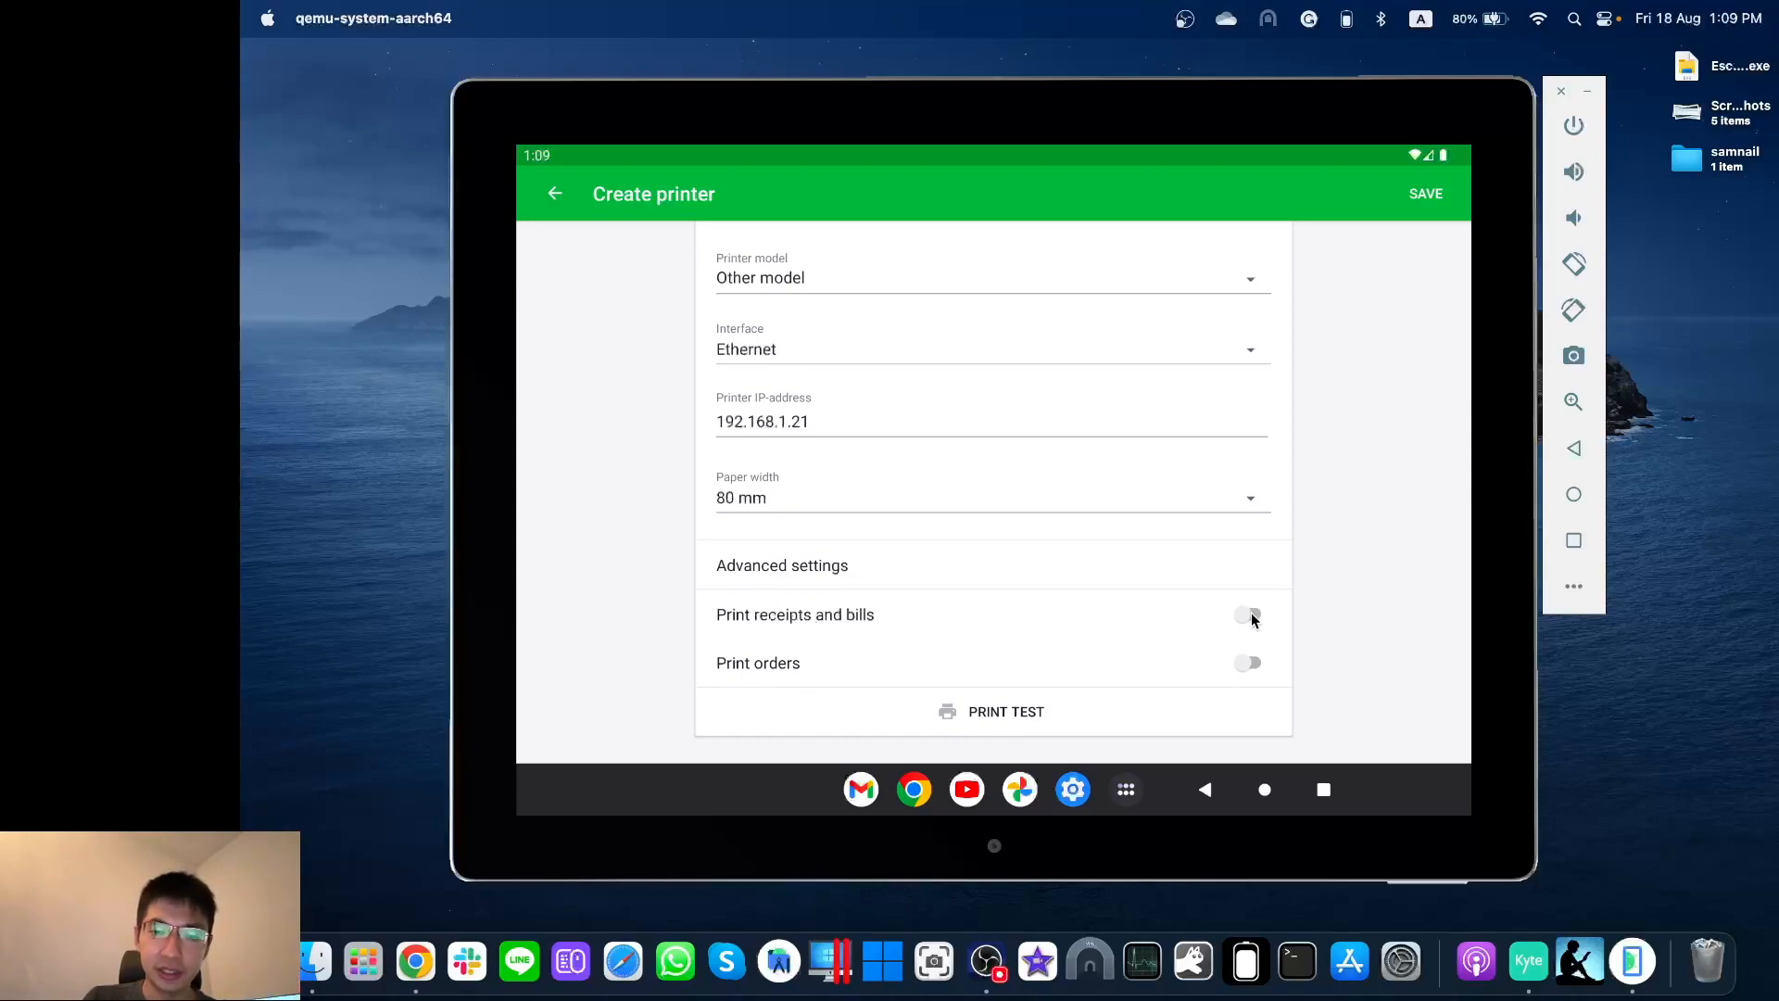
pyautogui.click(1247, 615)
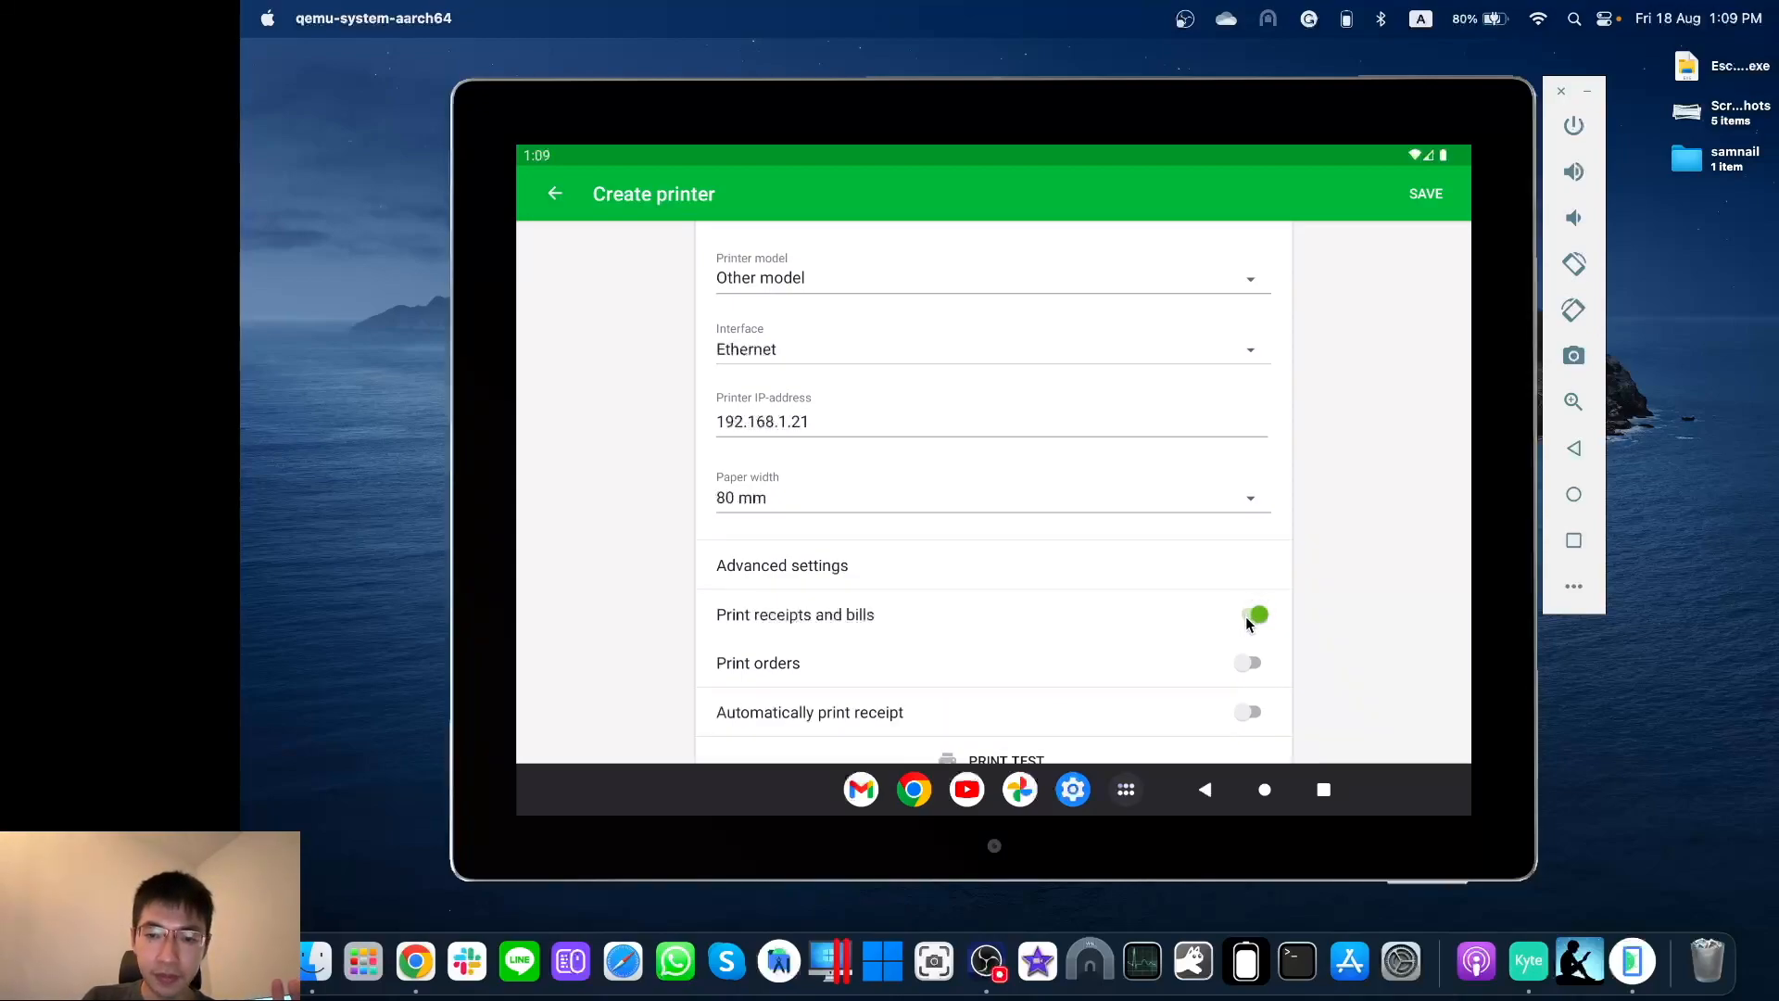
pyautogui.click(1249, 614)
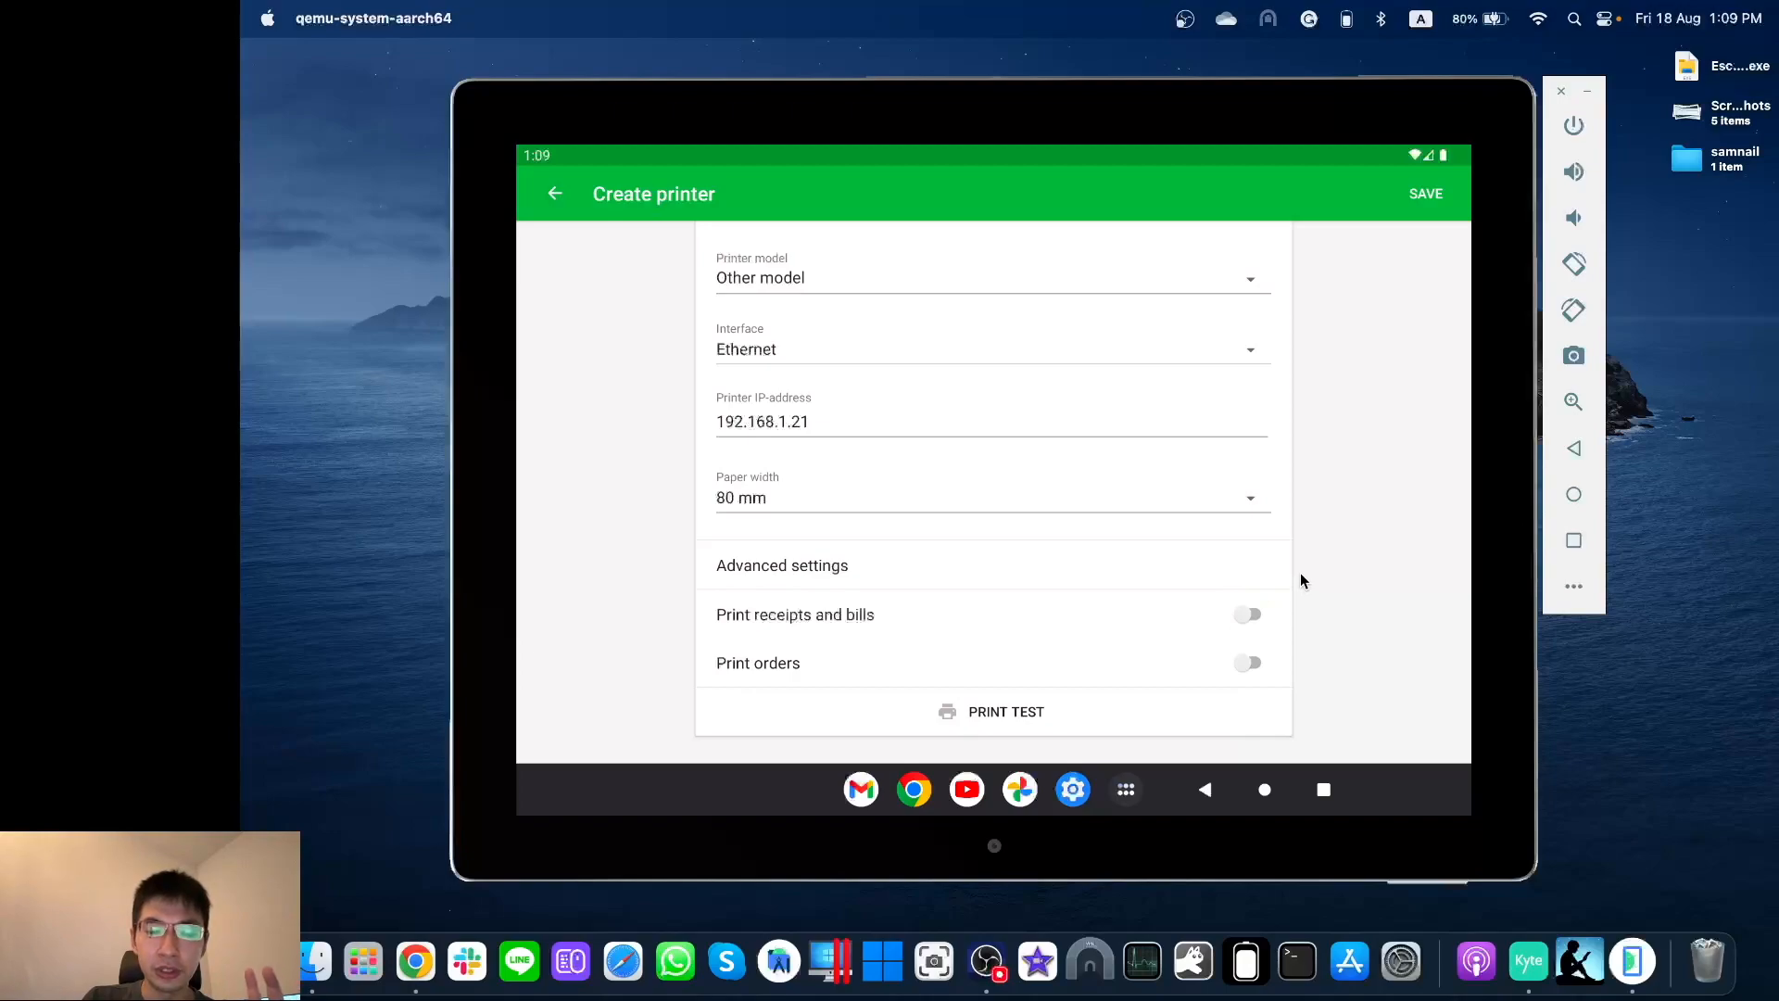
pyautogui.moveTo(1251, 684)
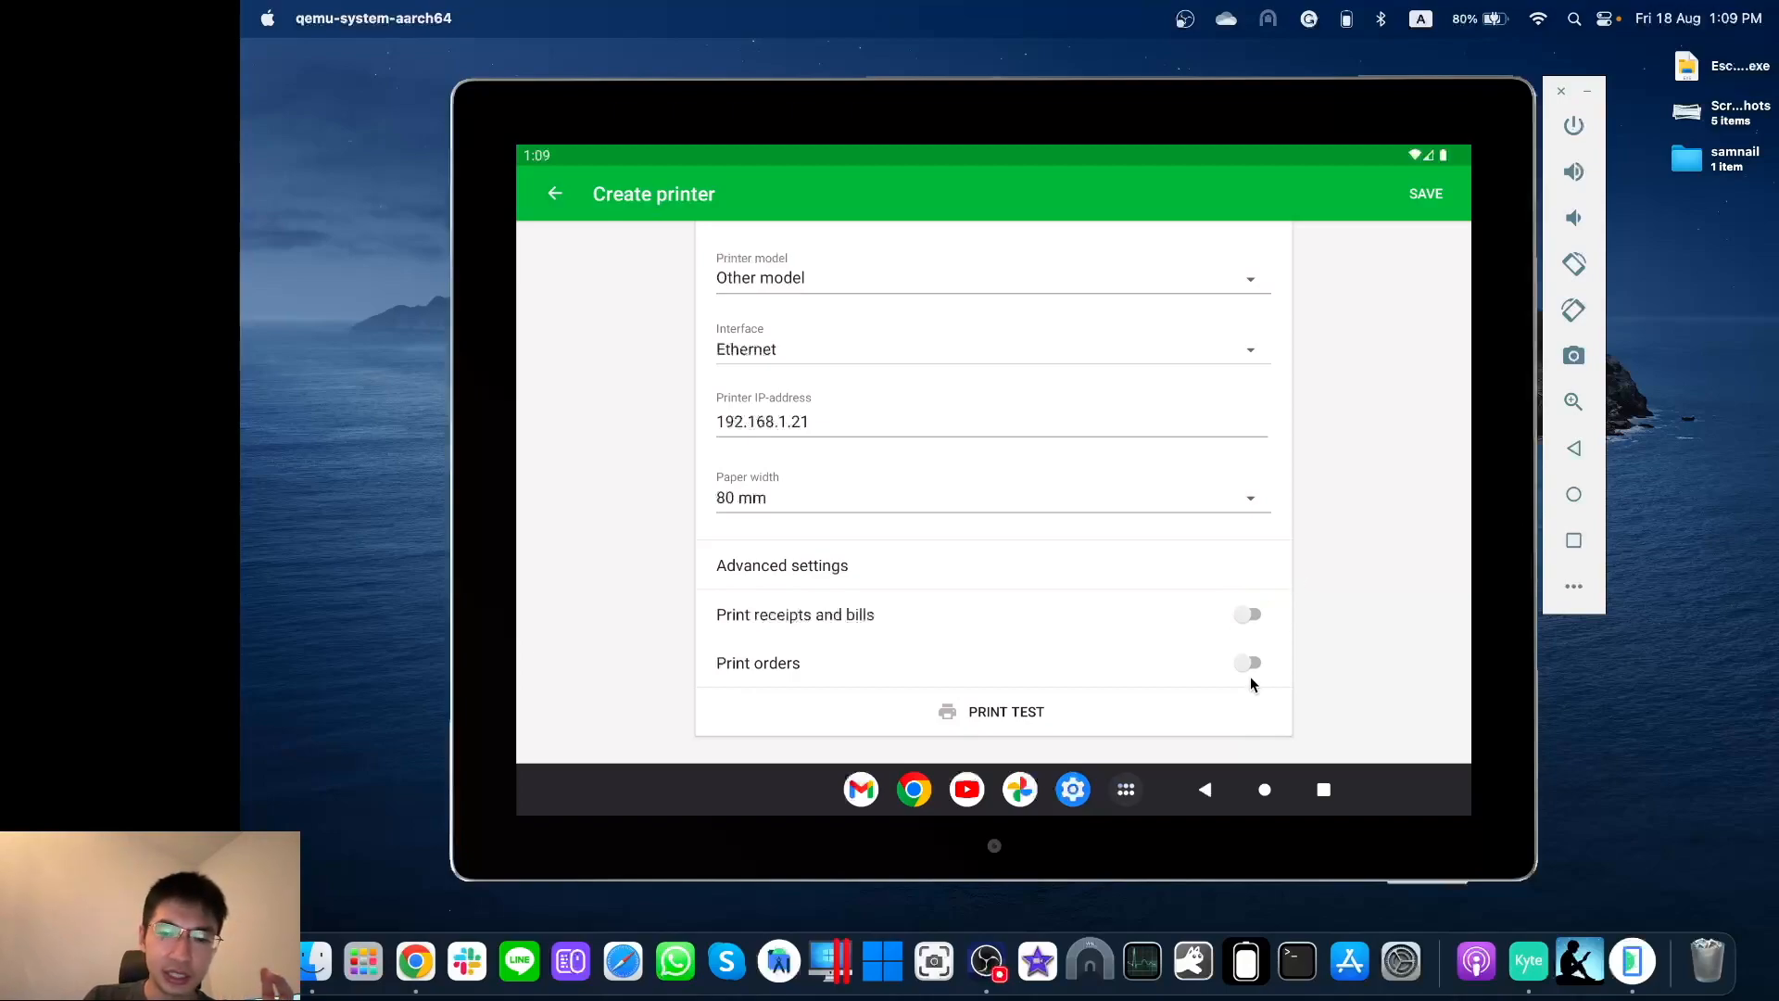
pyautogui.click(1247, 663)
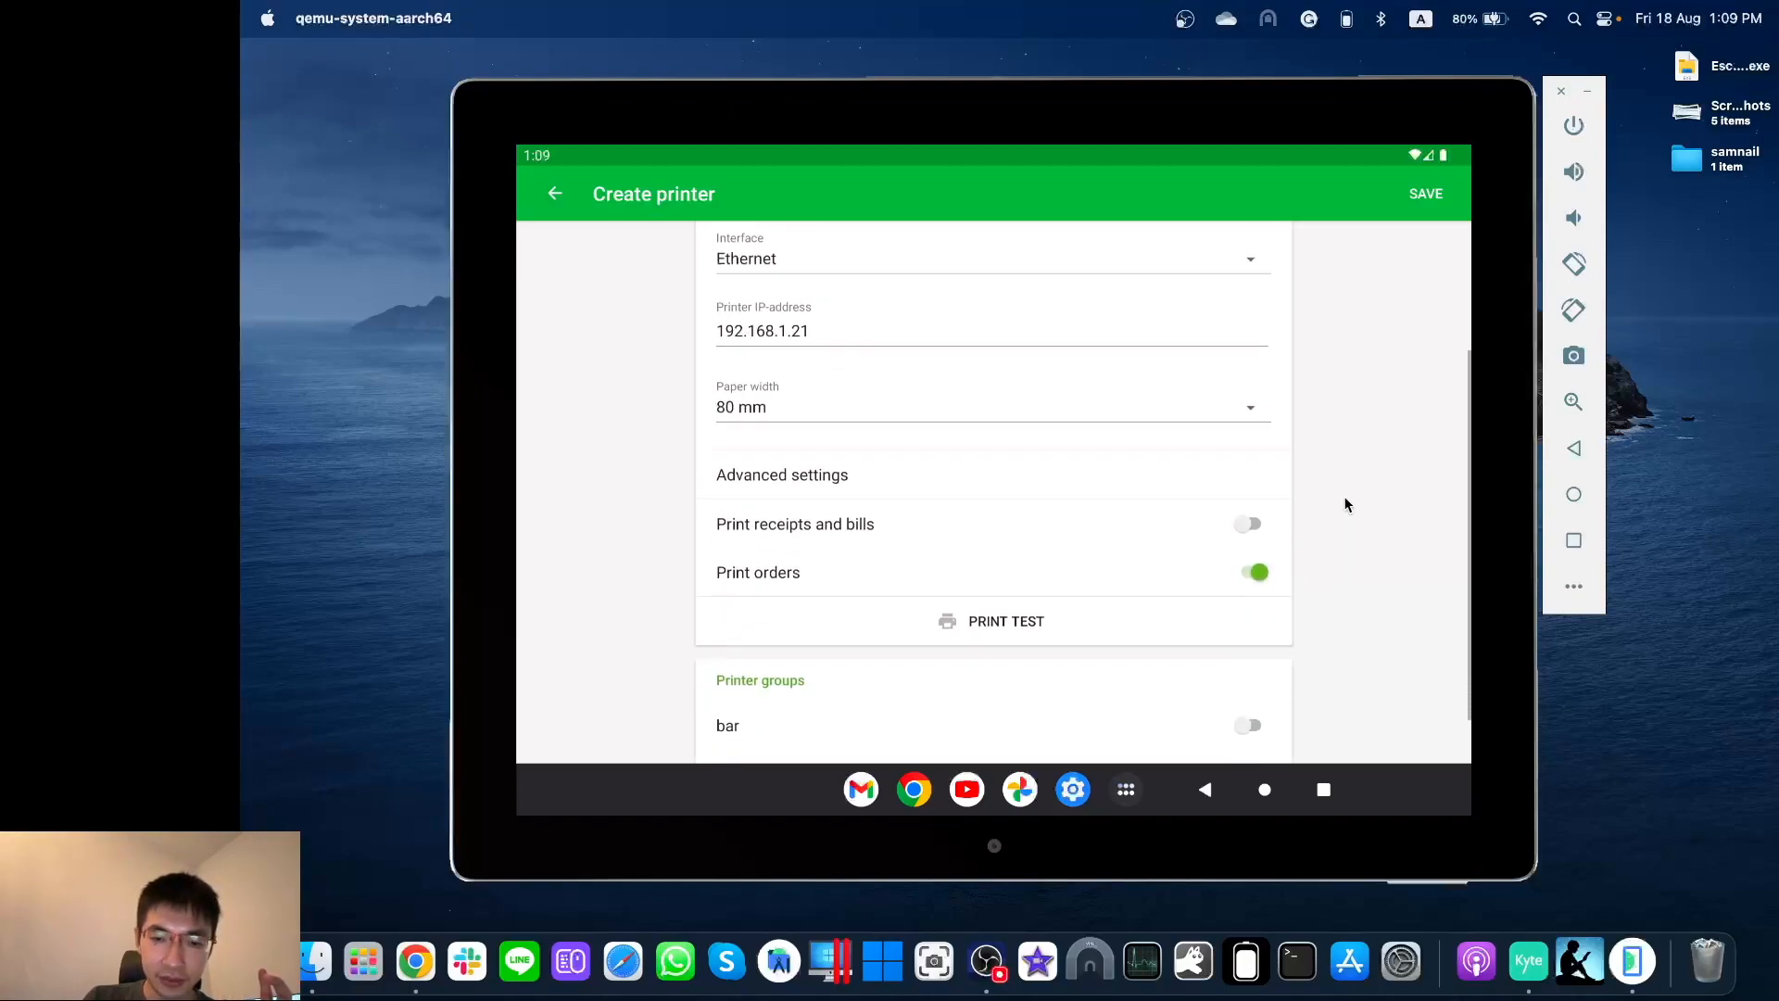
pyautogui.scroll(3)
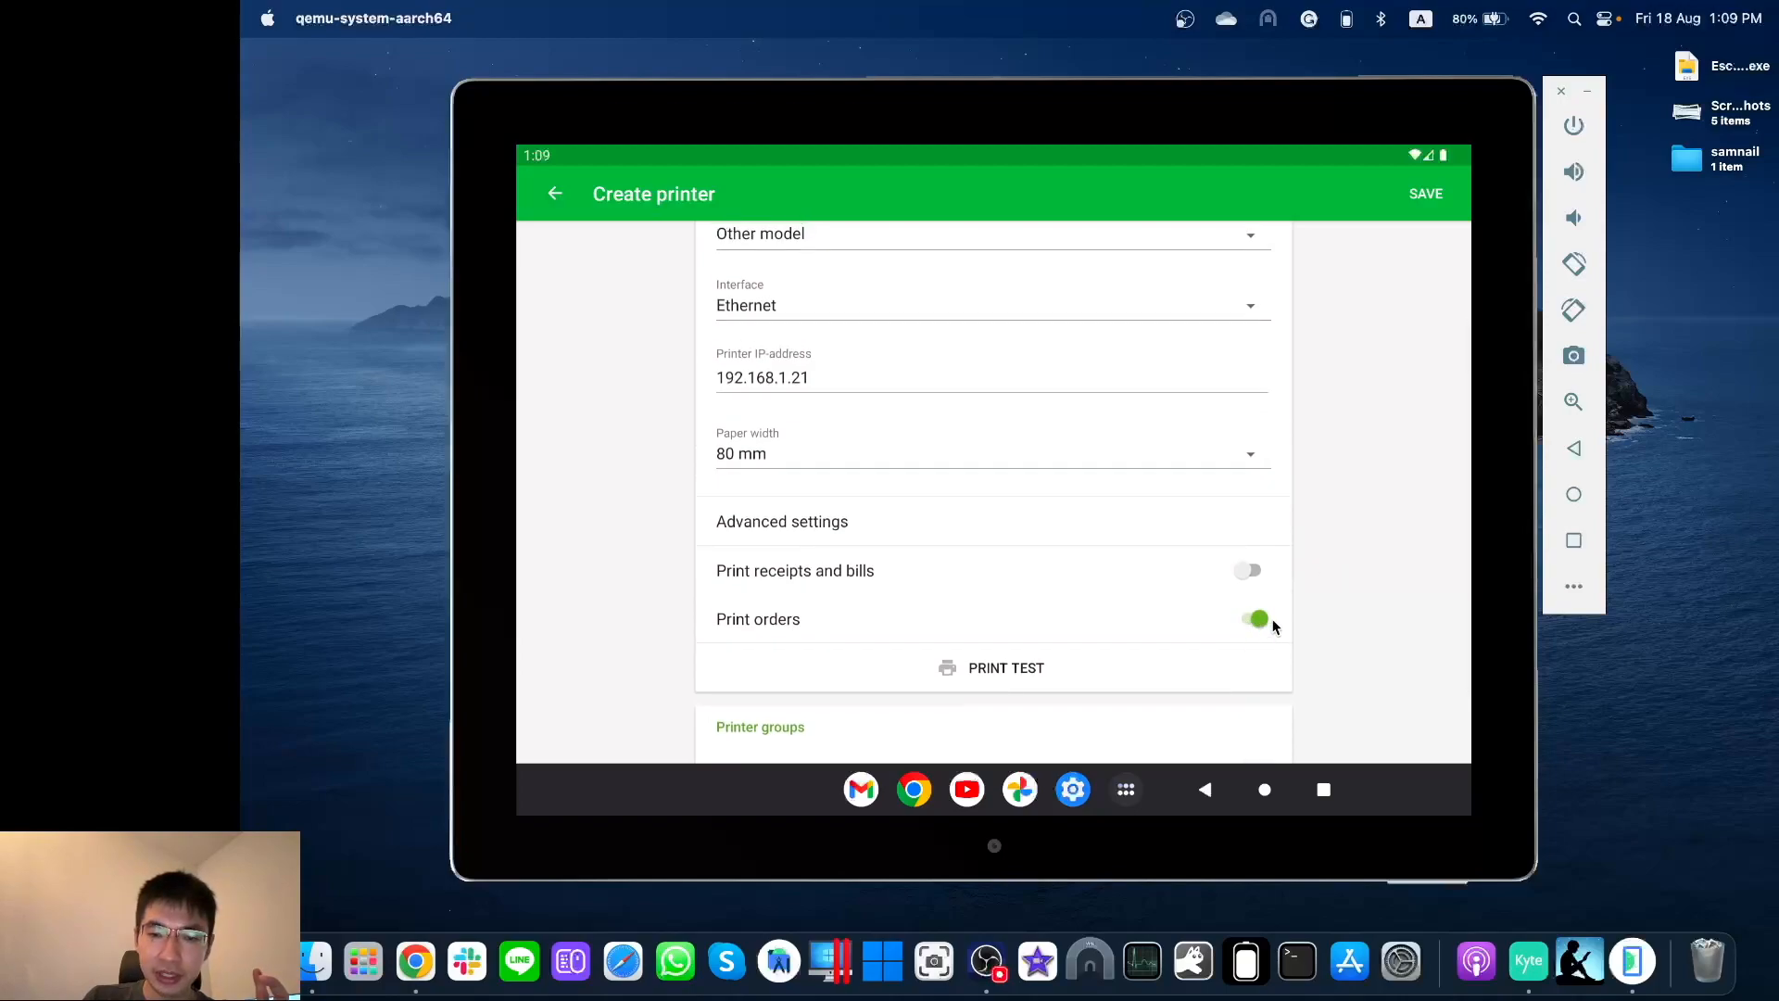
pyautogui.scroll(-3)
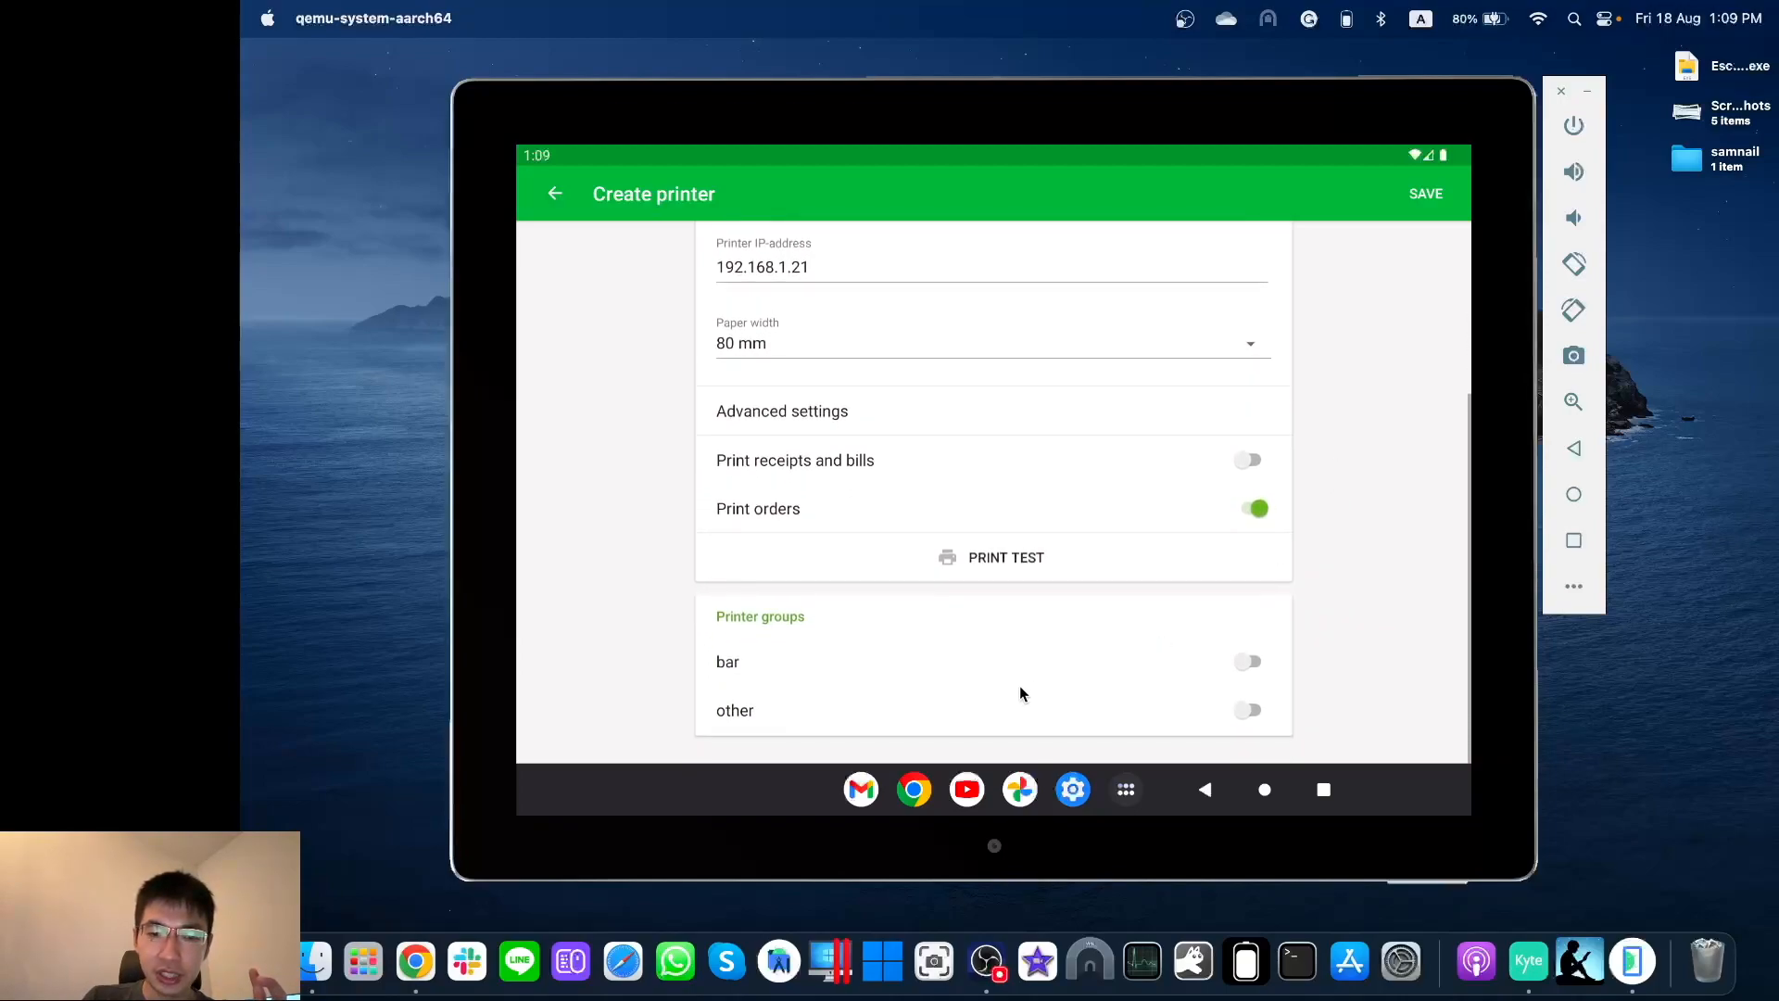
pyautogui.moveTo(1448, 714)
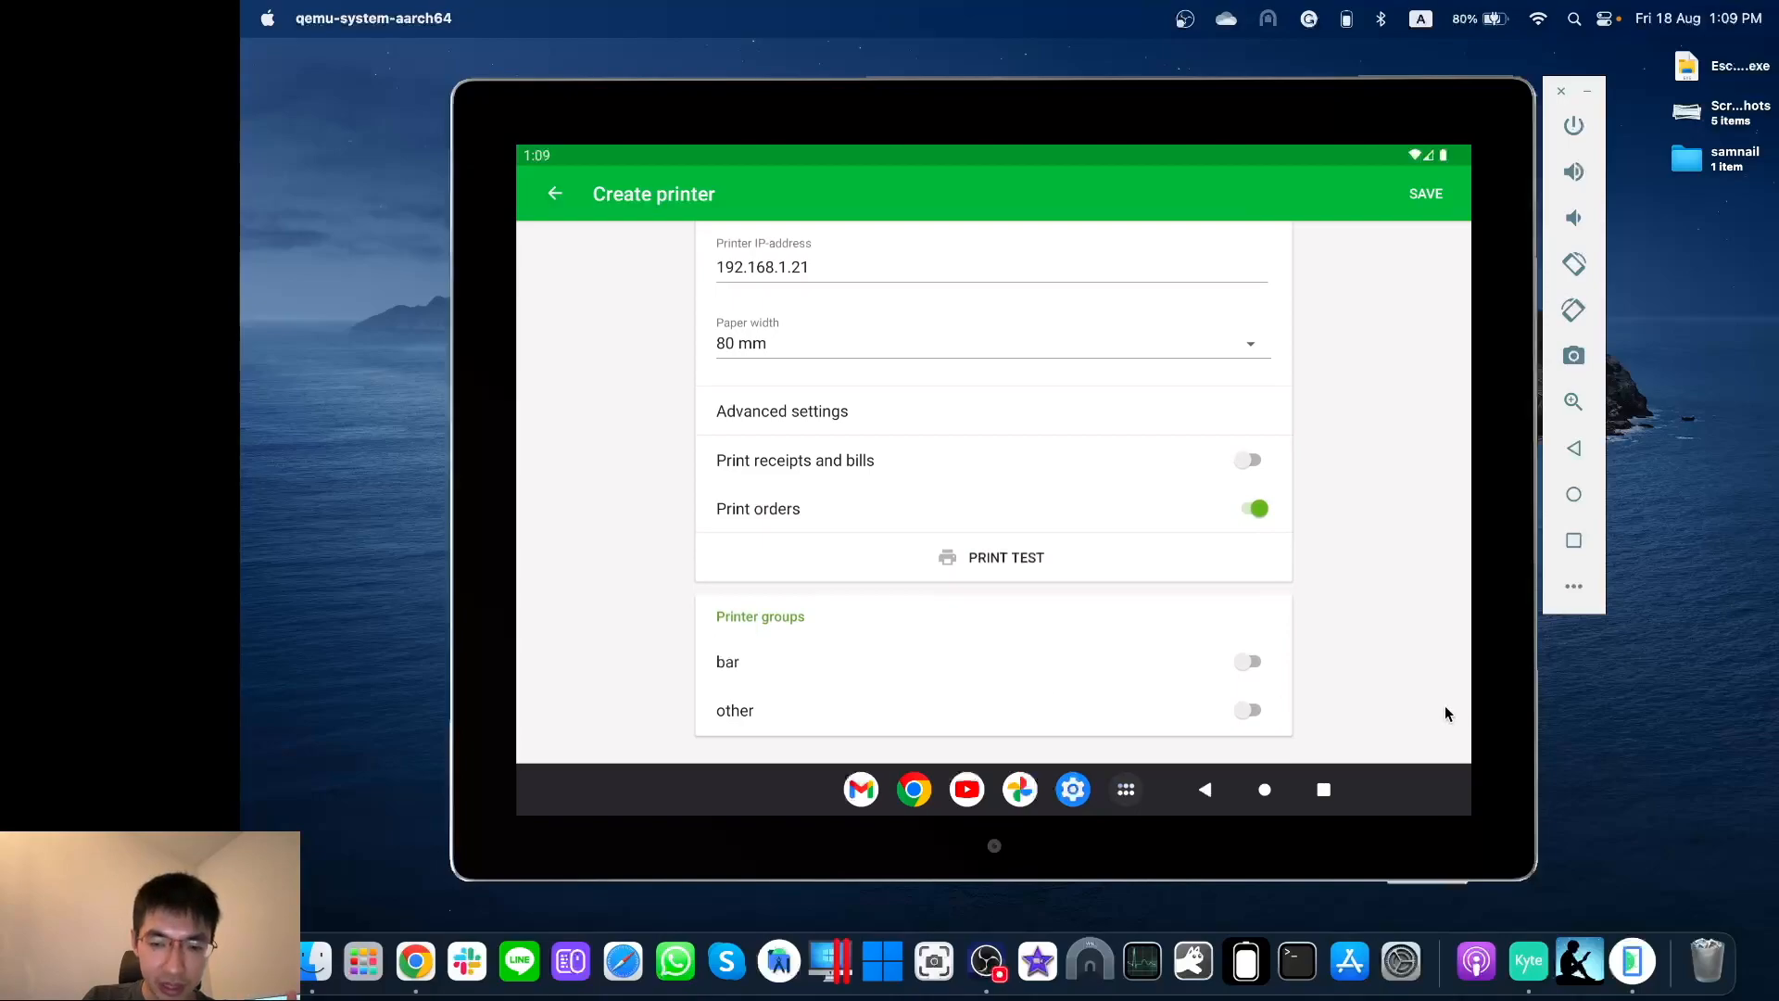
pyautogui.moveTo(1184, 605)
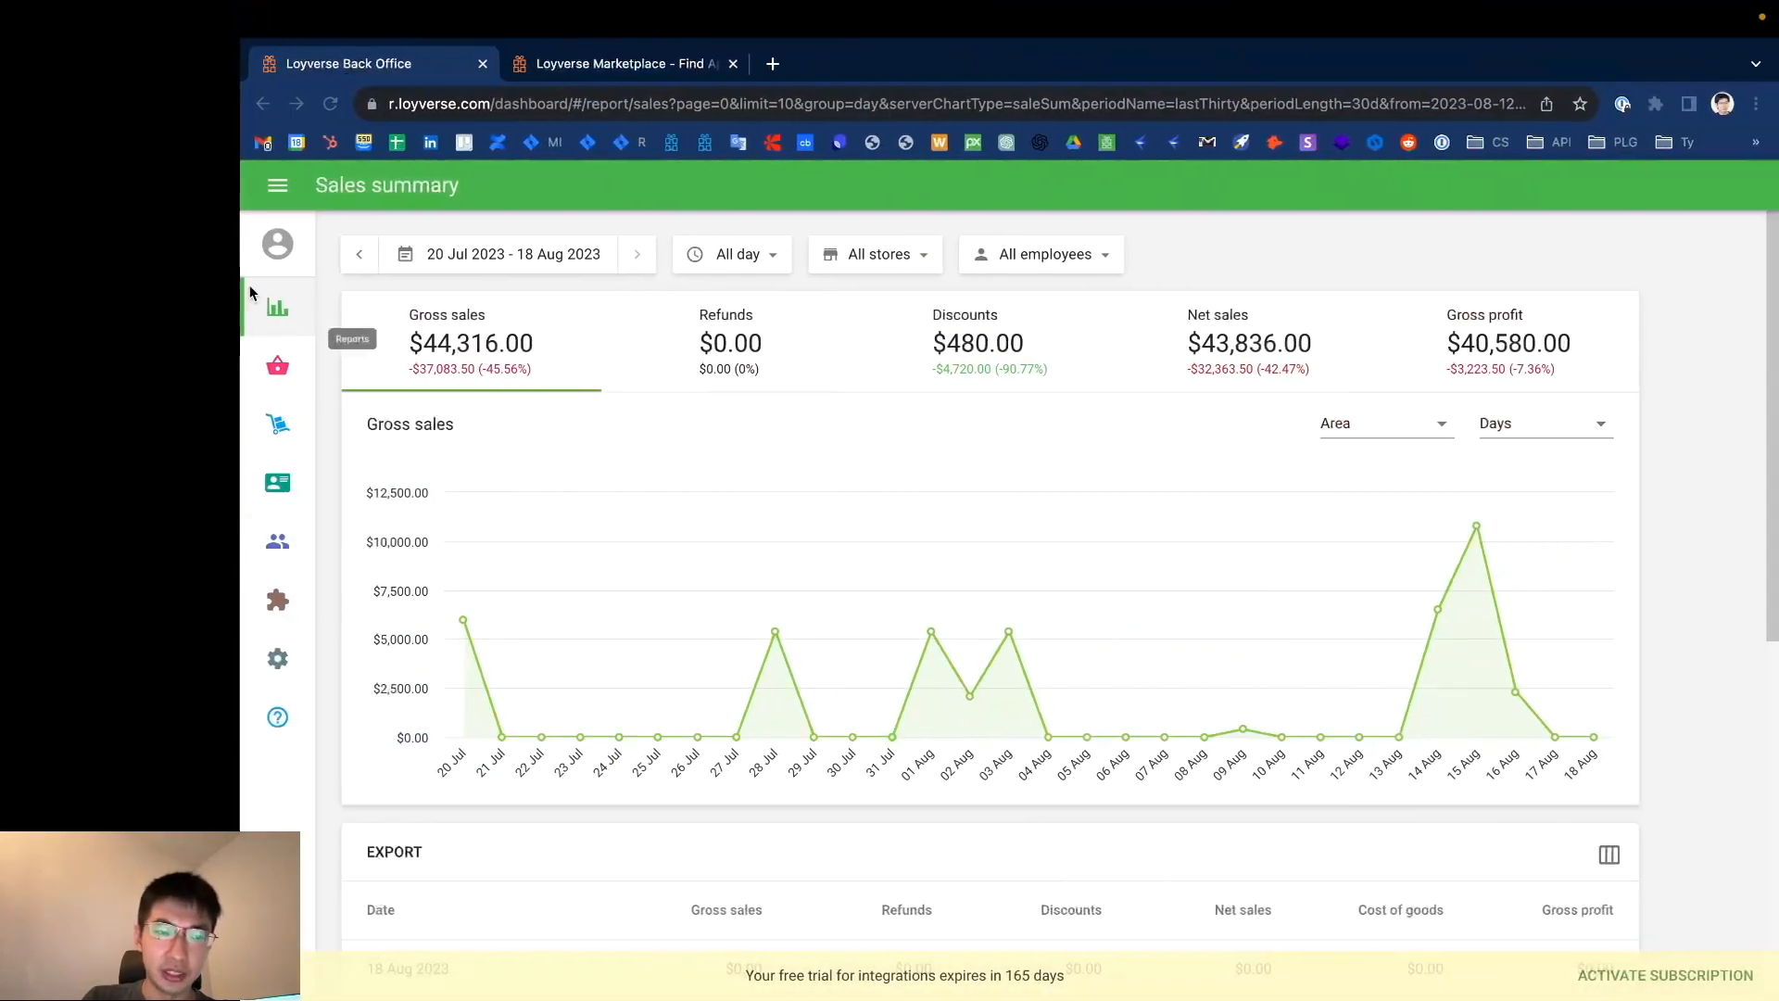
pyautogui.moveTo(276, 658)
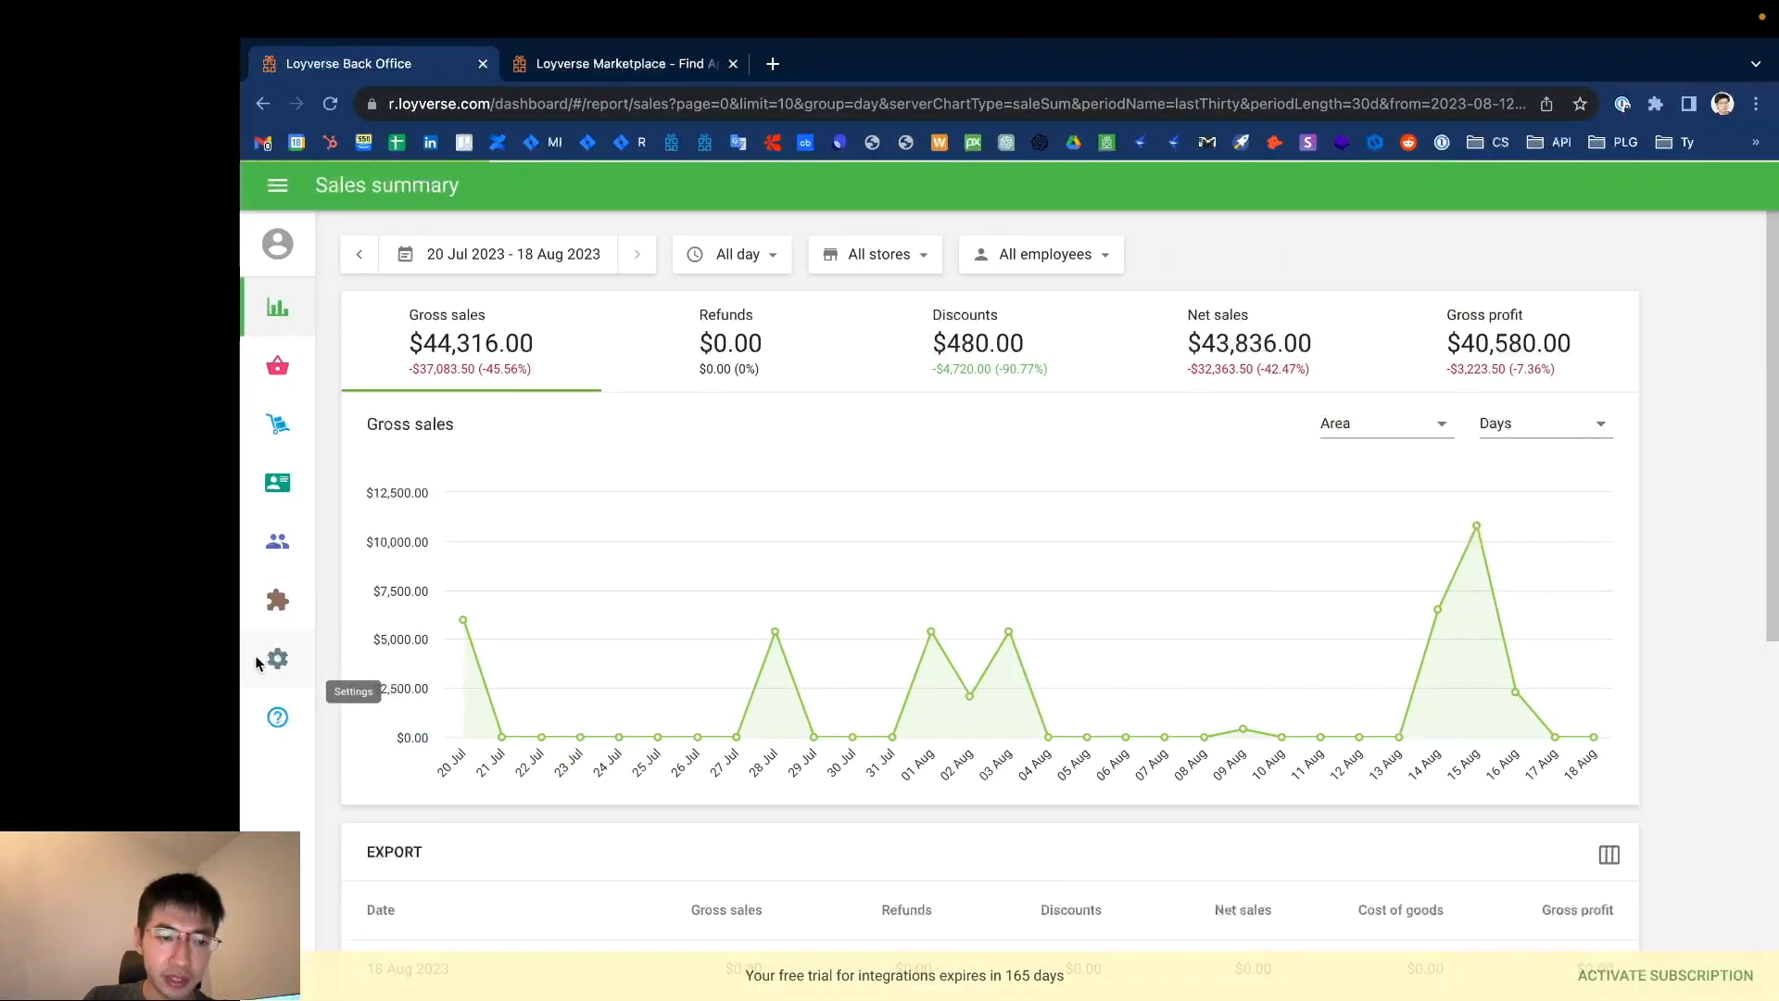
# Step: Show the Kitchen printers settings listing the bar and other printer groups
pyautogui.click(276, 658)
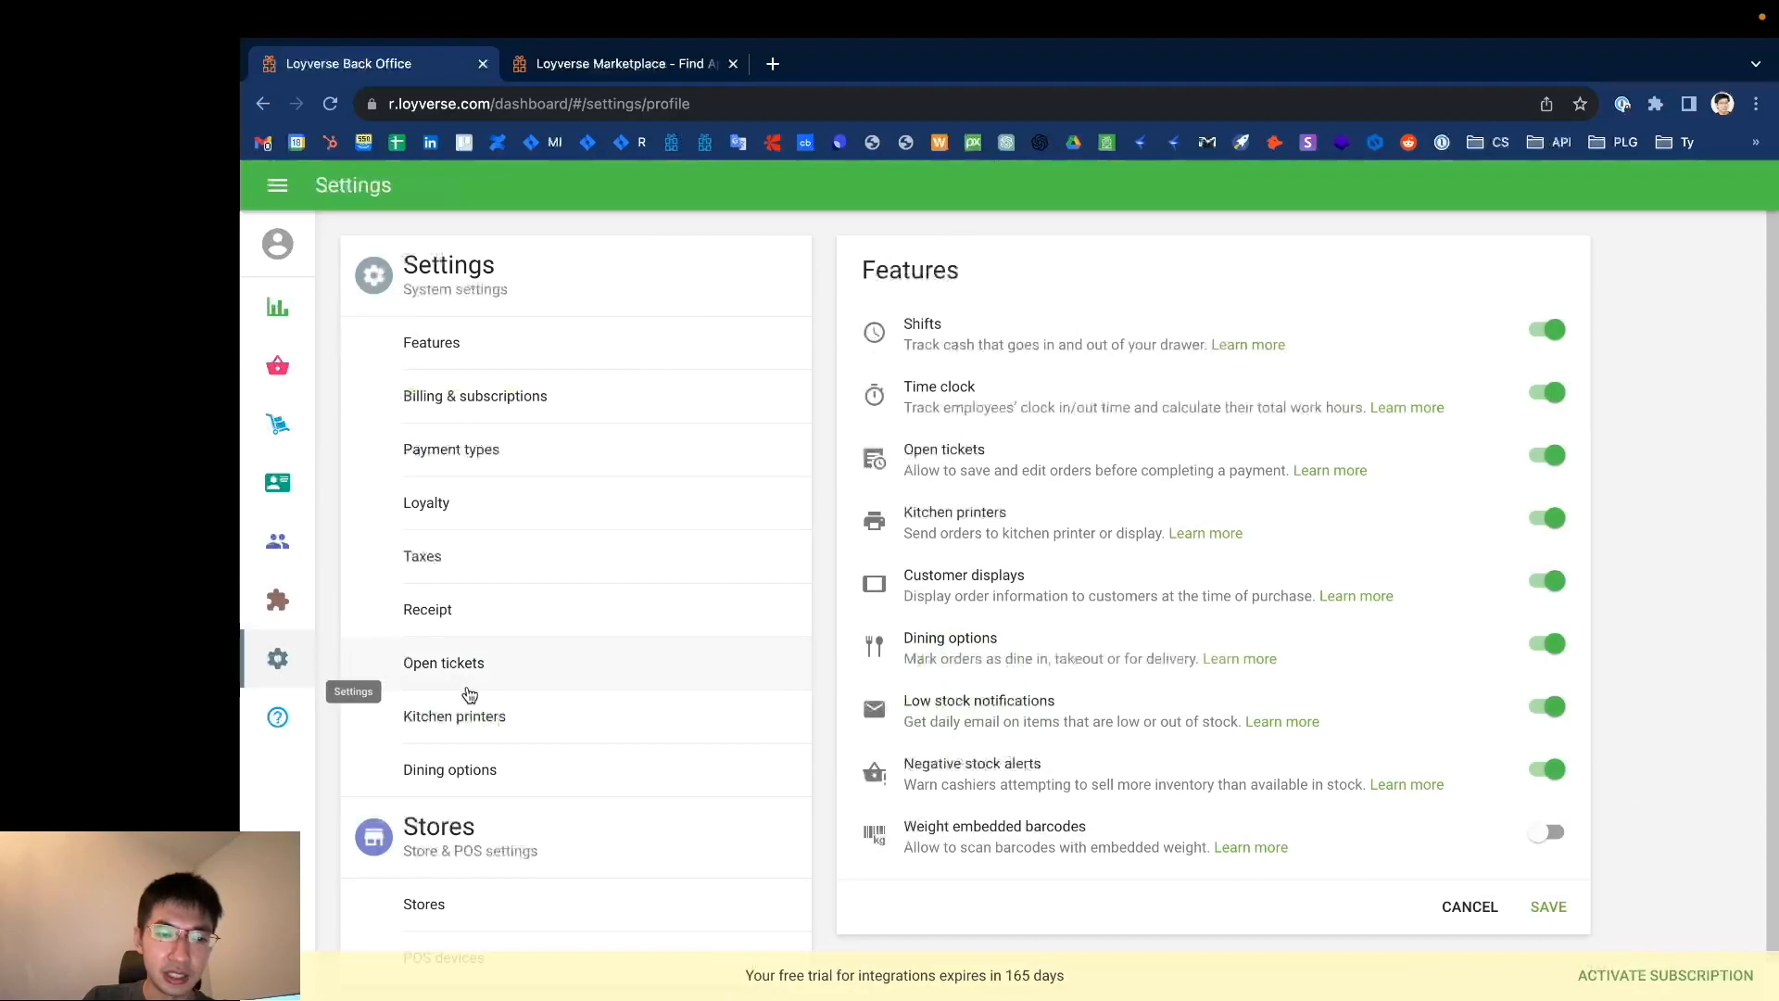
pyautogui.click(453, 715)
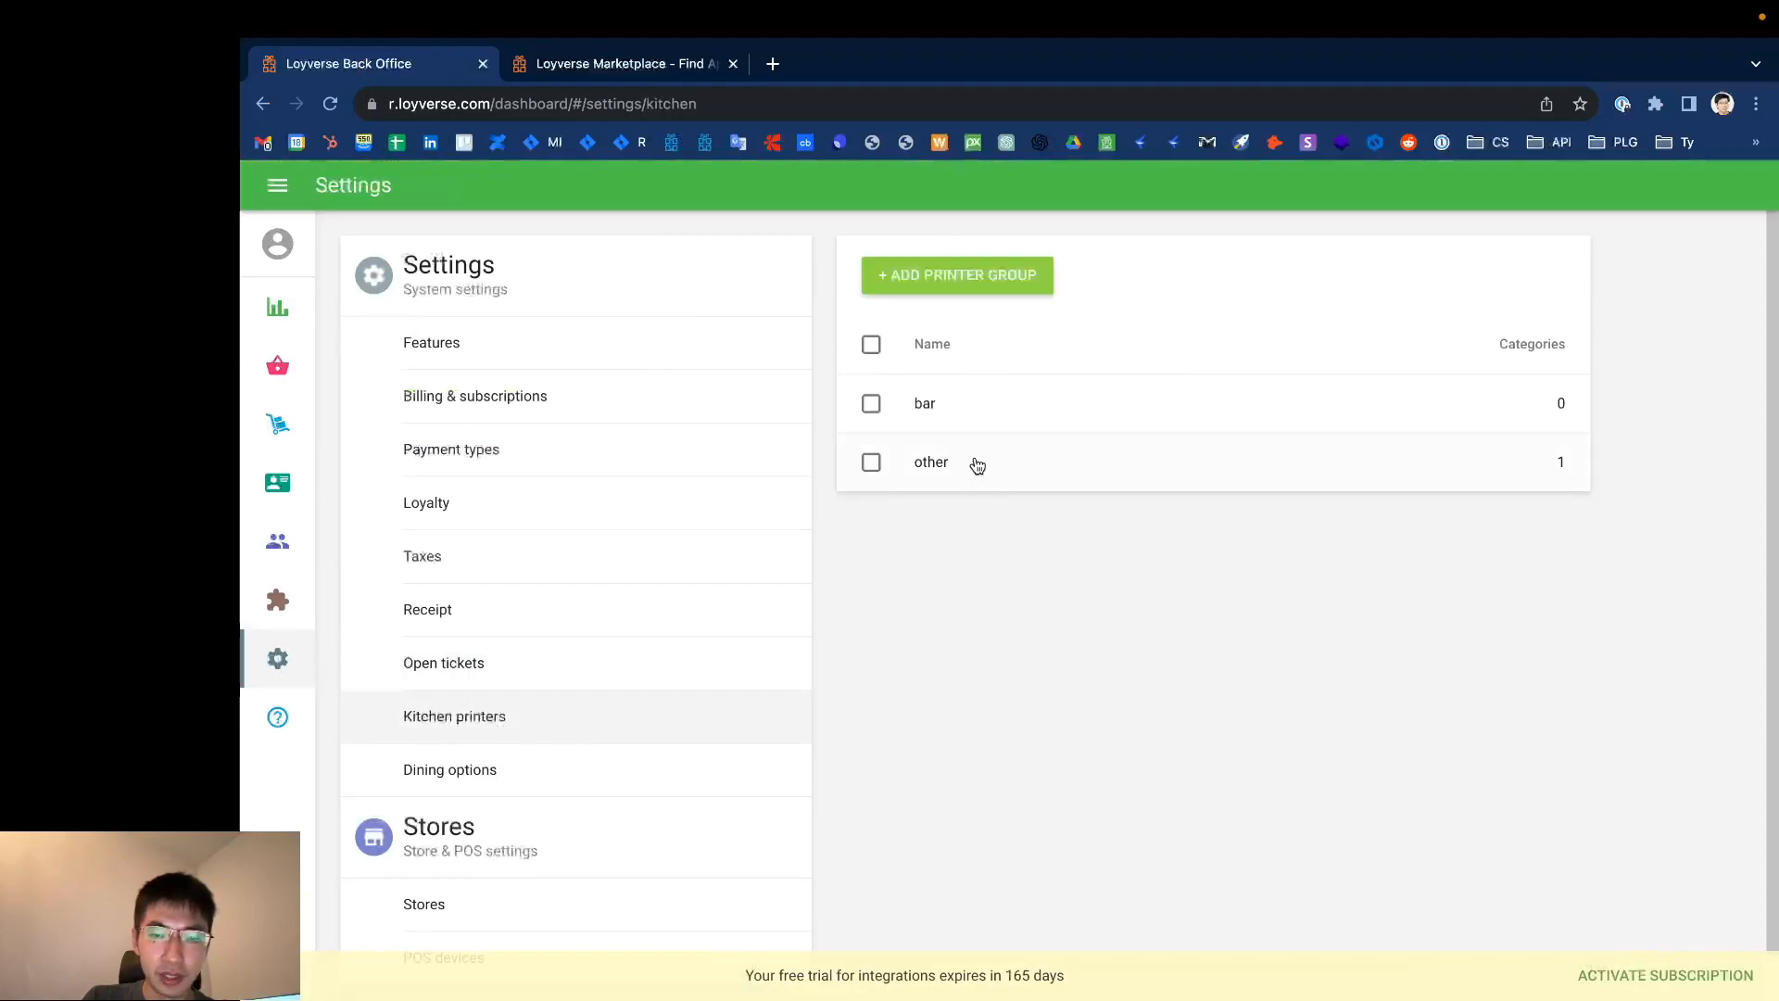
pyautogui.moveTo(932, 412)
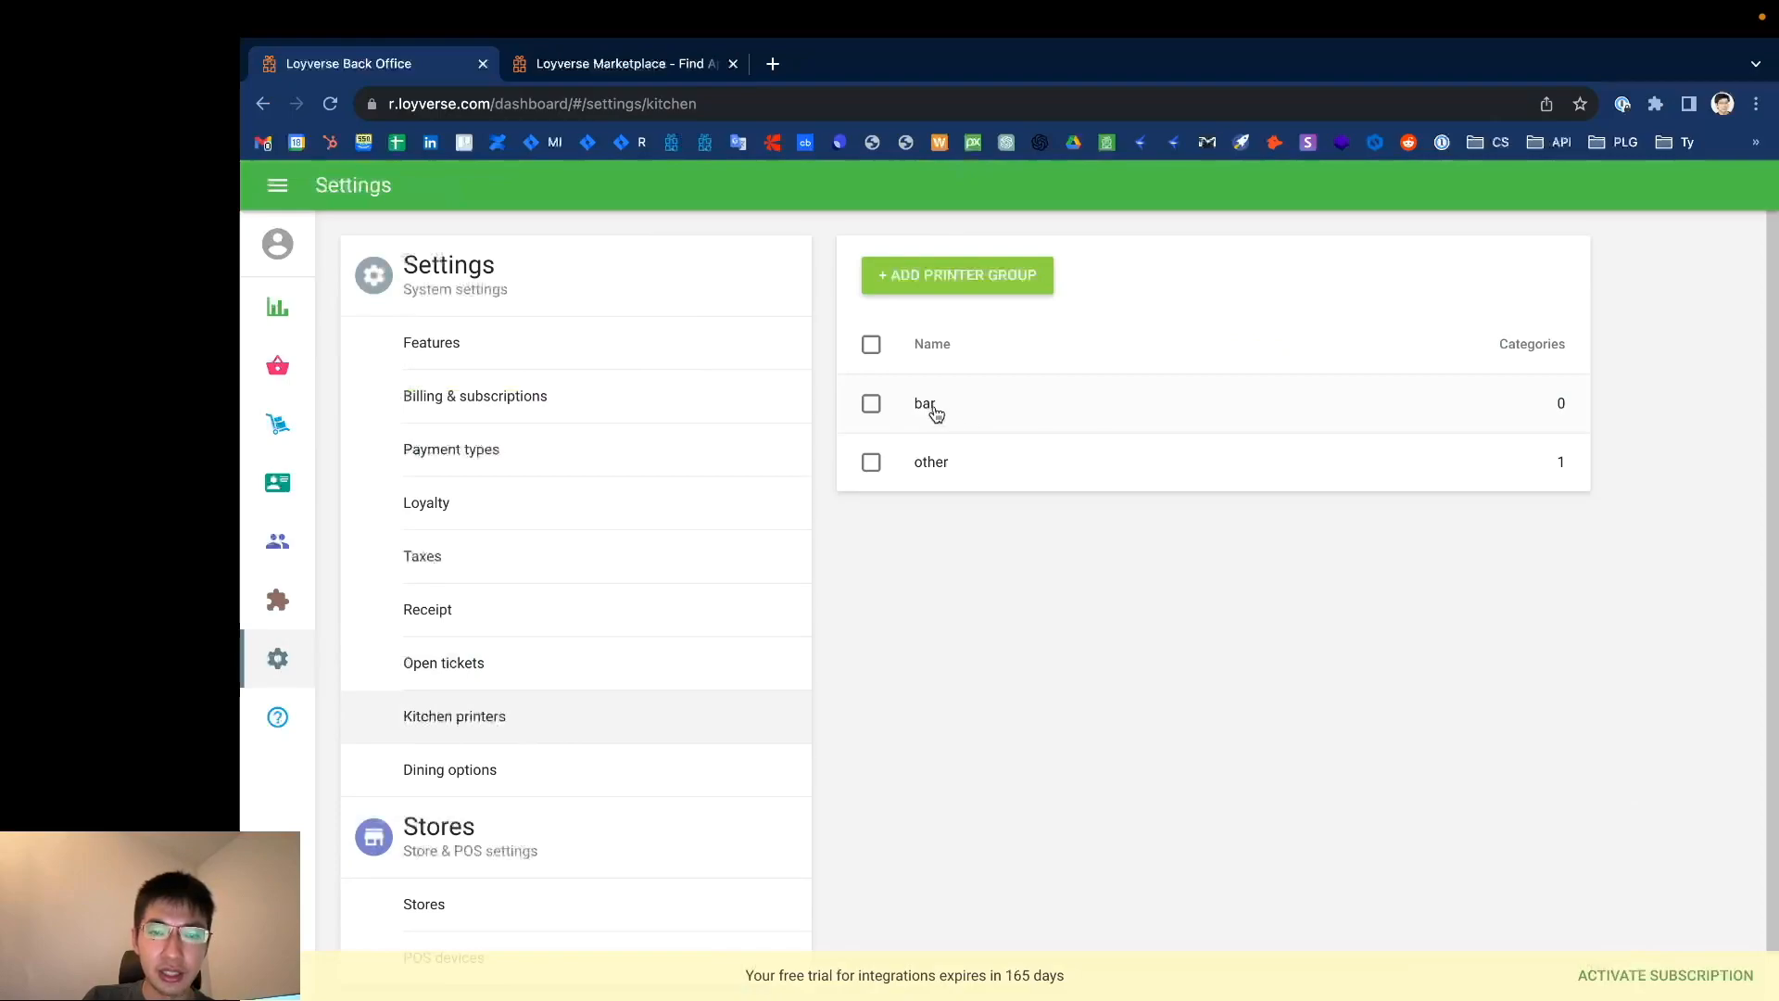
pyautogui.moveTo(958, 501)
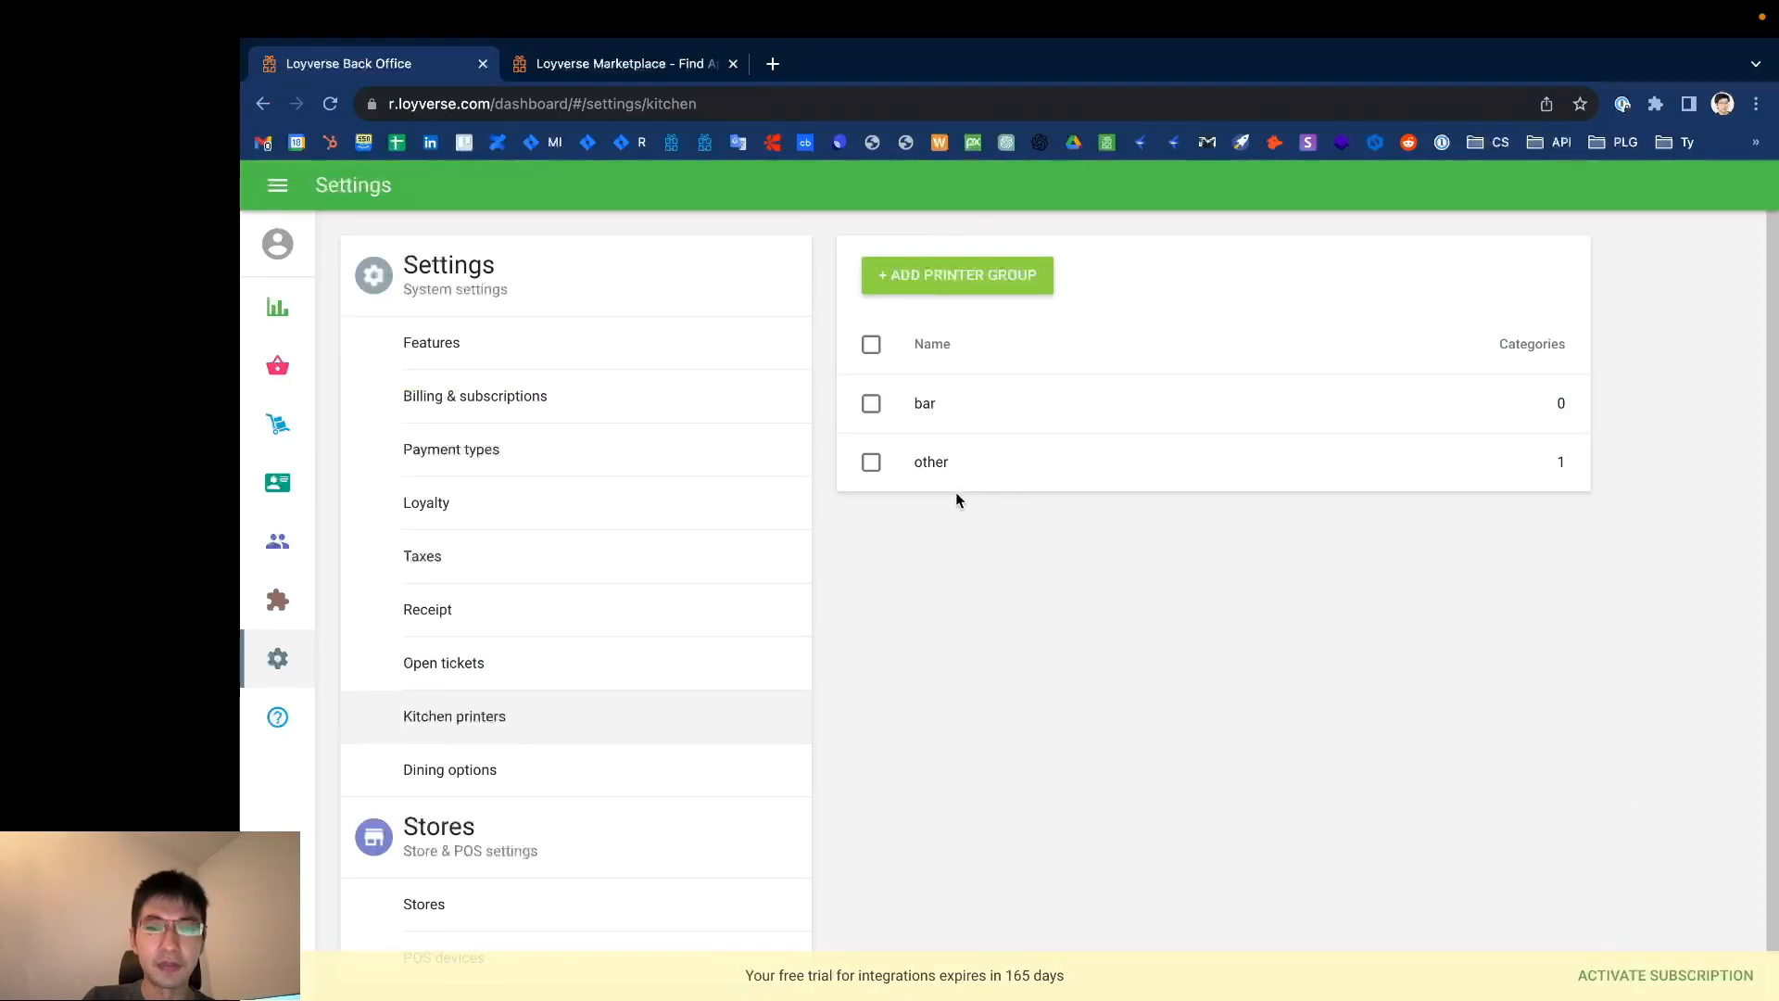
pyautogui.moveTo(921, 519)
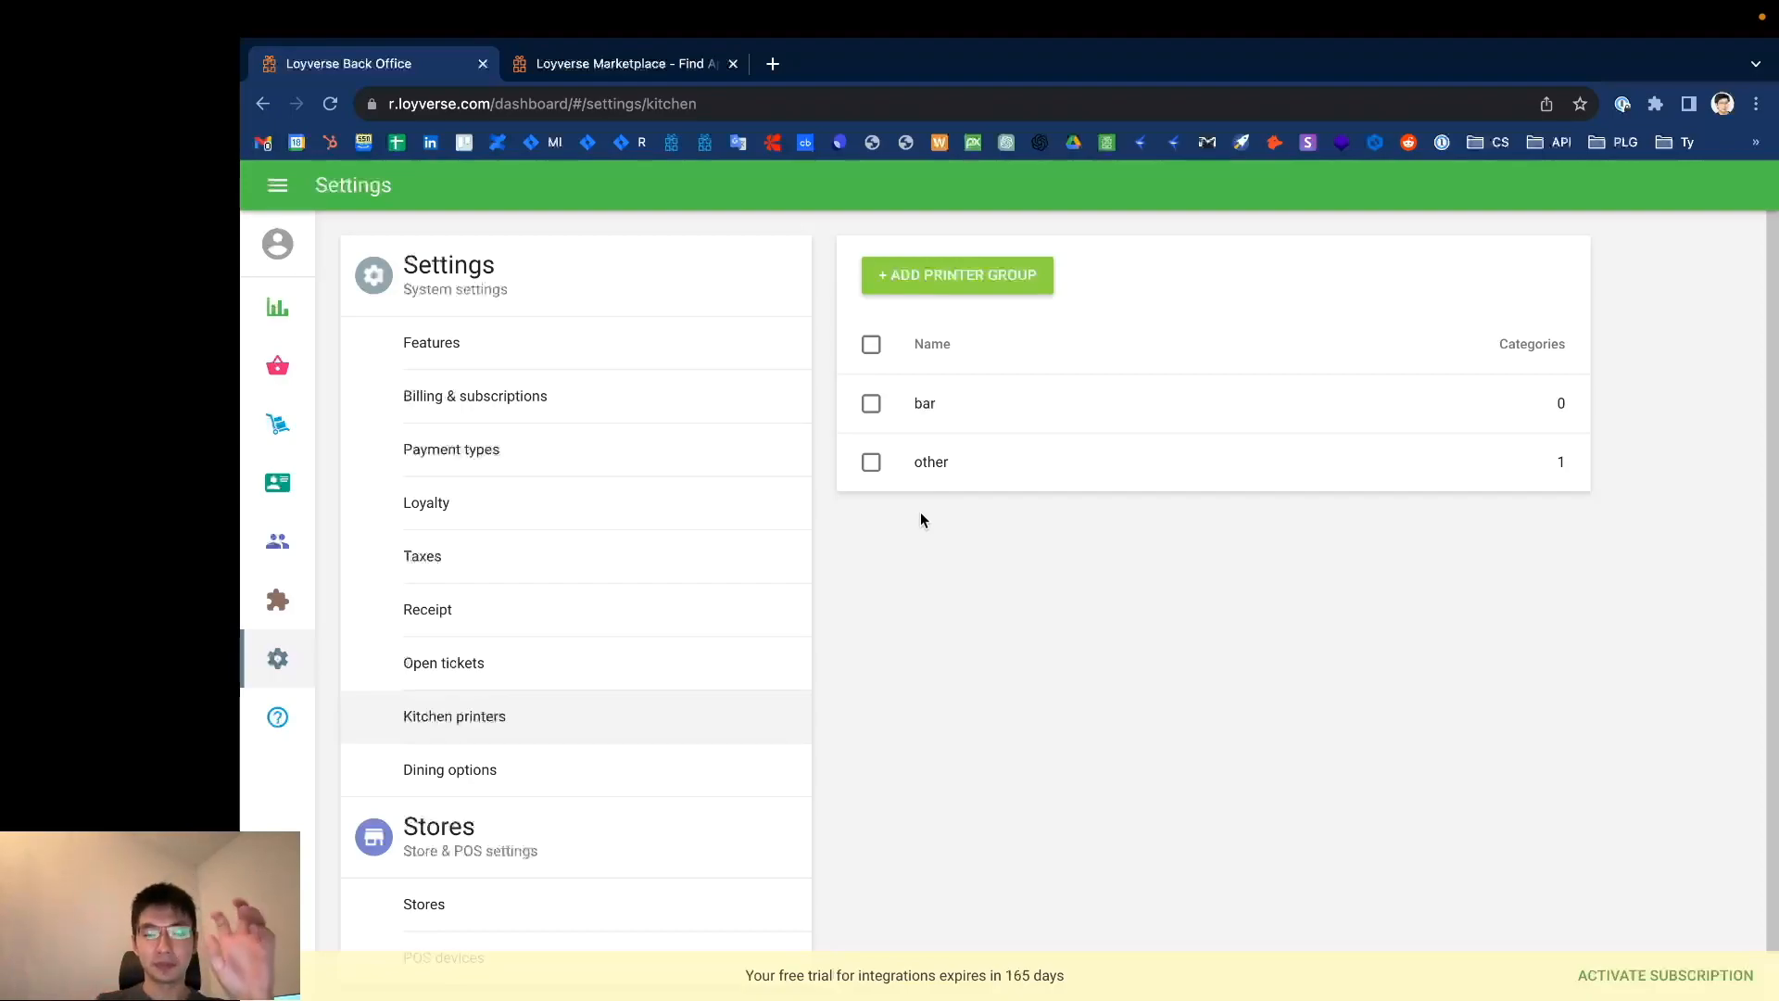
pyautogui.moveTo(963, 382)
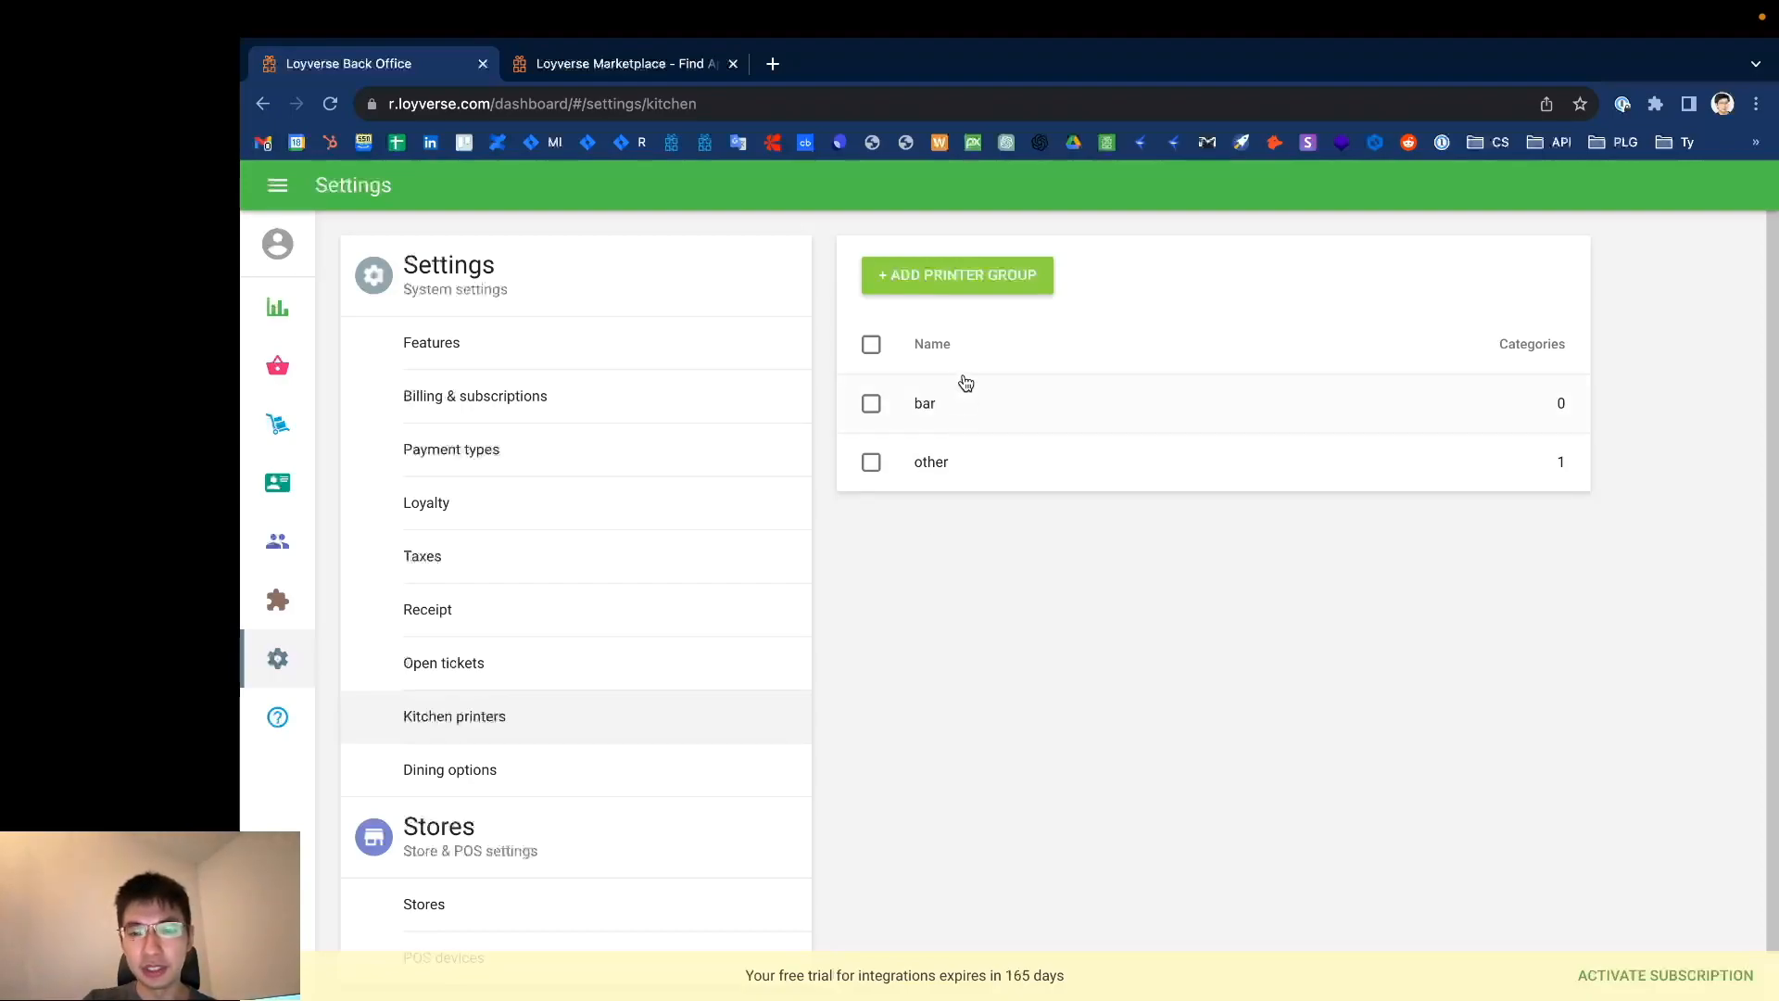
pyautogui.moveTo(969, 417)
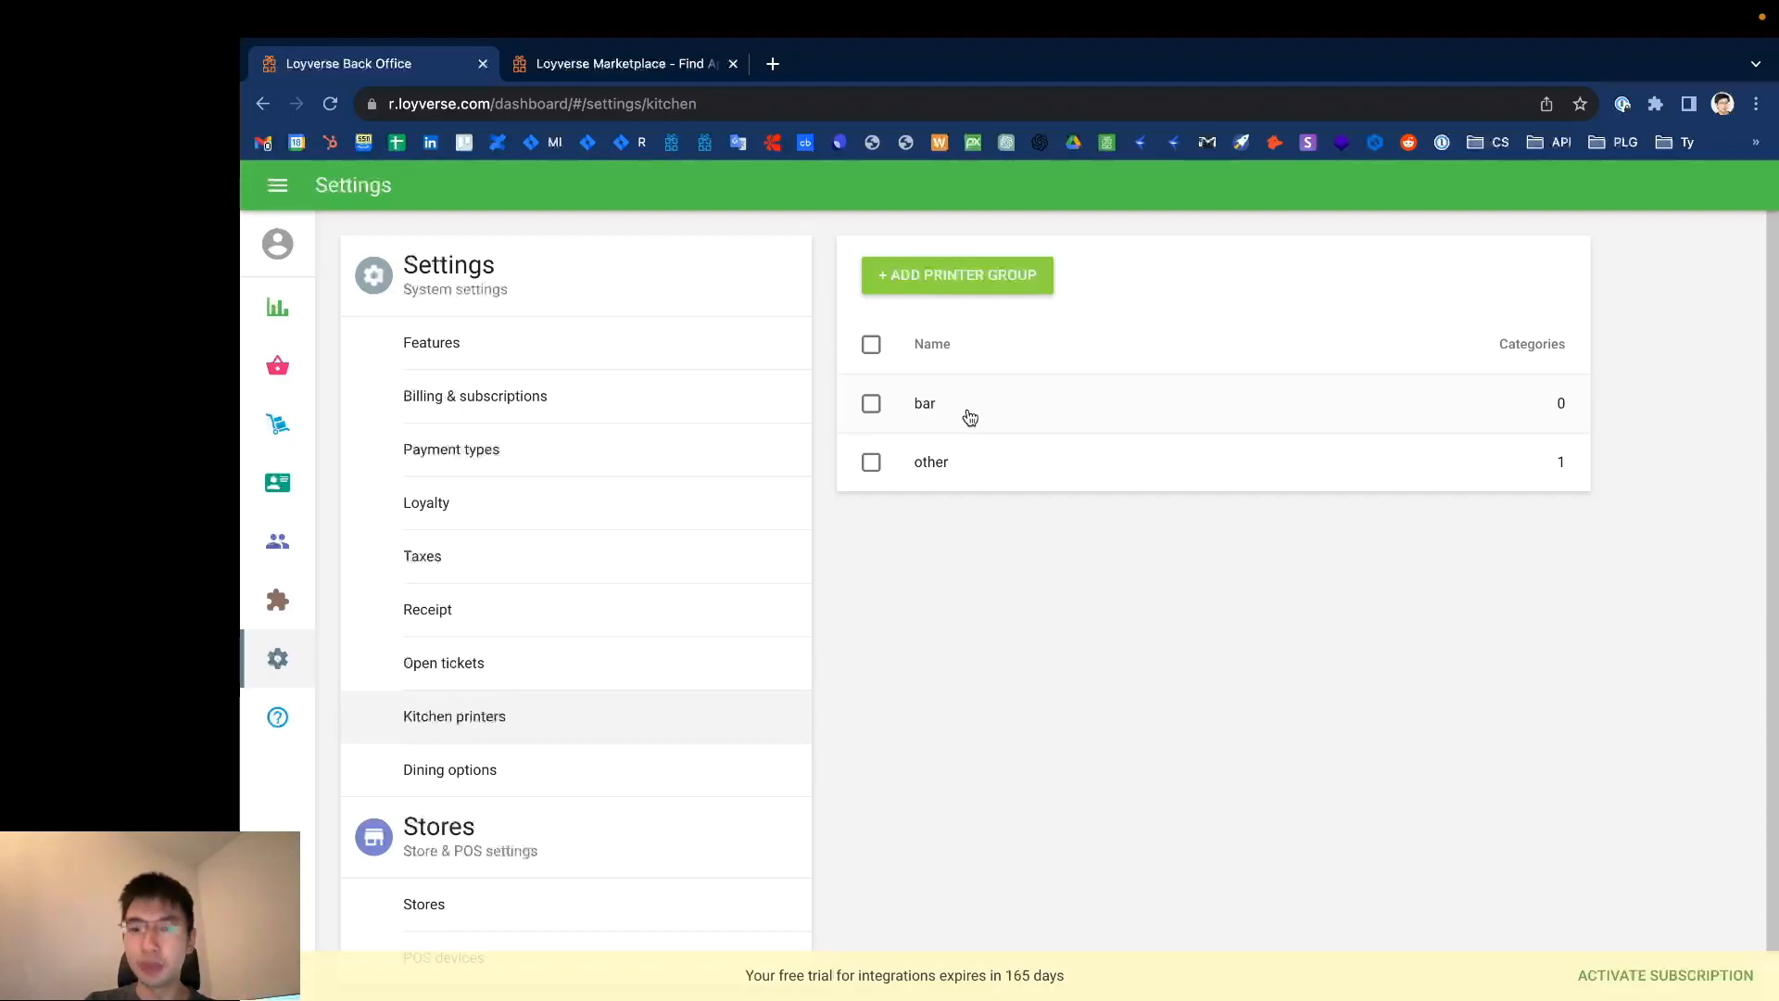
# Step: Assign the Food, Numbers and Other categories to the bar printer group and save
pyautogui.click(924, 402)
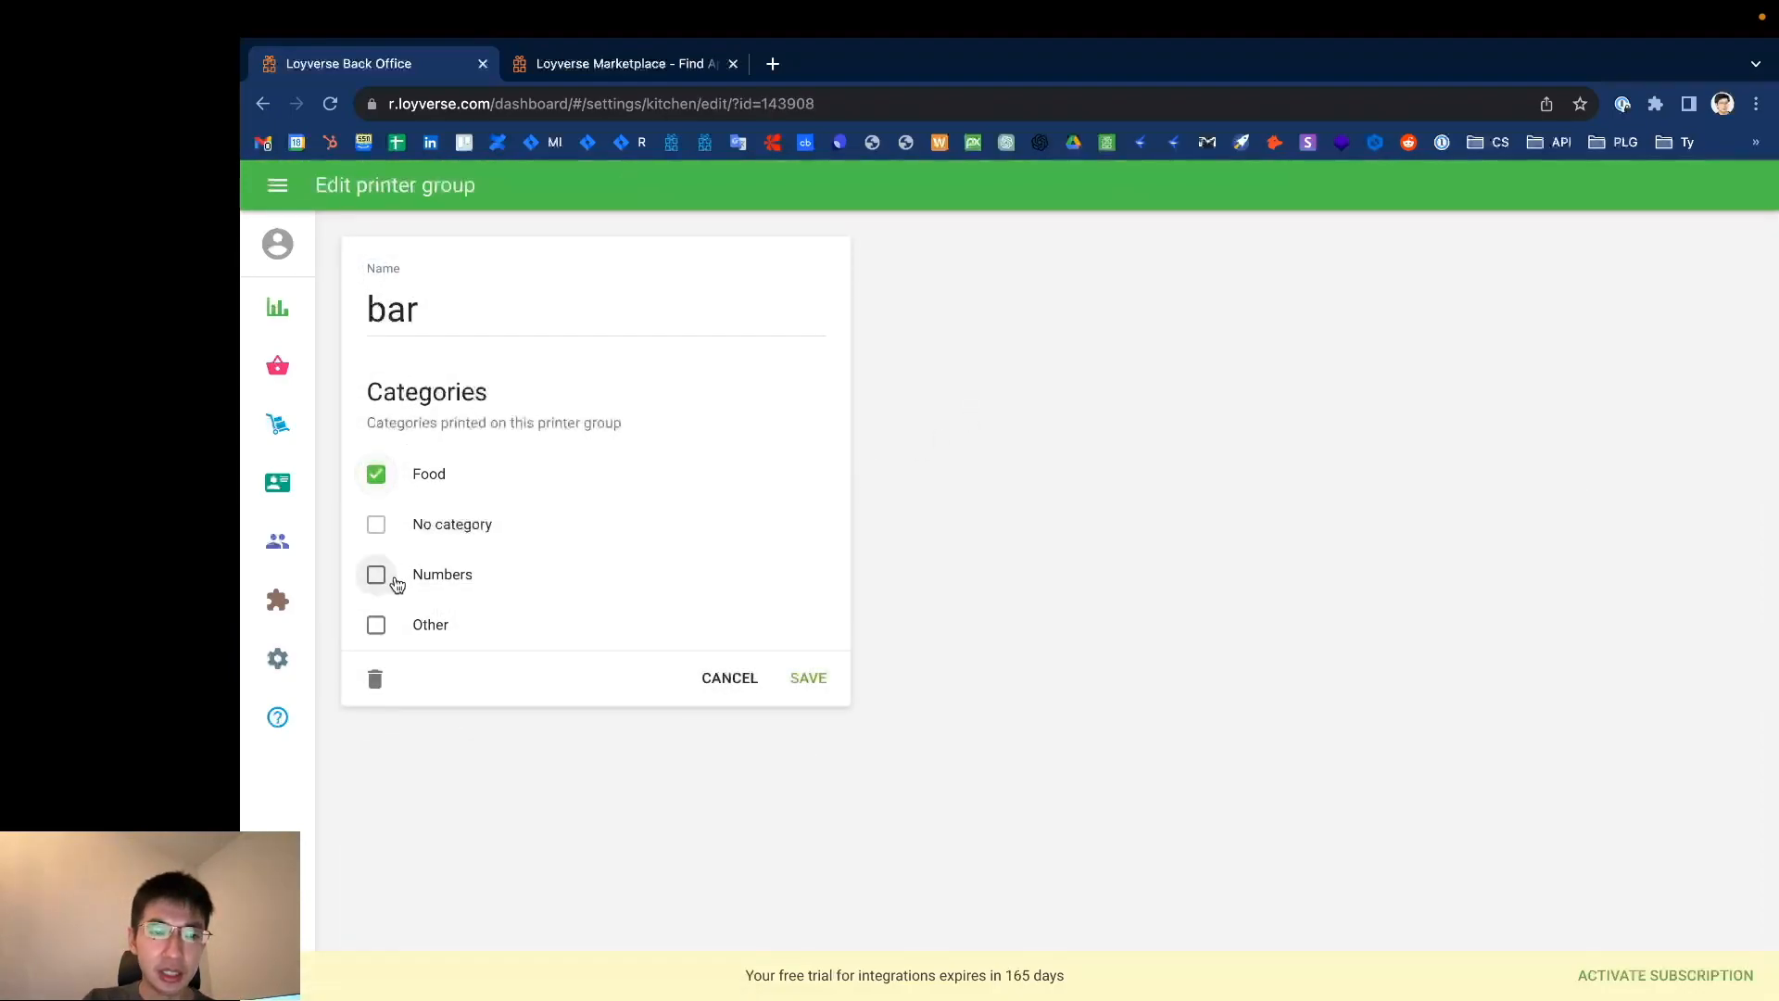
pyautogui.click(376, 575)
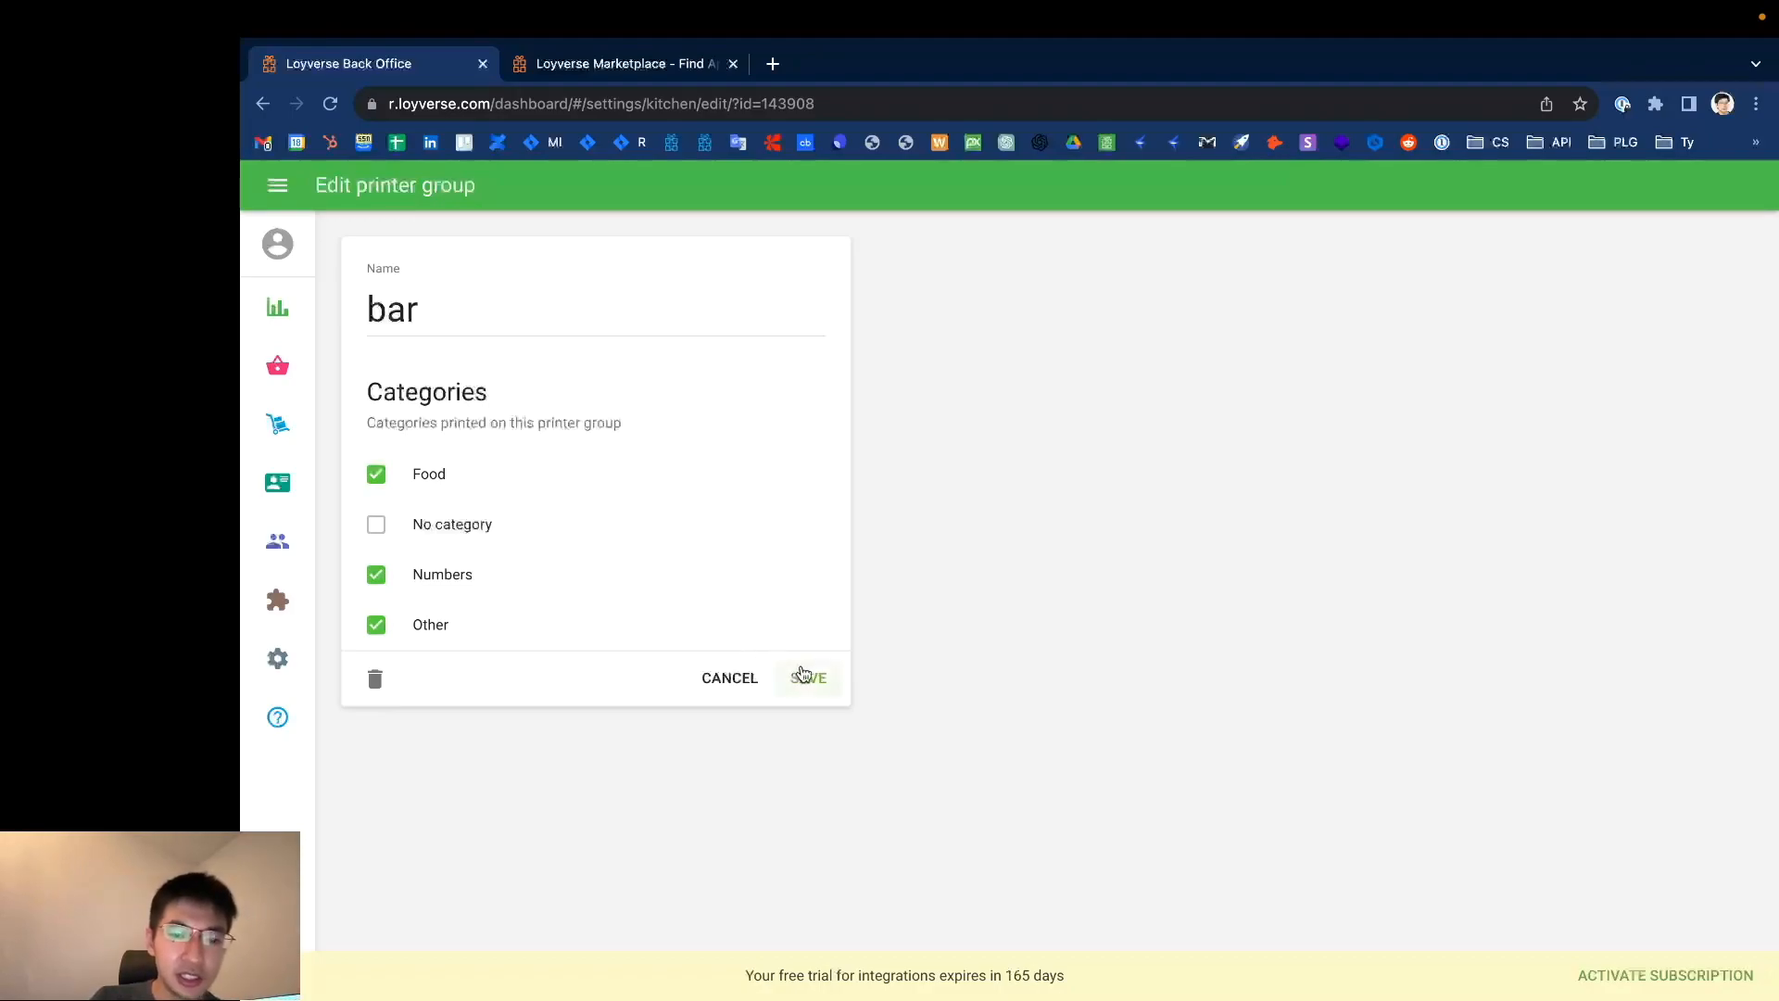
pyautogui.click(810, 679)
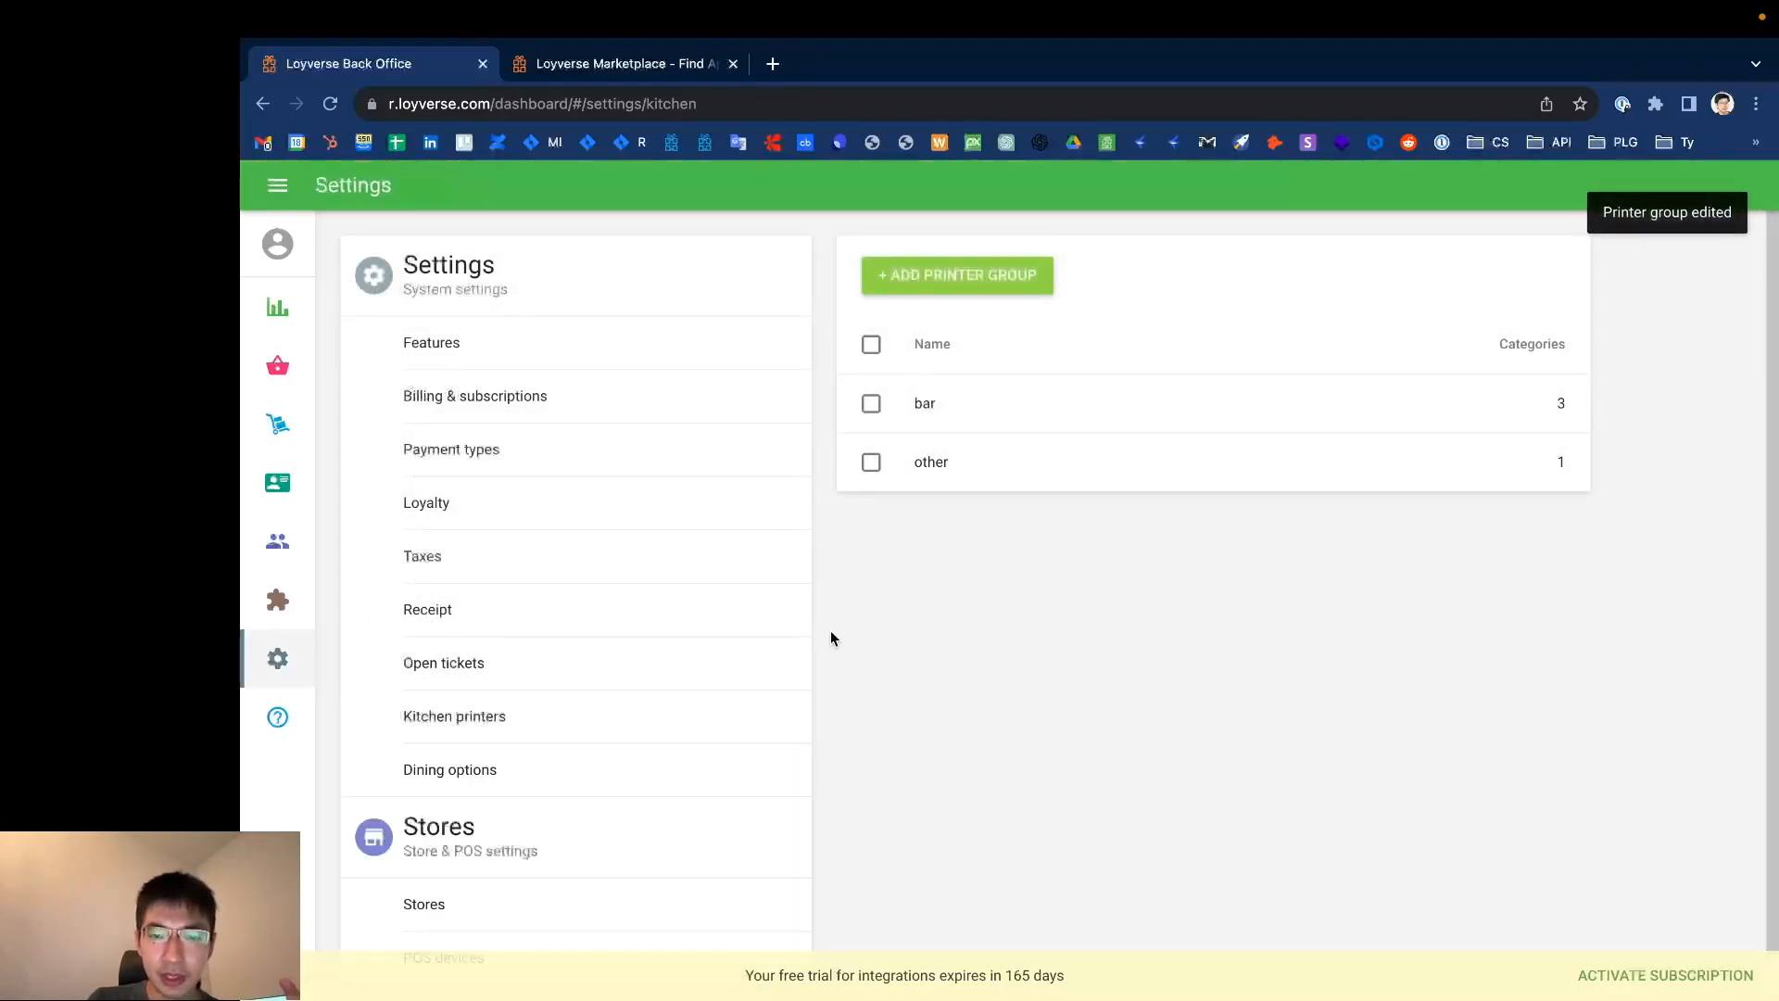
pyautogui.moveTo(1013, 519)
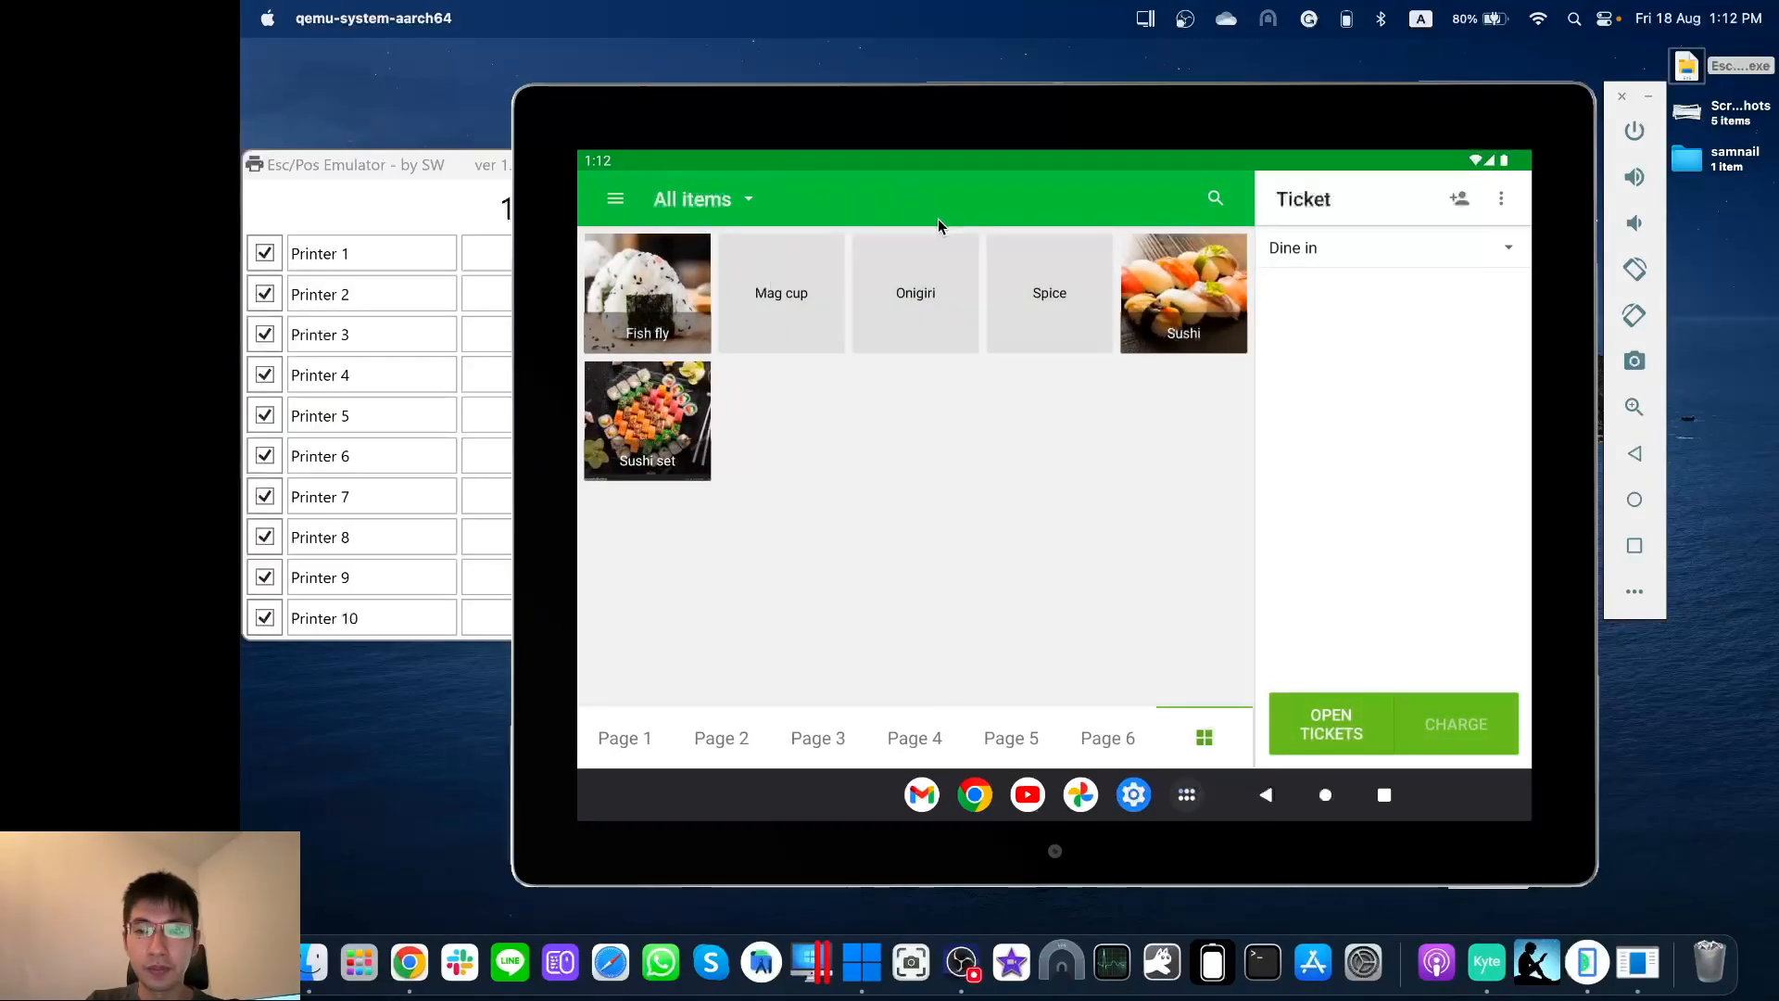
pyautogui.moveTo(716, 473)
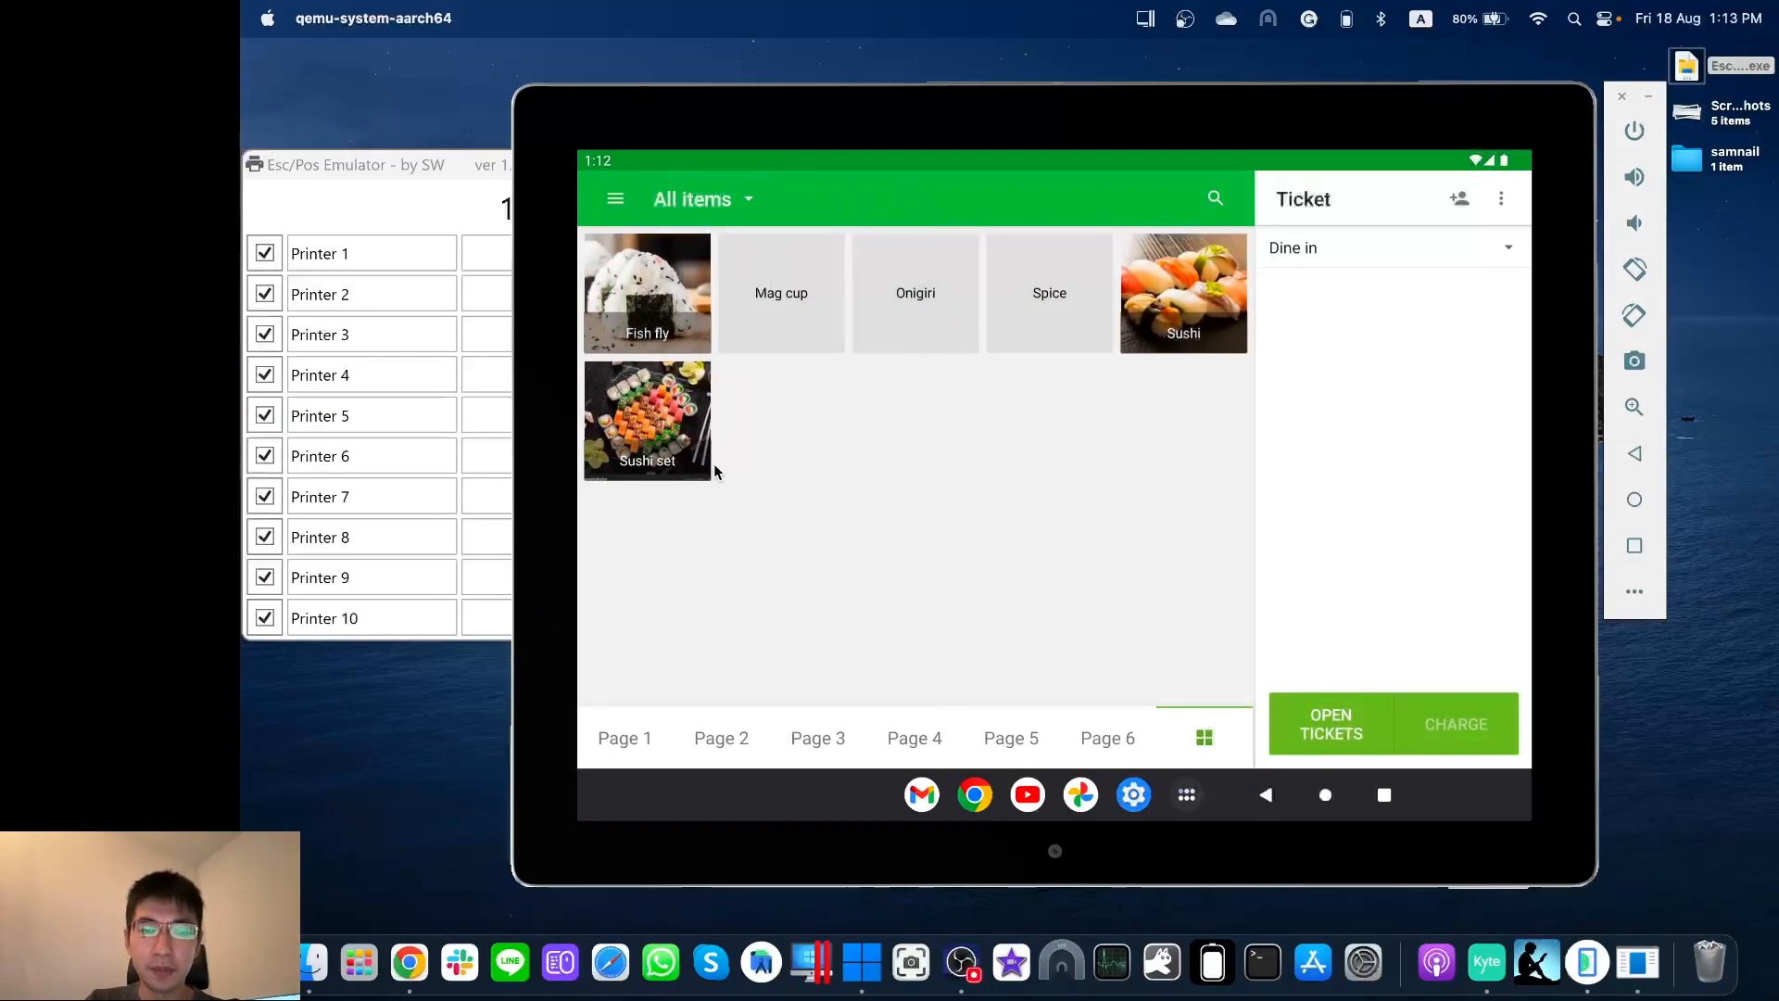
# Step: Save a Table 1 ticket of five Sushi sets so its order slip prints on the bar printer
pyautogui.click(647, 421)
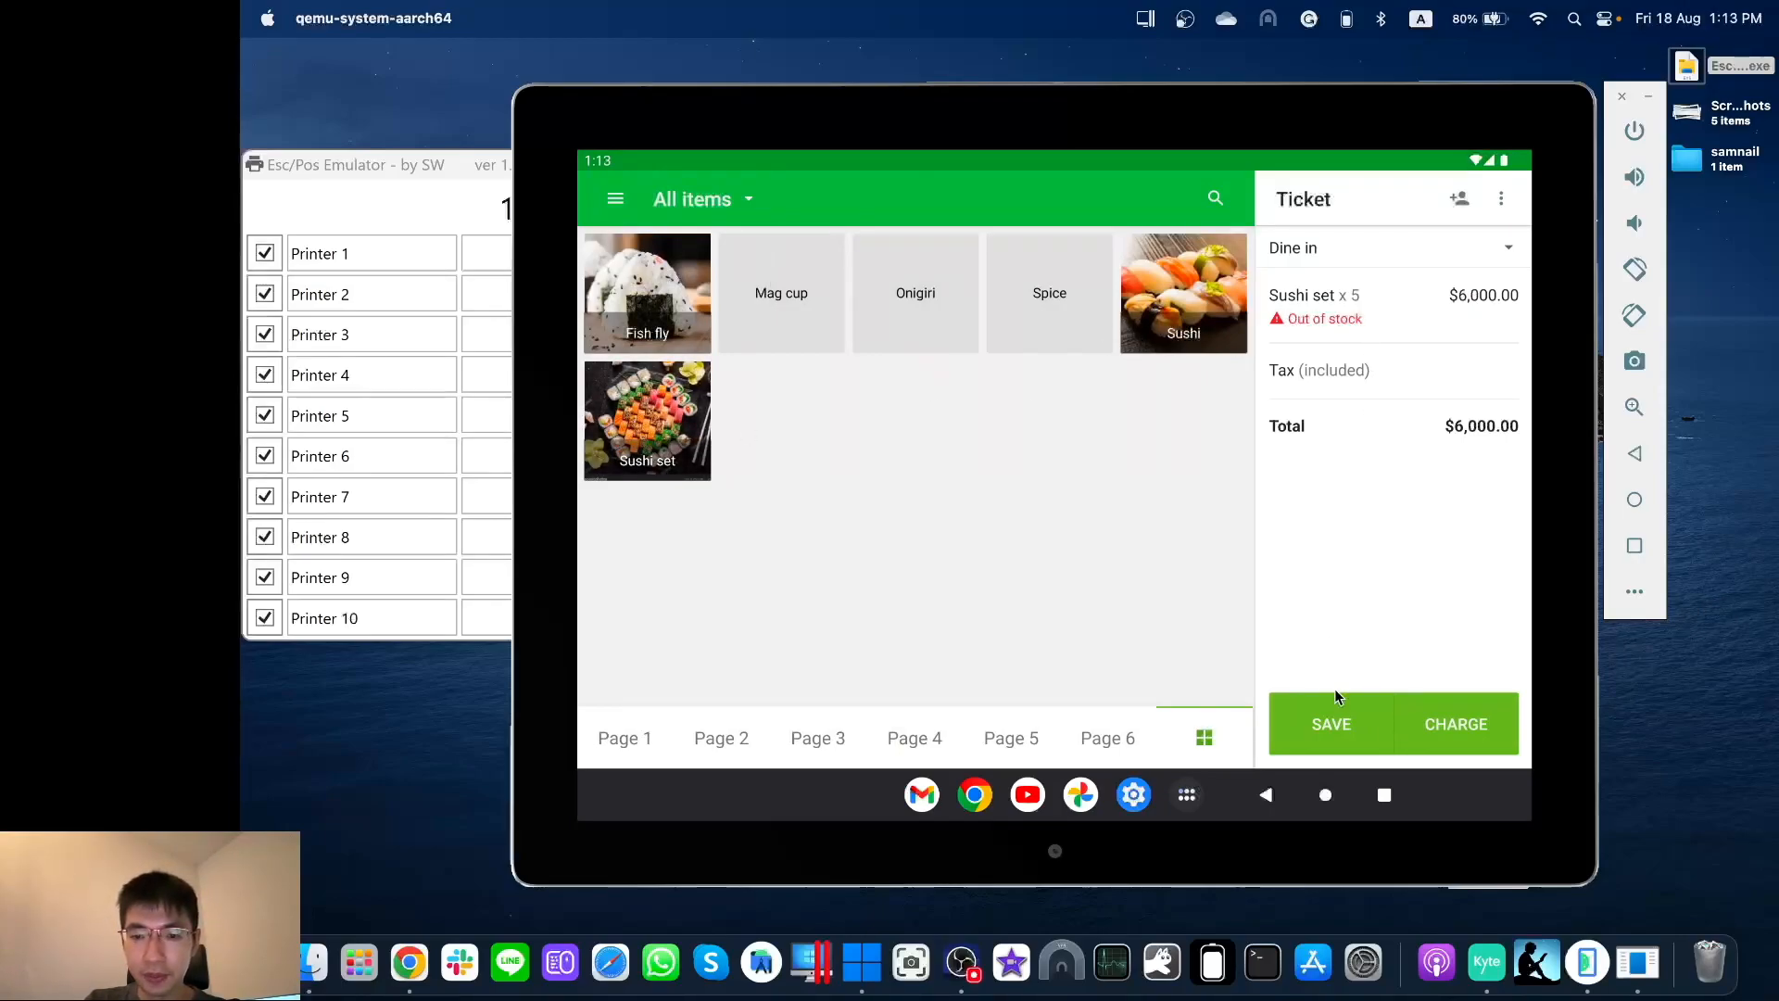
pyautogui.click(1330, 724)
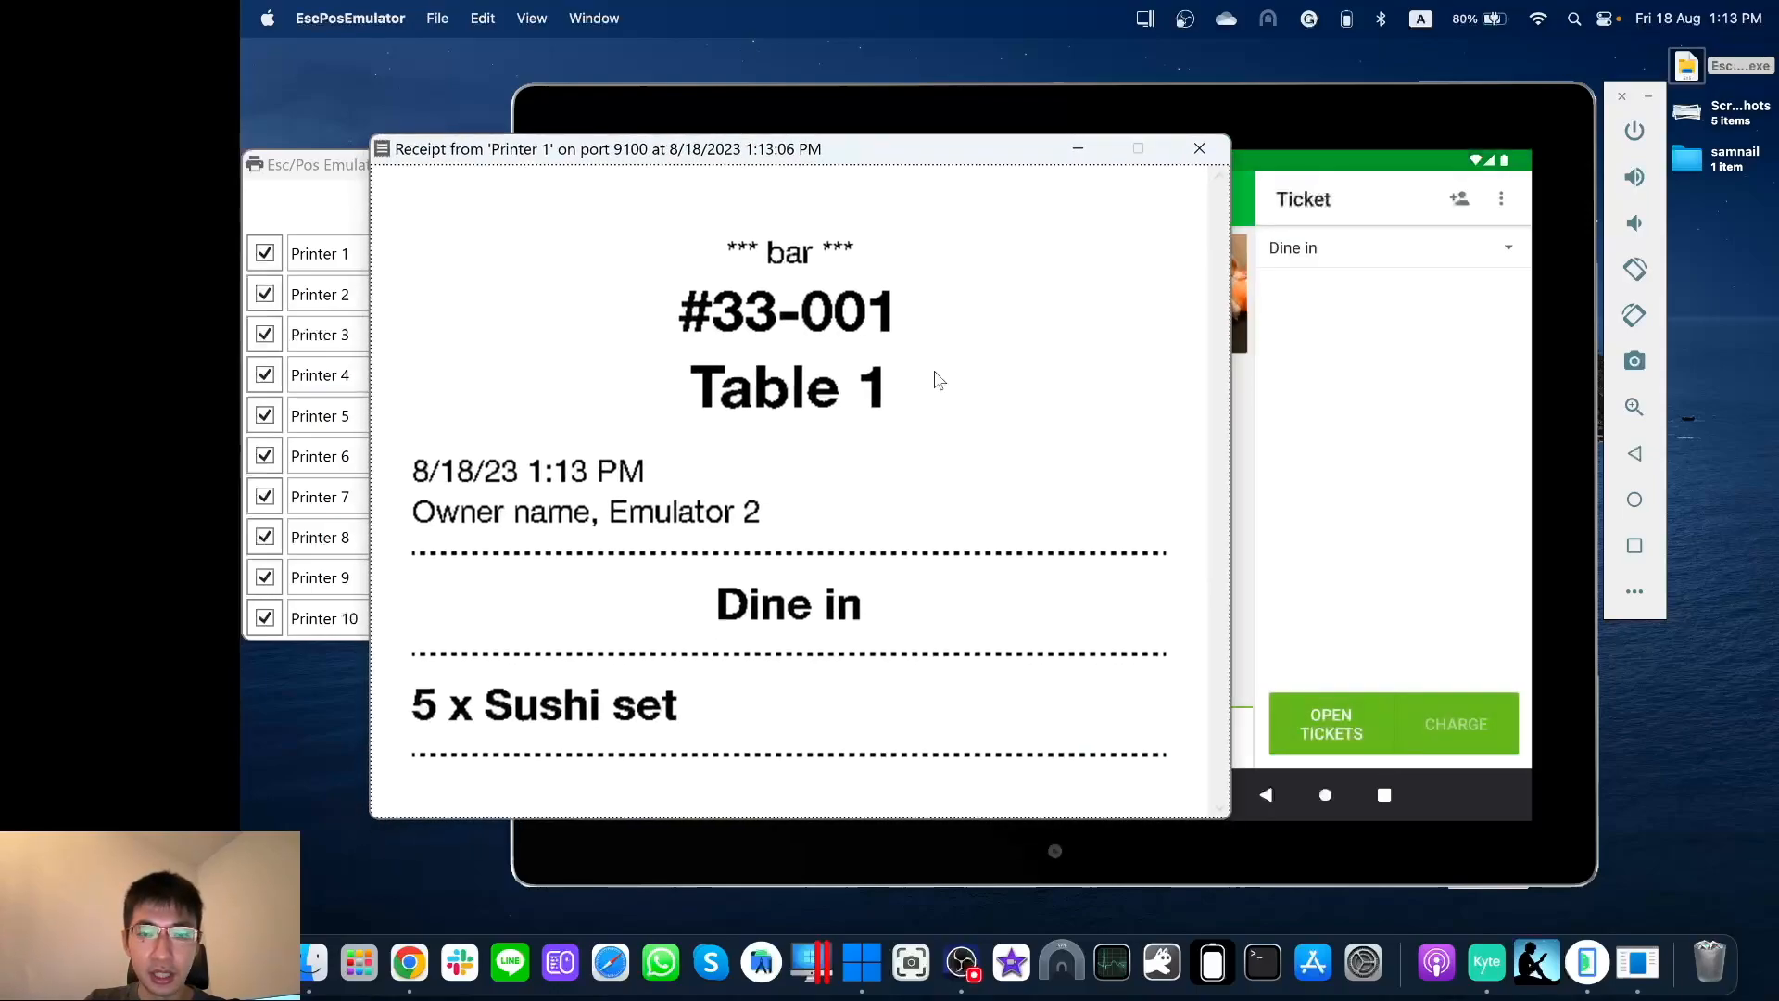
pyautogui.moveTo(897, 391)
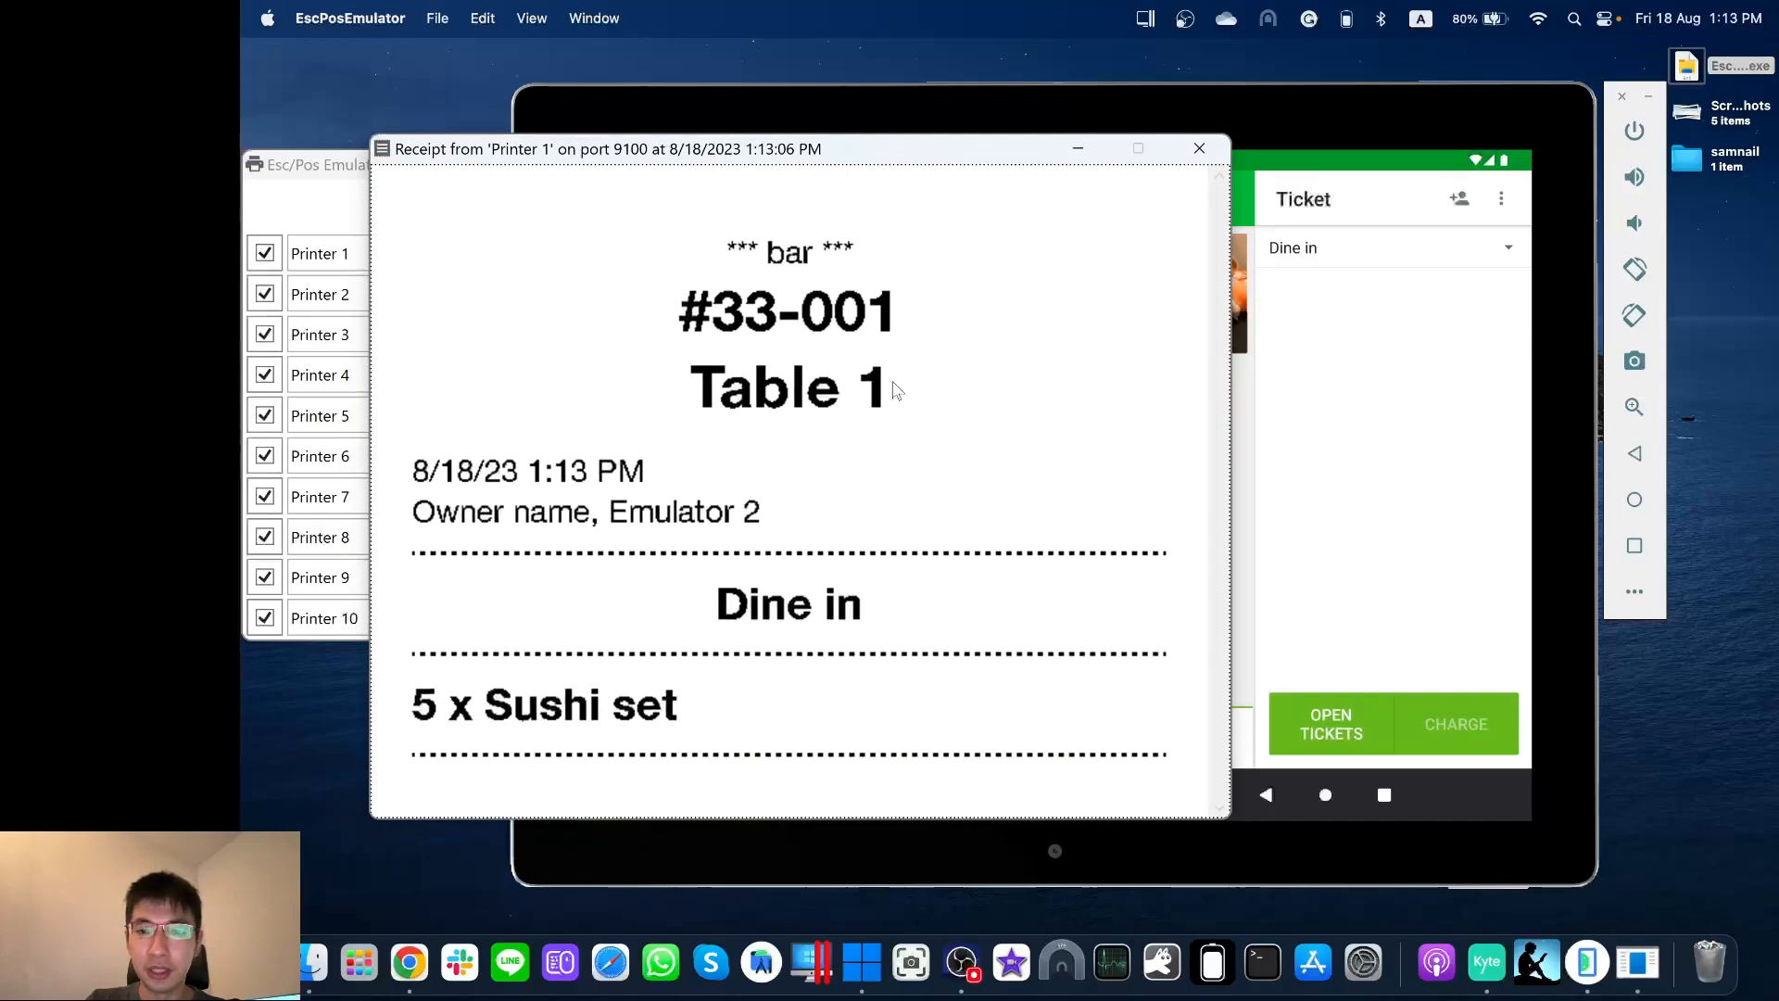
pyautogui.moveTo(927, 352)
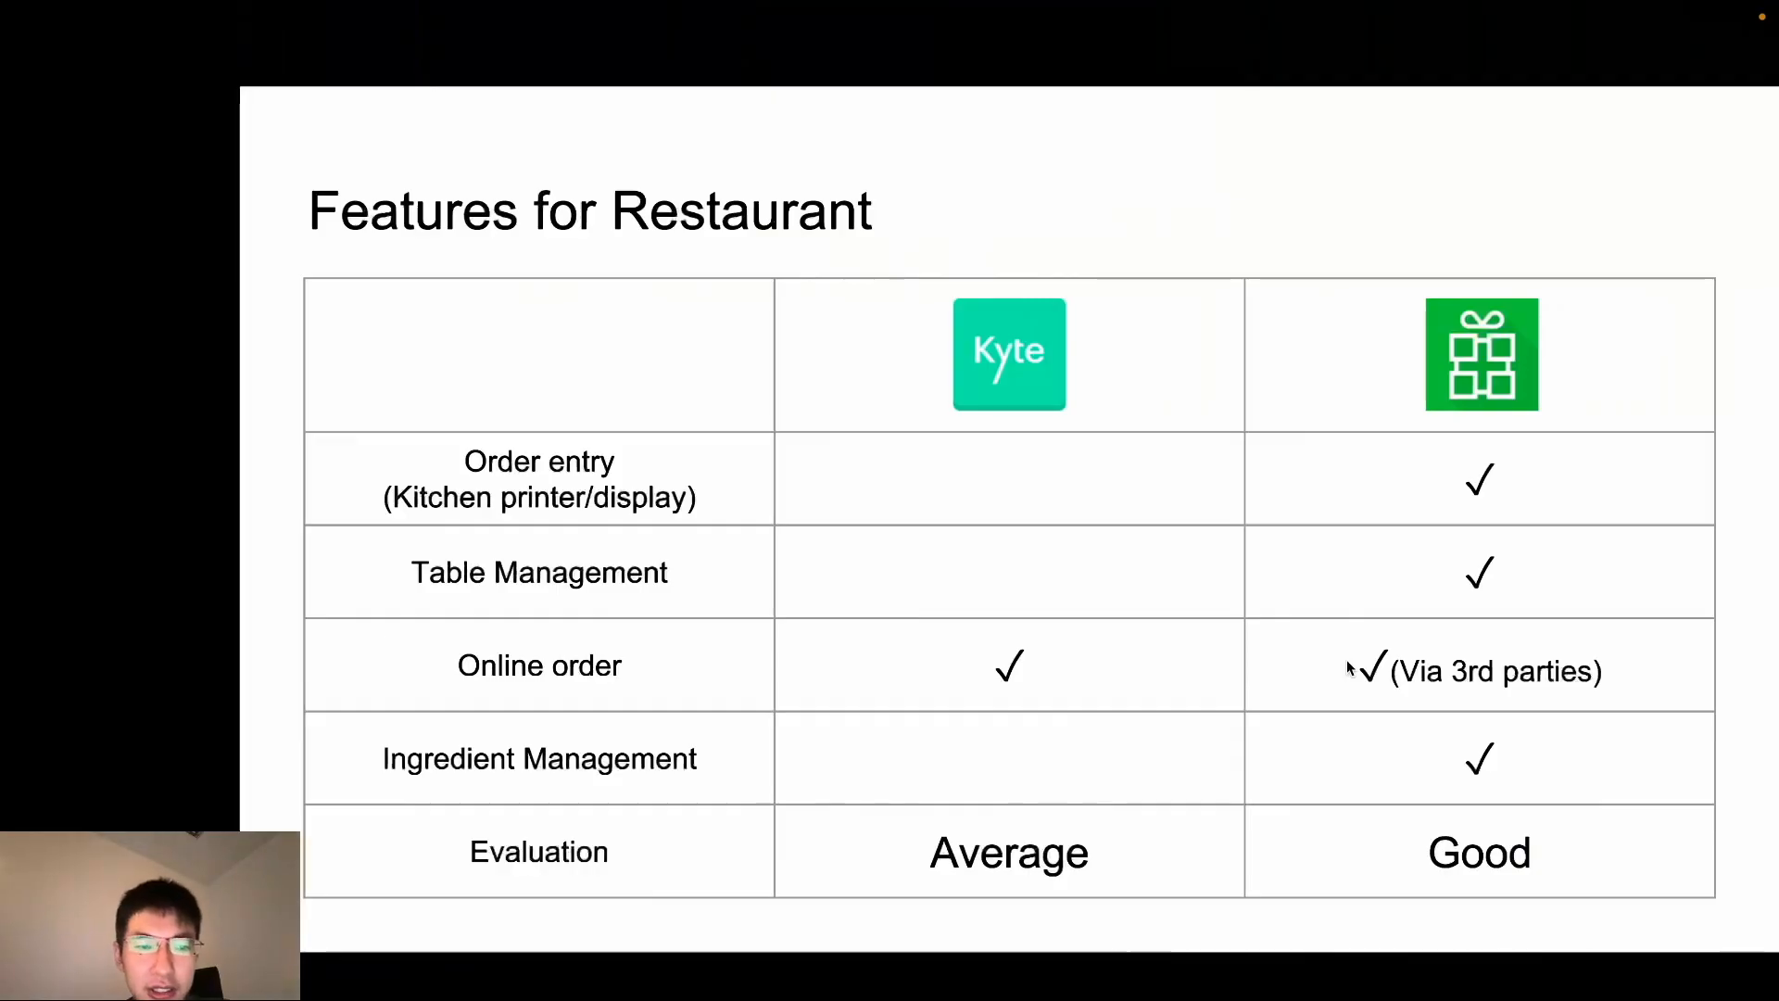
pyautogui.moveTo(1491, 543)
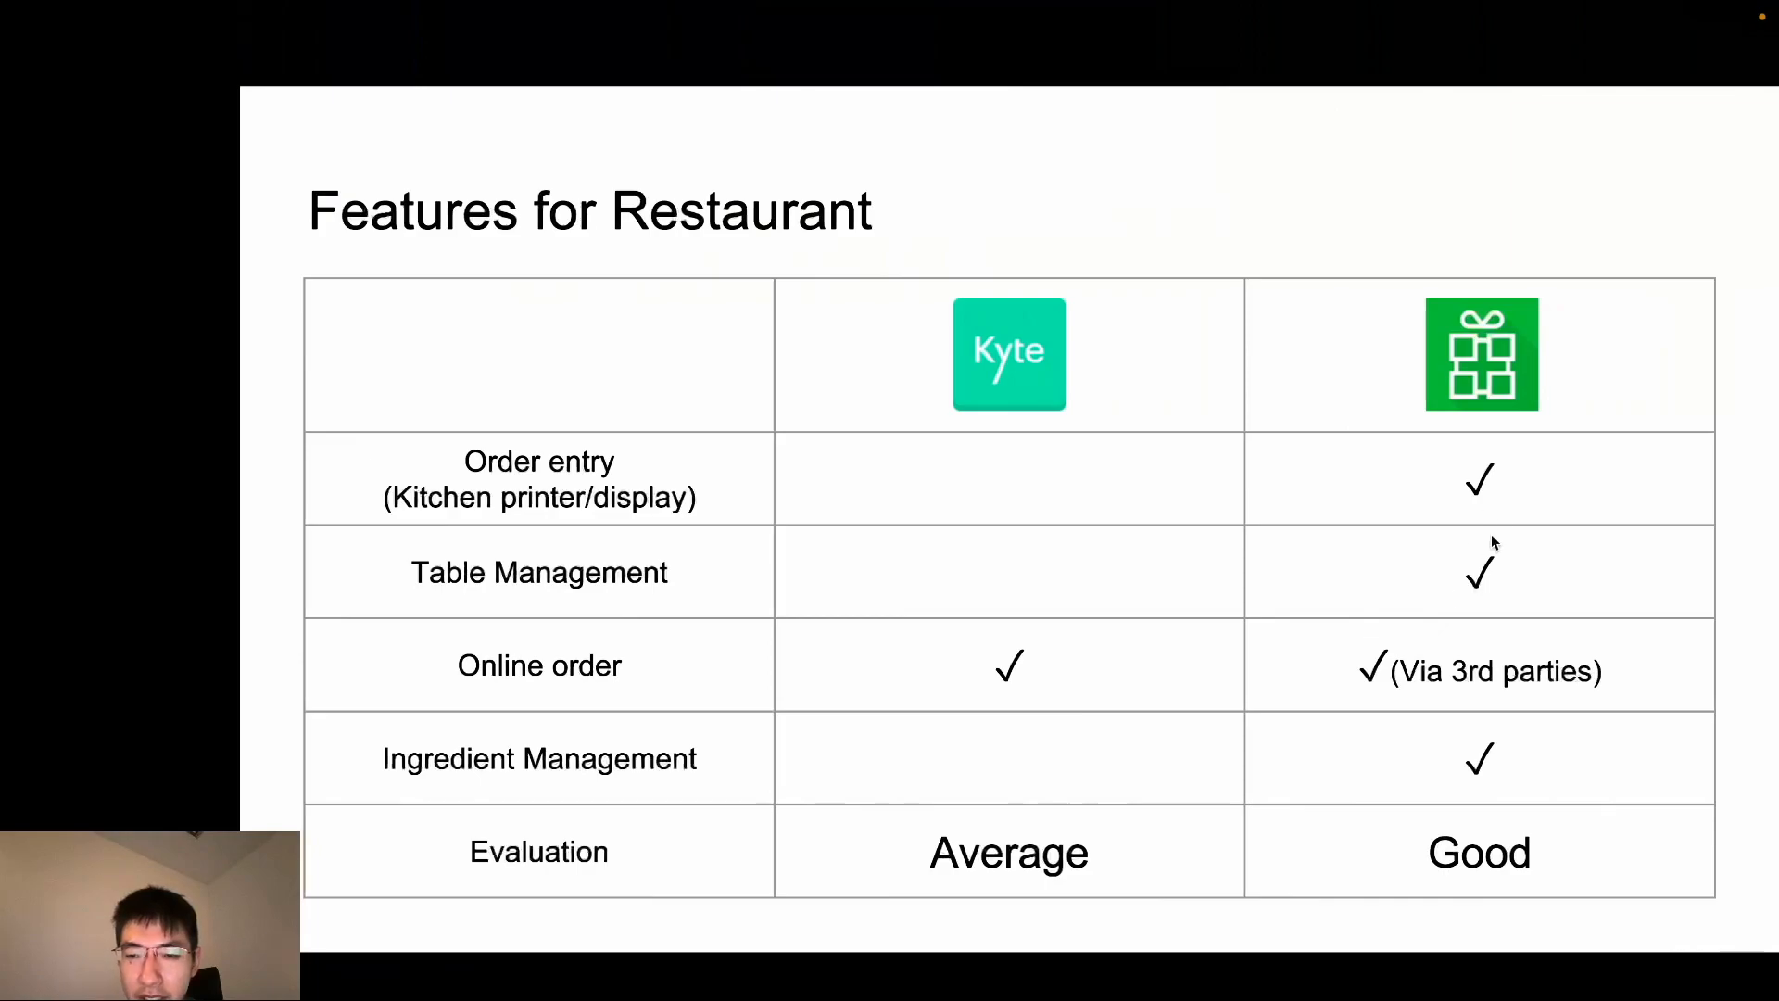
pyautogui.moveTo(1488, 593)
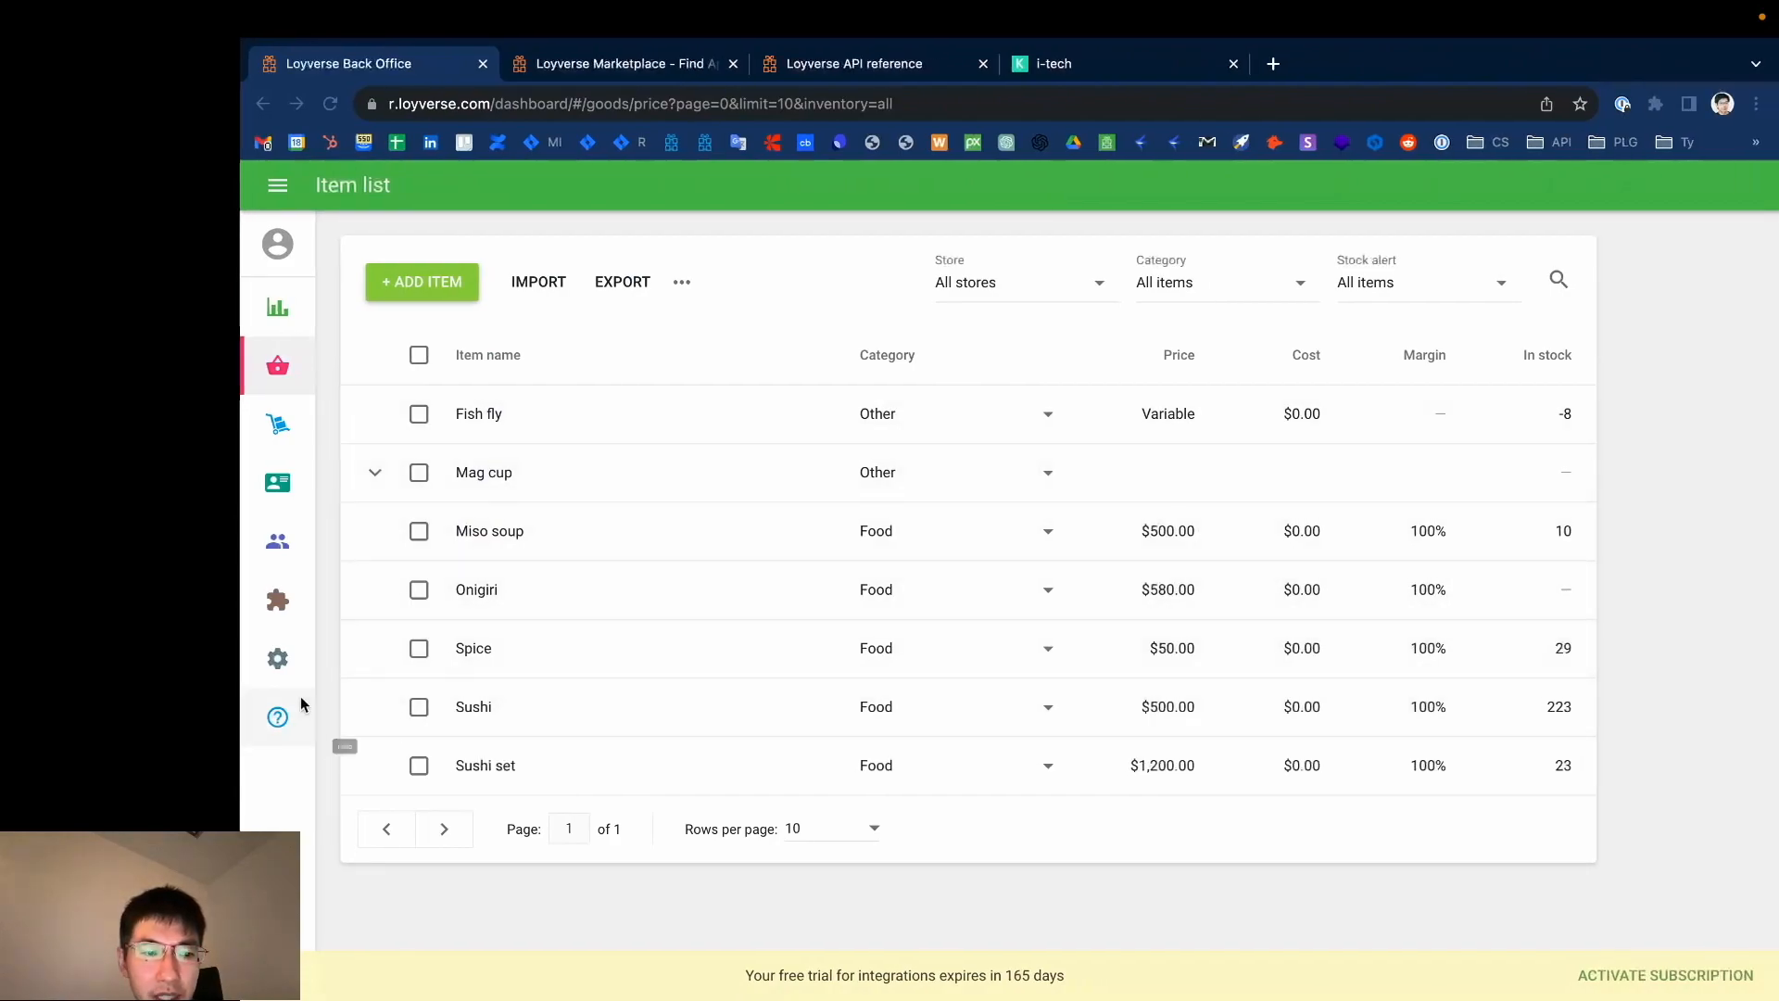
# Step: Add a Table 6 predefined open ticket in Open tickets settings and save it
pyautogui.click(278, 658)
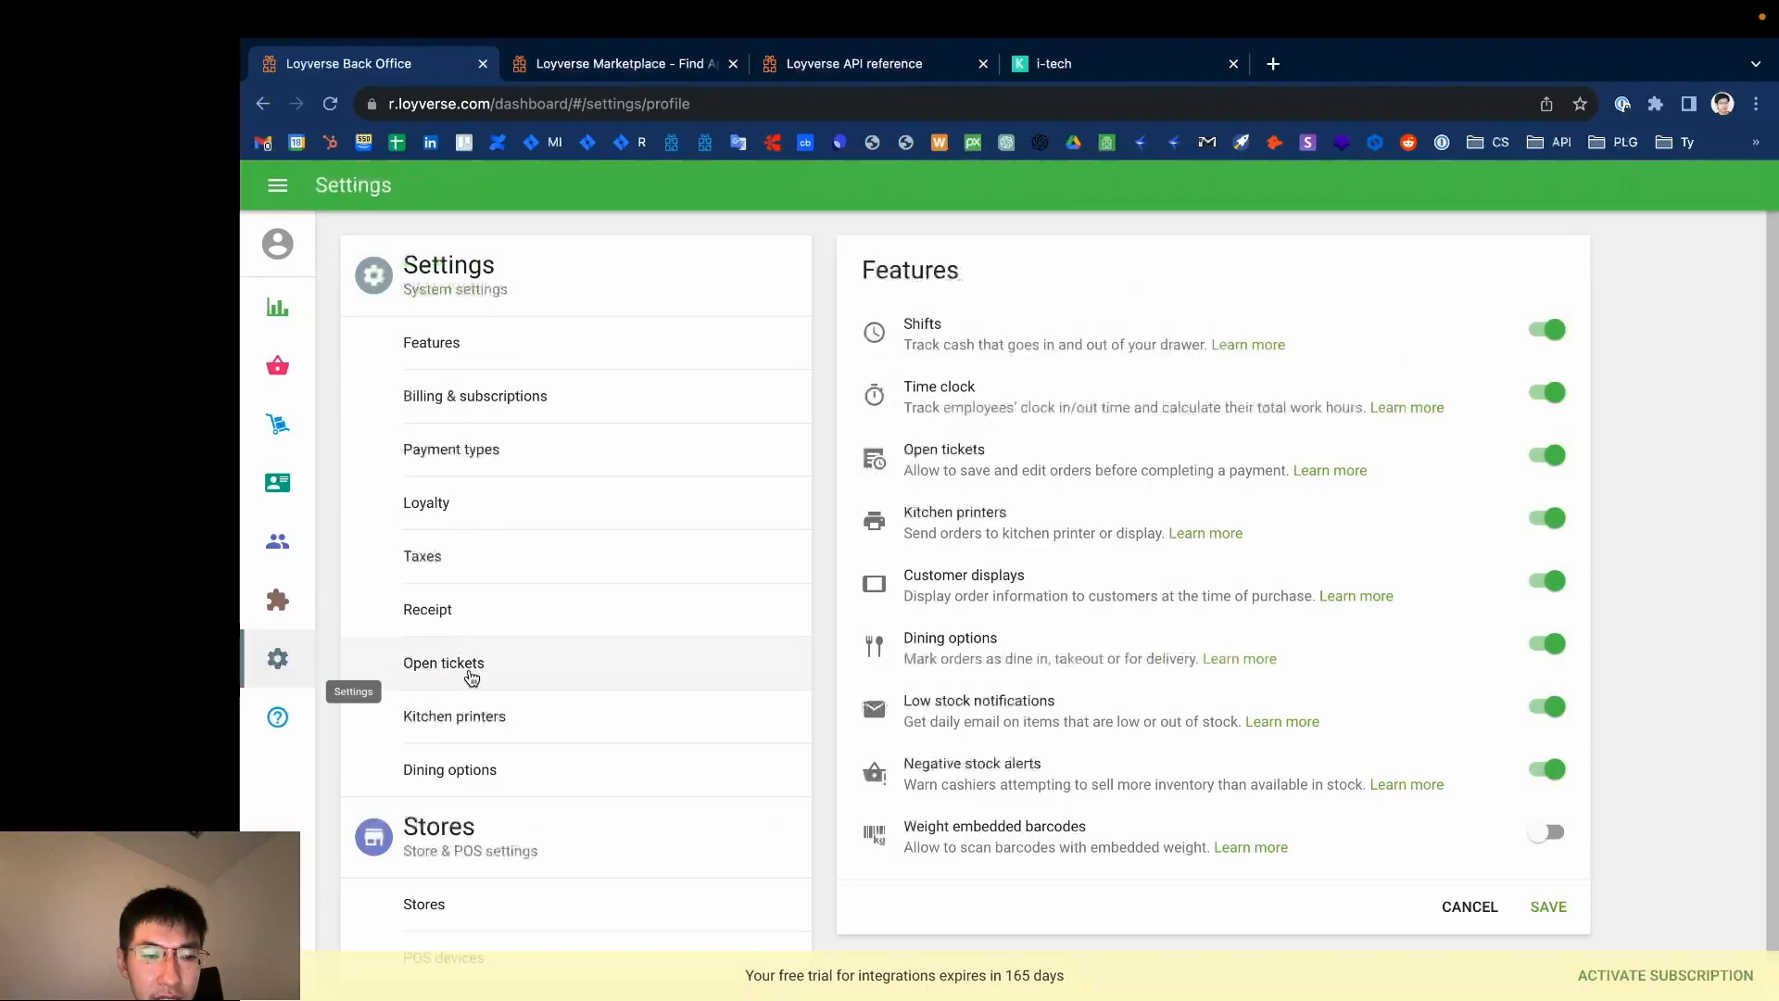
pyautogui.click(443, 663)
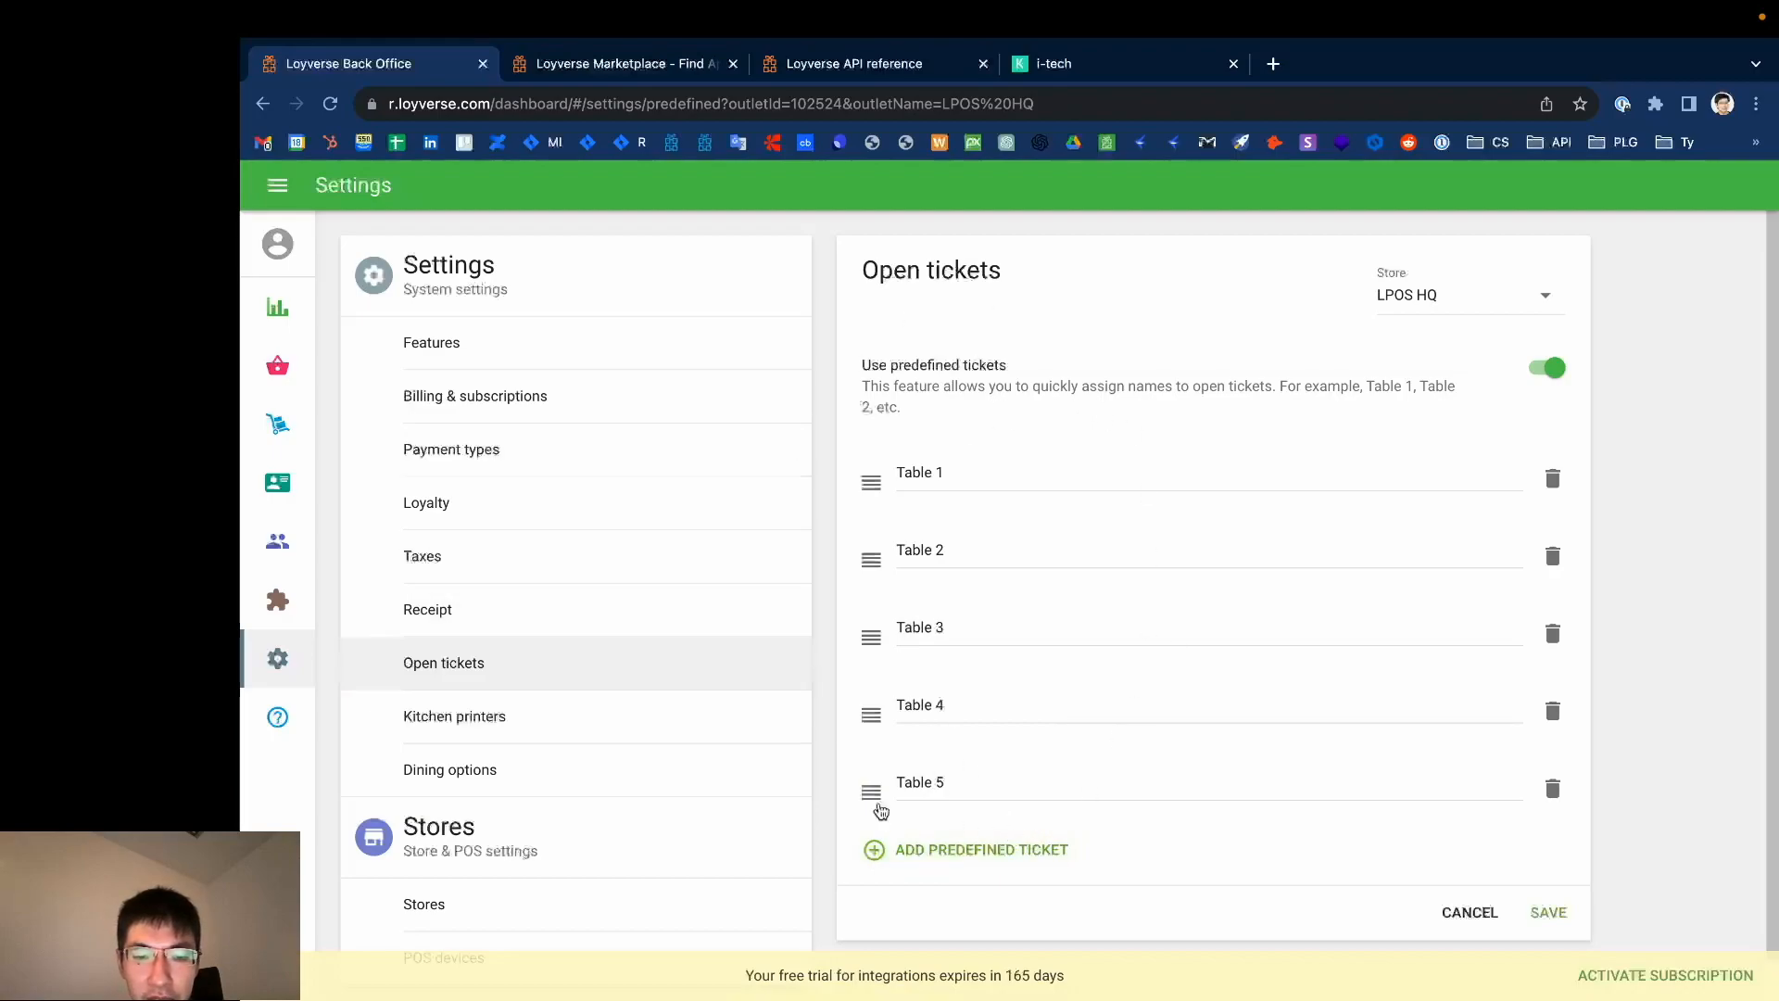
pyautogui.click(980, 849)
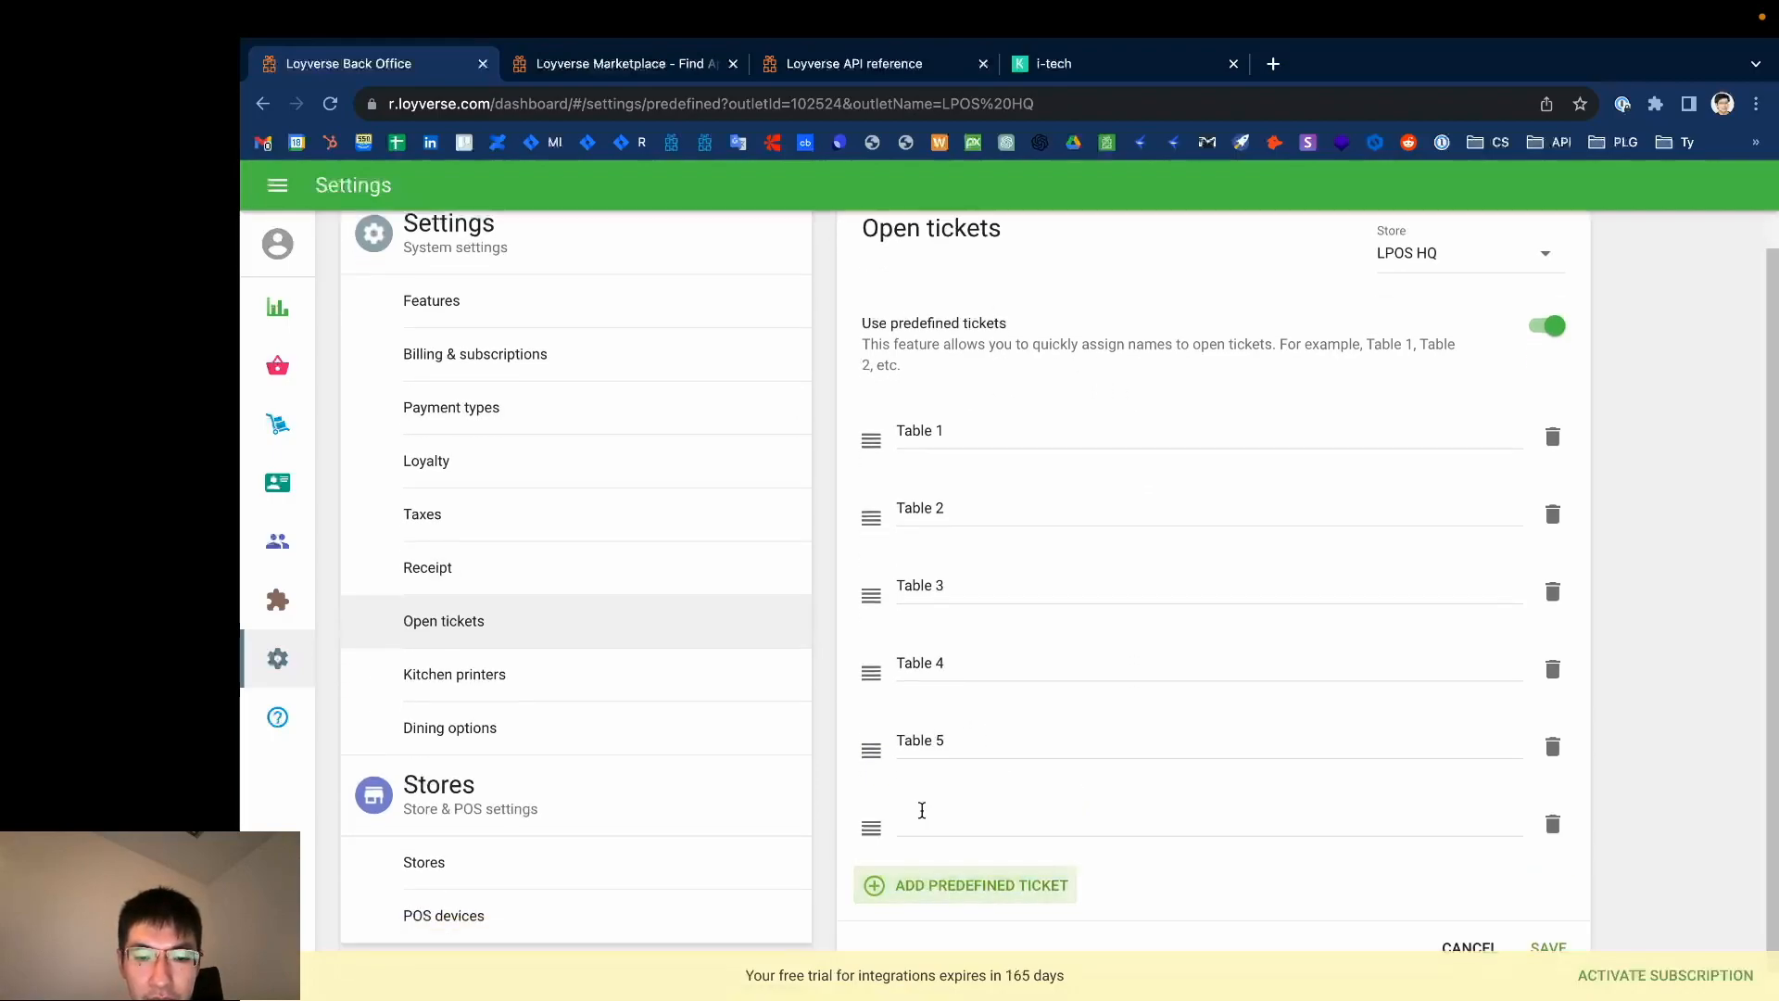
pyautogui.write('Table 6')
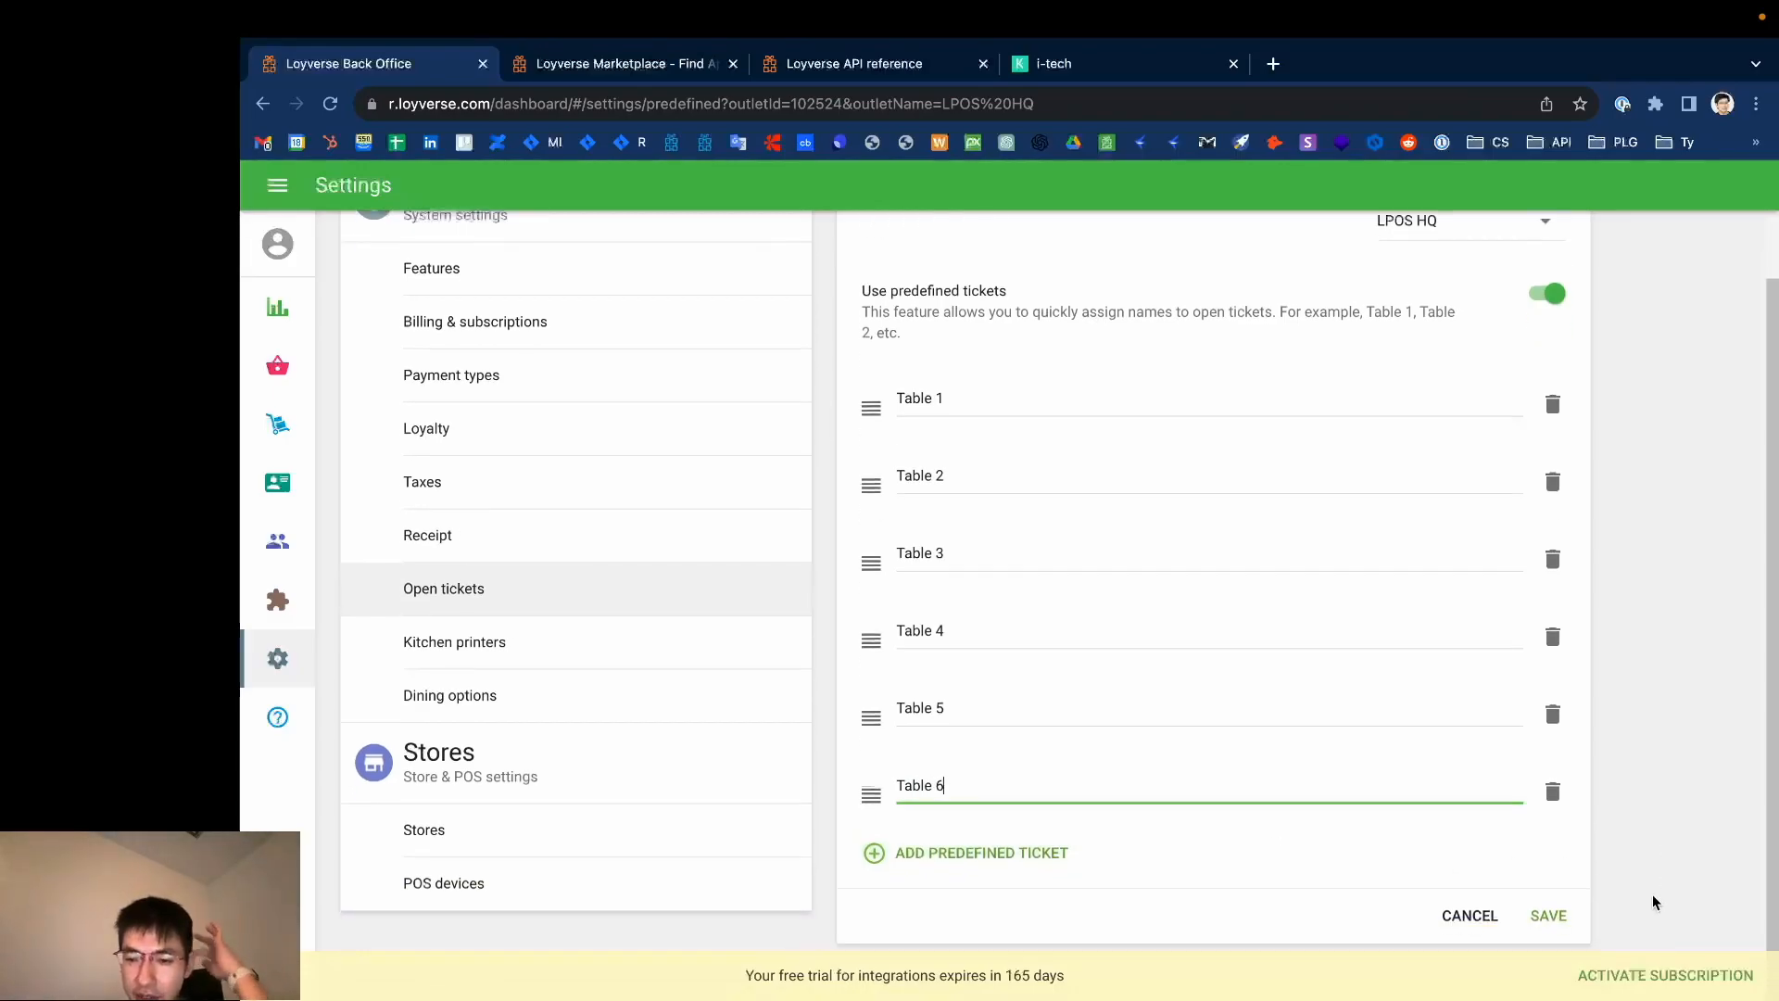
pyautogui.click(1547, 915)
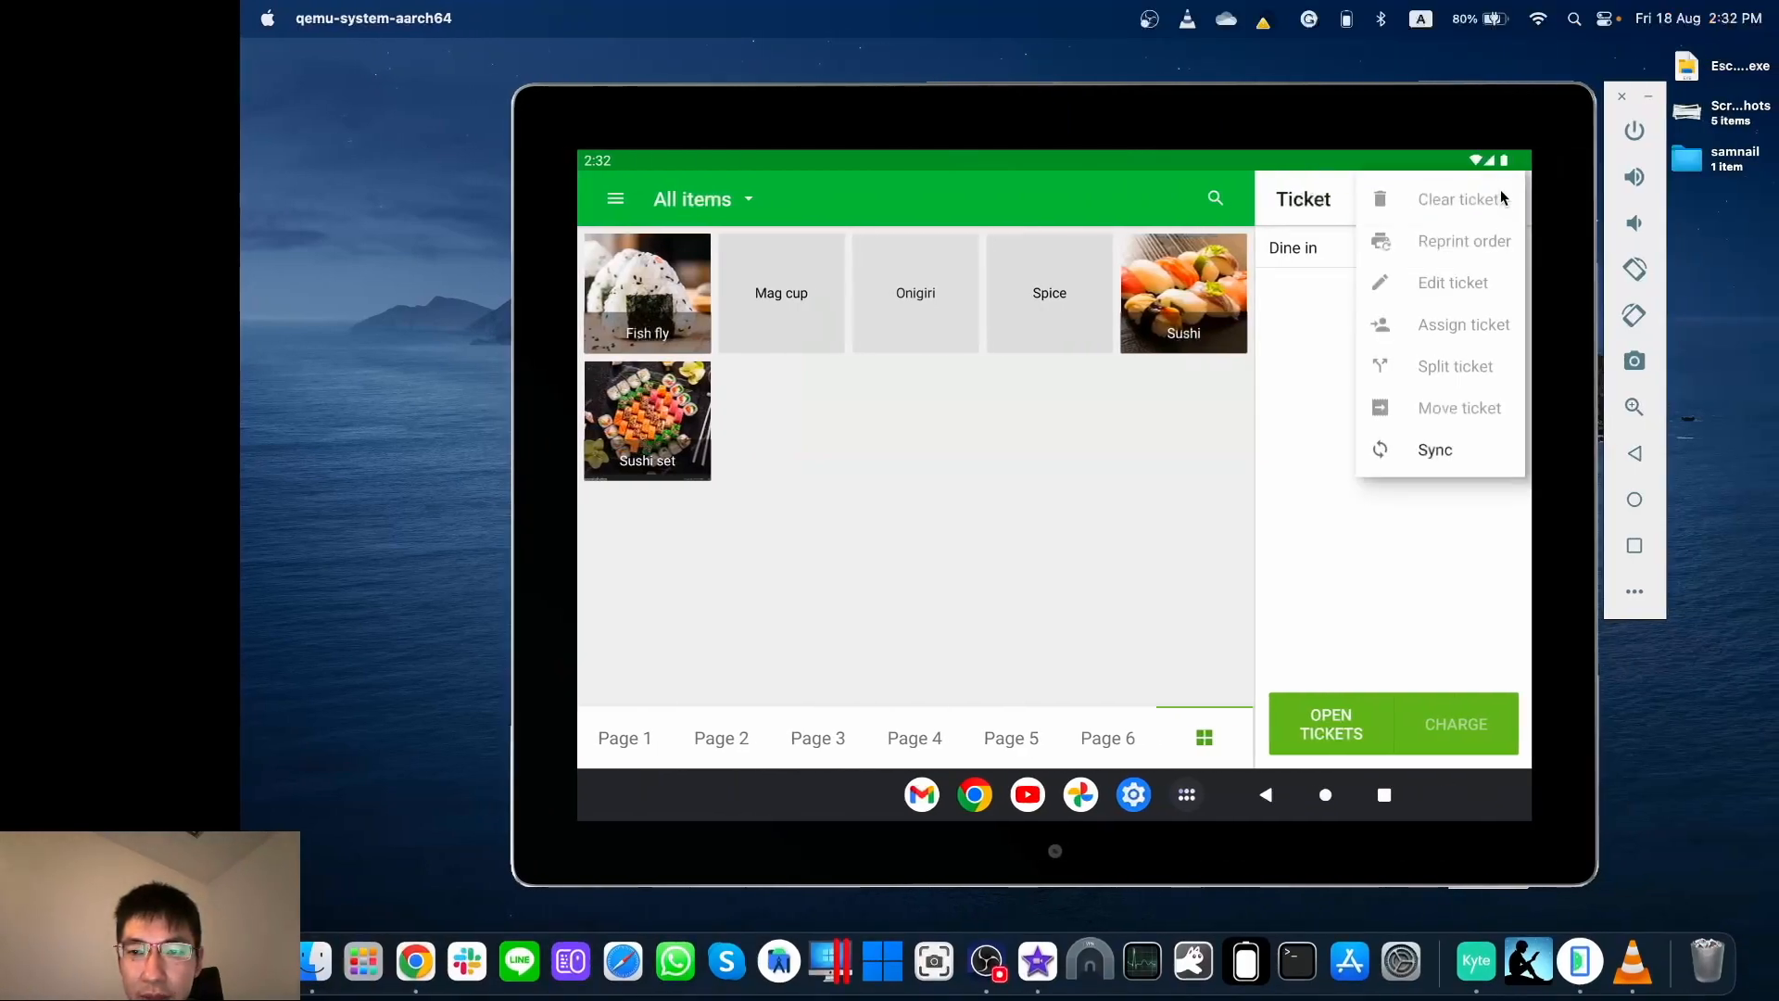
# Step: Sync the POS and save six Sushi sets as the Table 6 open ticket
pyautogui.click(1434, 448)
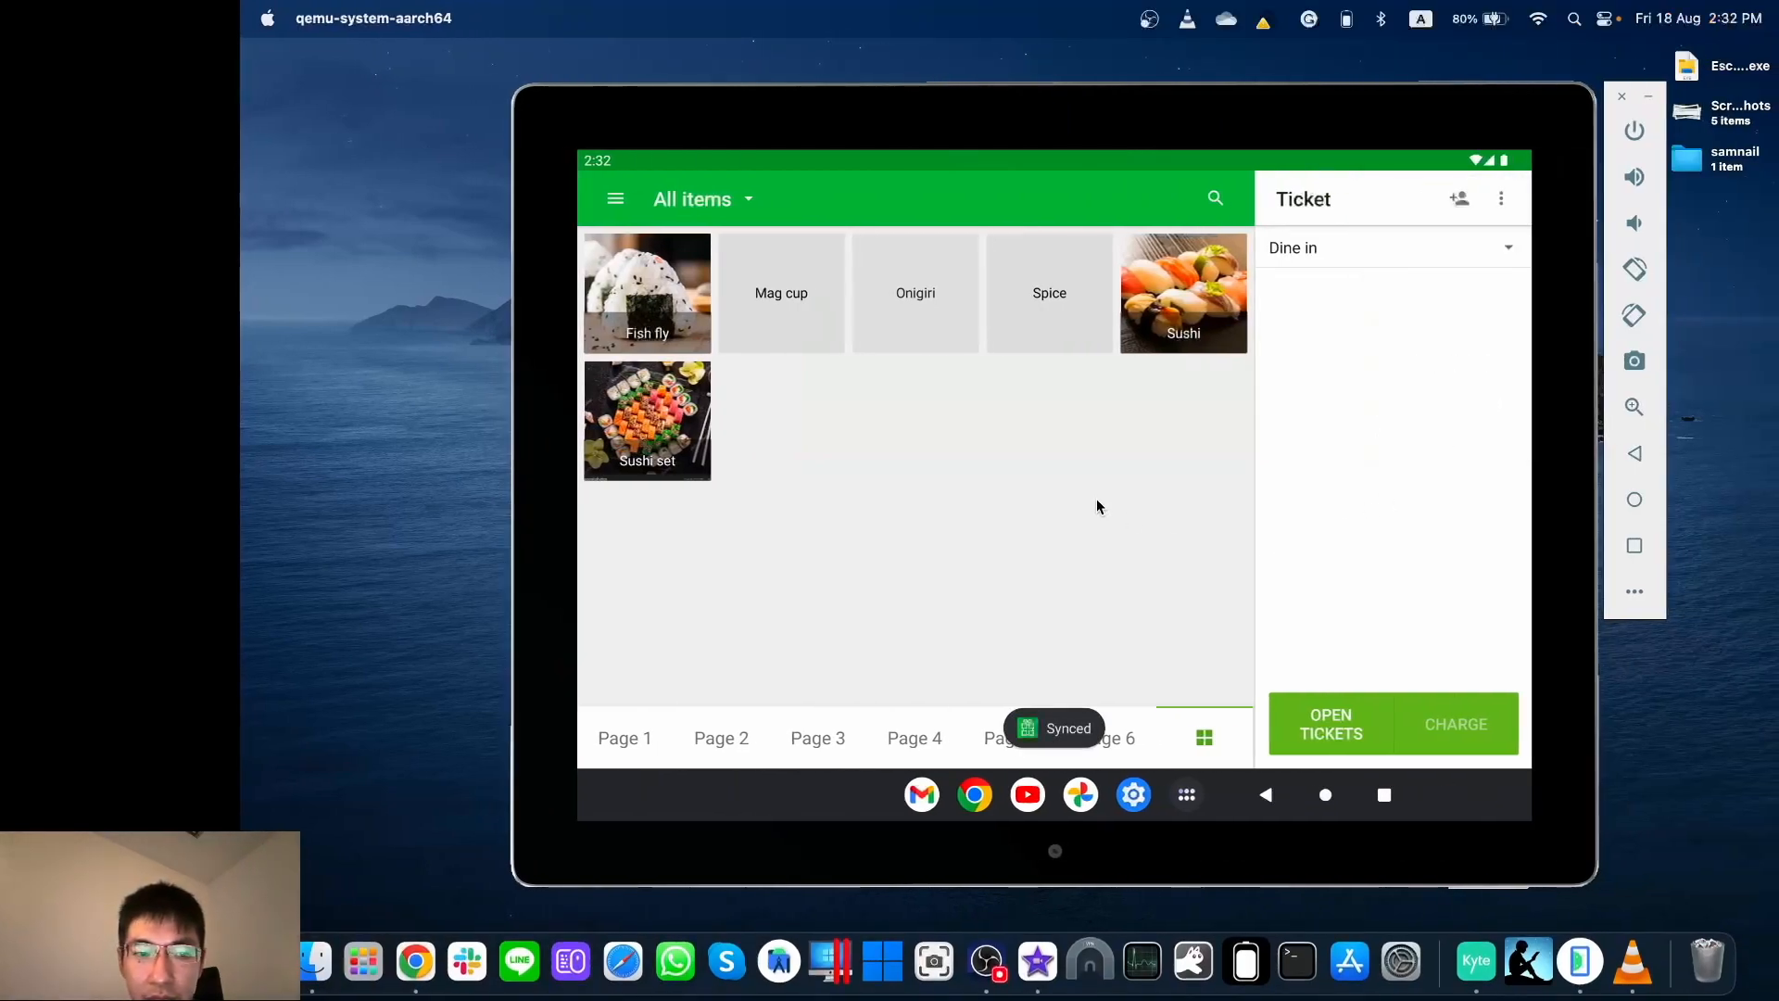
pyautogui.click(646, 420)
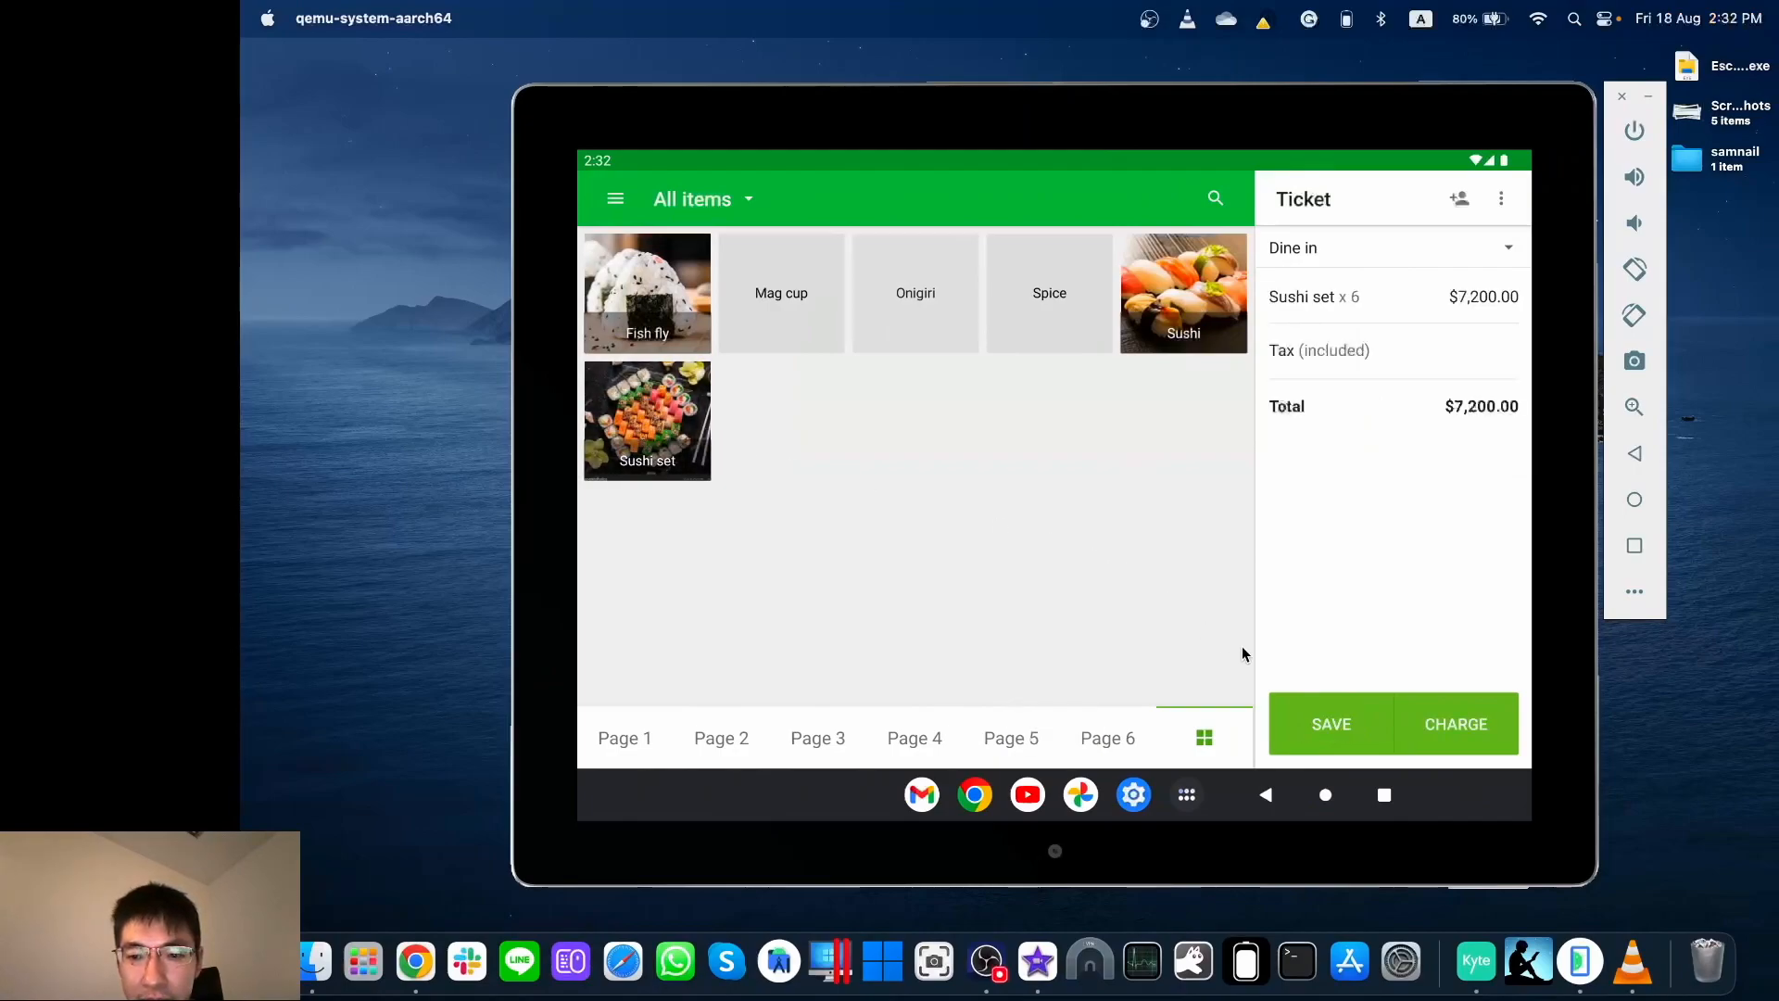
pyautogui.click(1331, 725)
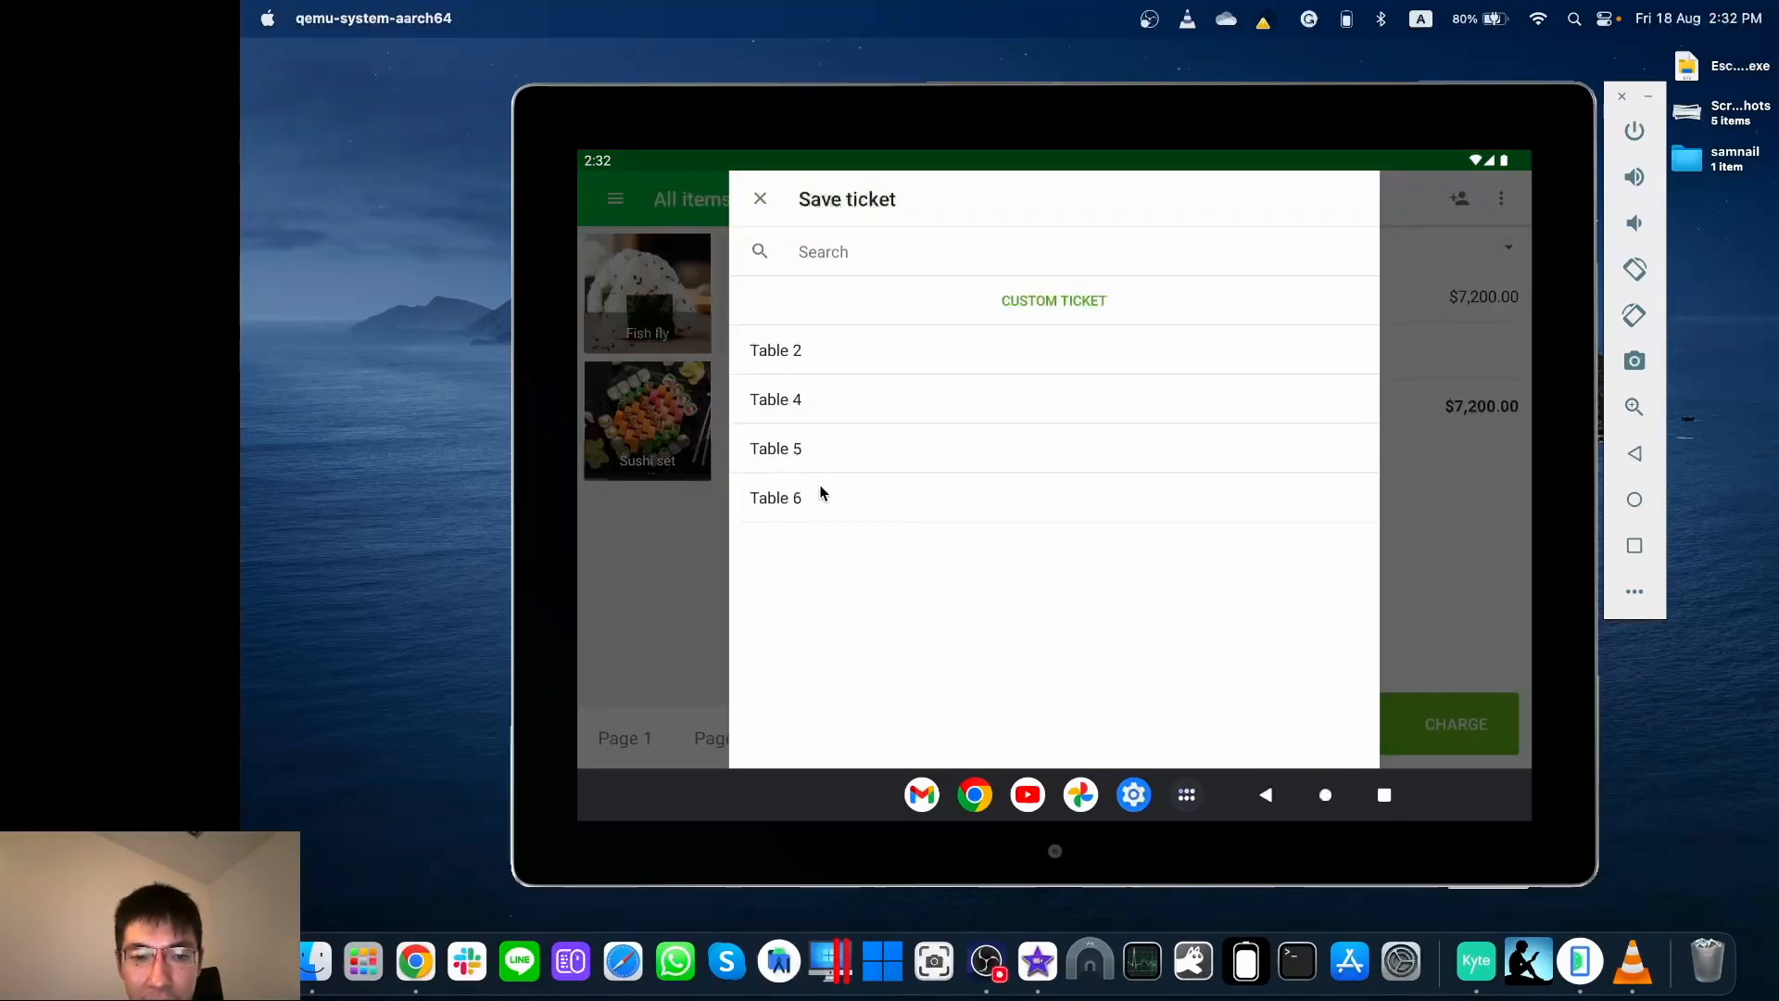
pyautogui.moveTo(797, 508)
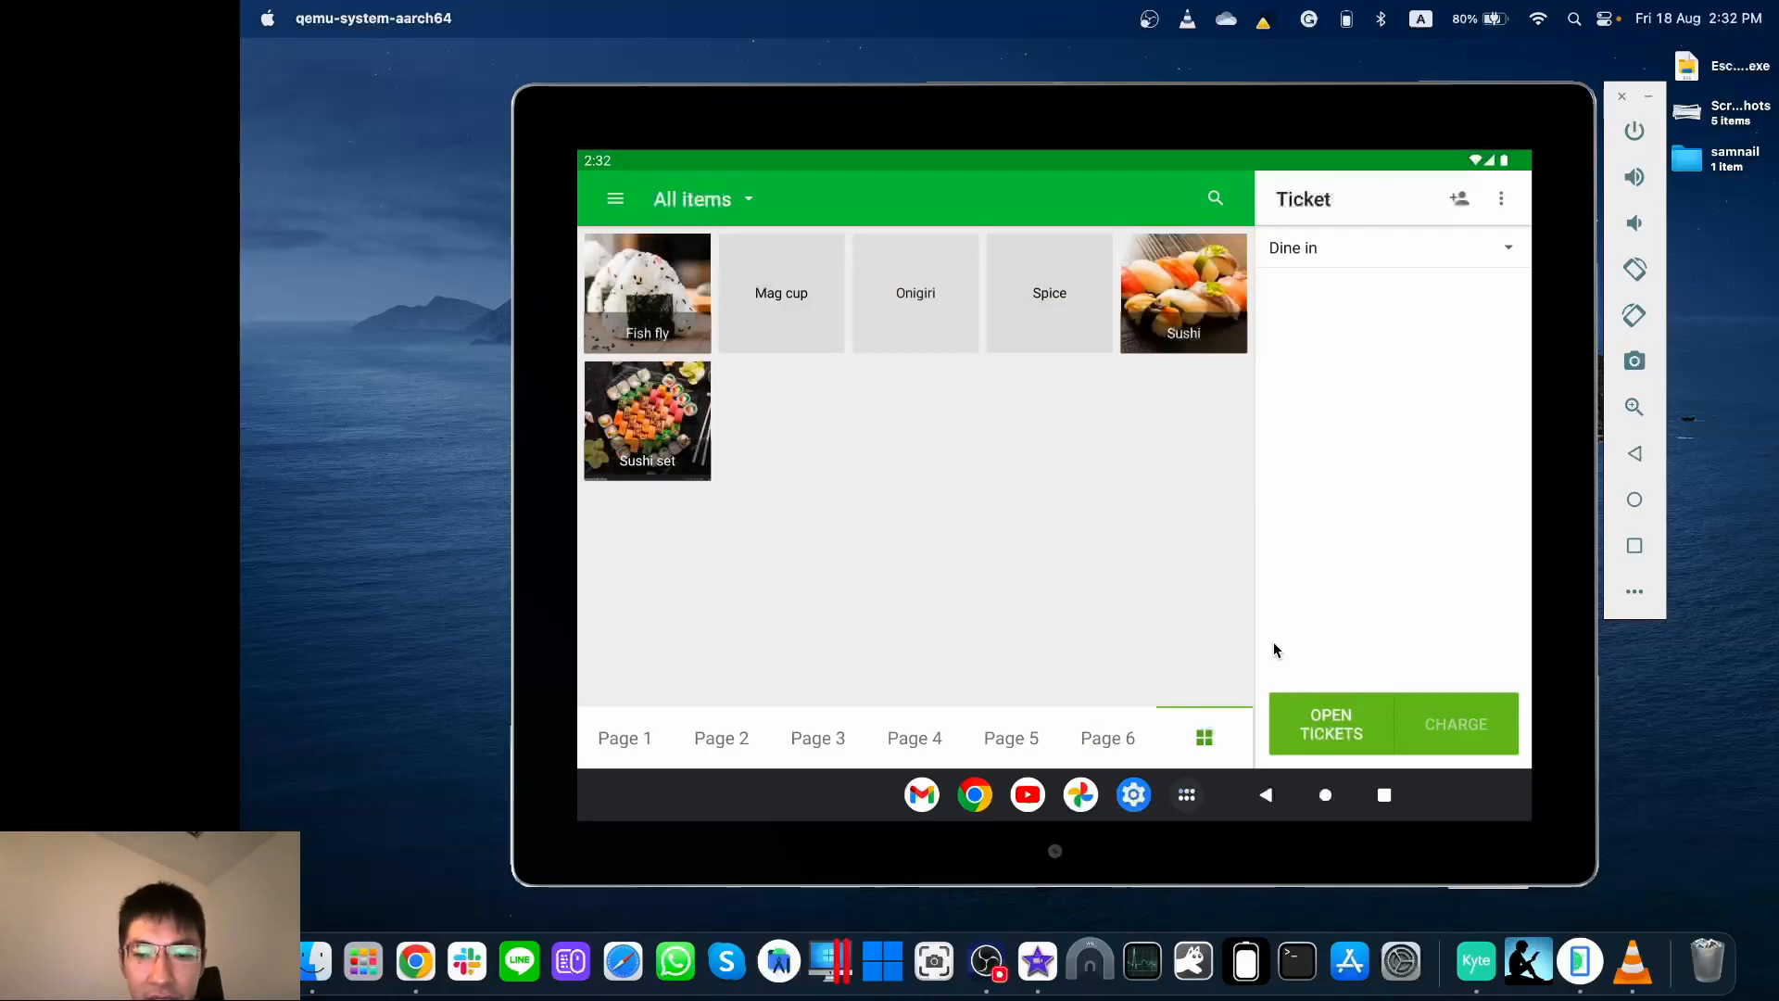
# Step: Reopen the Table 6 ticket, charge its $7,200 payment and start a new sale
pyautogui.click(1331, 725)
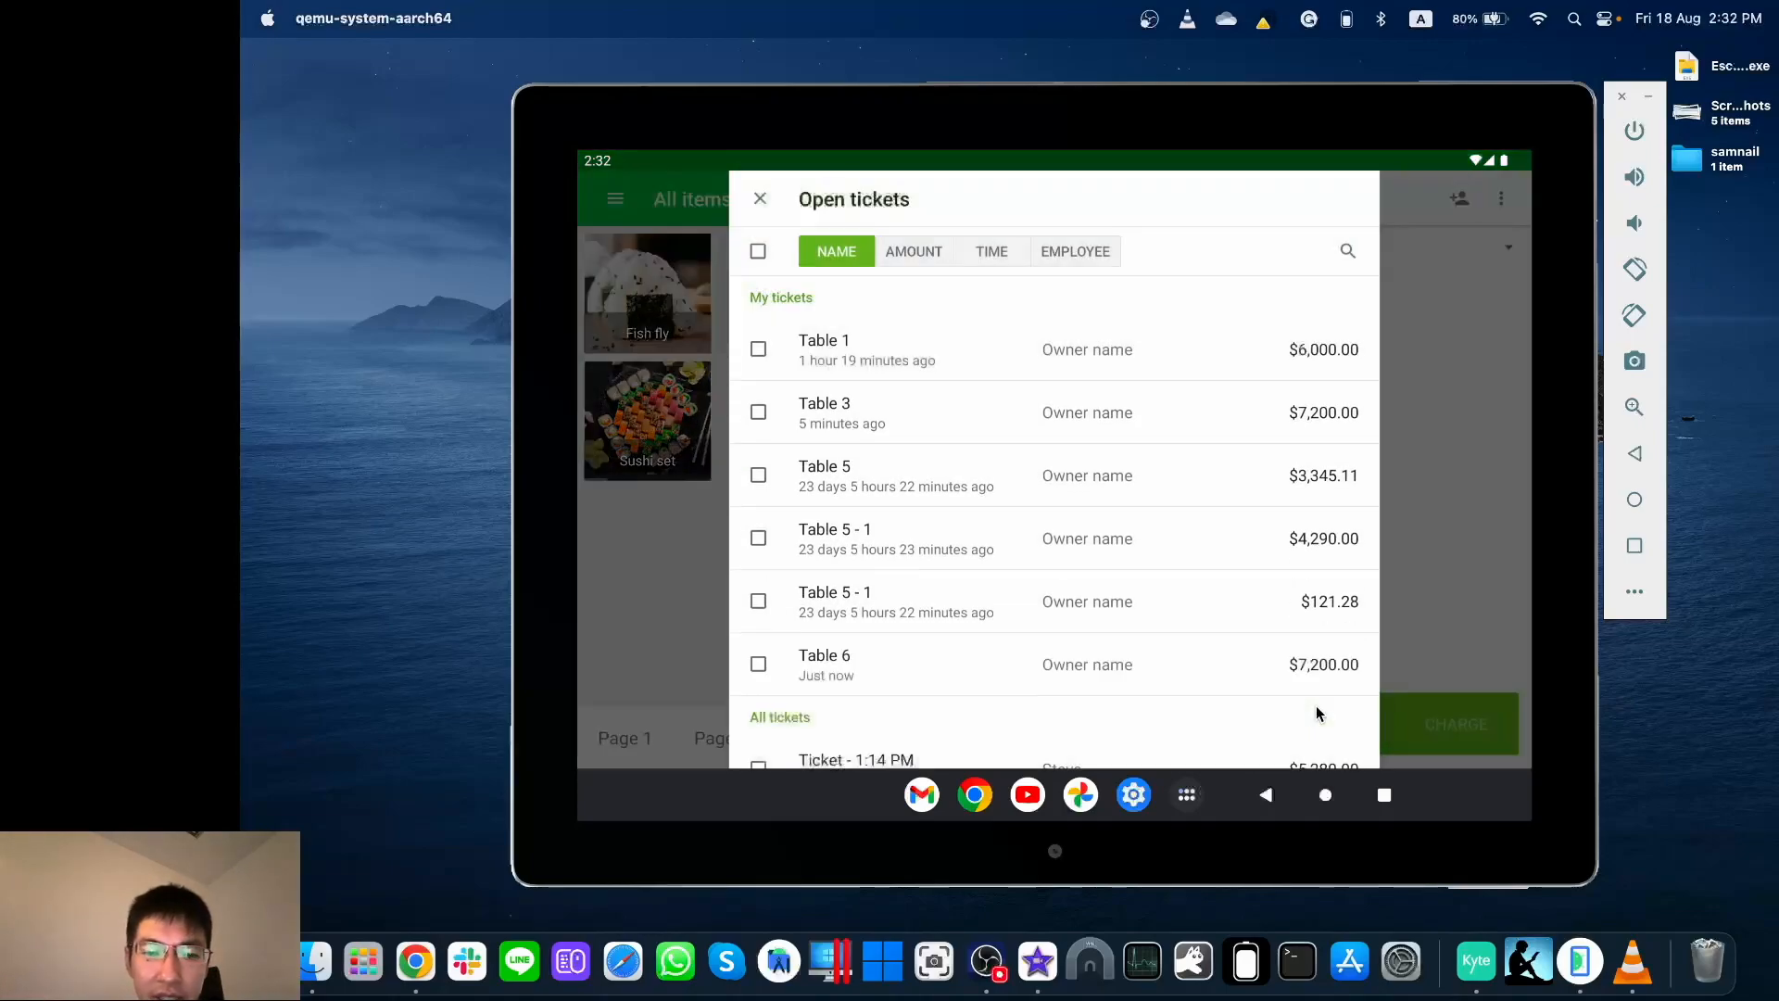
pyautogui.moveTo(908, 698)
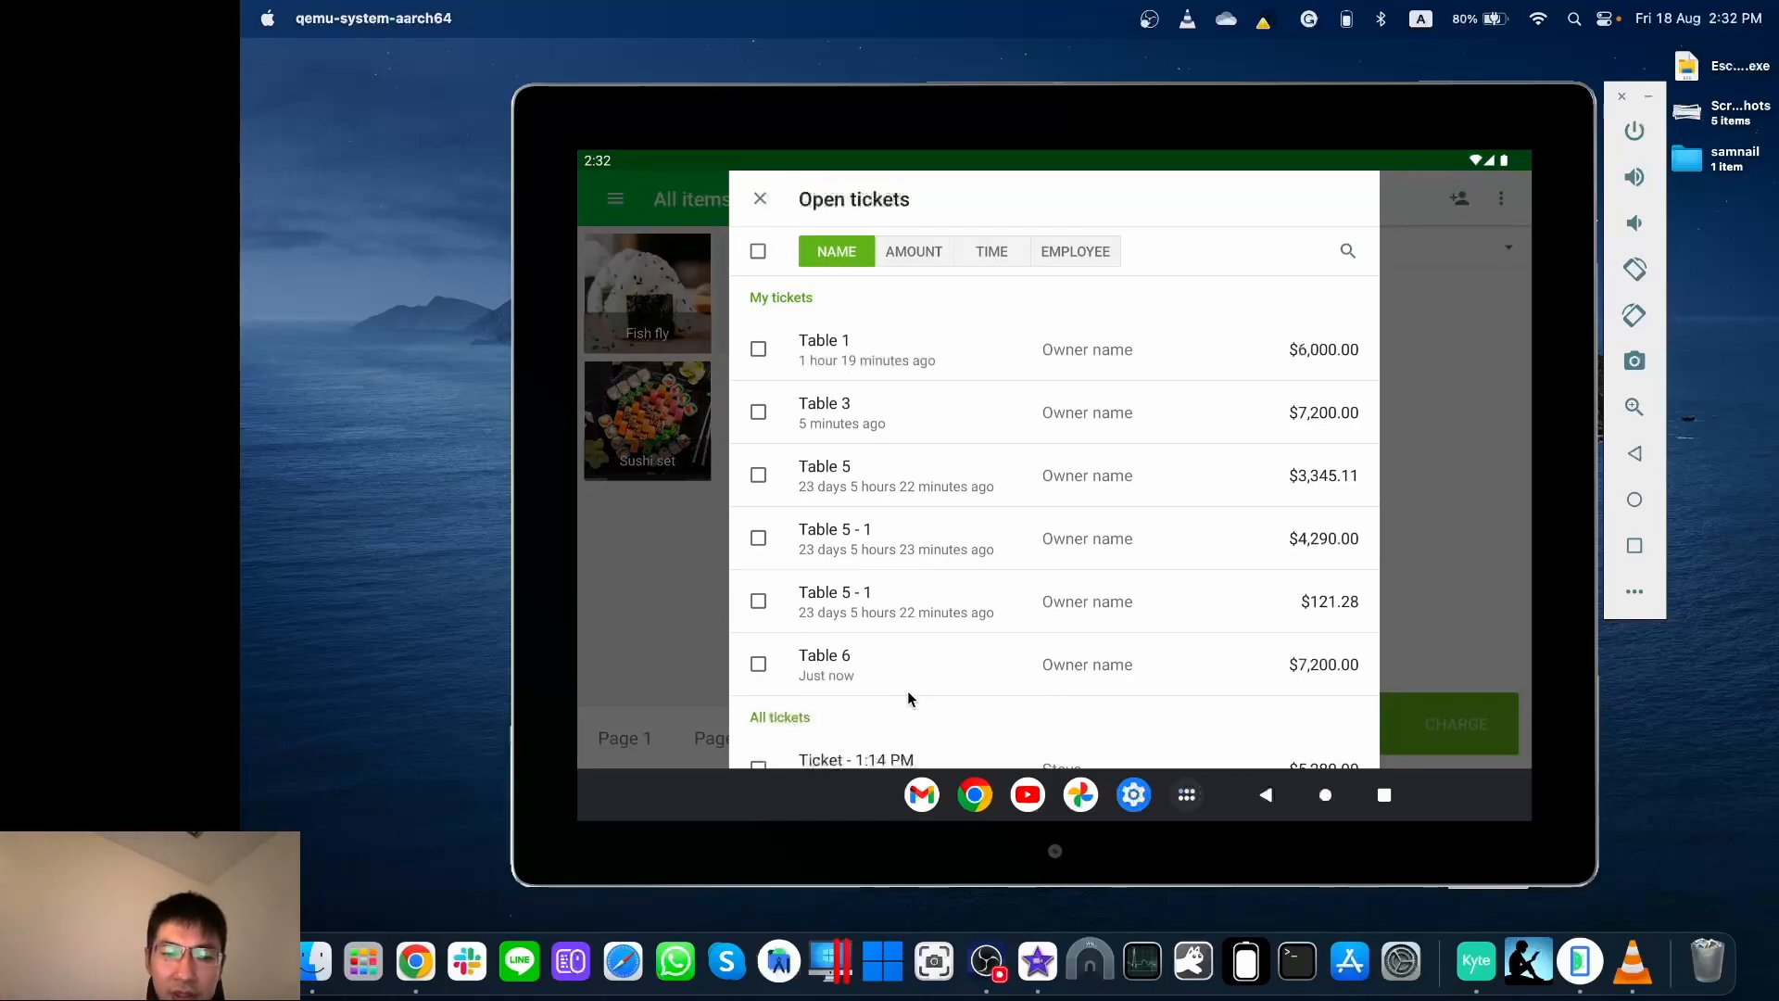
pyautogui.click(823, 664)
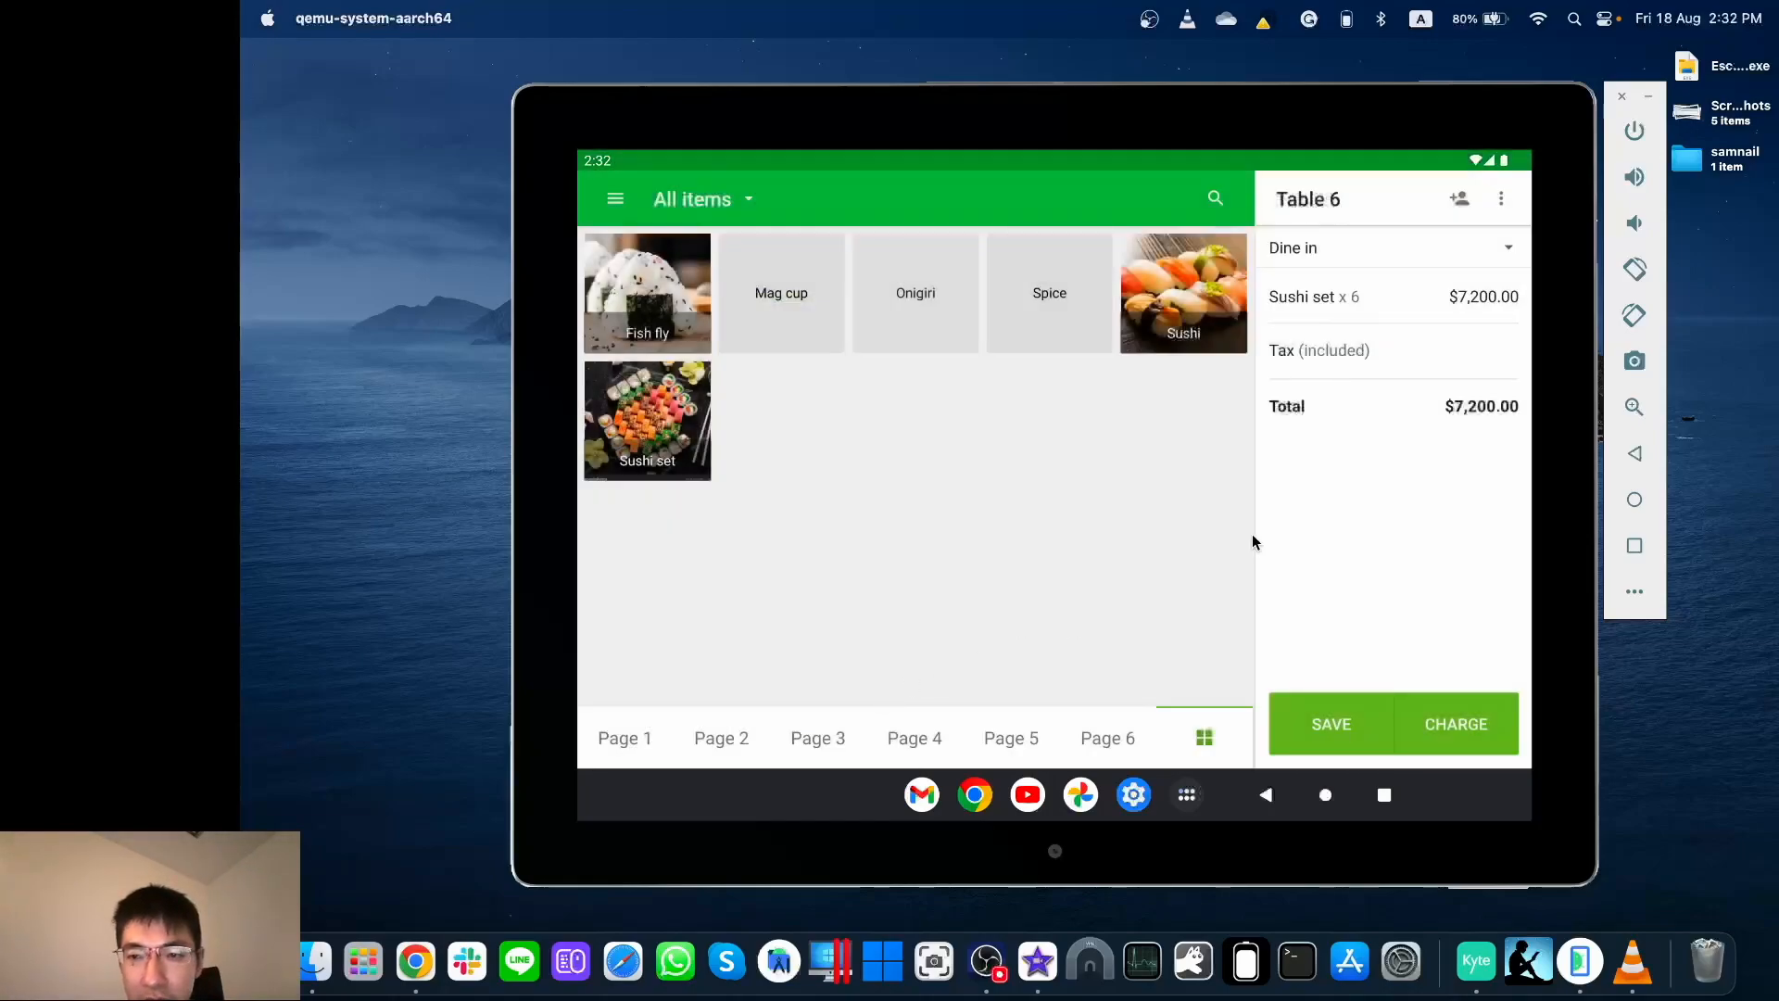
pyautogui.click(1456, 725)
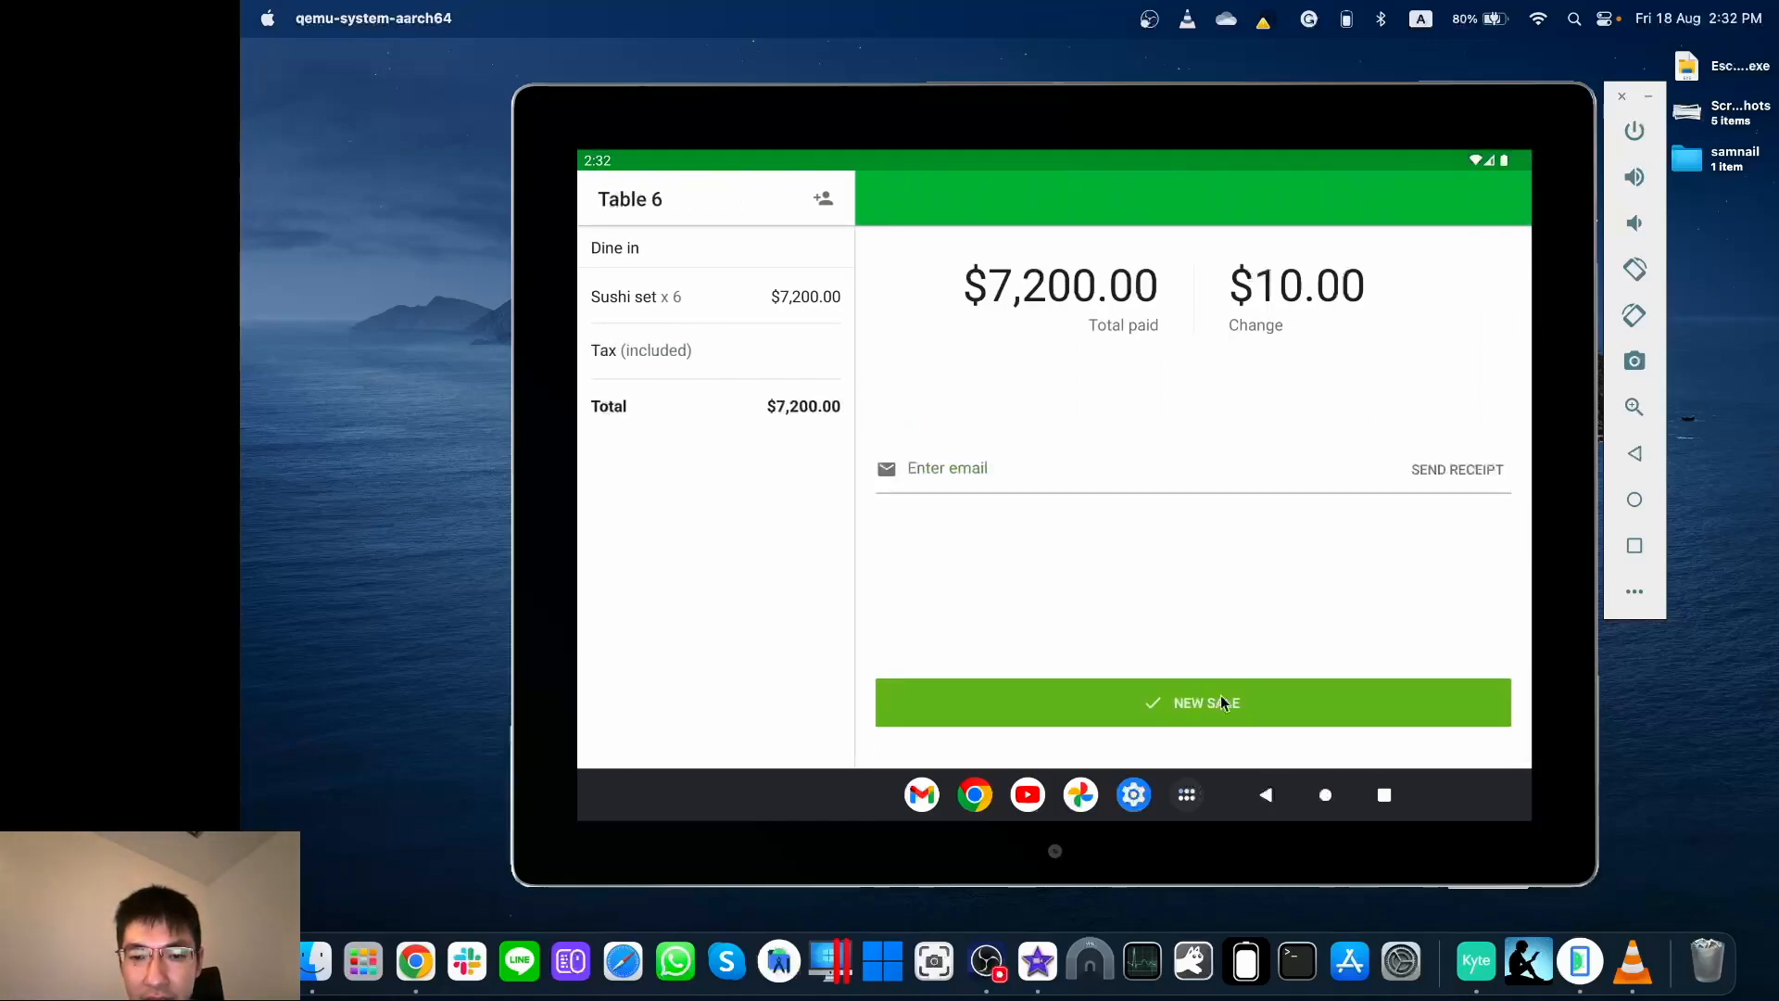
pyautogui.moveTo(1264, 763)
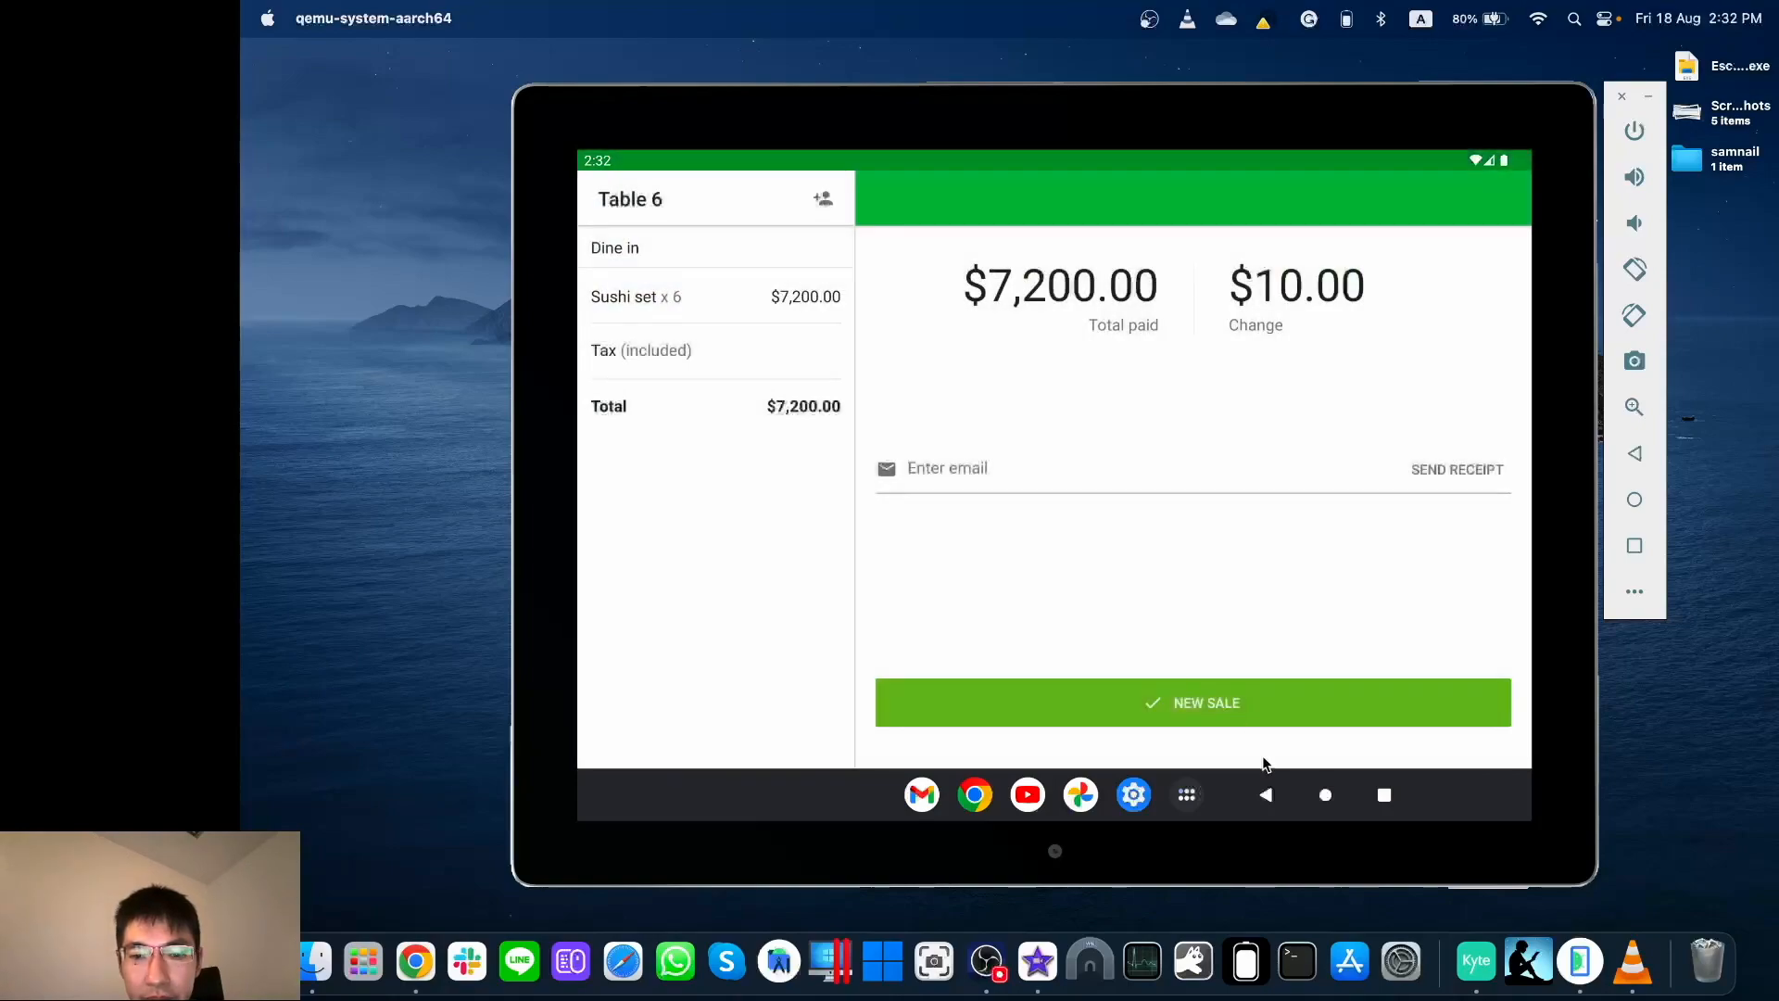
pyautogui.click(1191, 702)
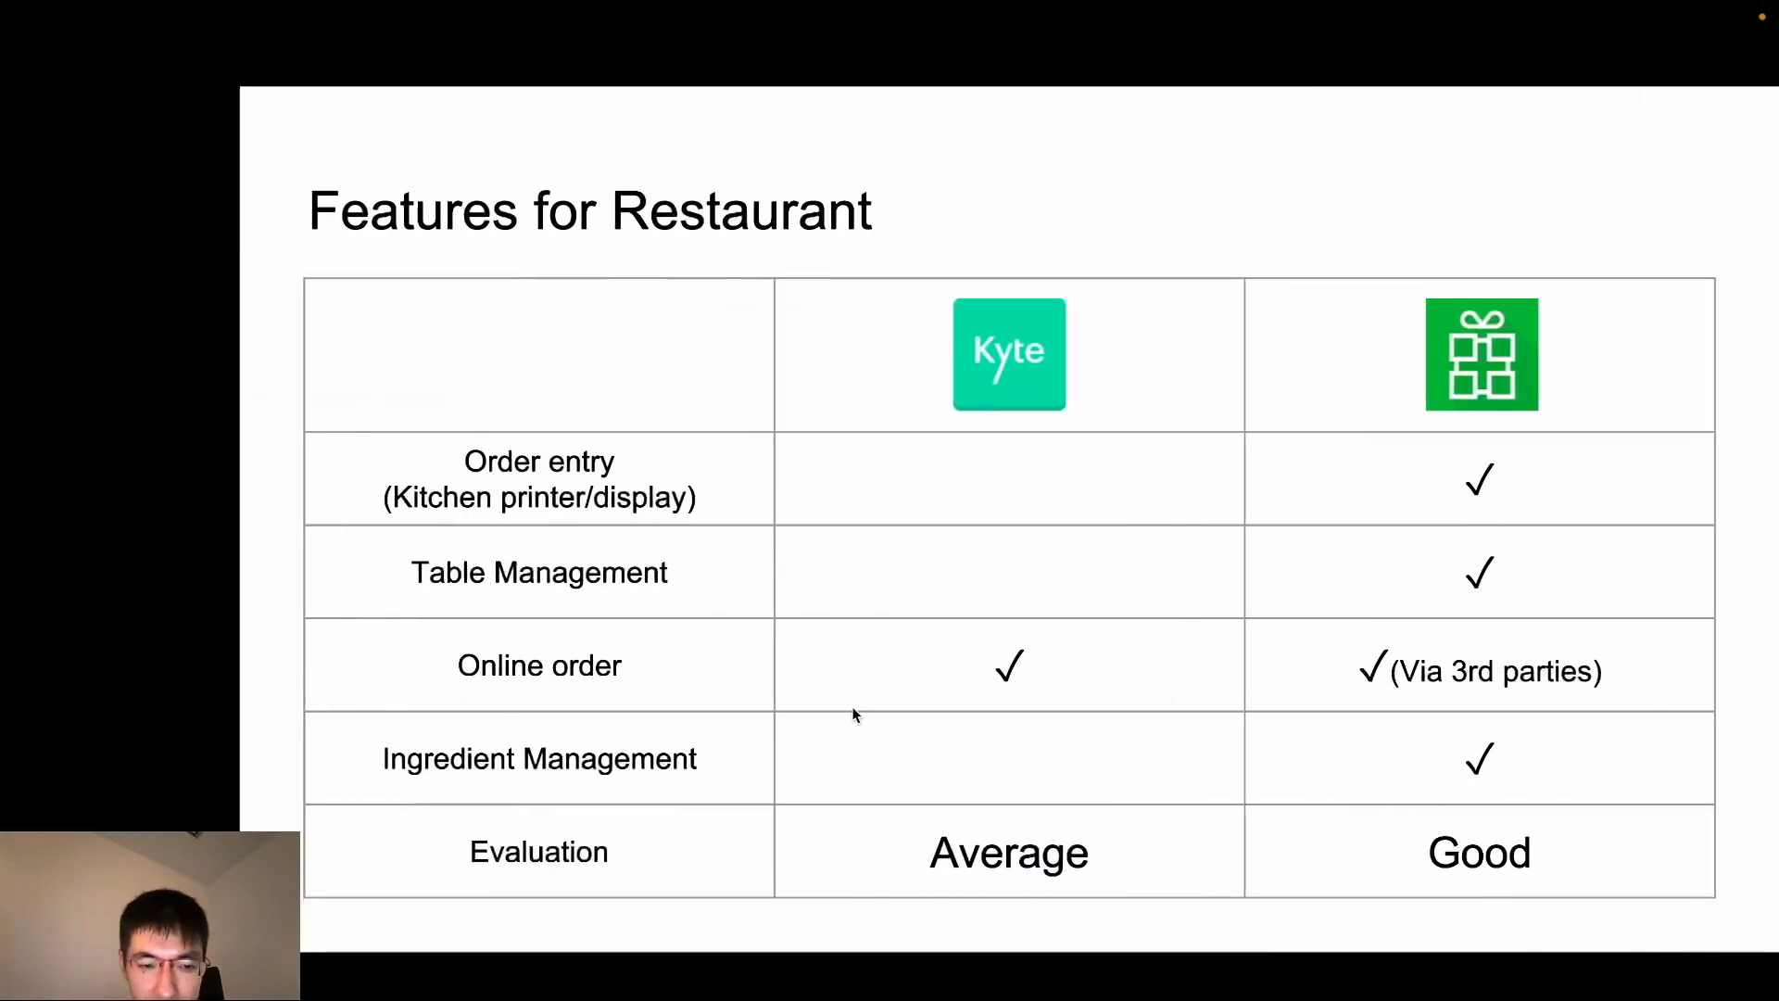
pyautogui.moveTo(1060, 665)
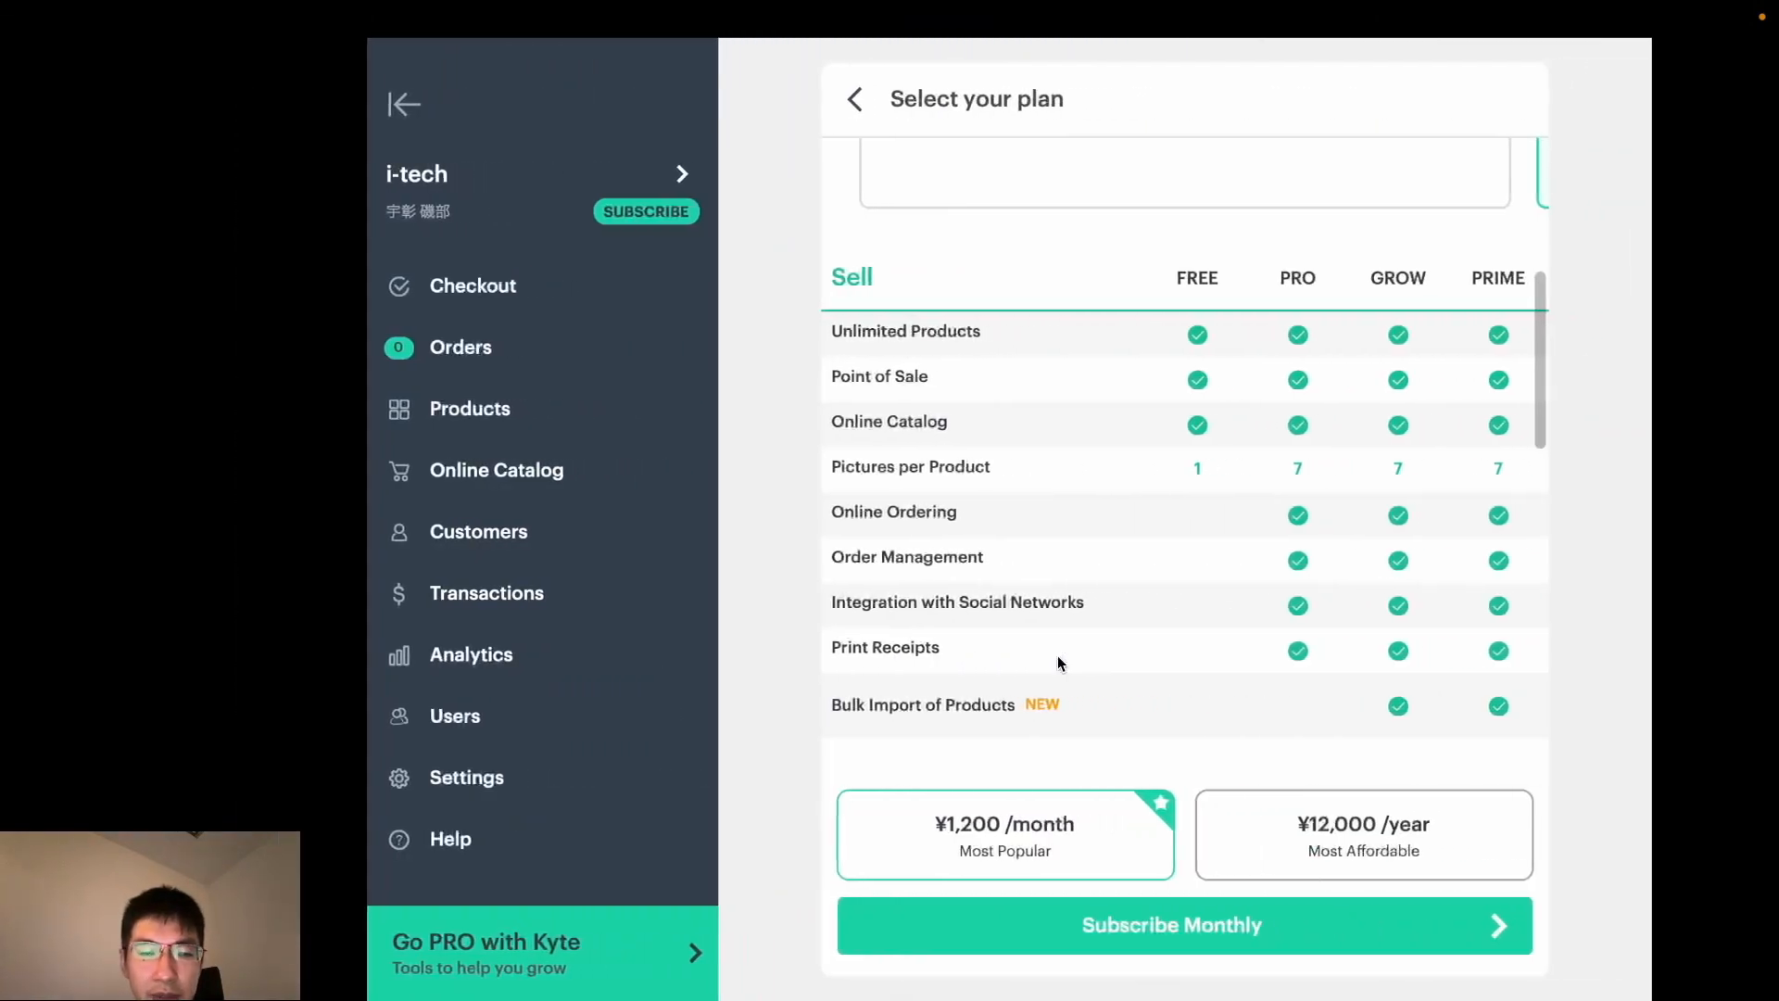
pyautogui.moveTo(745, 665)
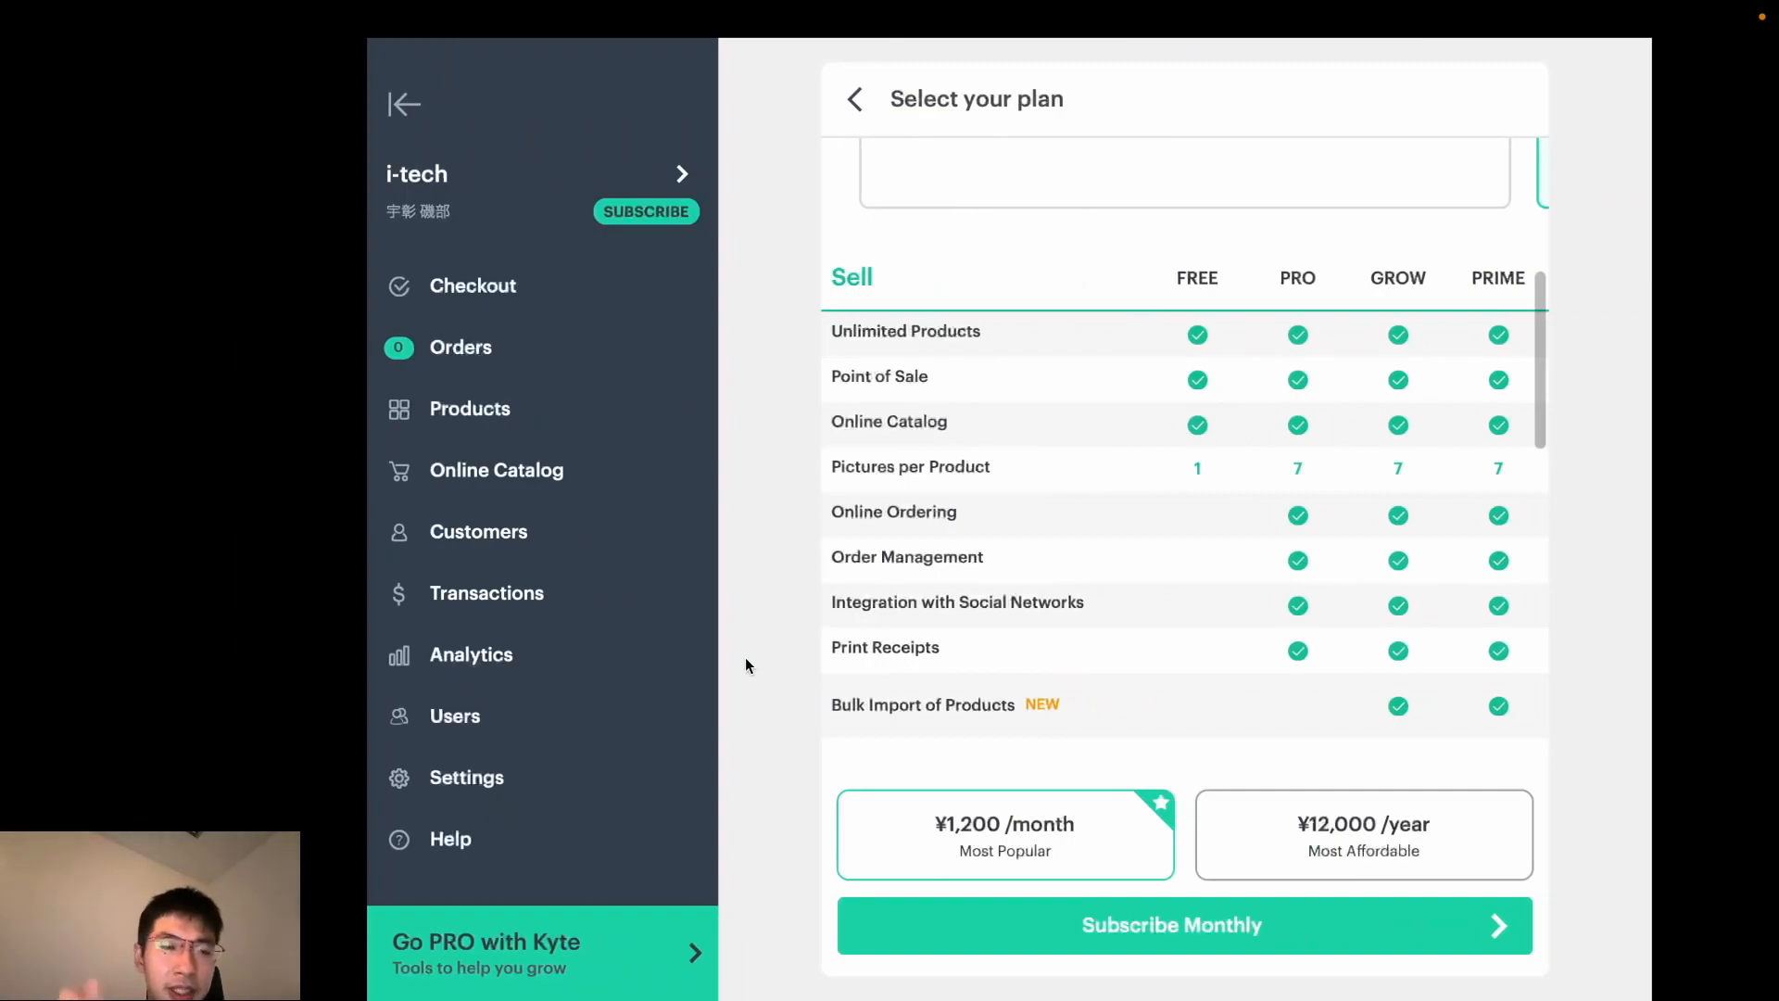
pyautogui.moveTo(476, 761)
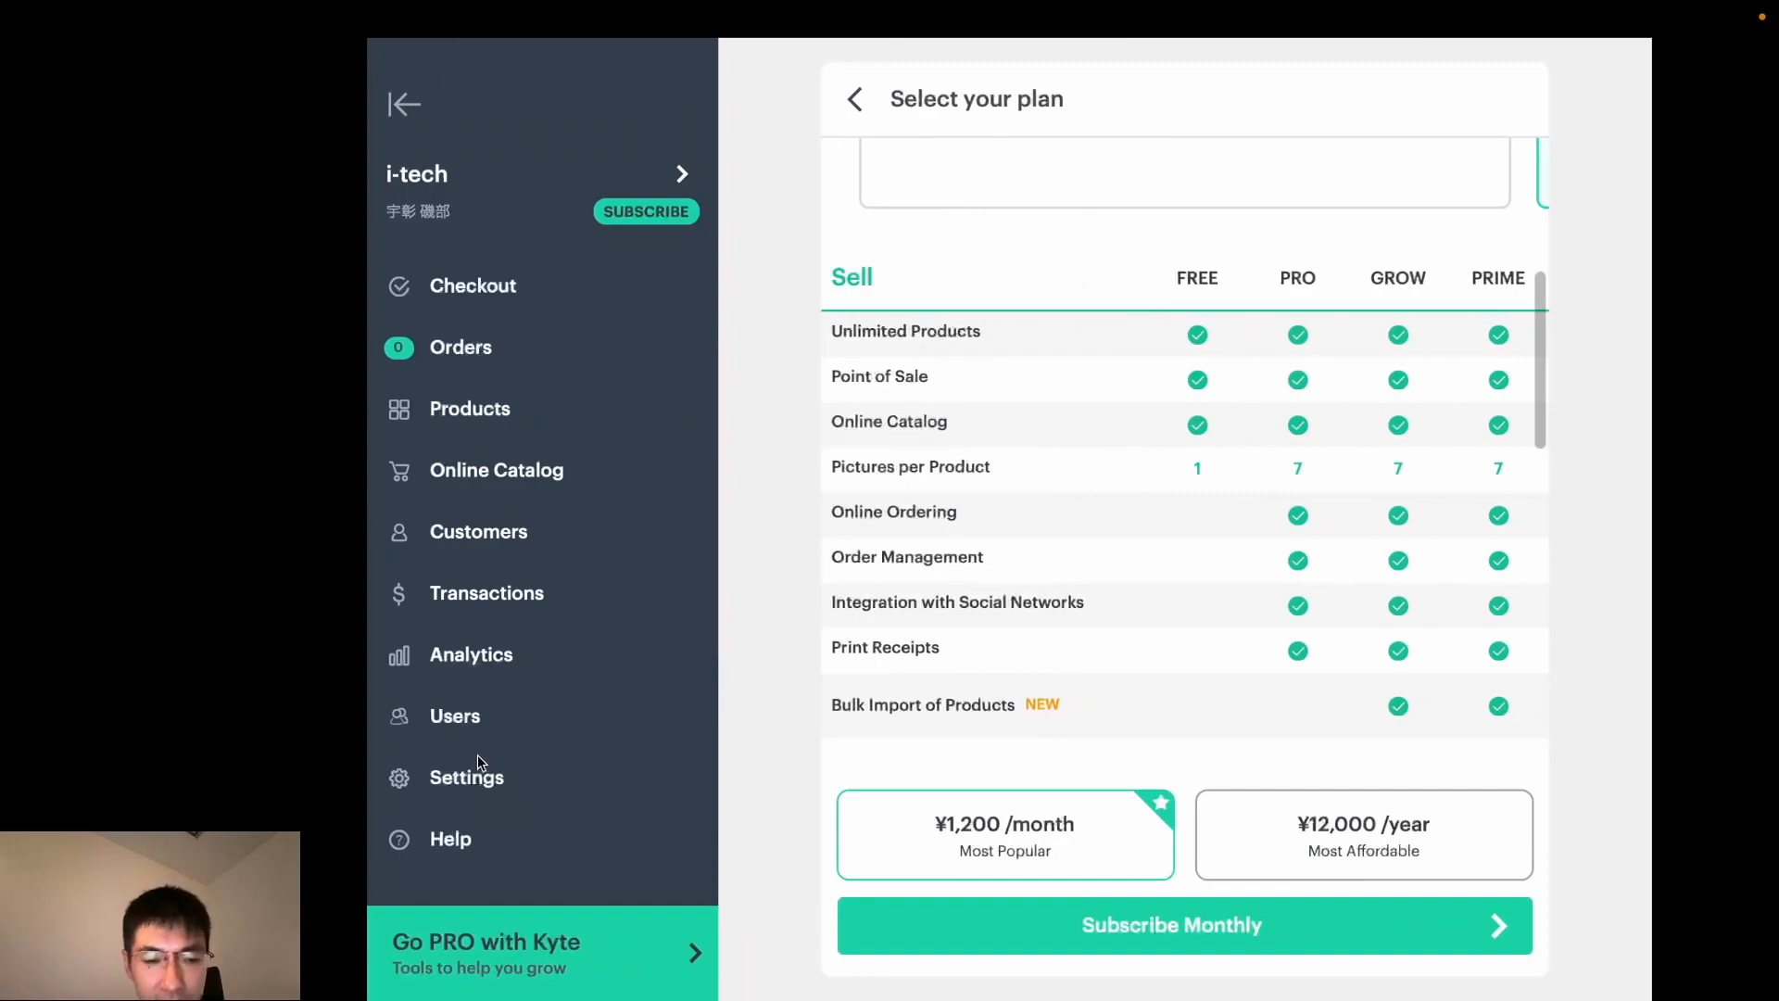
pyautogui.moveTo(517, 486)
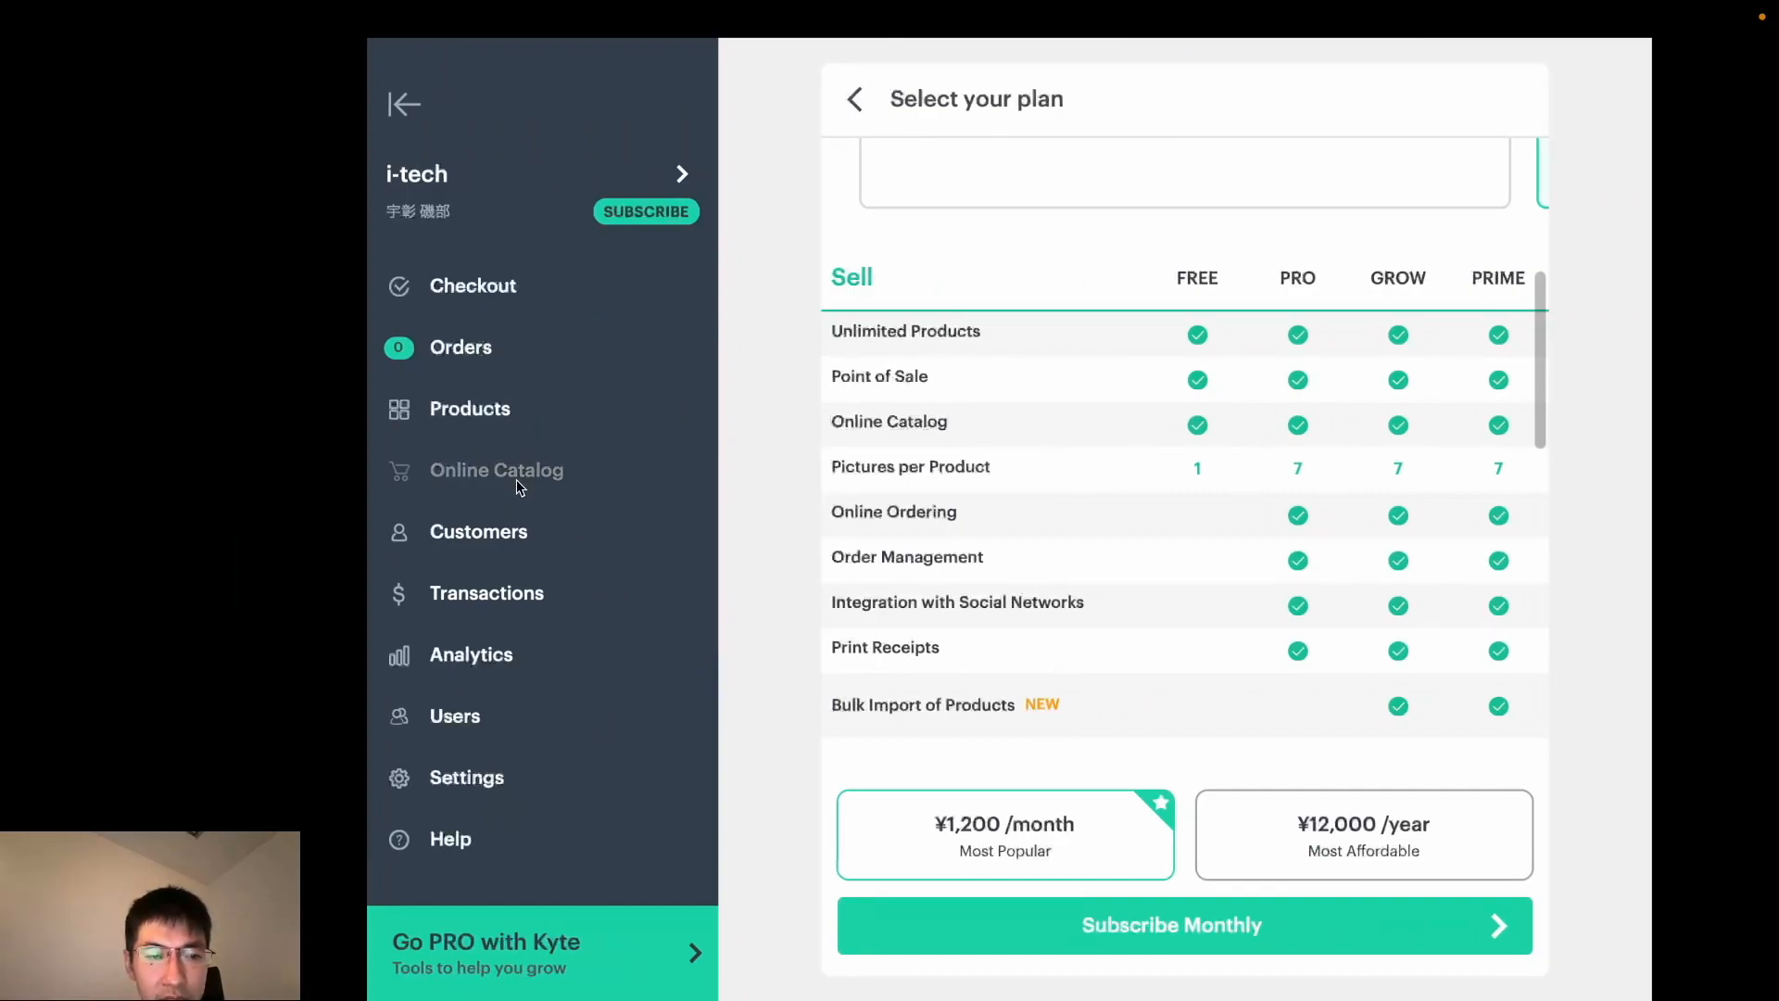
# Step: View the published i-tech432.kyte.site storefront with Fish and discounted Water, then the catalog overview
pyautogui.click(496, 469)
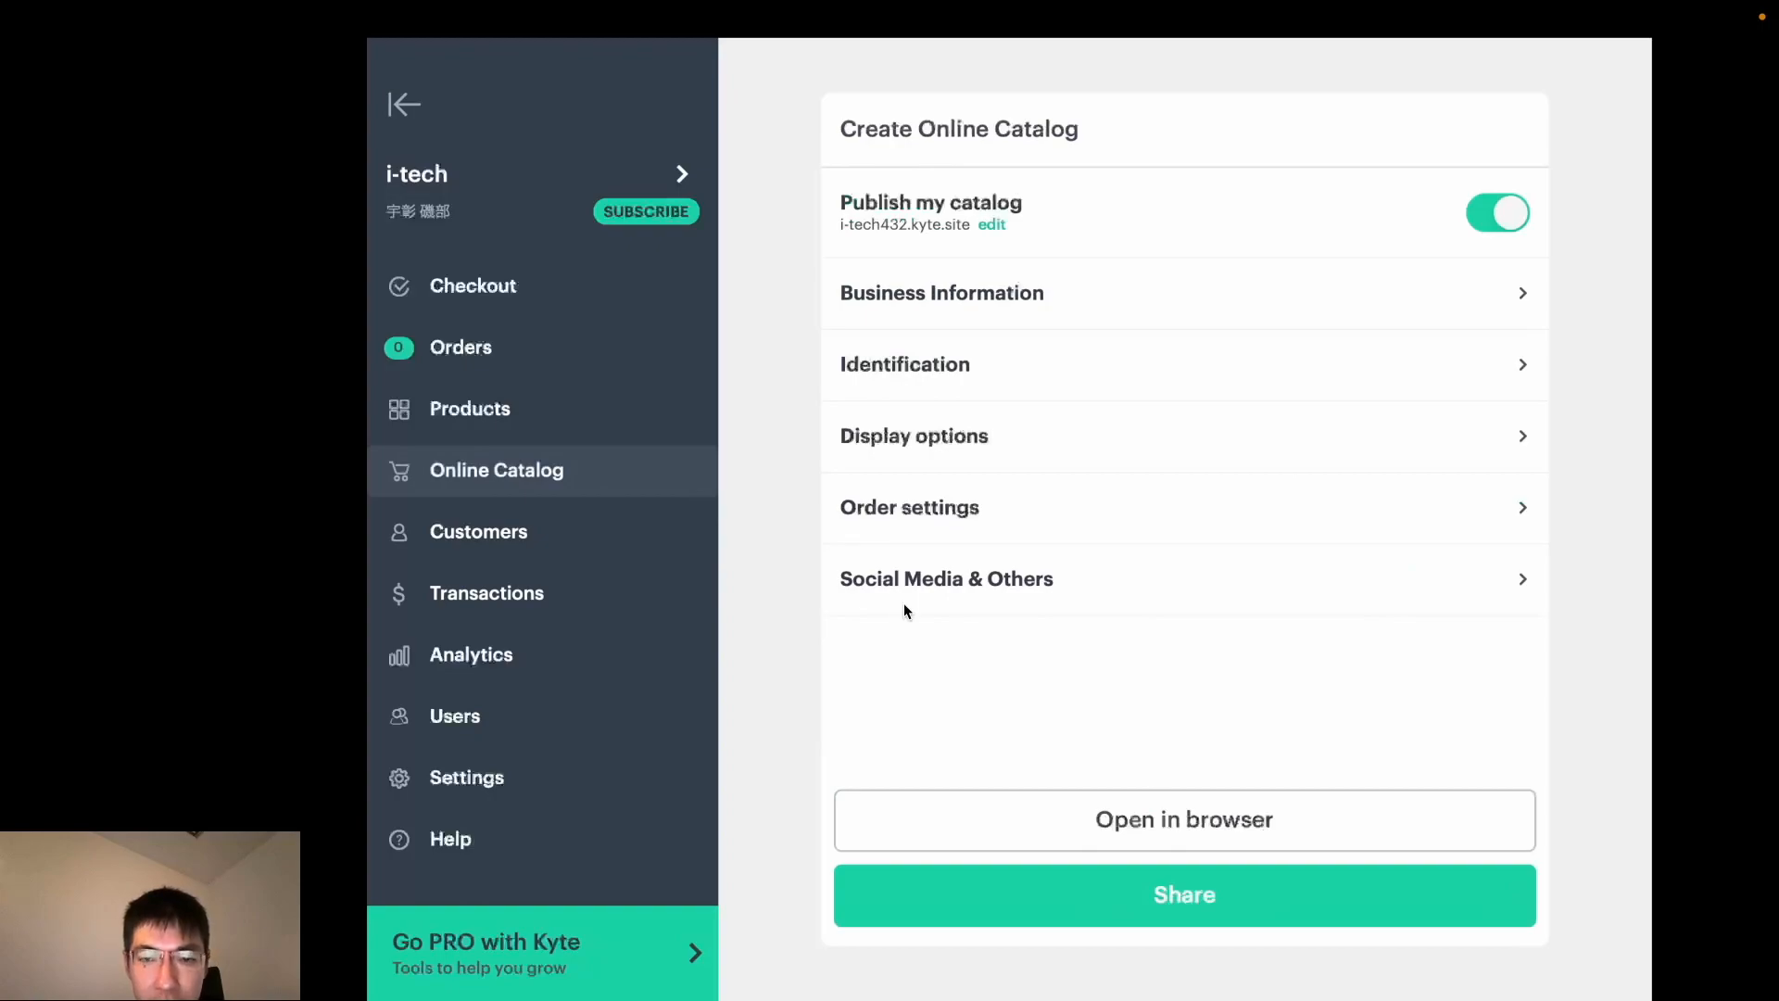
pyautogui.click(1182, 819)
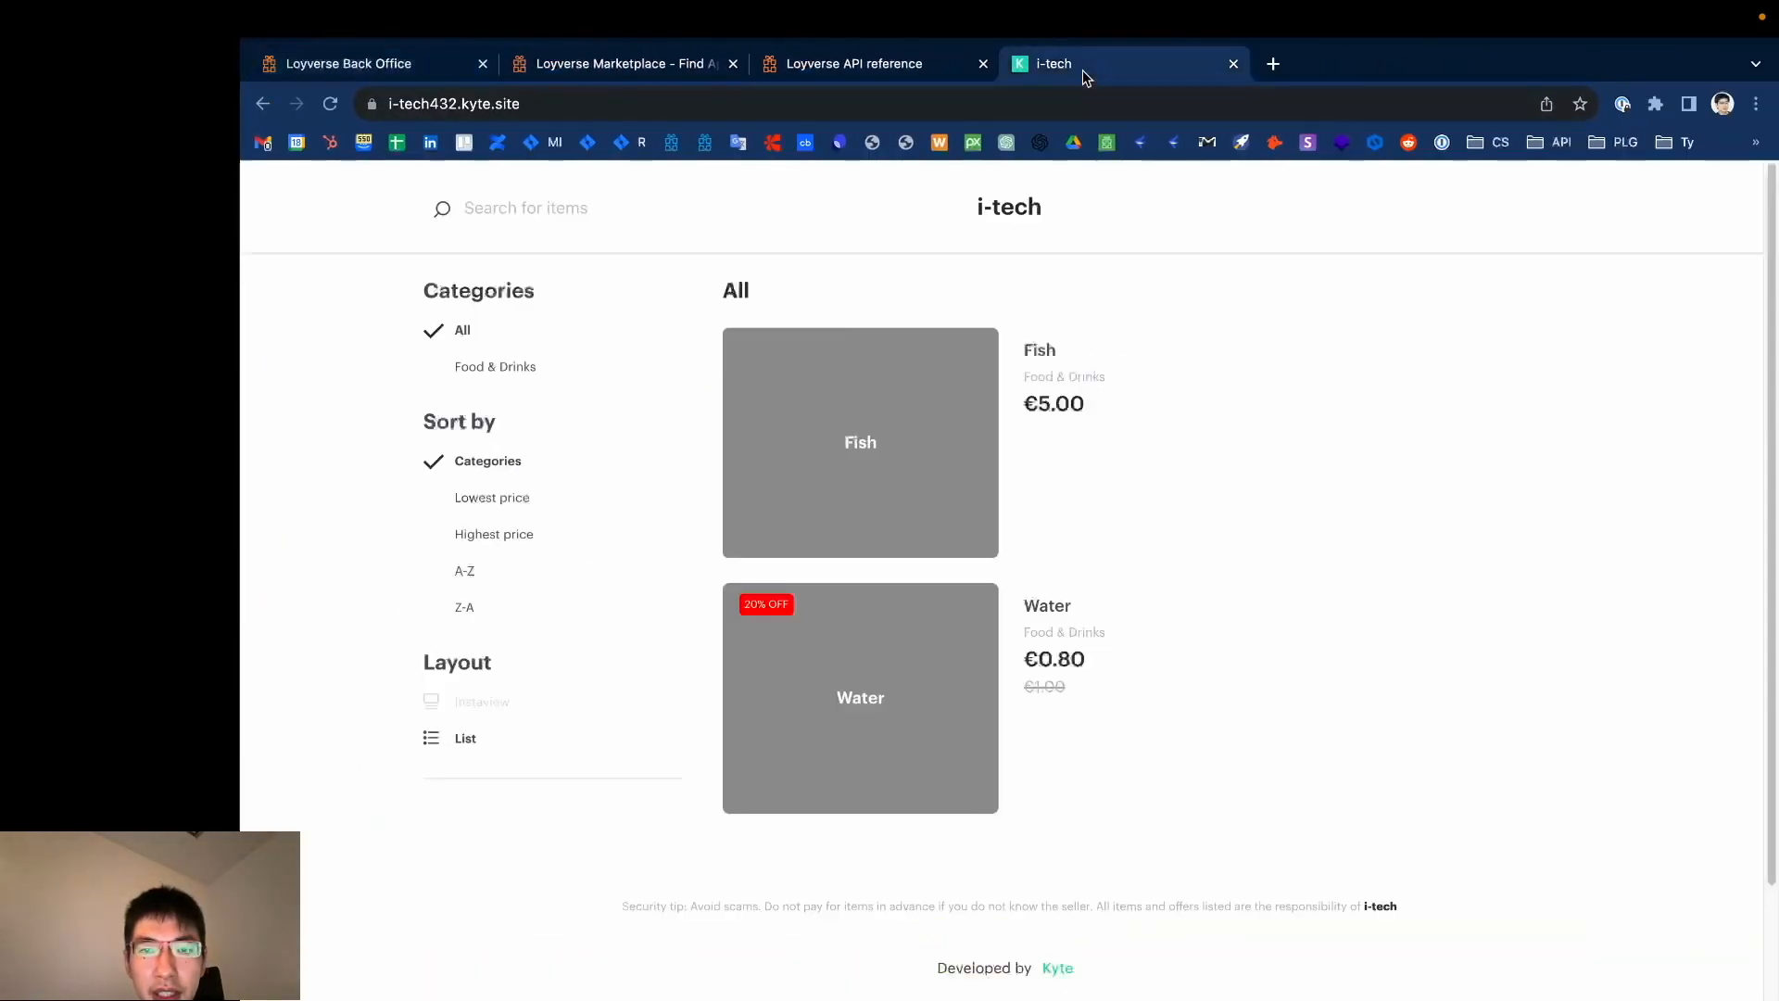
pyautogui.moveTo(988, 484)
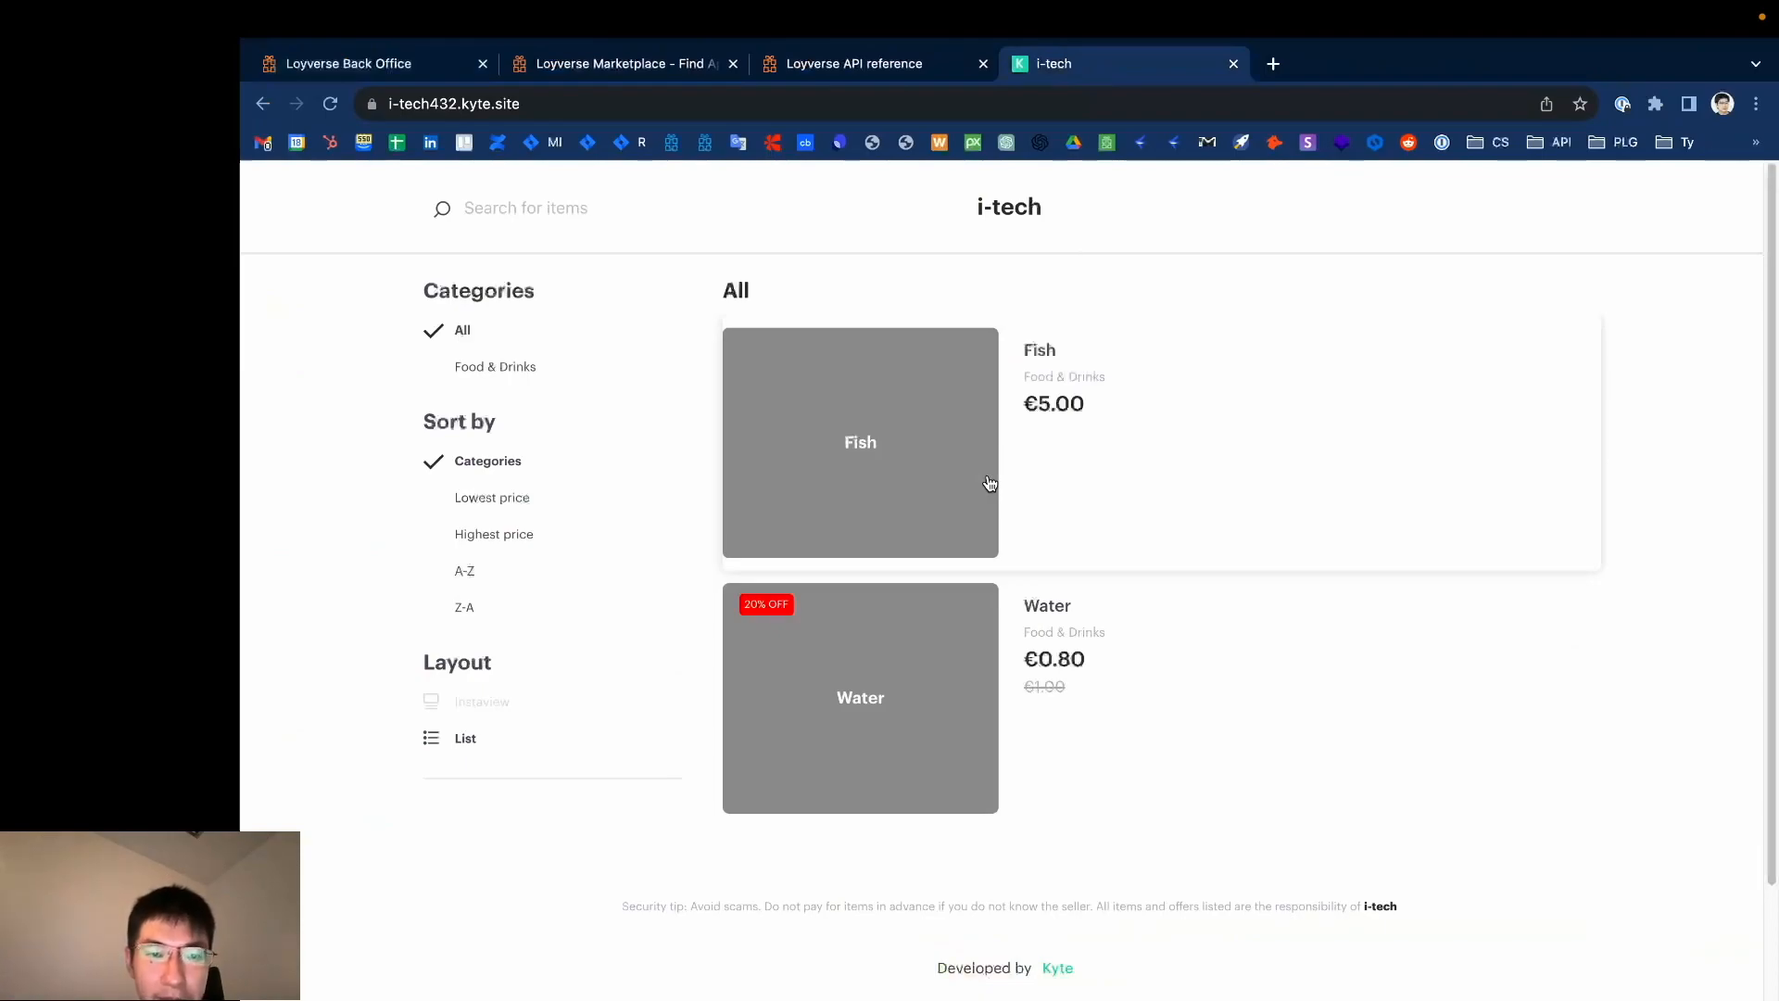
pyautogui.moveTo(1075, 461)
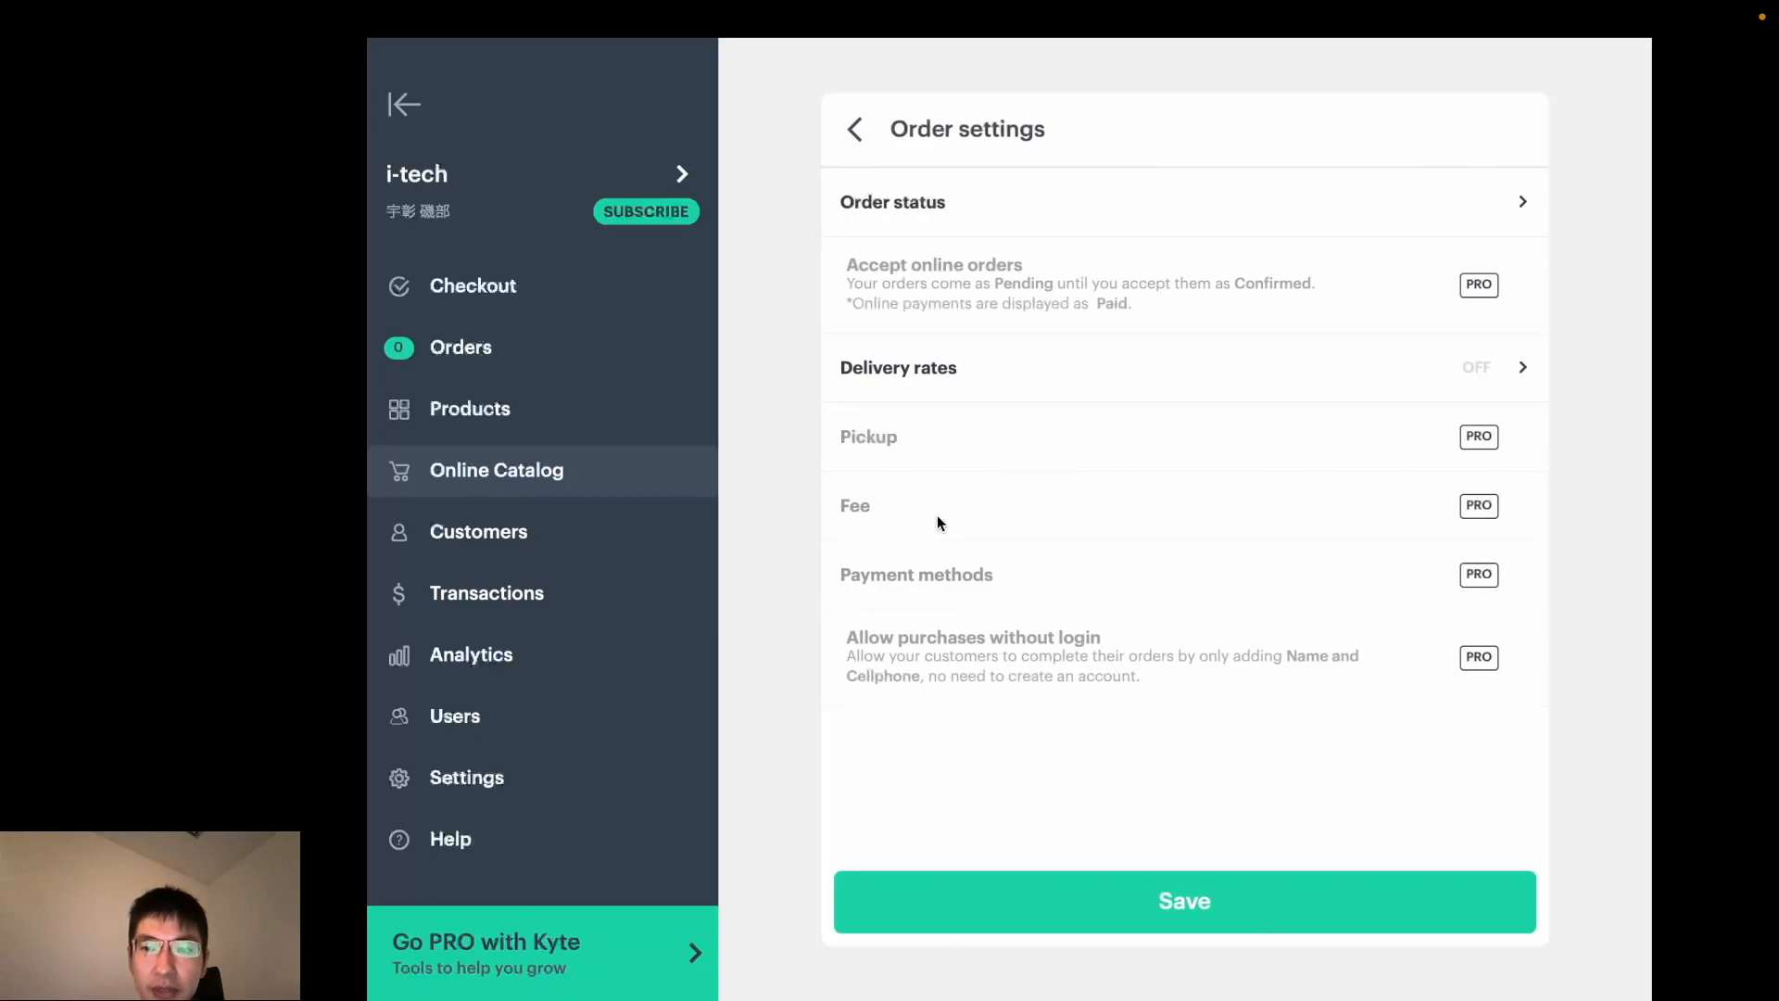
pyautogui.click(854, 128)
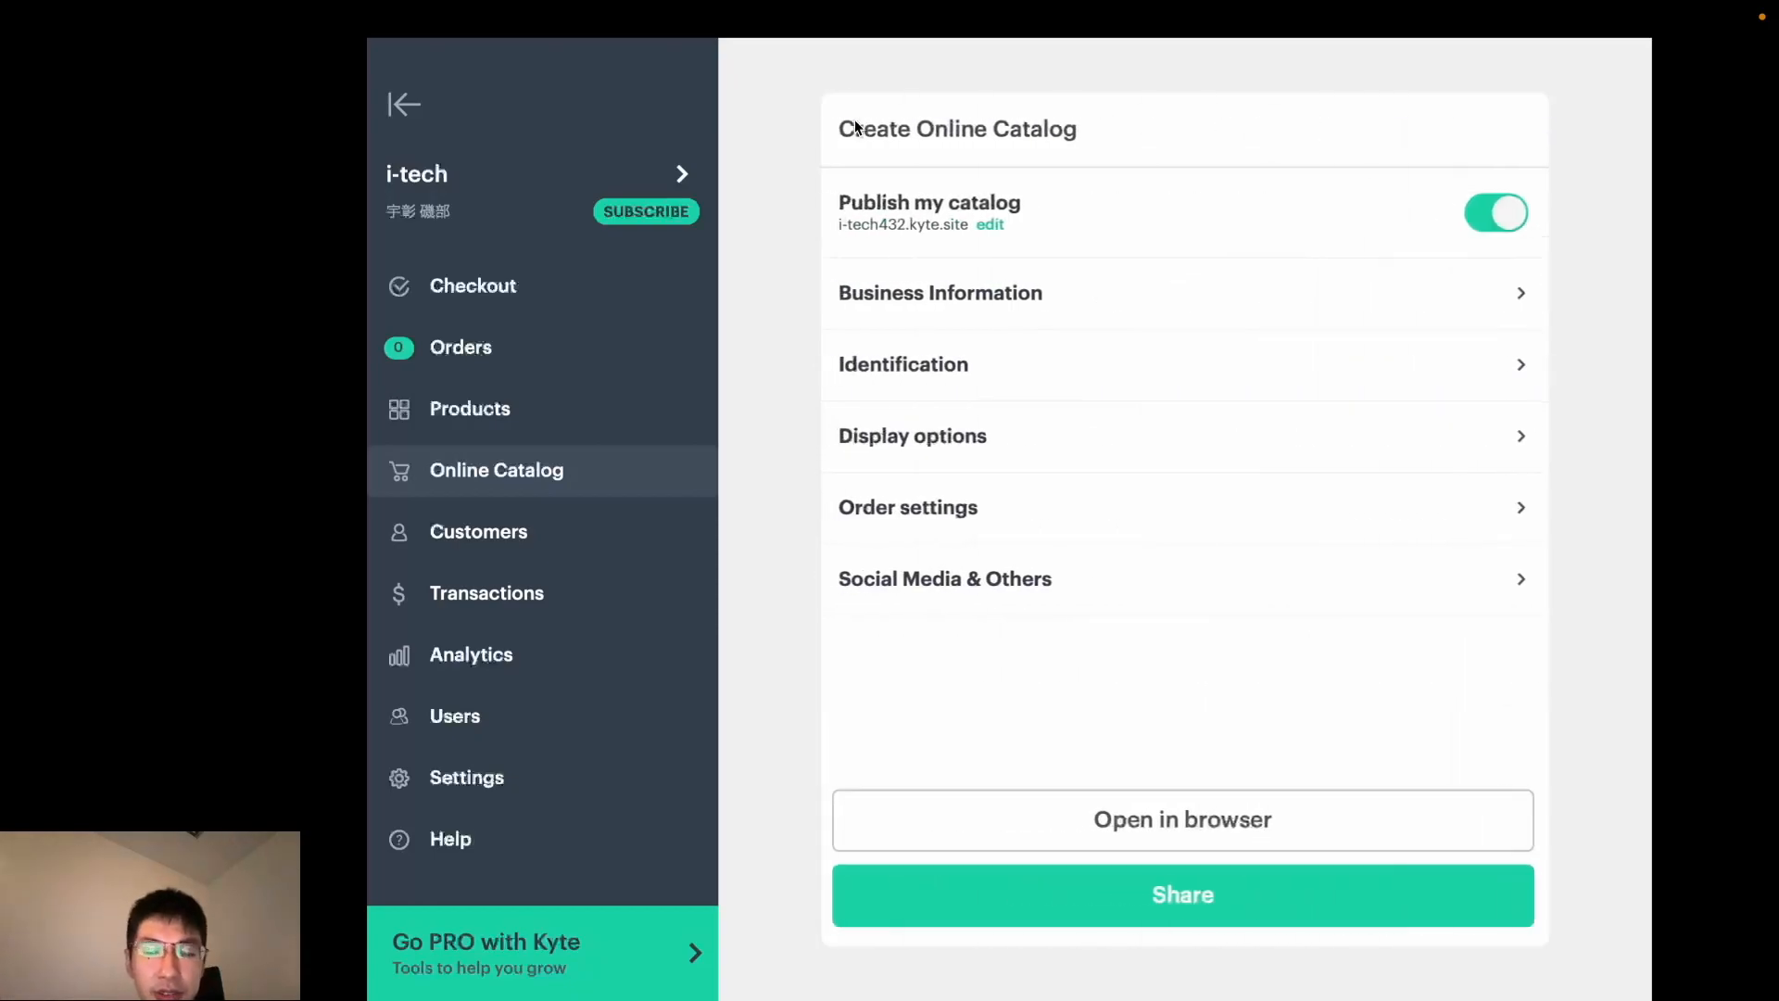
pyautogui.moveTo(1008, 504)
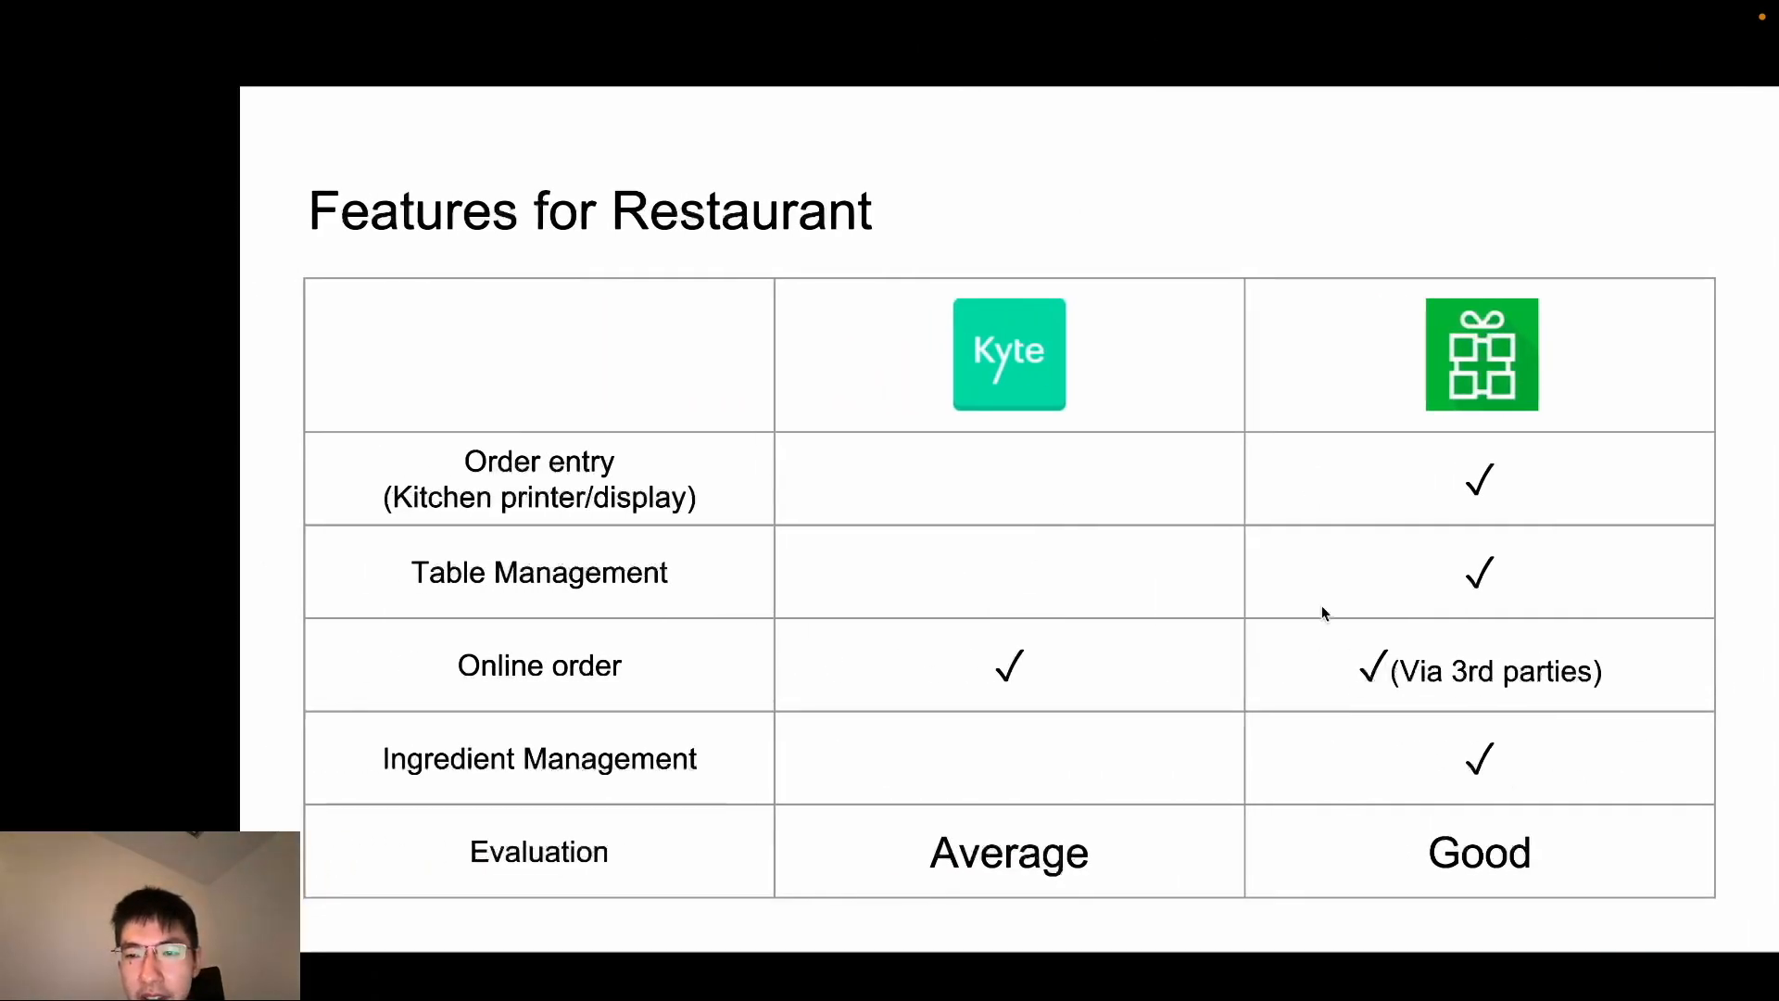
pyautogui.moveTo(1480, 671)
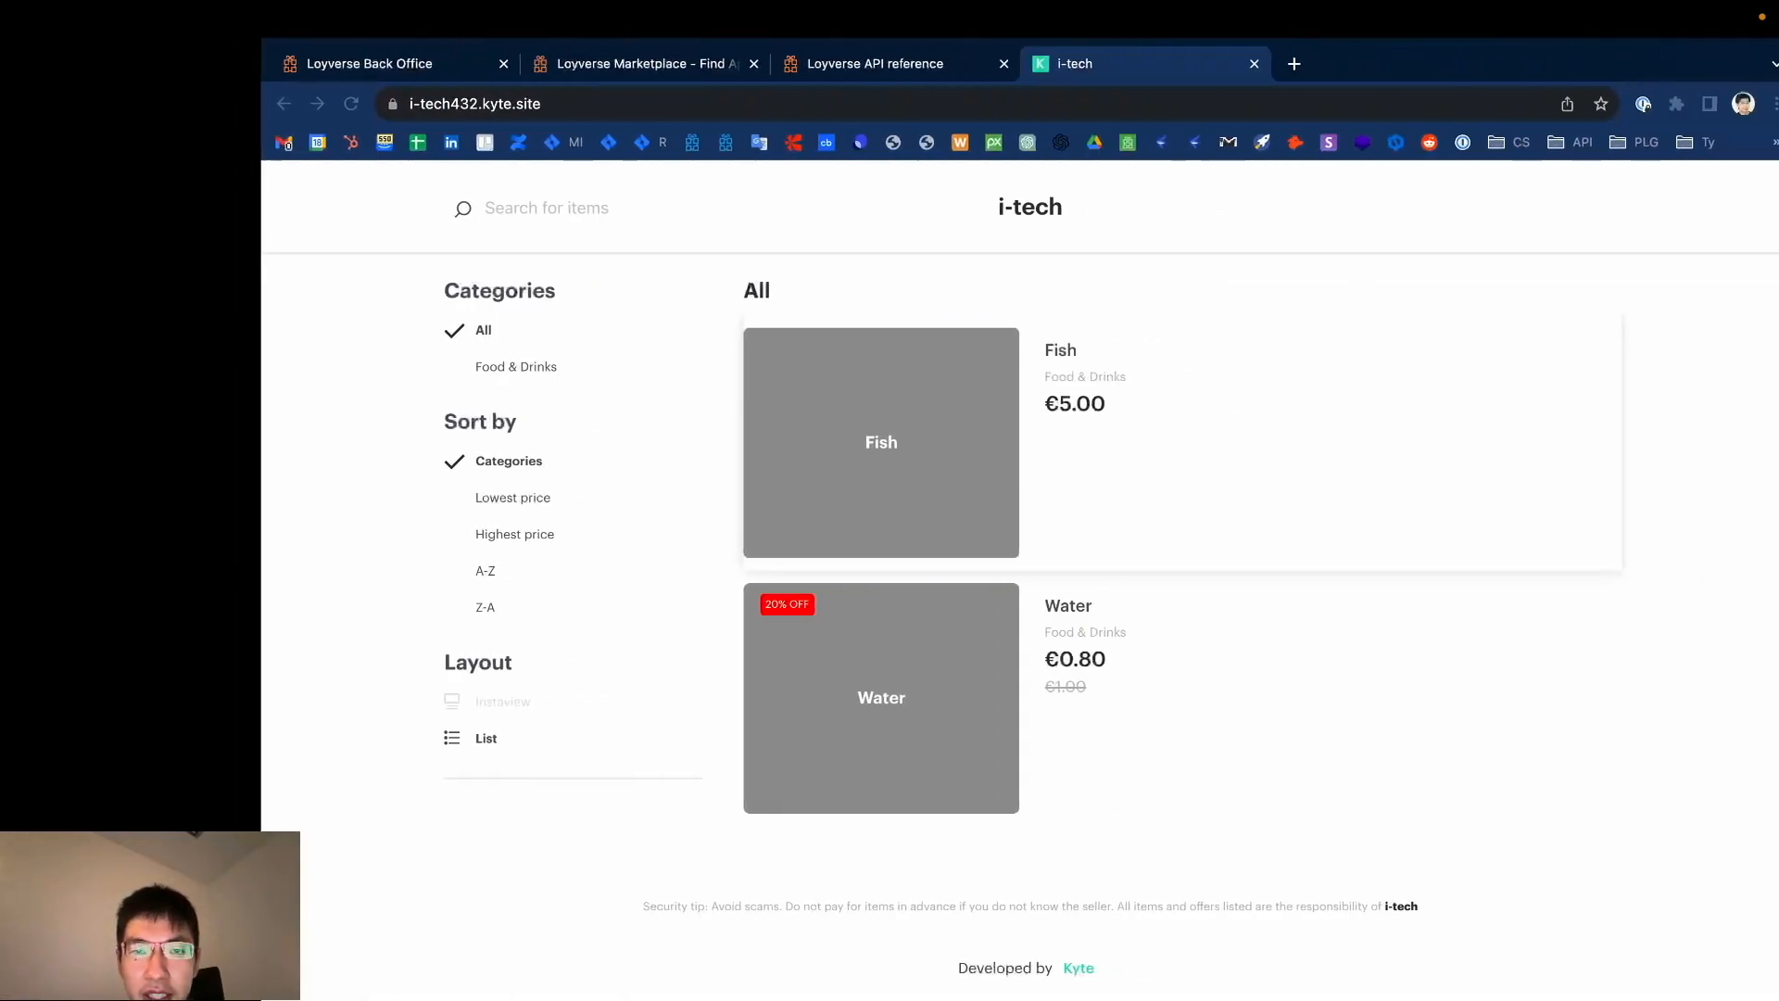
# Step: Show Loyverse Marketplace's Online ordering integrations: Otter, Orderlina and My Menu
pyautogui.click(624, 63)
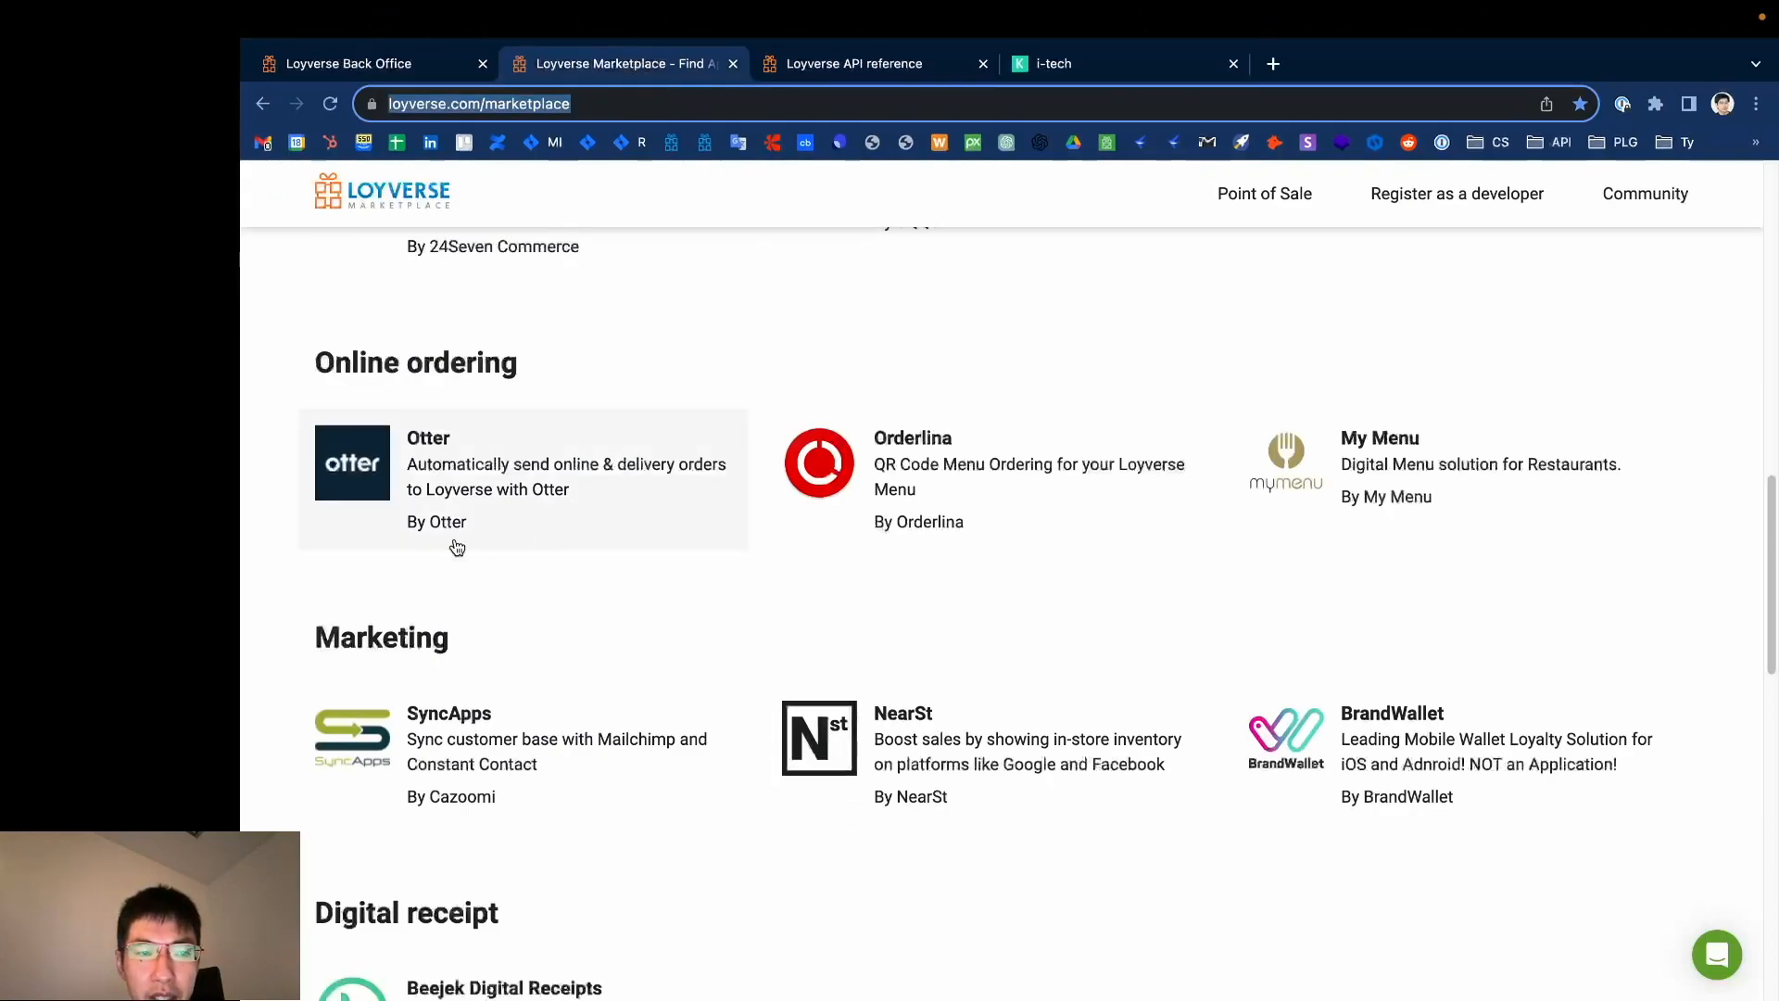
pyautogui.moveTo(1371, 502)
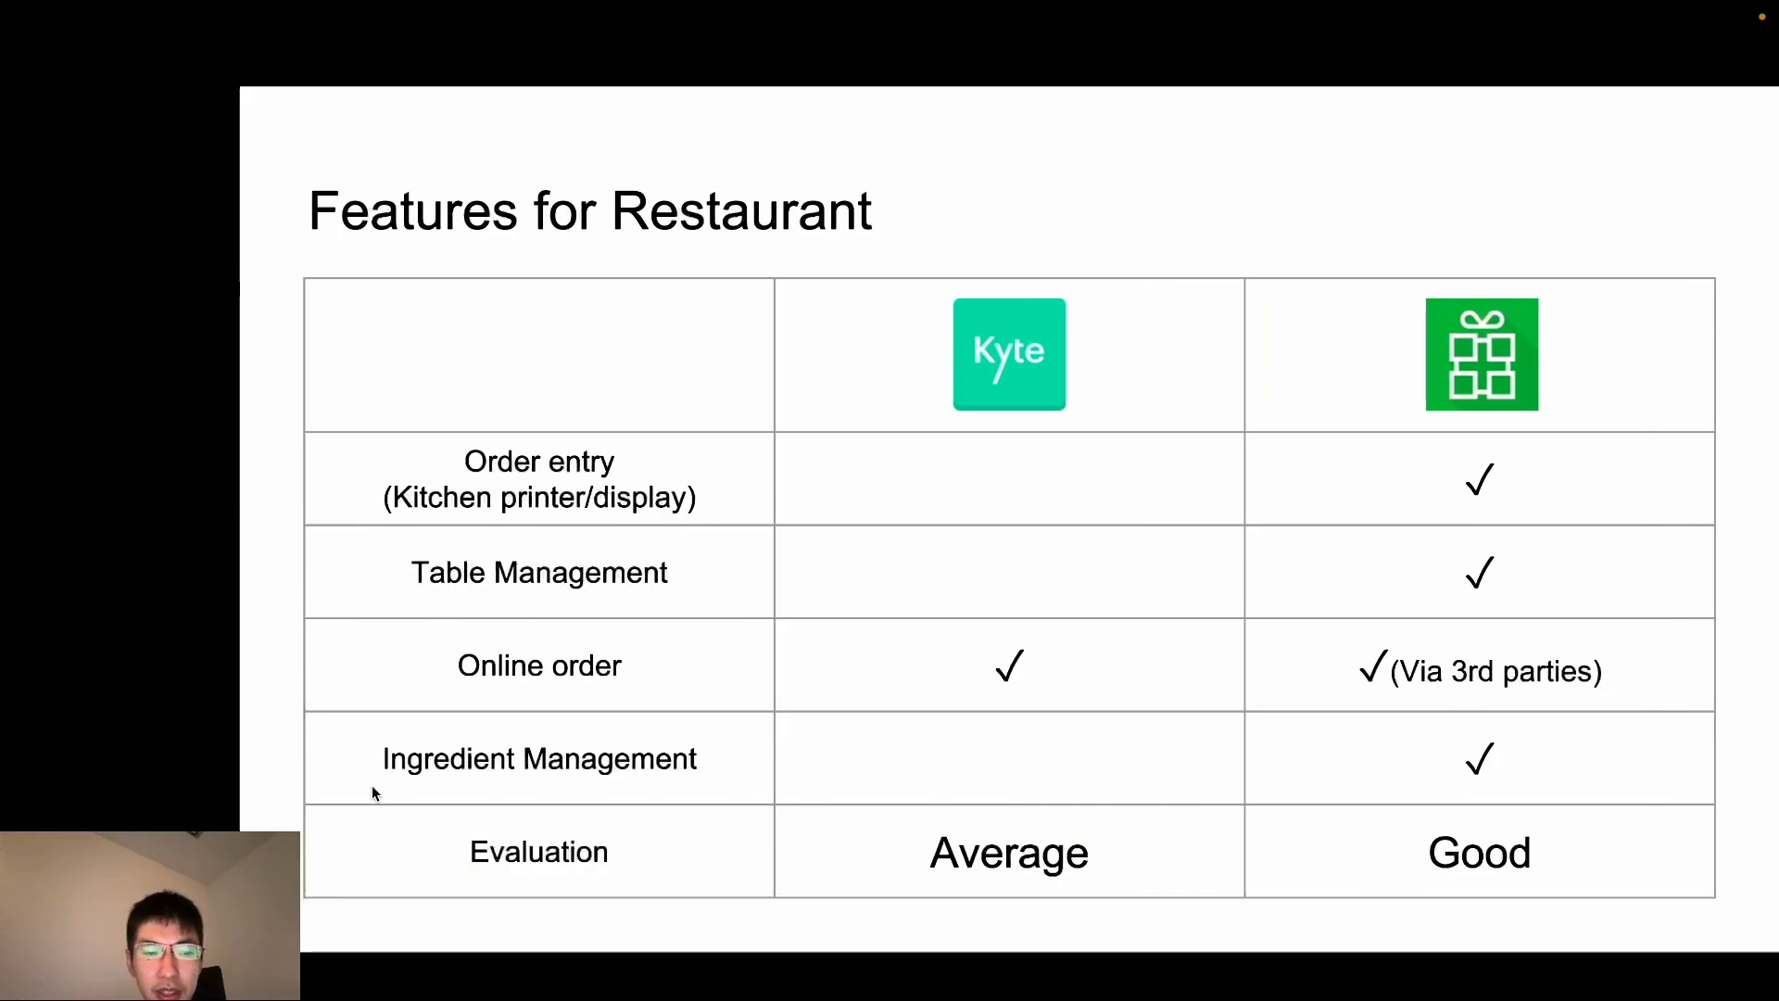
pyautogui.moveTo(1206, 684)
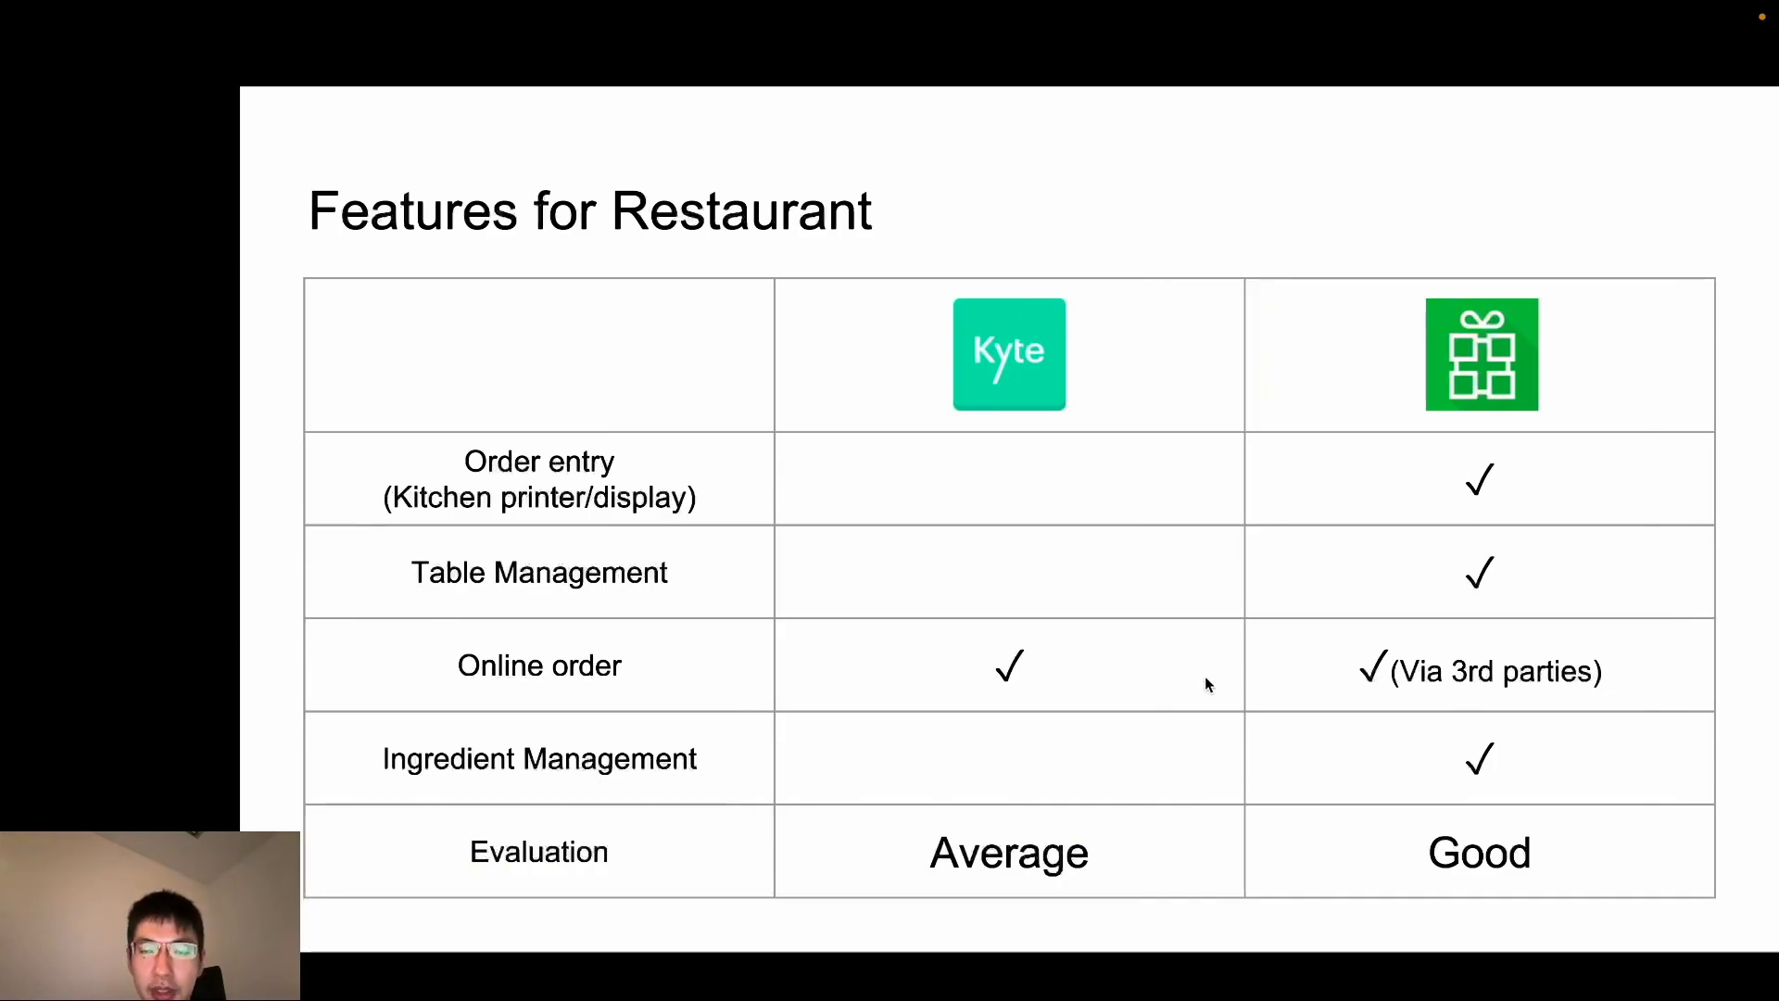
pyautogui.moveTo(1523, 750)
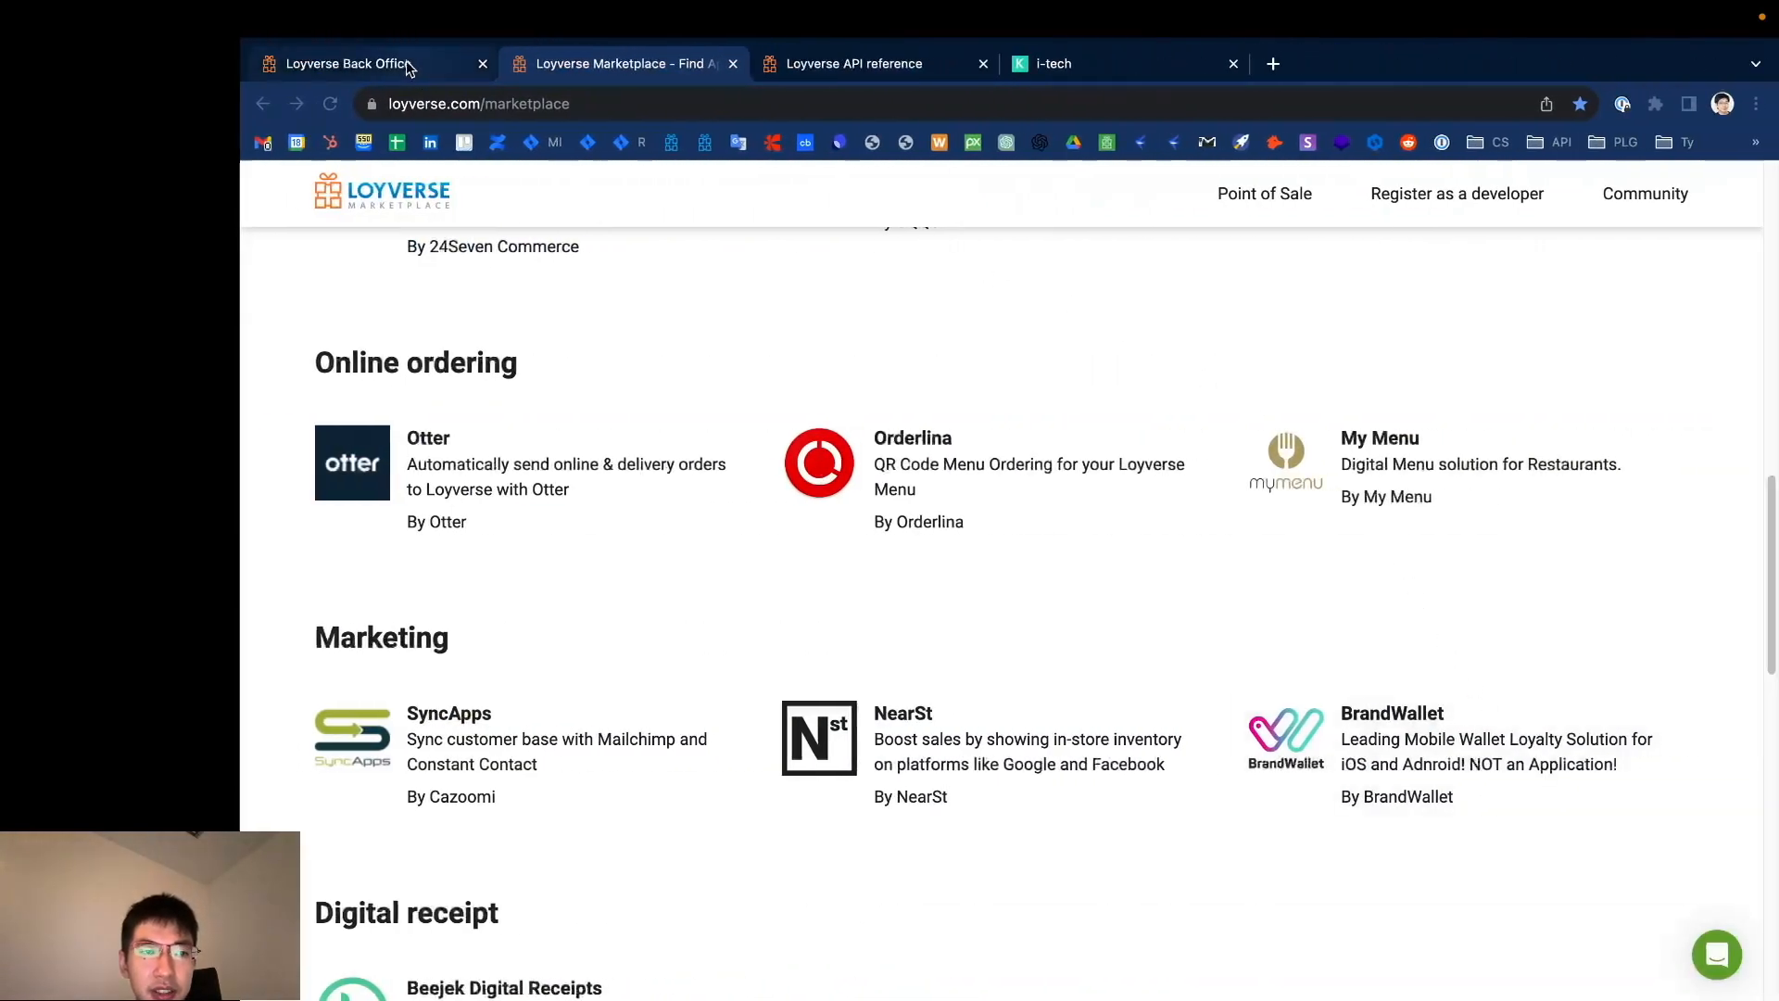
# Step: In the Back Office item list, edit Sushi set and keep it marked as a composite item
pyautogui.click(347, 63)
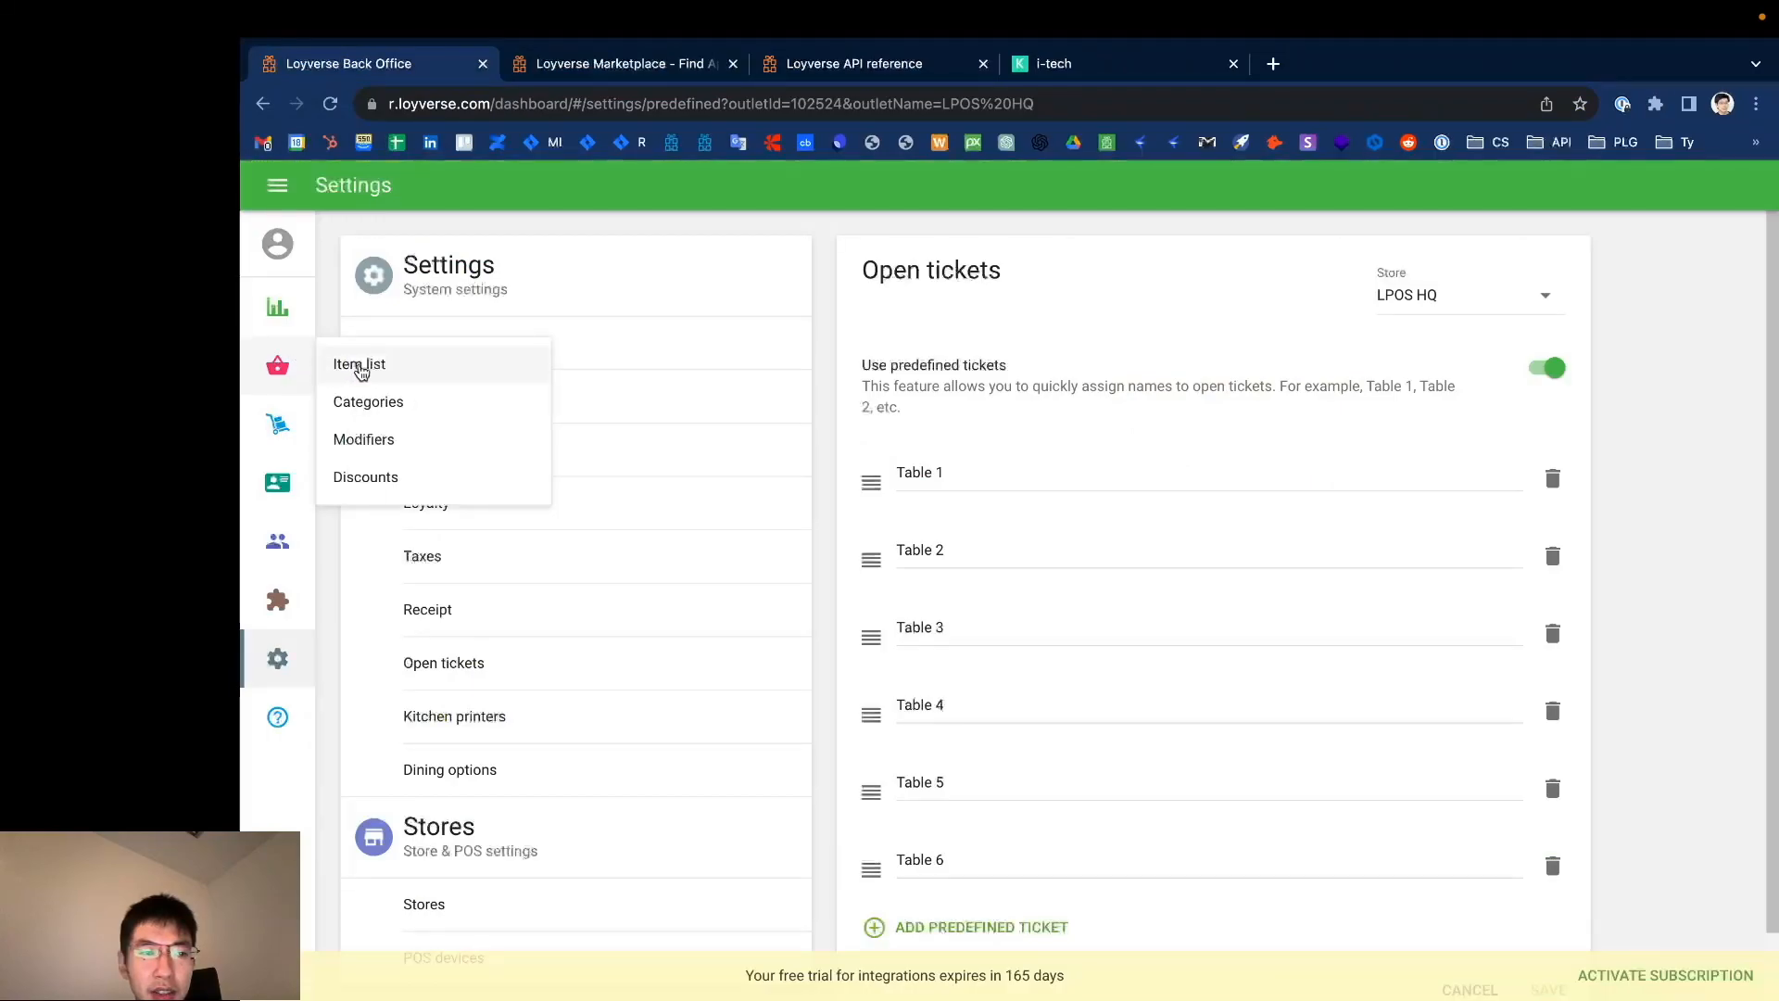
pyautogui.click(359, 363)
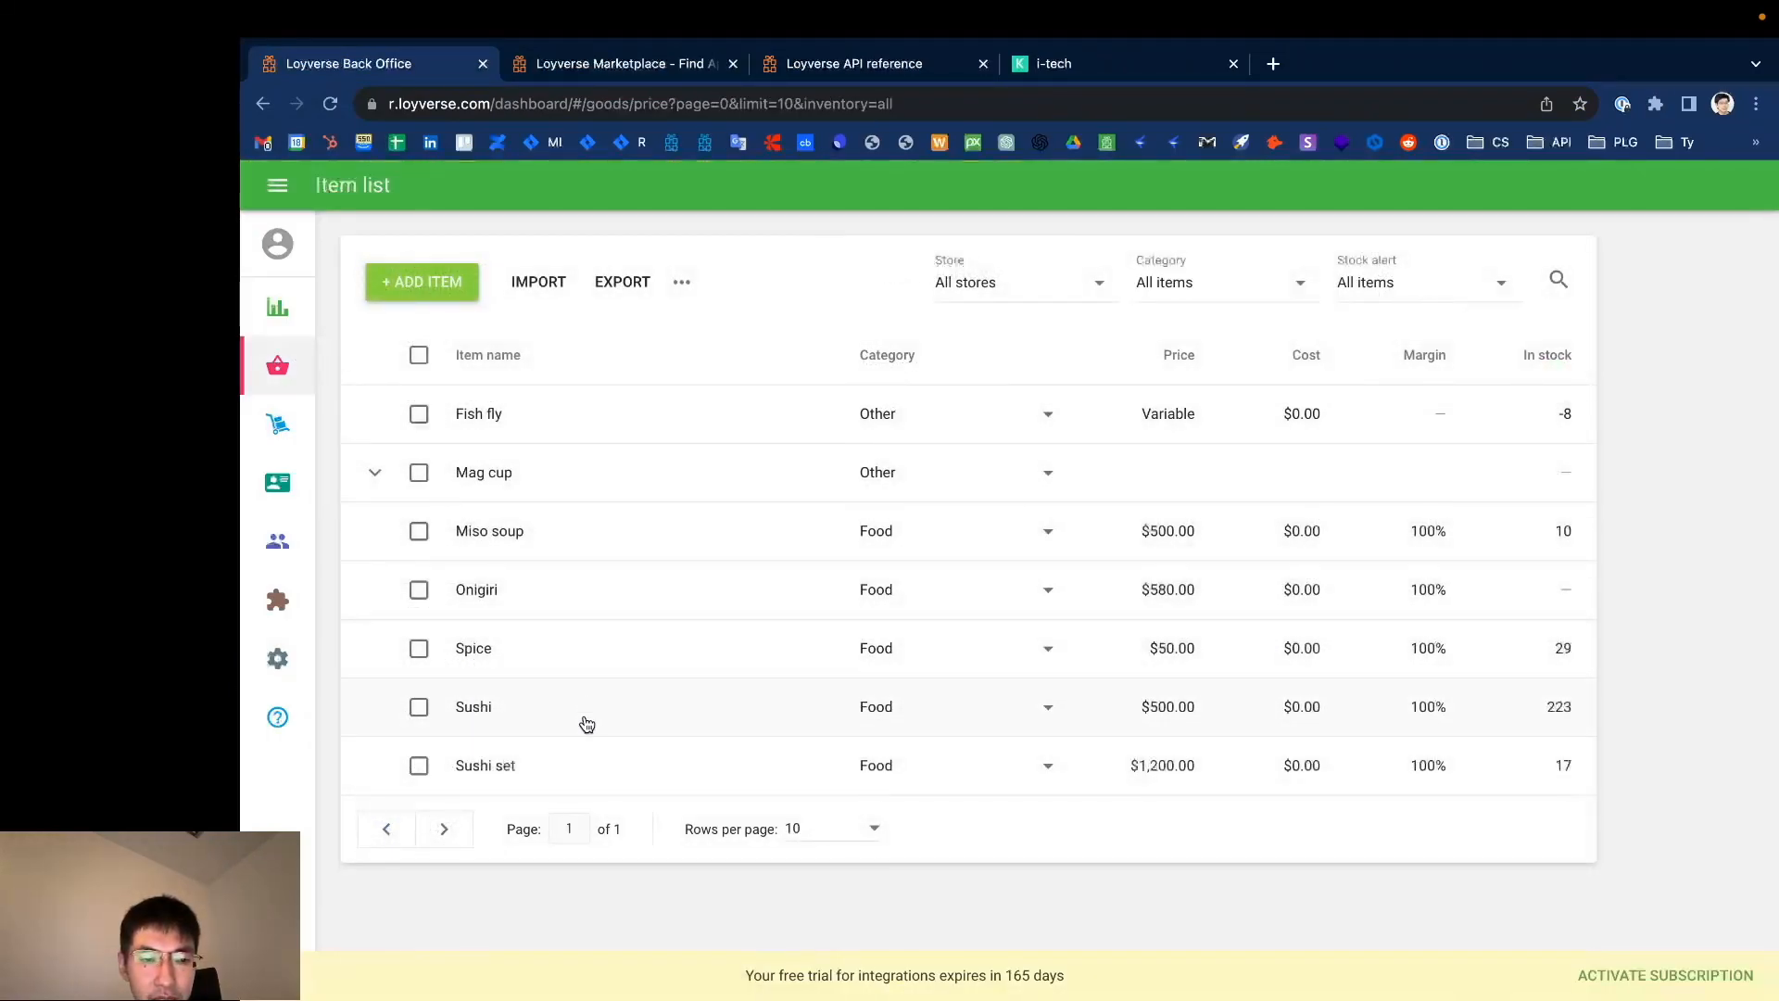
pyautogui.moveTo(568, 773)
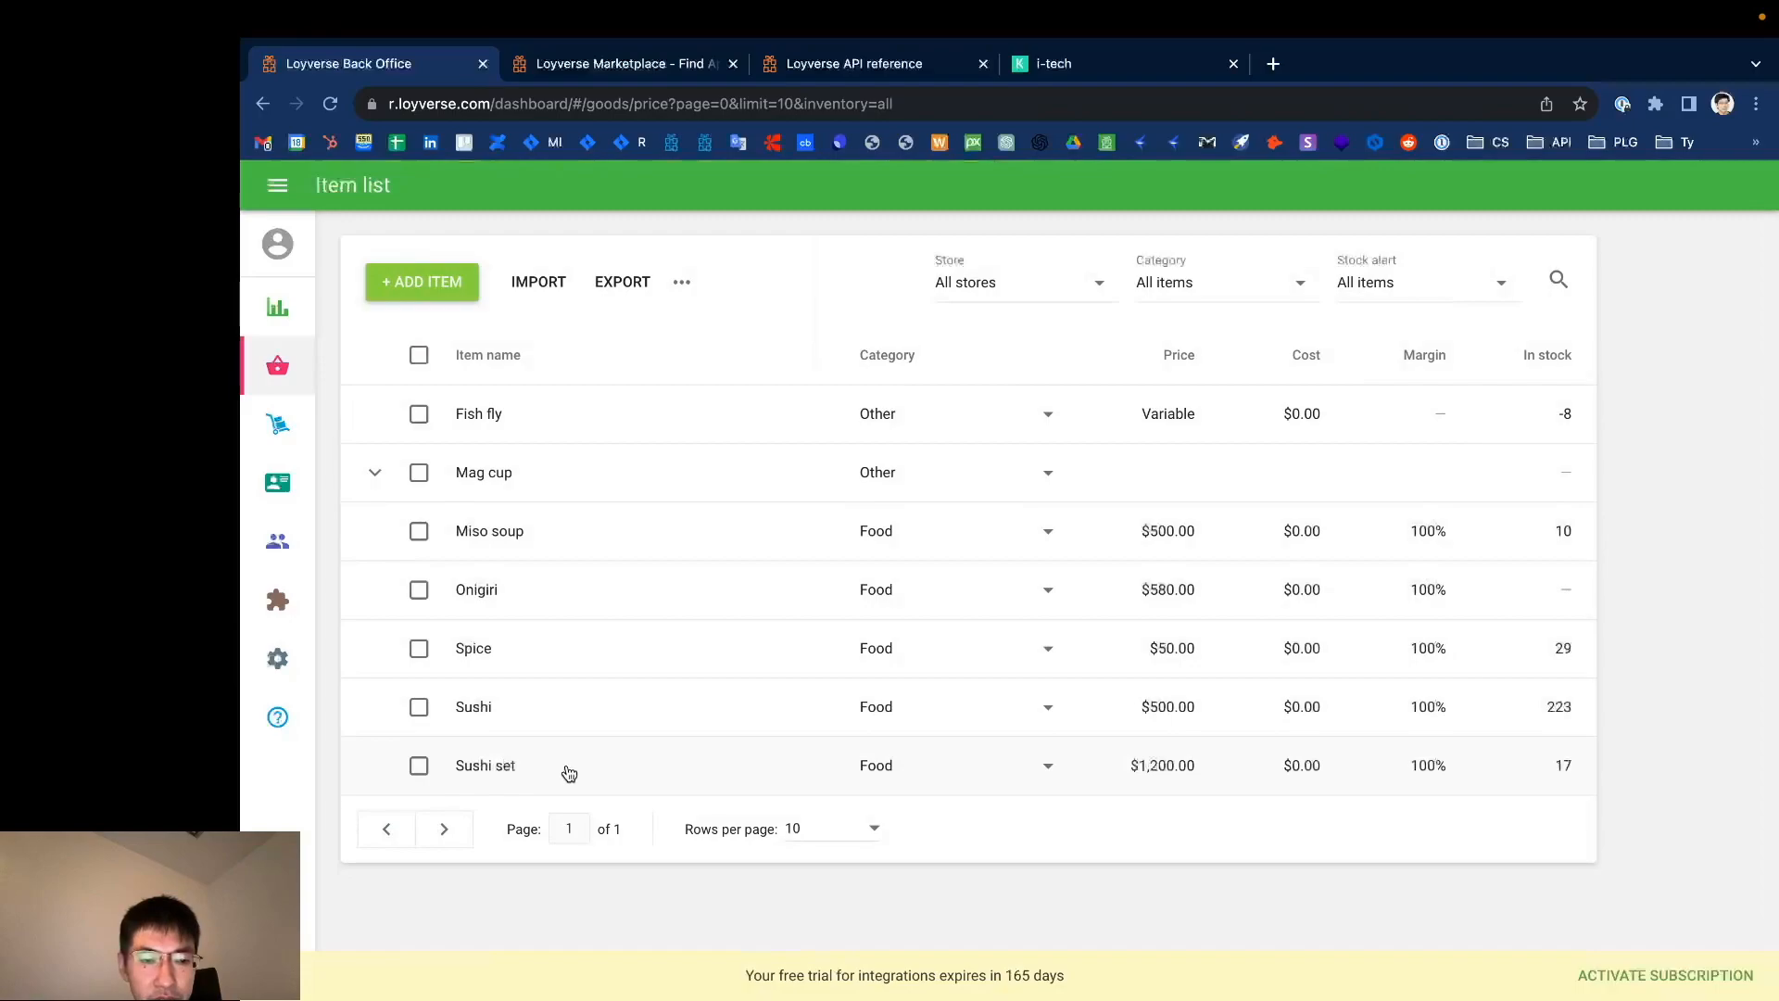
pyautogui.click(484, 765)
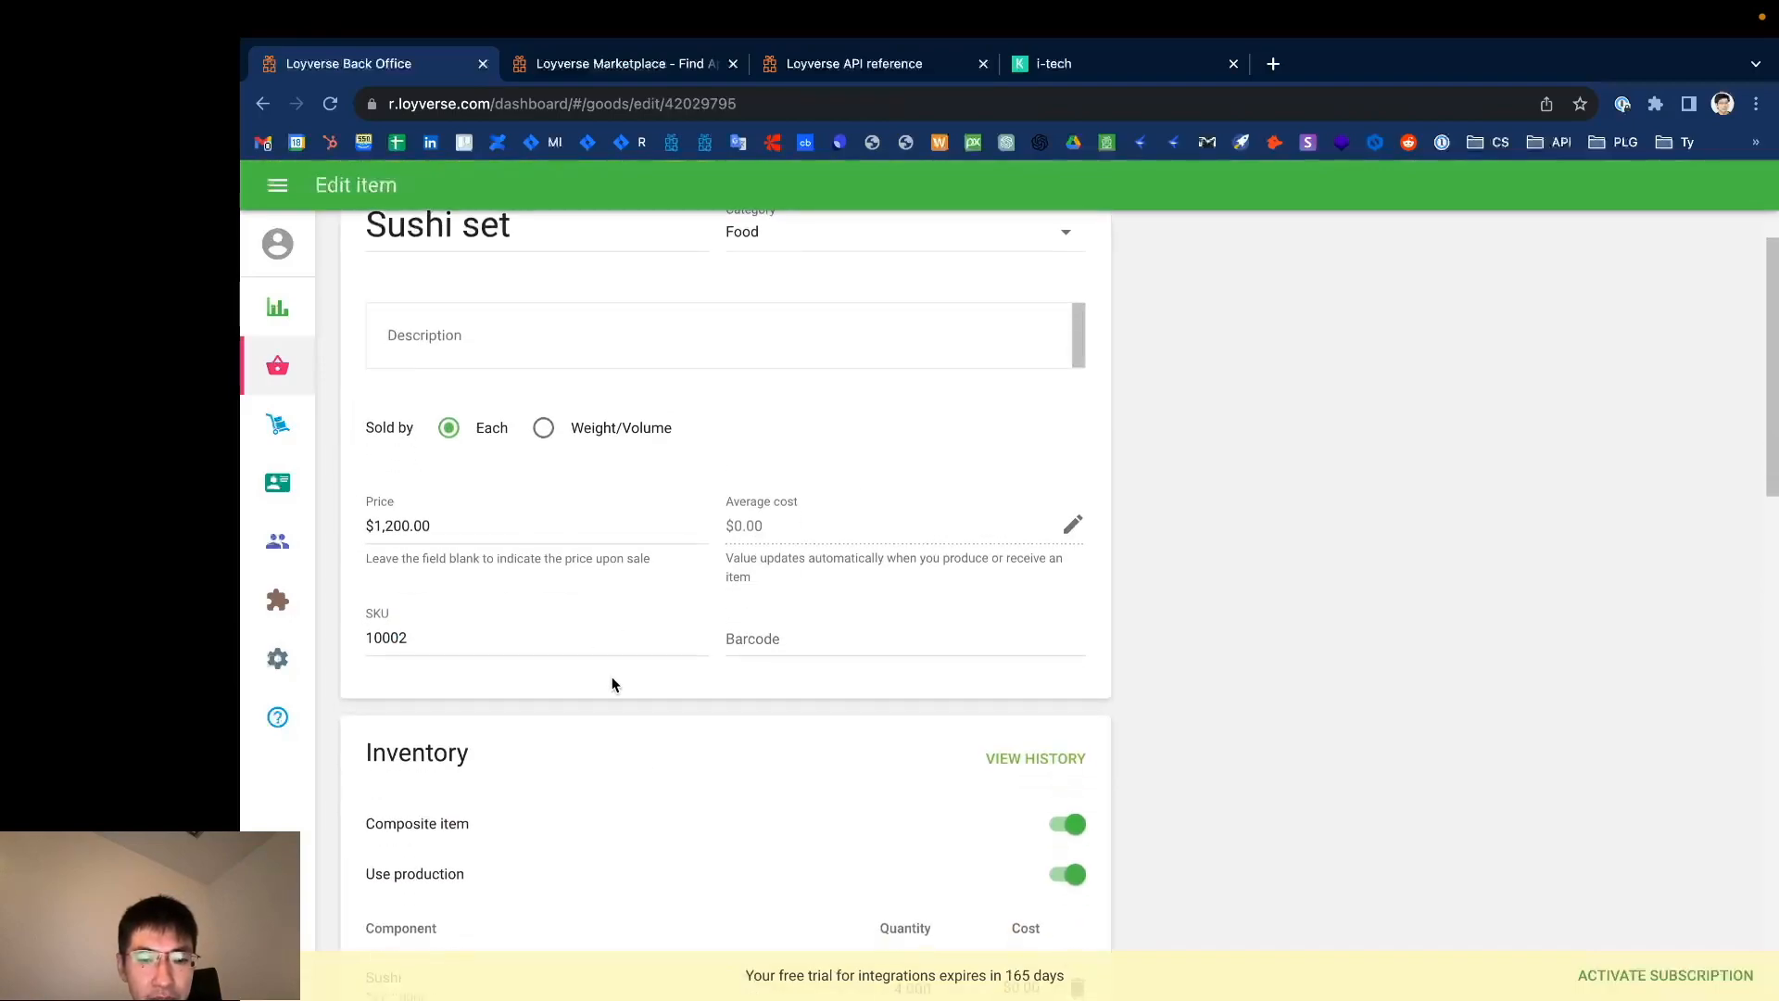
pyautogui.click(1063, 823)
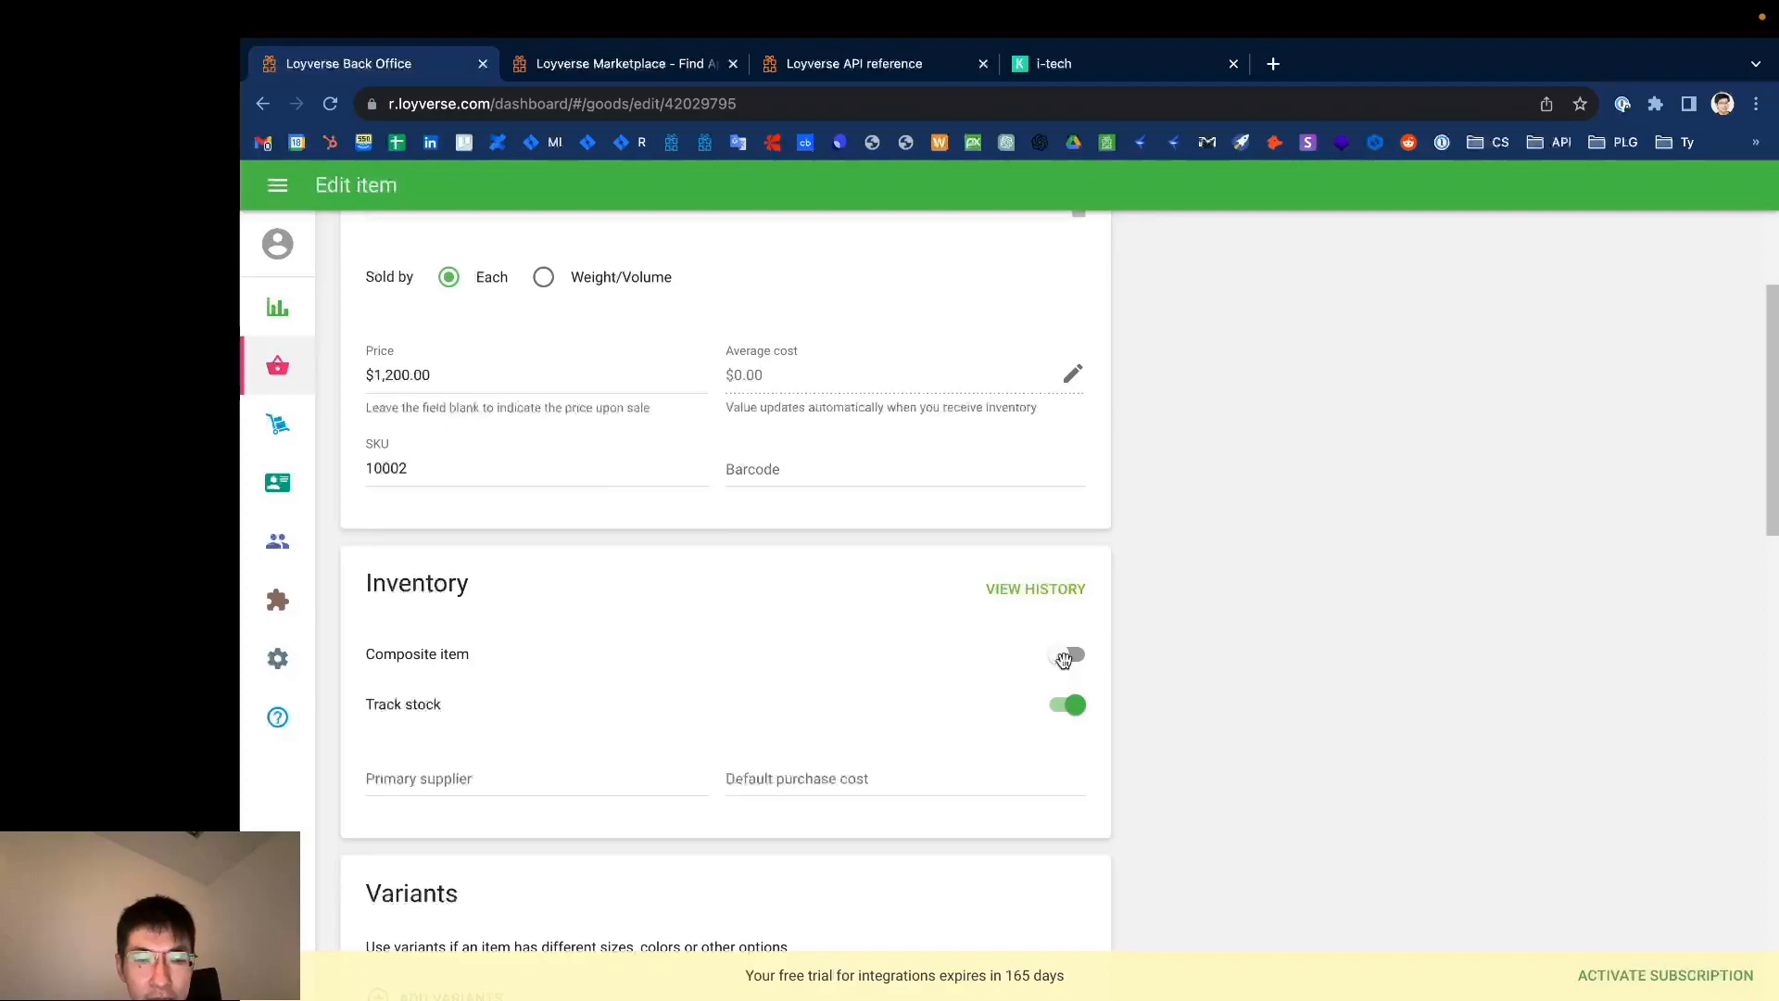
pyautogui.click(1063, 654)
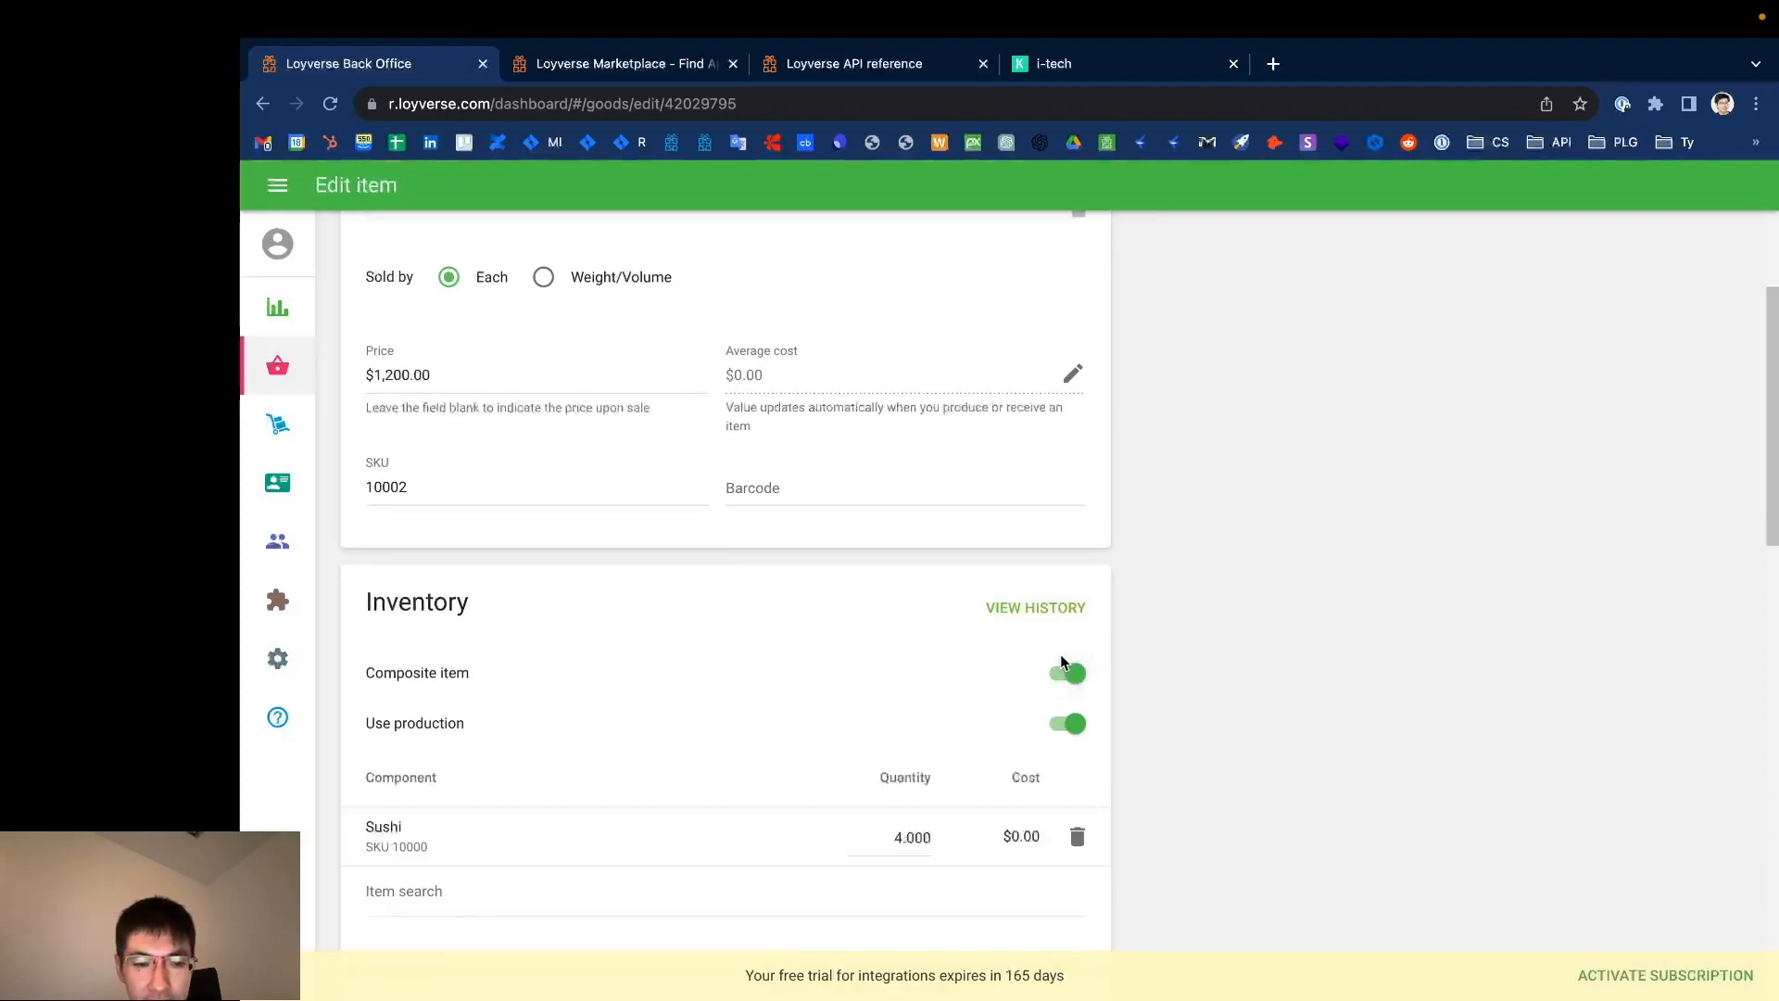
# Step: Add Miso soup as a component alongside four Sushi and turn off Use production
pyautogui.scroll(-3)
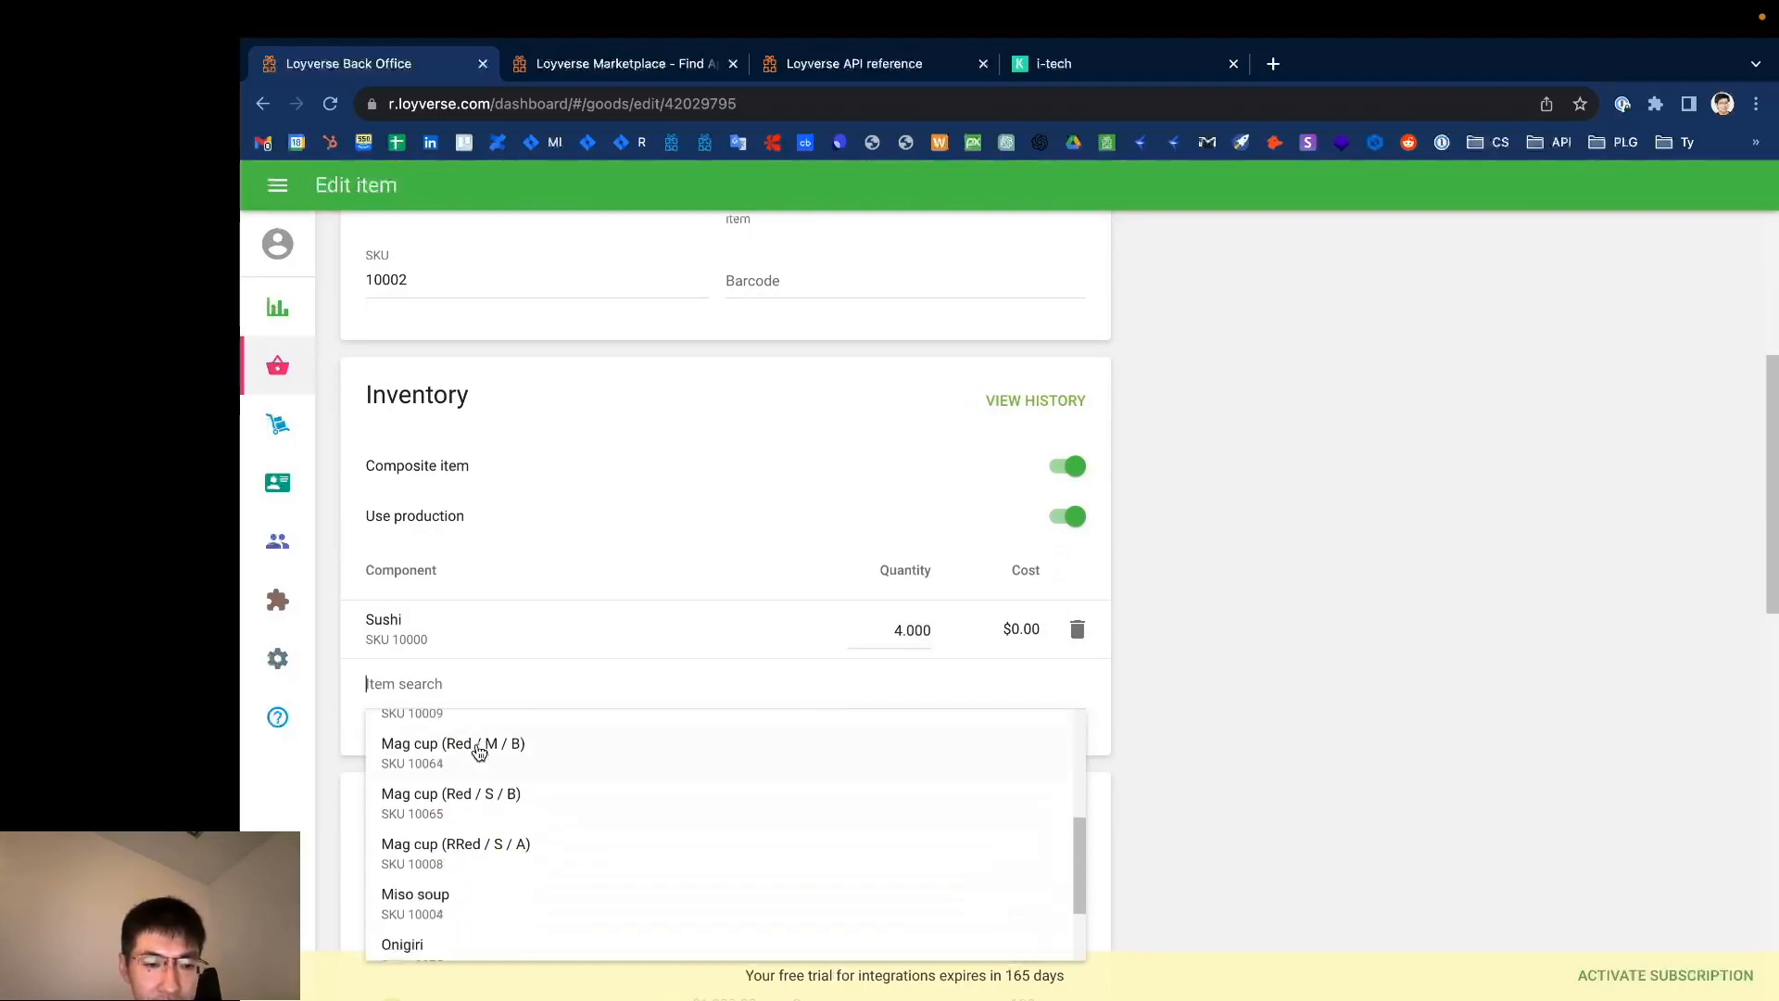
pyautogui.scroll(-3)
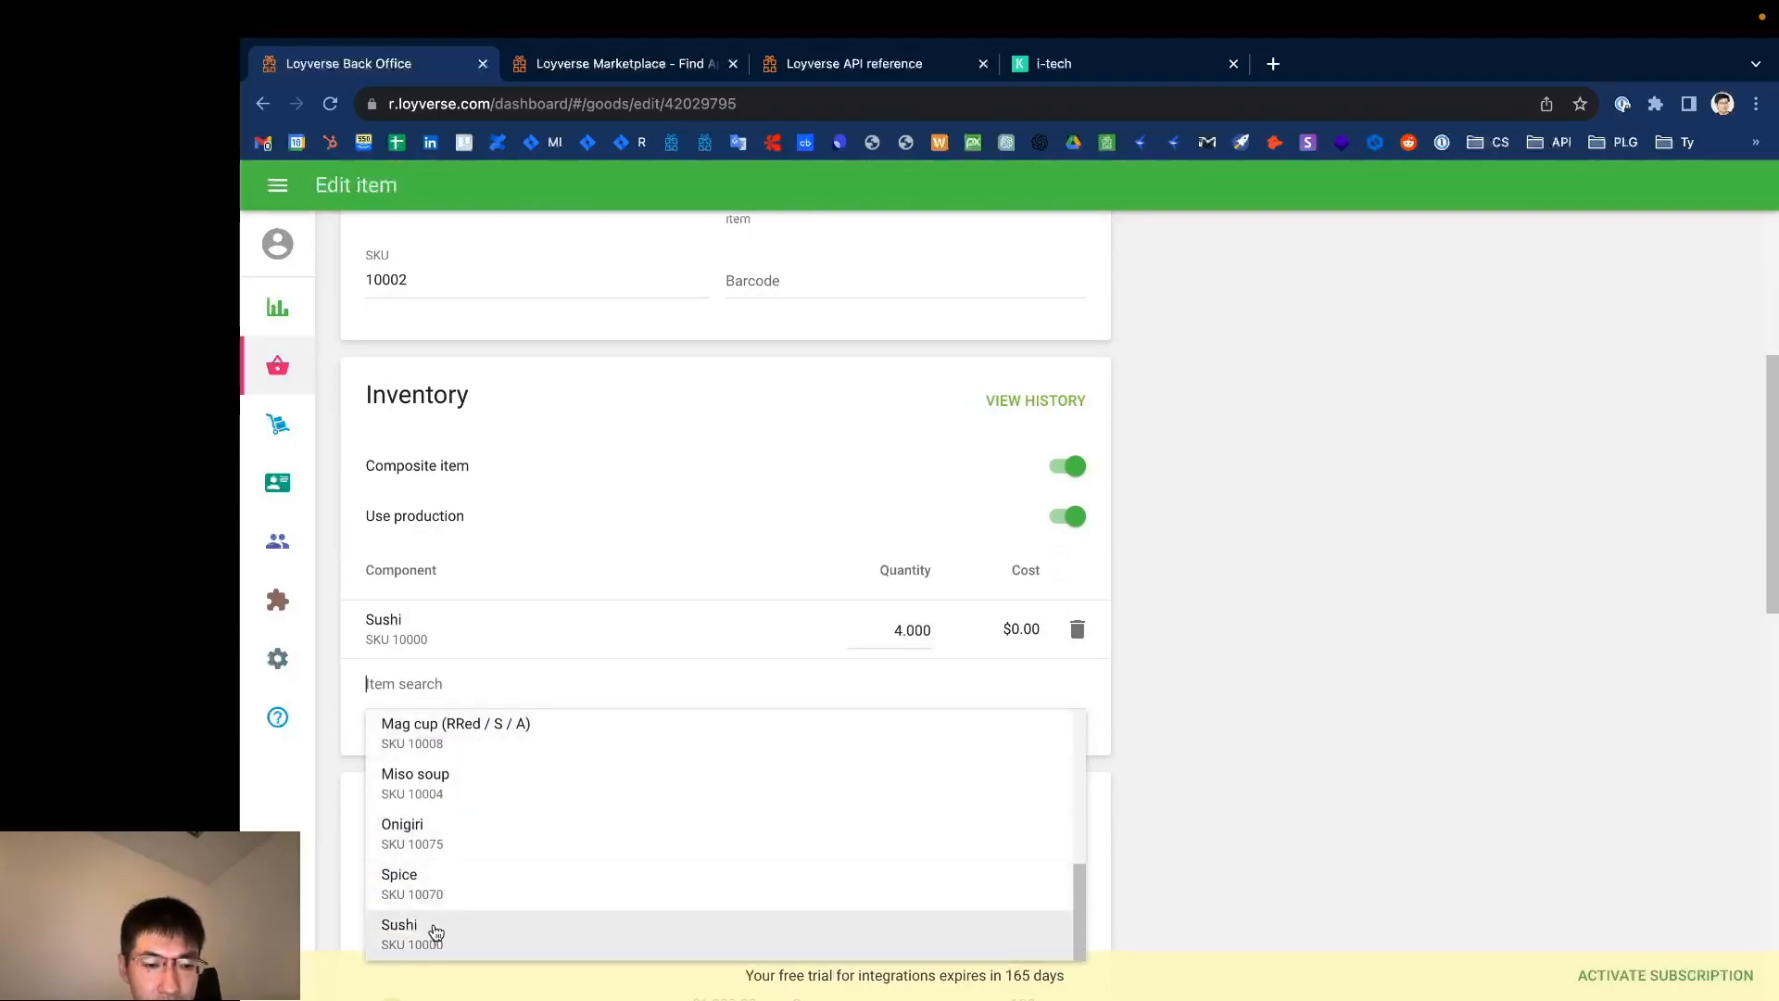
pyautogui.moveTo(512, 782)
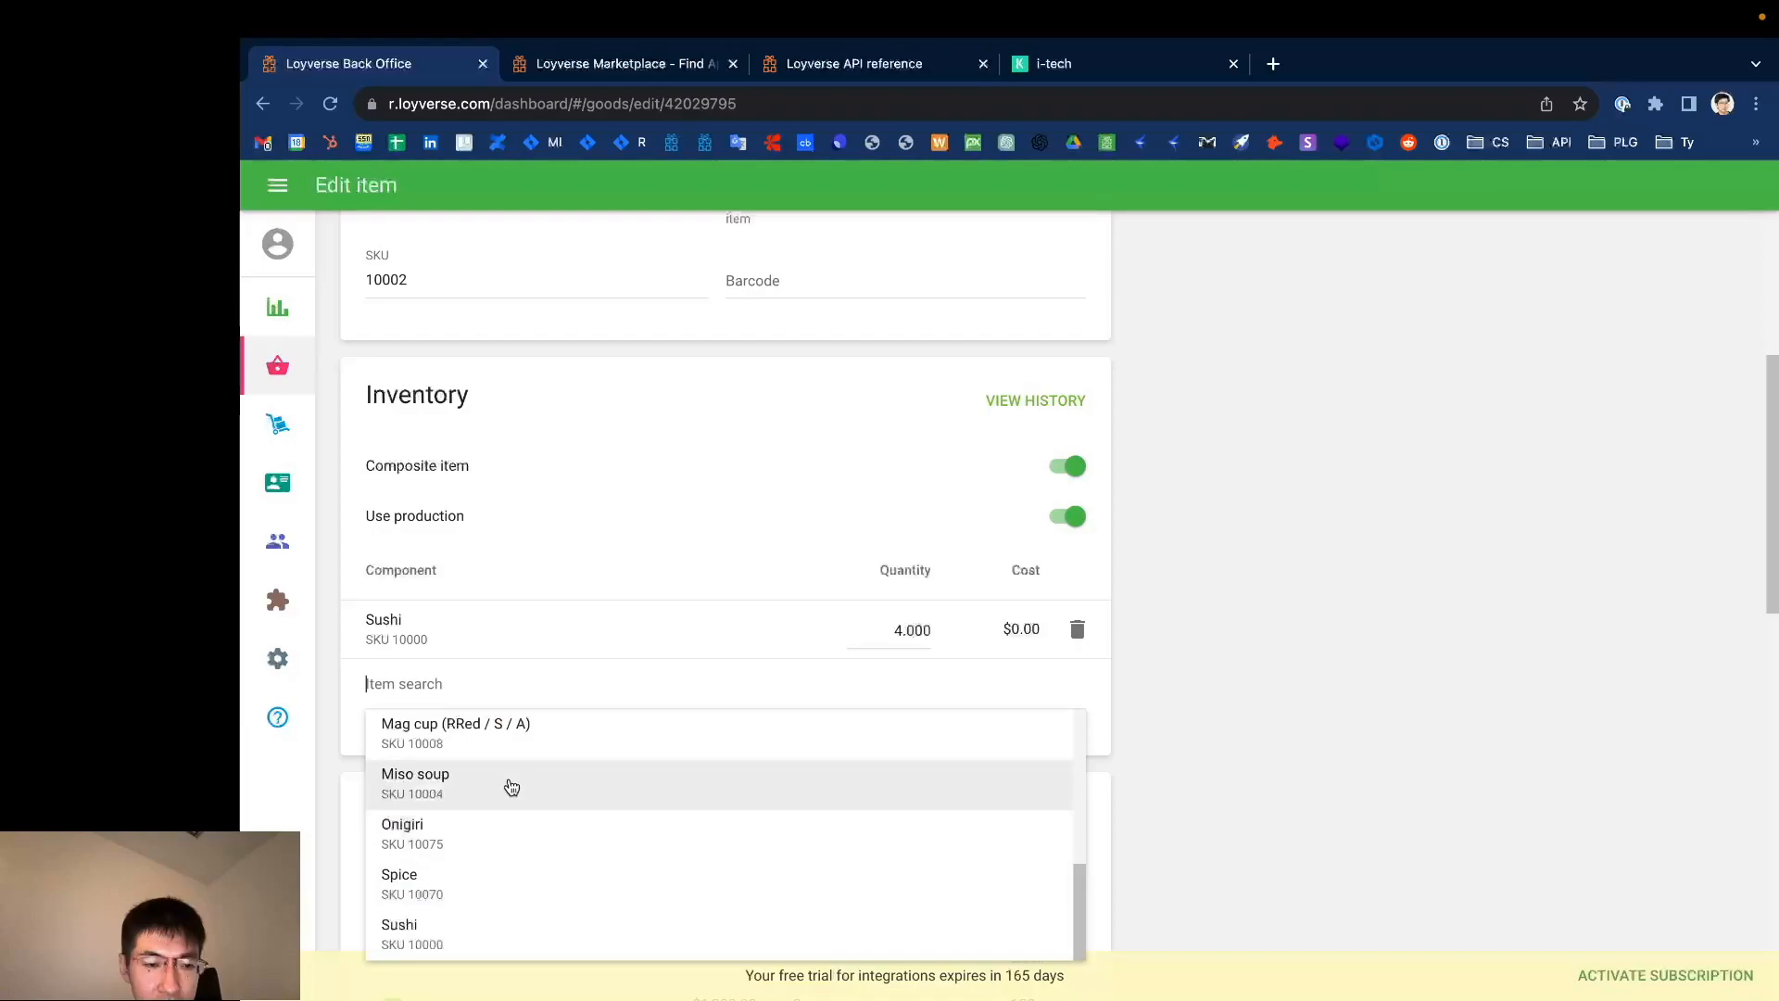
pyautogui.click(415, 782)
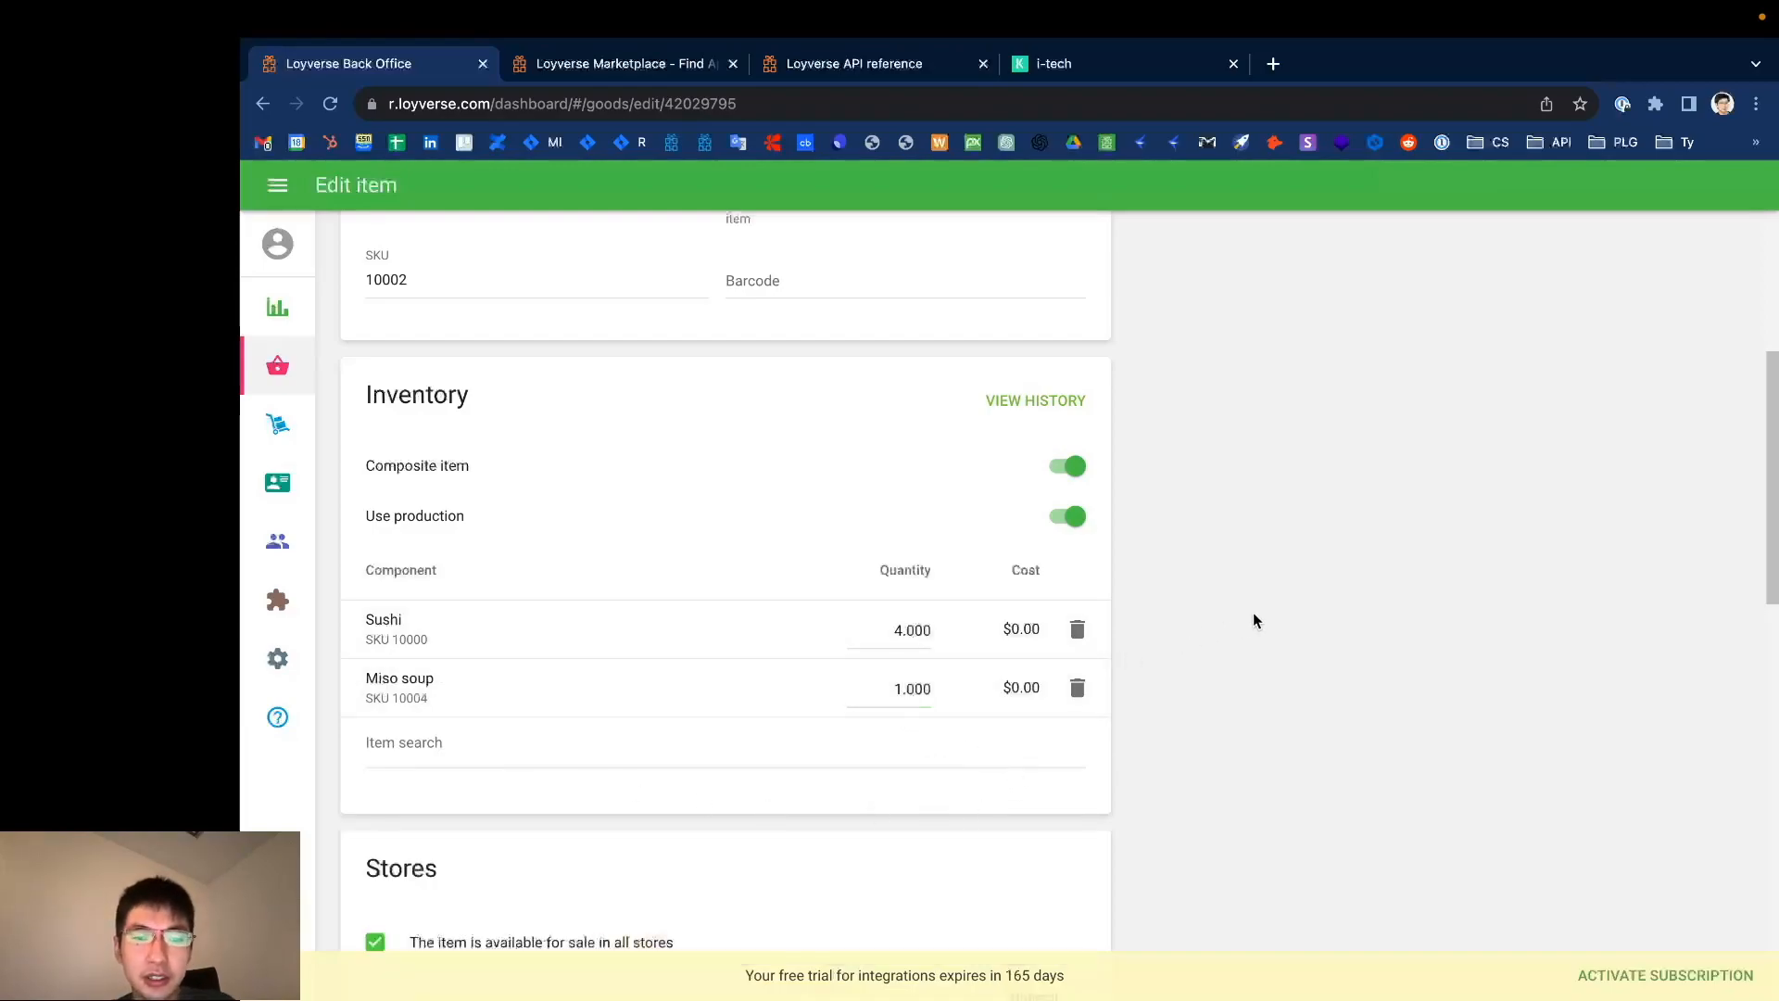
pyautogui.scroll(3)
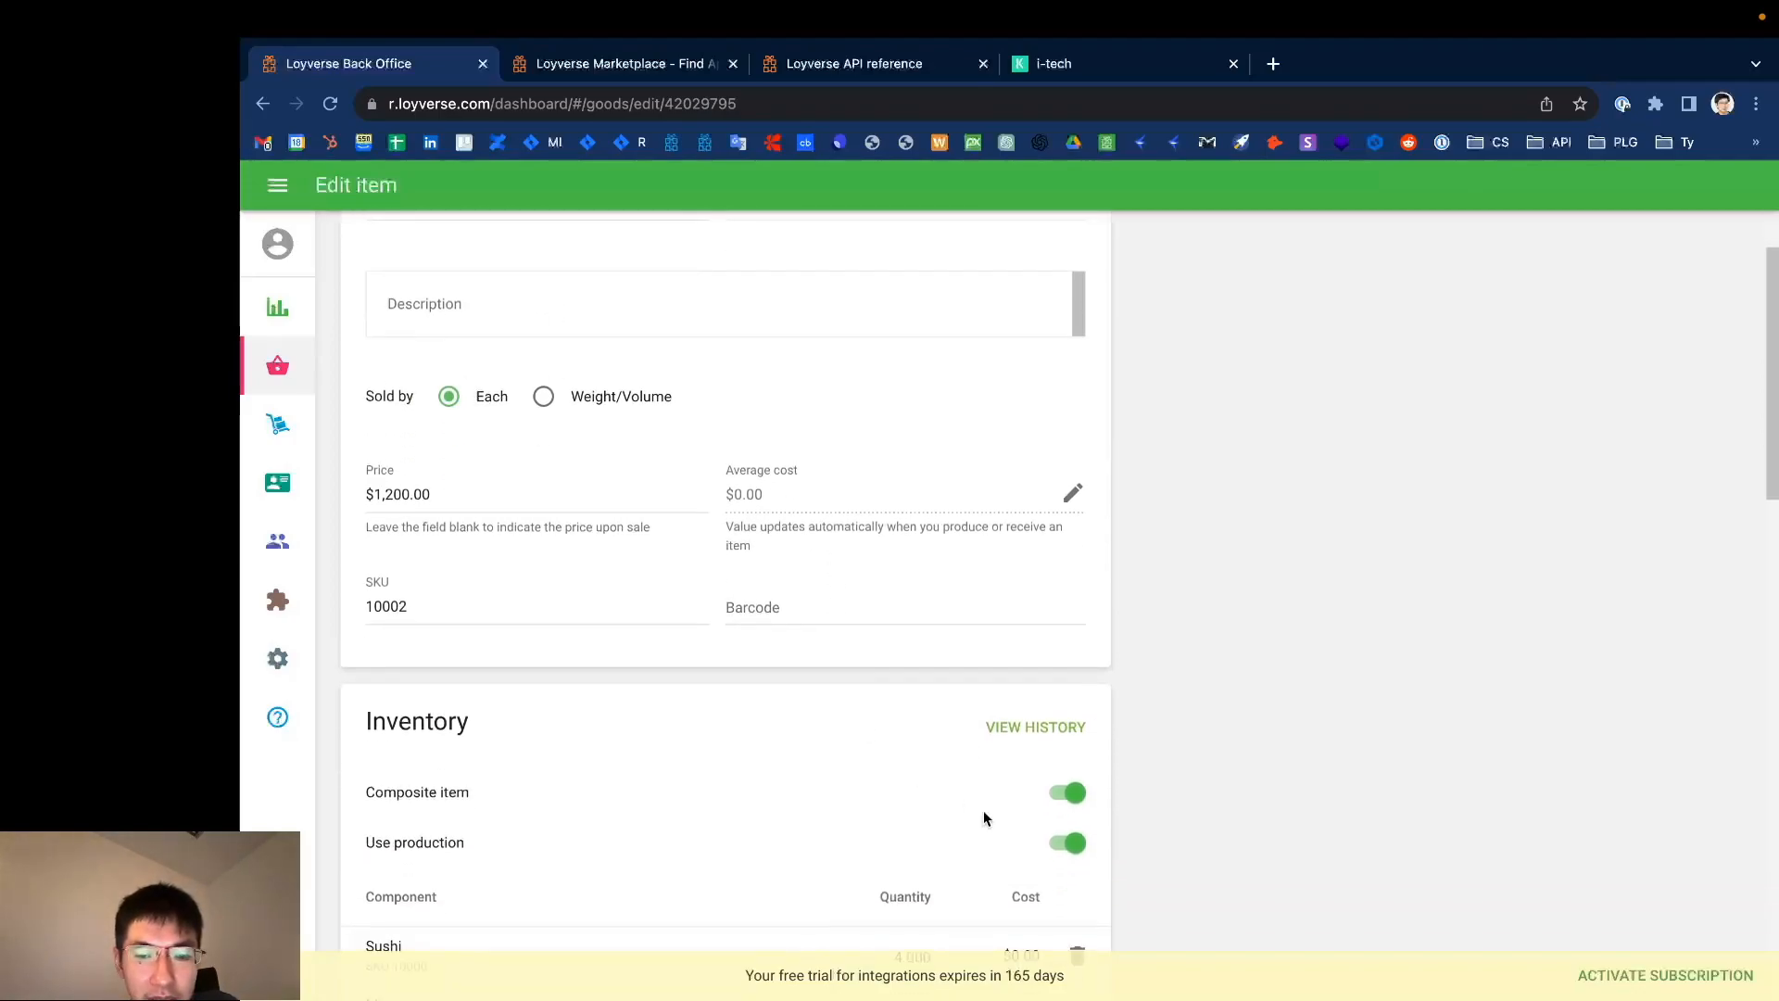
pyautogui.click(1063, 841)
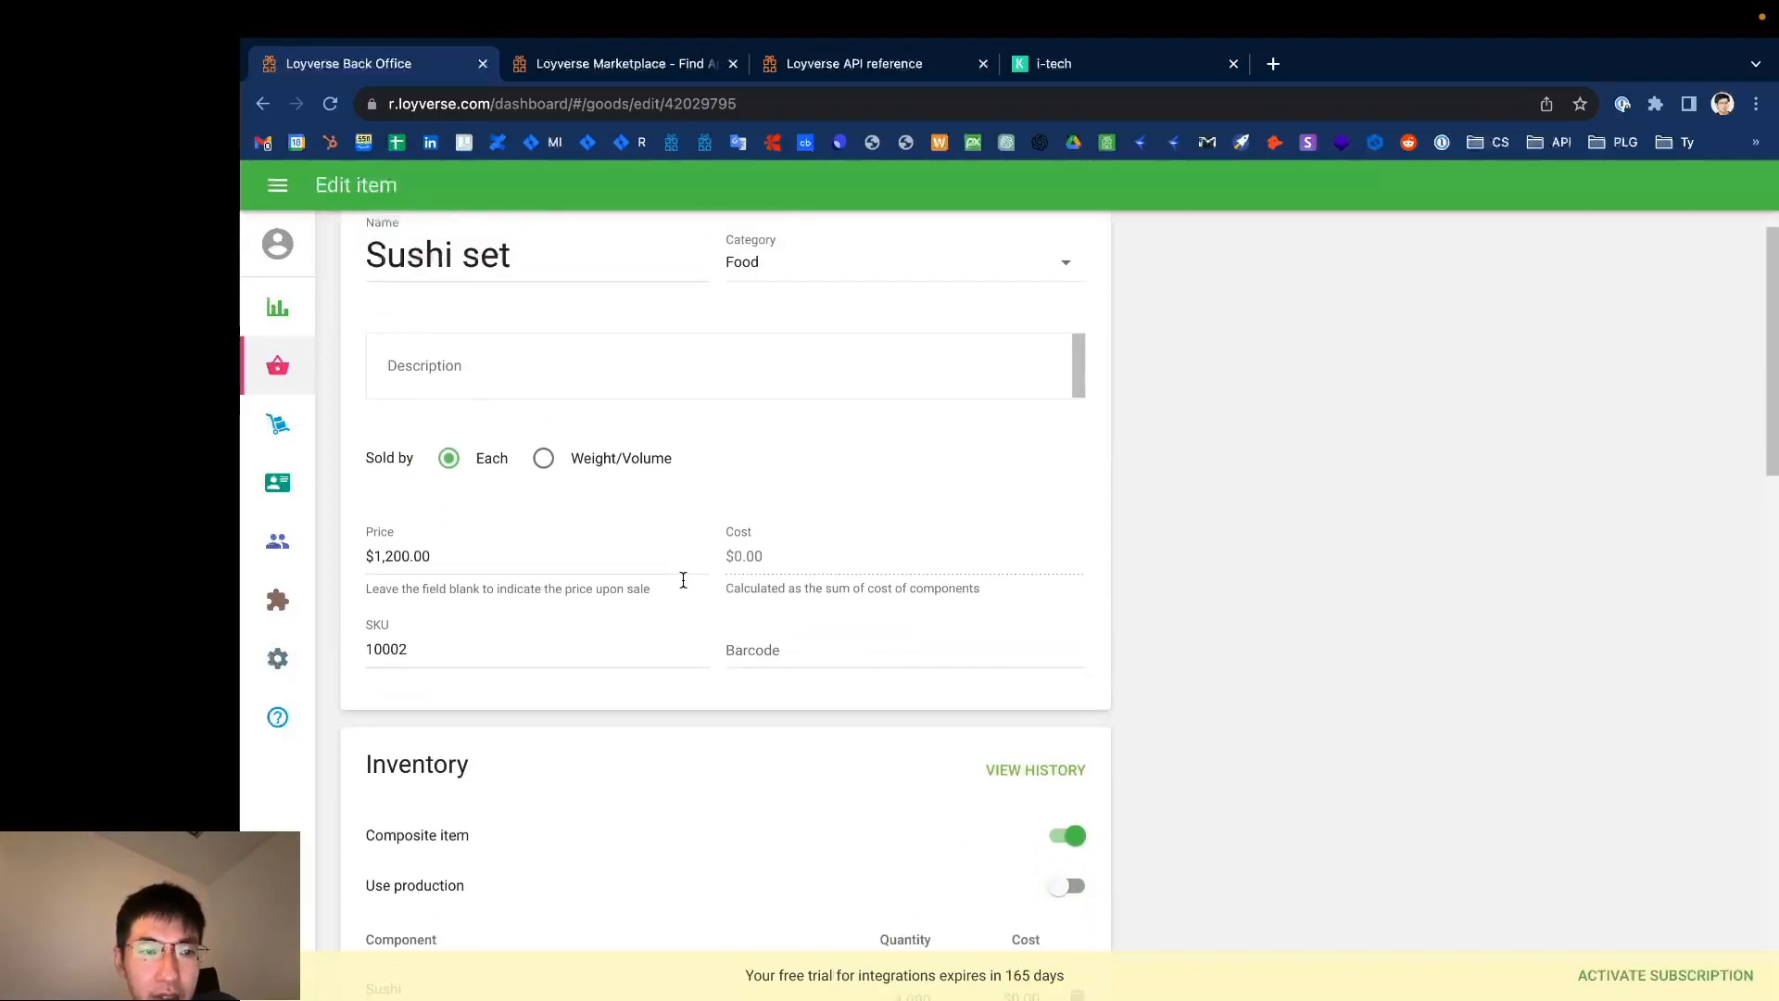
# Step: Review the composite settings and save the Sushi set item priced $1,200
pyautogui.scroll(3)
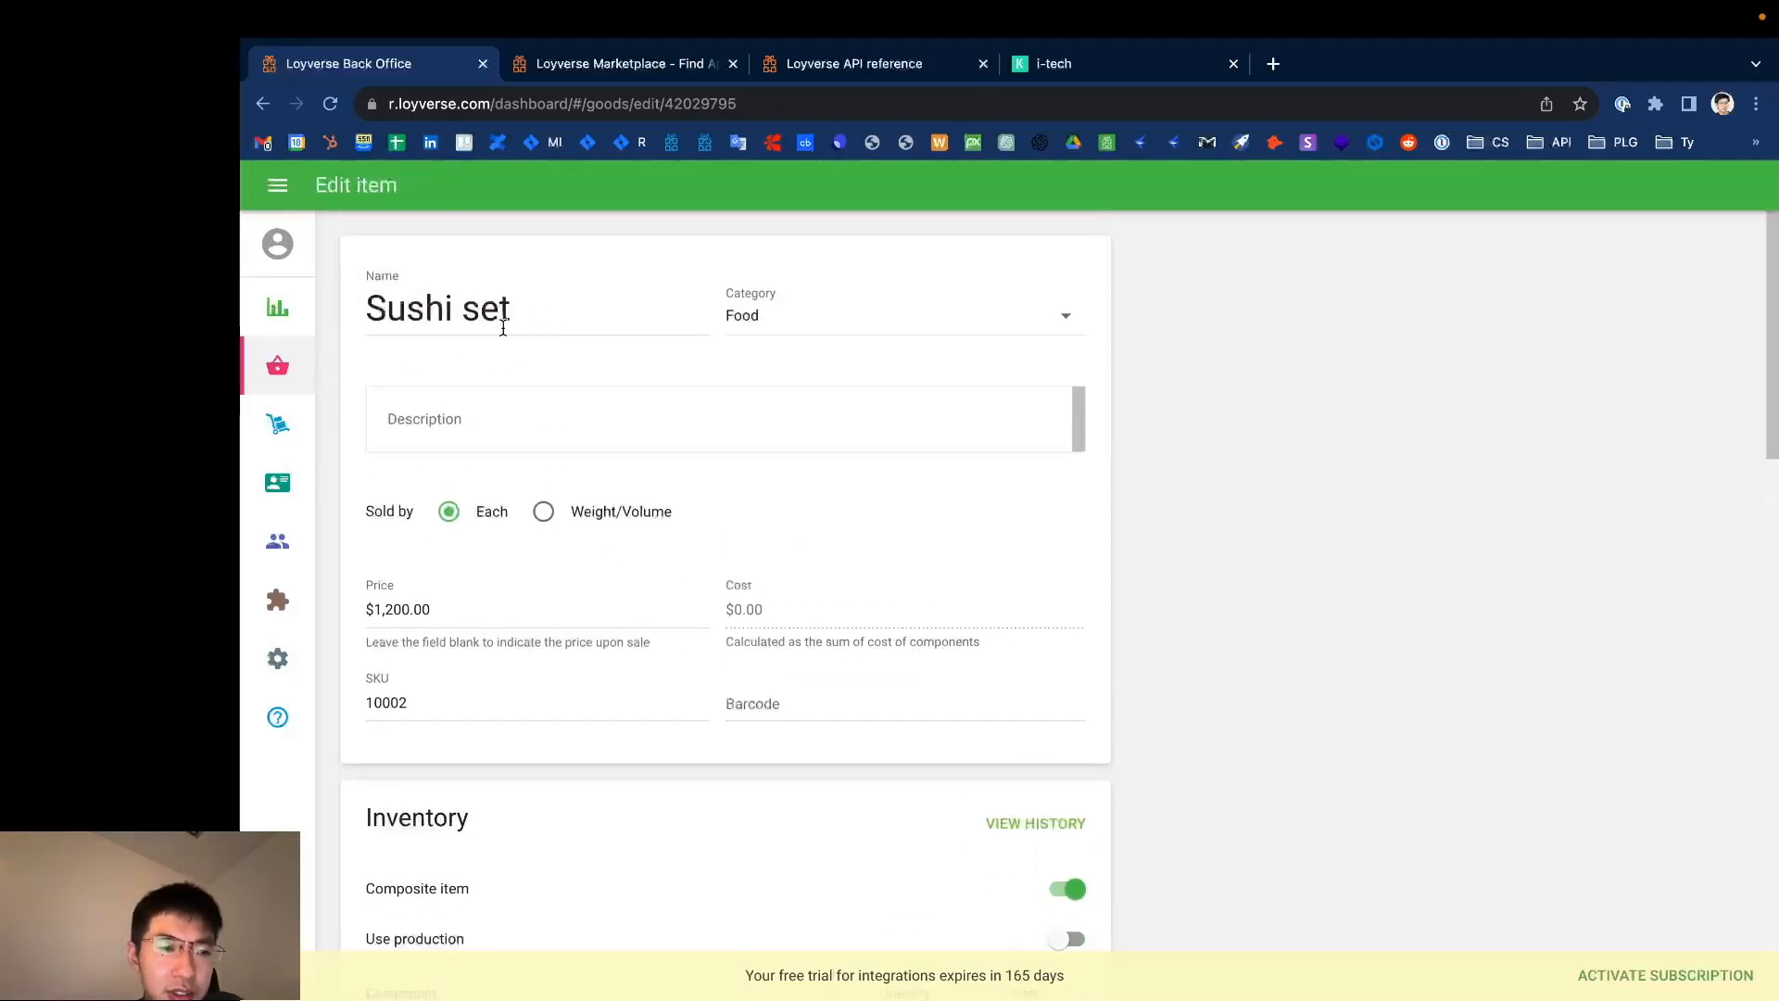
pyautogui.scroll(-3)
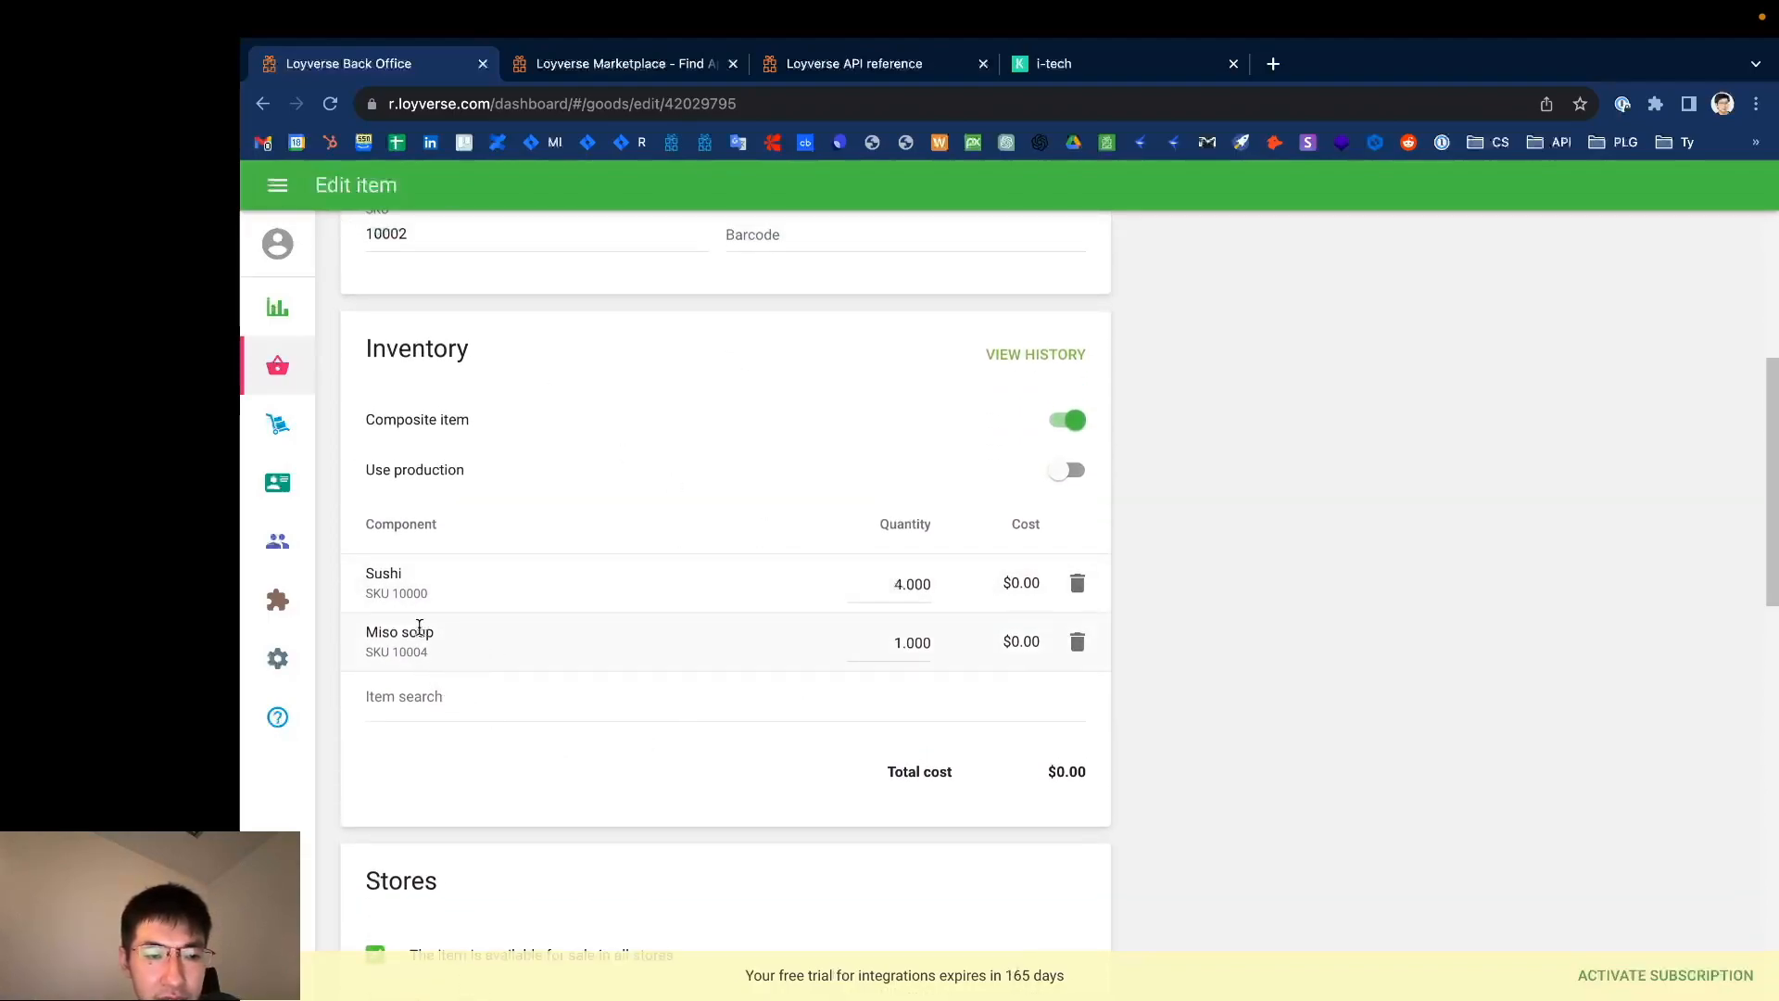
pyautogui.scroll(3)
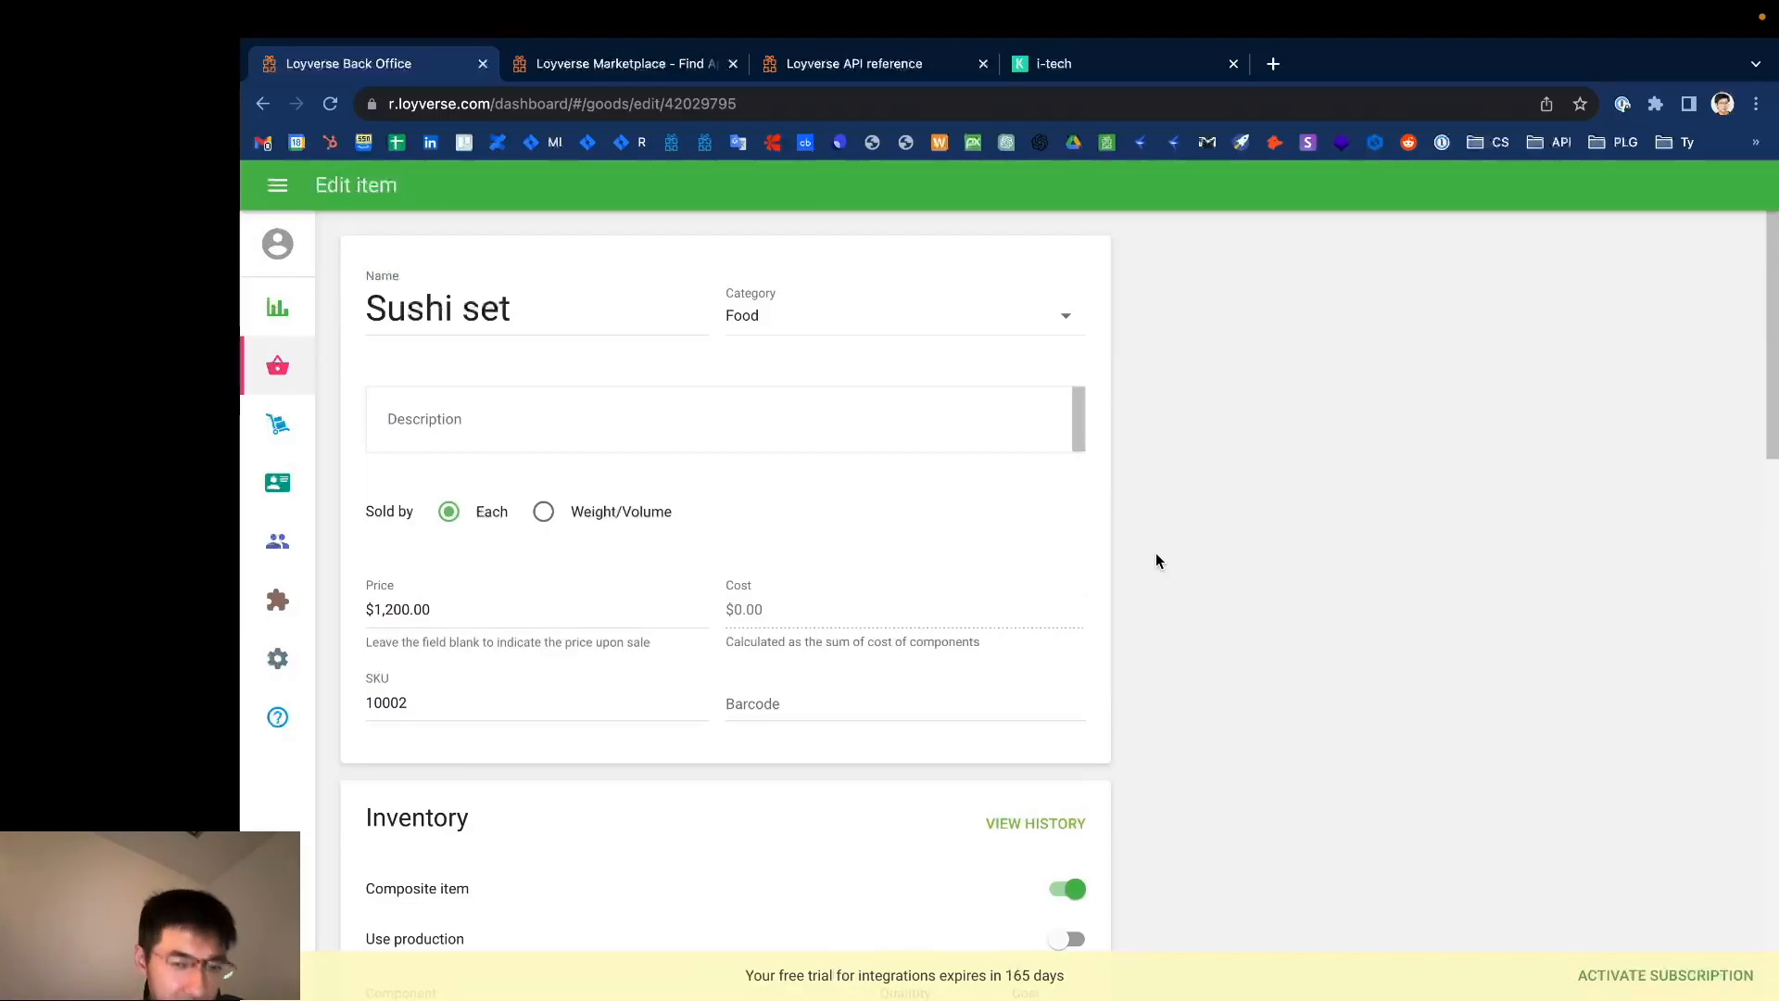
pyautogui.scroll(-3)
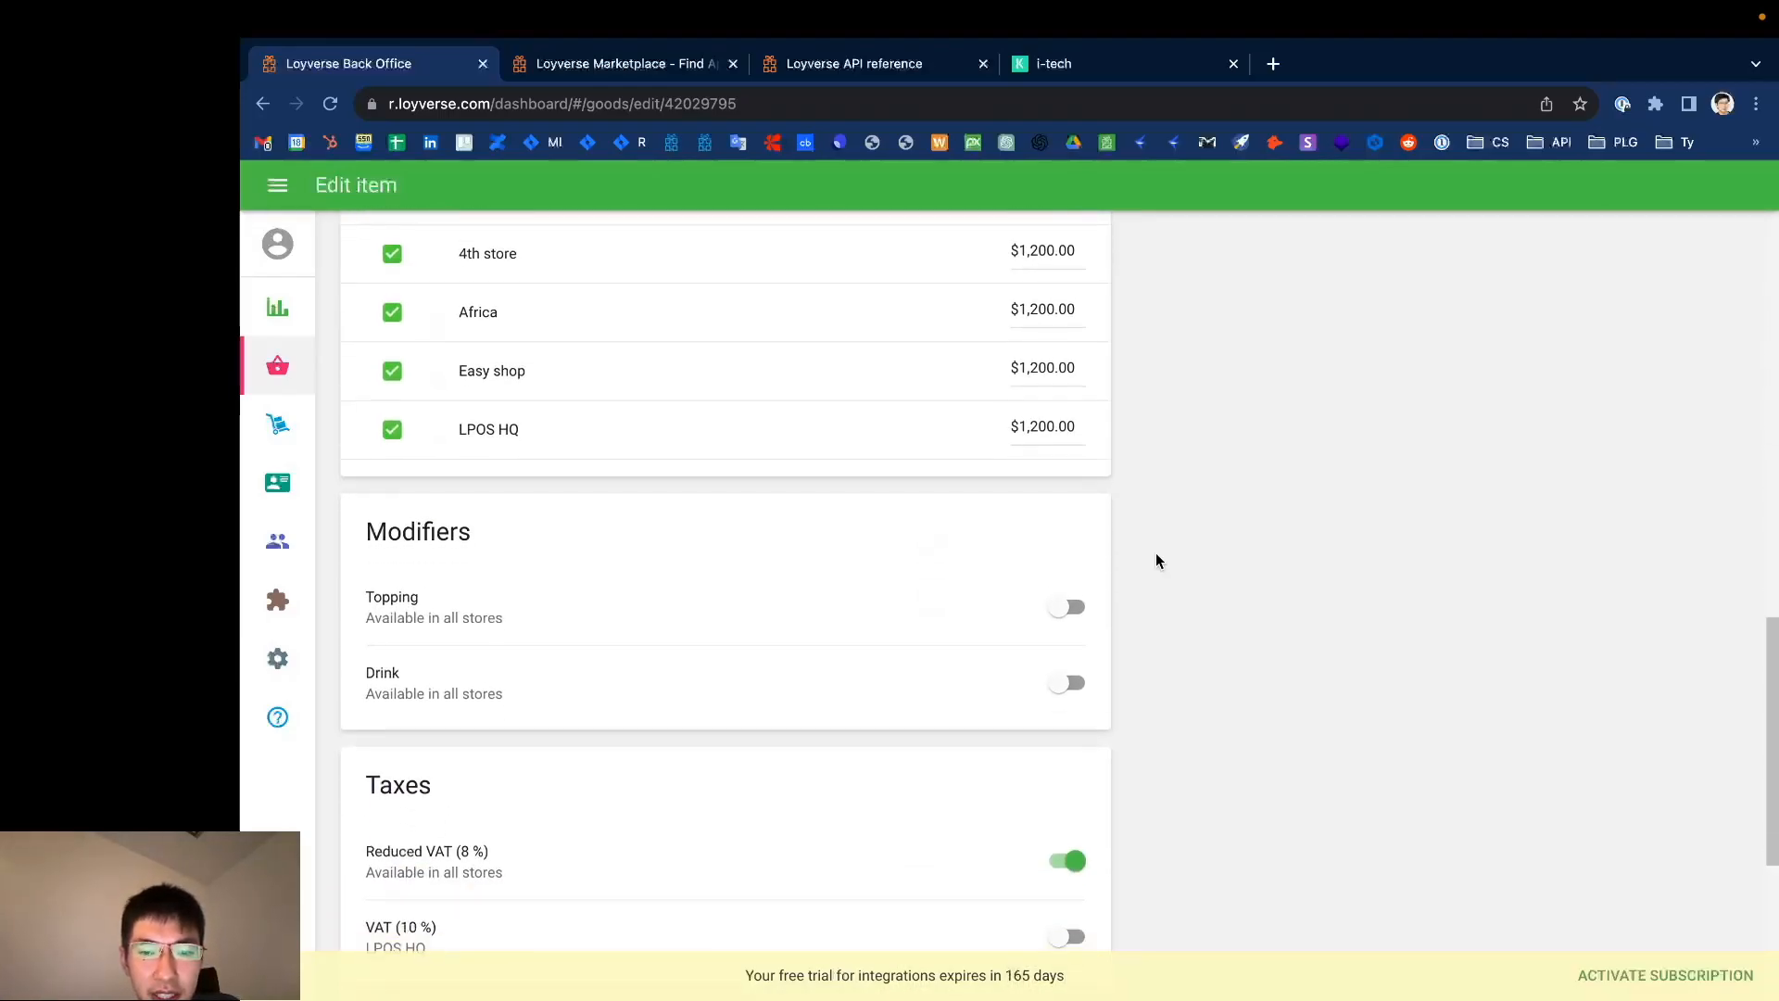
pyautogui.scroll(-3)
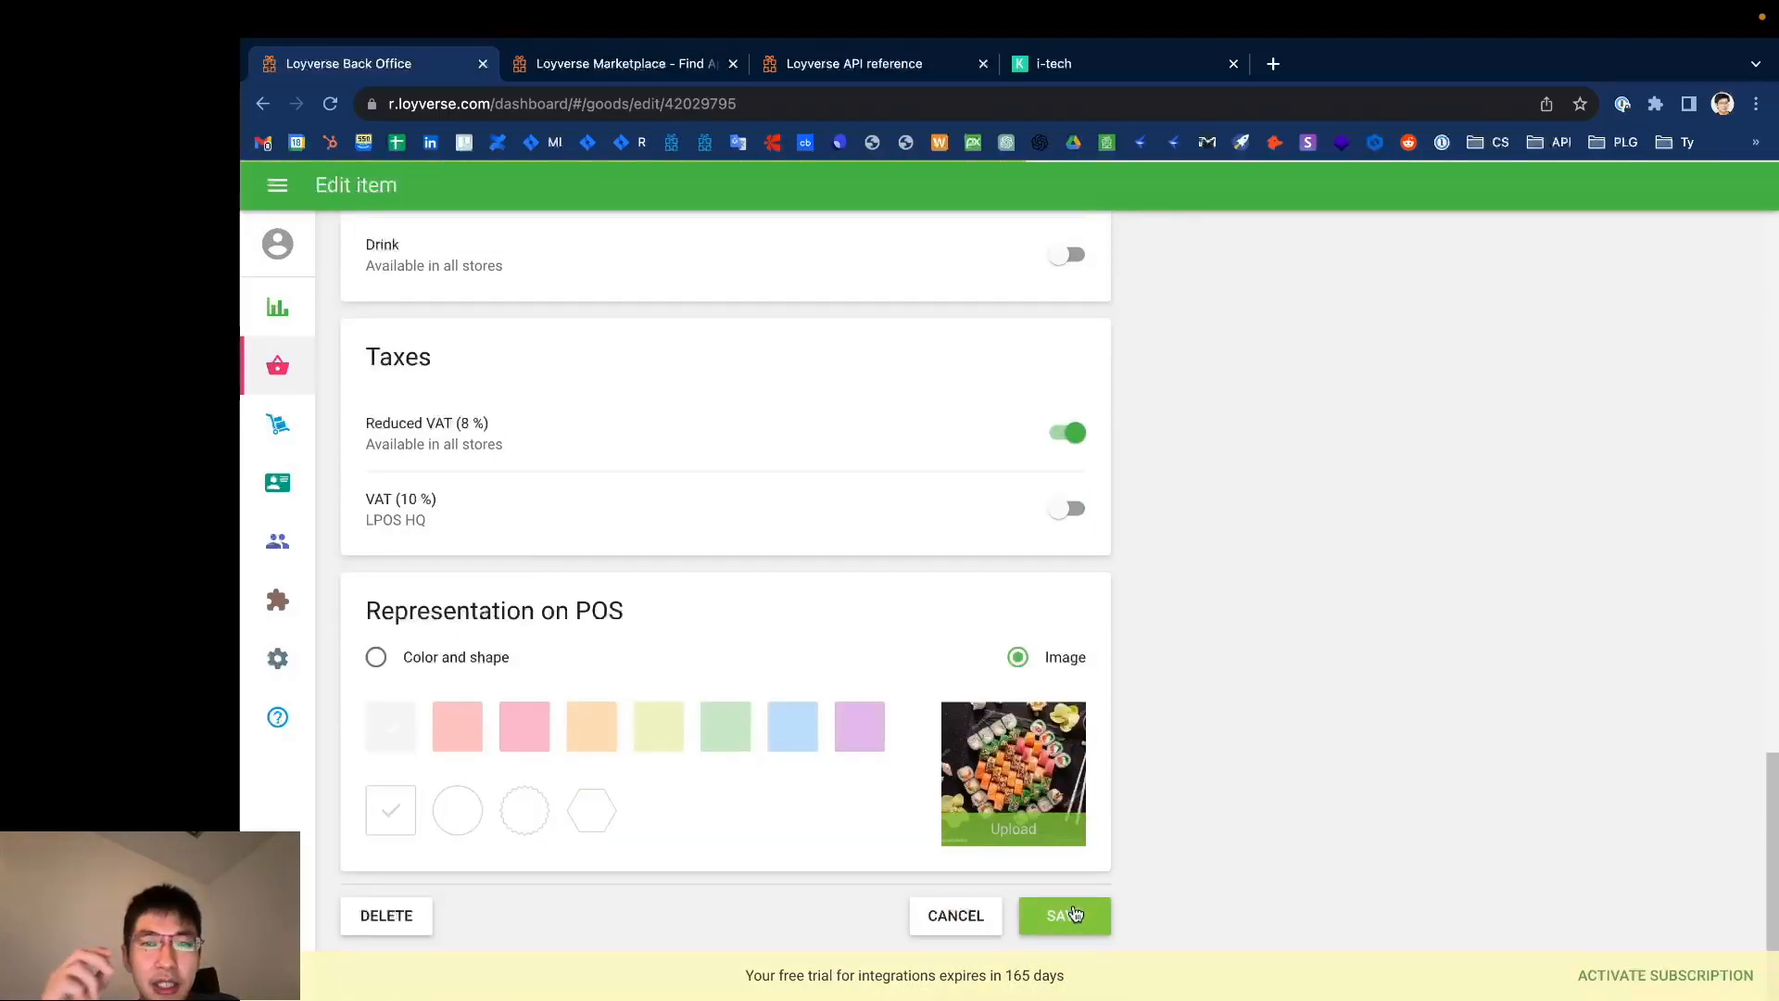
pyautogui.click(1063, 915)
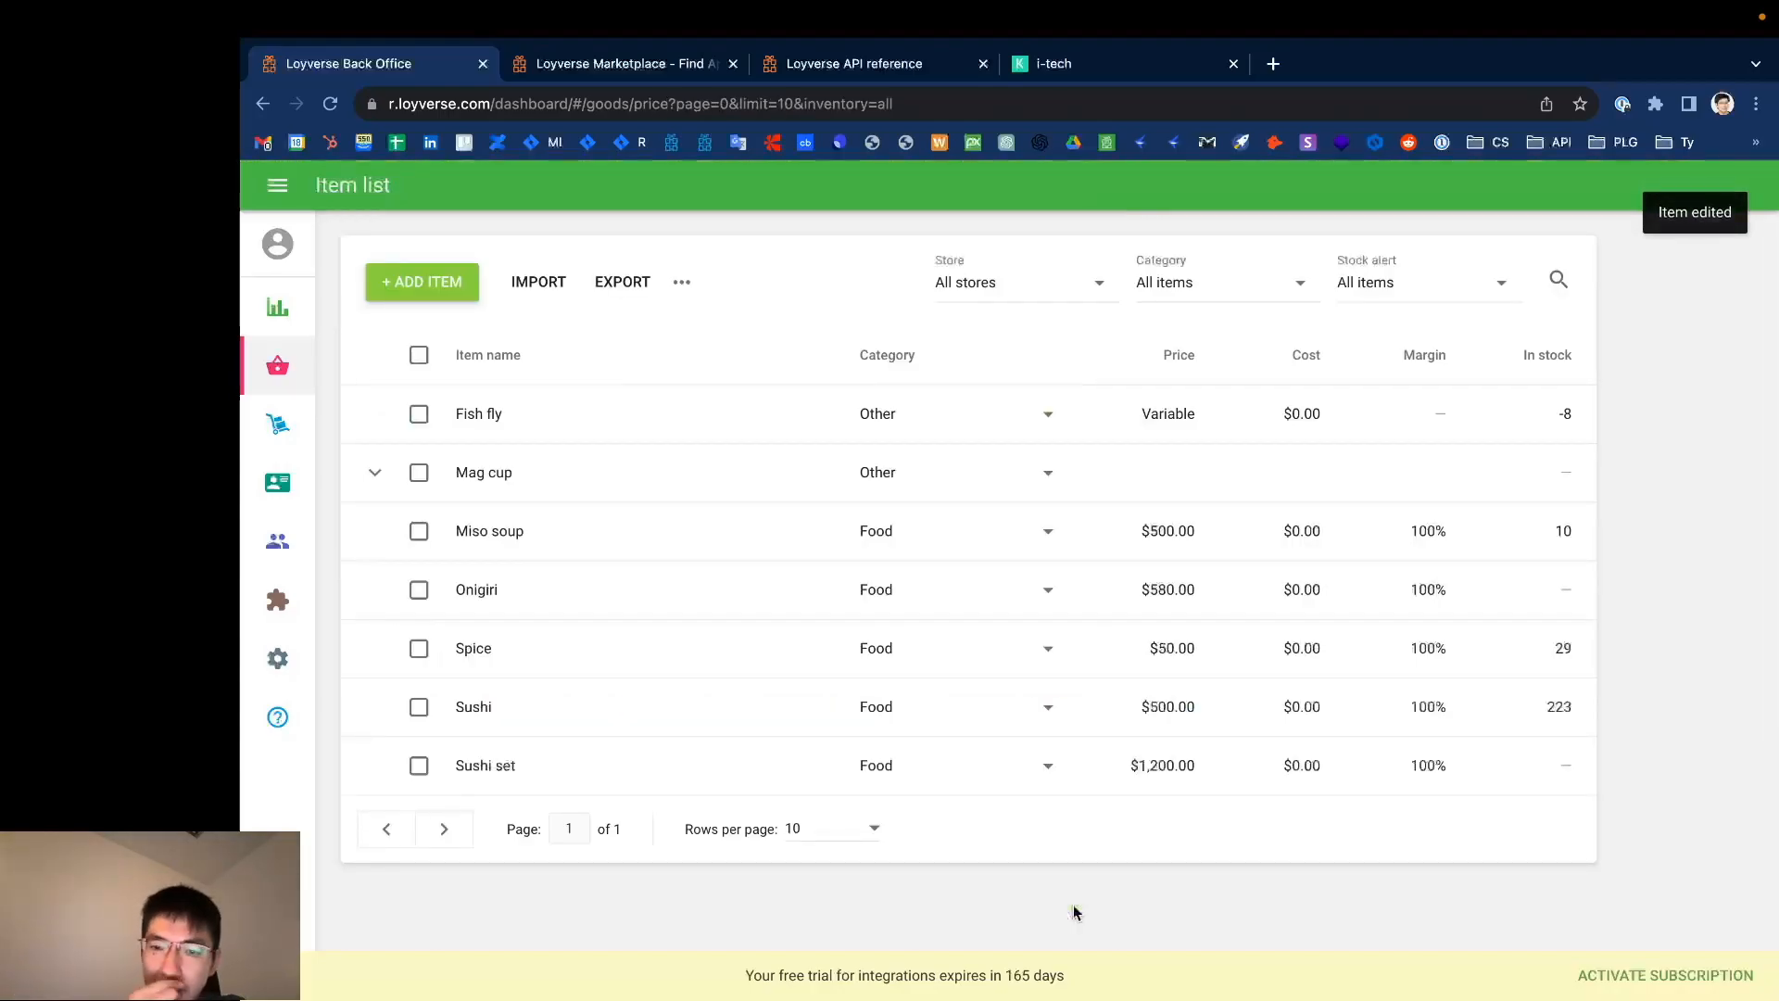
pyautogui.moveTo(958, 530)
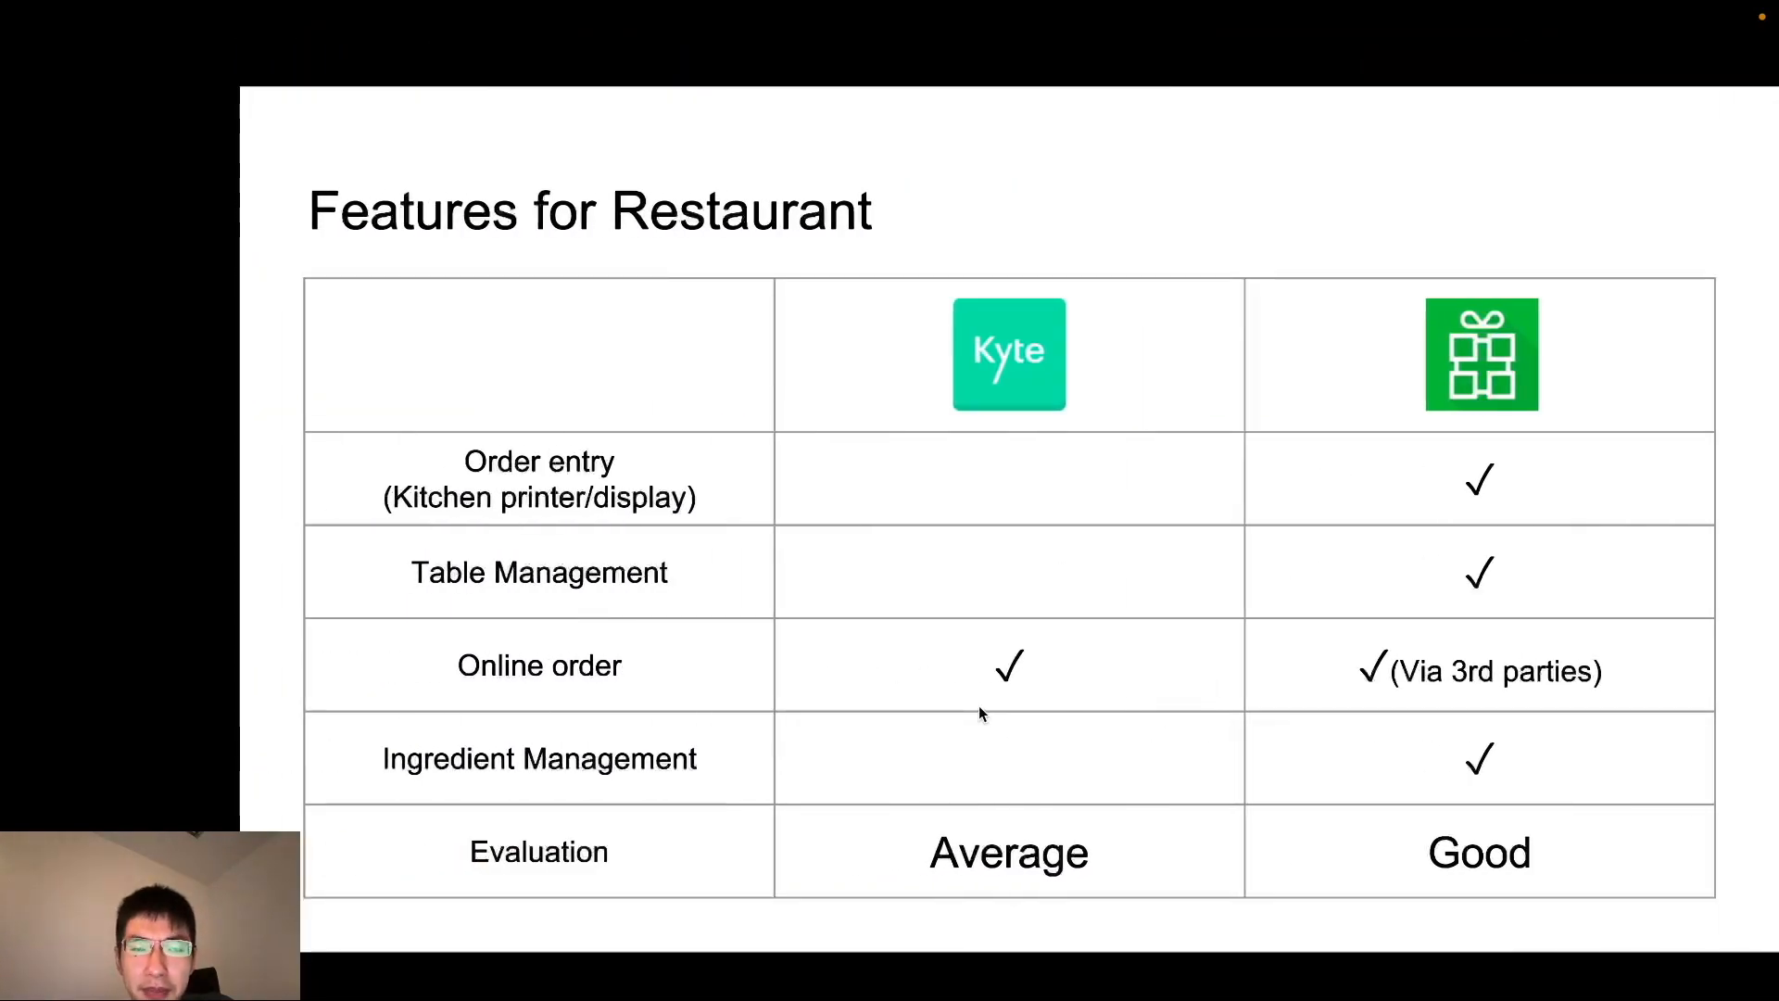
pyautogui.moveTo(997, 717)
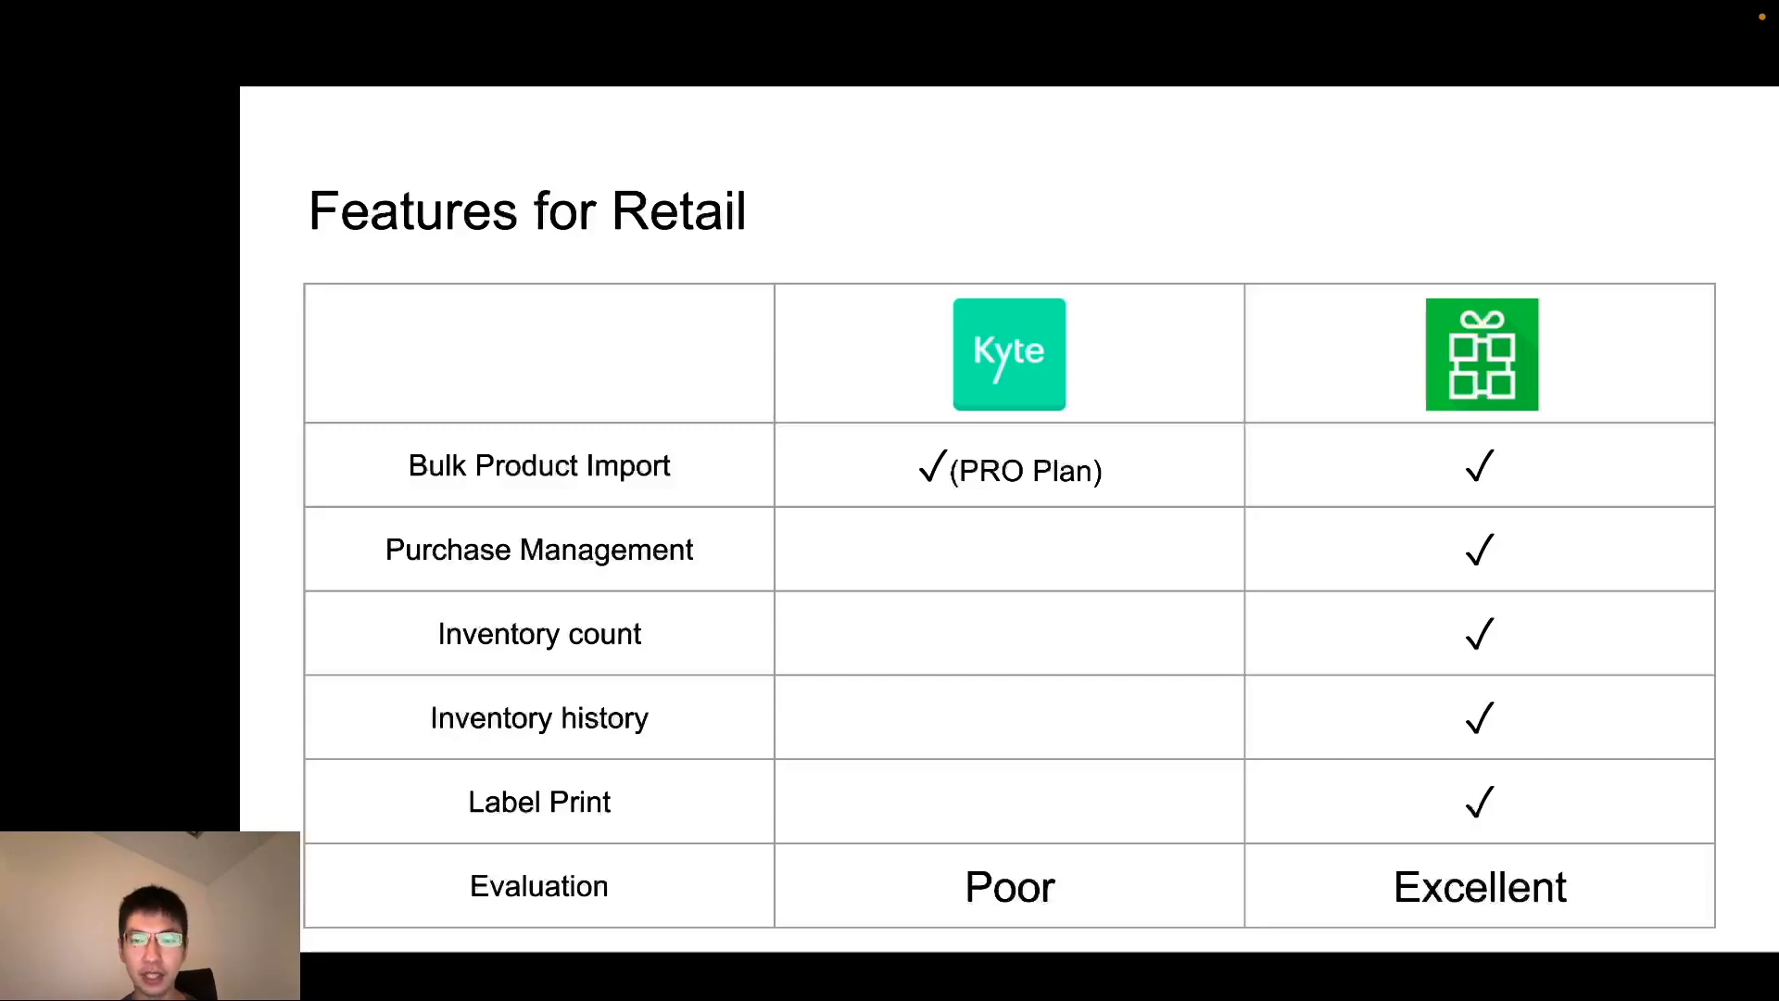
pyautogui.moveTo(1481, 554)
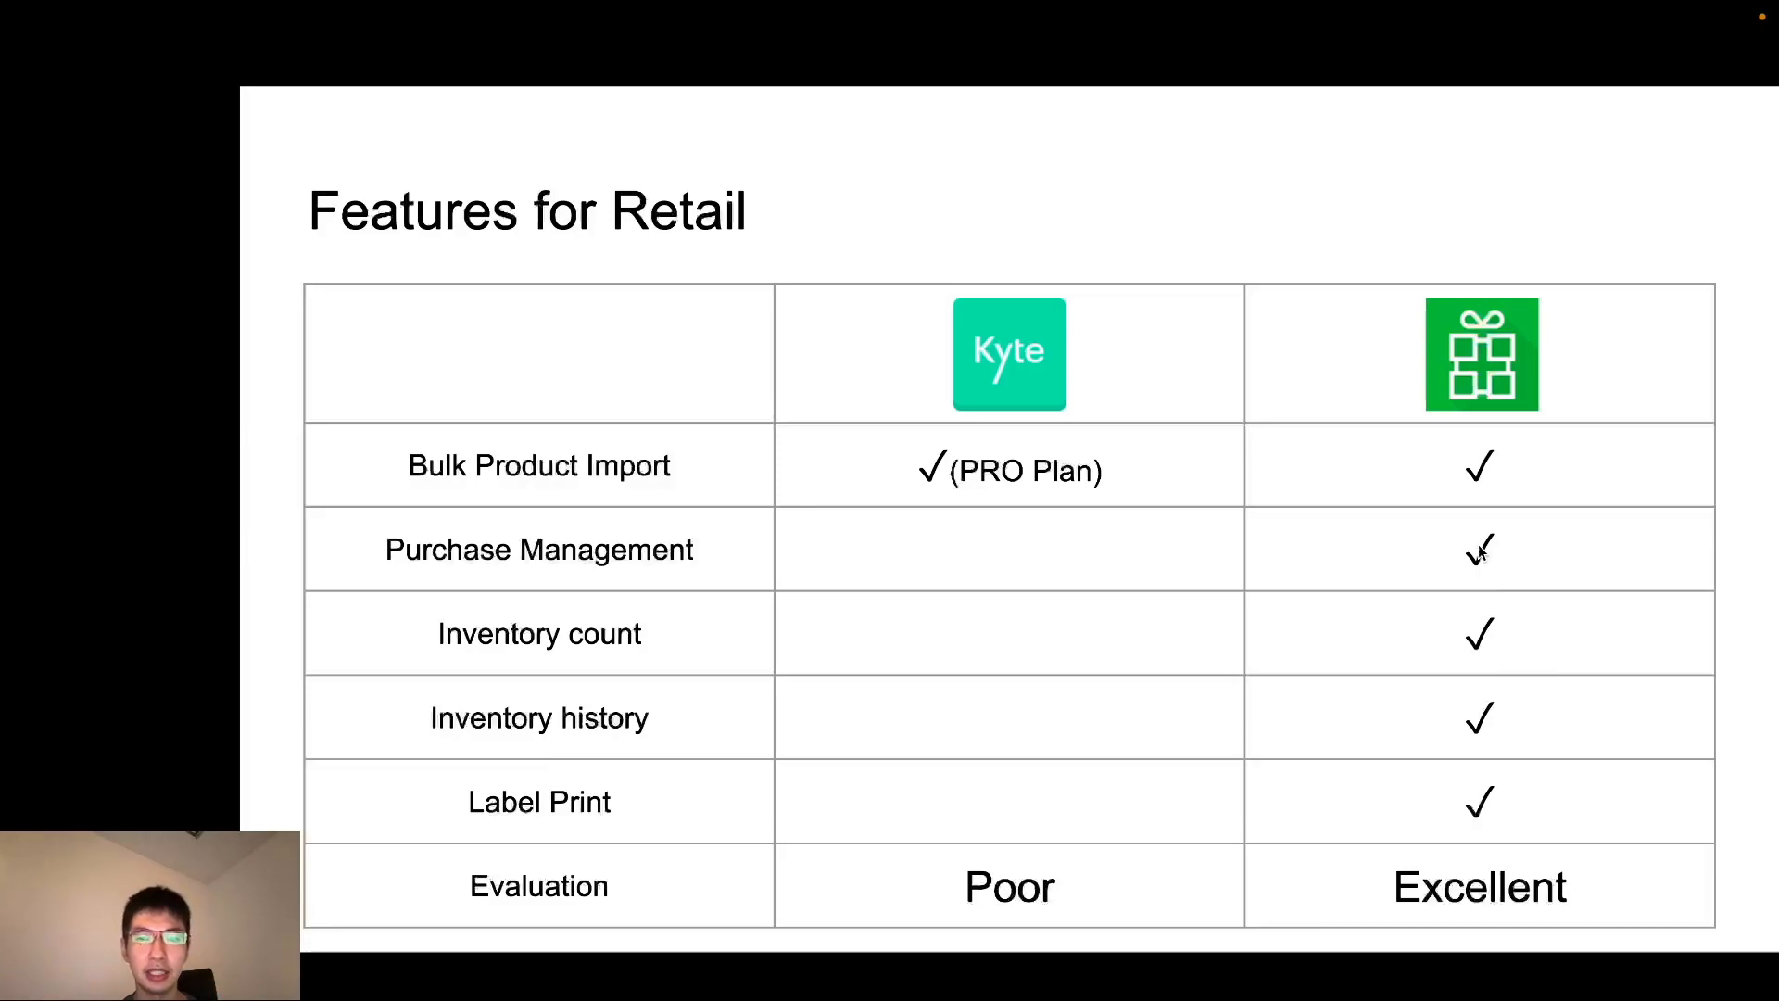
pyautogui.moveTo(1616, 765)
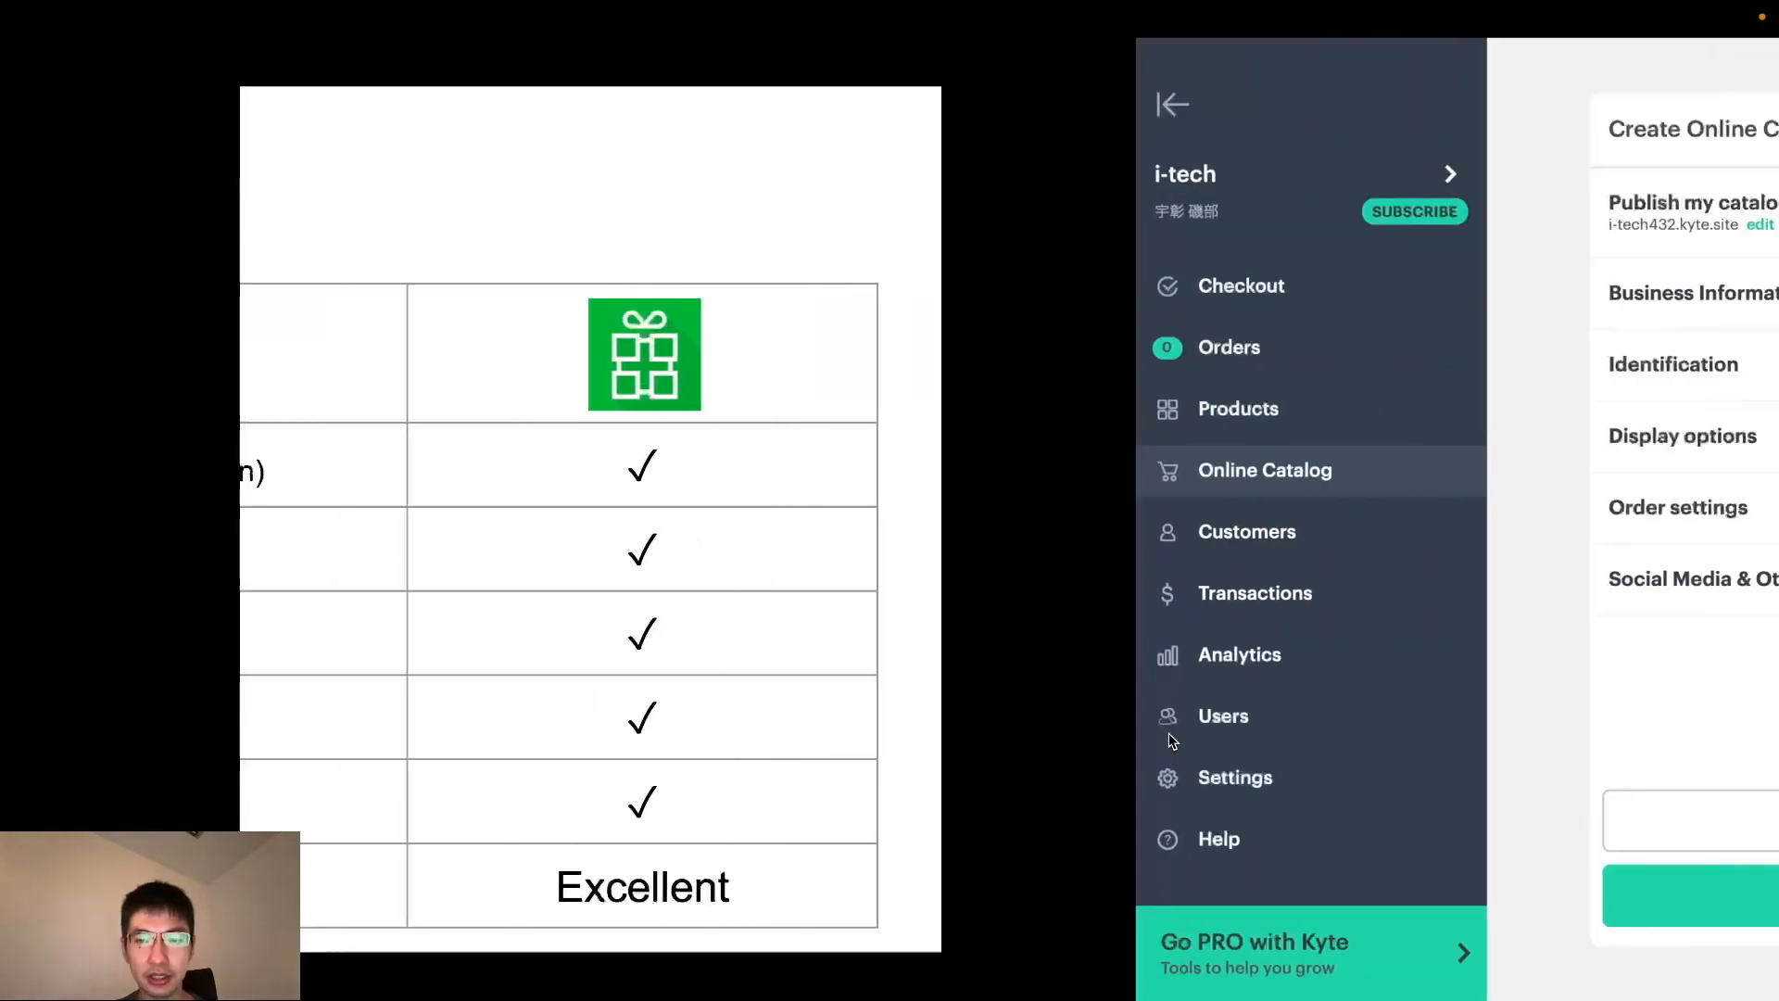
# Step: From Inventory management, show the Purchase orders list PO1039 to PO1030 with suppliers and totals
pyautogui.click(351, 63)
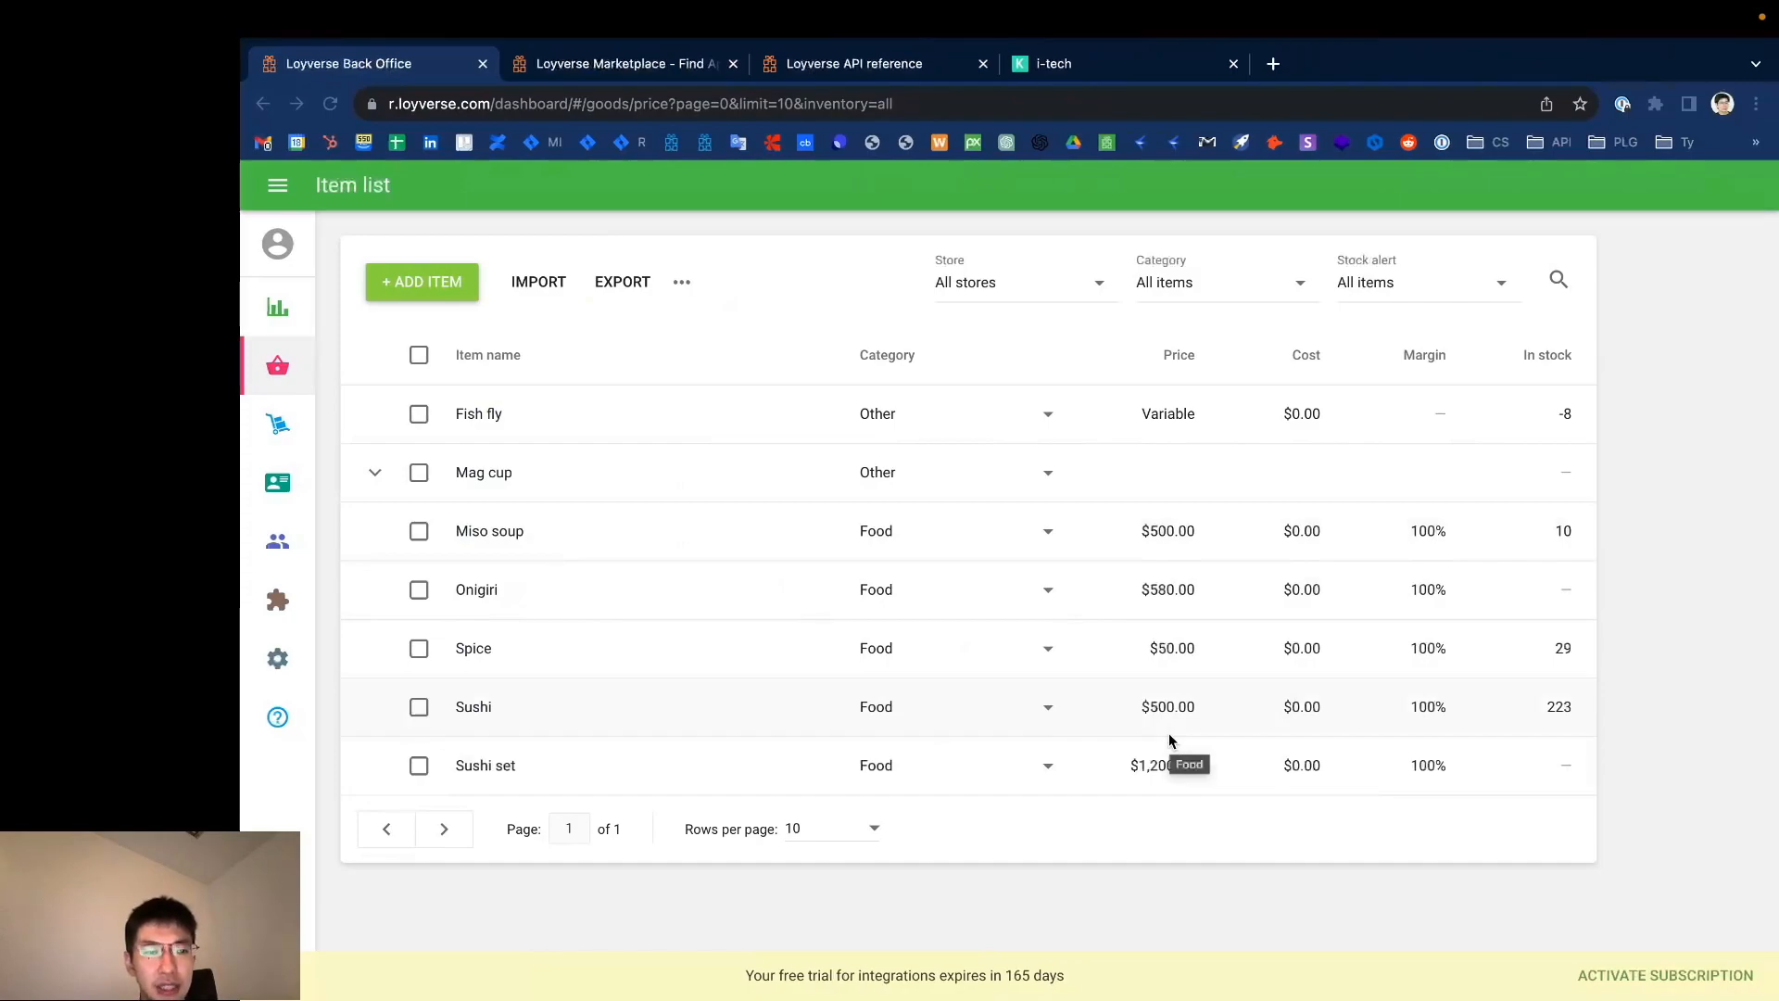
pyautogui.moveTo(457, 517)
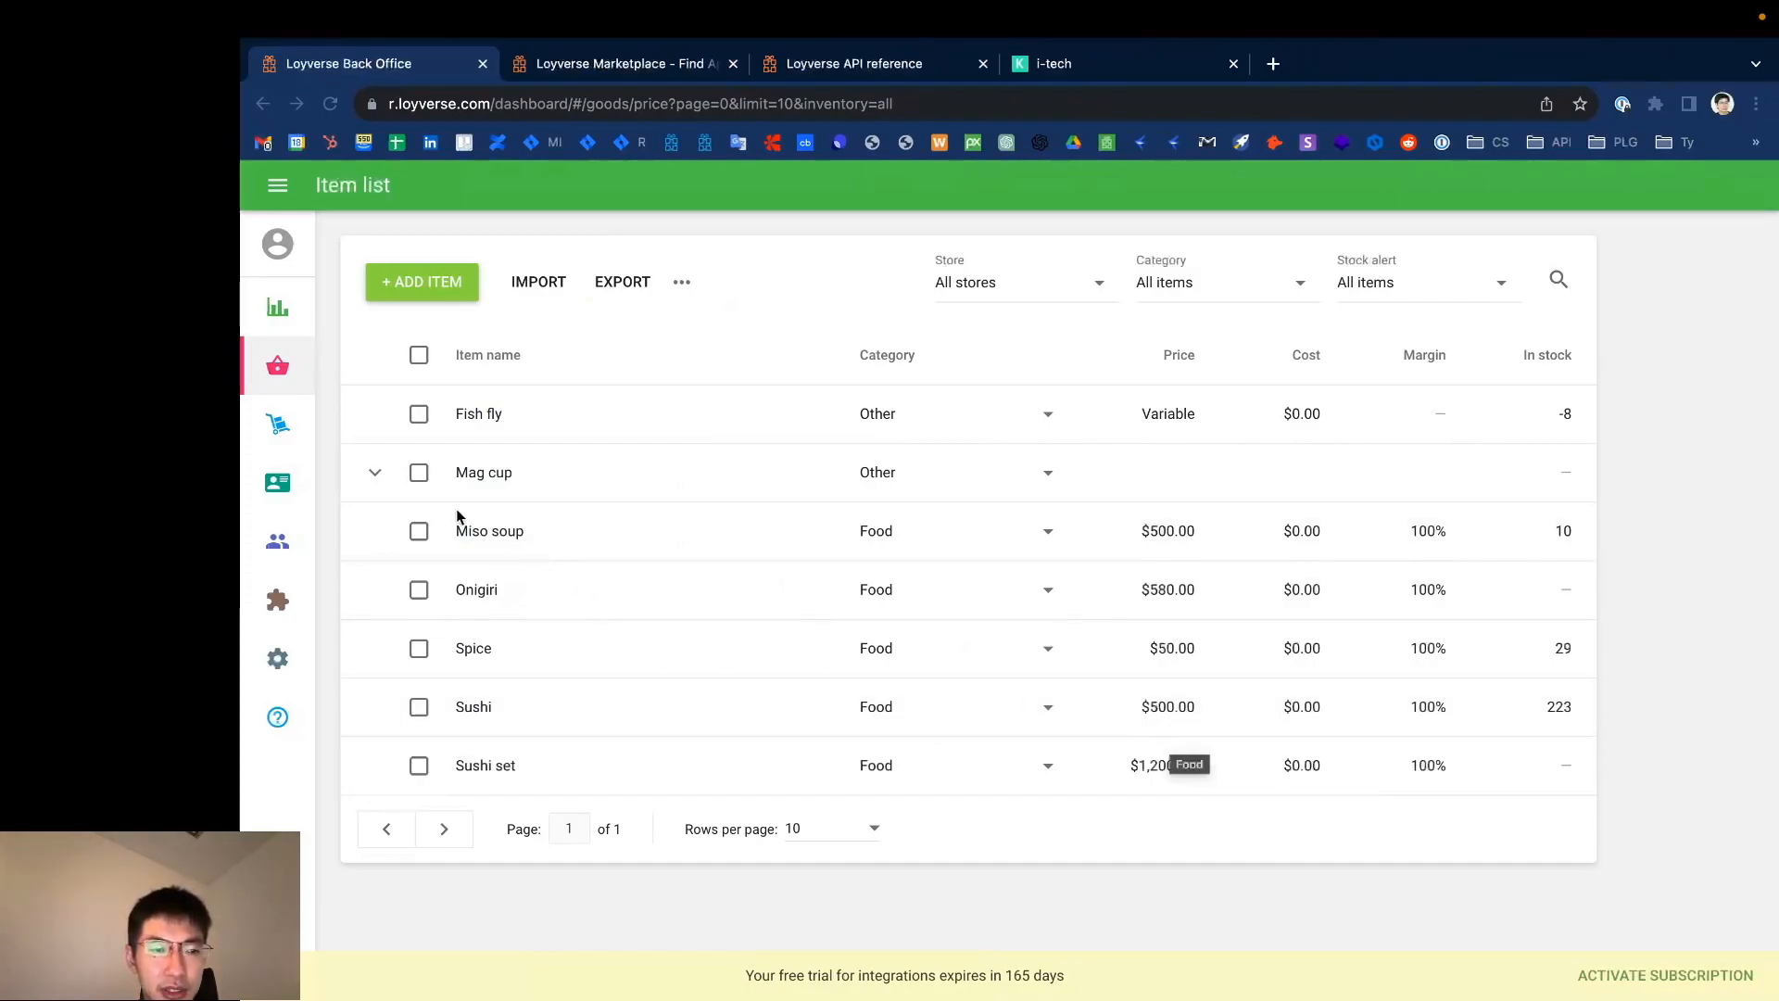
pyautogui.click(278, 423)
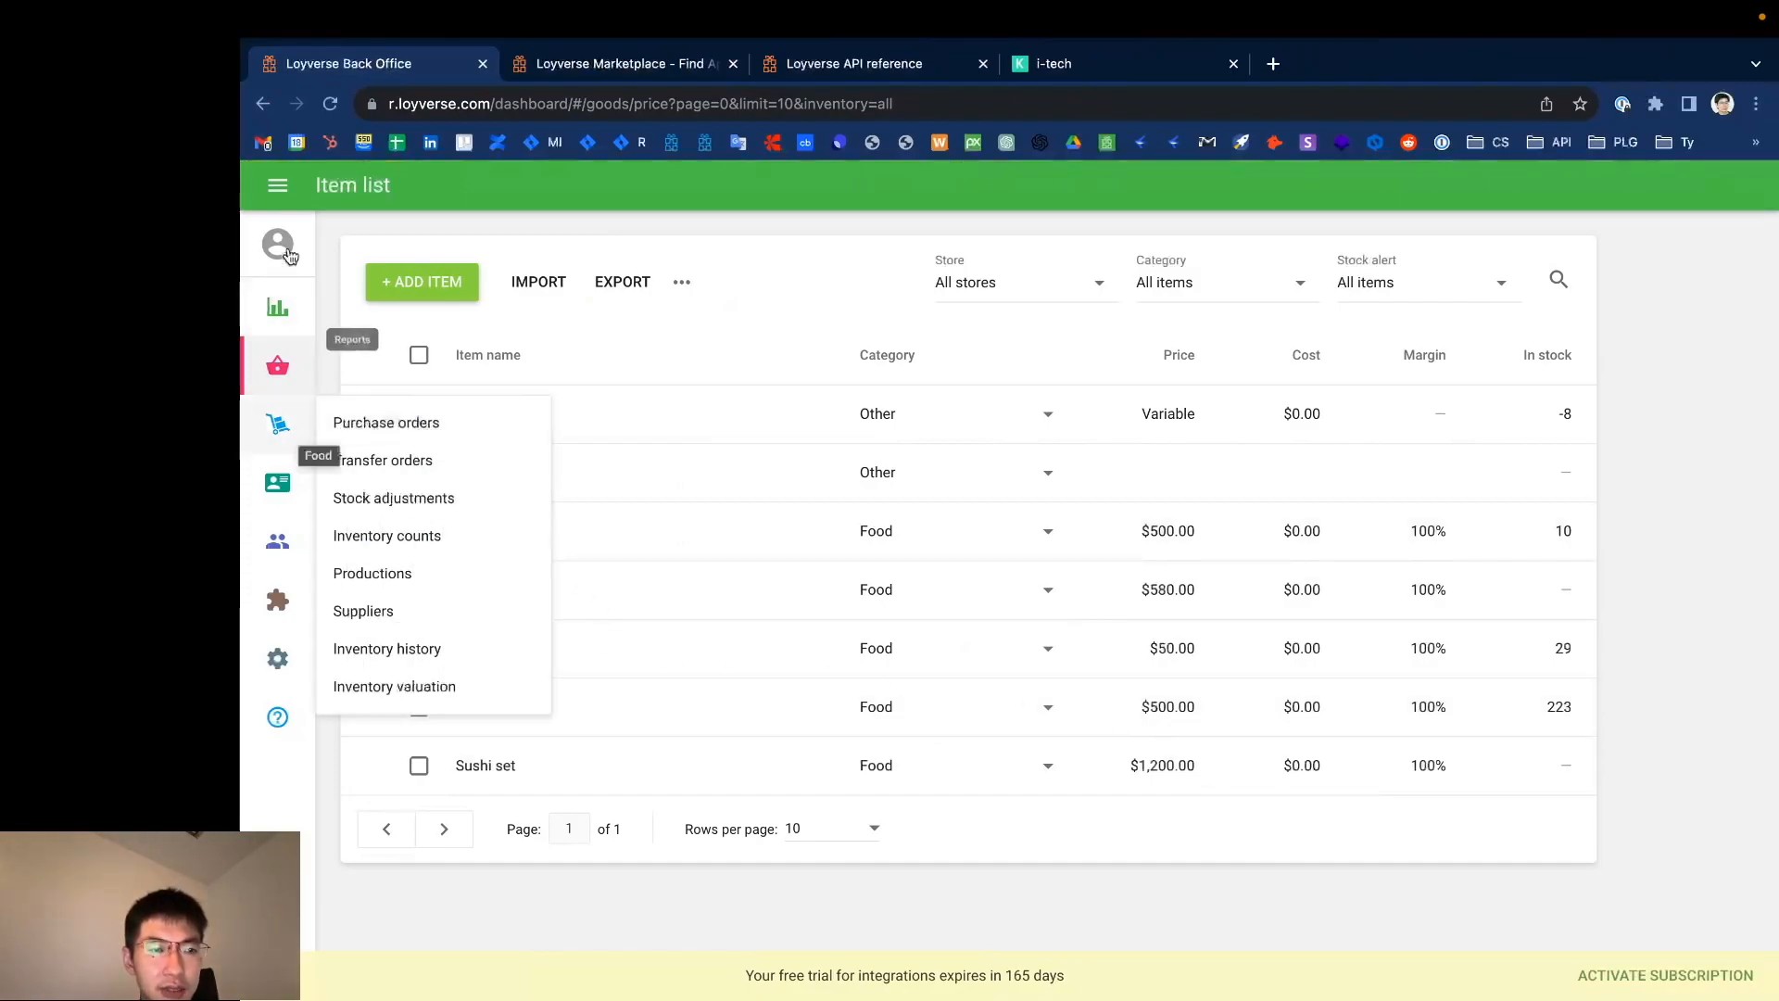
pyautogui.moveTo(426, 460)
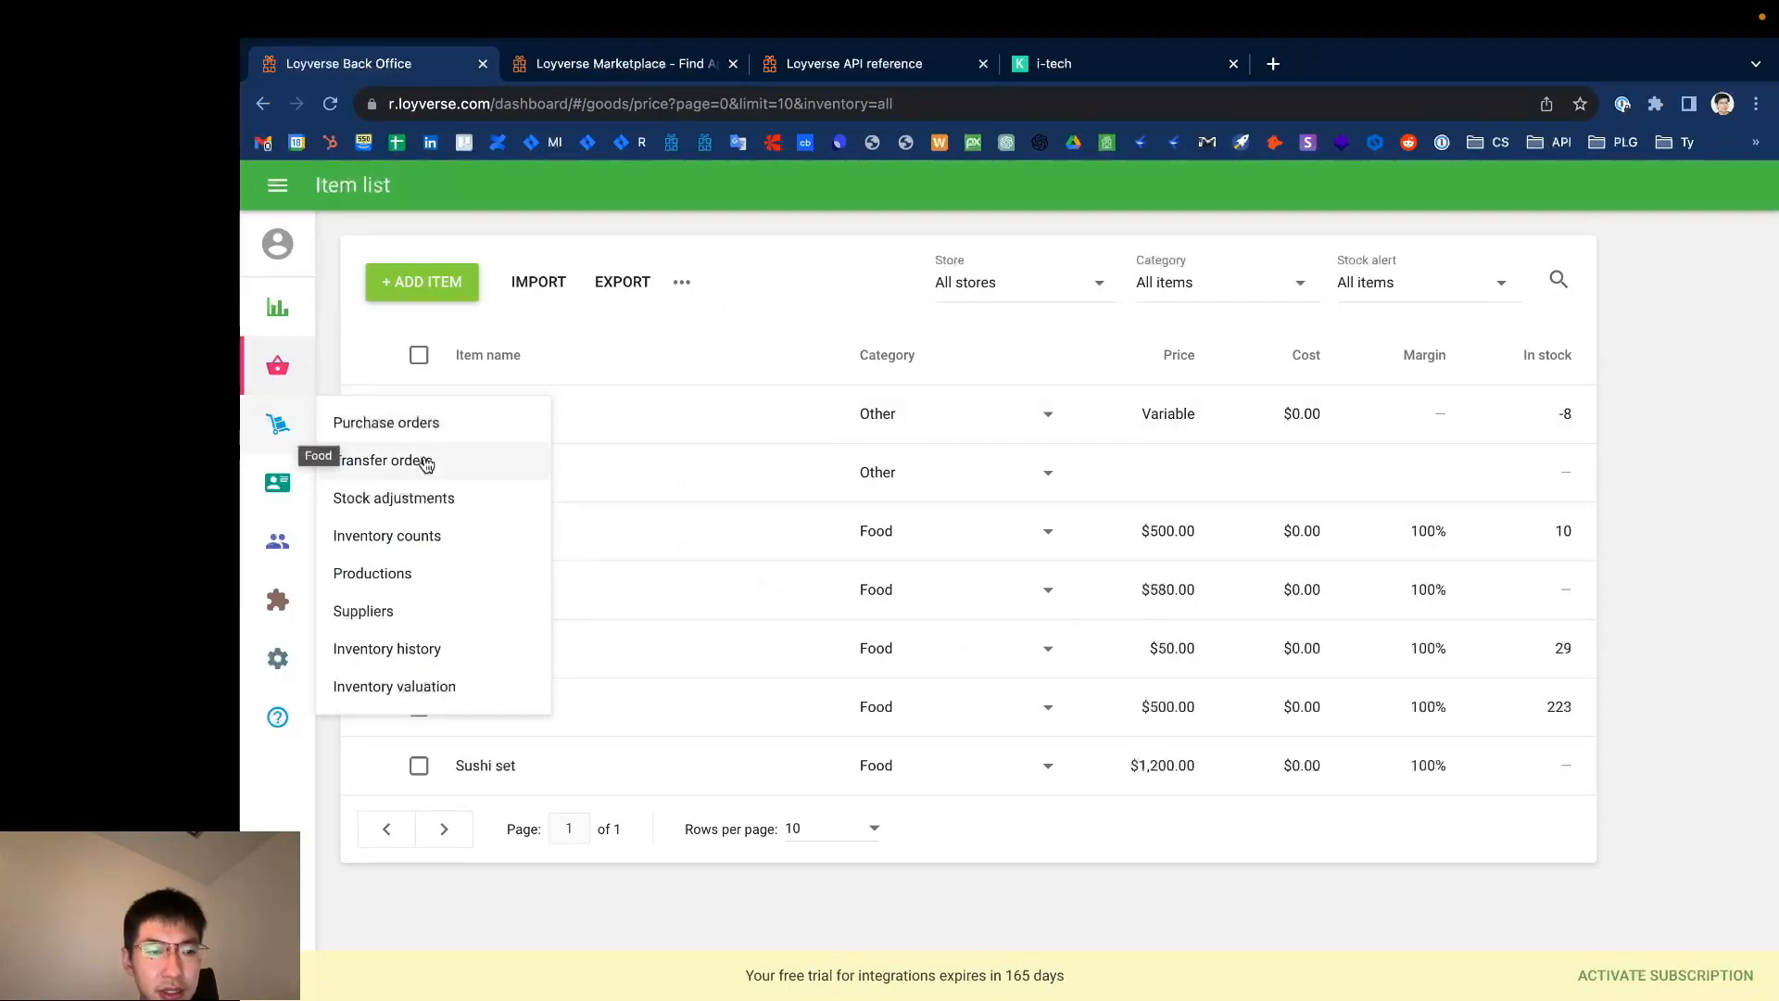
pyautogui.moveTo(408, 578)
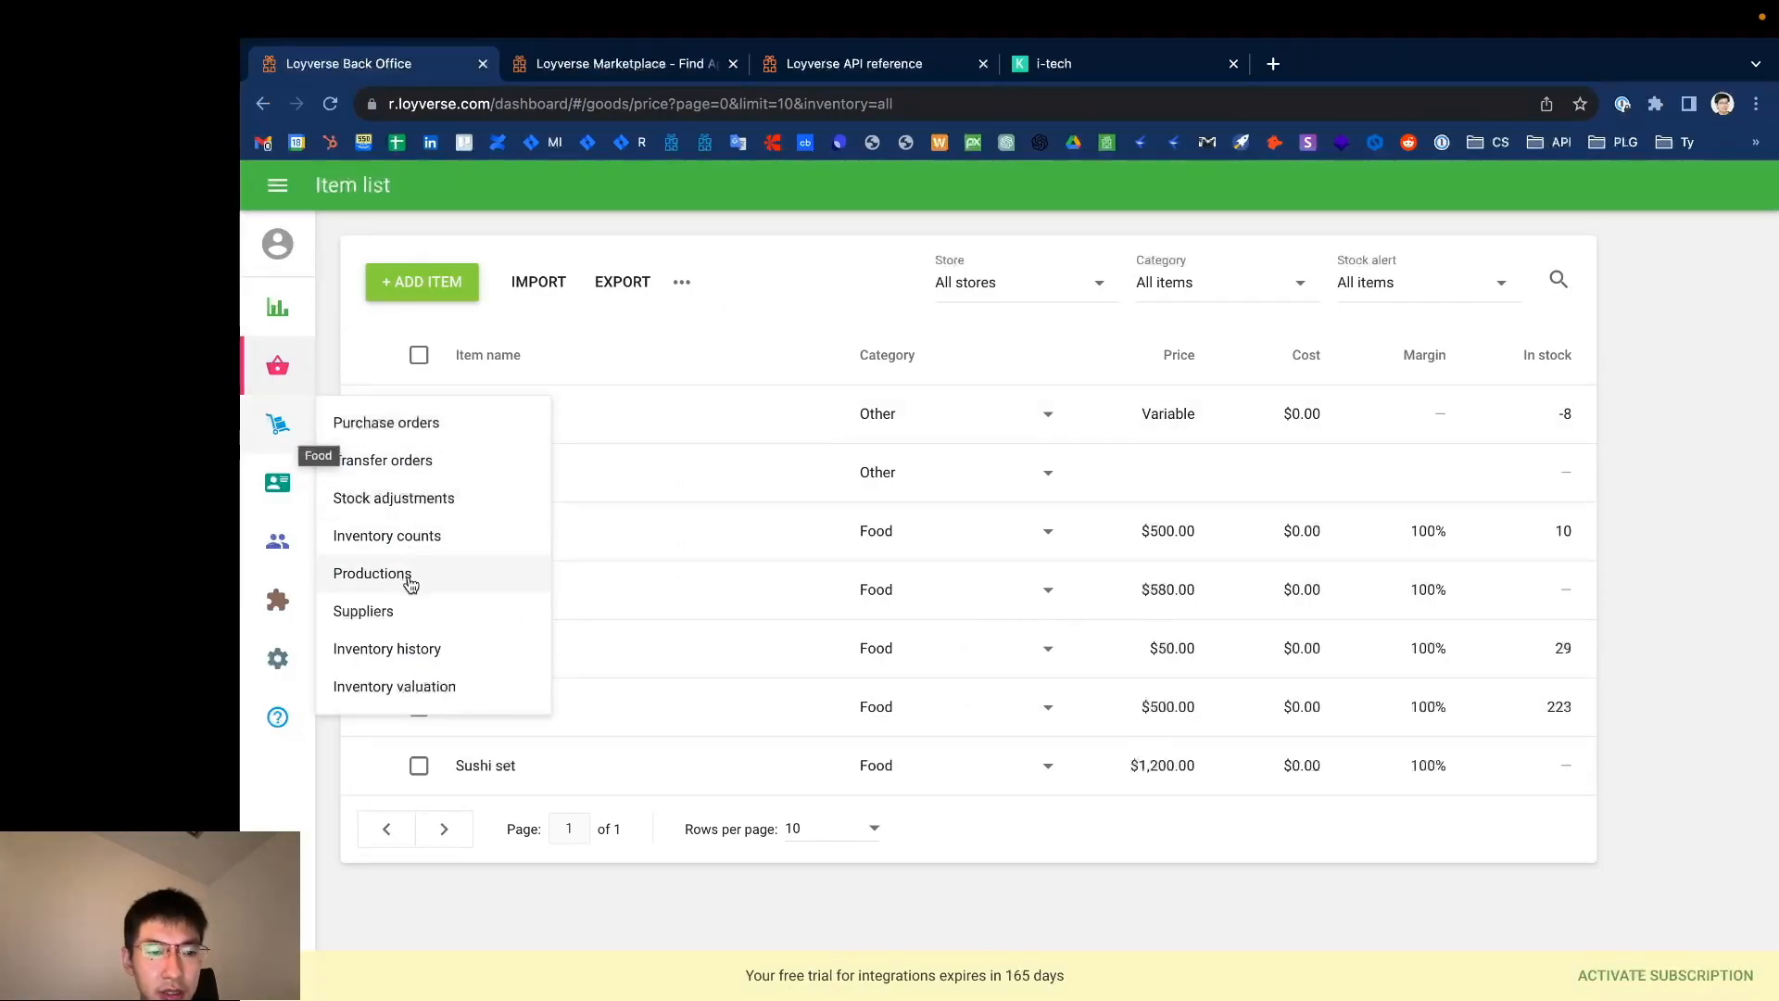
pyautogui.moveTo(385, 648)
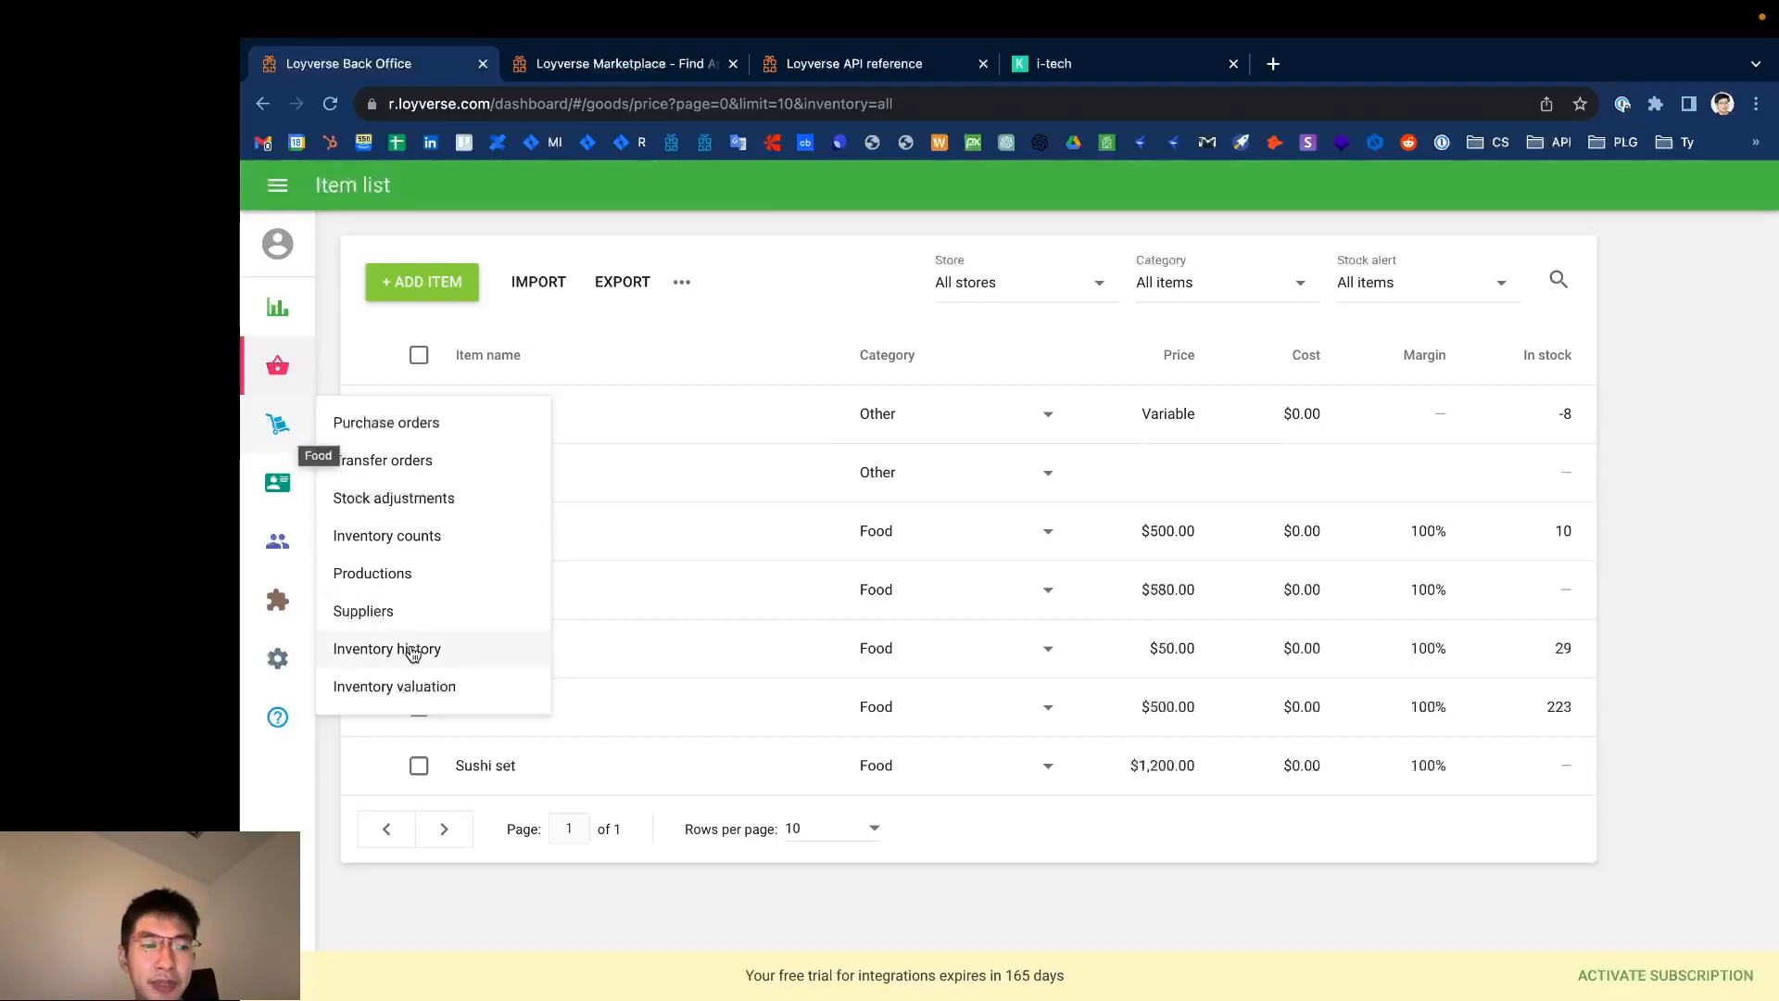
pyautogui.moveTo(395, 686)
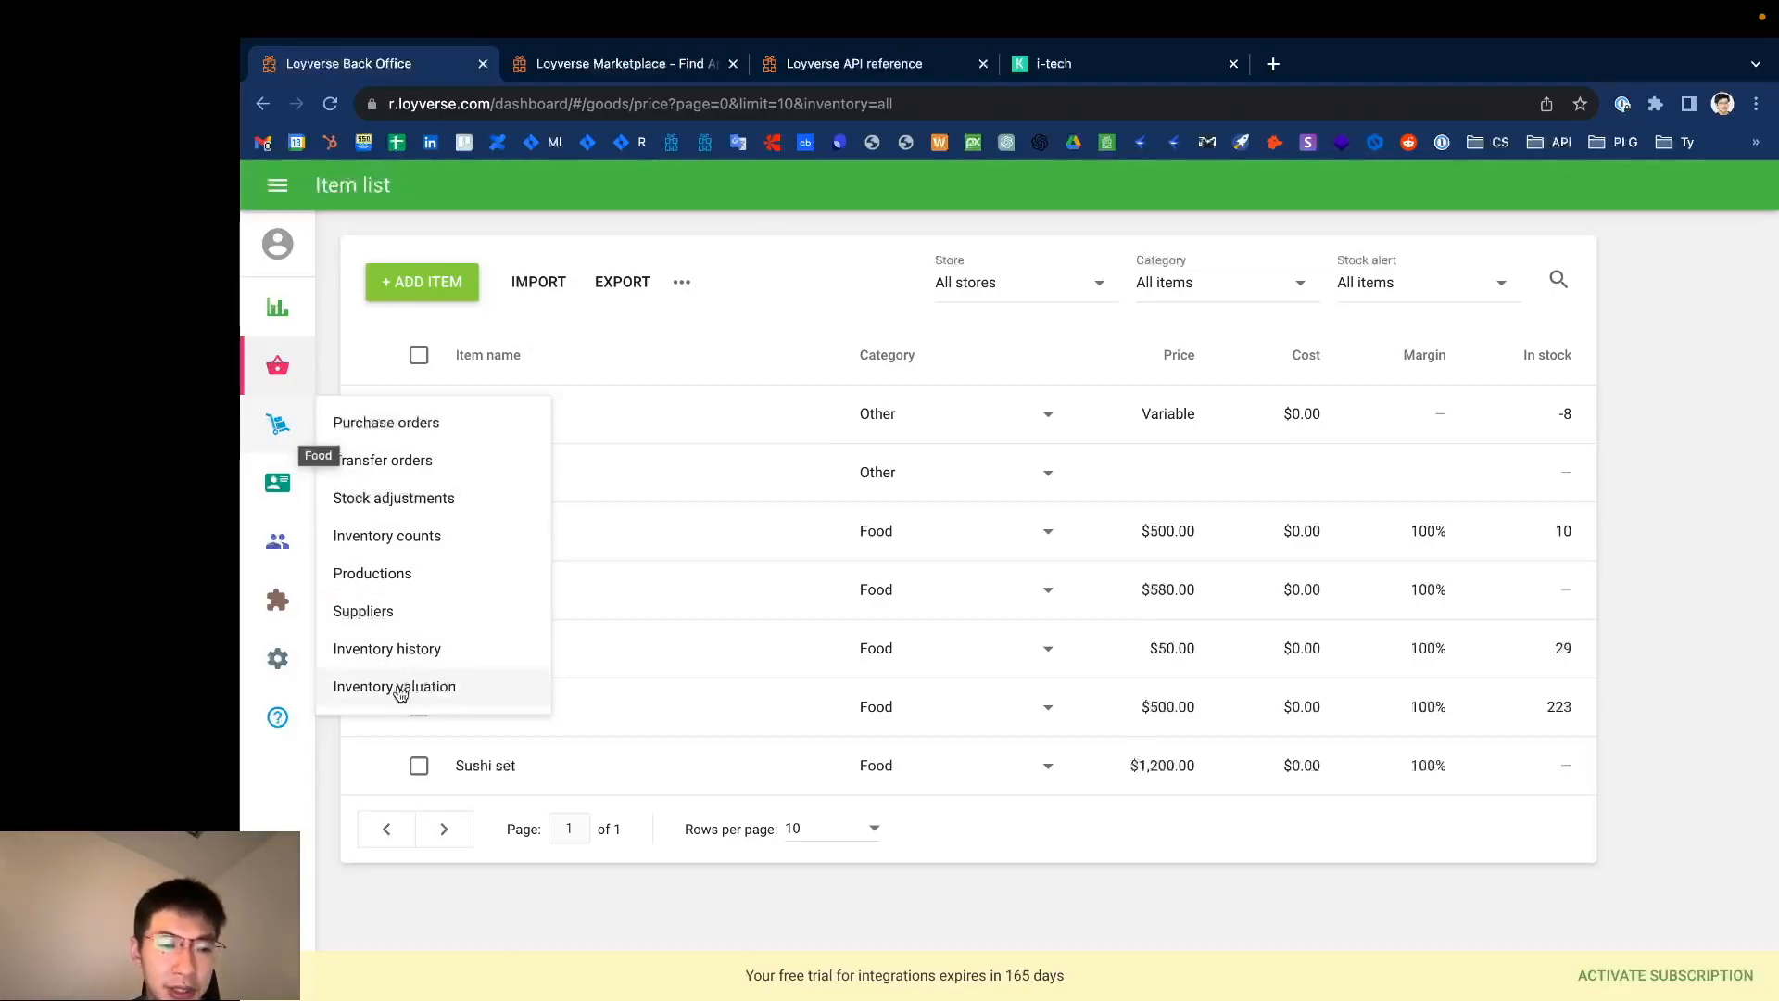
pyautogui.moveTo(406, 483)
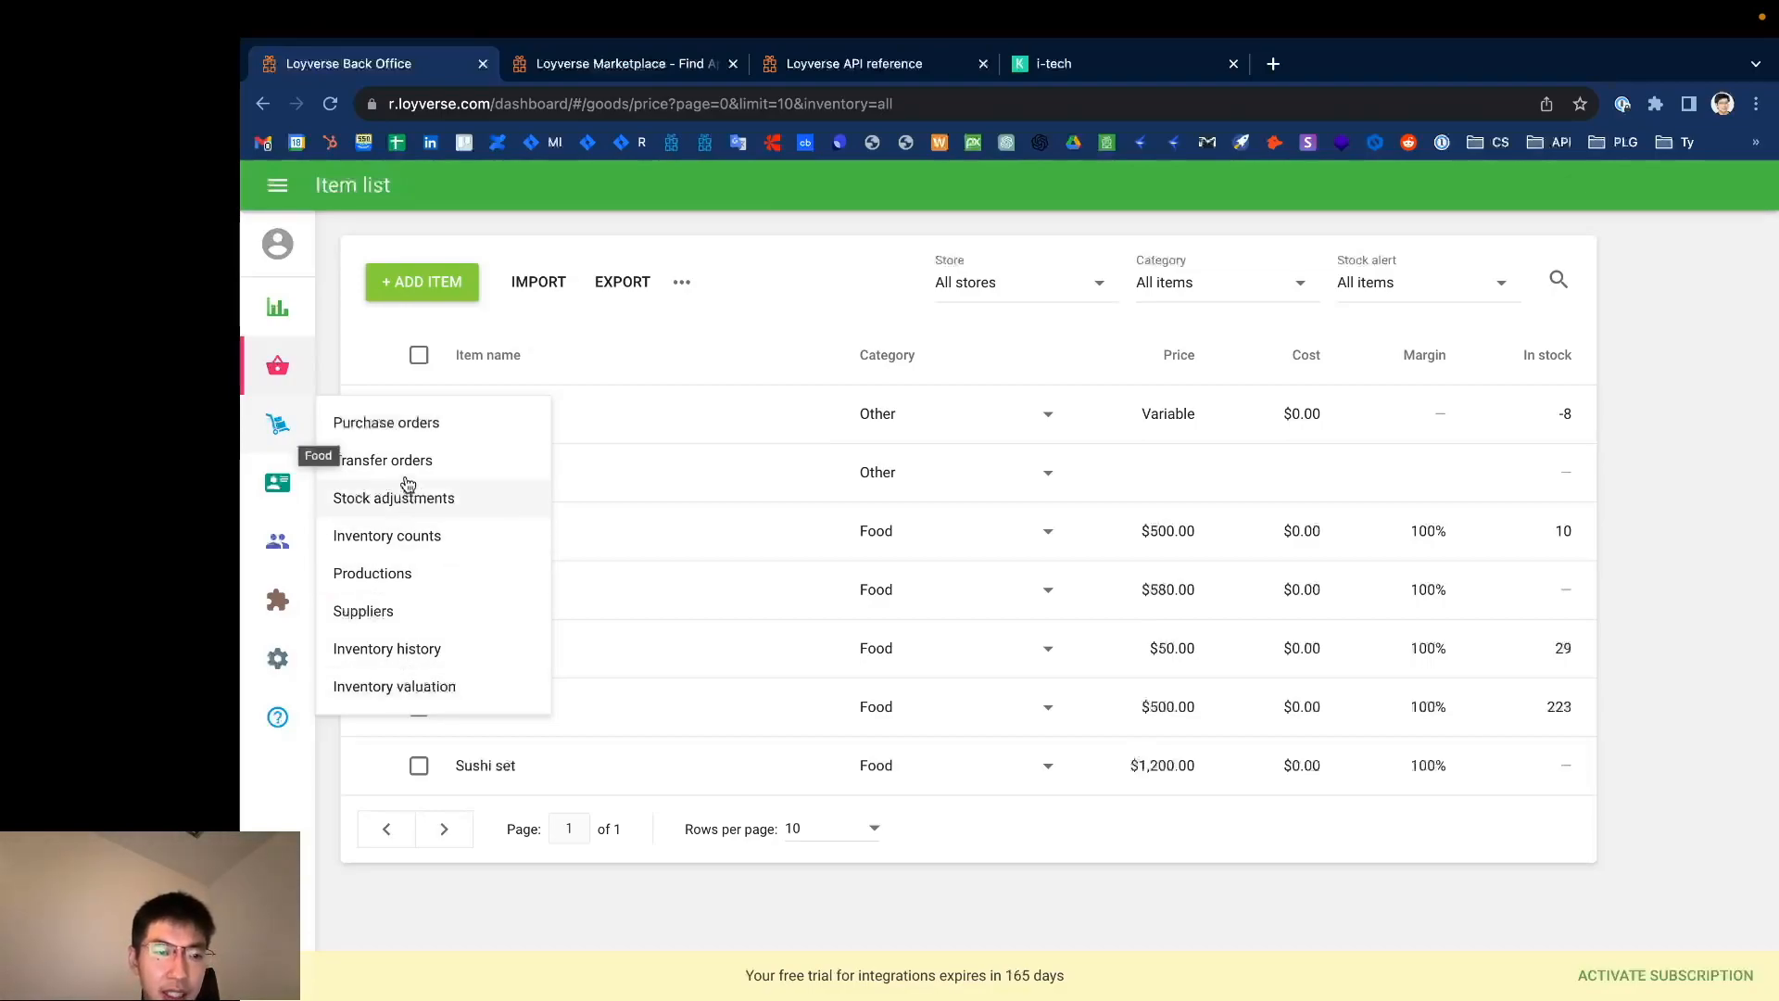
pyautogui.click(385, 423)
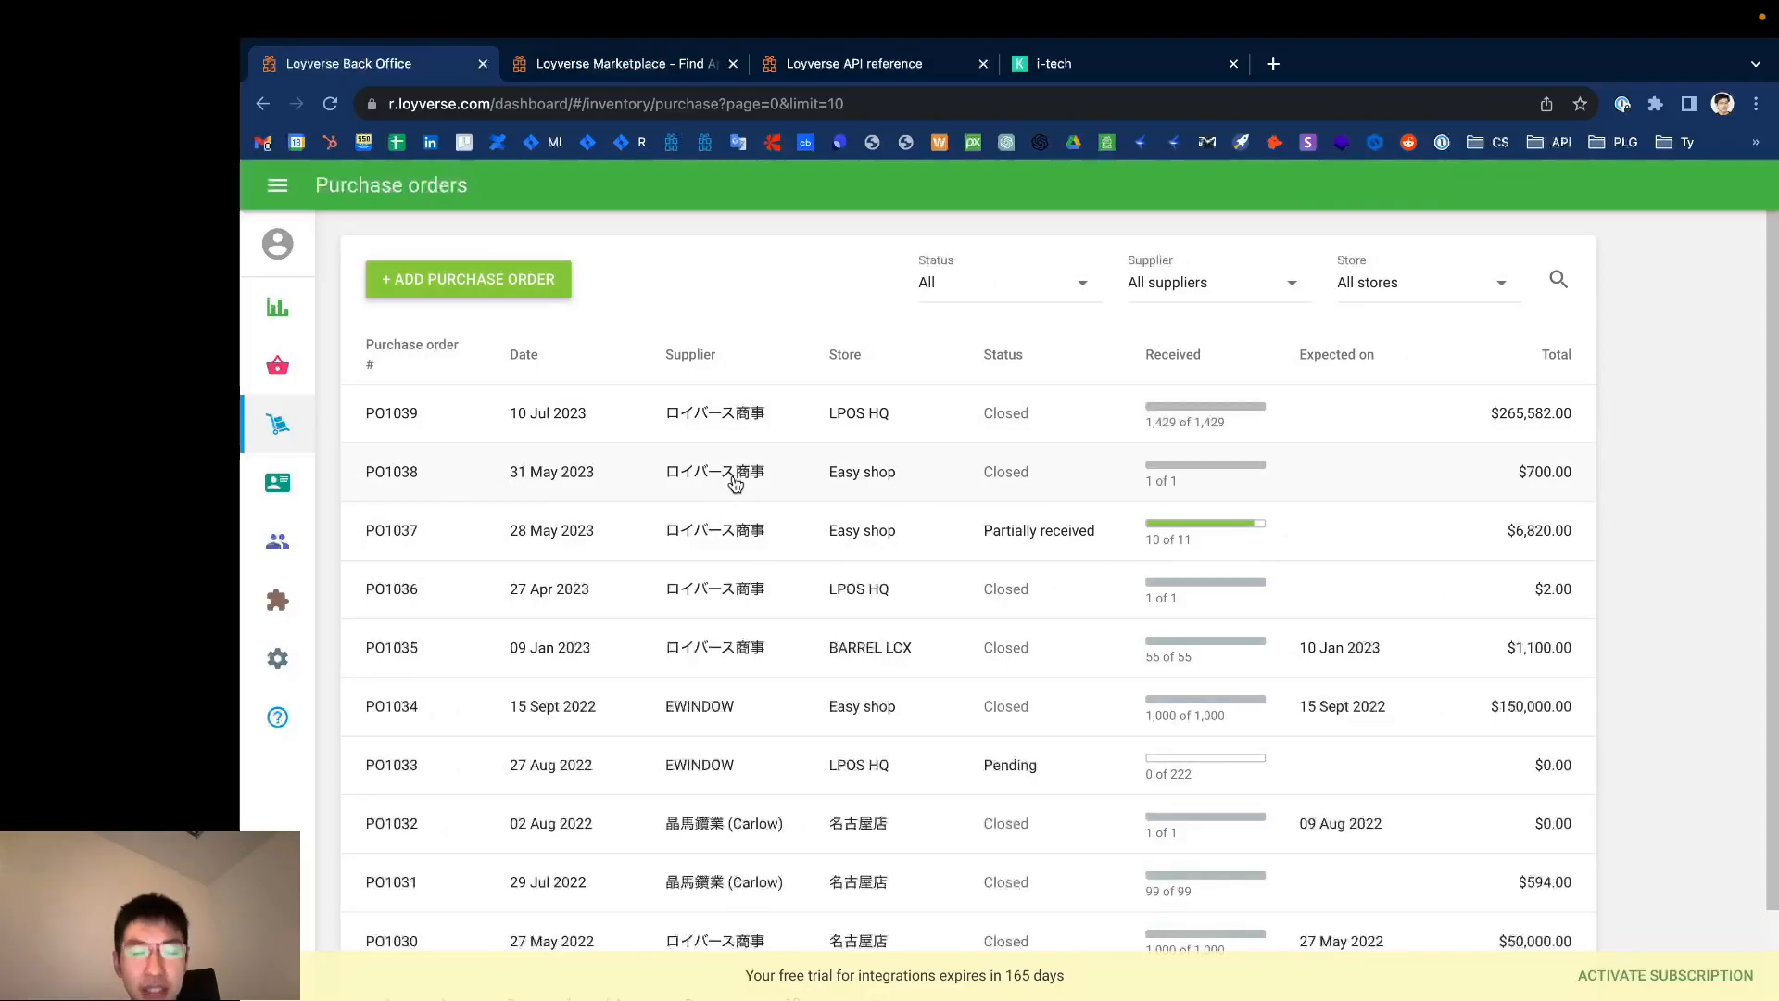
pyautogui.moveTo(737, 446)
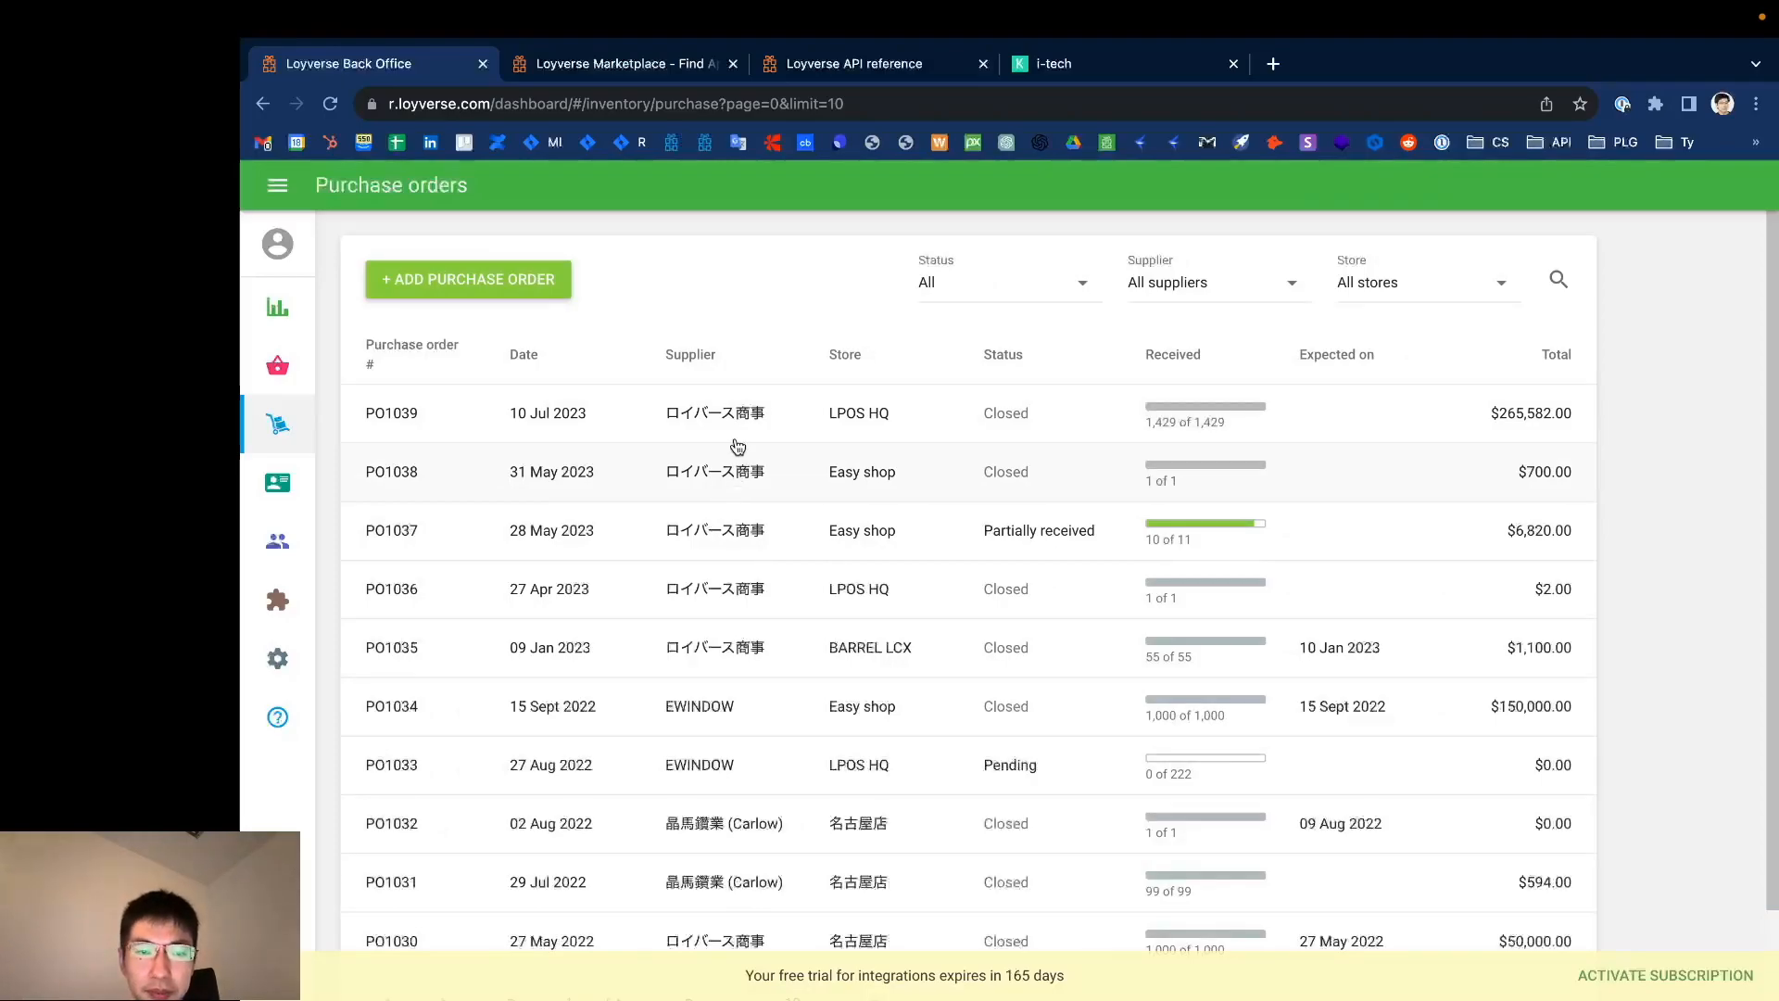
# Step: Review closed purchase order PO1039: 1,429 units received at LPOS HQ, total $265,582
pyautogui.click(391, 412)
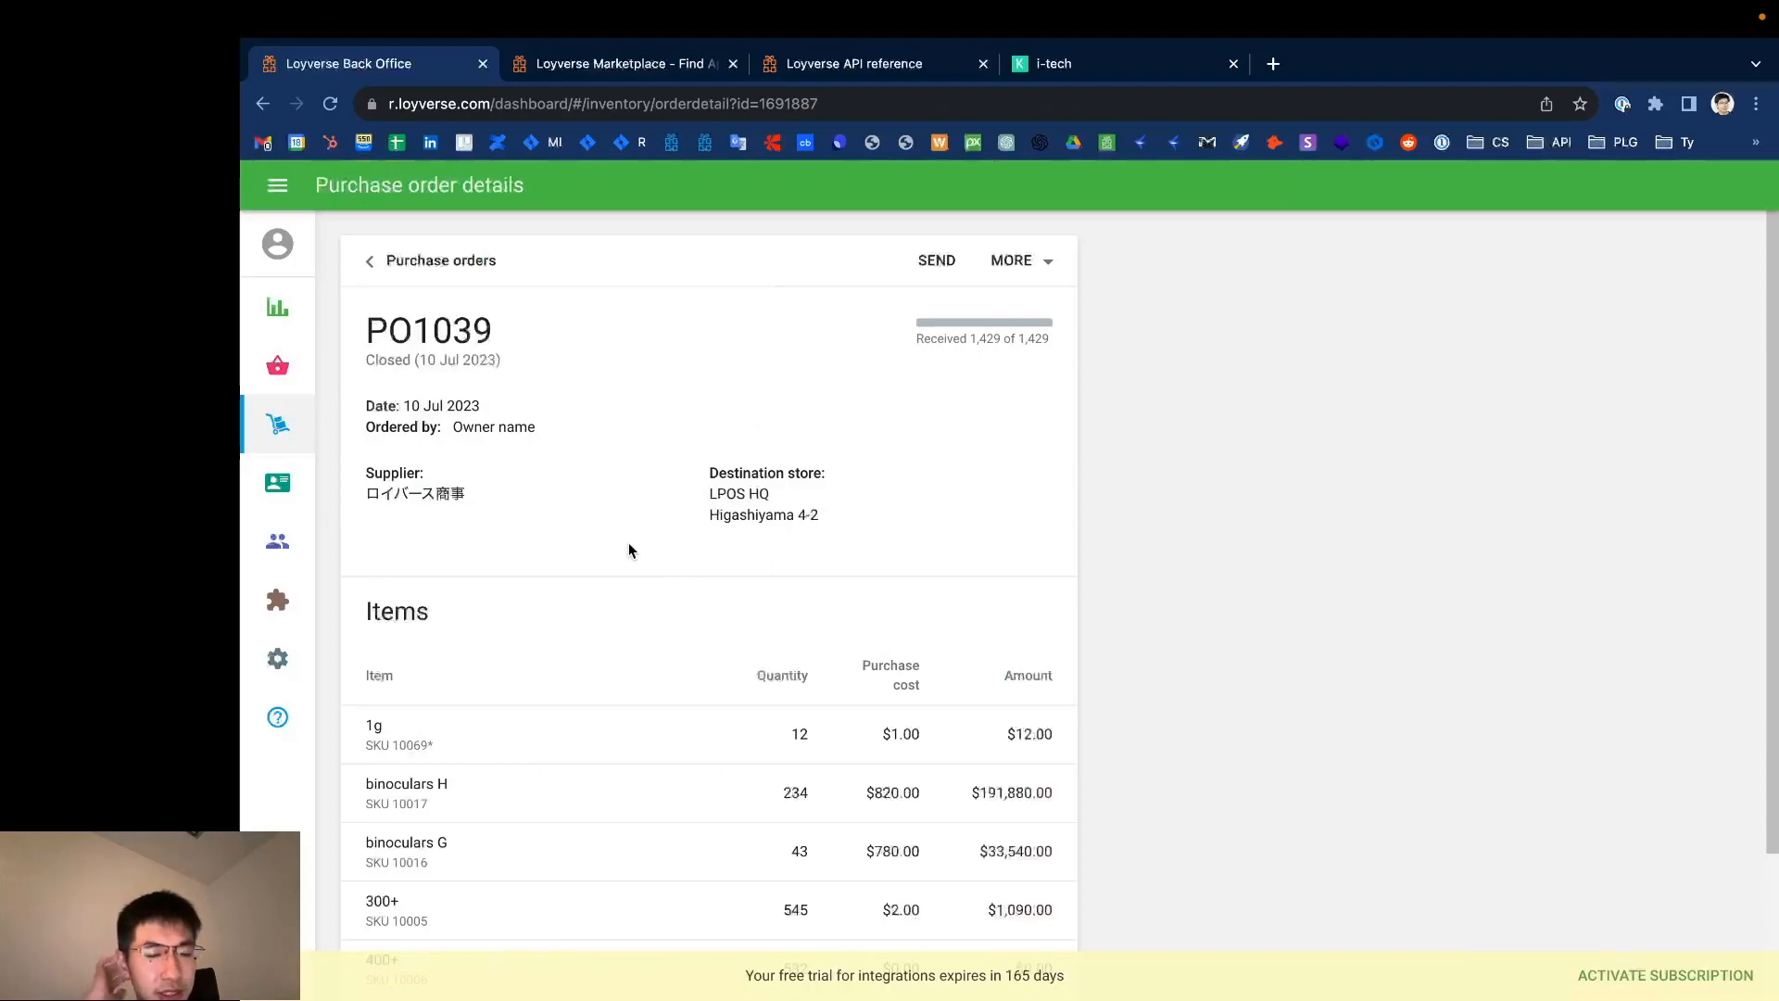
pyautogui.scroll(-3)
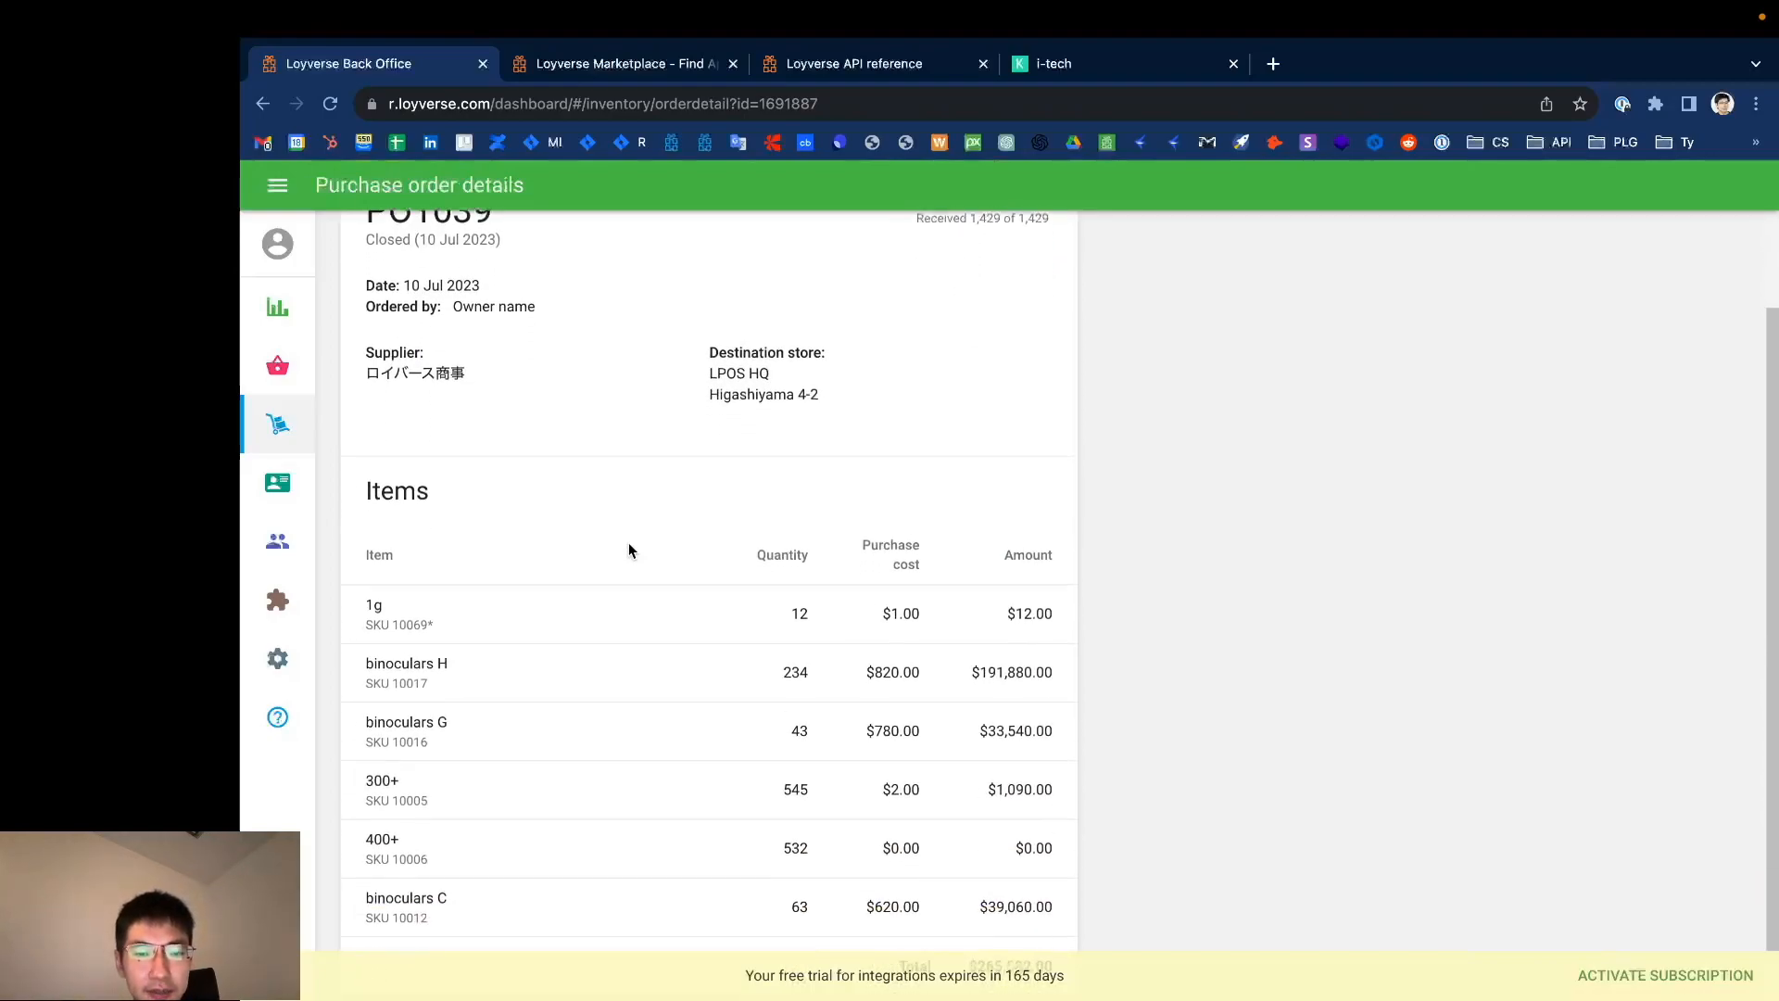
pyautogui.scroll(-3)
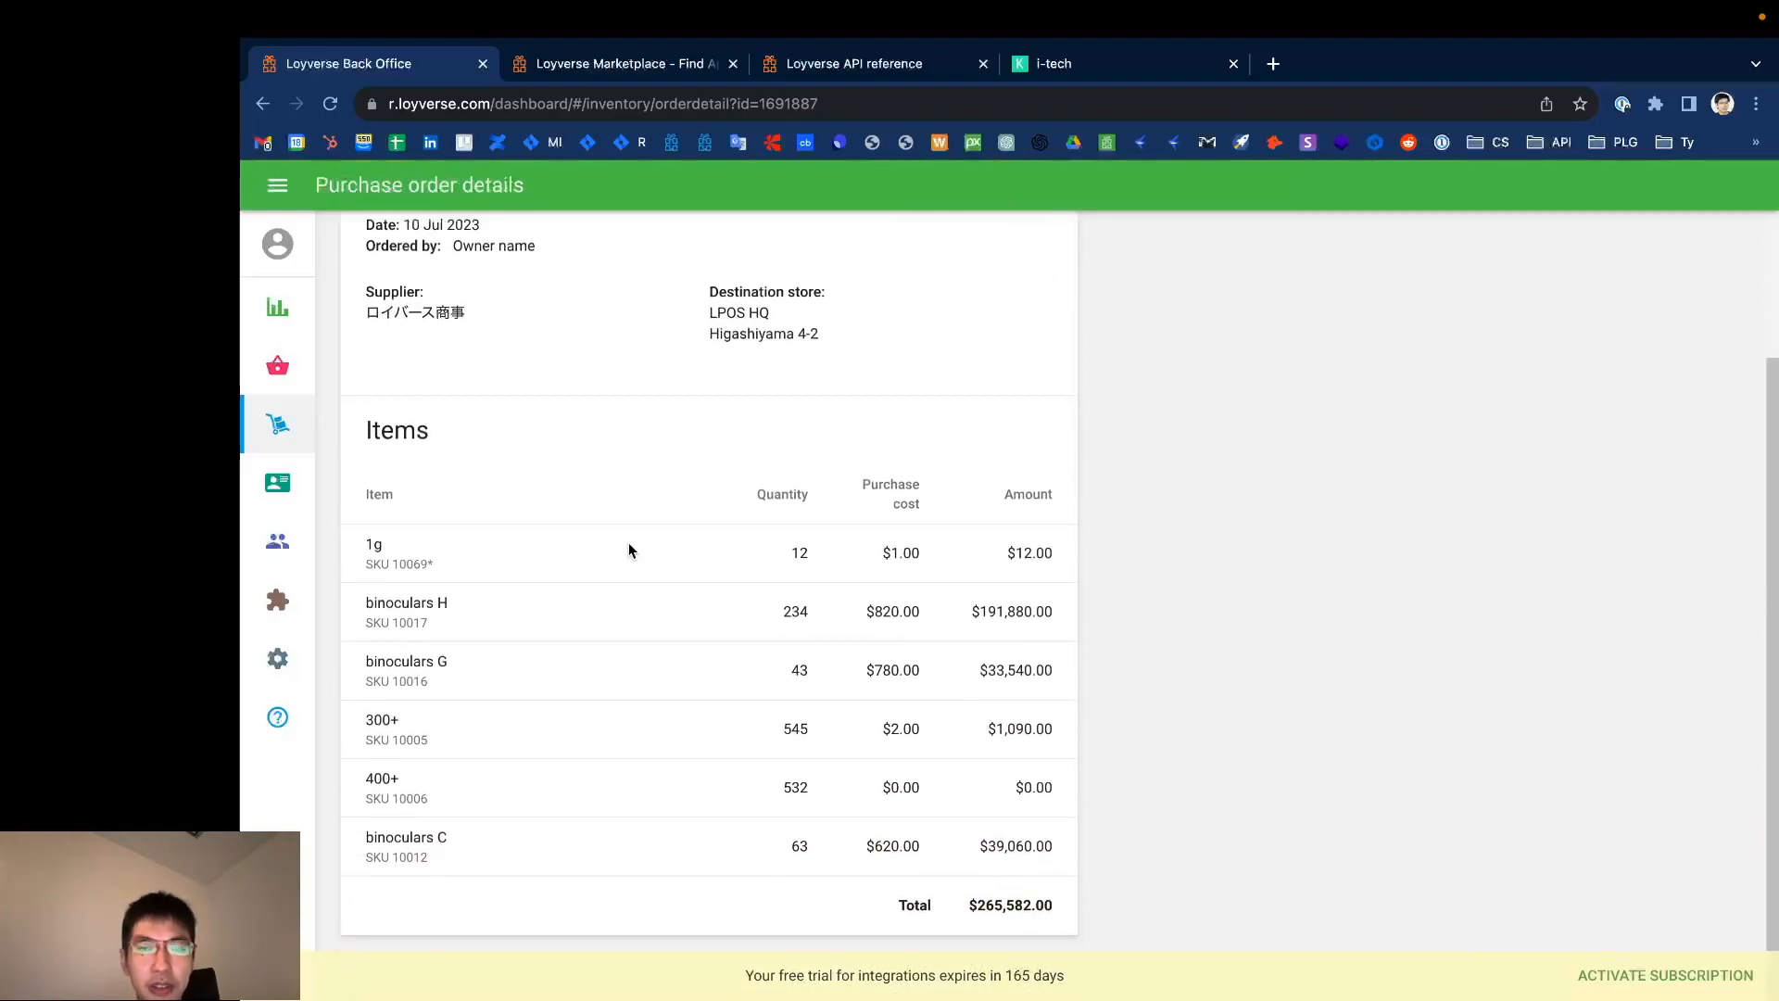
pyautogui.scroll(3)
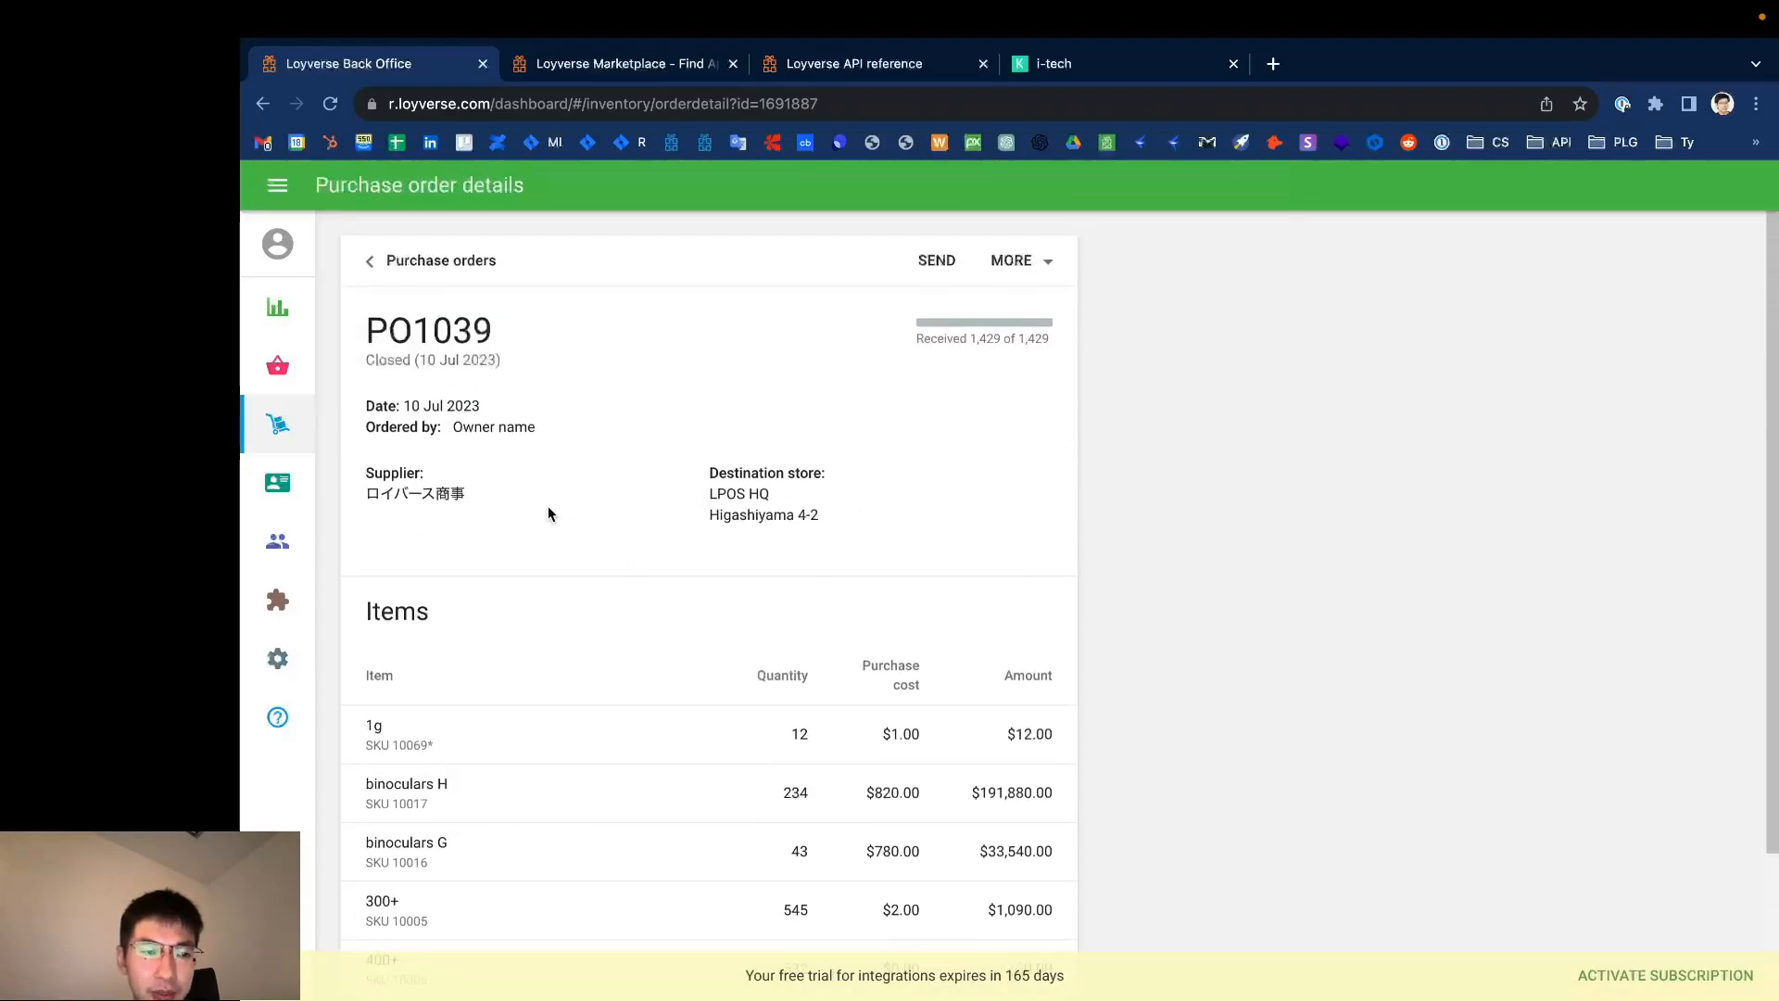
pyautogui.click(276, 423)
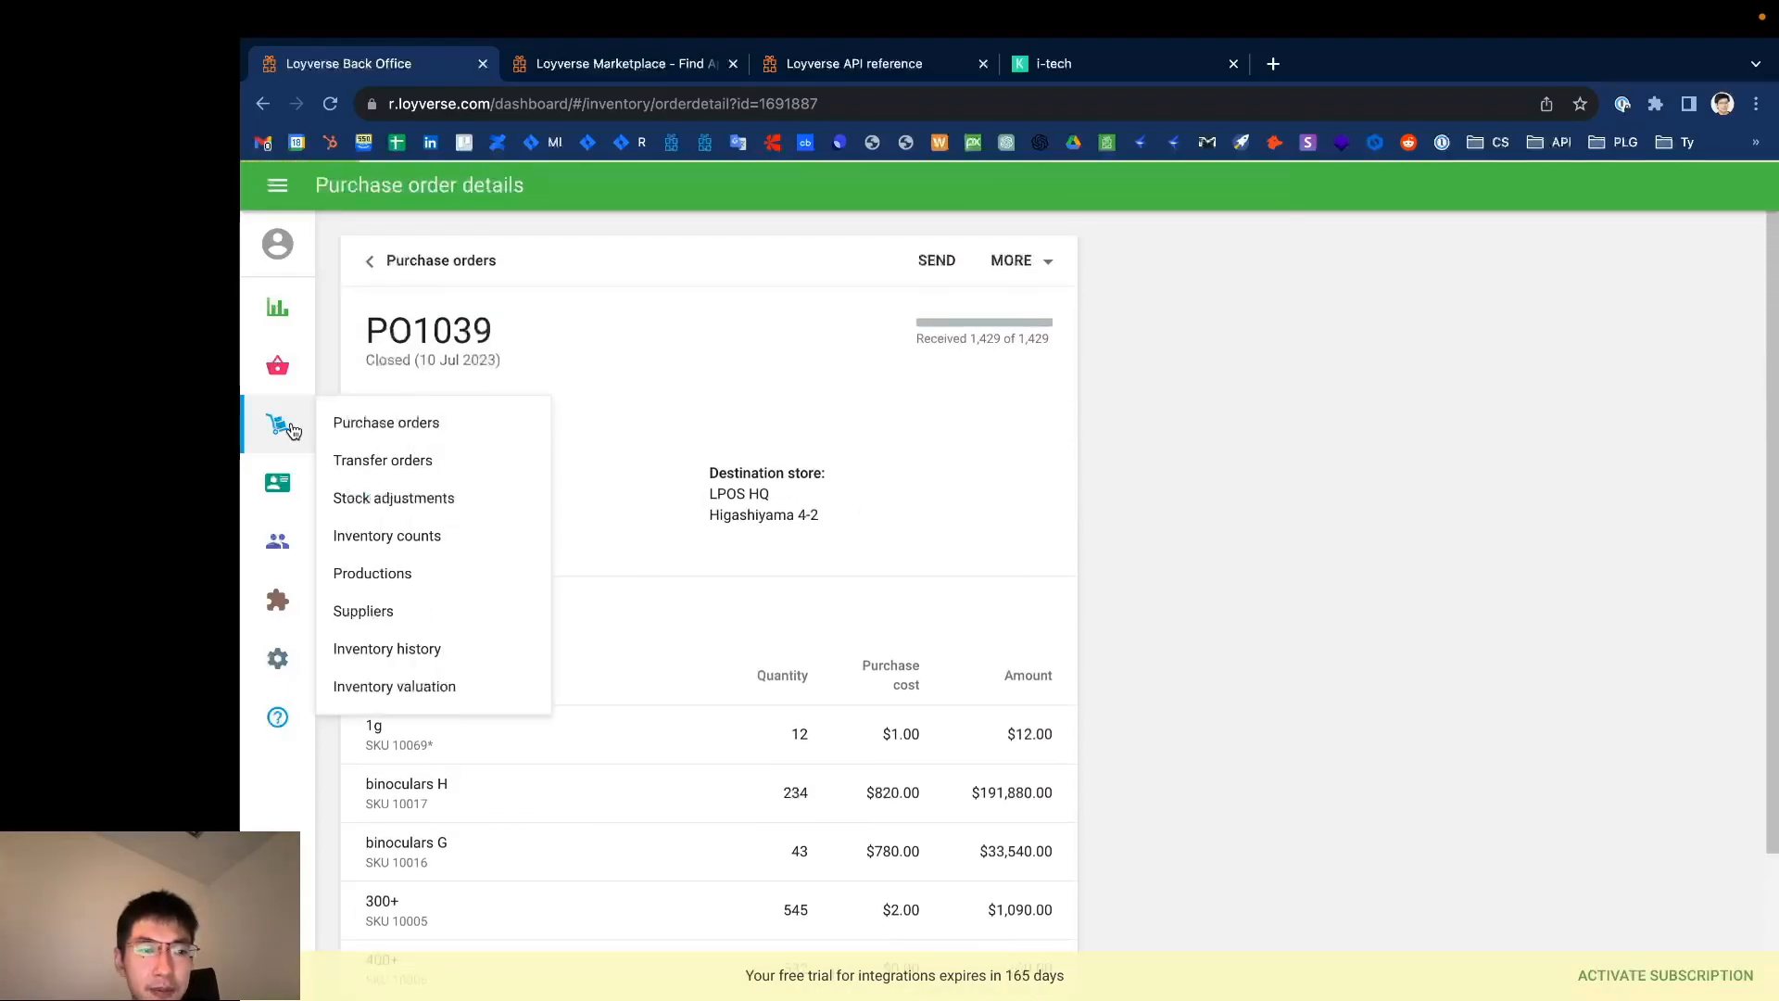
# Step: Show the Inventory counts list IC1036 to IC1027 with completed and in-progress counts by store
pyautogui.click(387, 534)
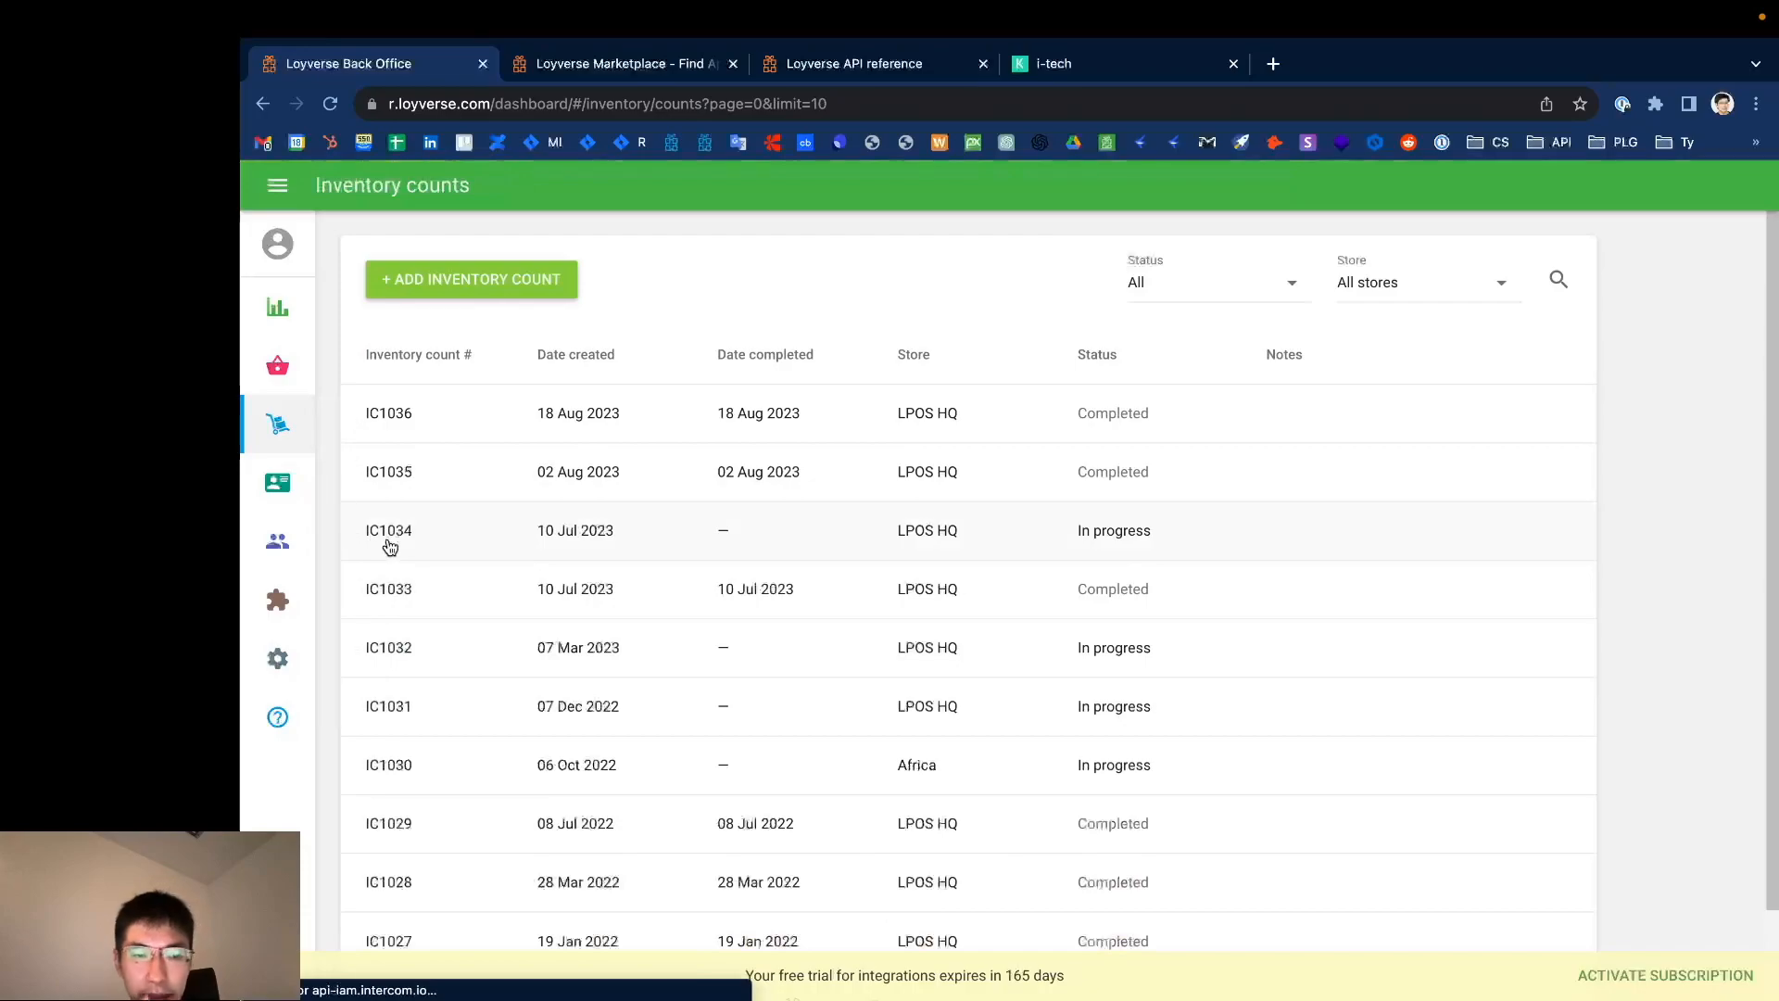
pyautogui.moveTo(554, 302)
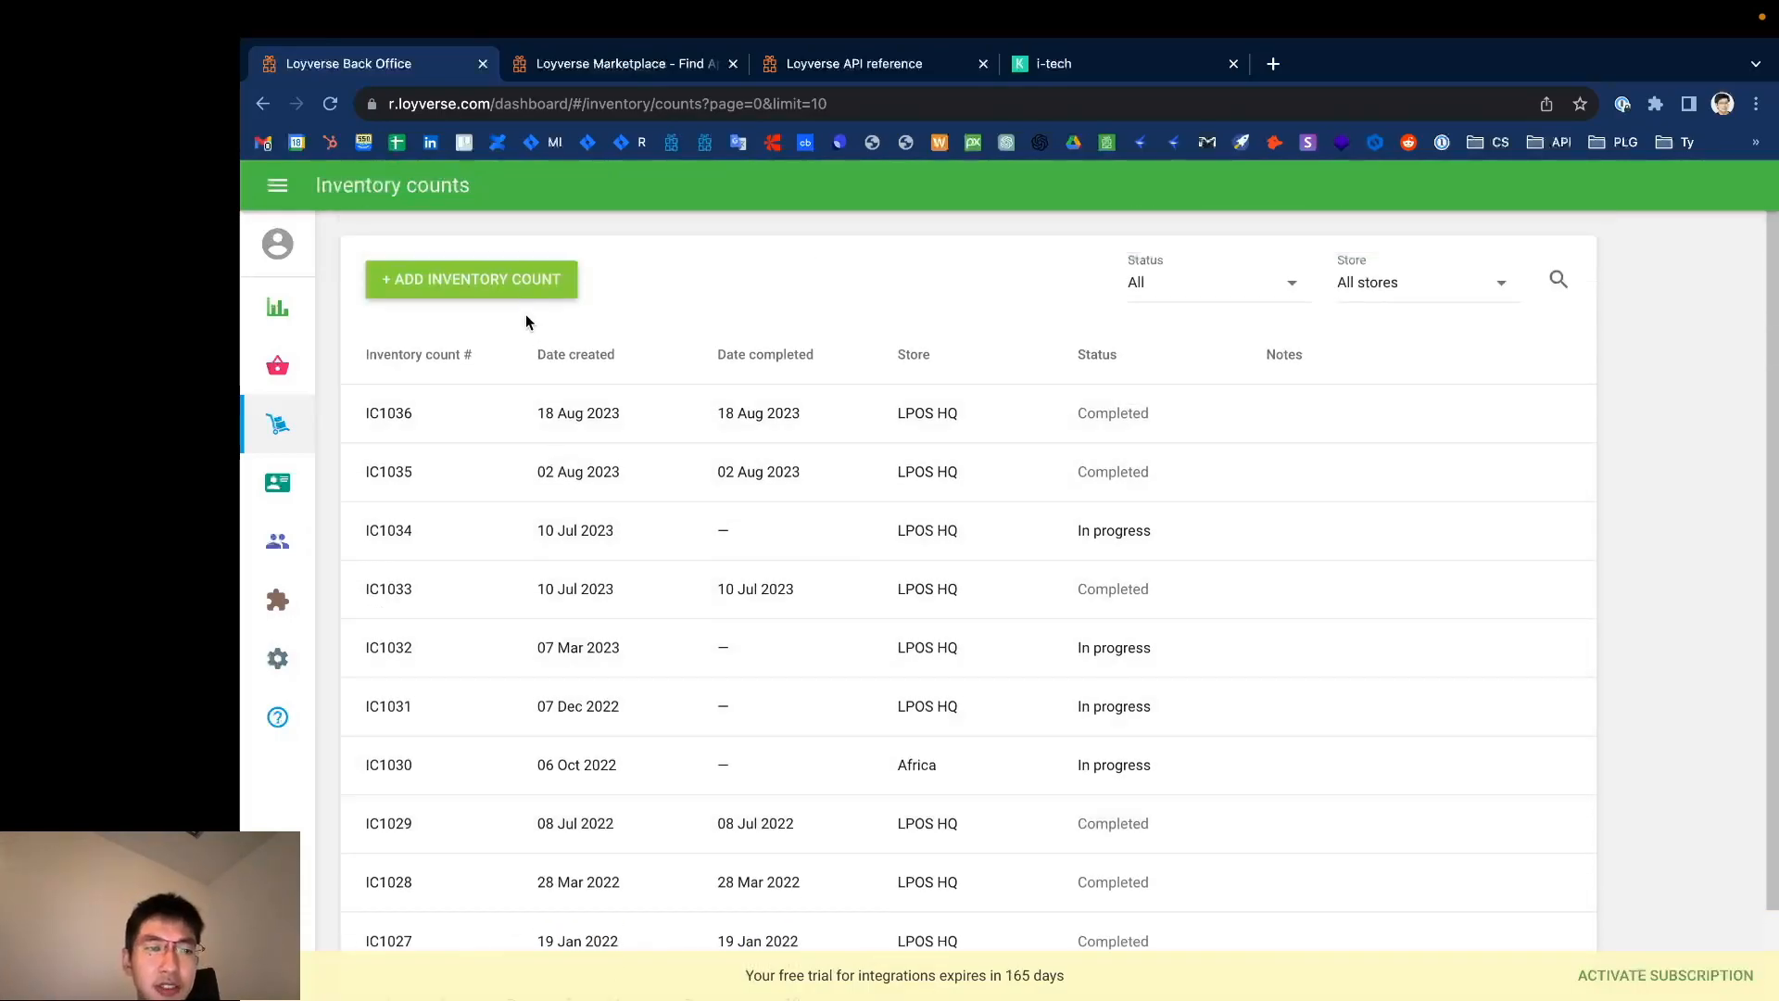
pyautogui.moveTo(525, 283)
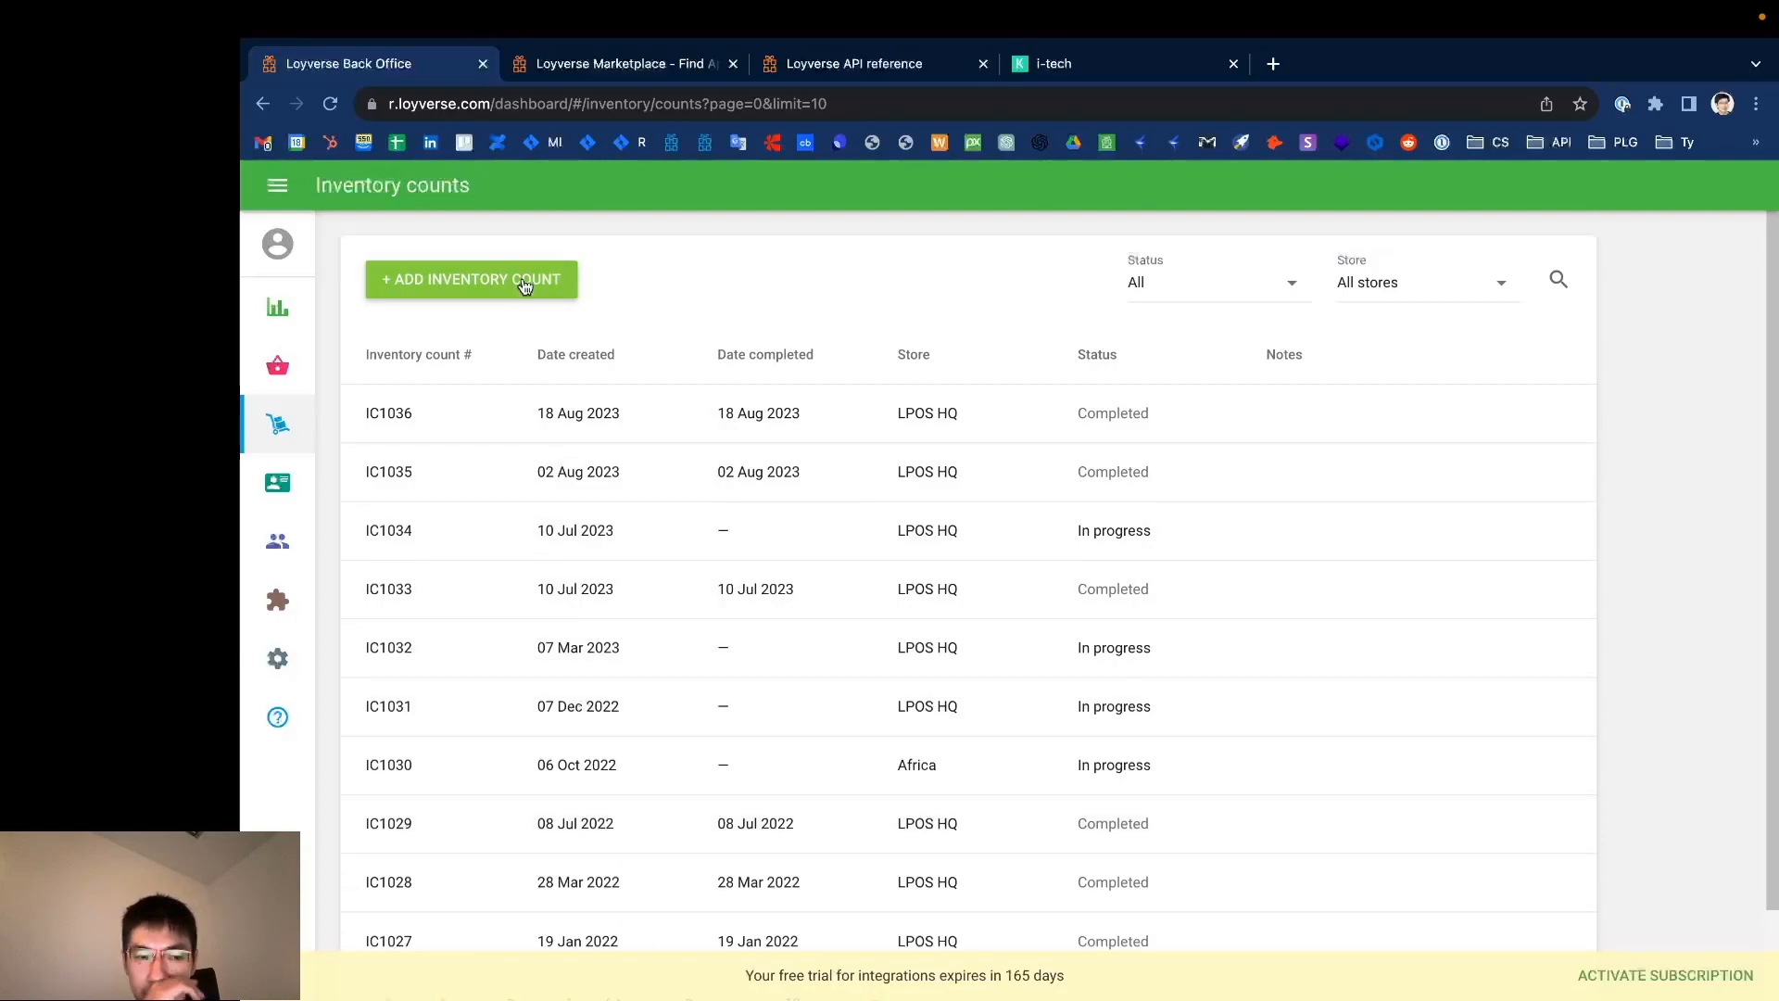
pyautogui.click(276, 422)
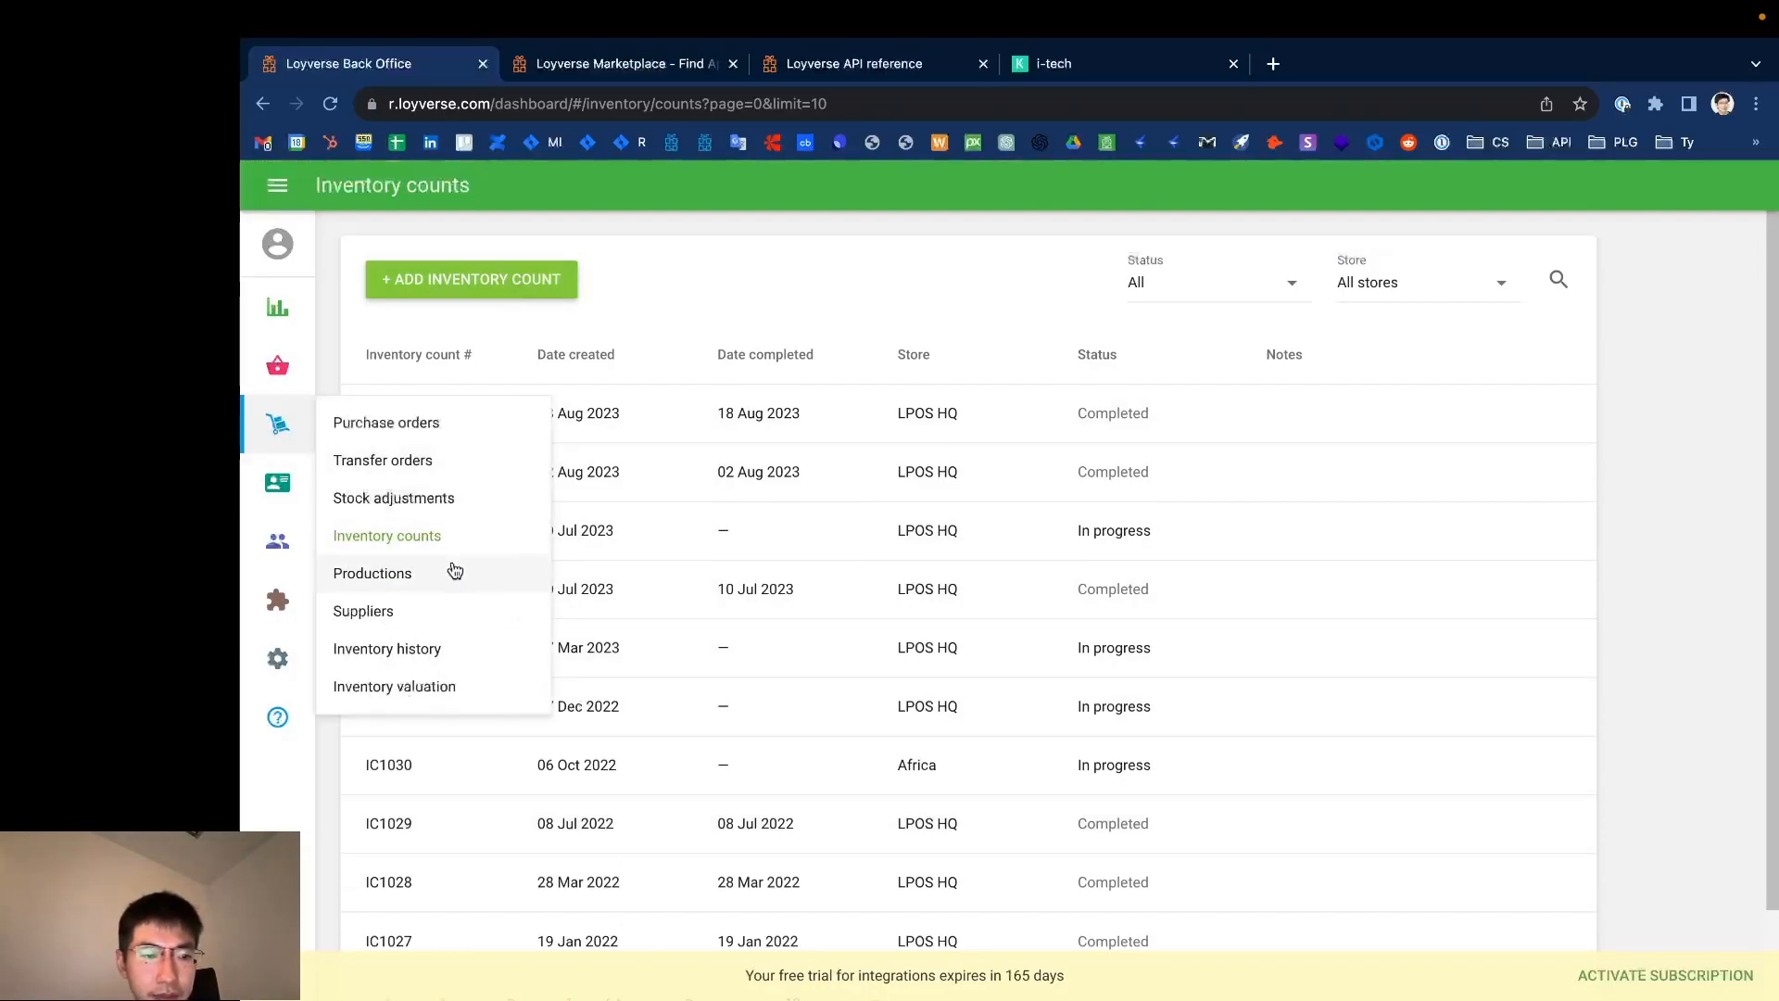
# Step: Show Inventory history and check the available store filter without changing it
pyautogui.click(385, 648)
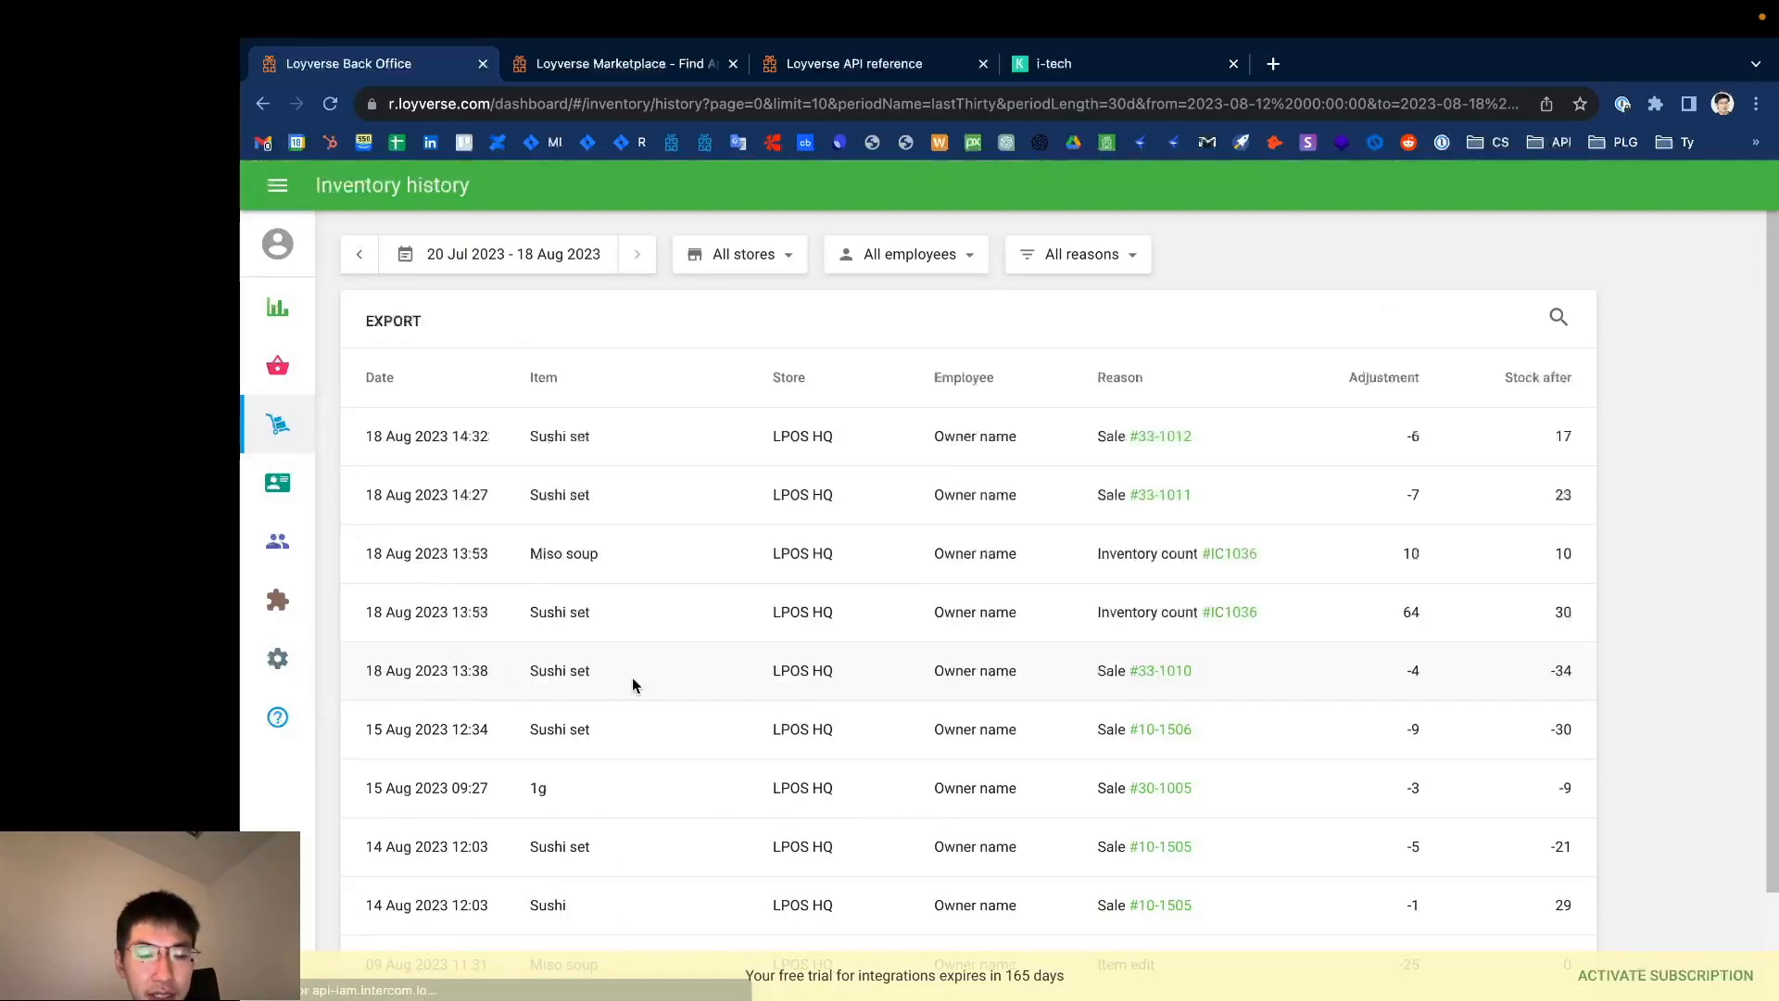
pyautogui.moveTo(863, 667)
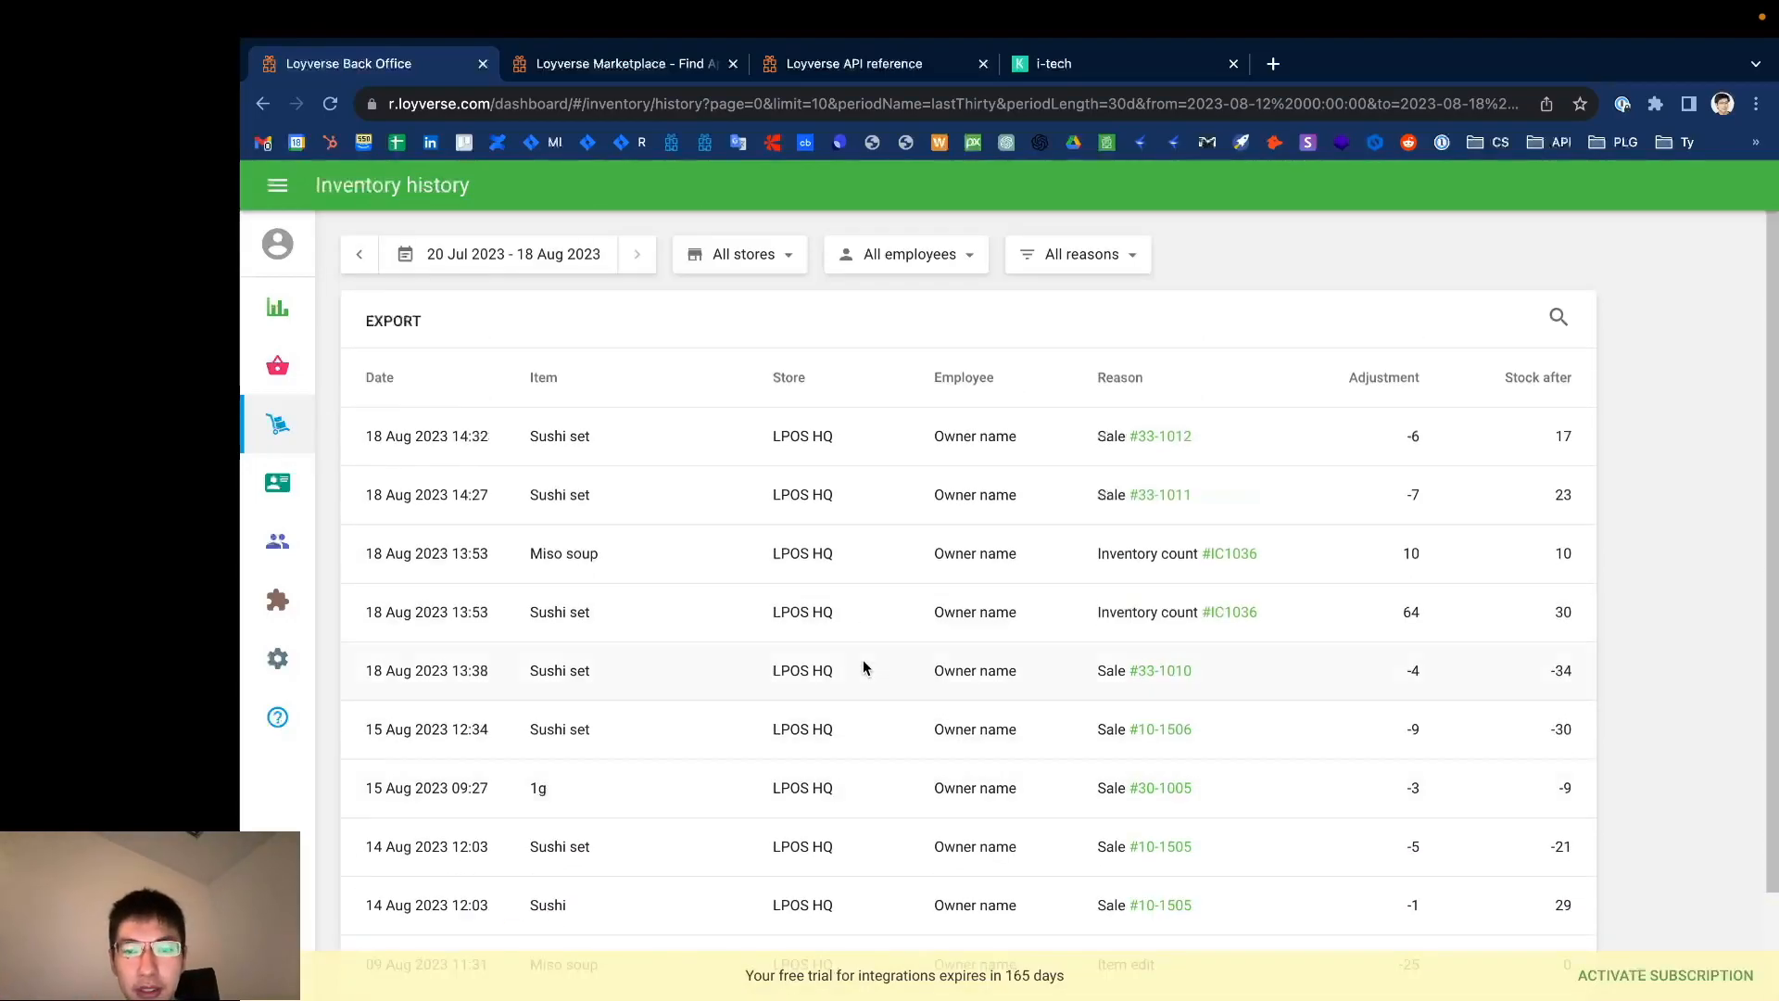
pyautogui.moveTo(994, 412)
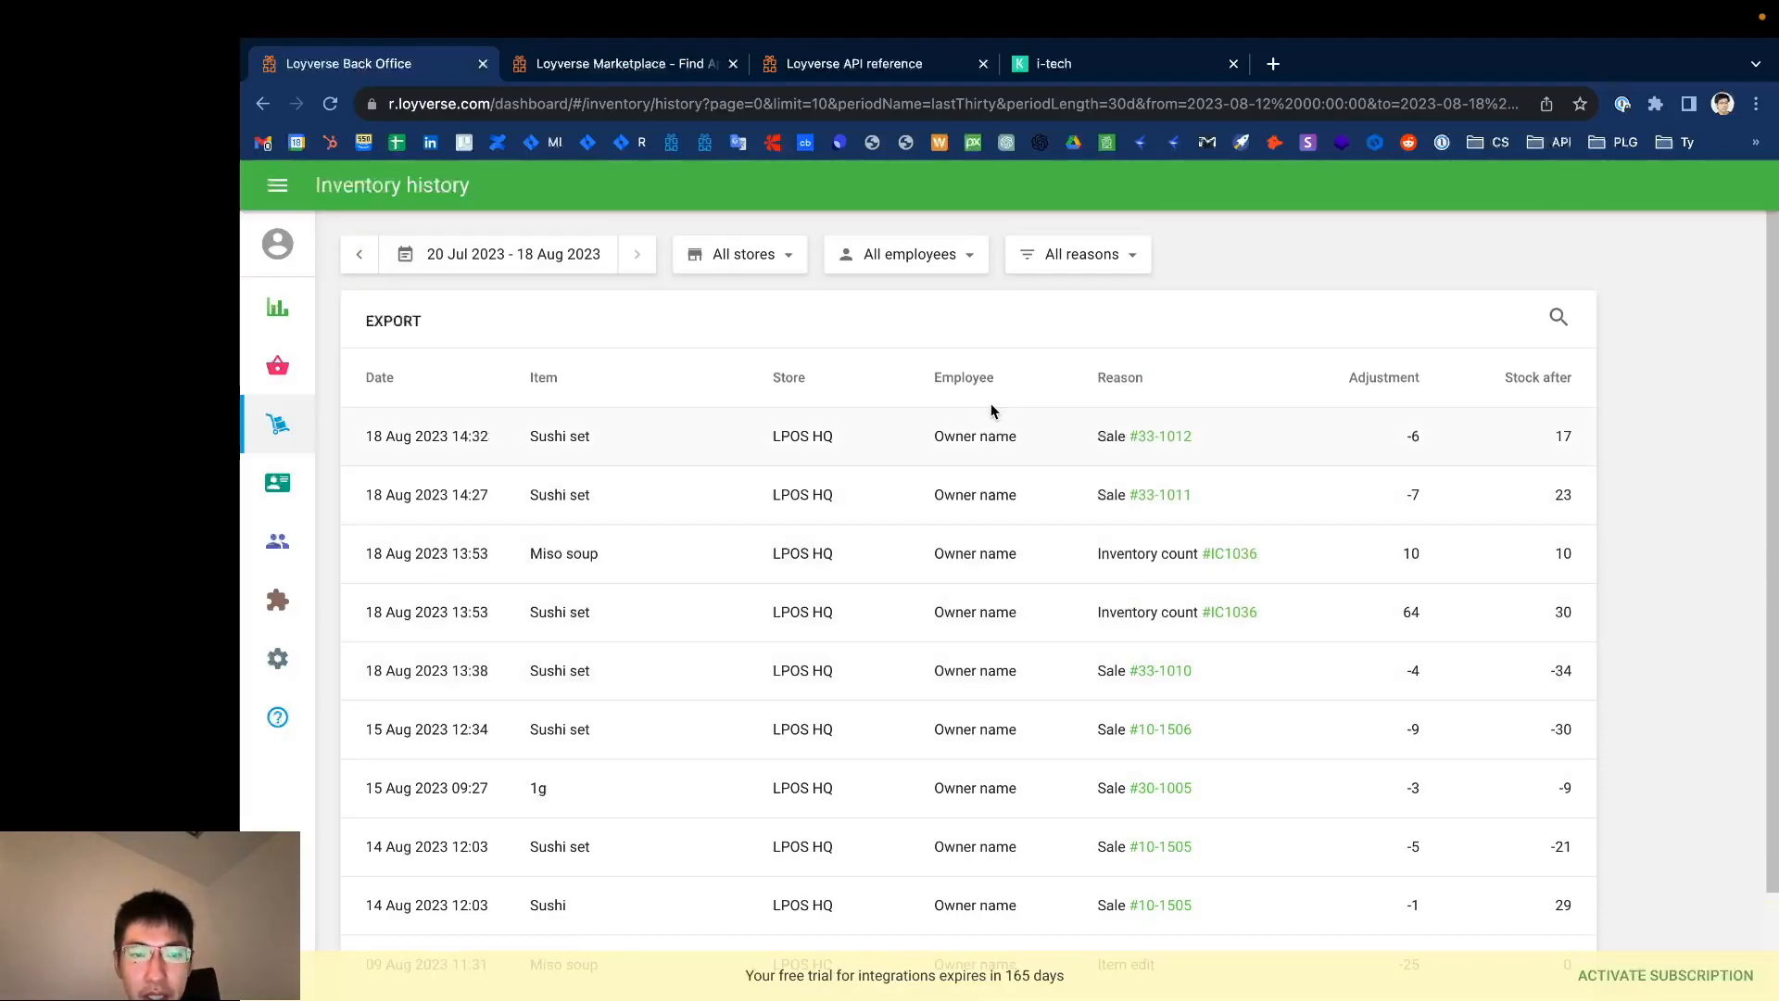
pyautogui.click(1074, 254)
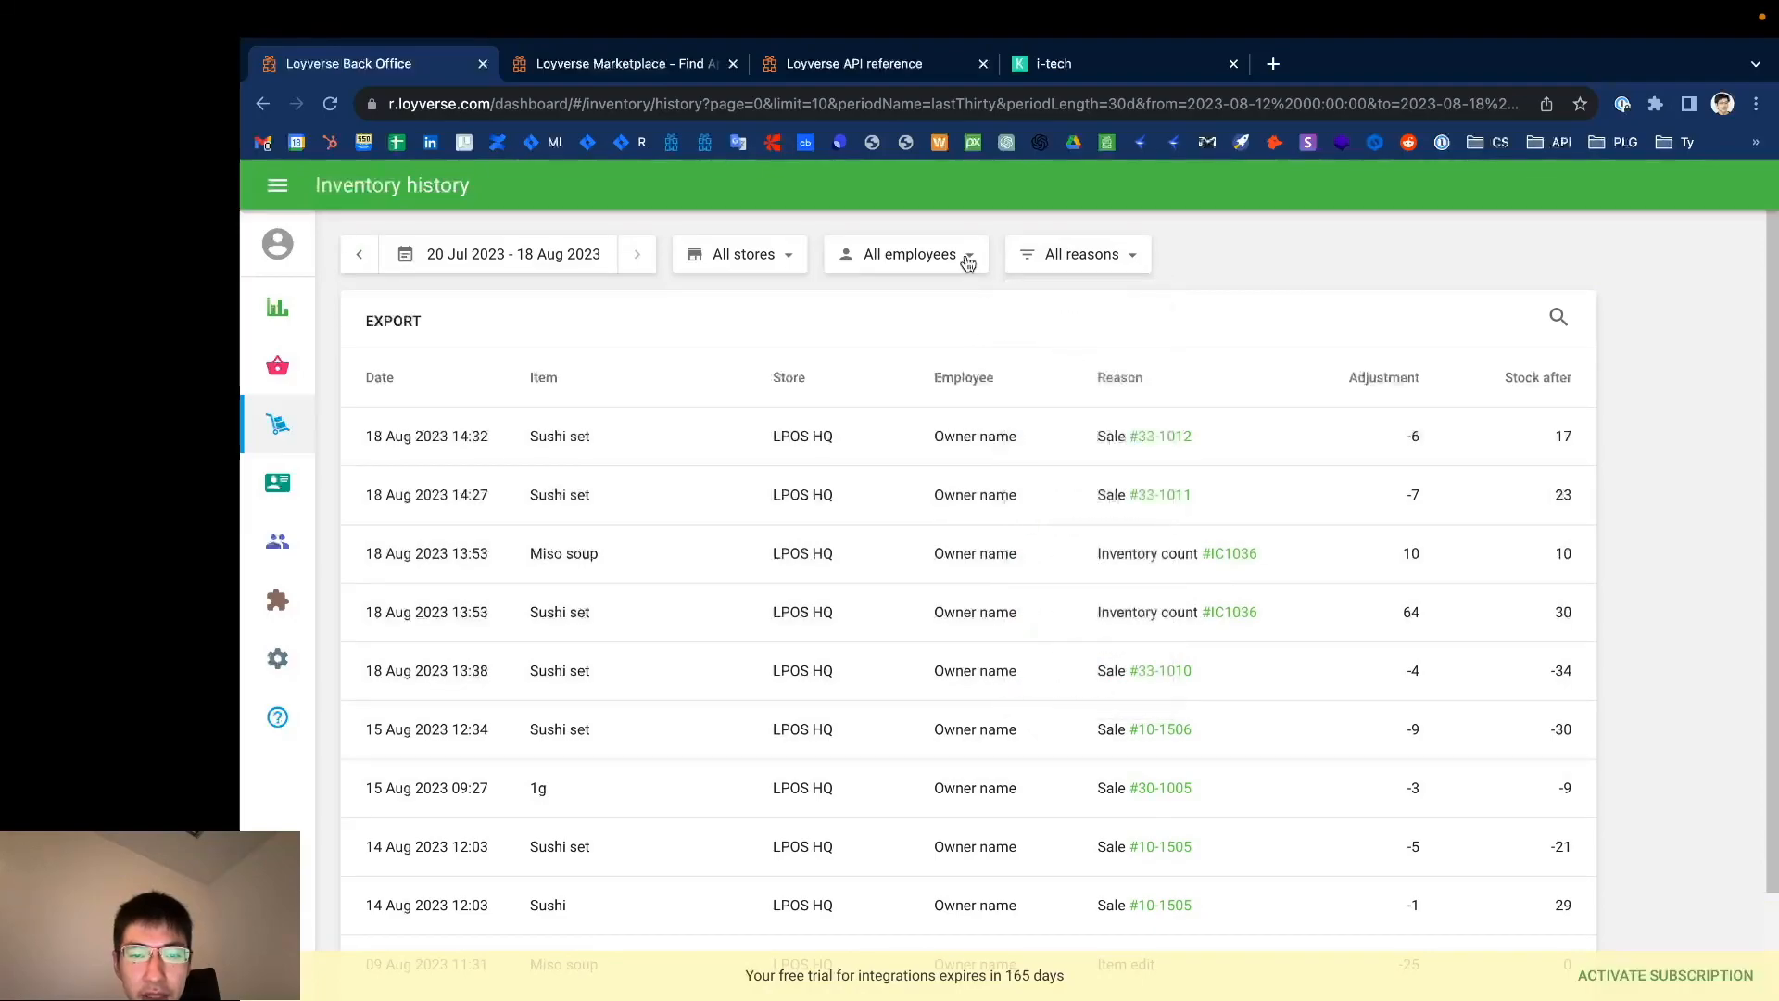
pyautogui.click(740, 254)
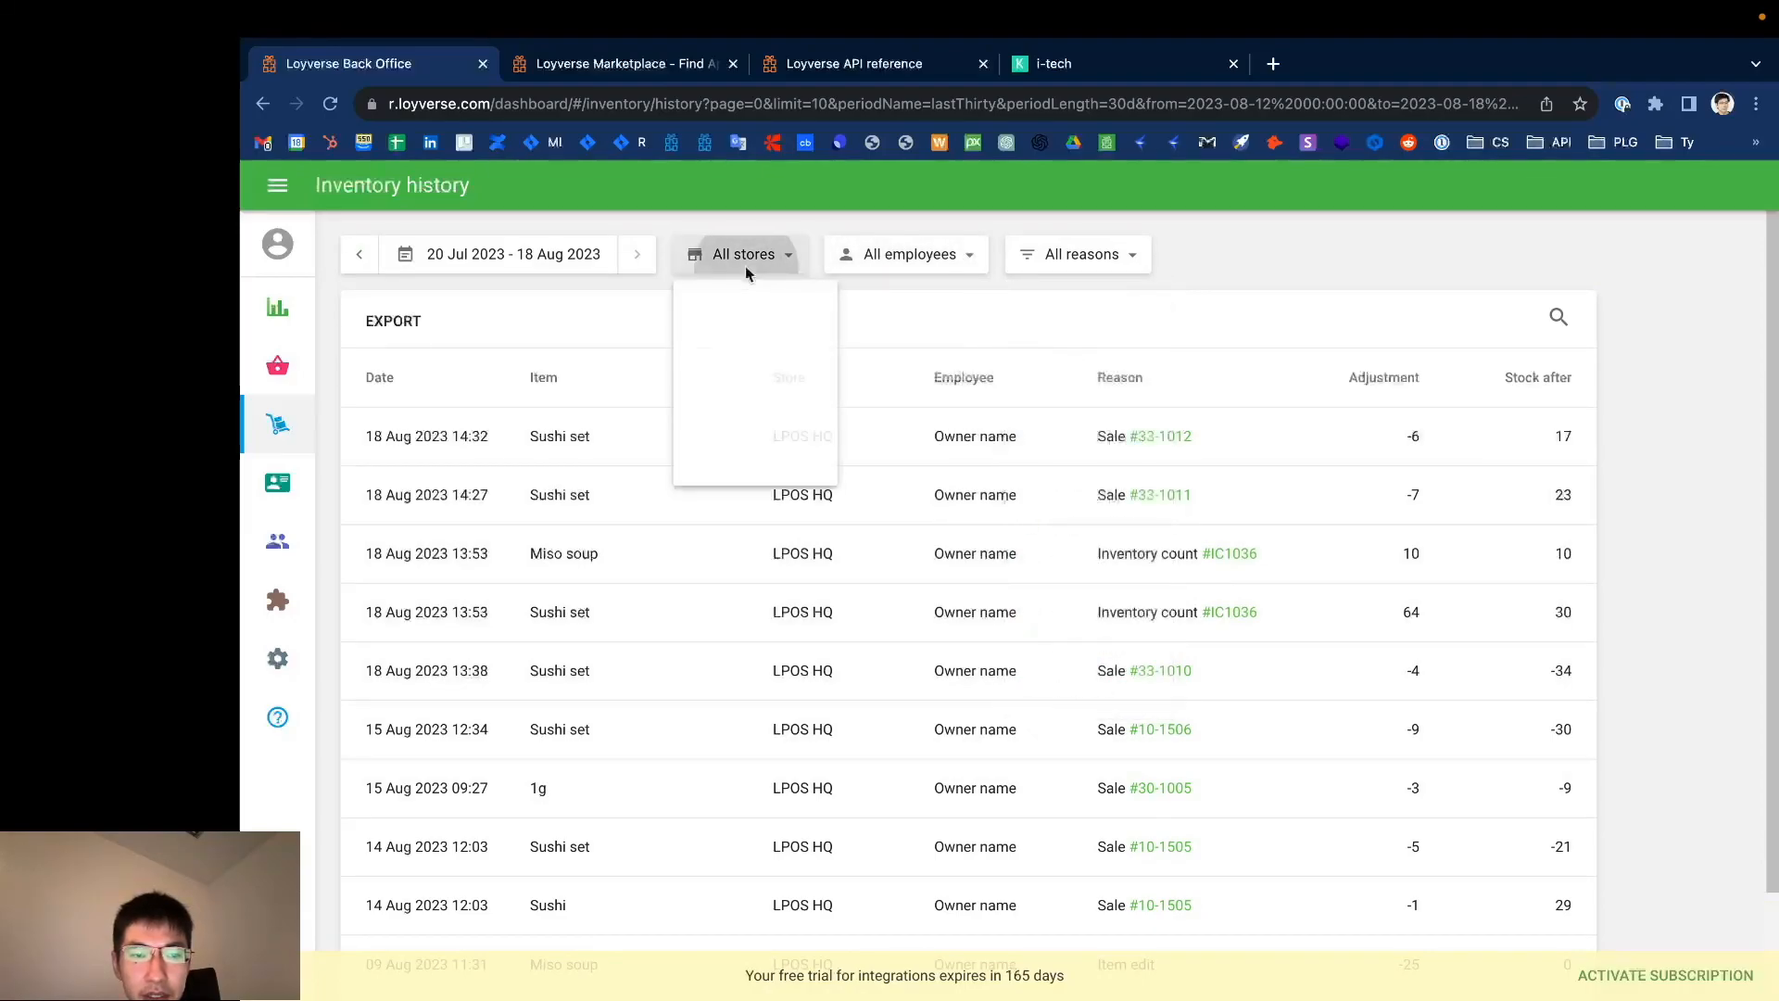
pyautogui.click(741, 254)
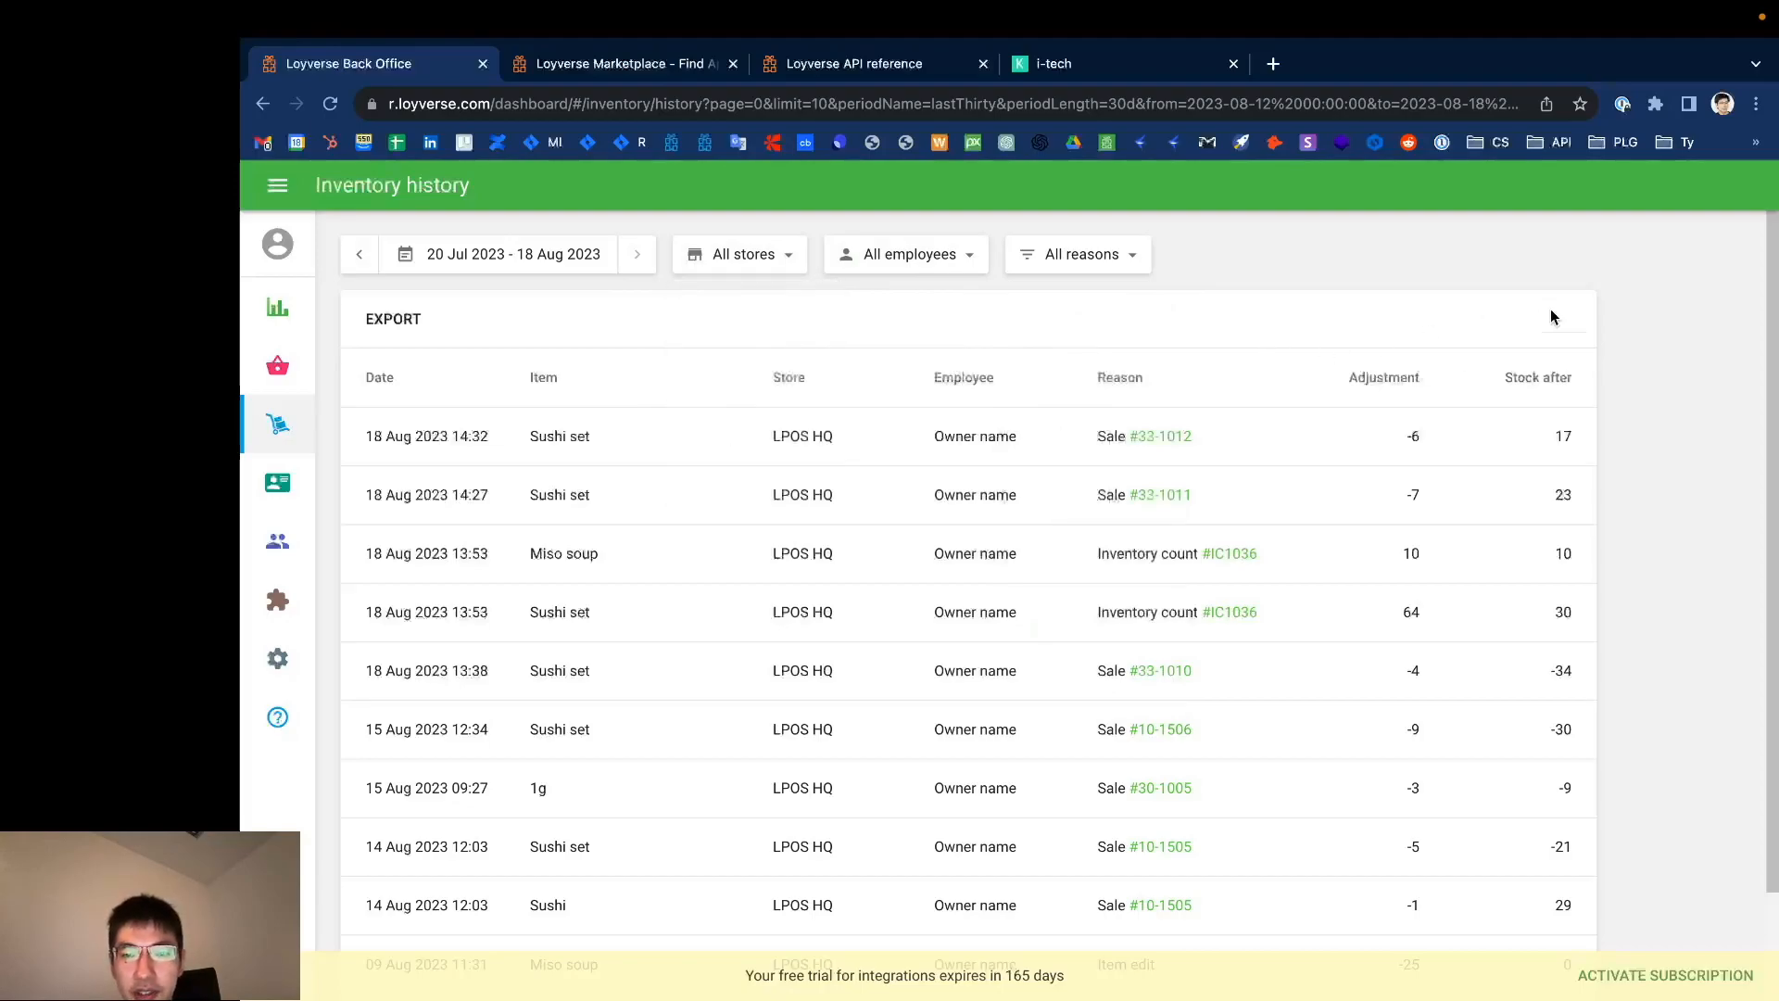
# Step: Filter the inventory history to 'sushi set', showing its six stock movements including IC1036
pyautogui.write('sushi')
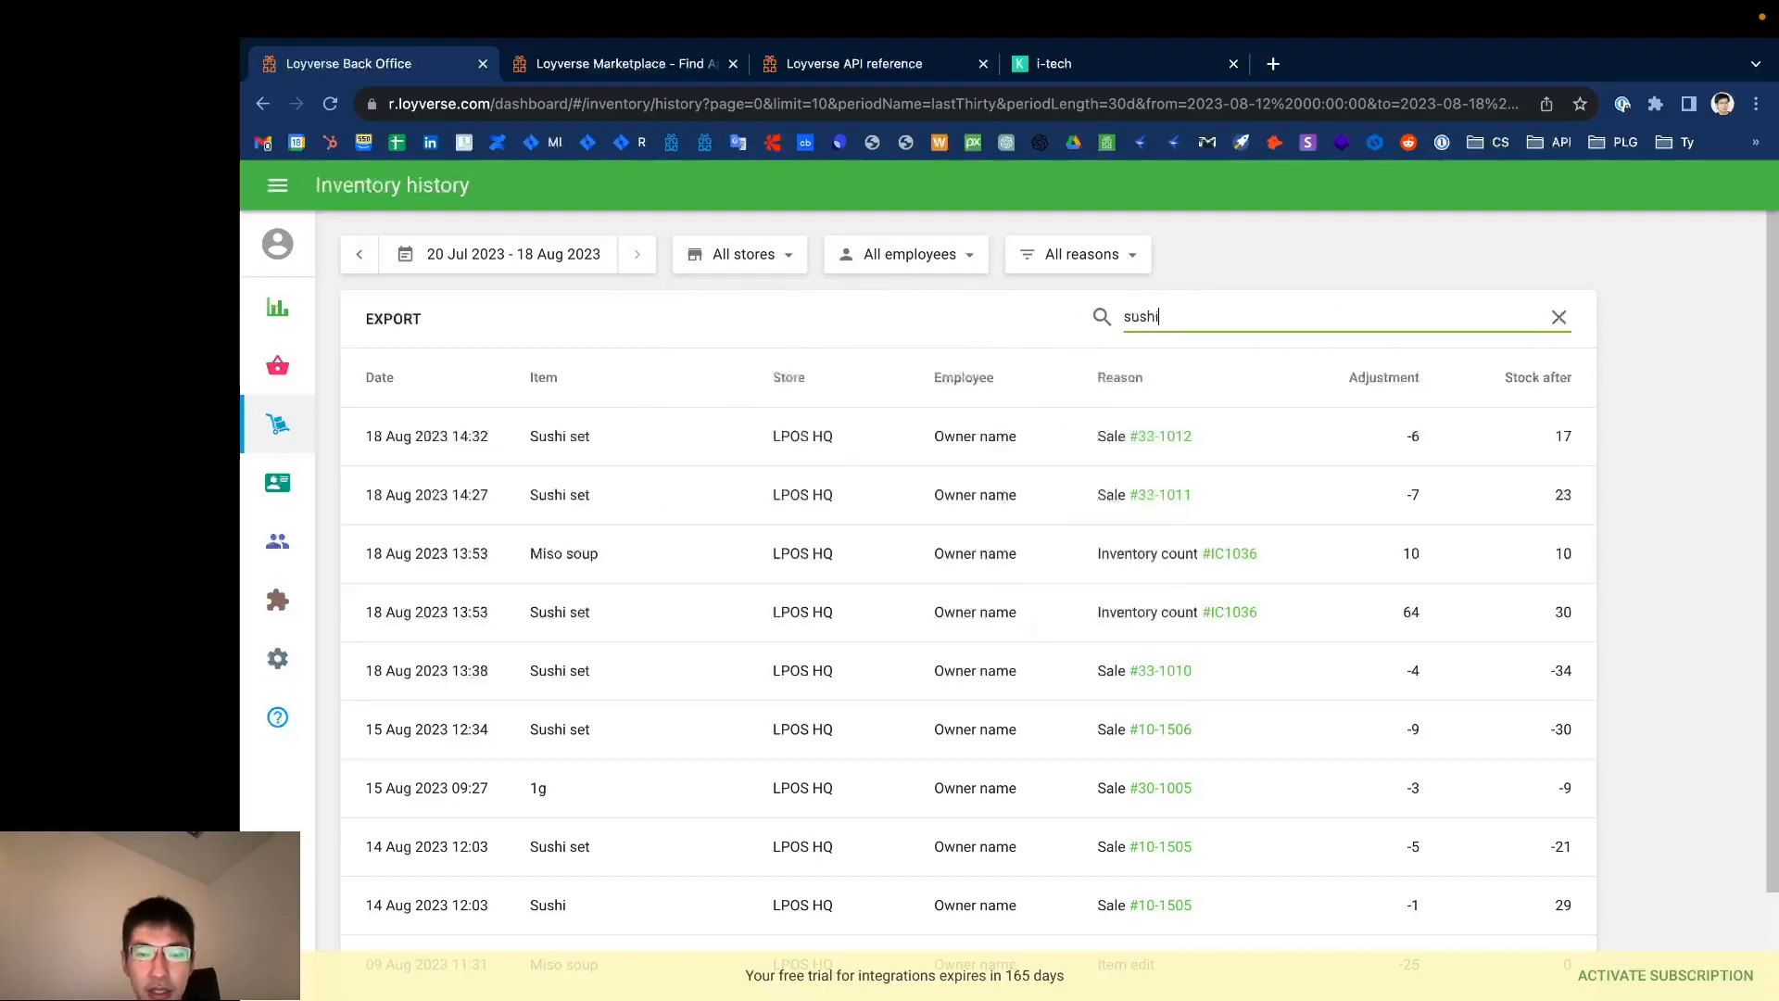
pyautogui.write('set')
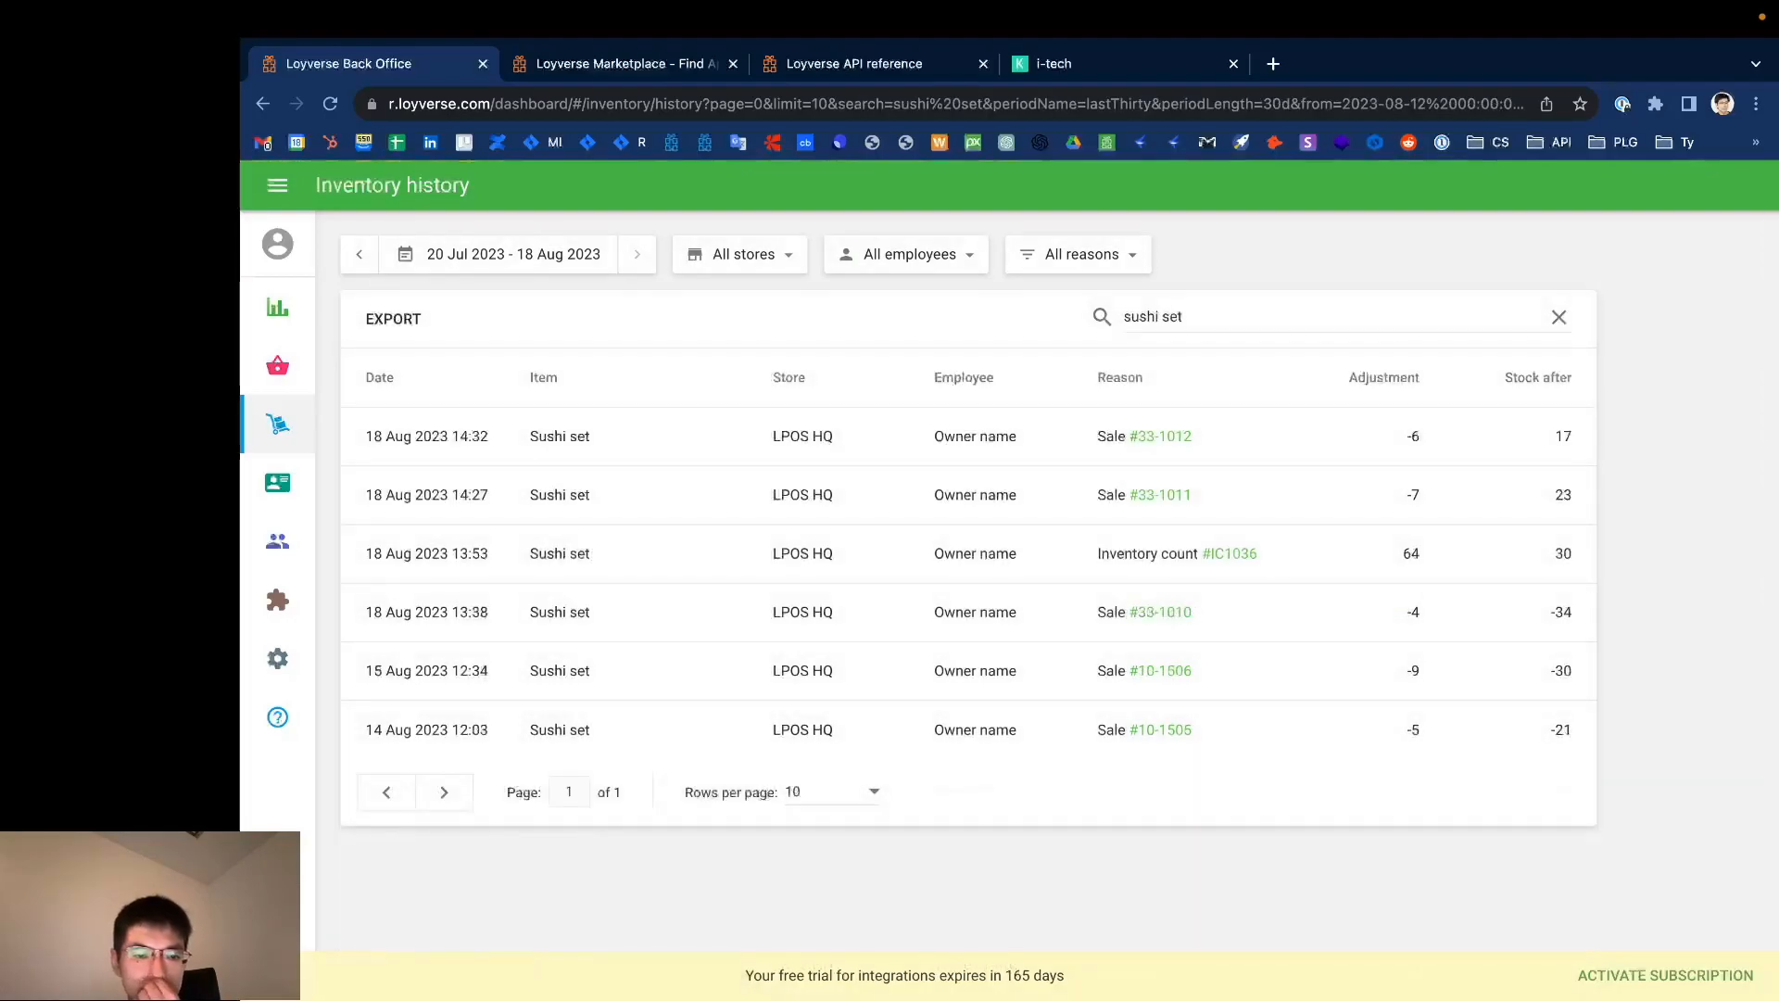
pyautogui.moveTo(685, 678)
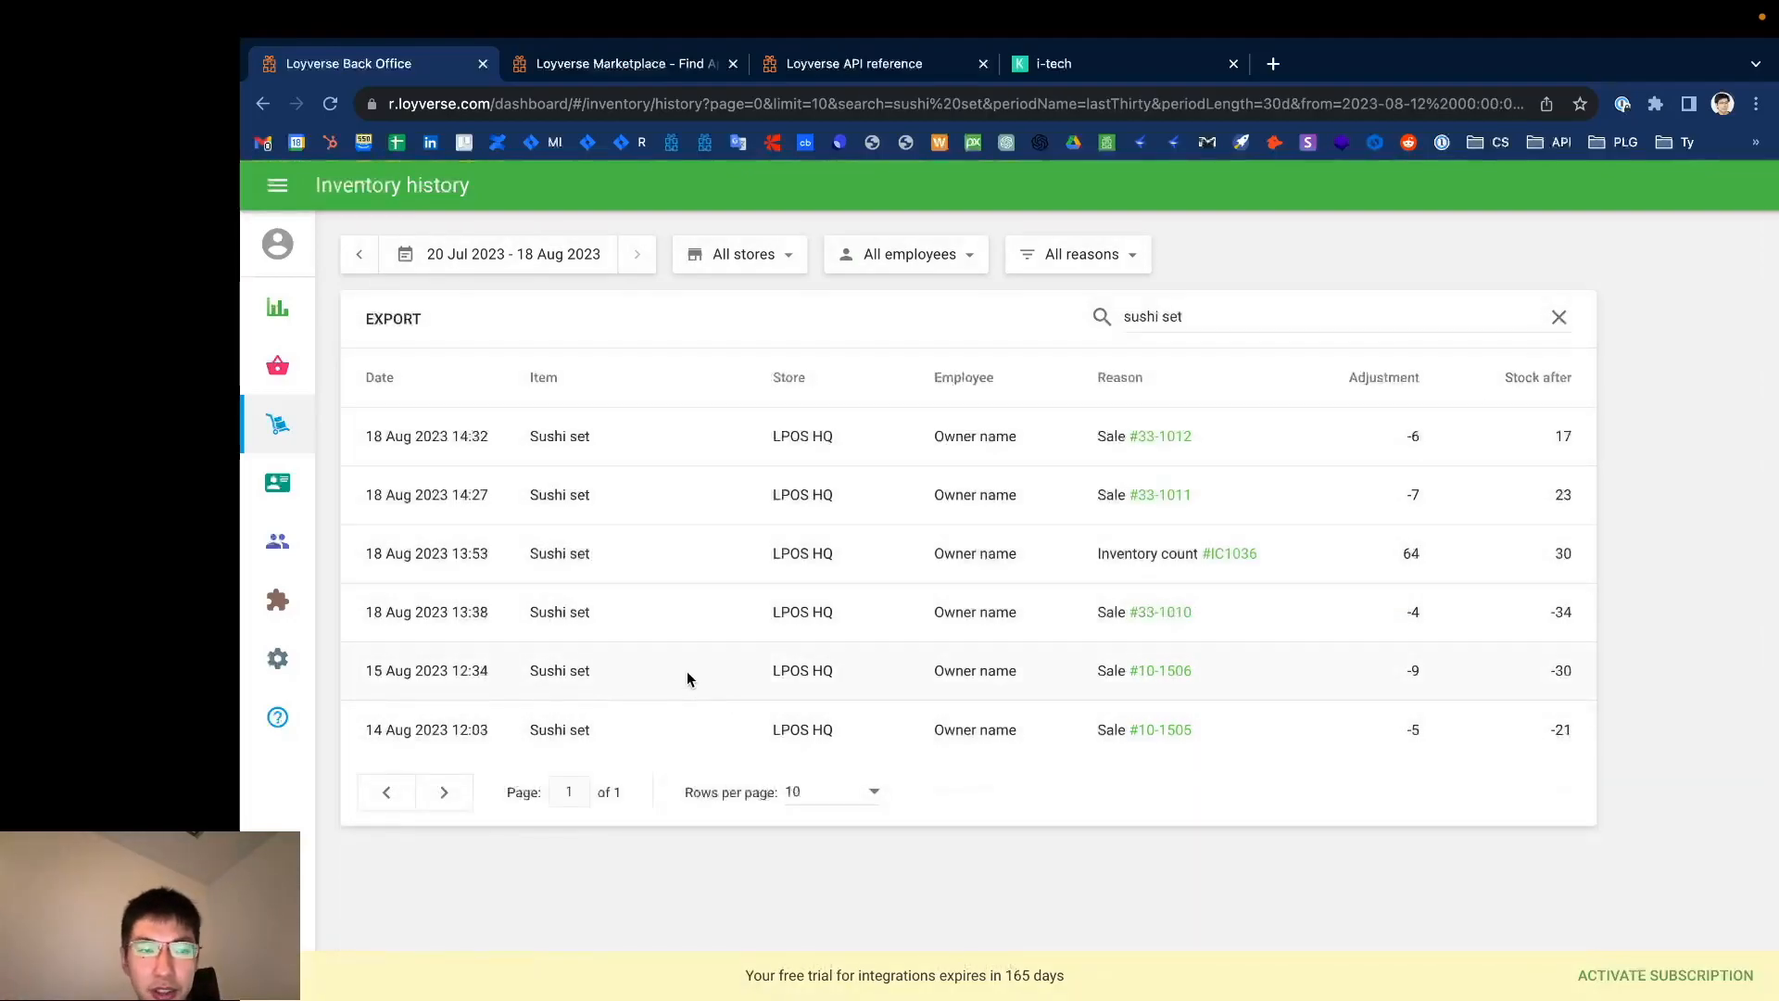
pyautogui.moveTo(760, 673)
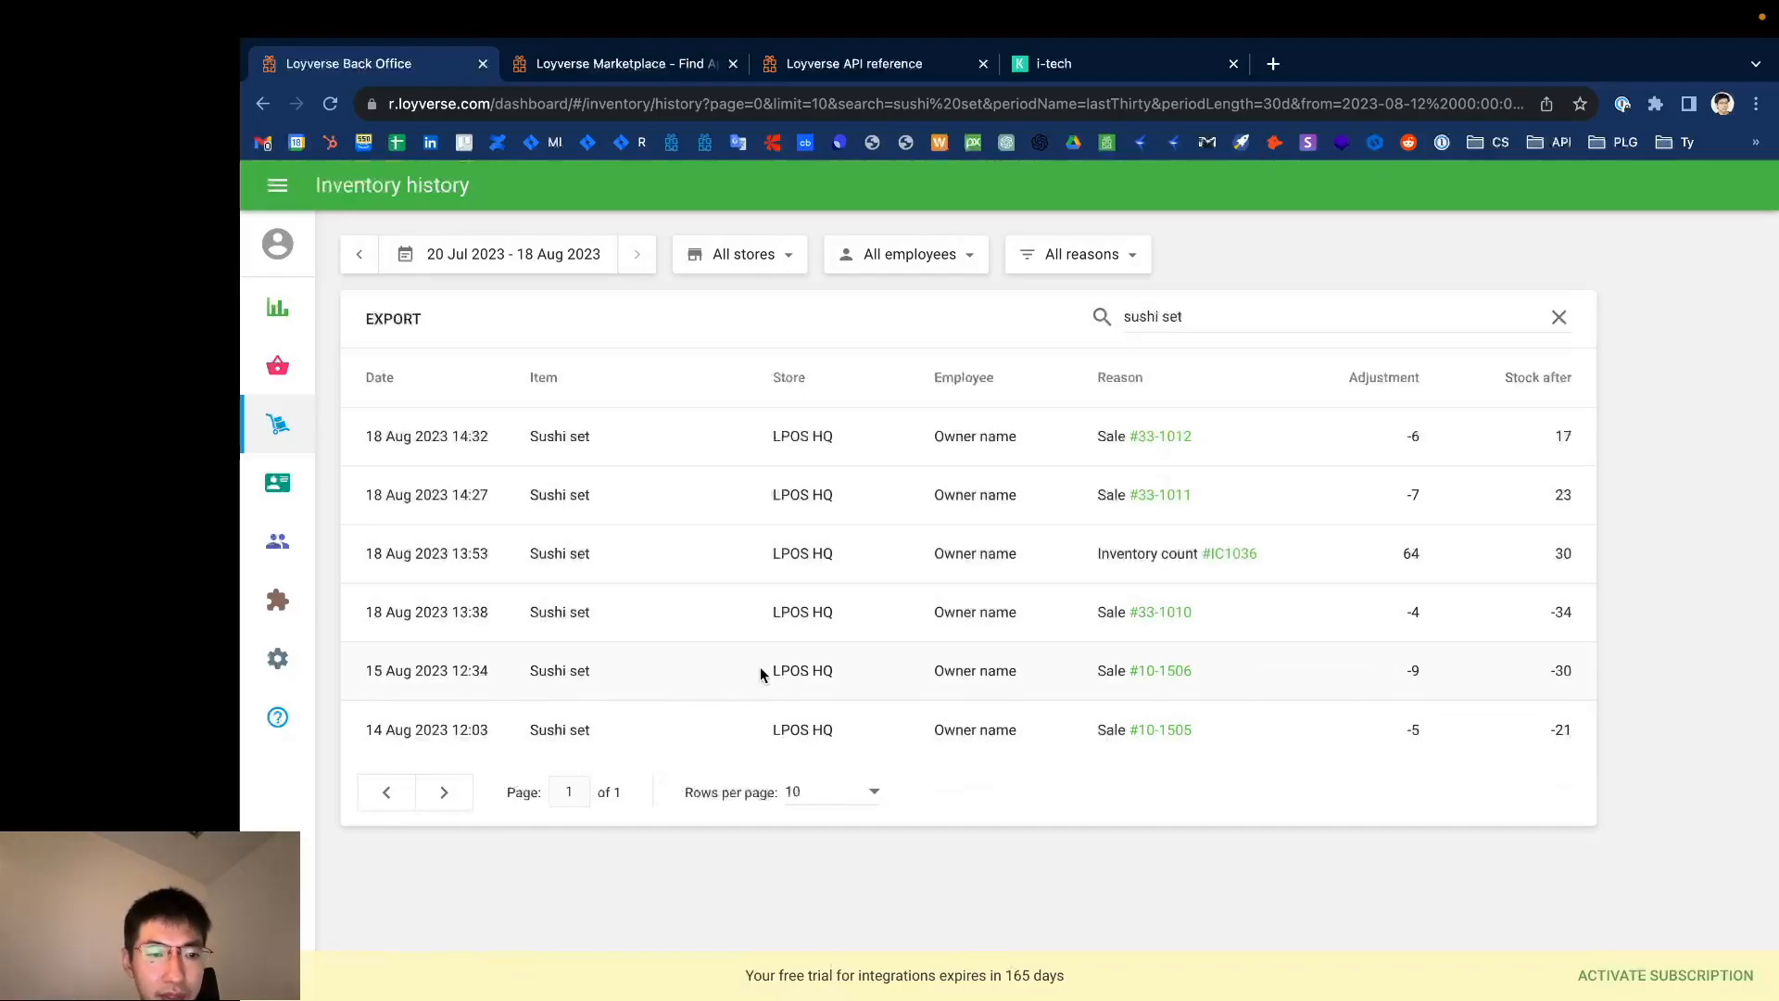
pyautogui.click(276, 365)
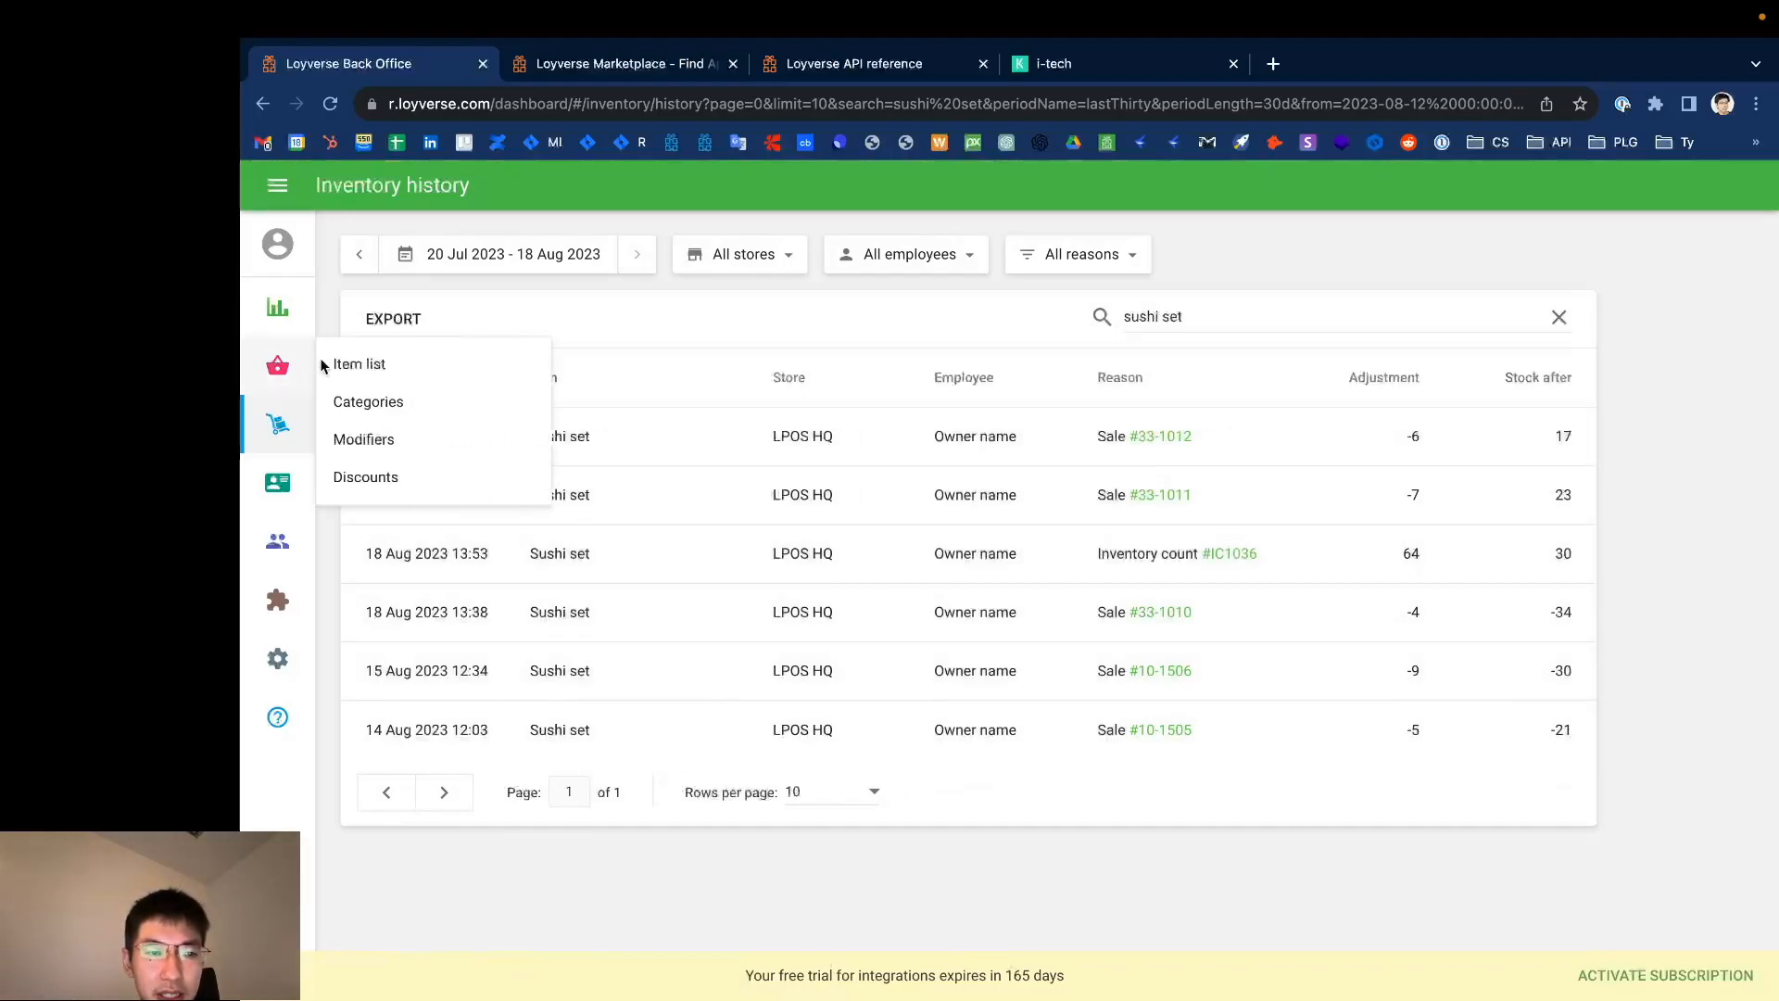
# Step: Create labels for LPOS HQ with one Fish fly and three Mag cup (Blue / M / B) labels
pyautogui.click(358, 363)
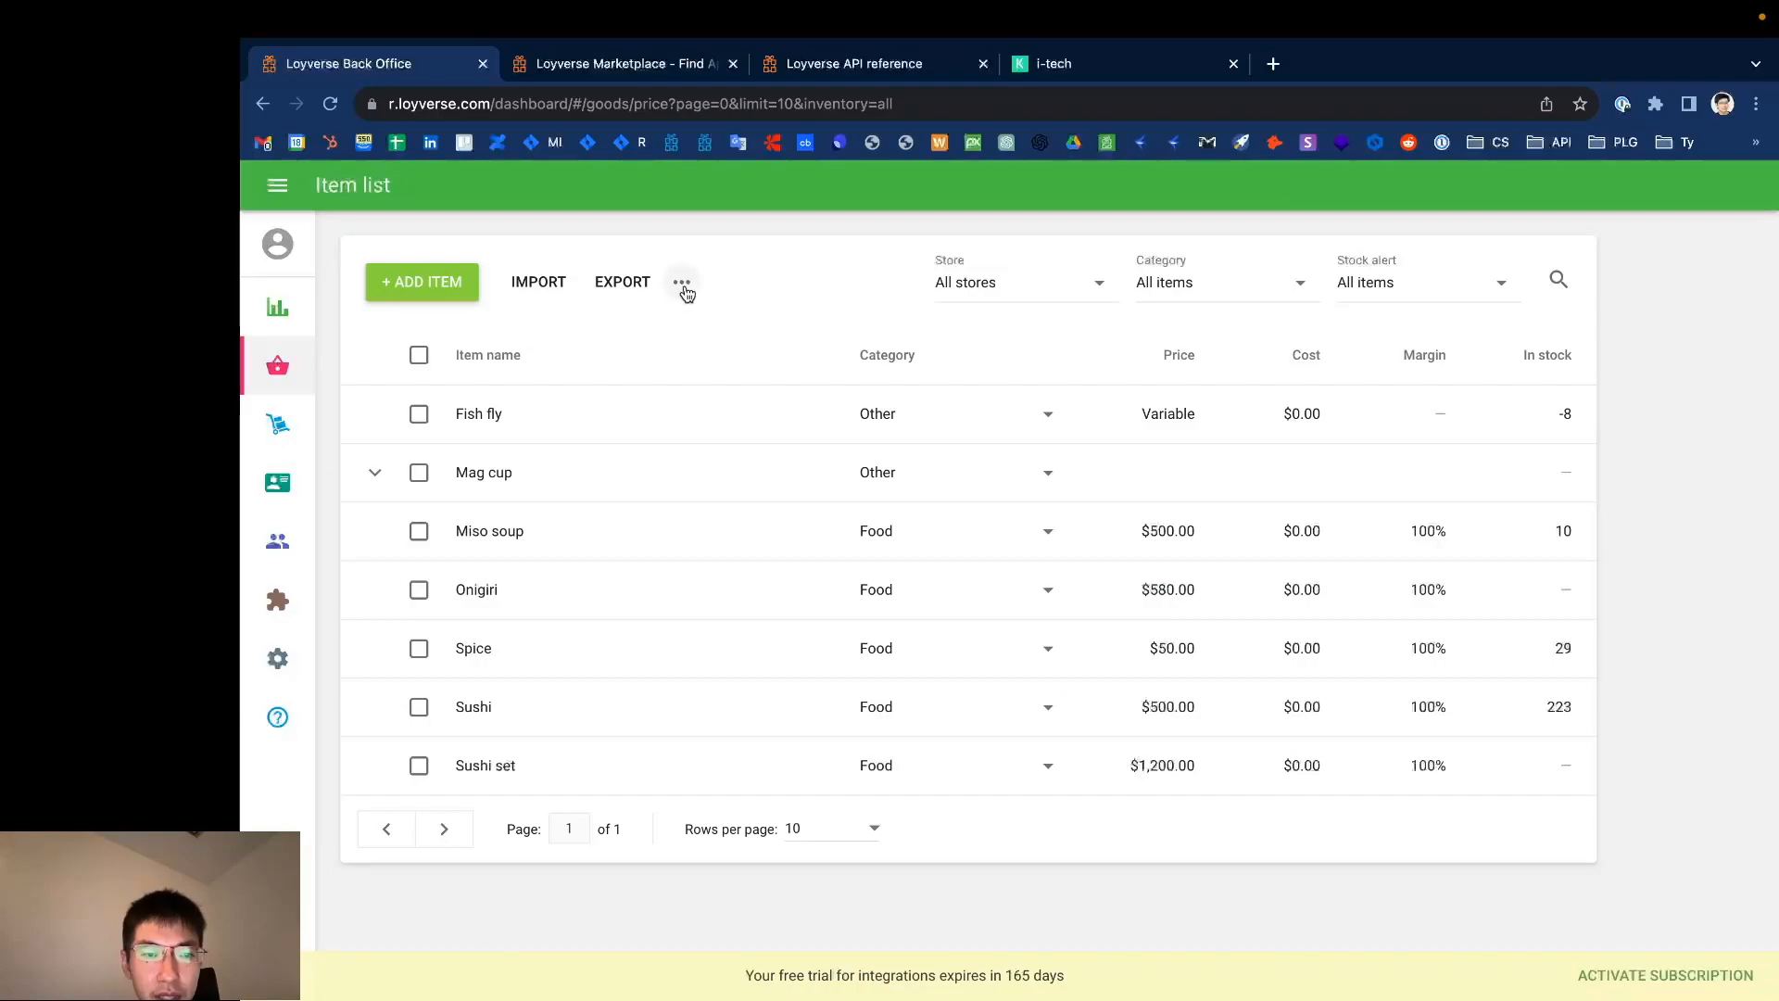
pyautogui.click(682, 282)
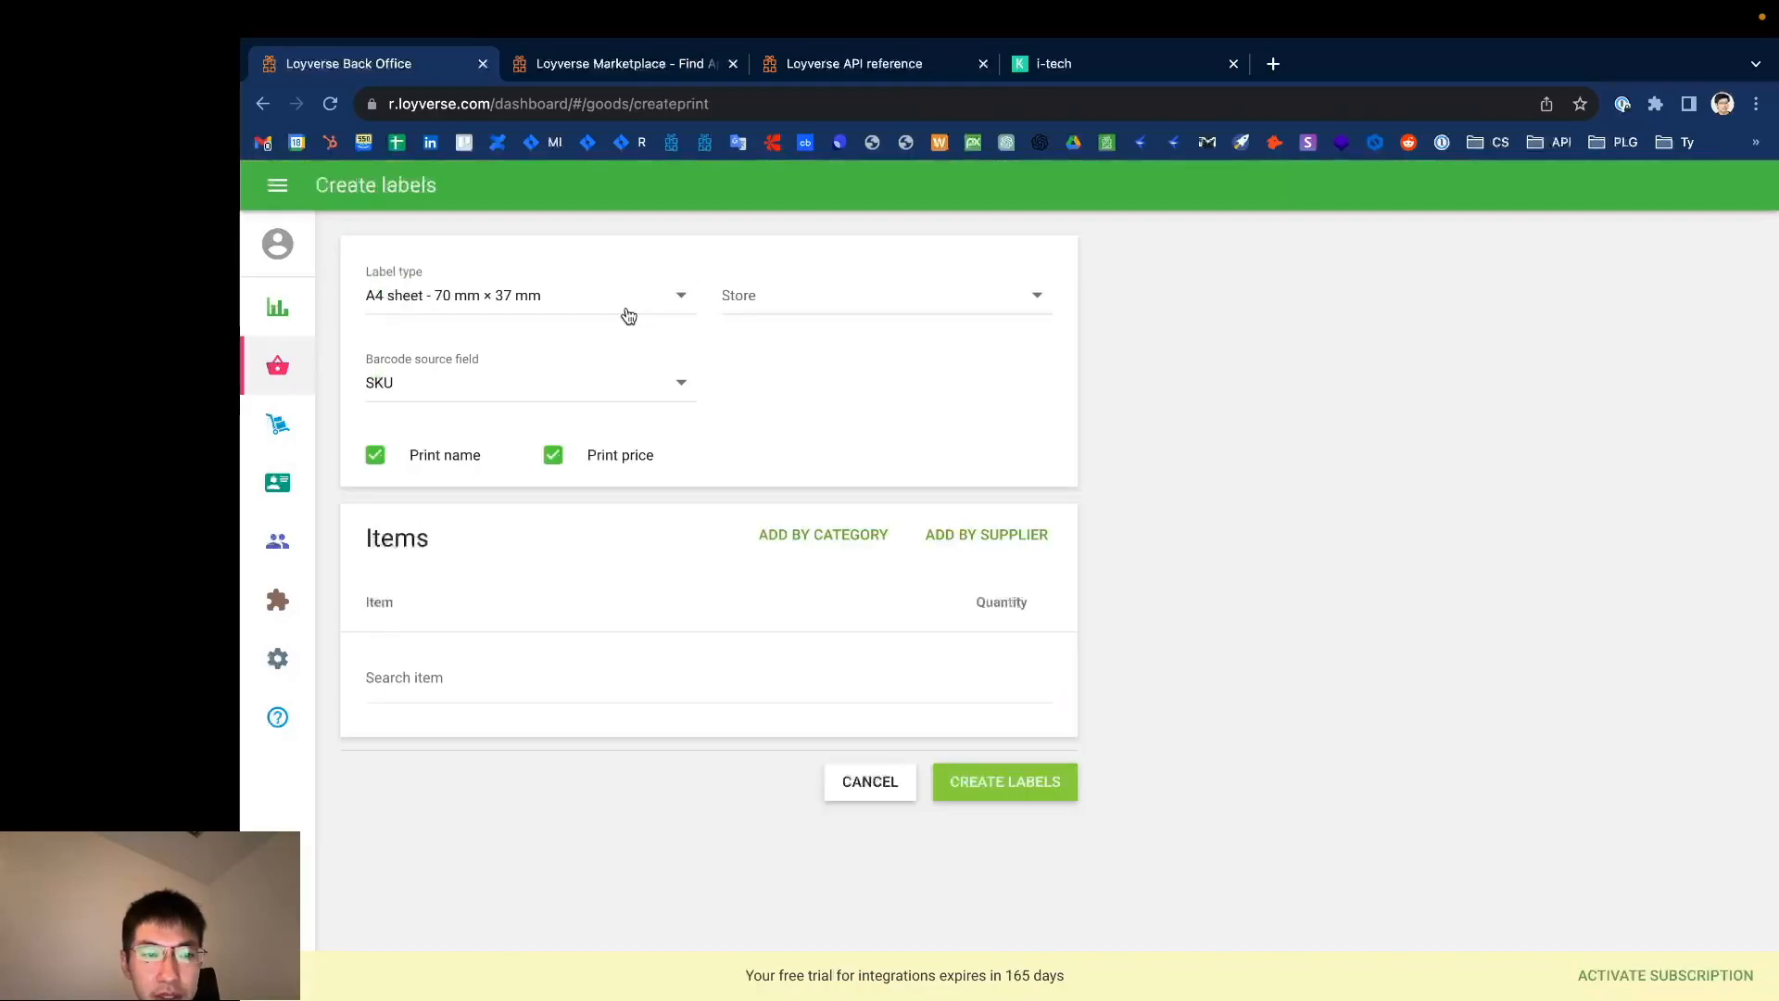
pyautogui.moveTo(802, 272)
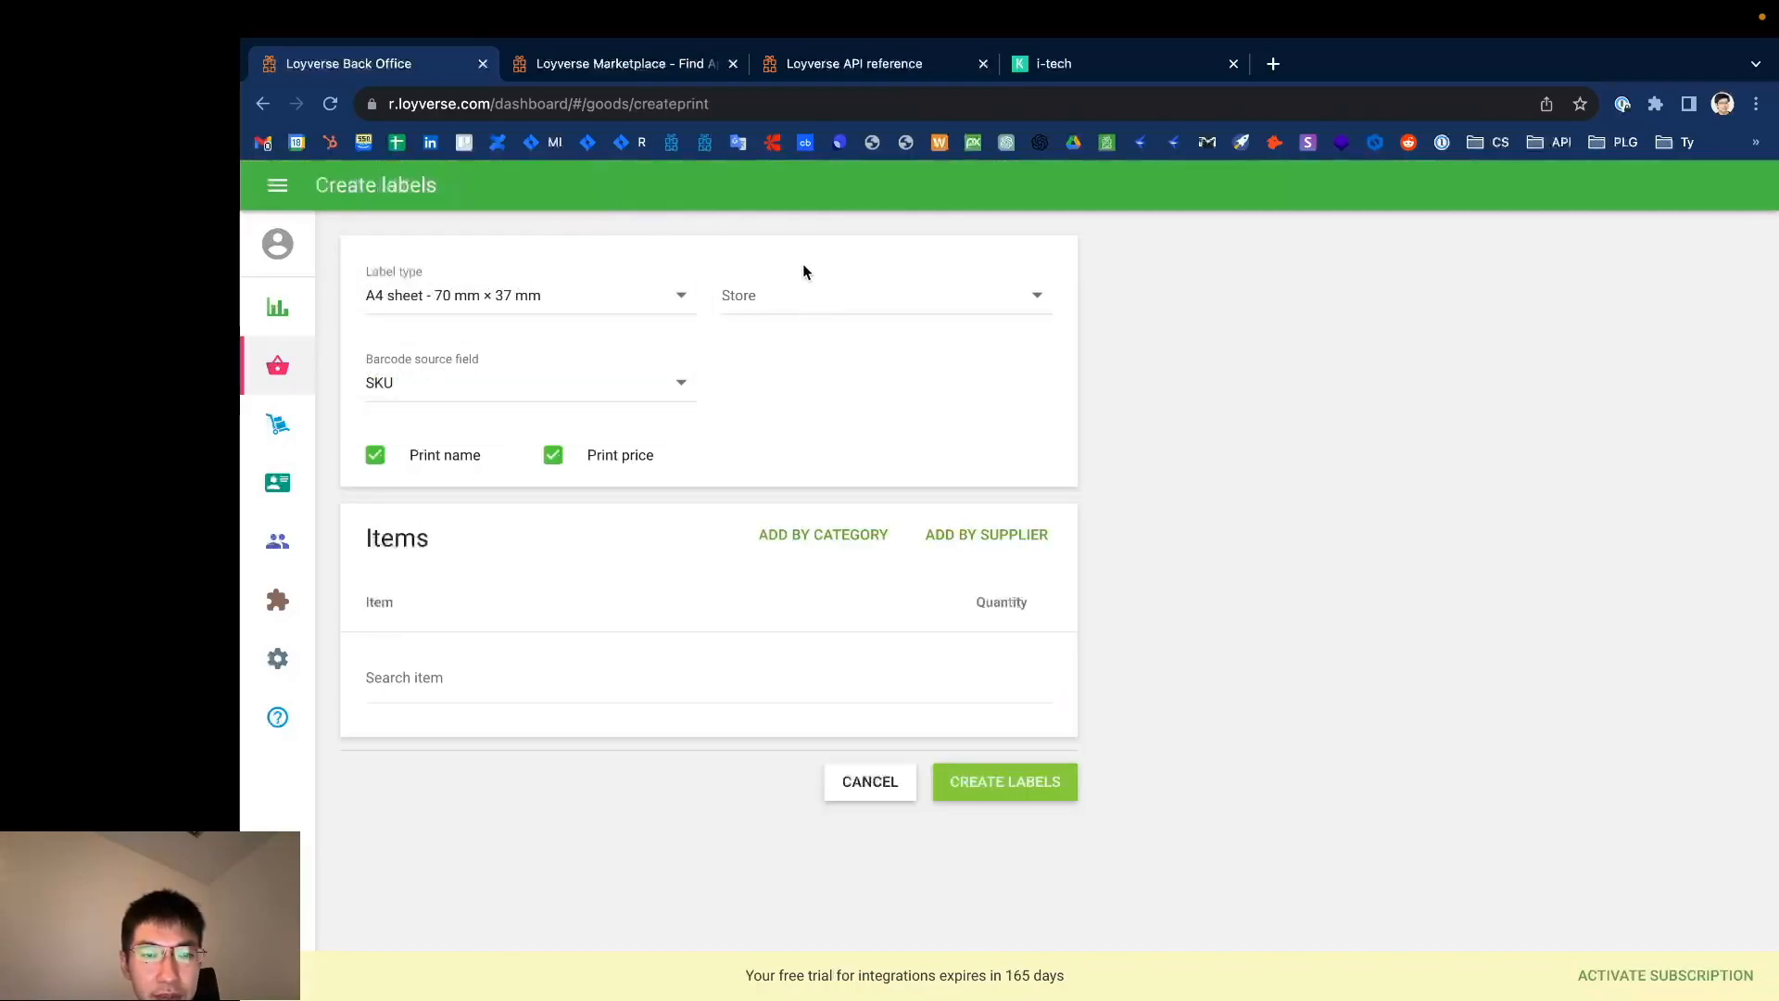
pyautogui.click(886, 294)
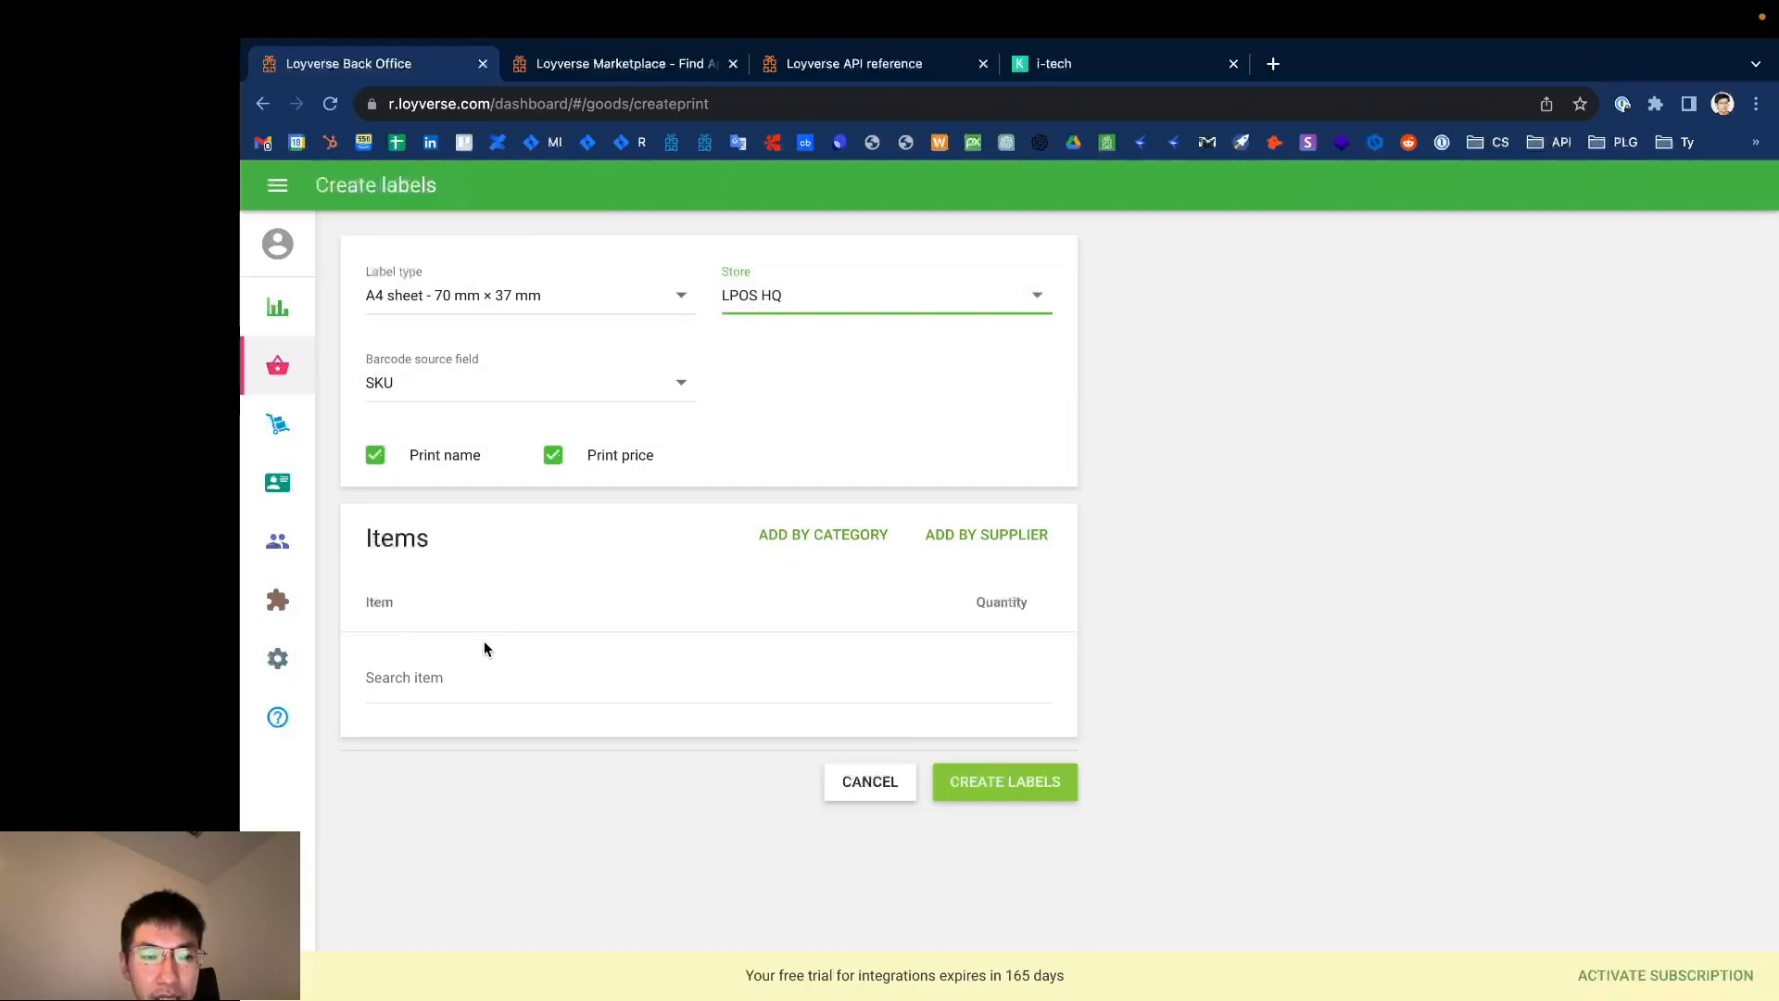
pyautogui.click(404, 678)
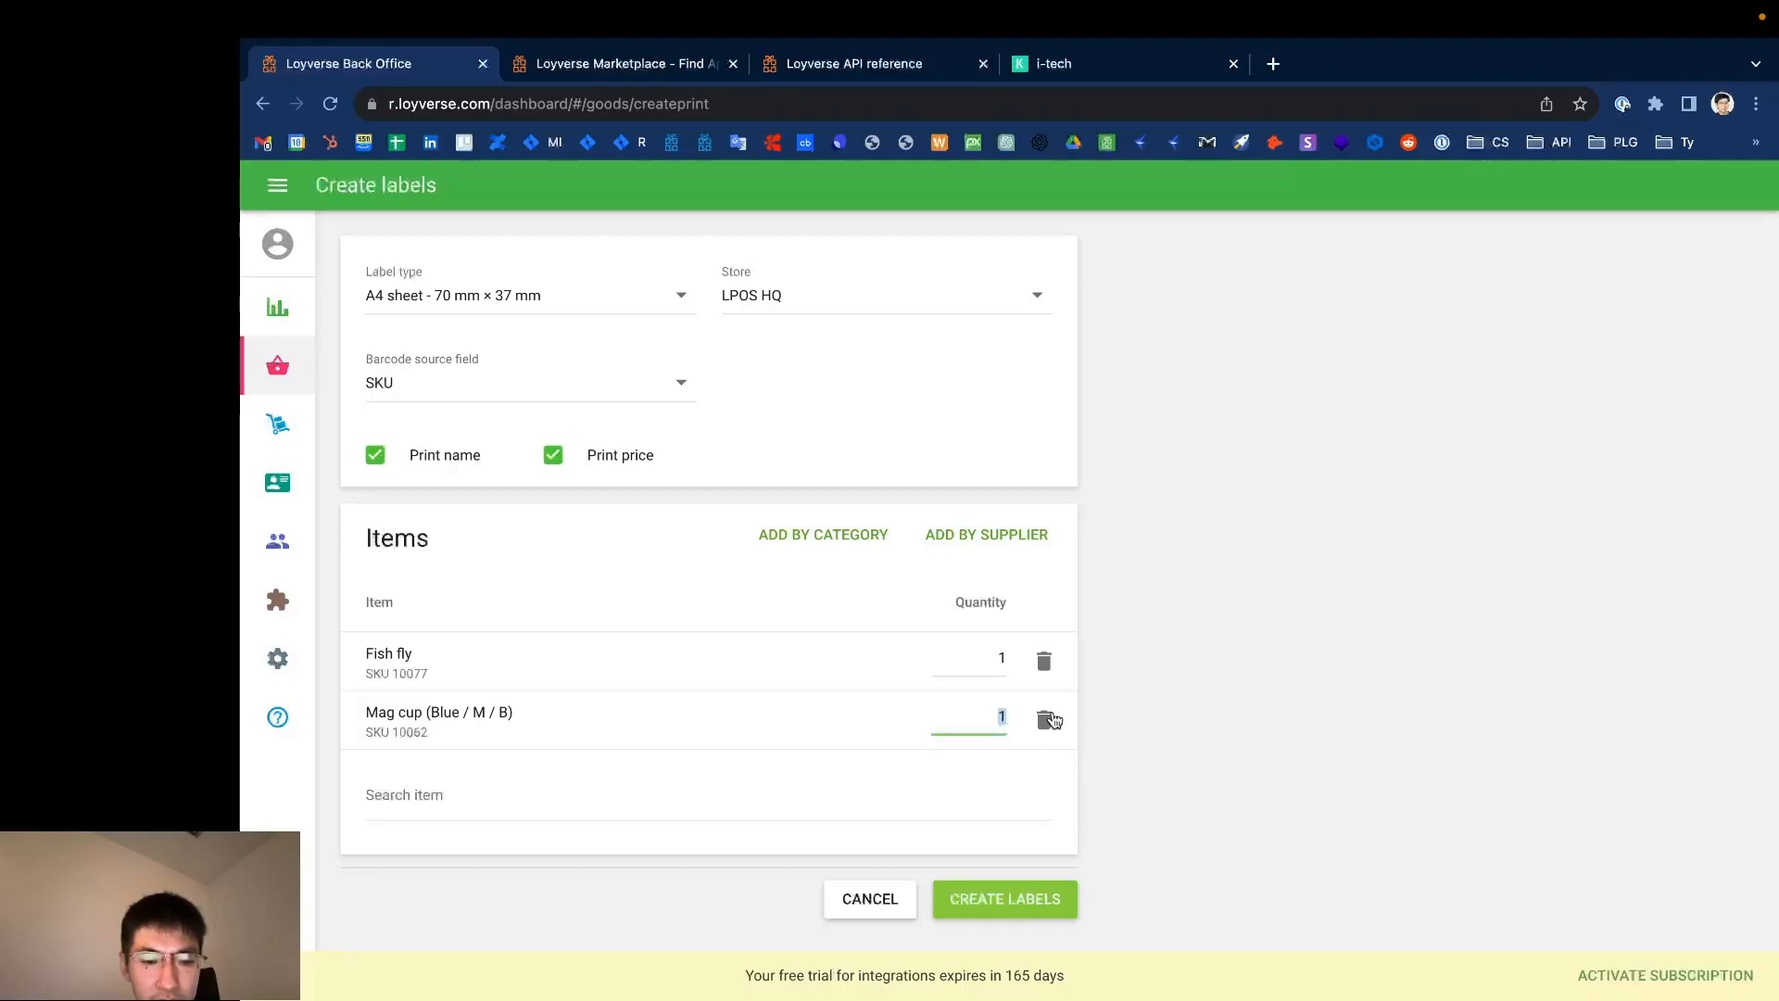
pyautogui.click(1002, 899)
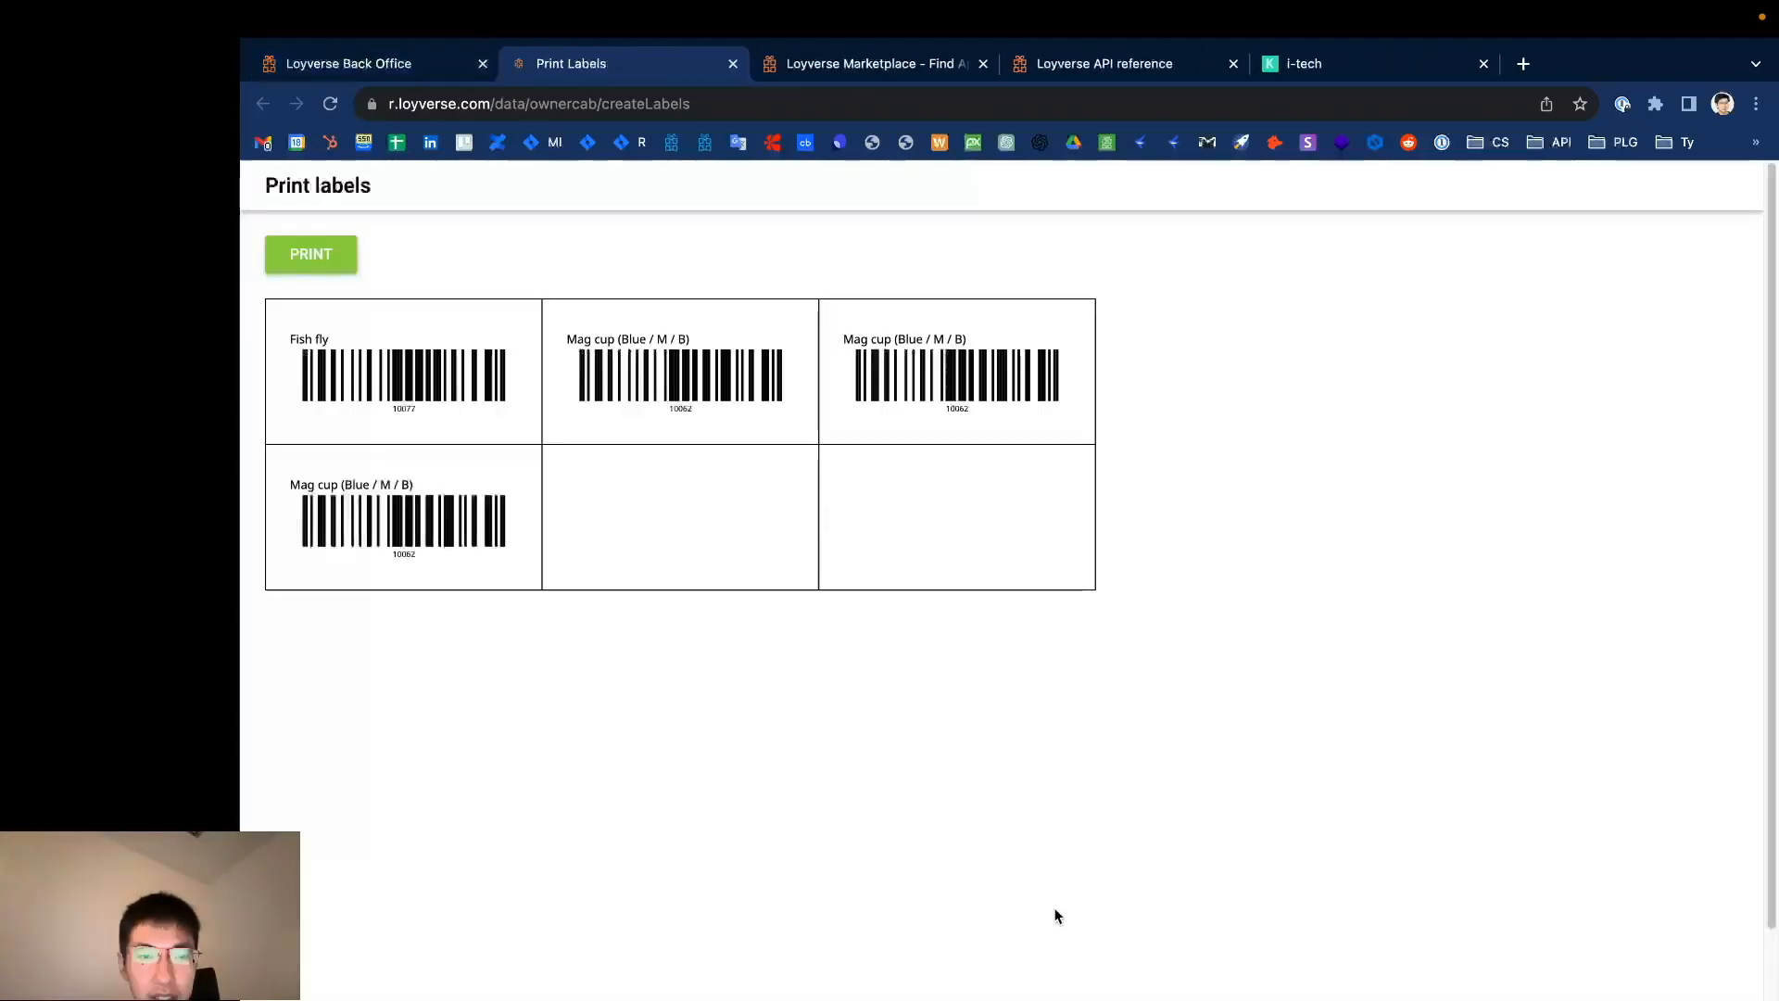
pyautogui.moveTo(906, 510)
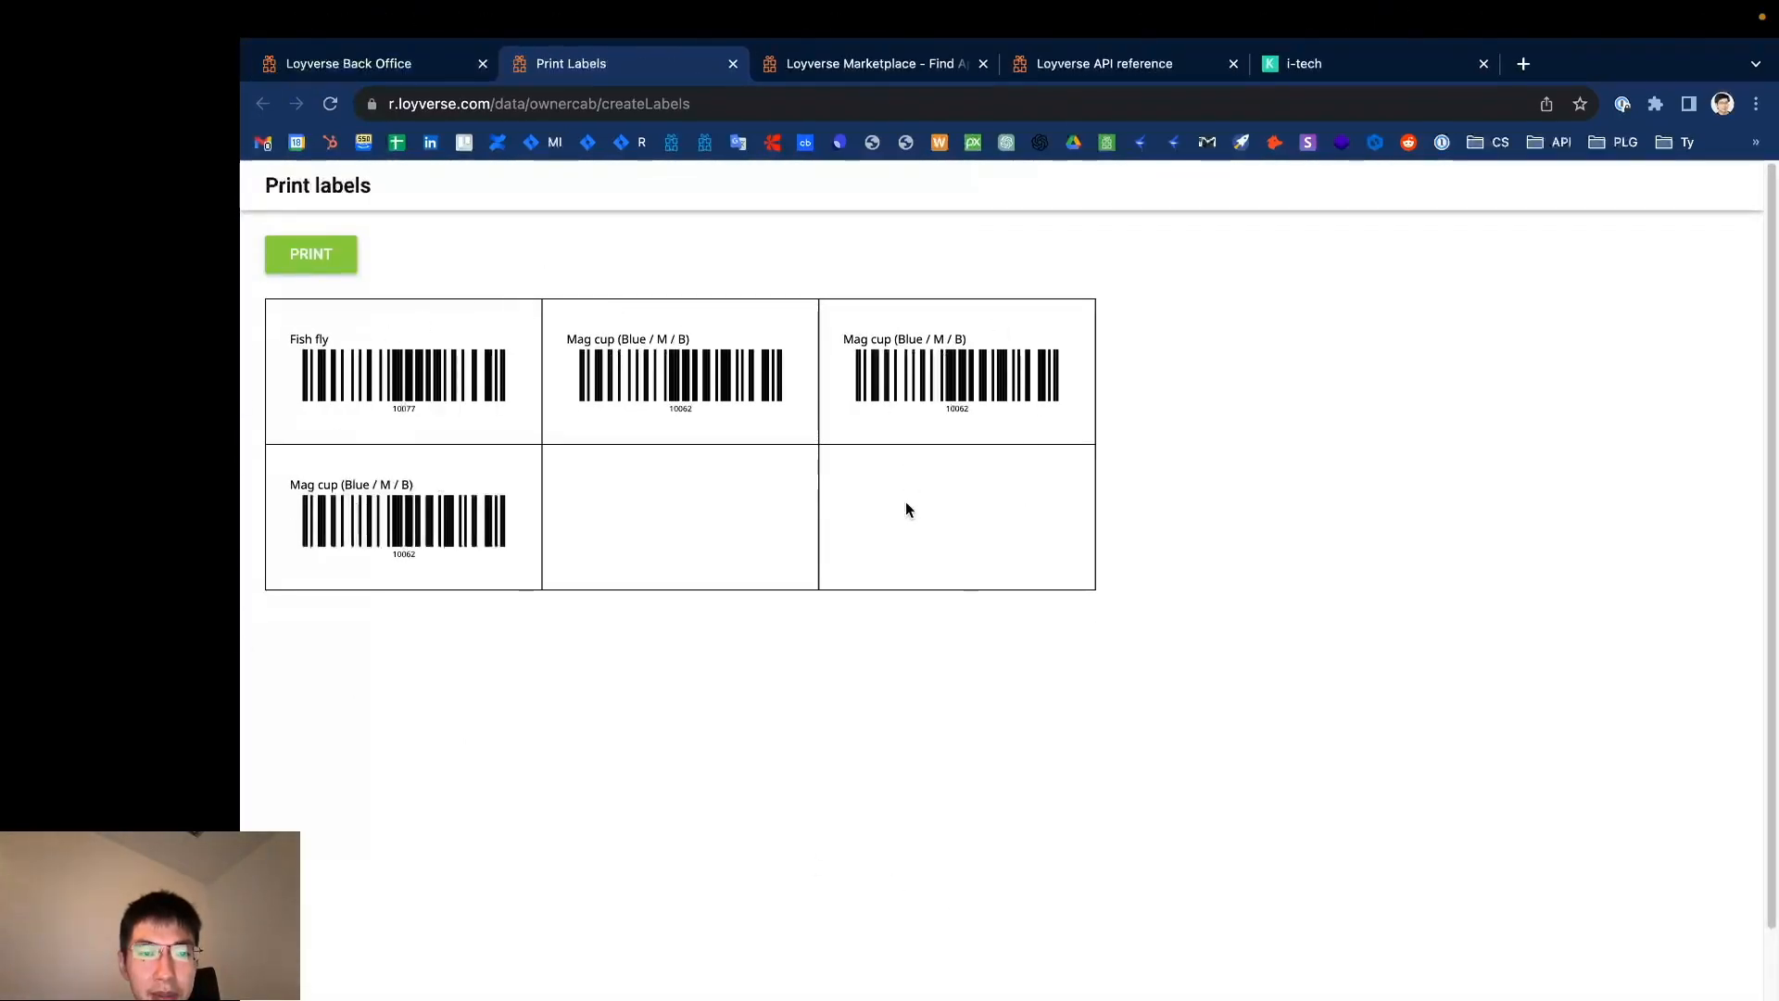
pyautogui.moveTo(449, 378)
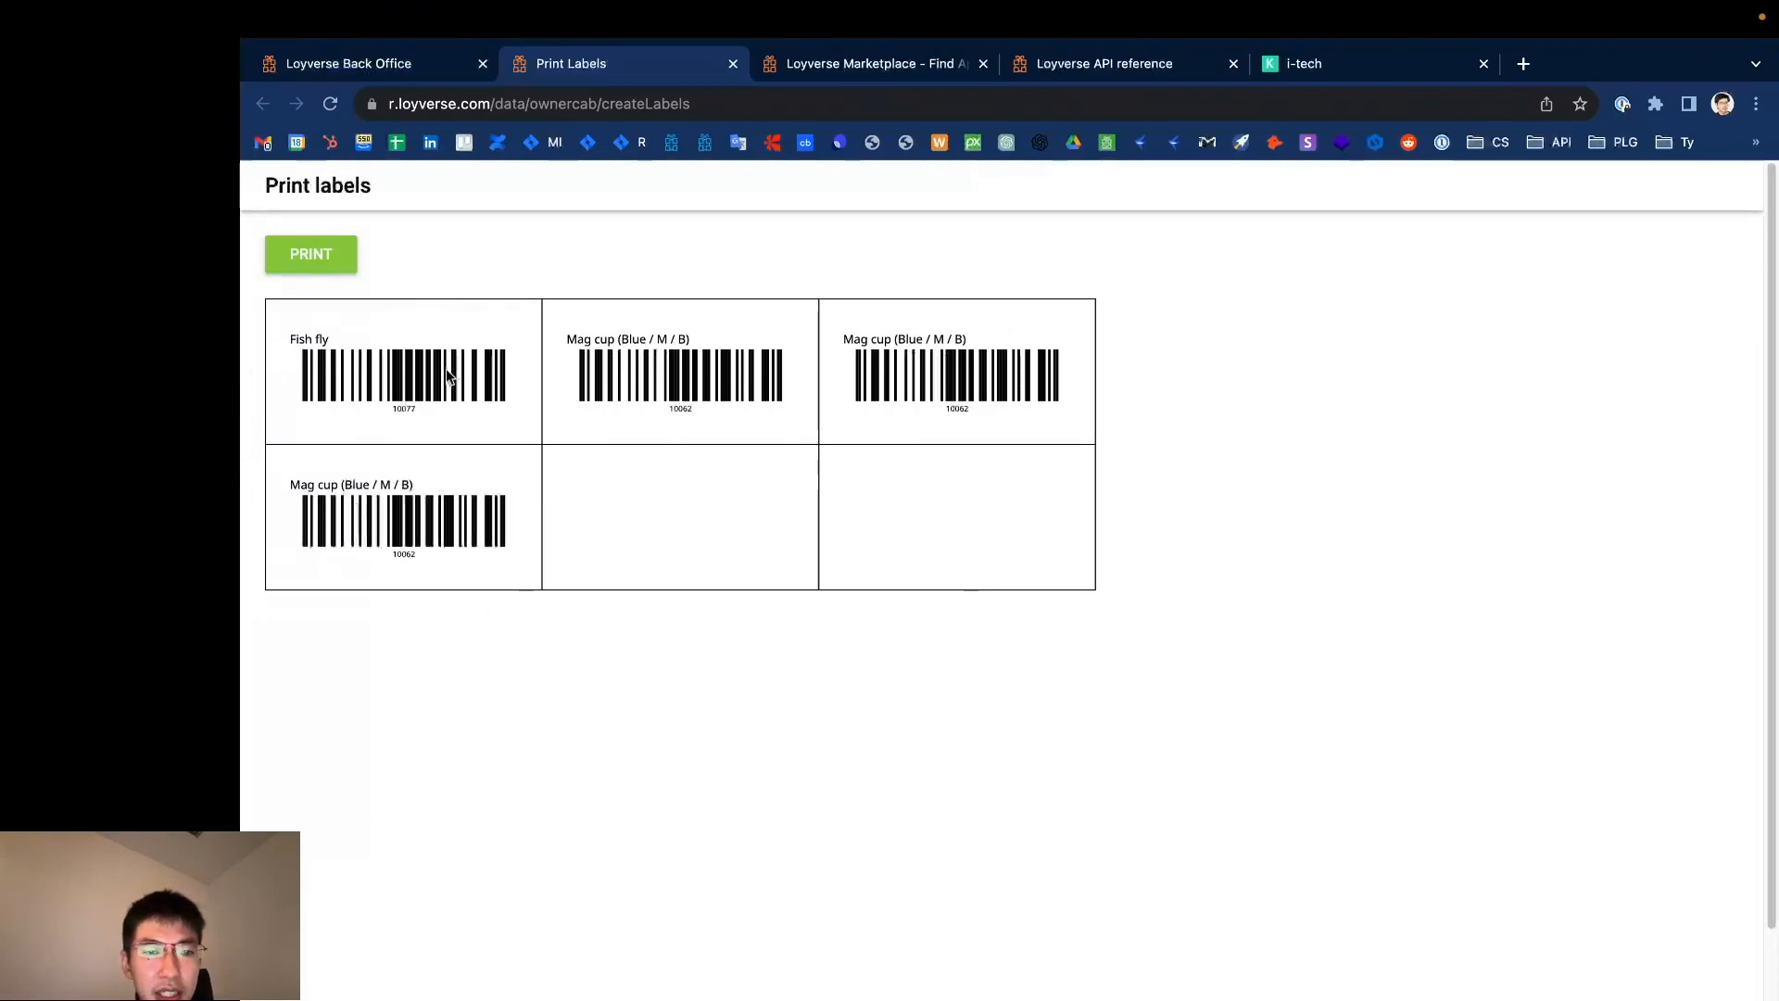
pyautogui.moveTo(636, 623)
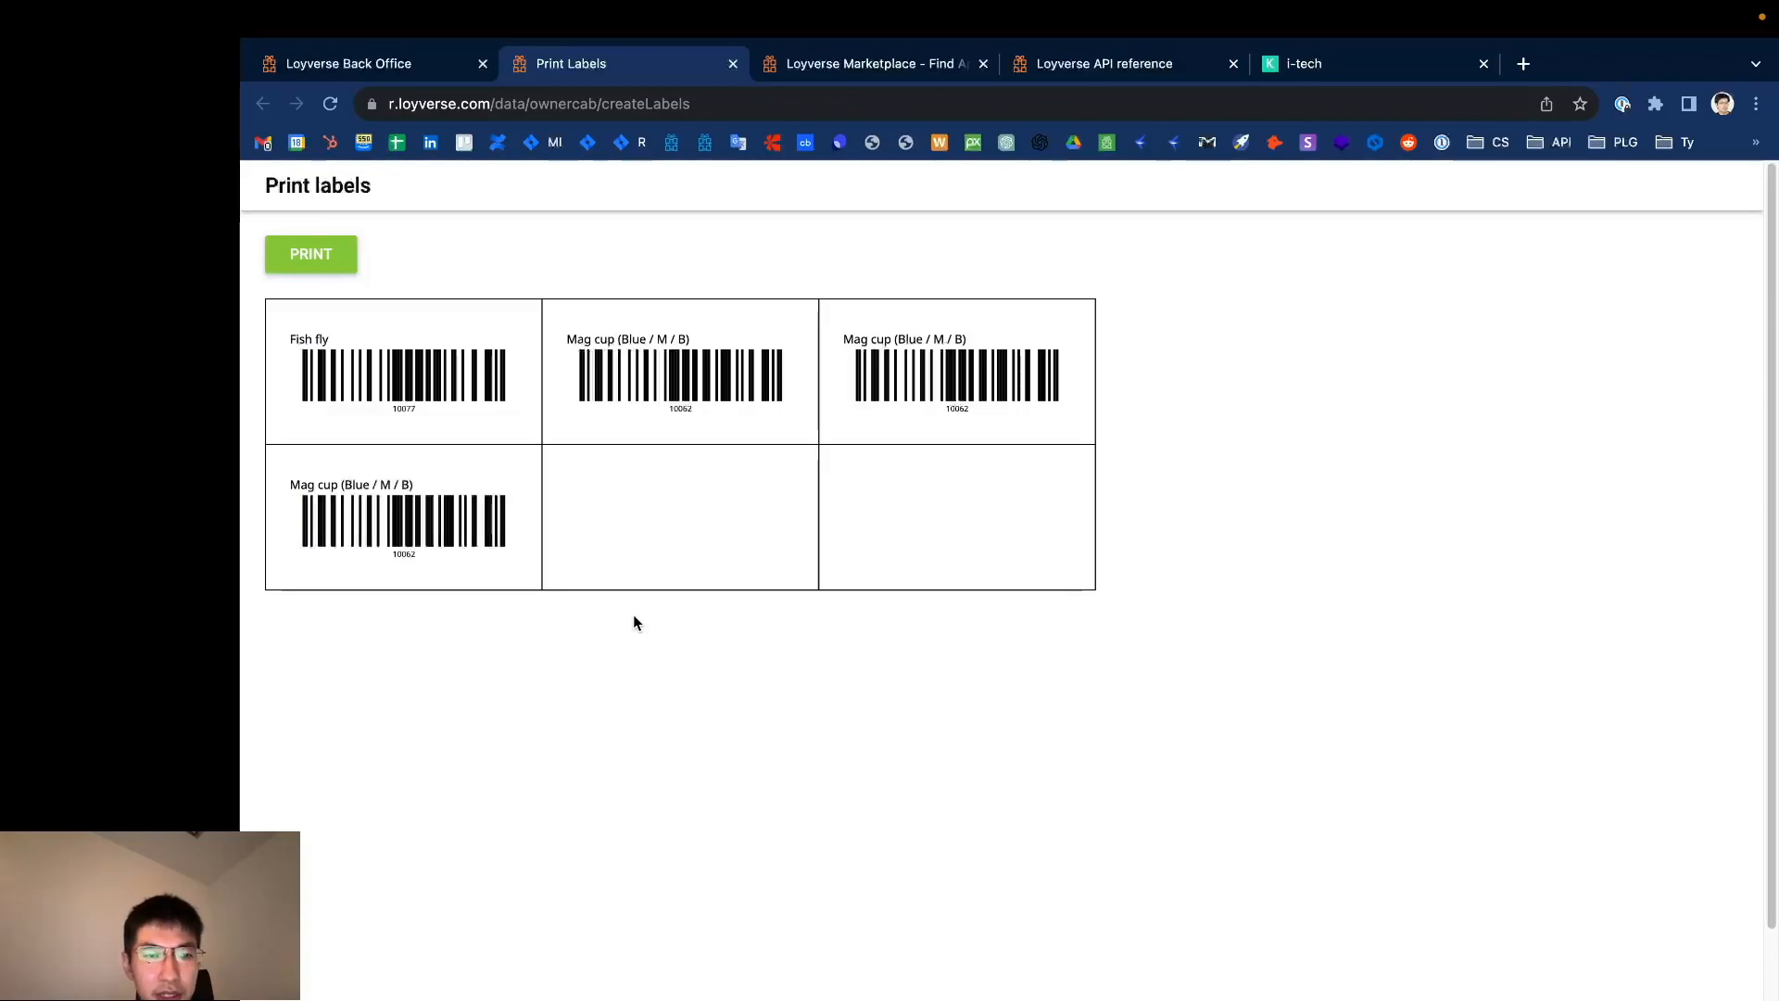
pyautogui.moveTo(537, 376)
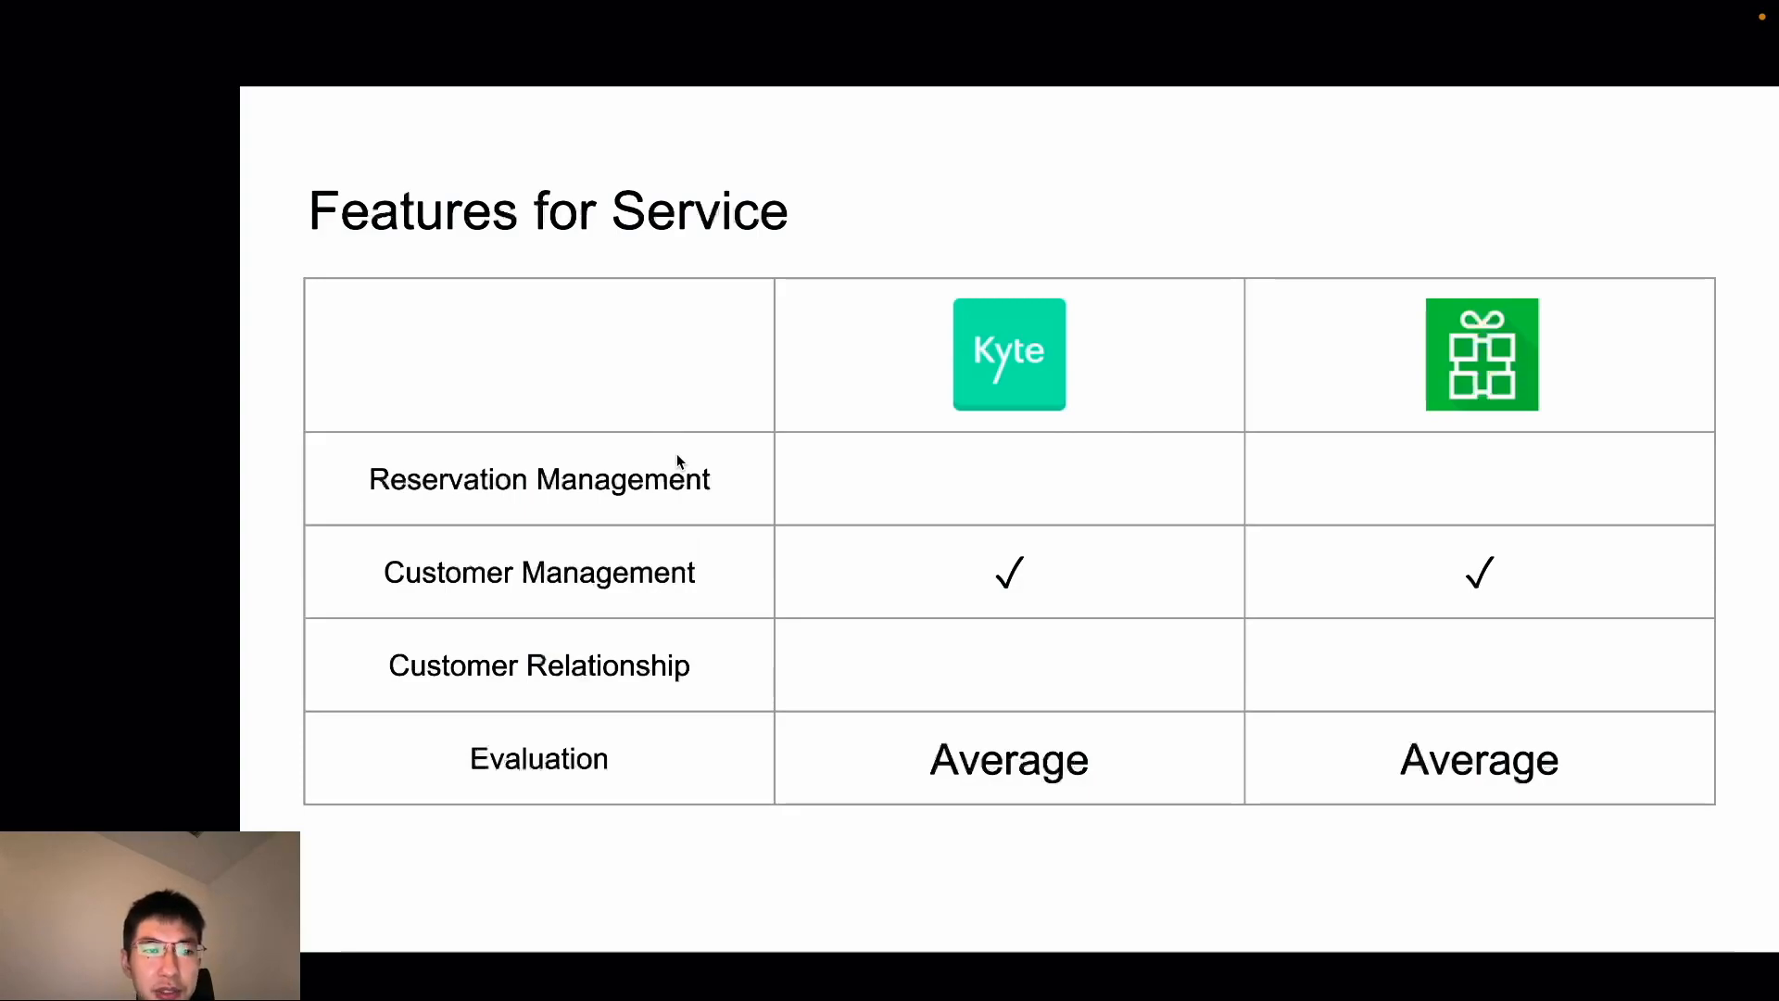
pyautogui.moveTo(758, 511)
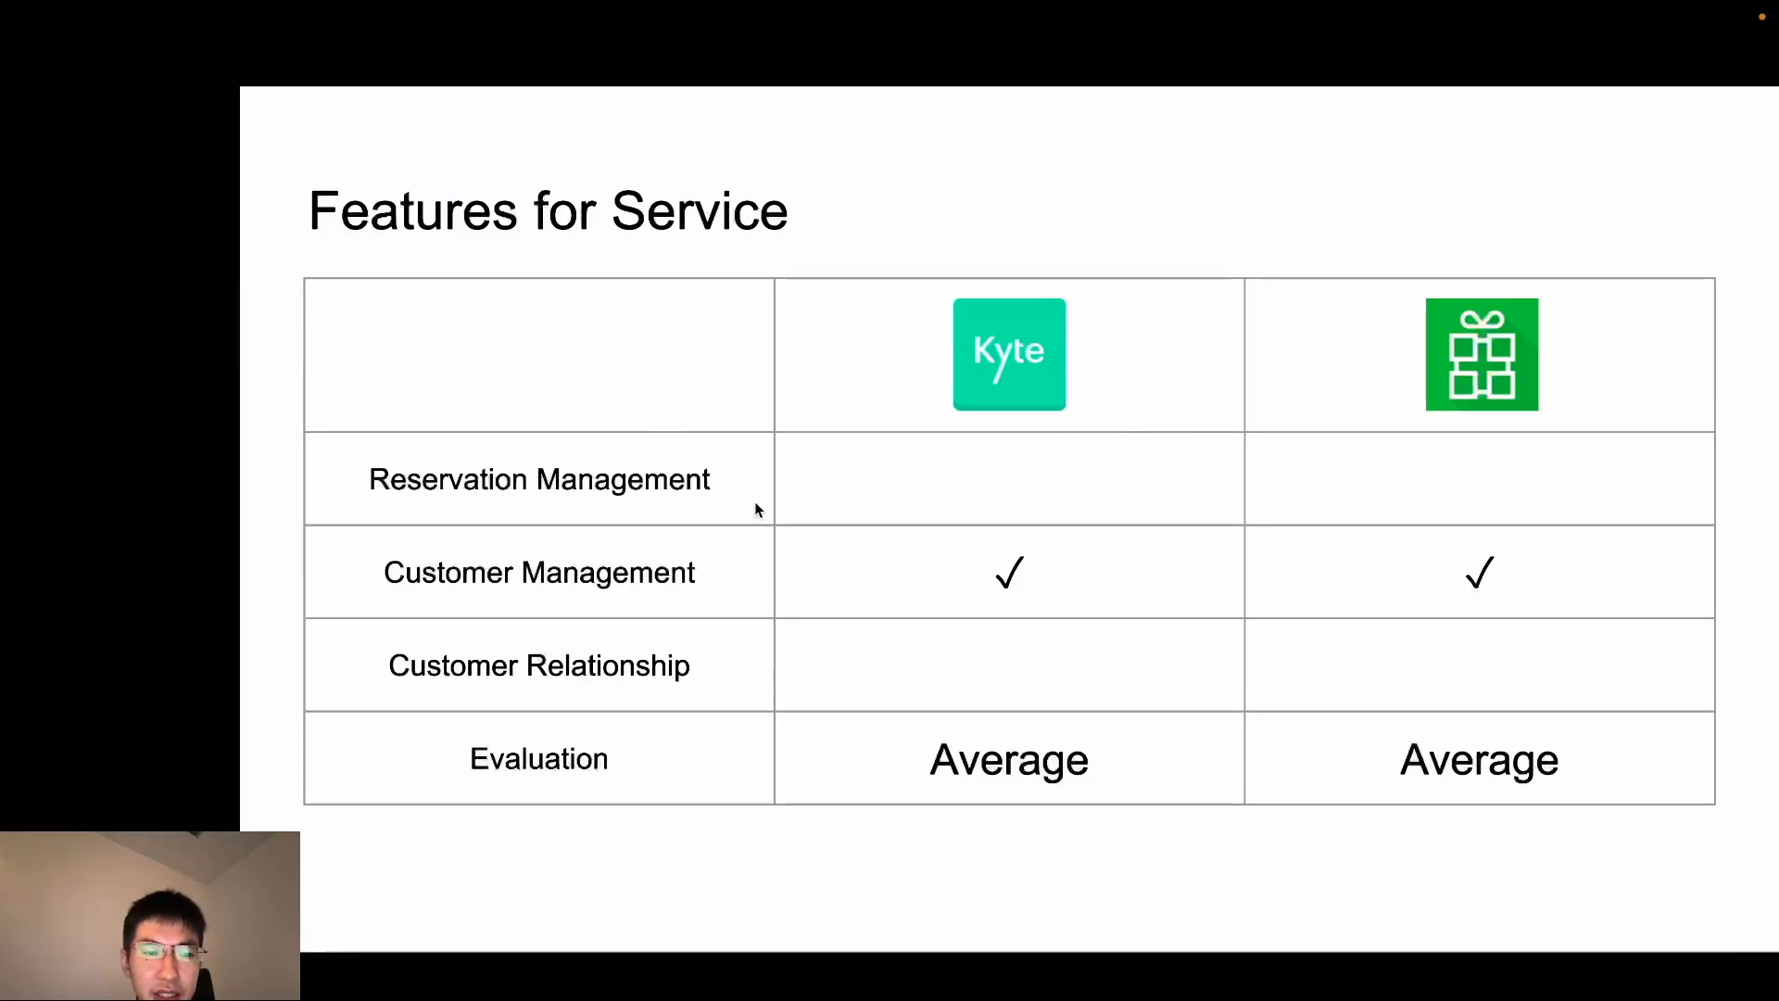
pyautogui.moveTo(979, 615)
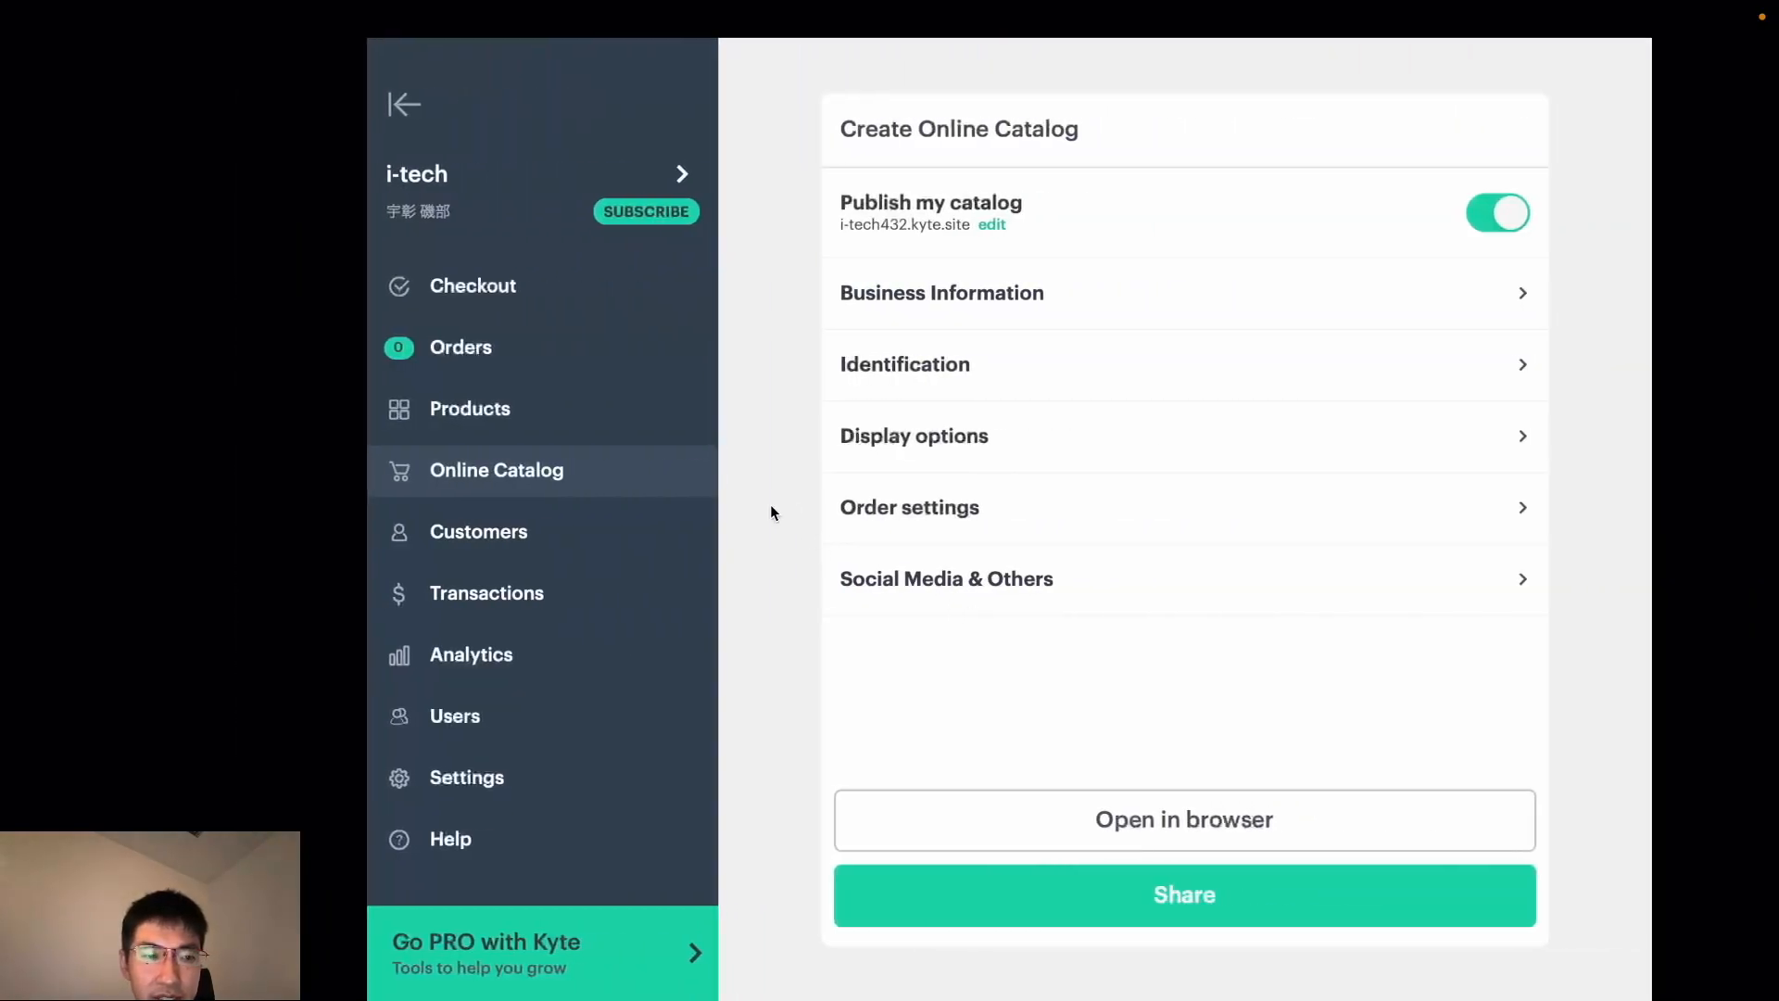
pyautogui.moveTo(556, 558)
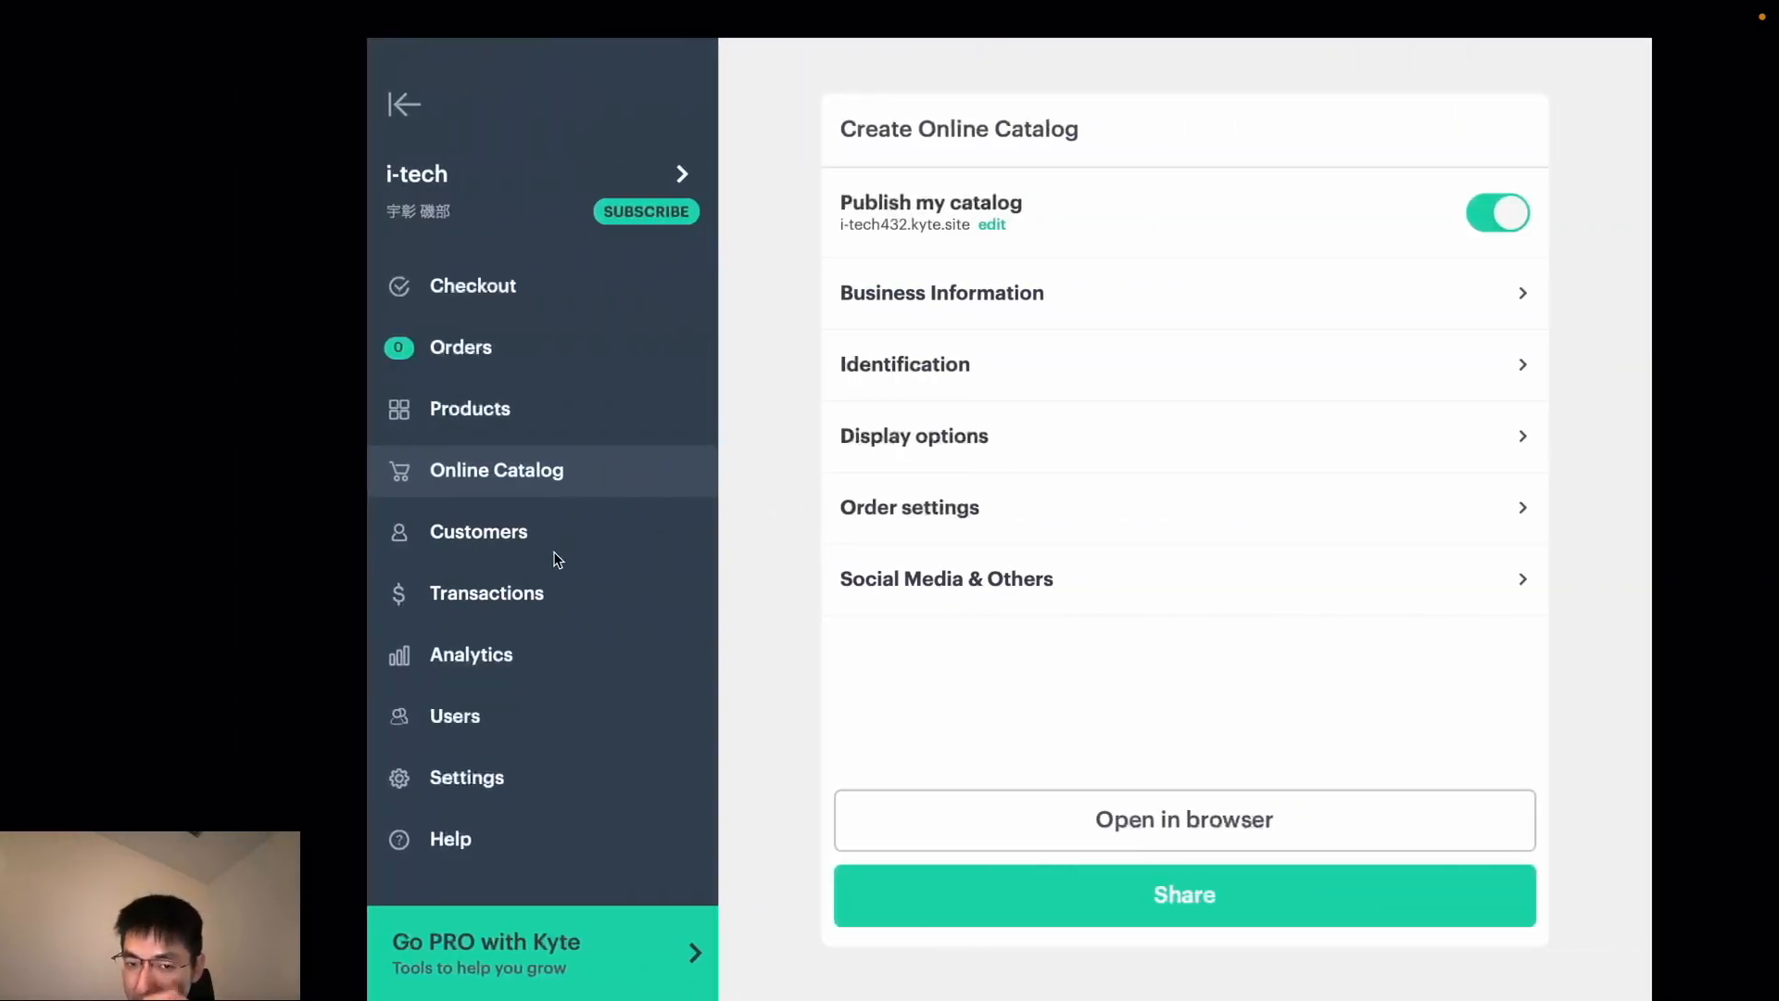
pyautogui.click(472, 285)
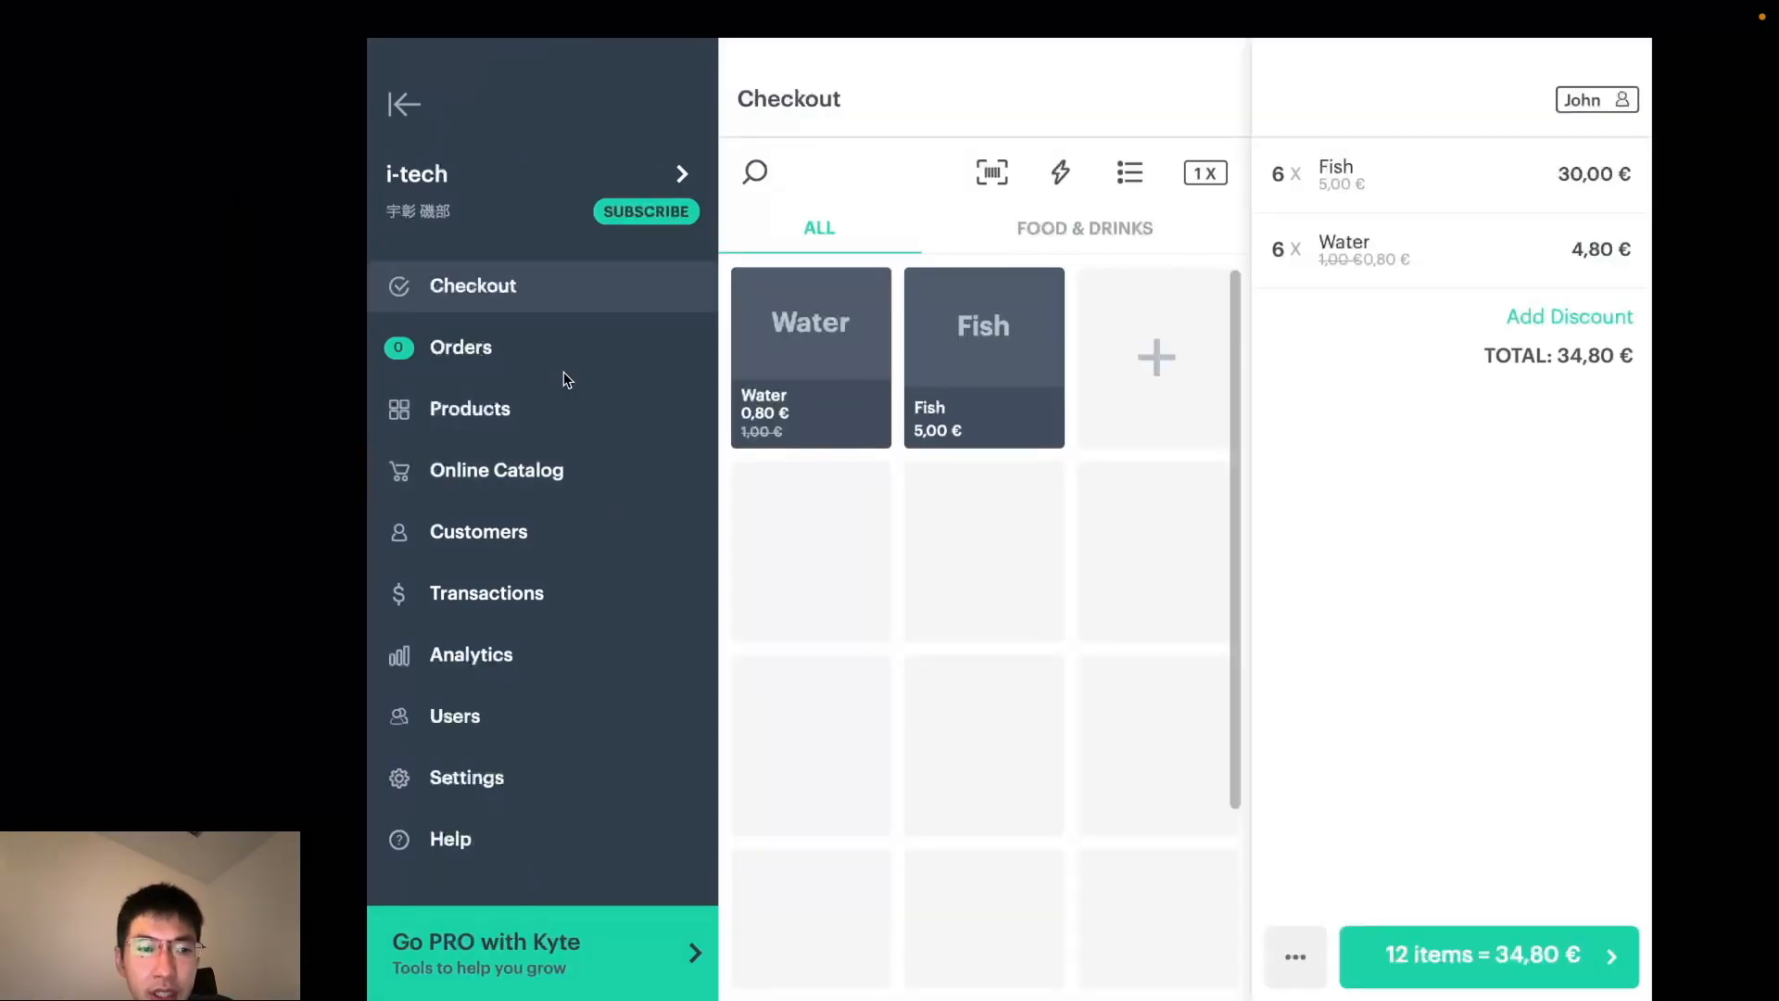
pyautogui.moveTo(482, 544)
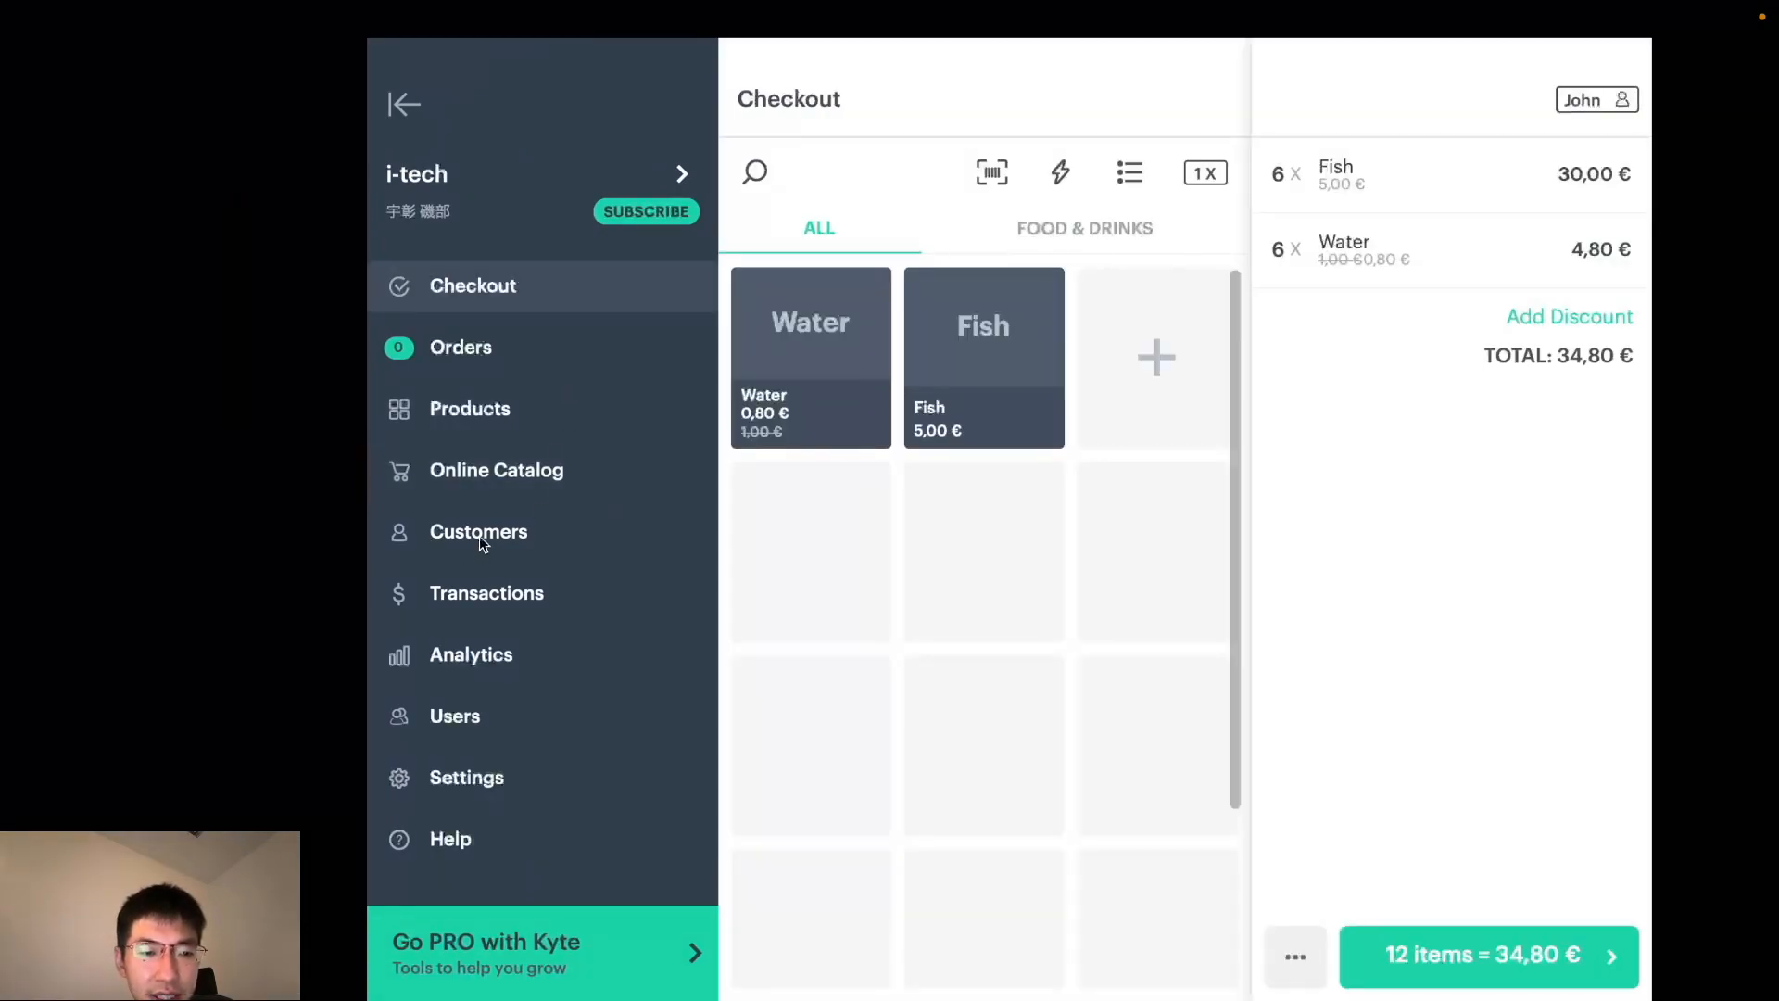
pyautogui.click(478, 531)
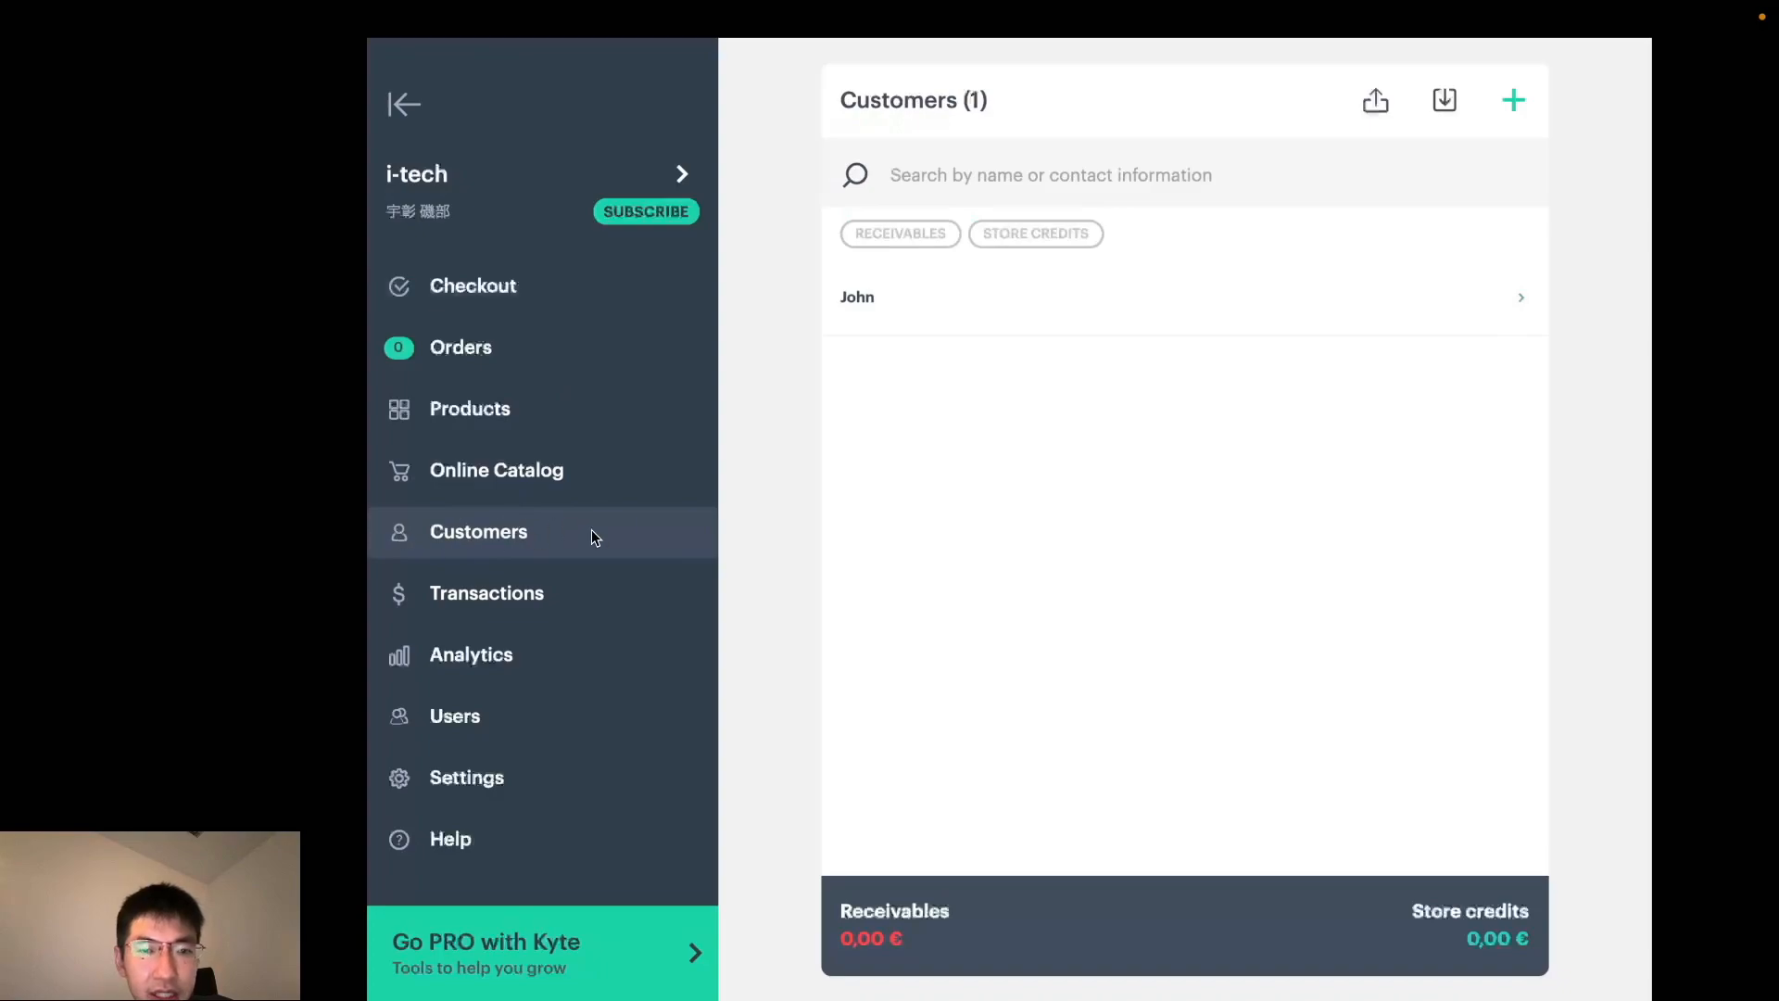
pyautogui.click(856, 297)
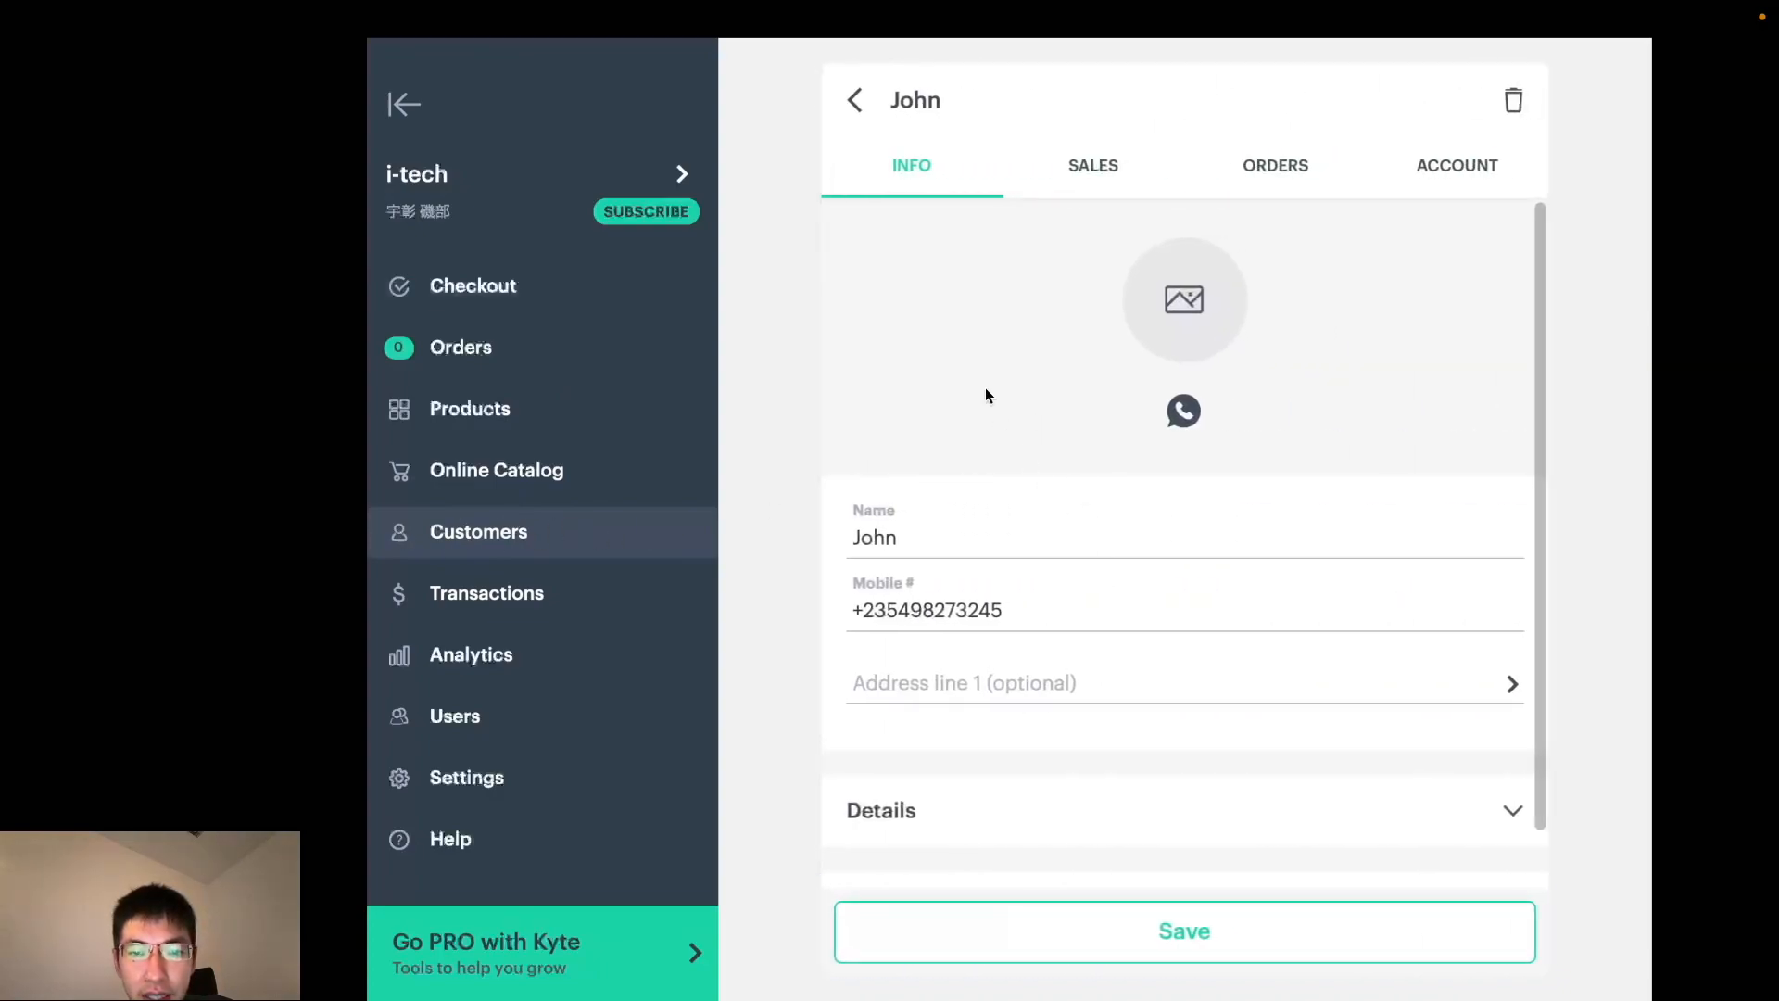
pyautogui.scroll(-3)
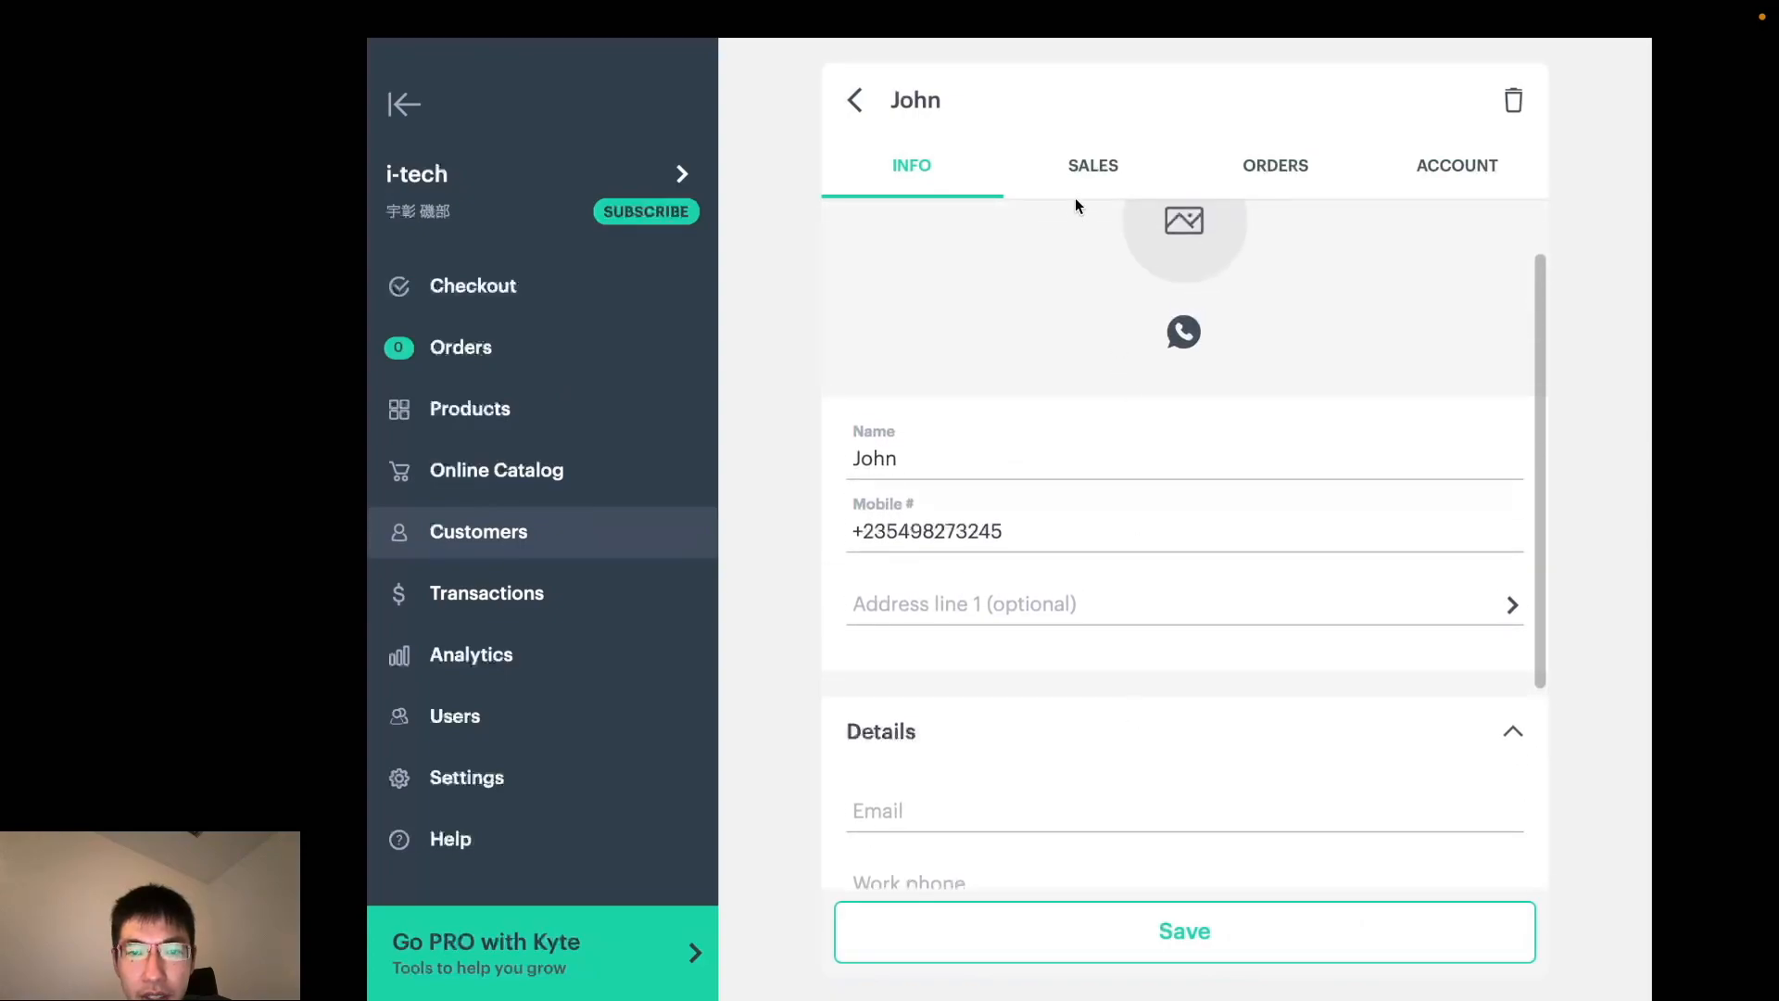
# Step: Review John's Sales, Orders and Account balance, then return to his Info details
pyautogui.click(1091, 165)
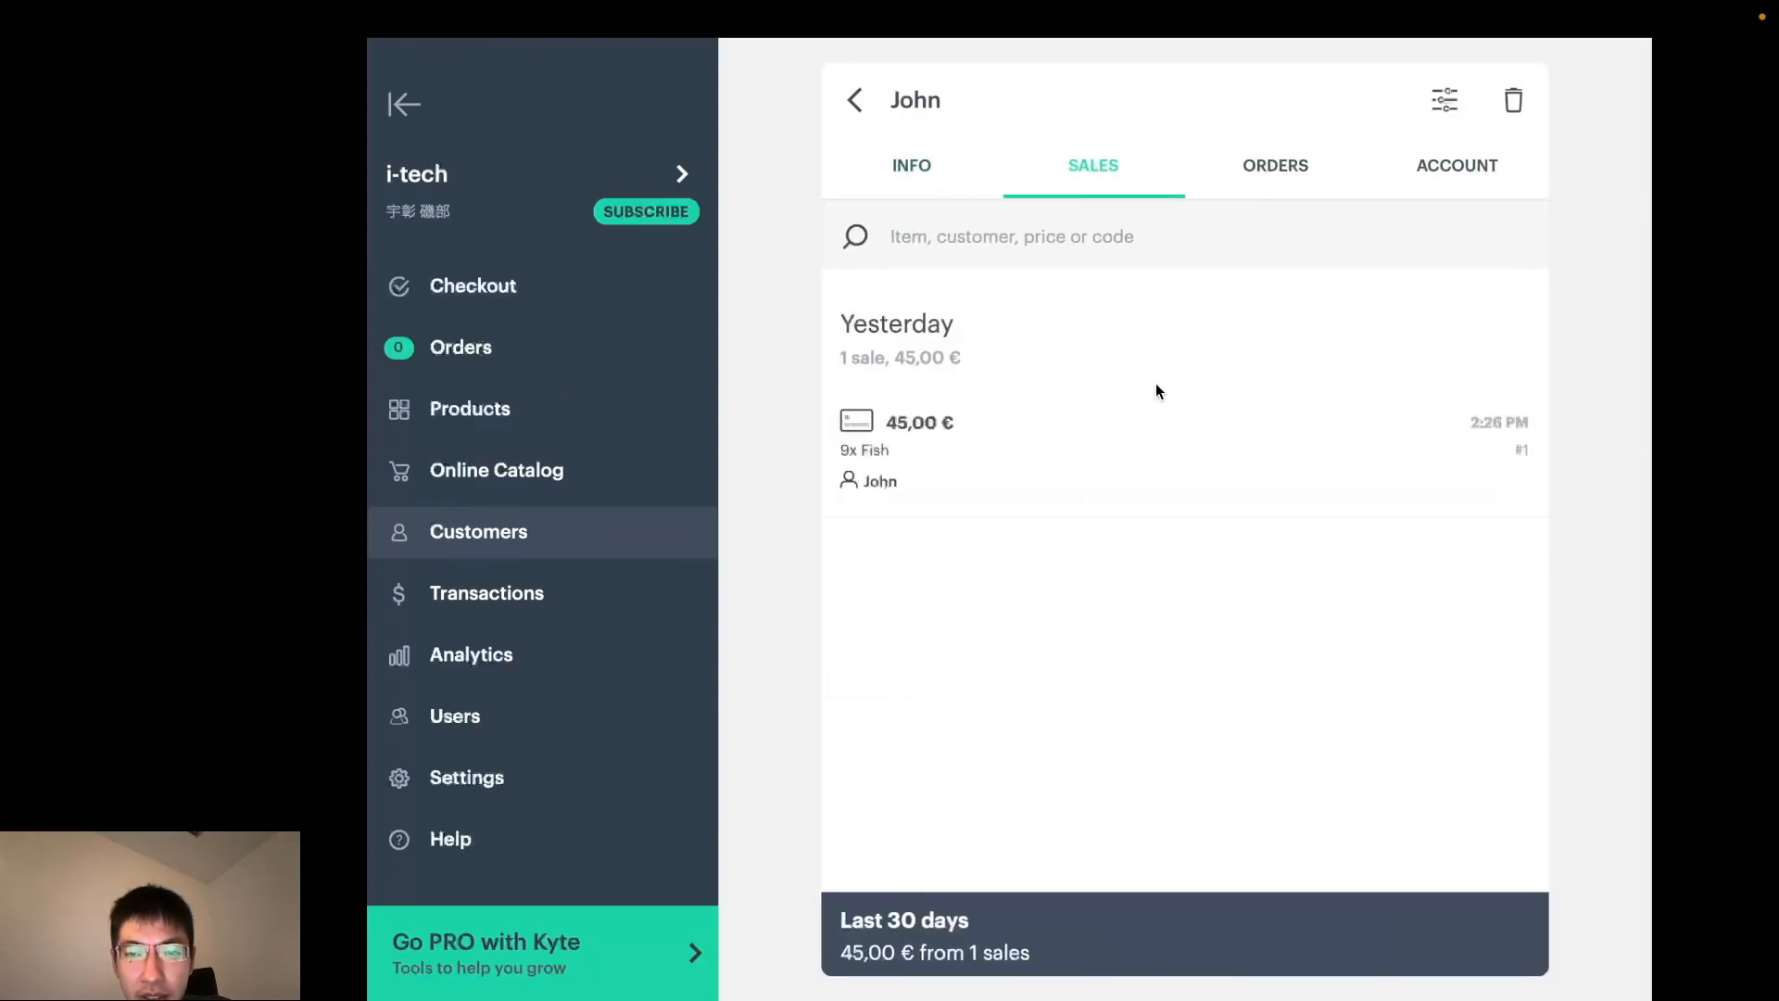
pyautogui.click(1275, 165)
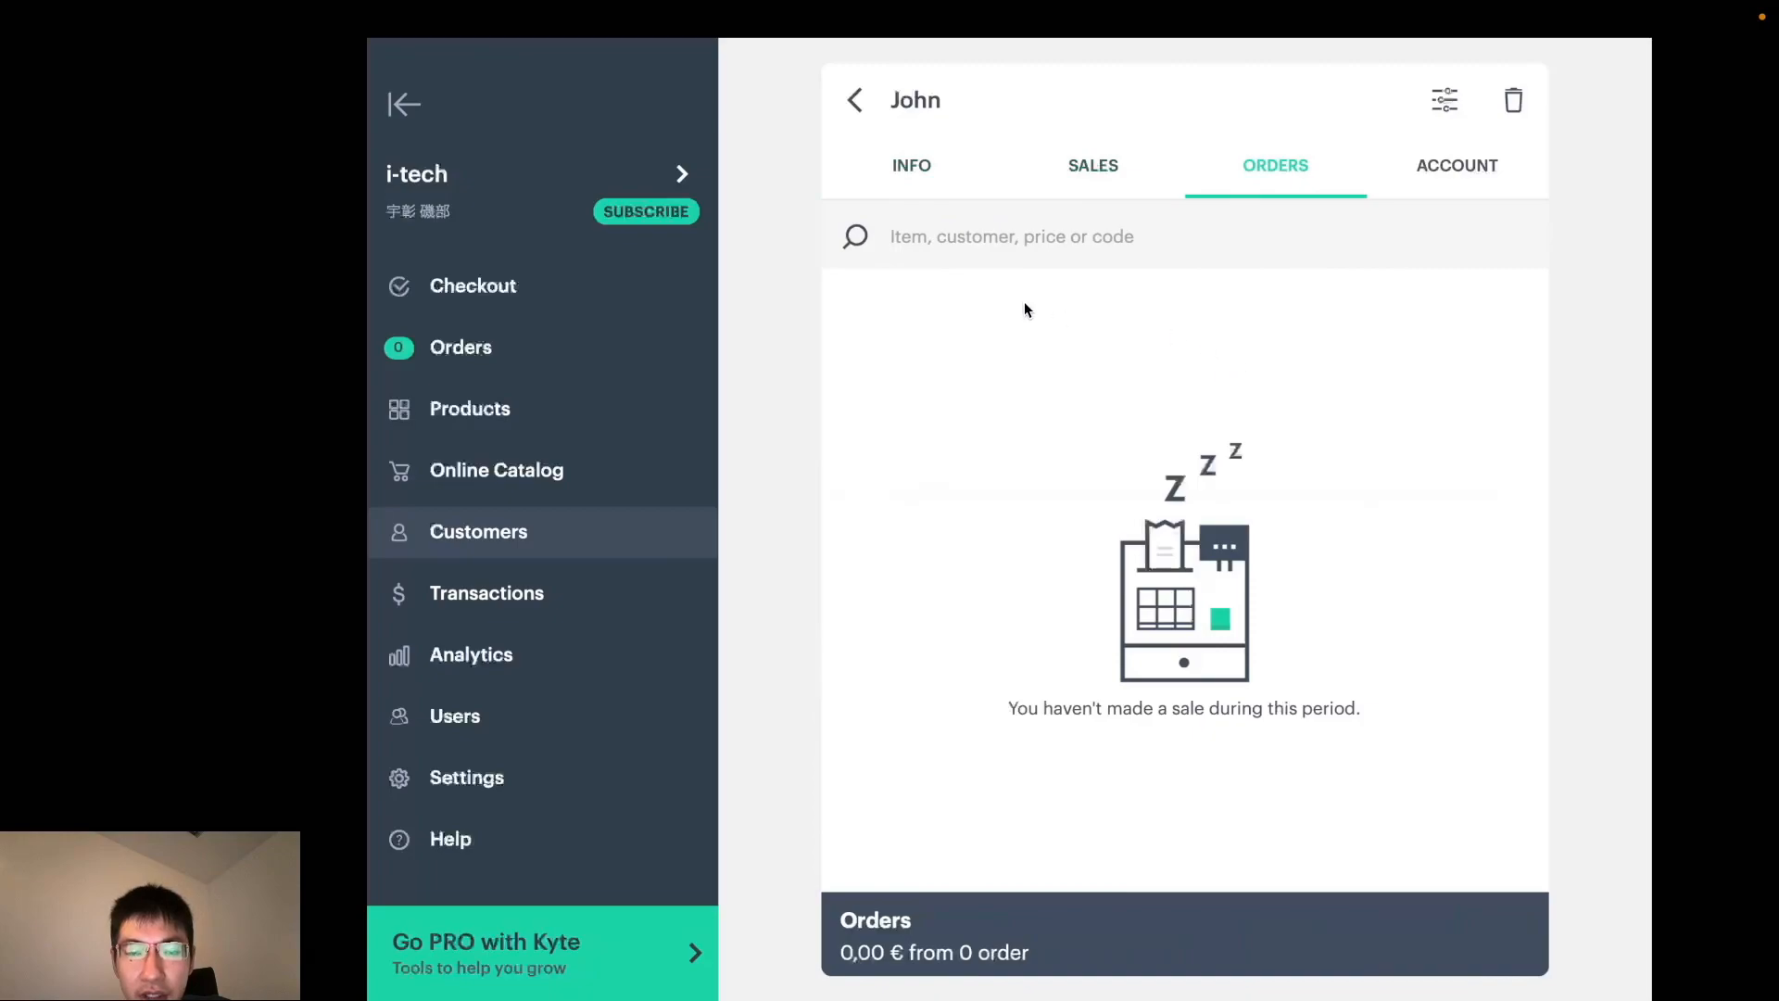
pyautogui.moveTo(1053, 378)
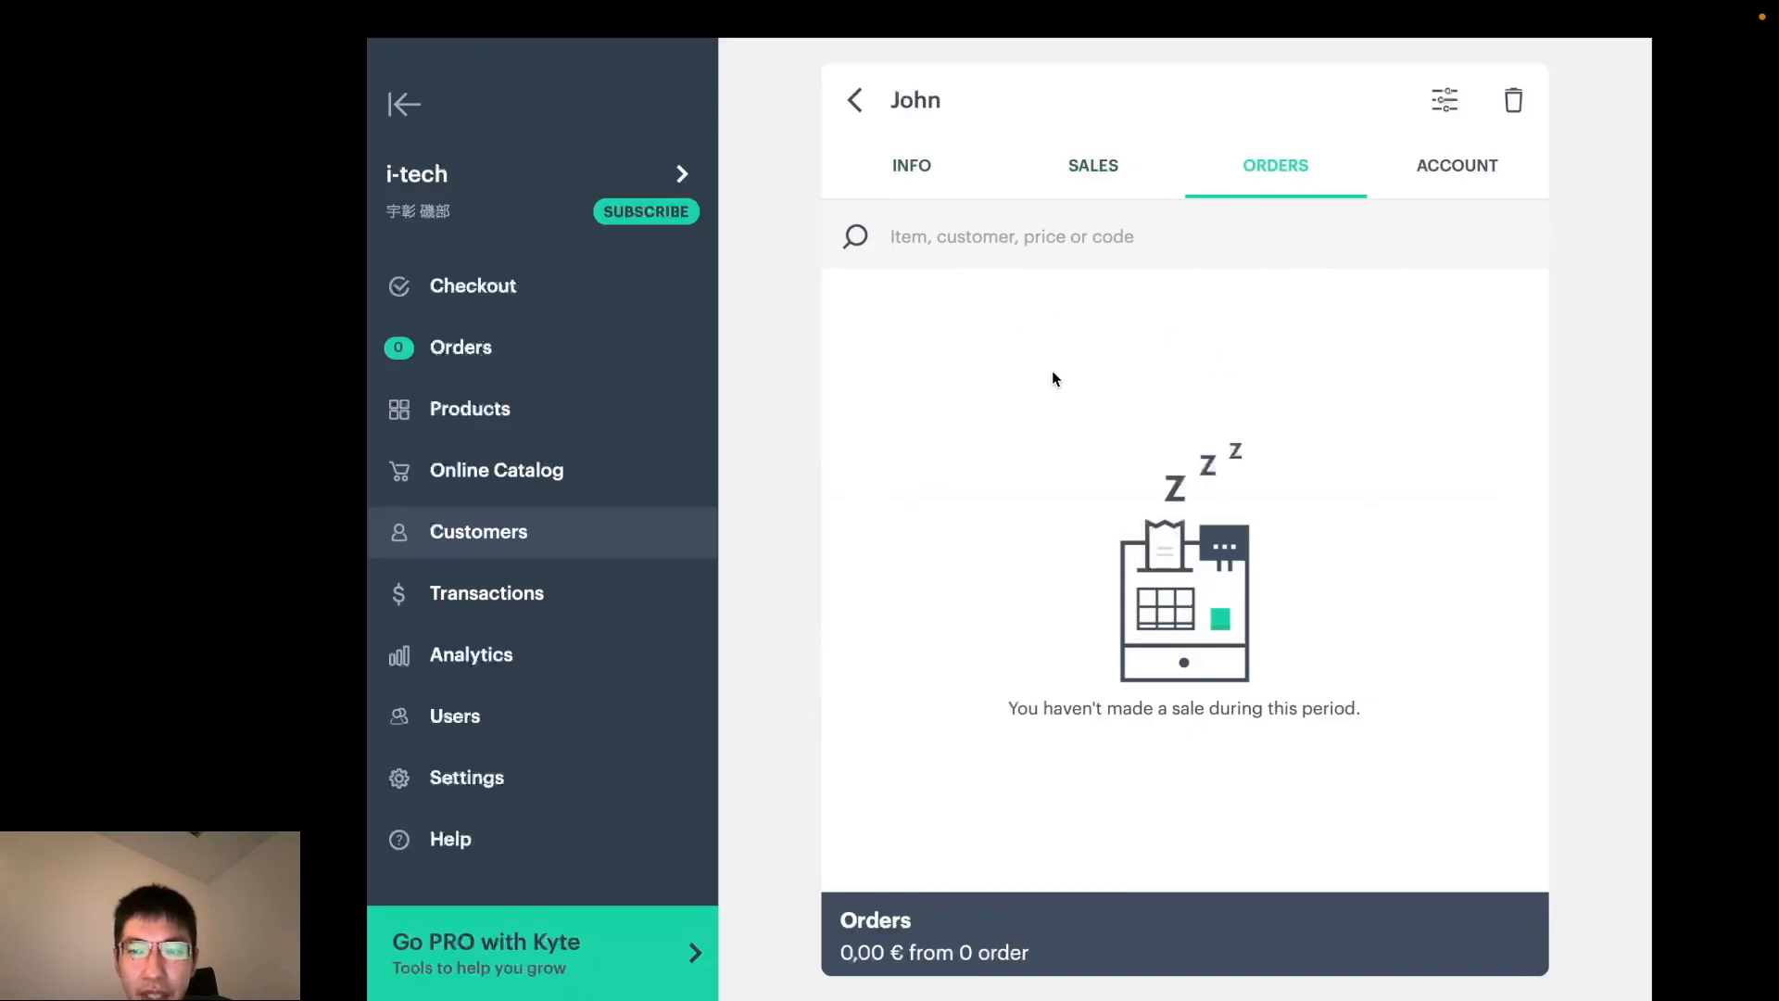
pyautogui.moveTo(1468, 185)
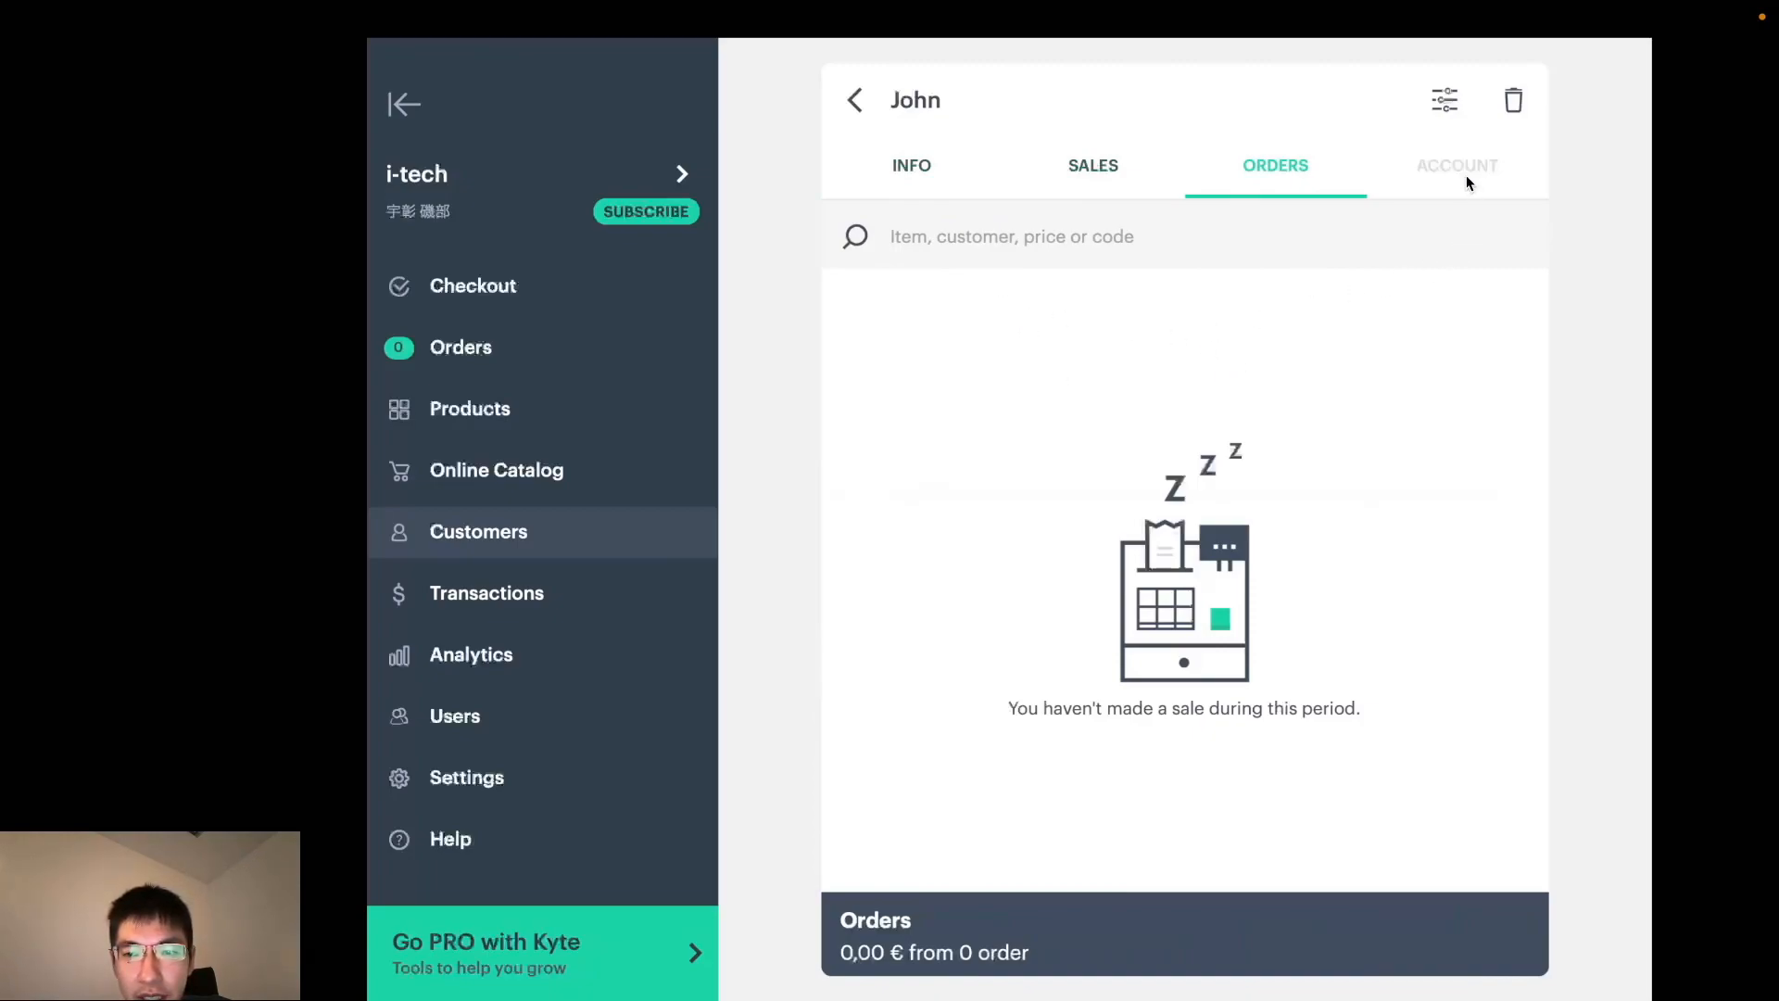
pyautogui.click(1456, 165)
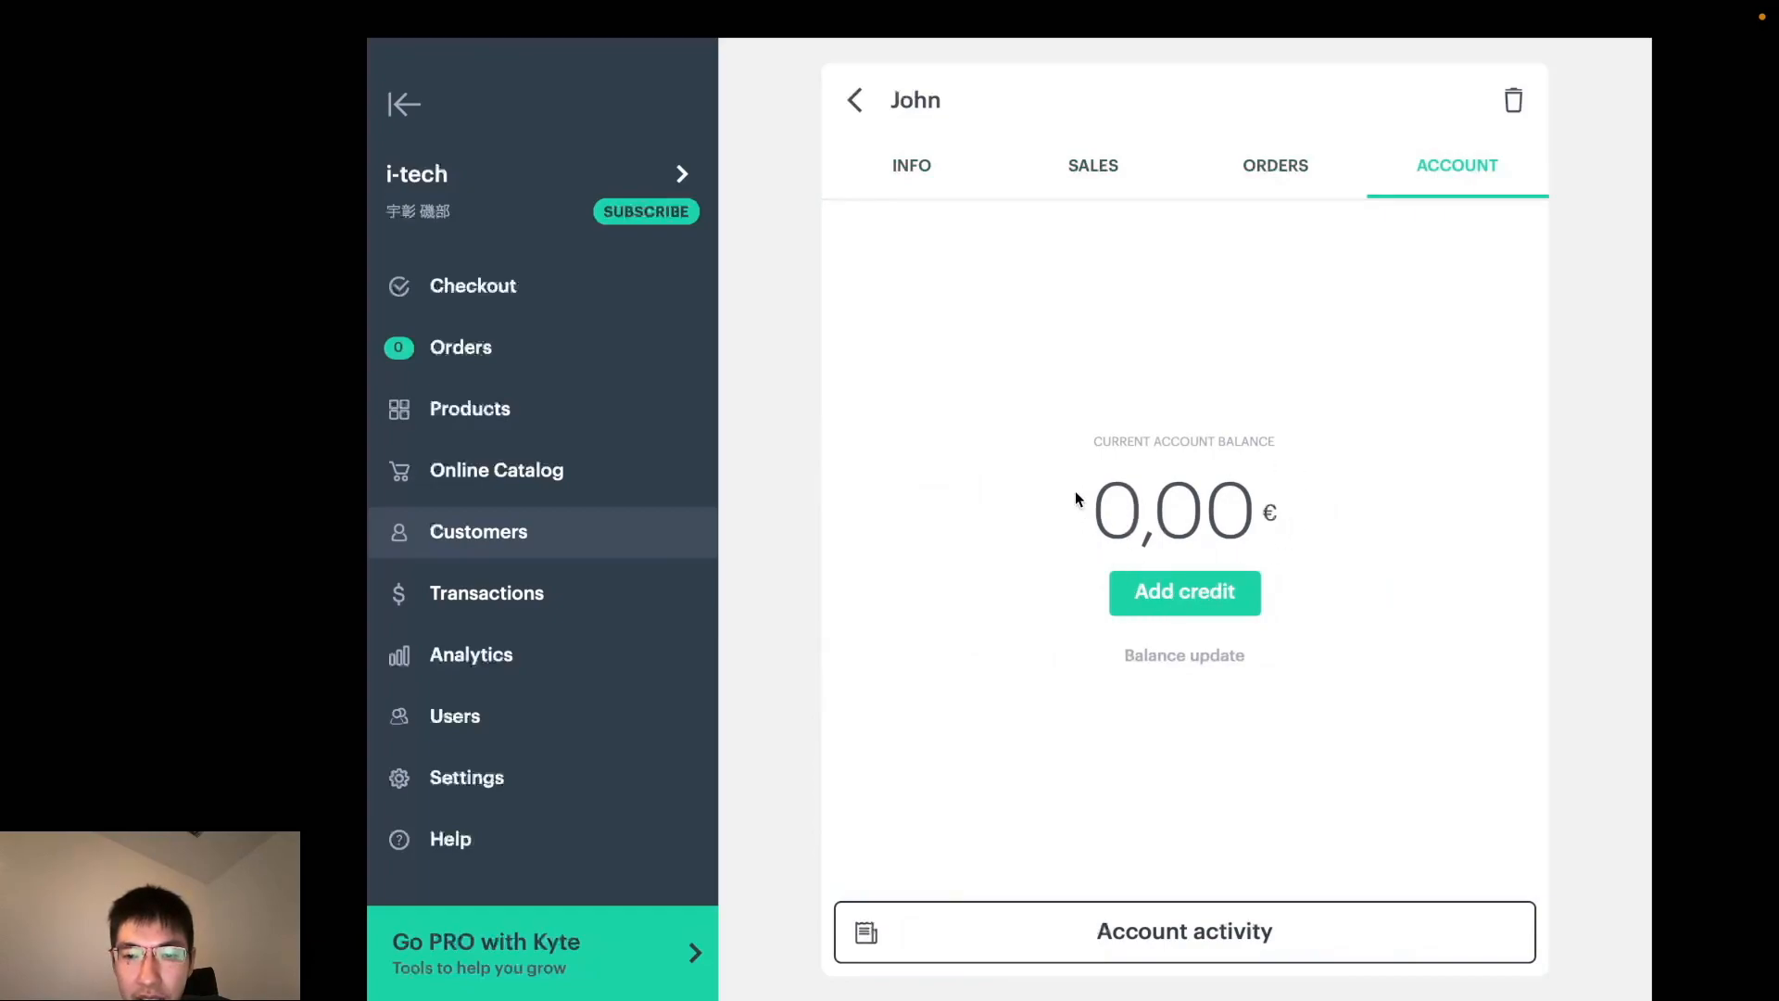
pyautogui.moveTo(1315, 591)
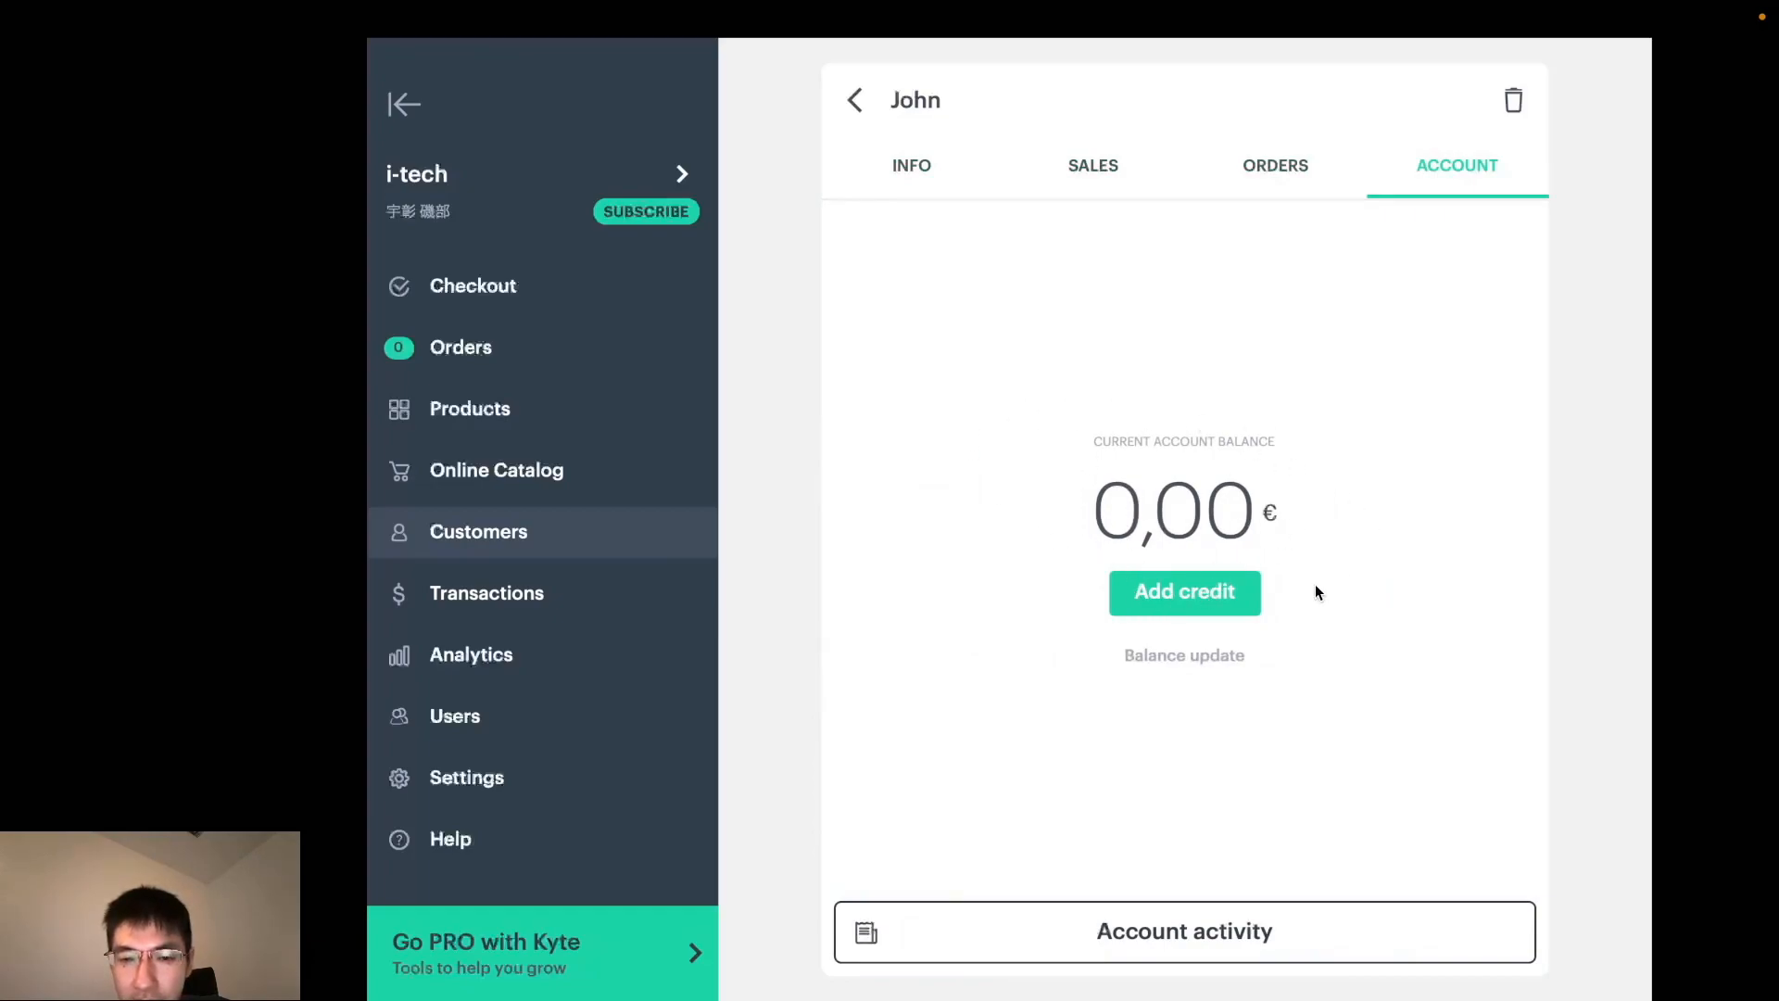
pyautogui.click(911, 164)
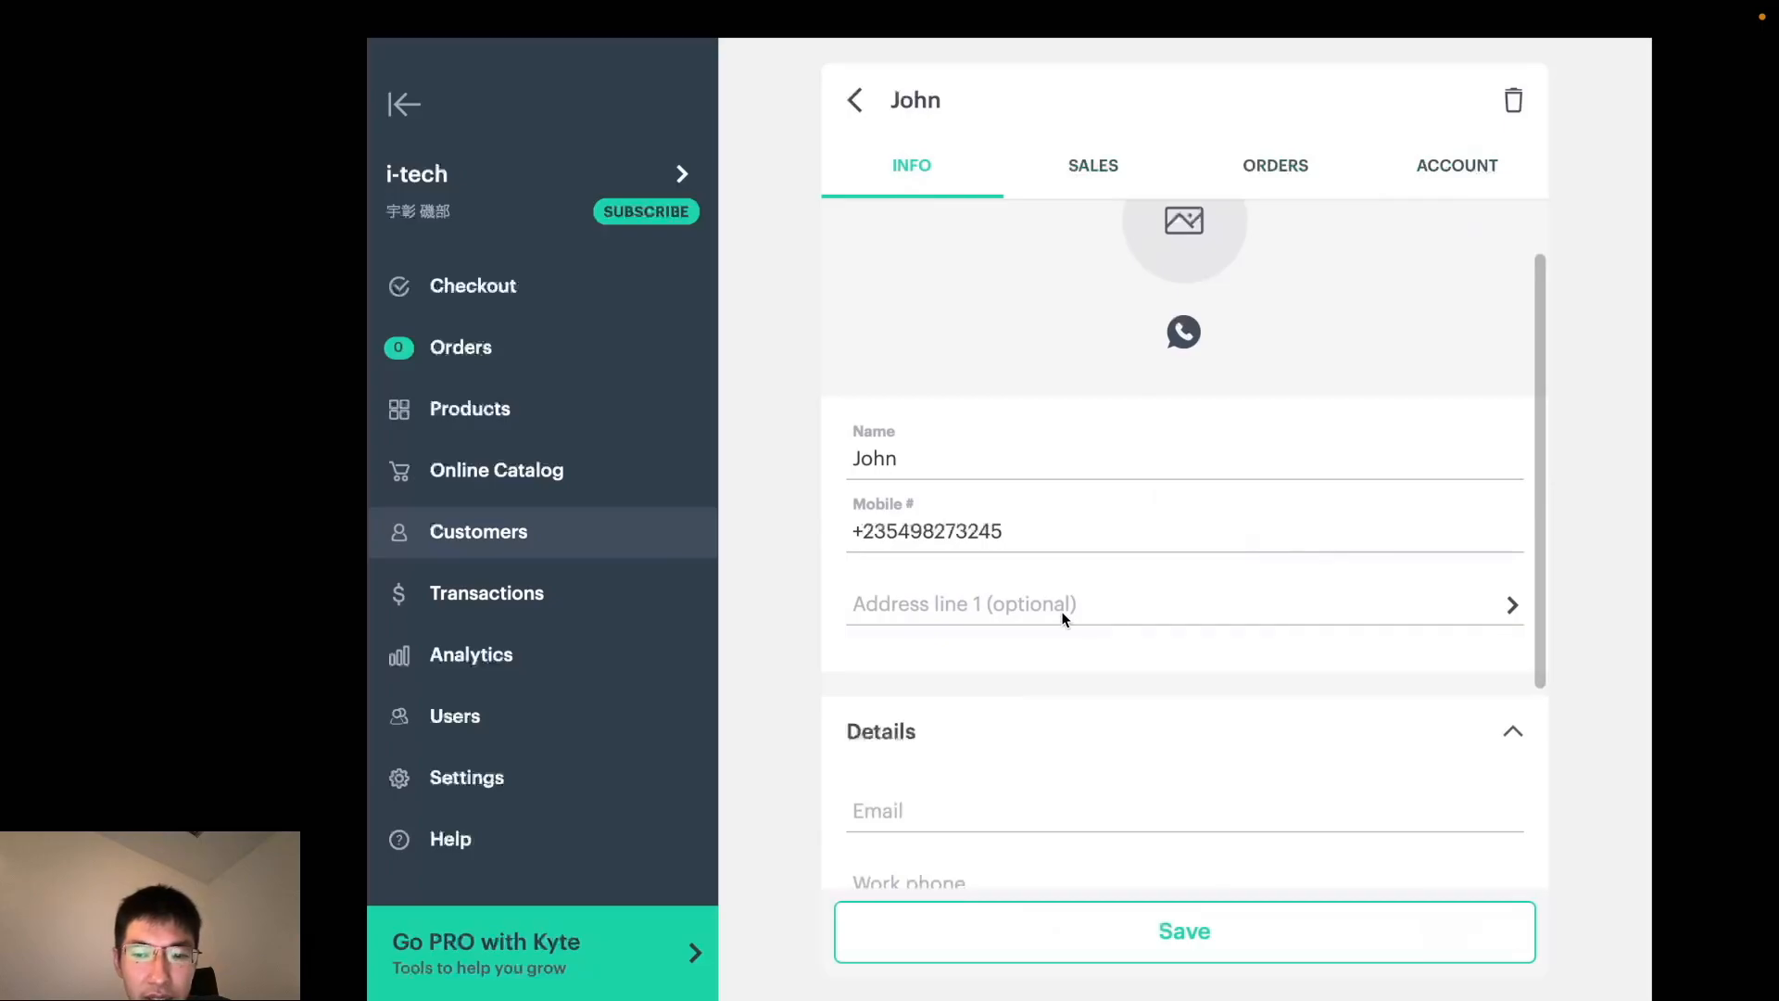
pyautogui.scroll(-3)
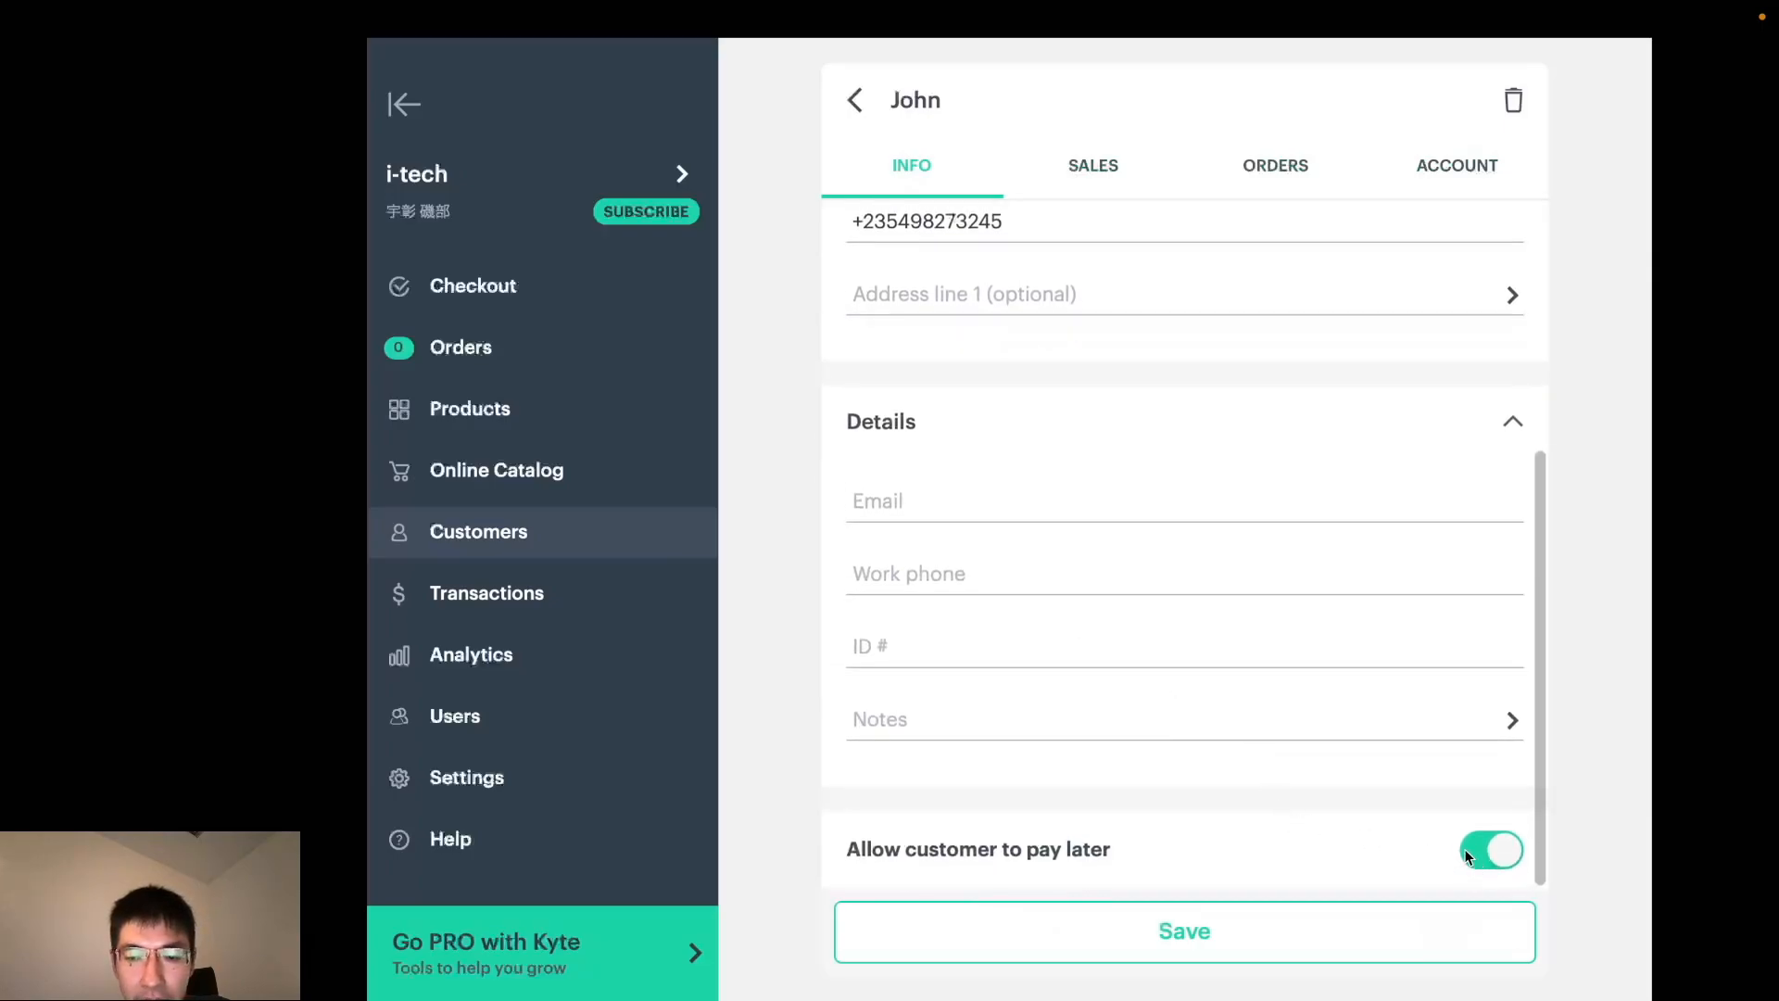
pyautogui.click(1184, 930)
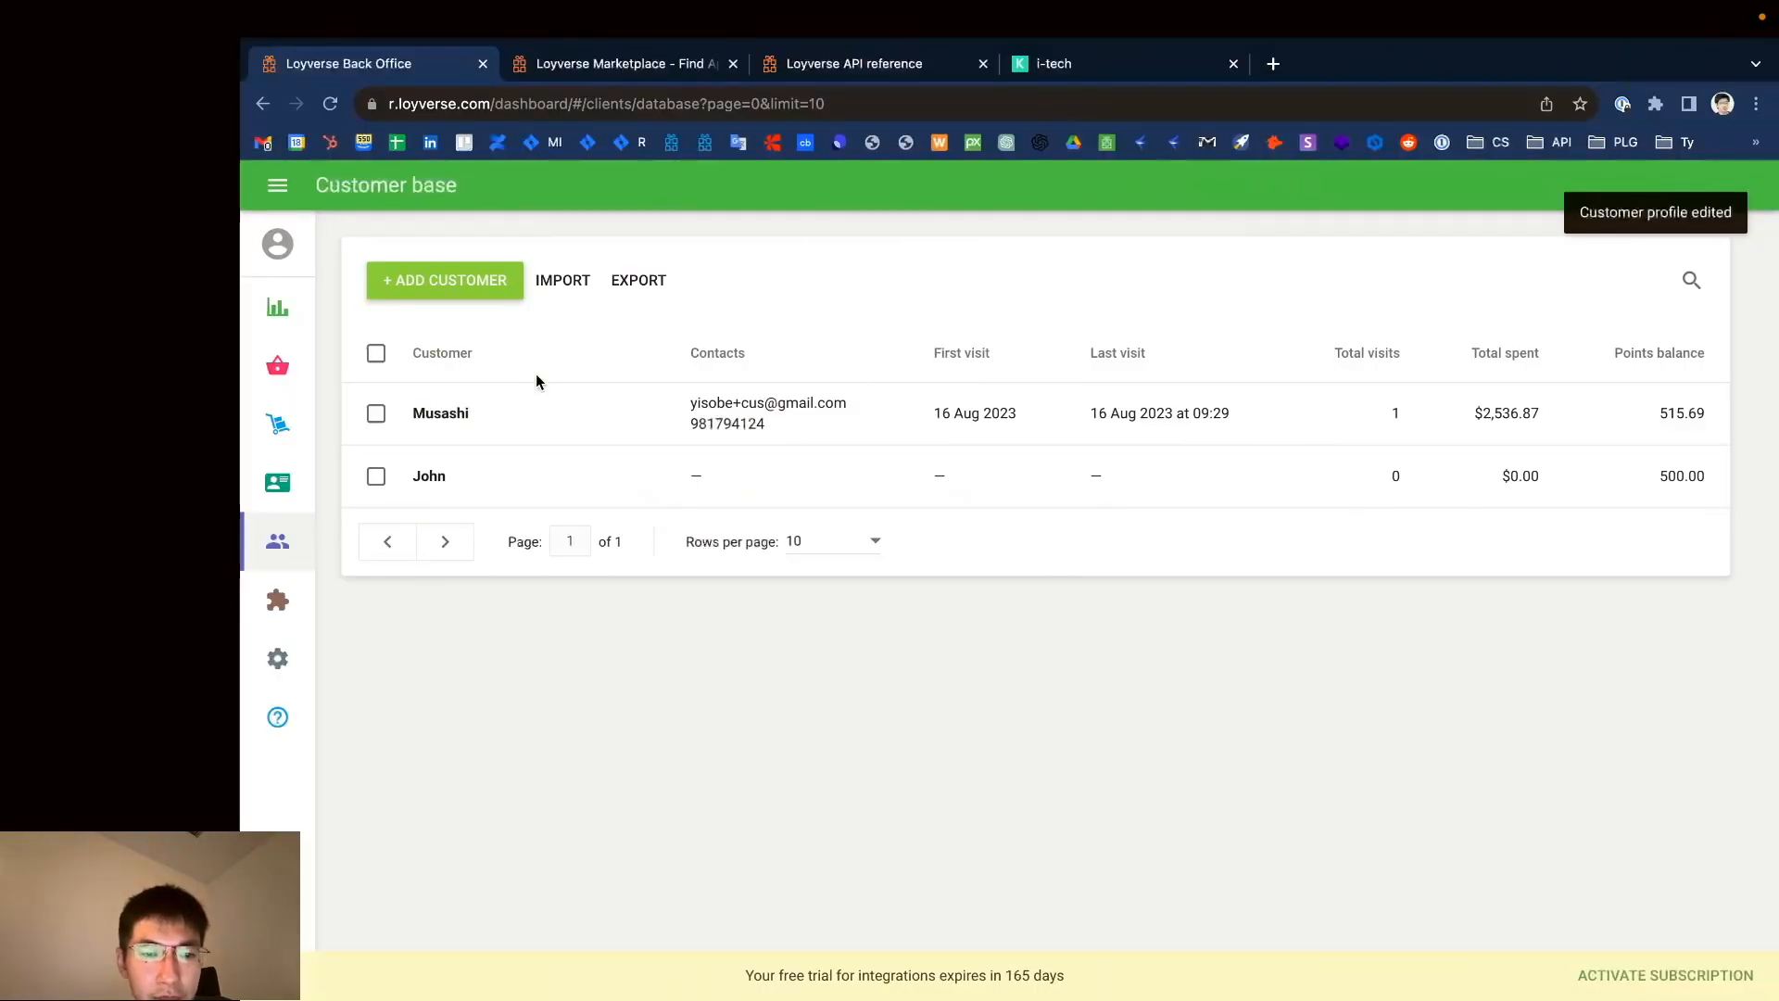
pyautogui.moveTo(278, 482)
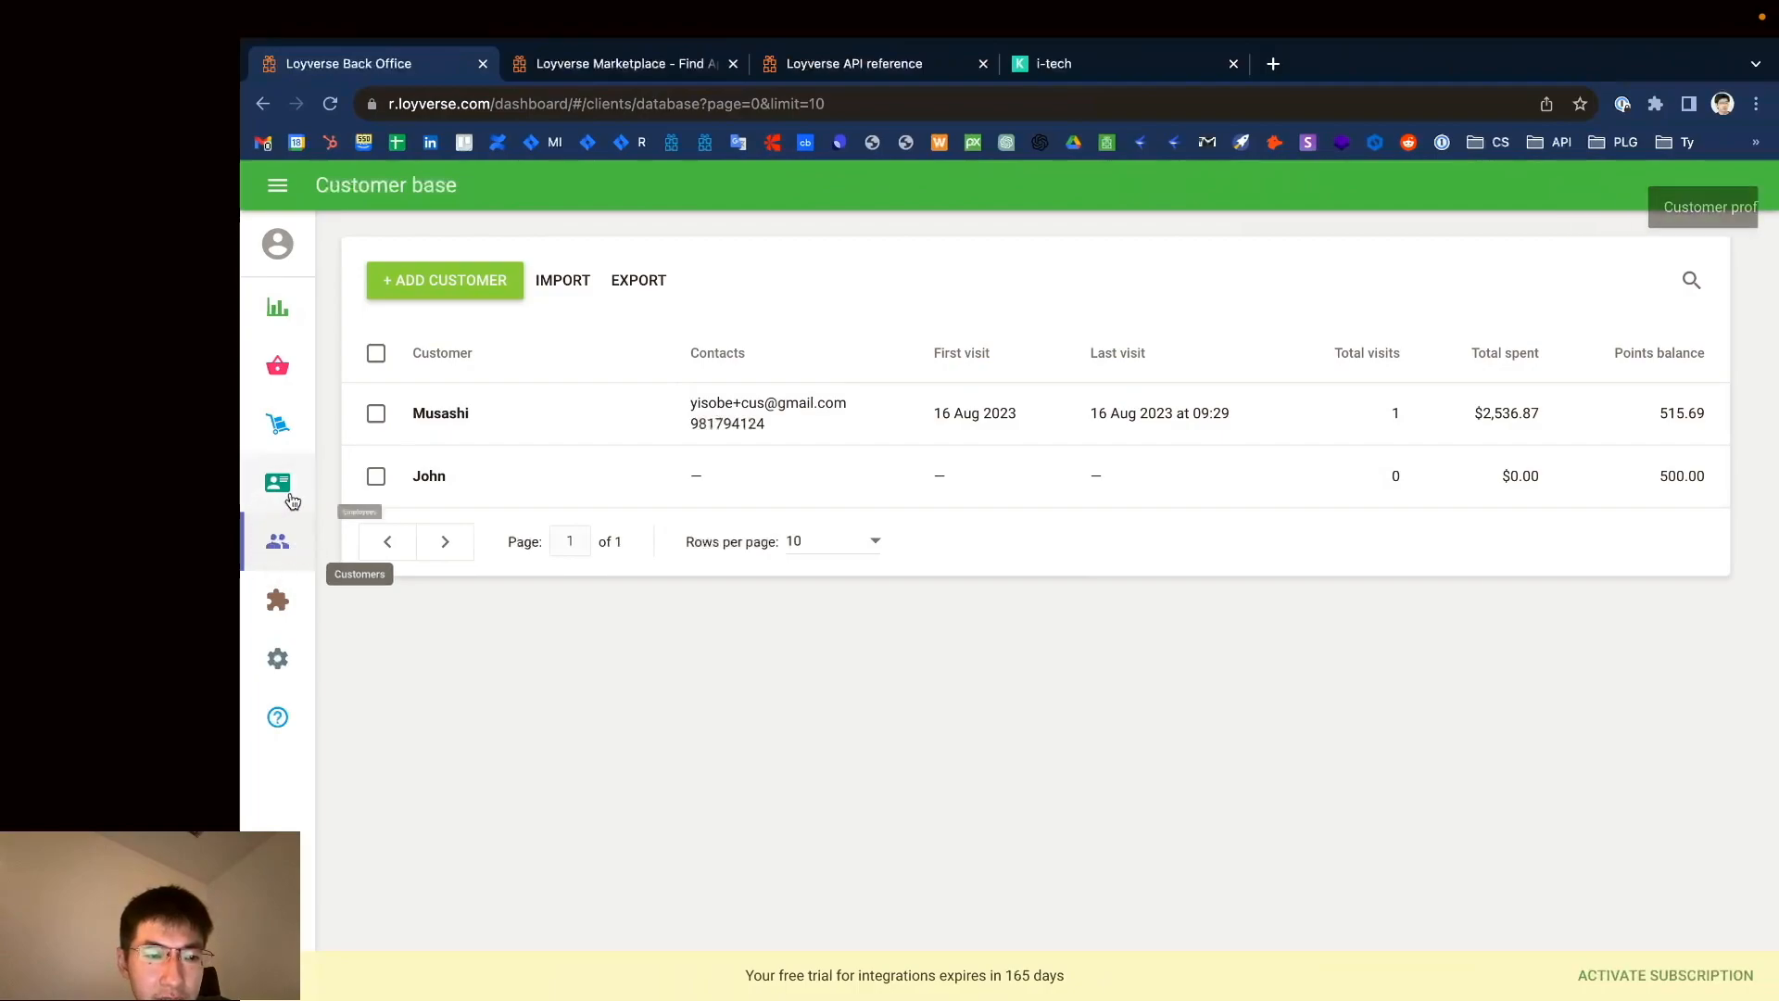
pyautogui.moveTo(497, 591)
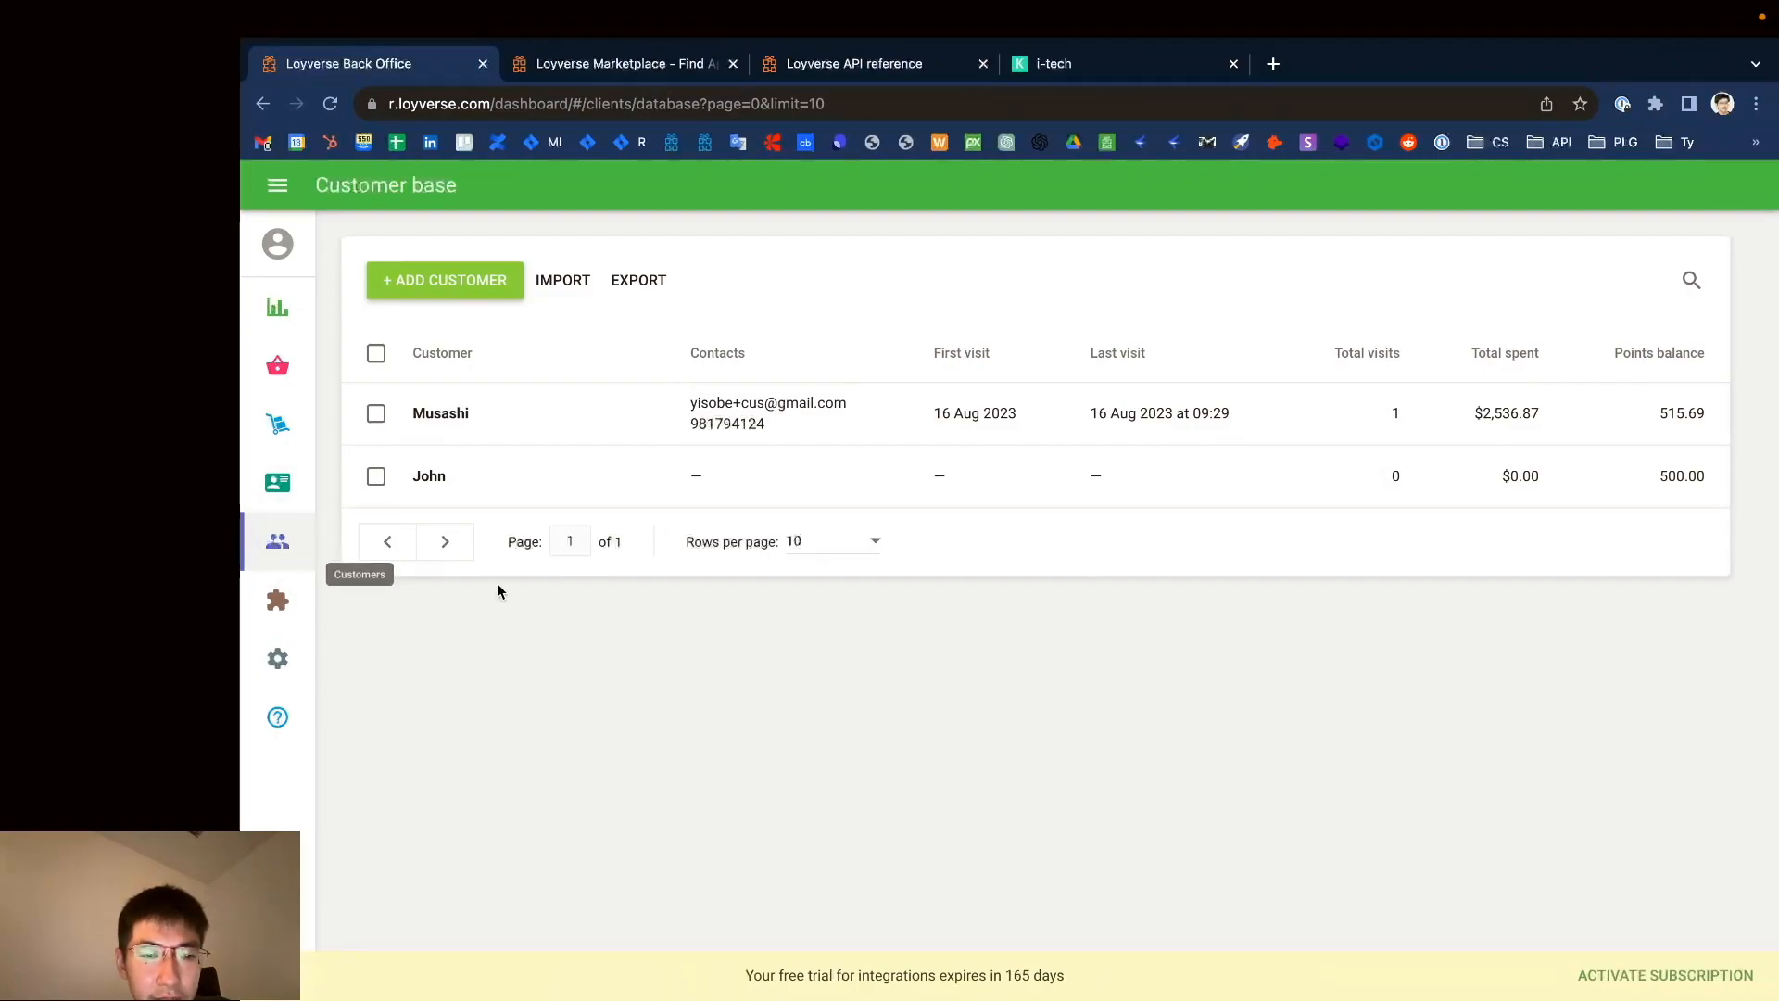
pyautogui.click(441, 413)
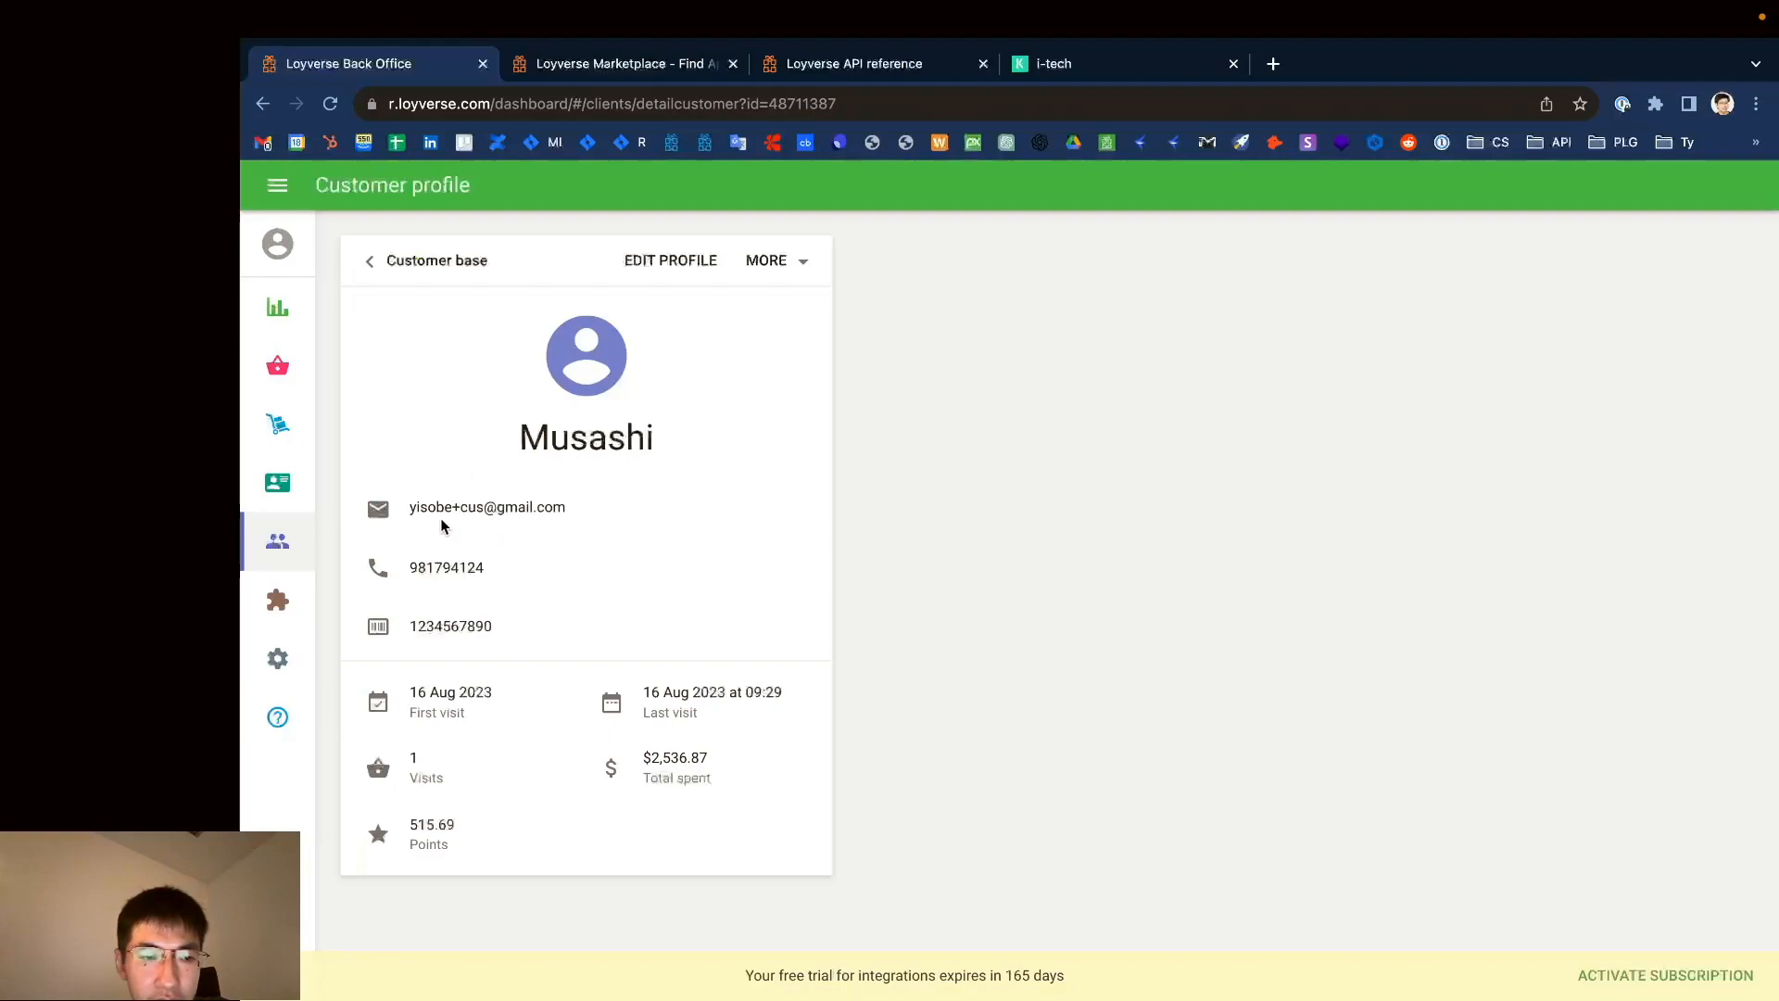
pyautogui.doubleClick(487, 506)
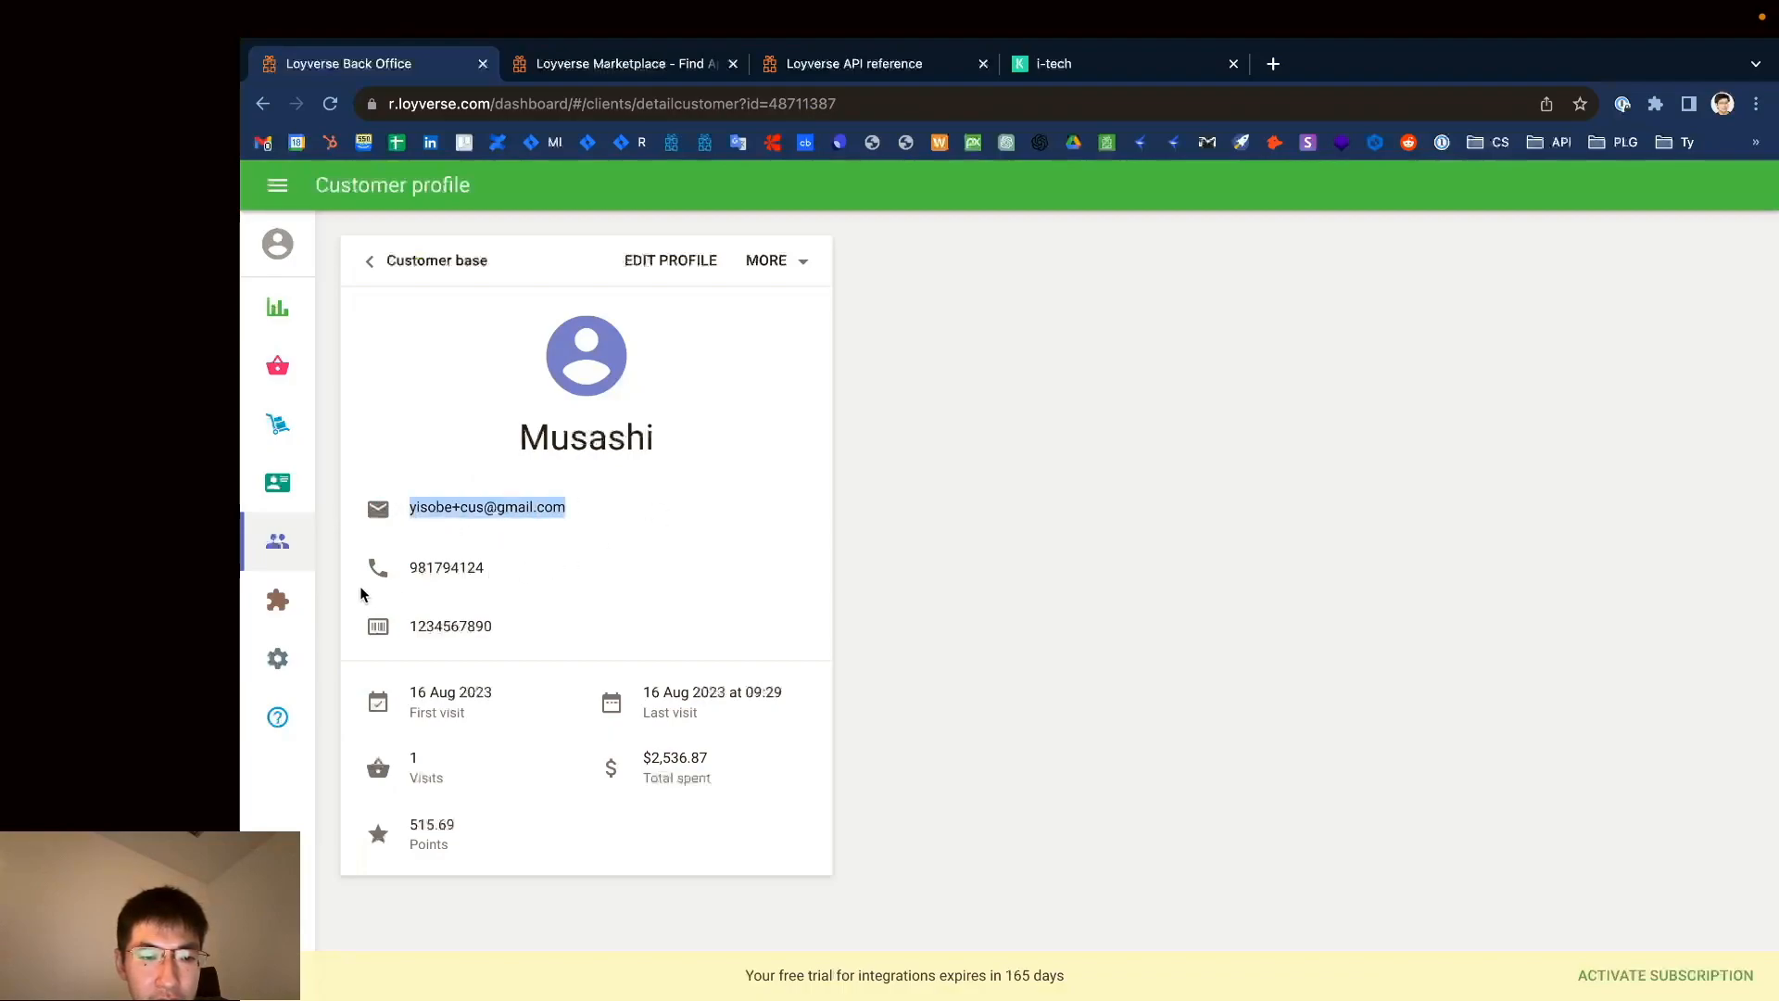
pyautogui.doubleClick(448, 624)
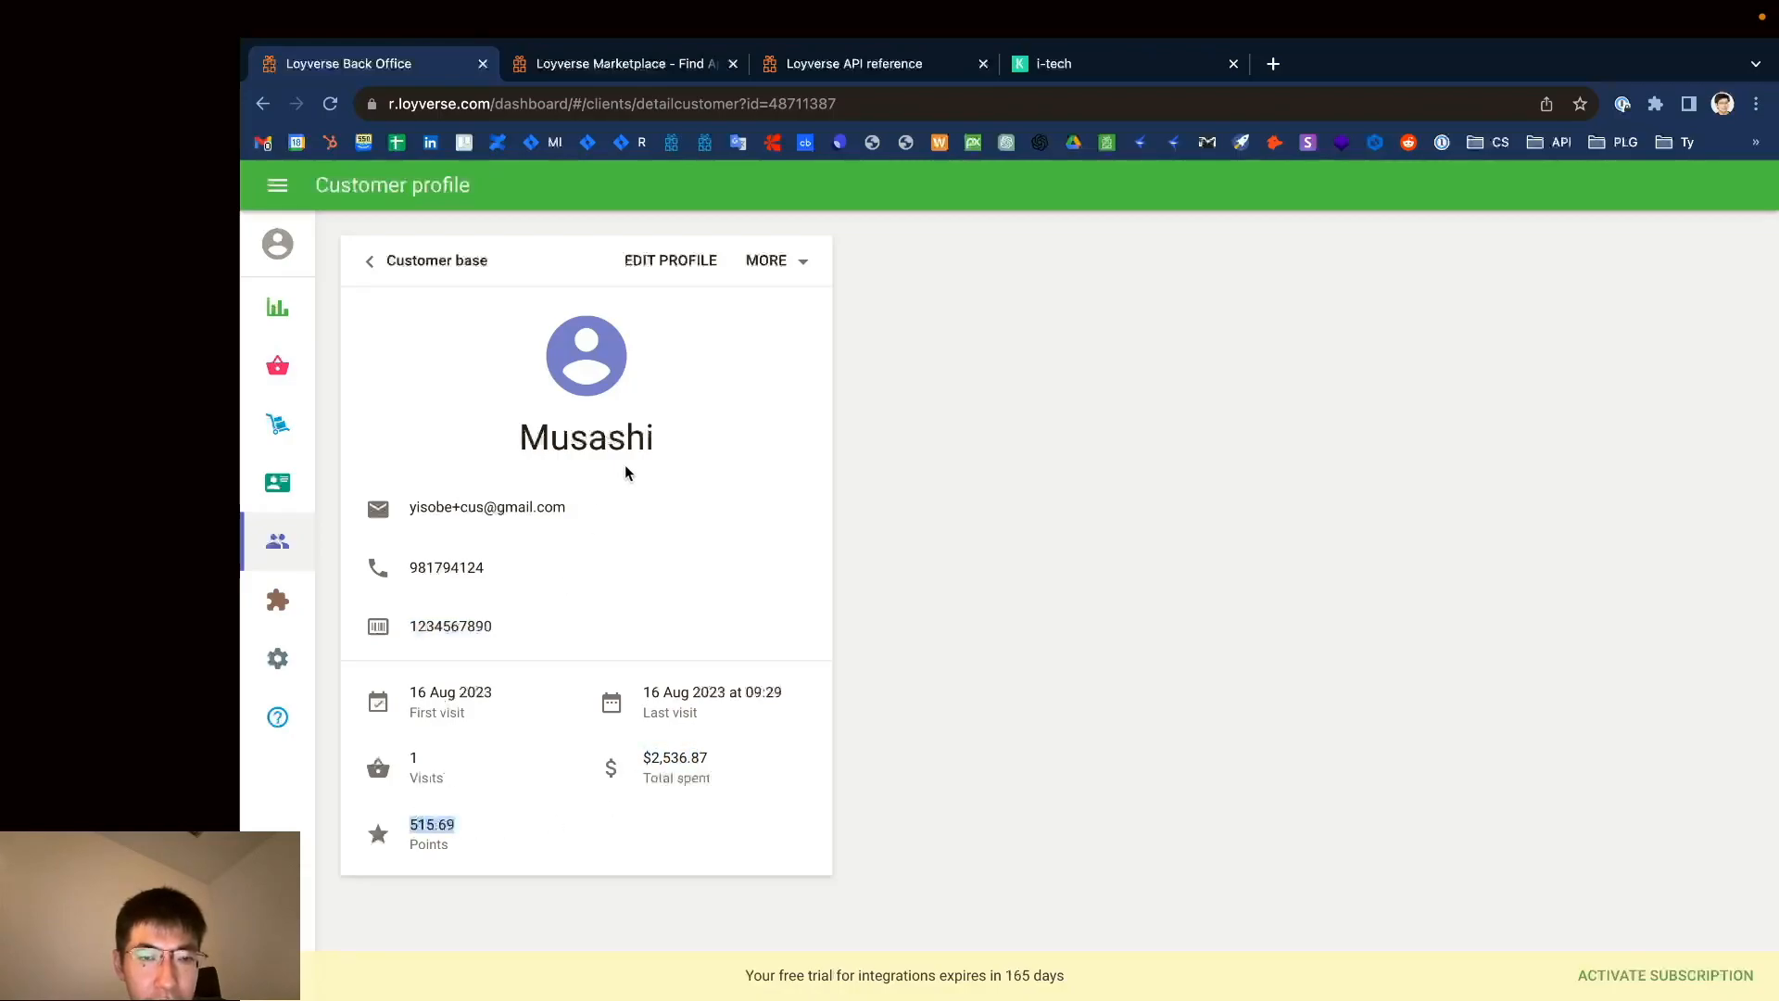
pyautogui.click(774, 259)
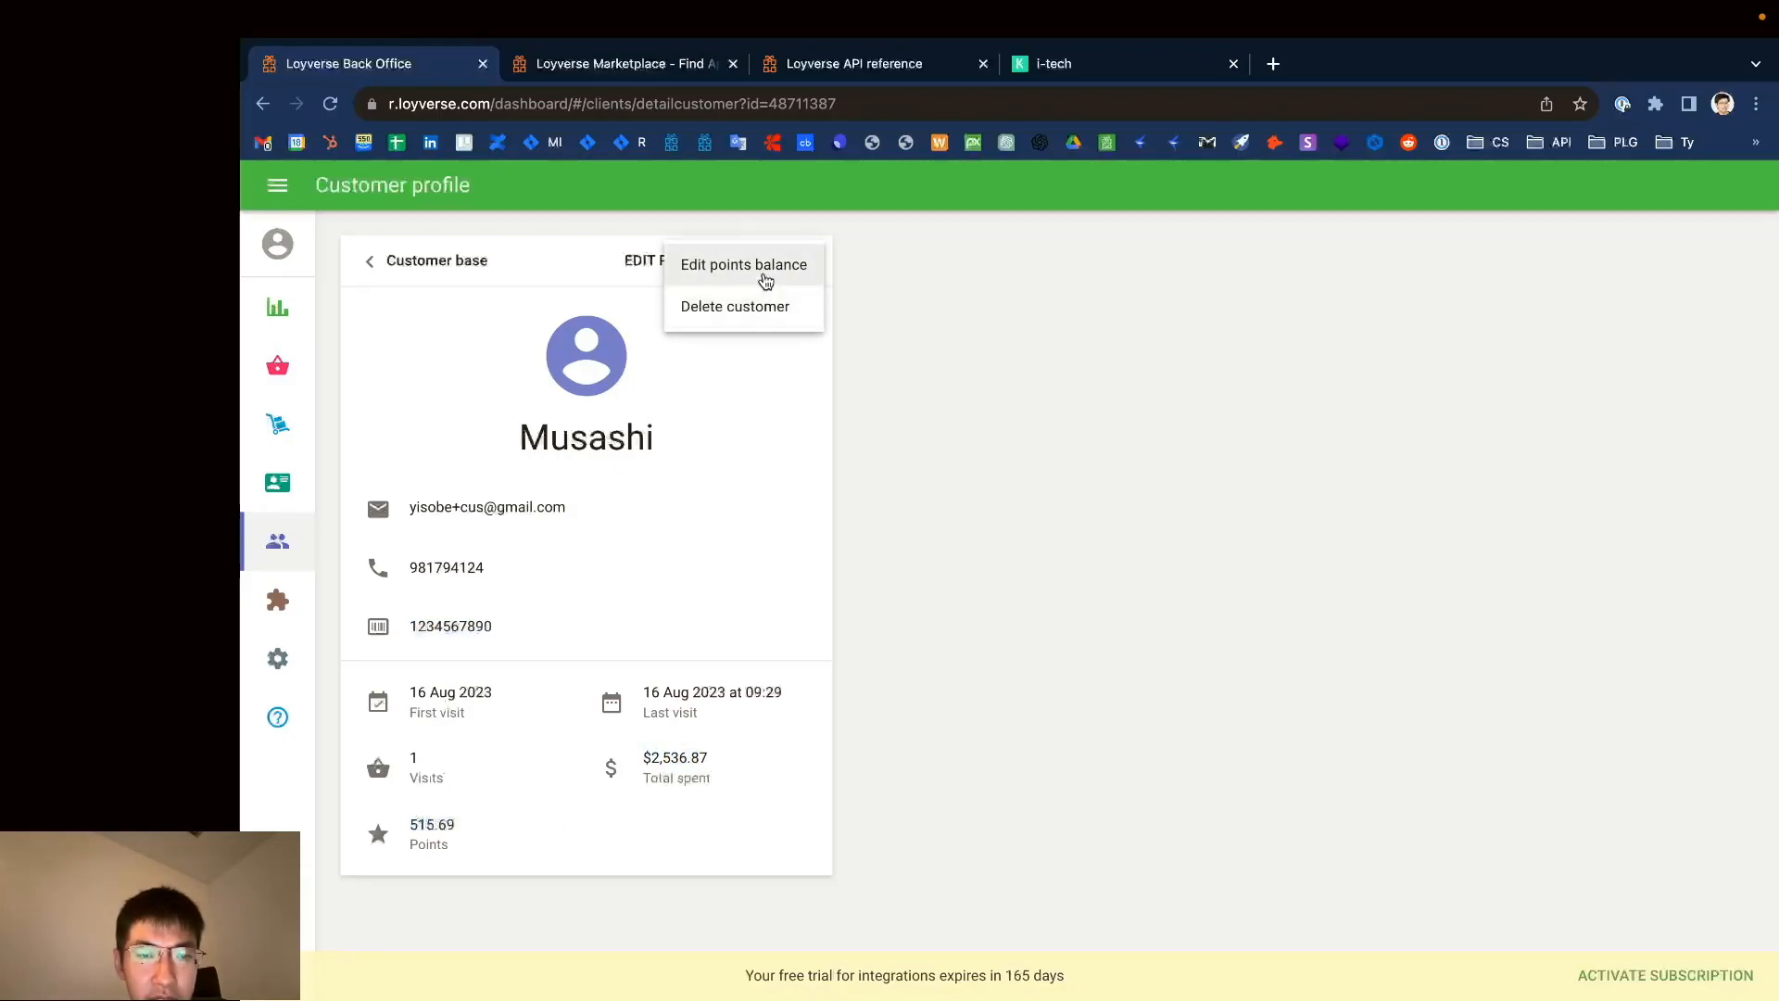
pyautogui.click(743, 265)
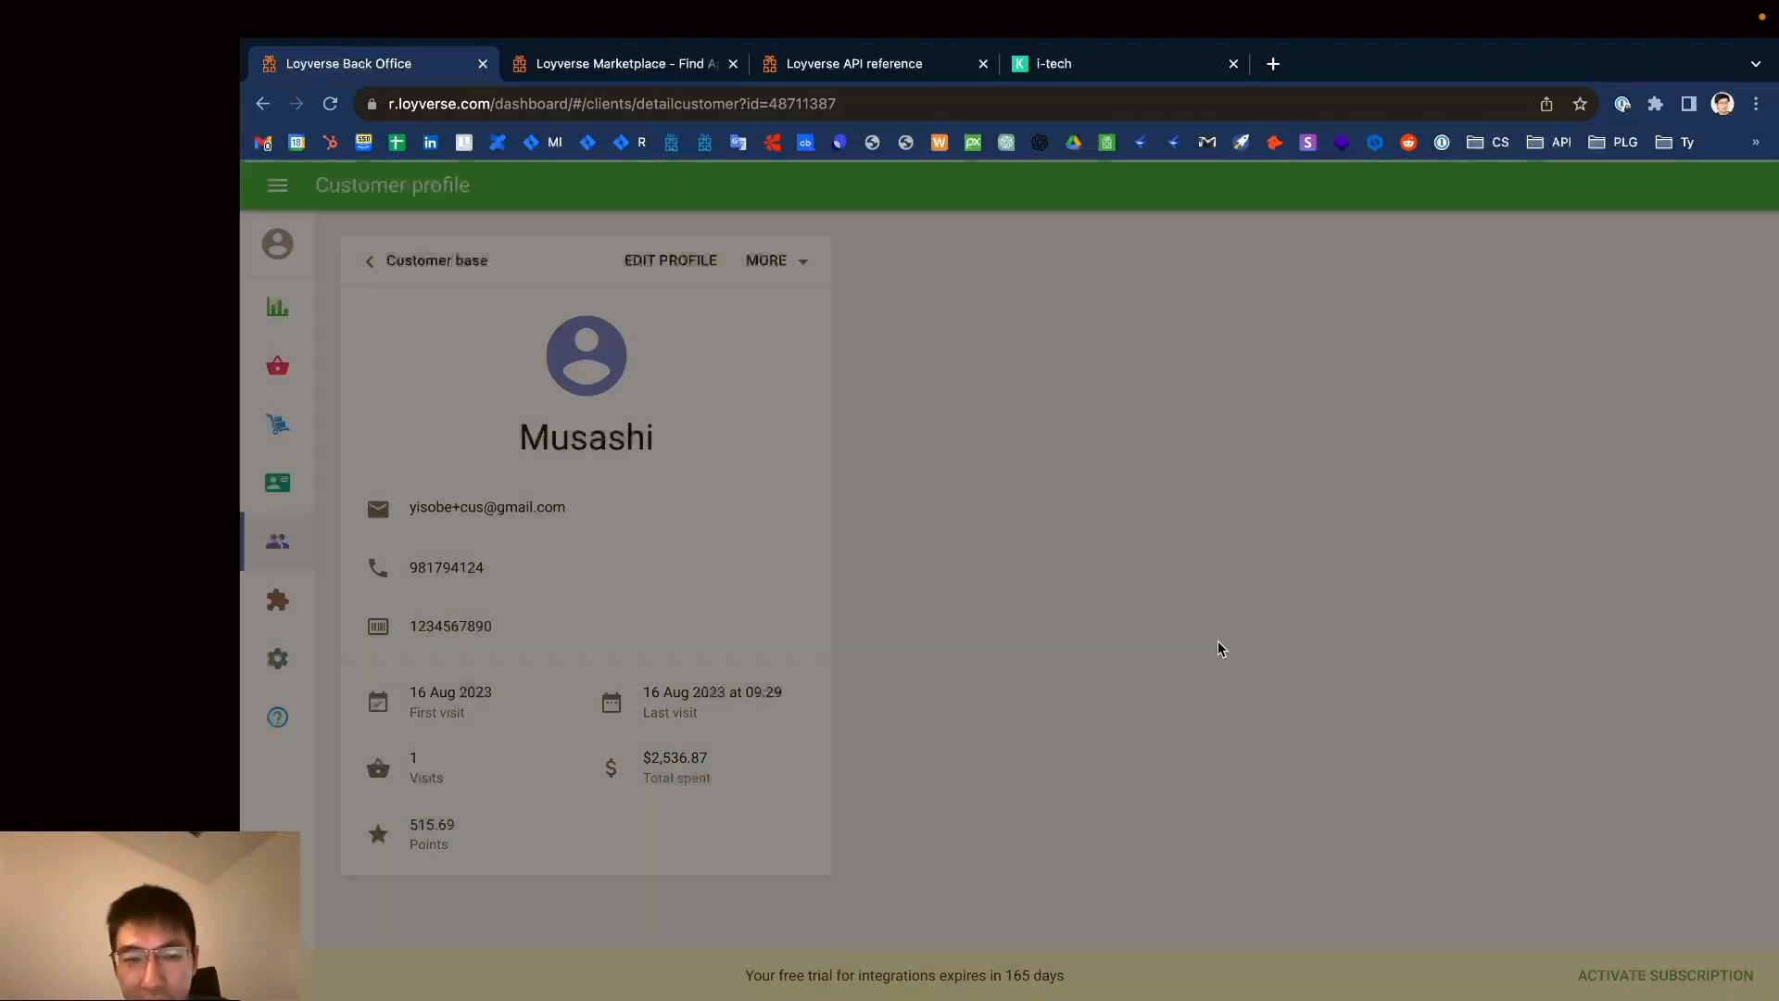
pyautogui.click(437, 260)
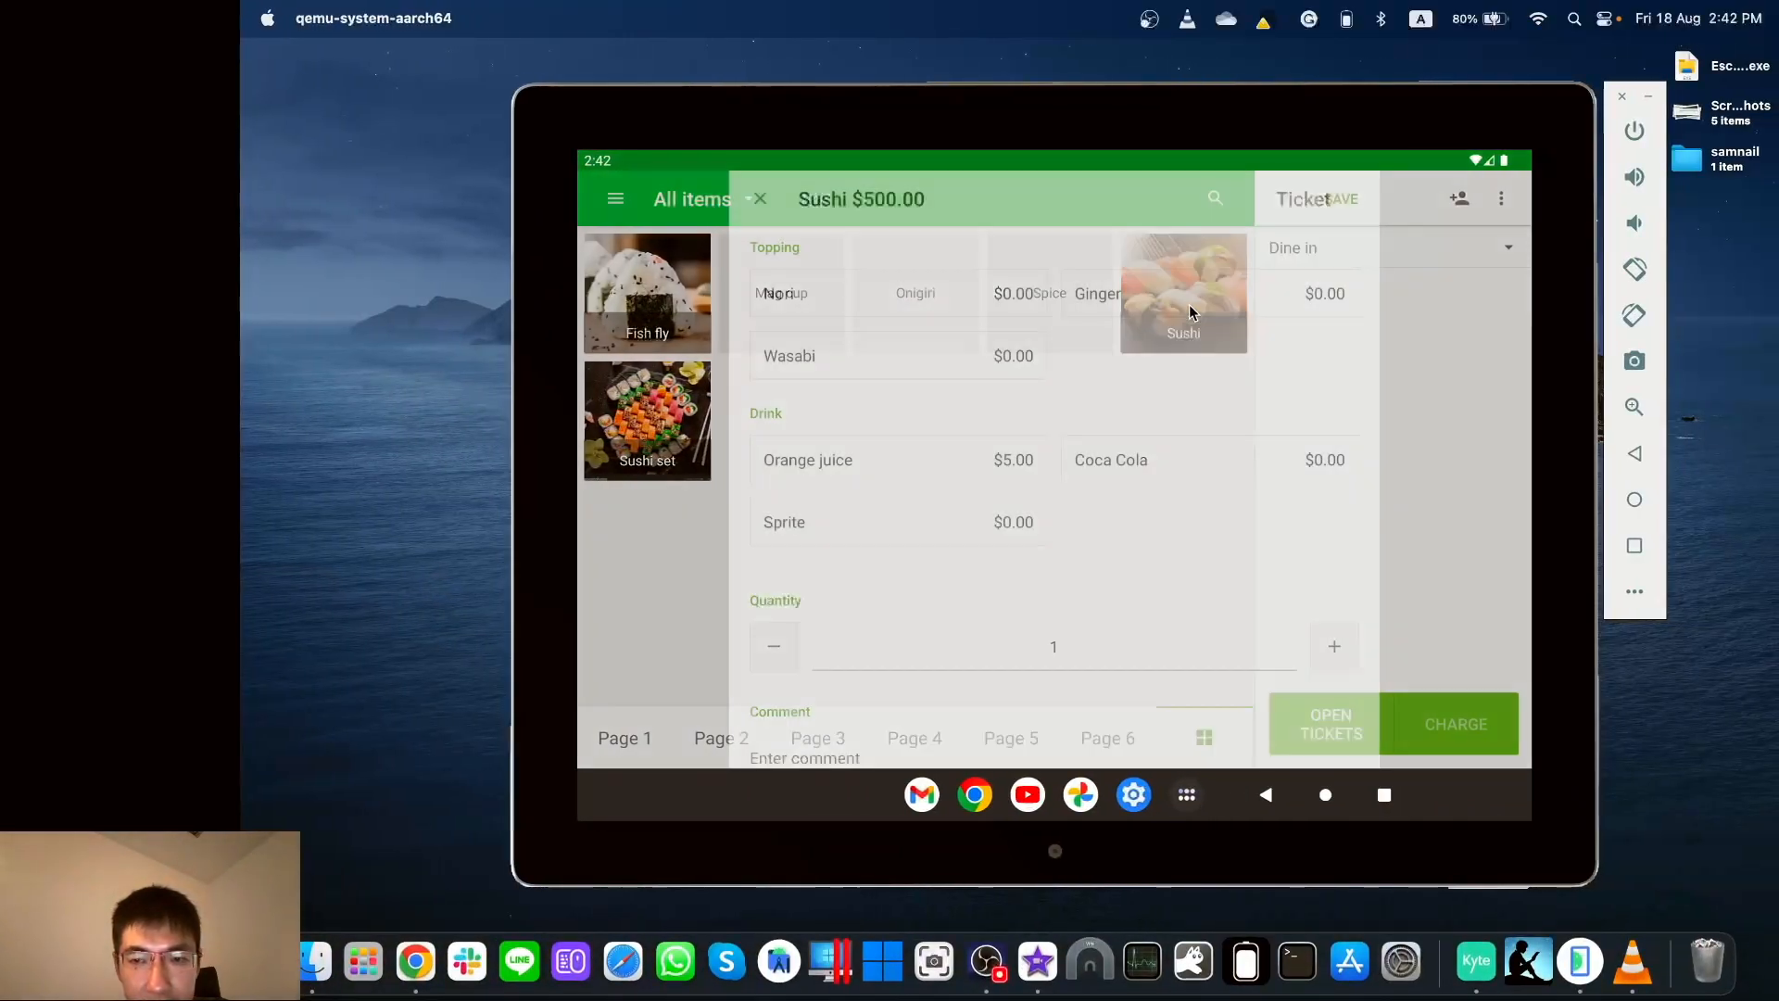
# Step: Add Sushi to the ticket, attach the recent customer, then remove them again
pyautogui.click(758, 198)
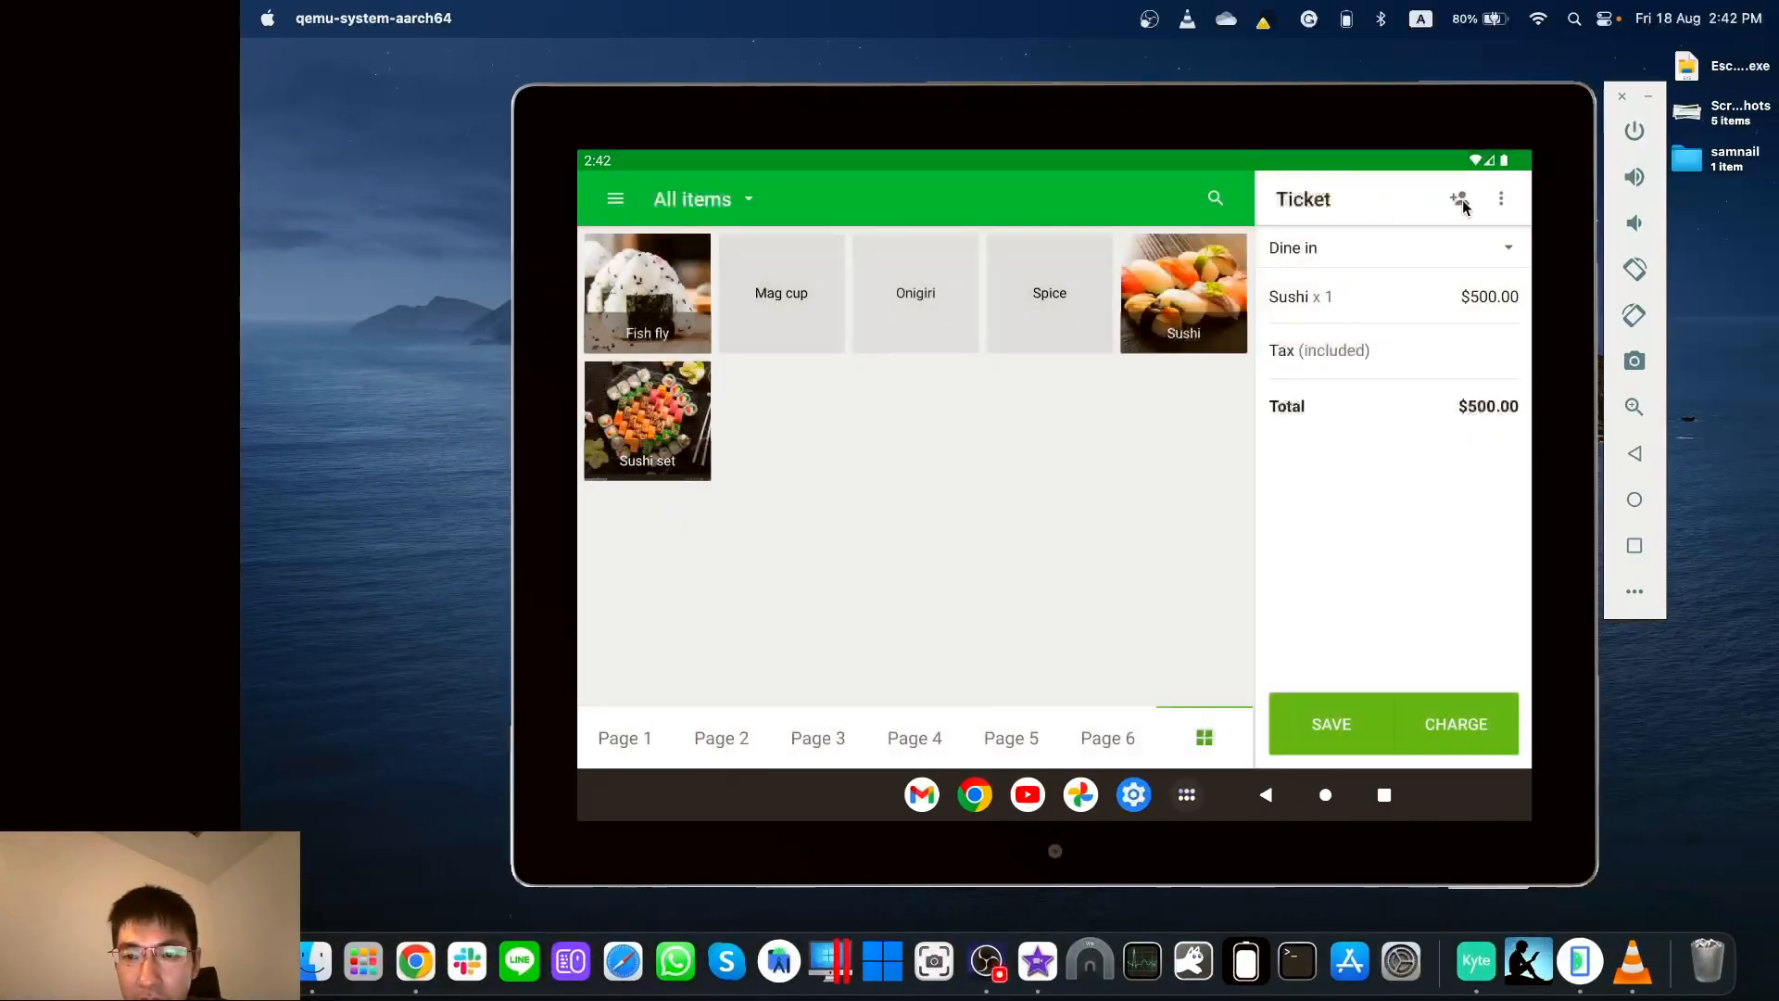
pyautogui.click(1459, 198)
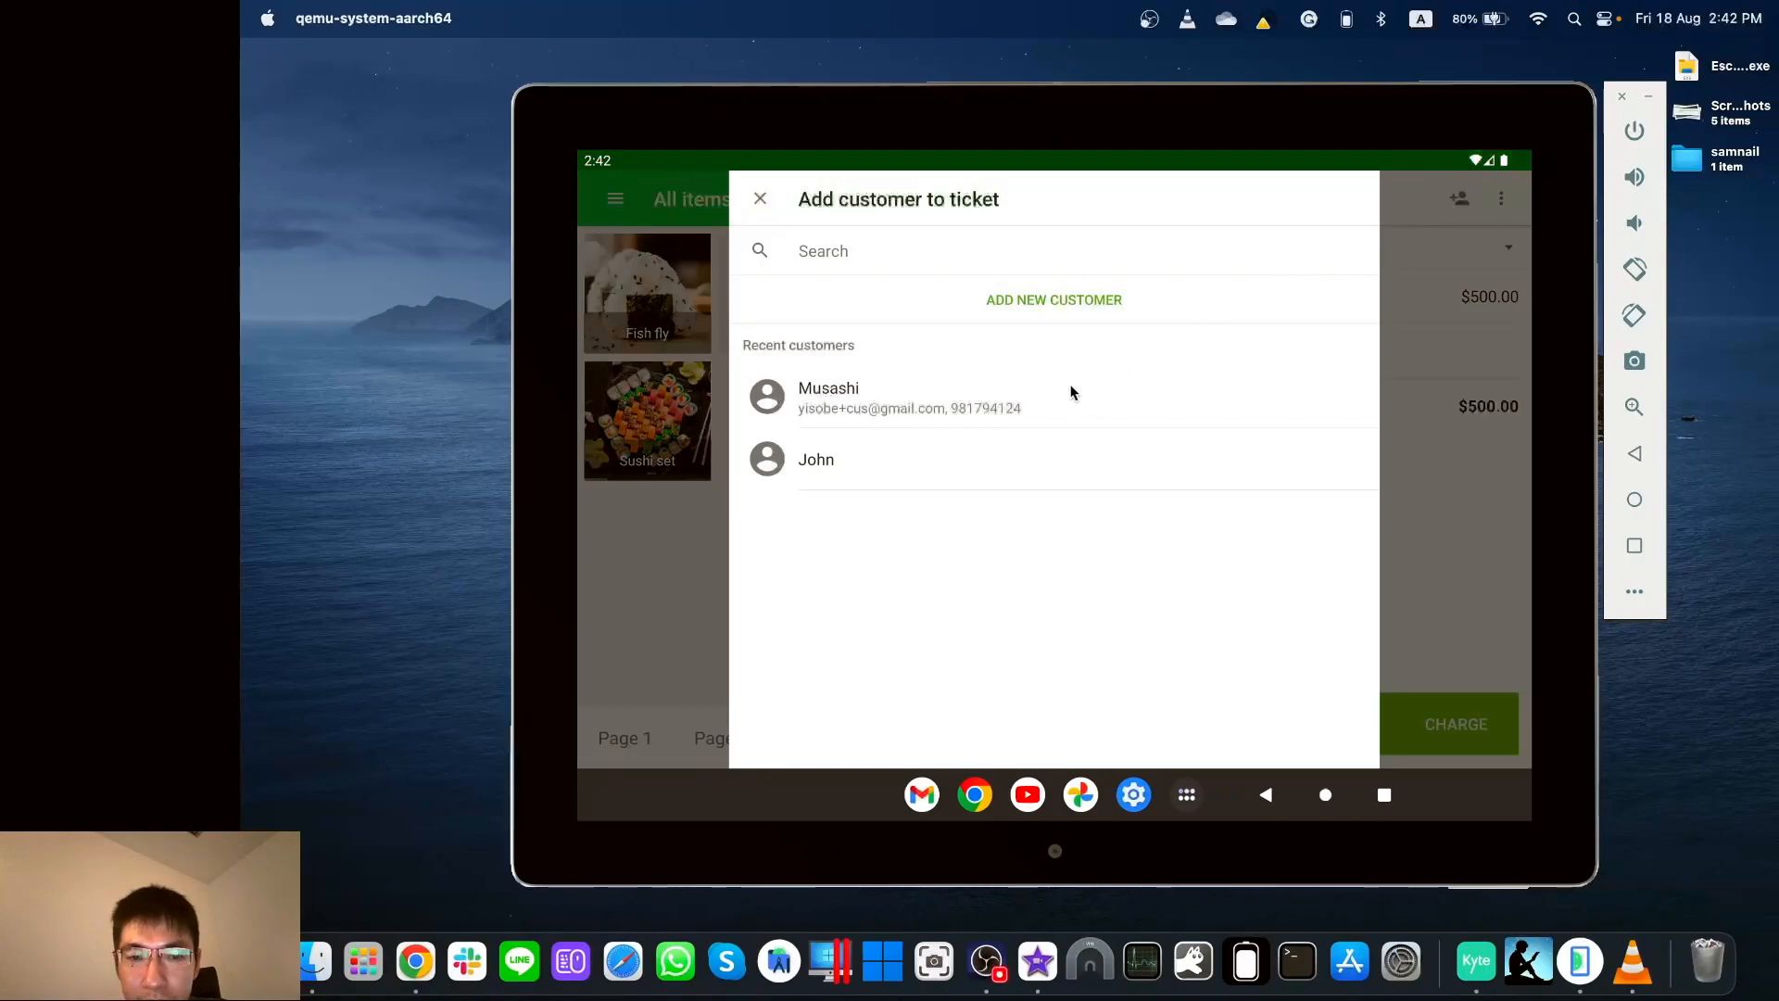
pyautogui.click(760, 198)
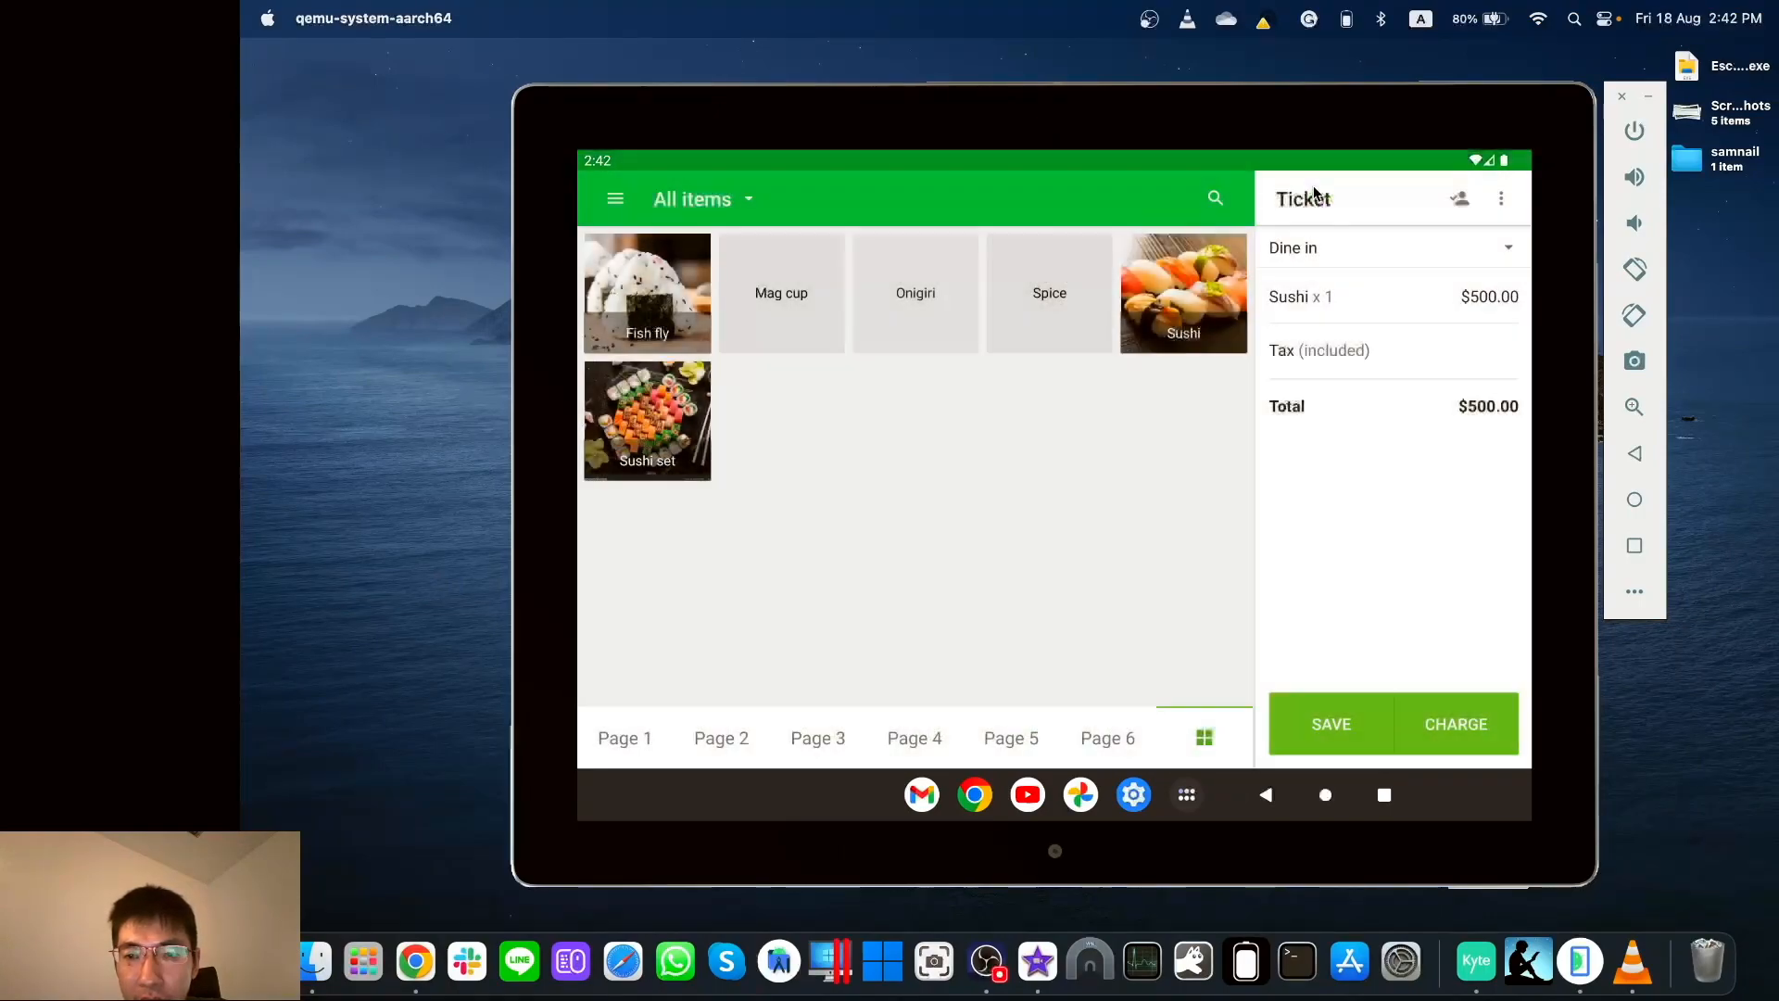
pyautogui.click(1459, 198)
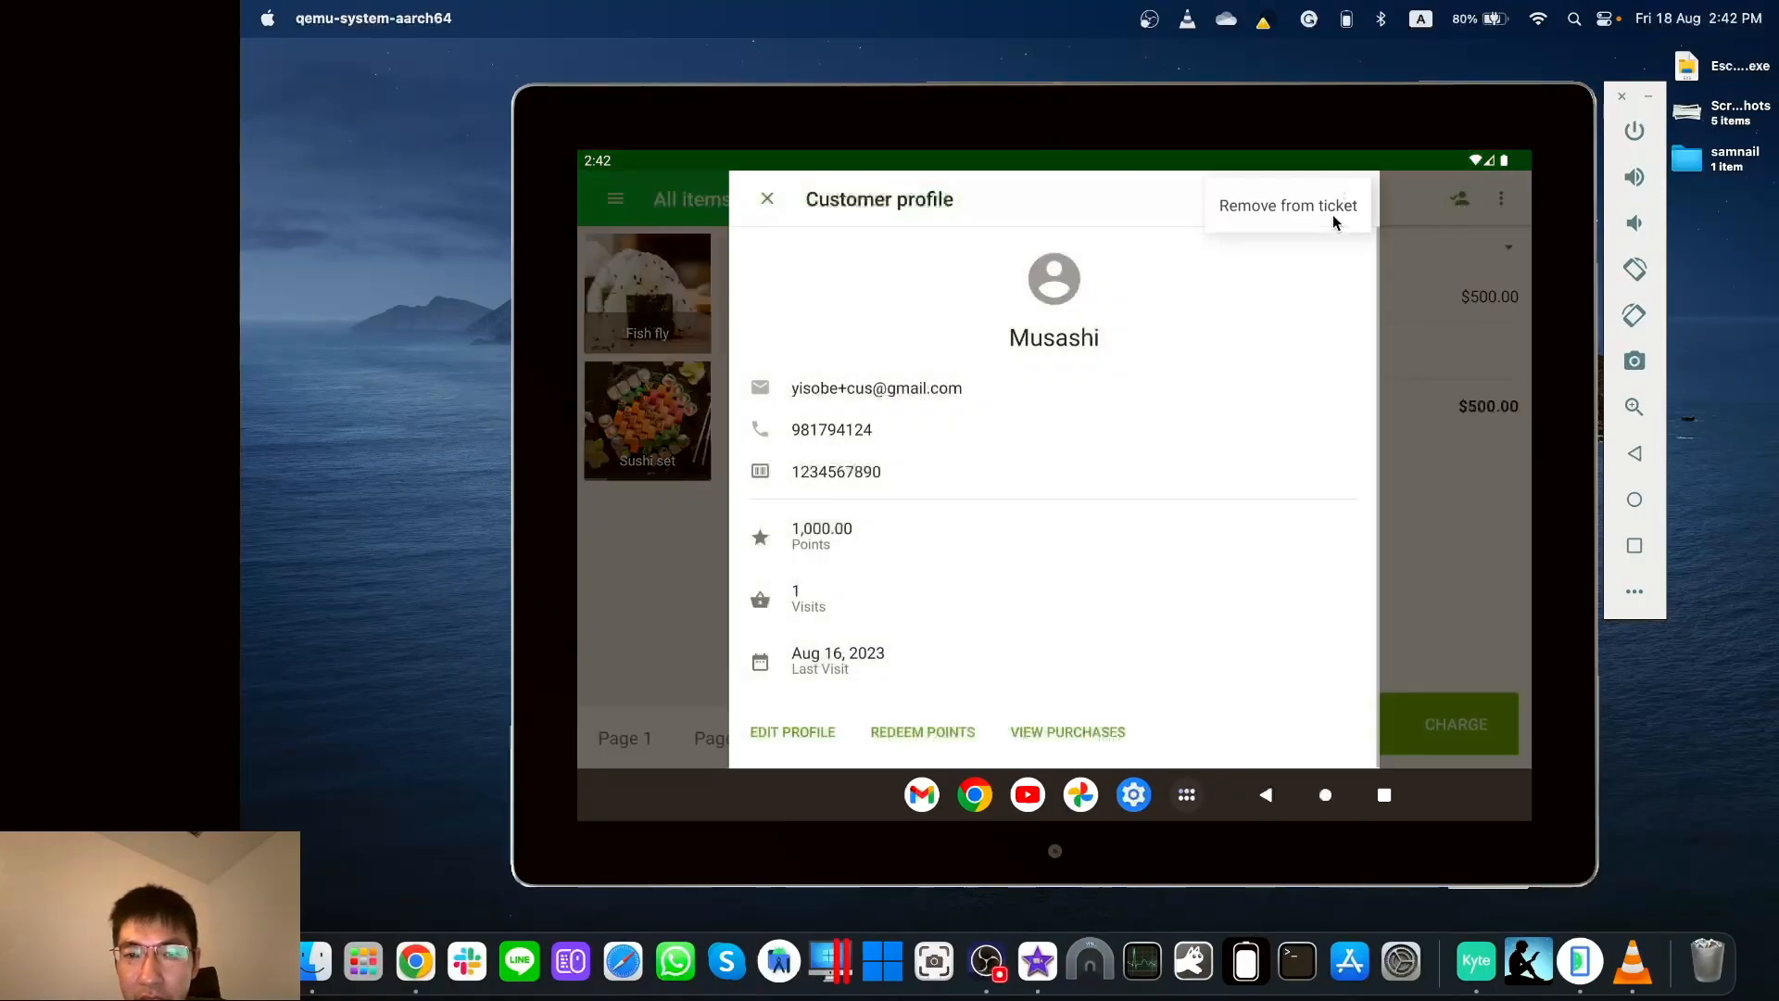
pyautogui.click(1286, 206)
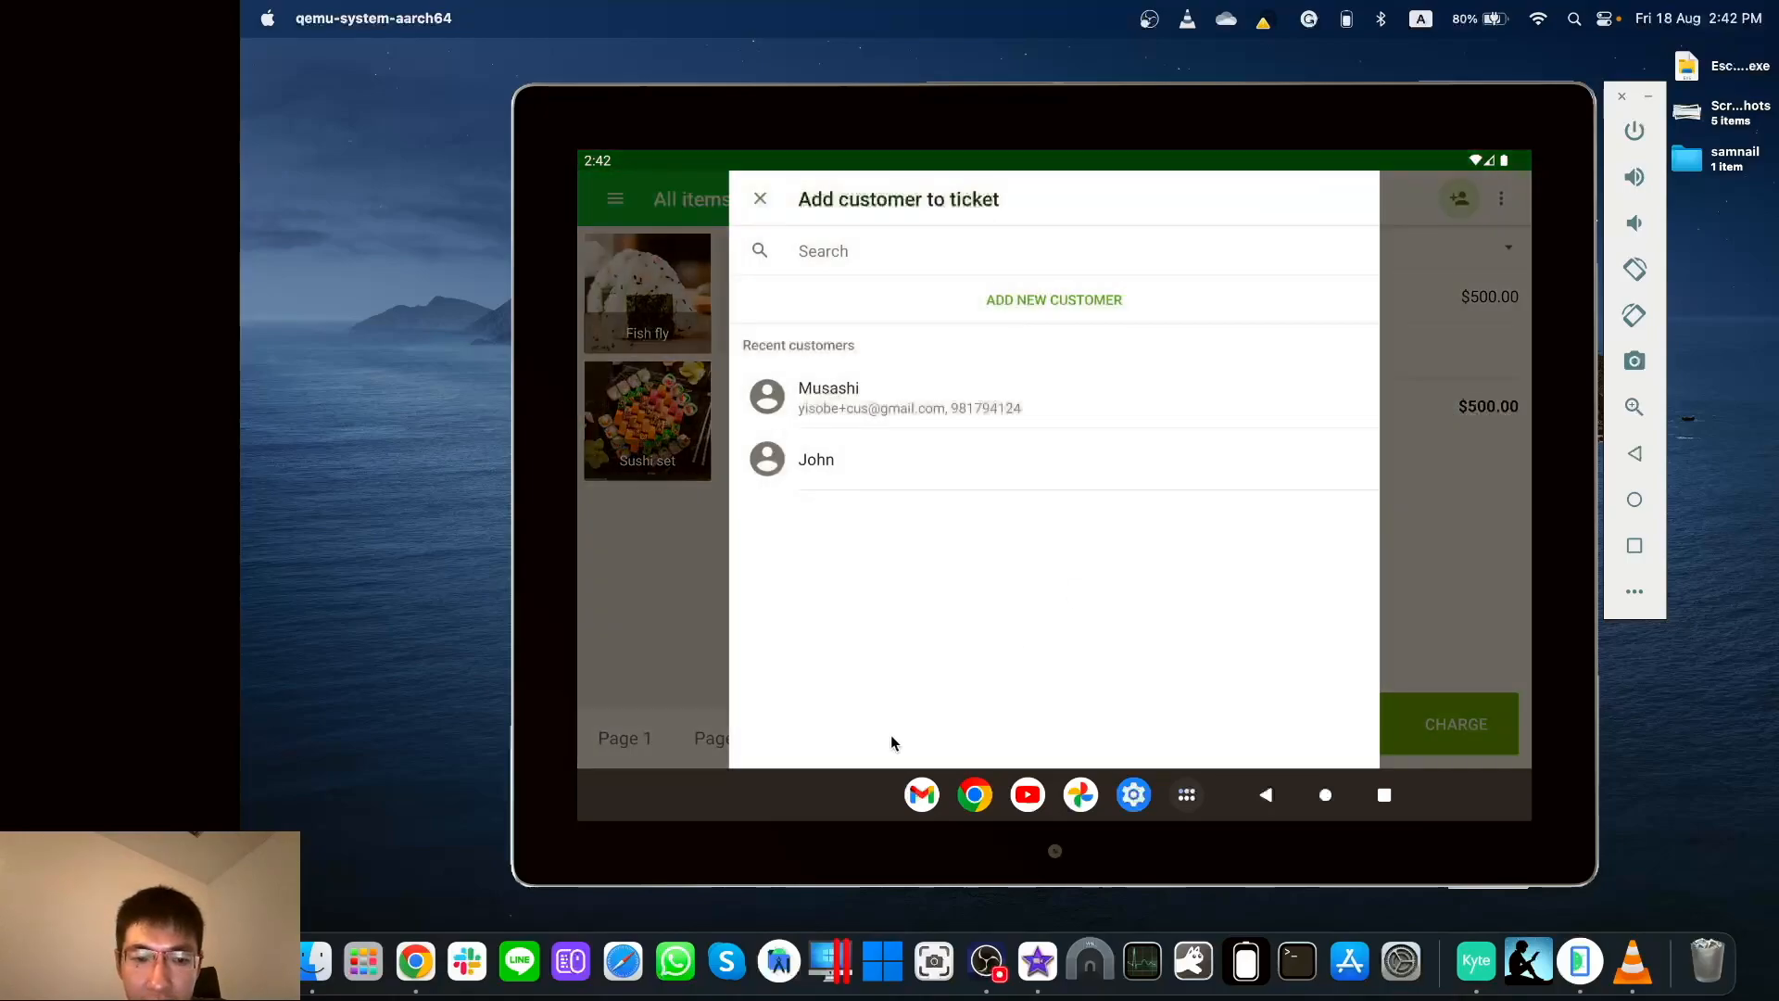
# Step: Find customer '12345', attach Musashi (1,000 points) to the $500 ticket and charge it
pyautogui.click(1021, 250)
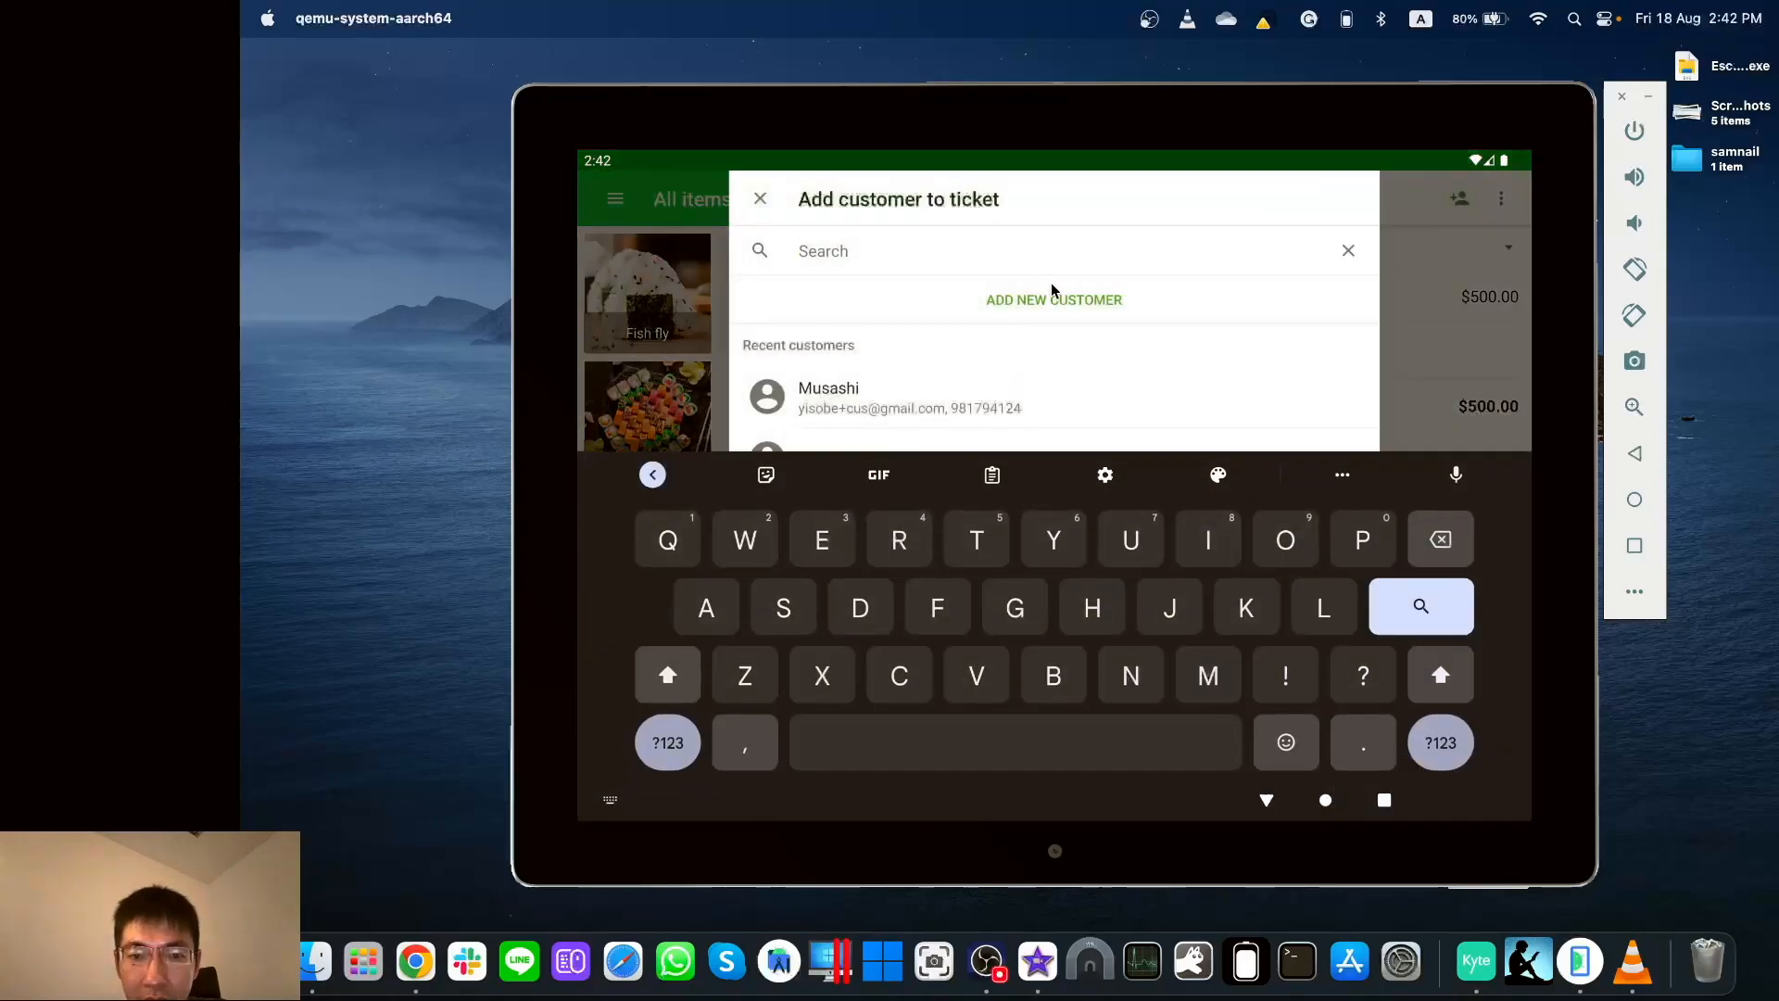
pyautogui.write('12345')
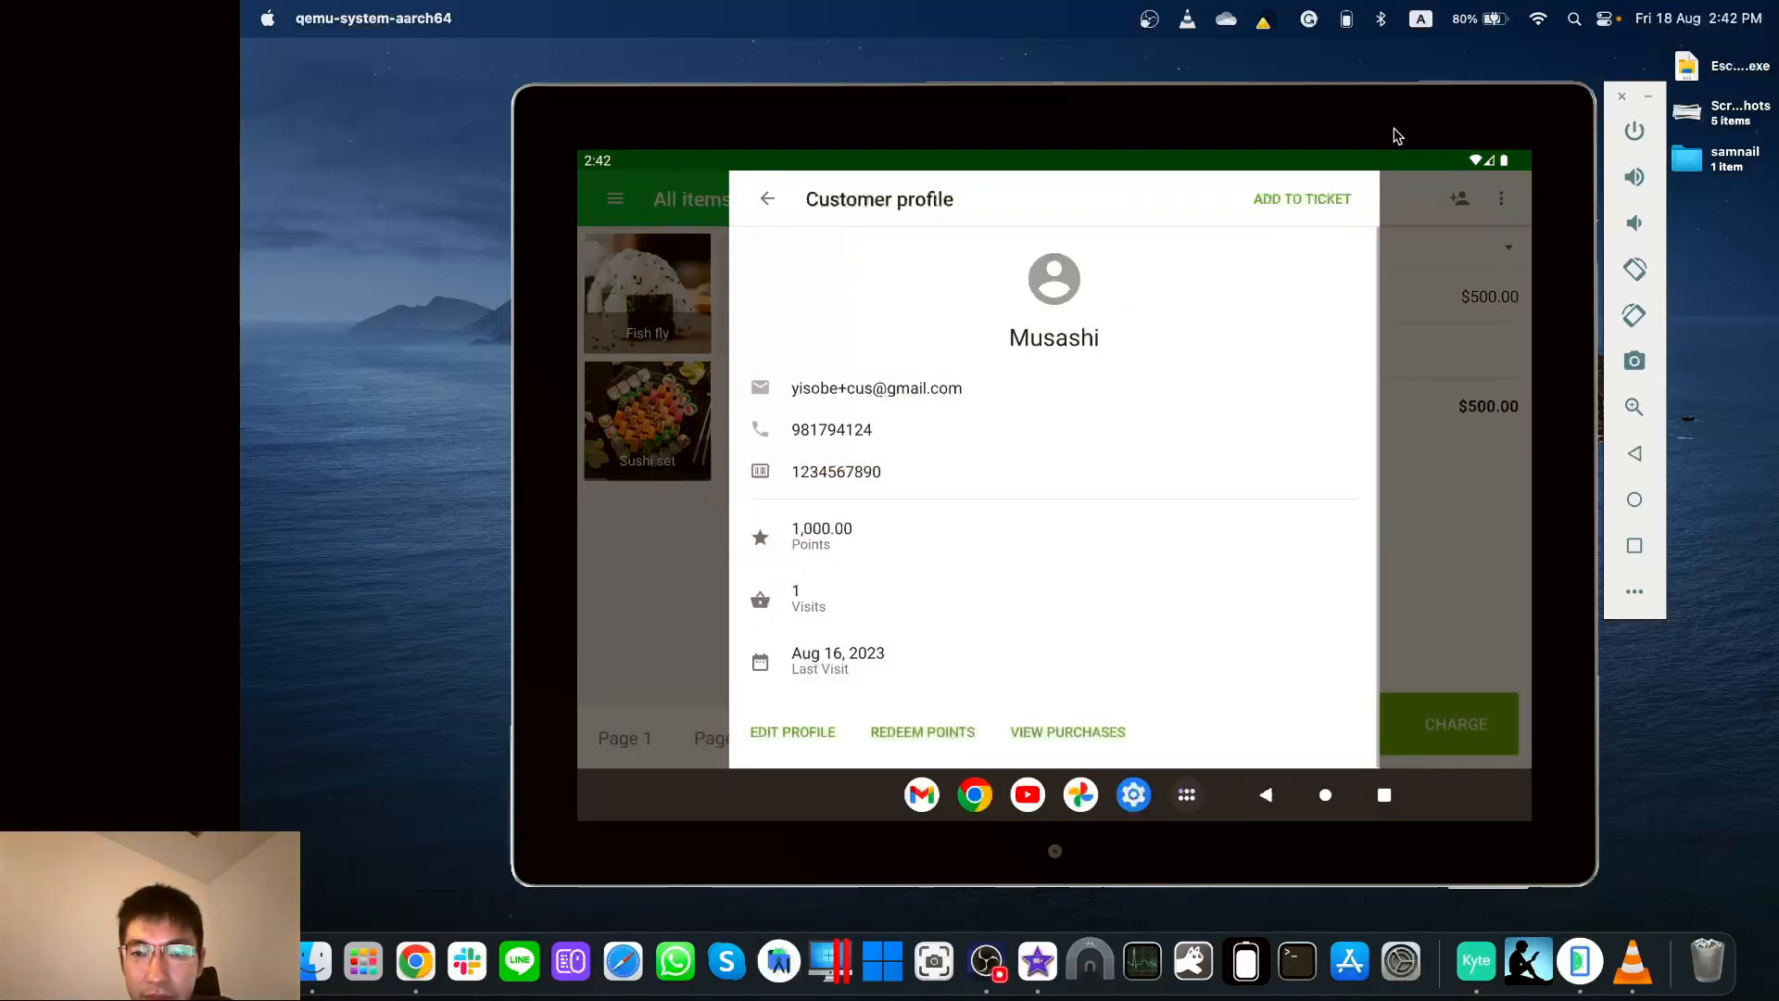
pyautogui.click(1300, 198)
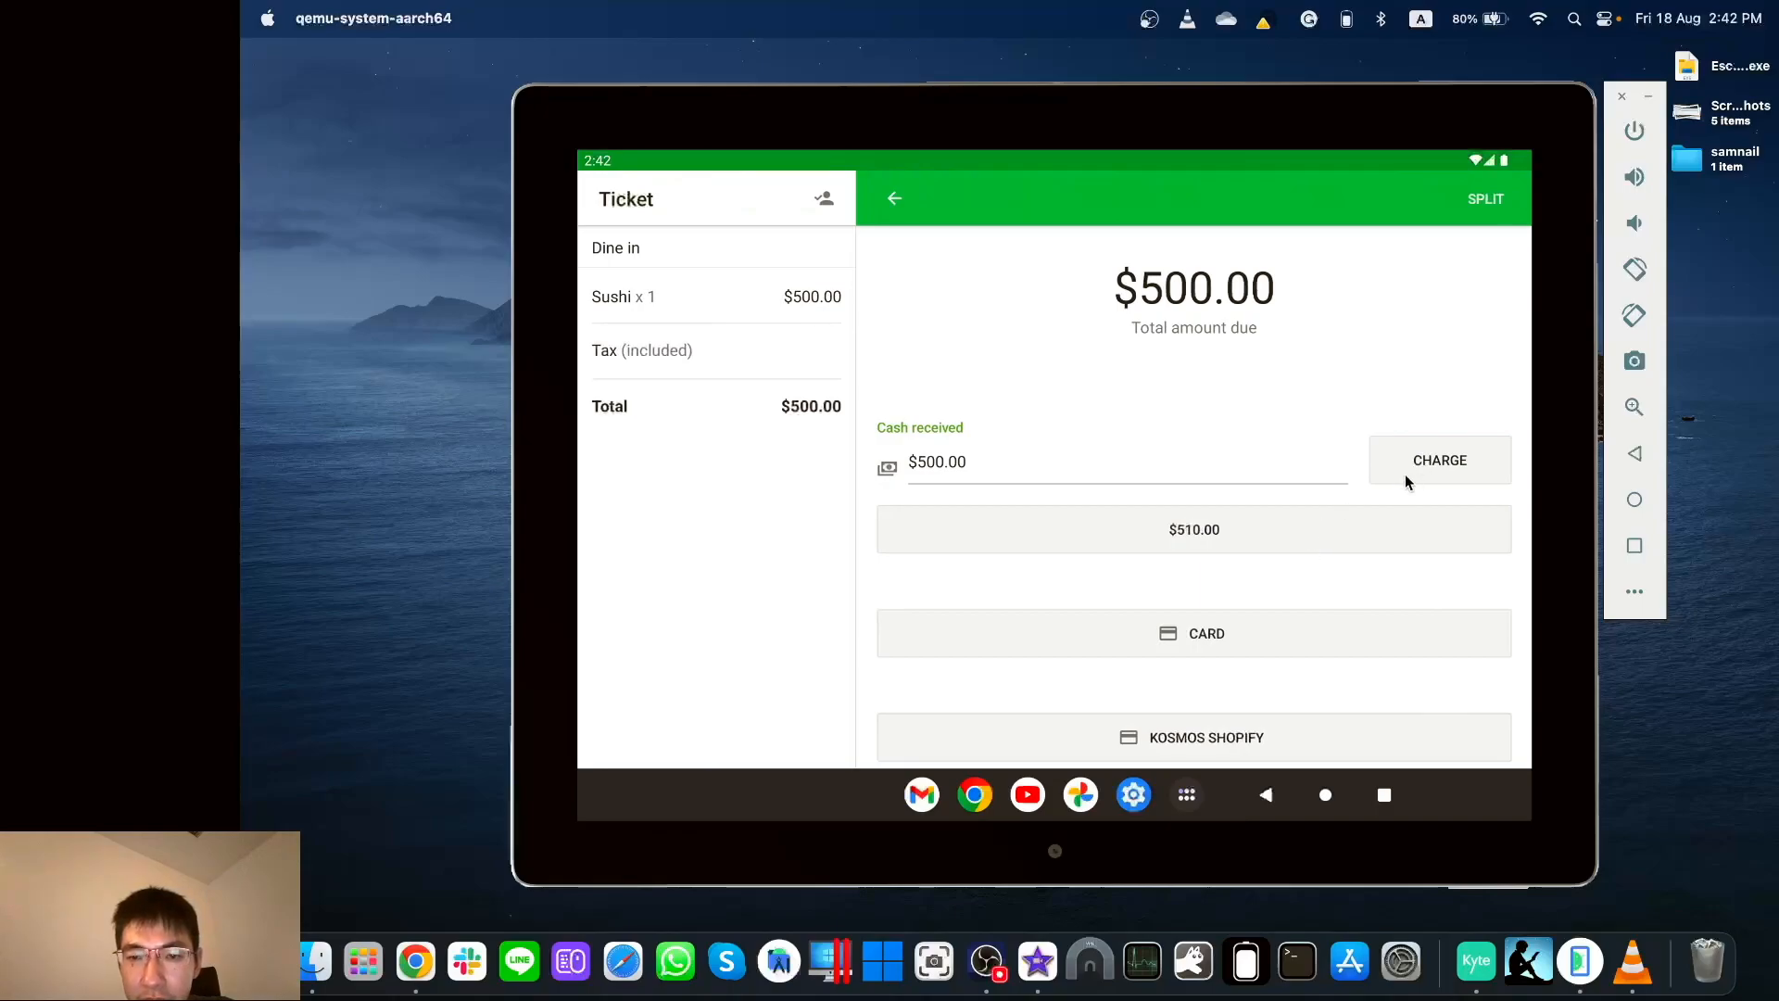
pyautogui.click(895, 198)
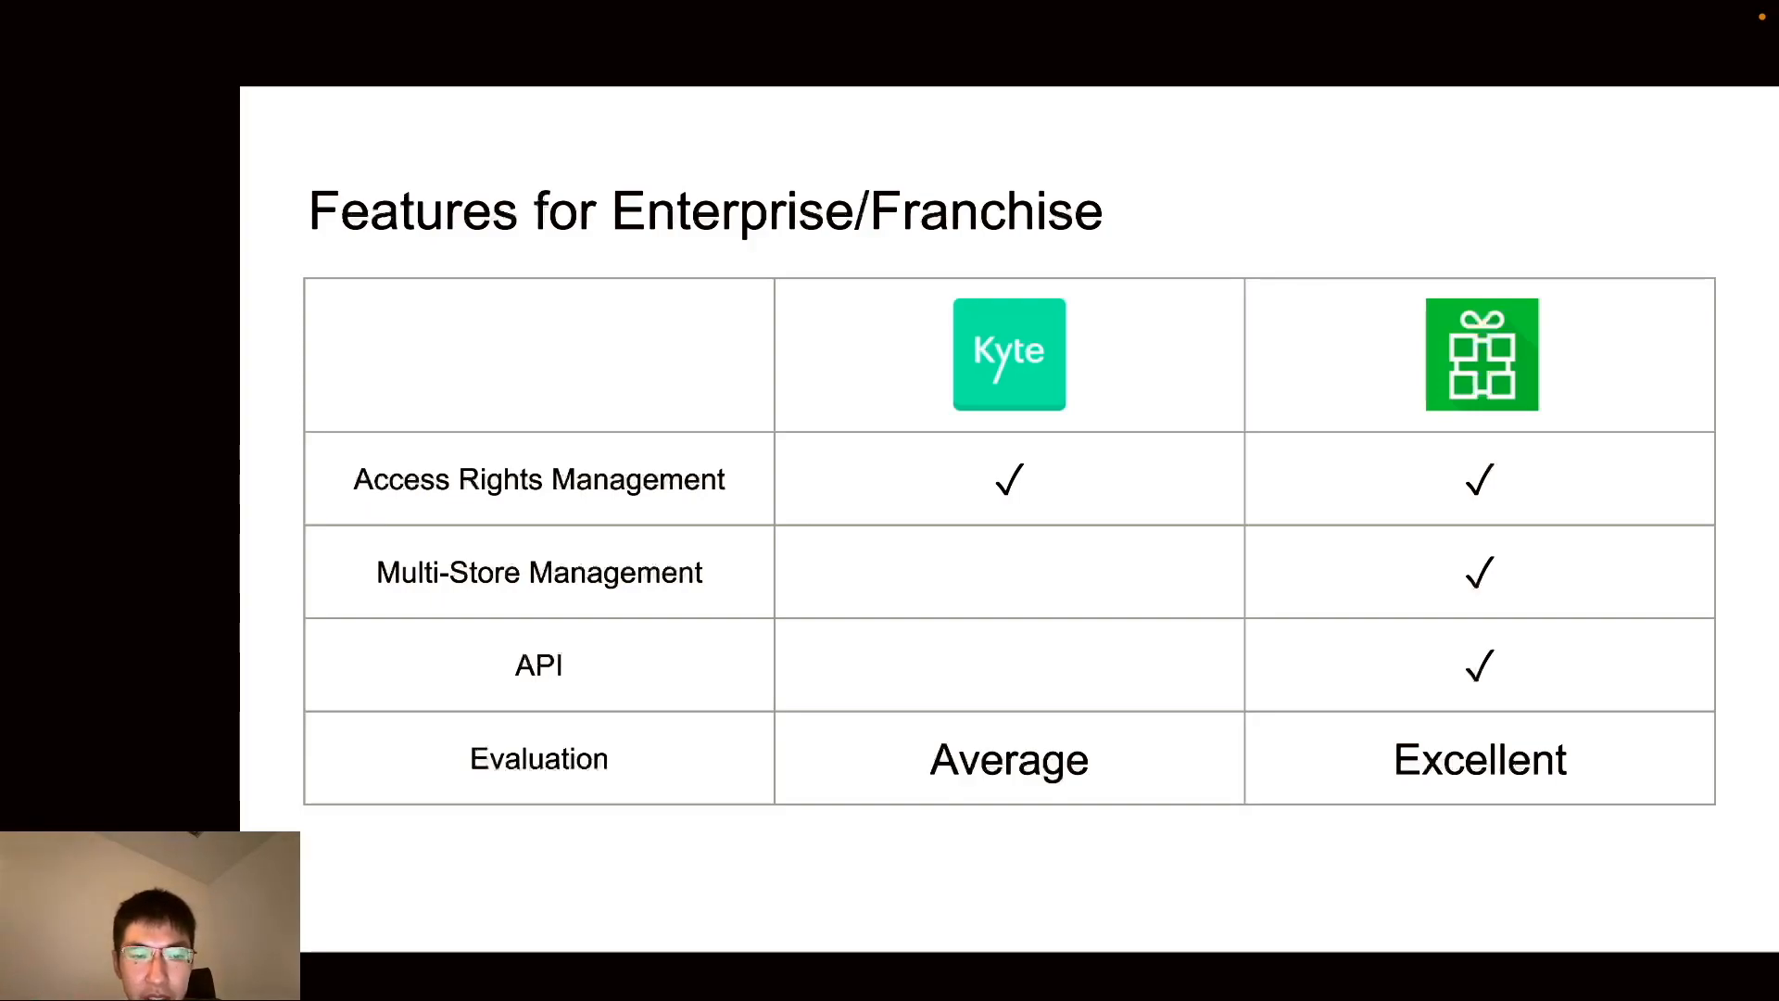
pyautogui.moveTo(517, 643)
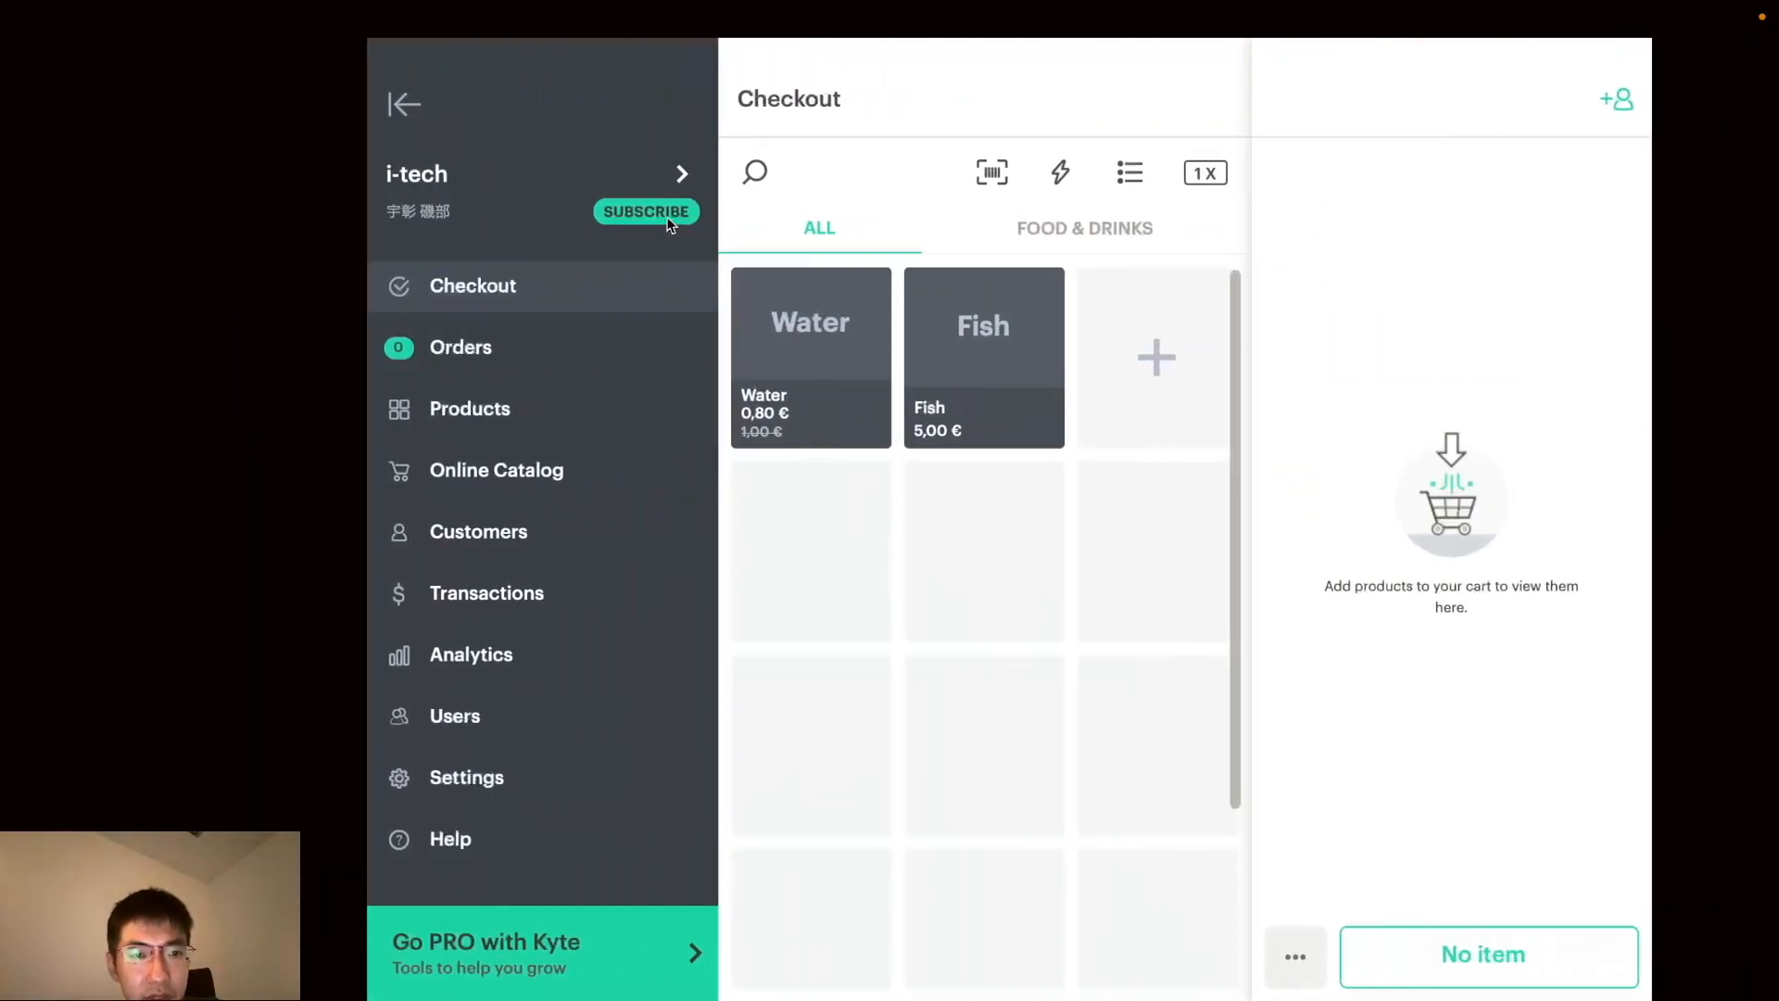
# Step: Show Kyte's Select your plan page comparing FREE, PRO, GROW and PRIME with ¥2,000 pricing
pyautogui.click(644, 211)
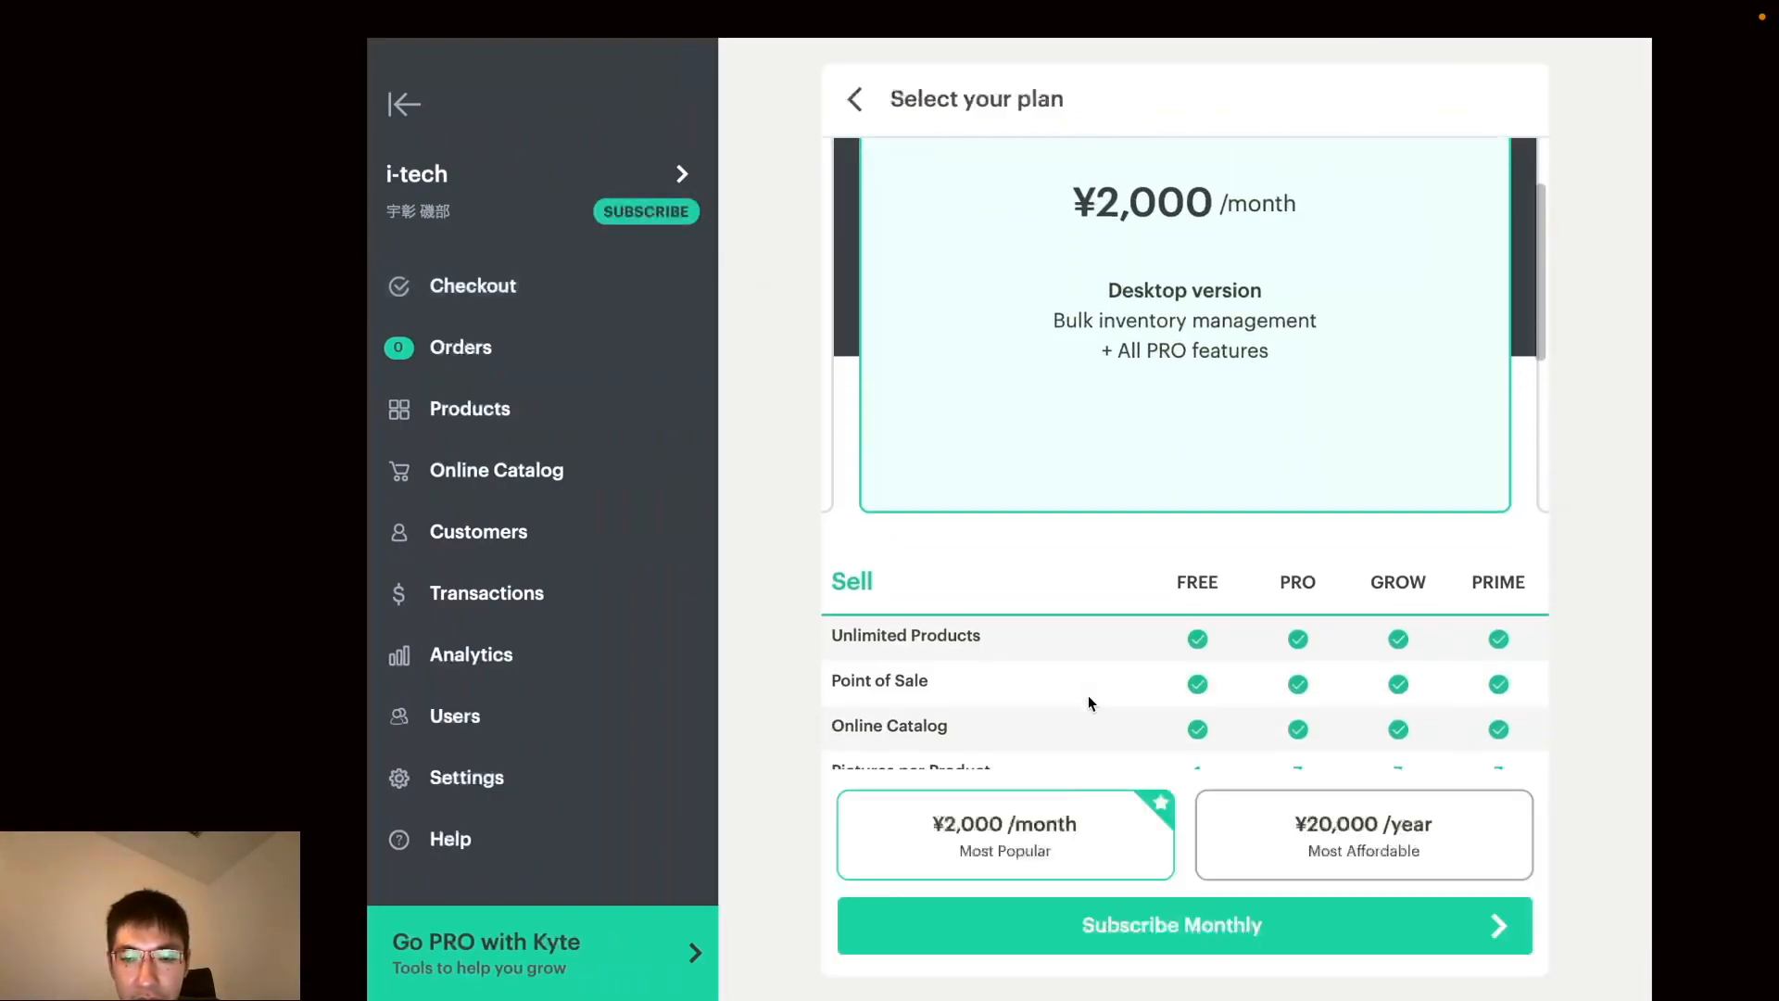
pyautogui.scroll(-3)
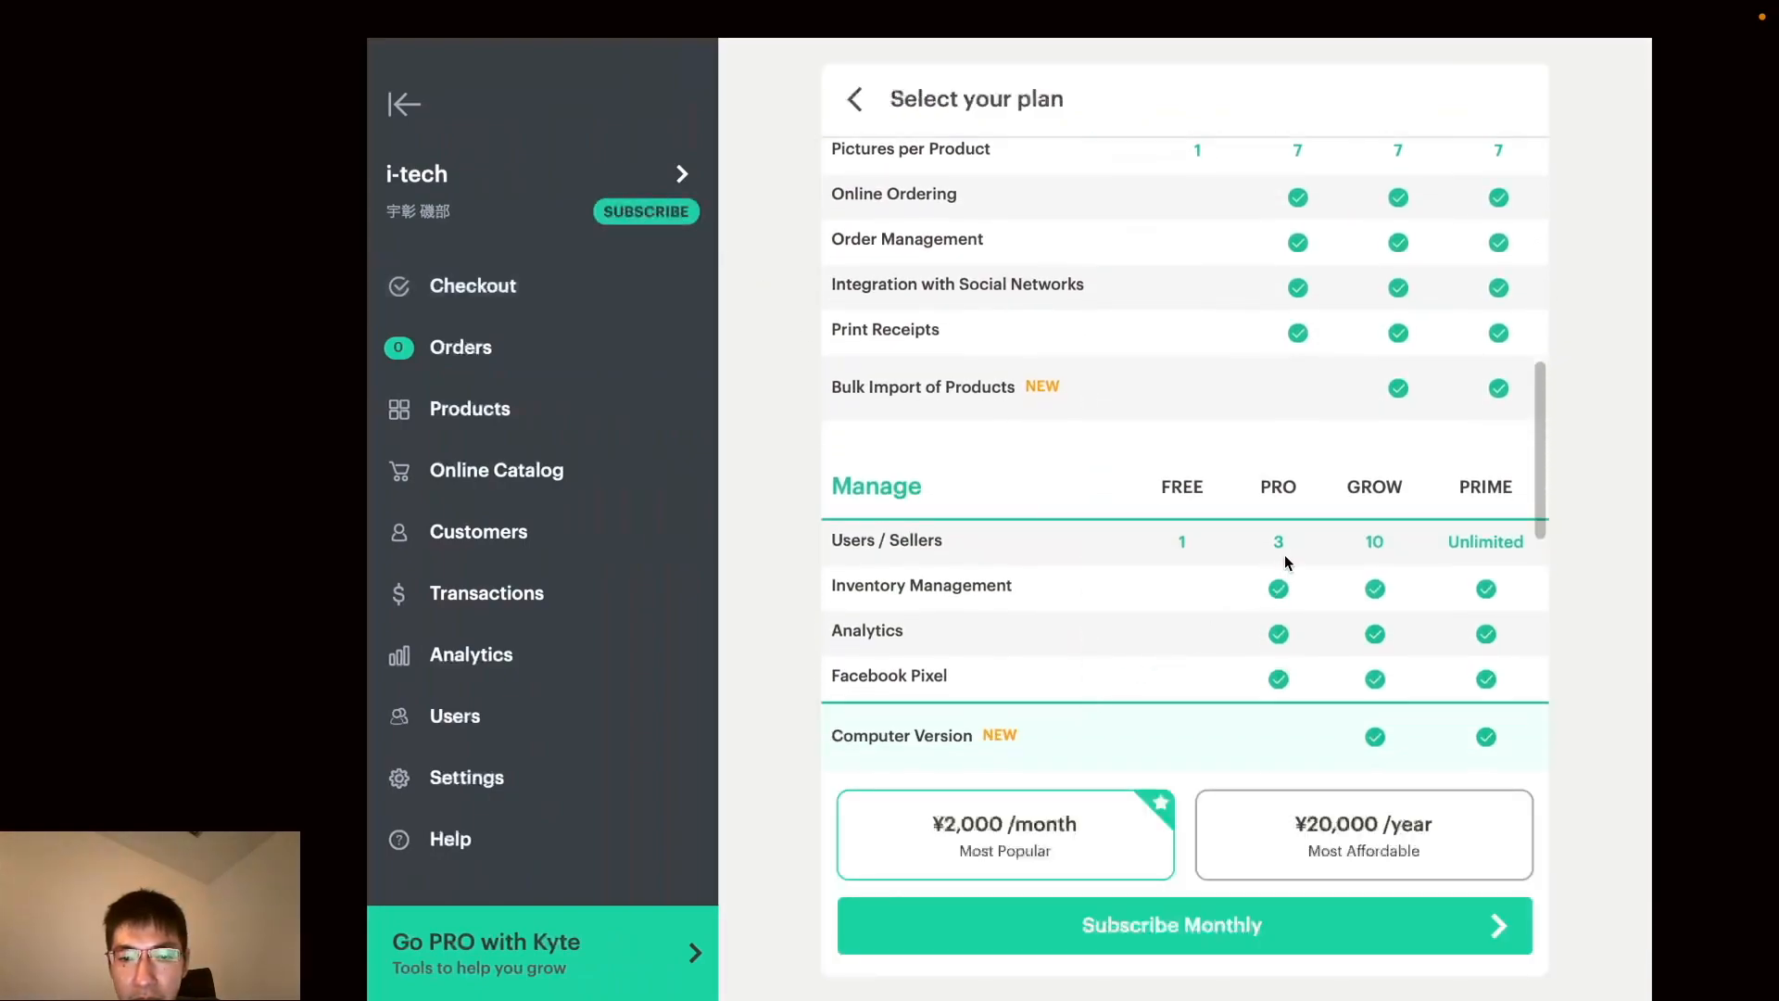
pyautogui.moveTo(1282, 522)
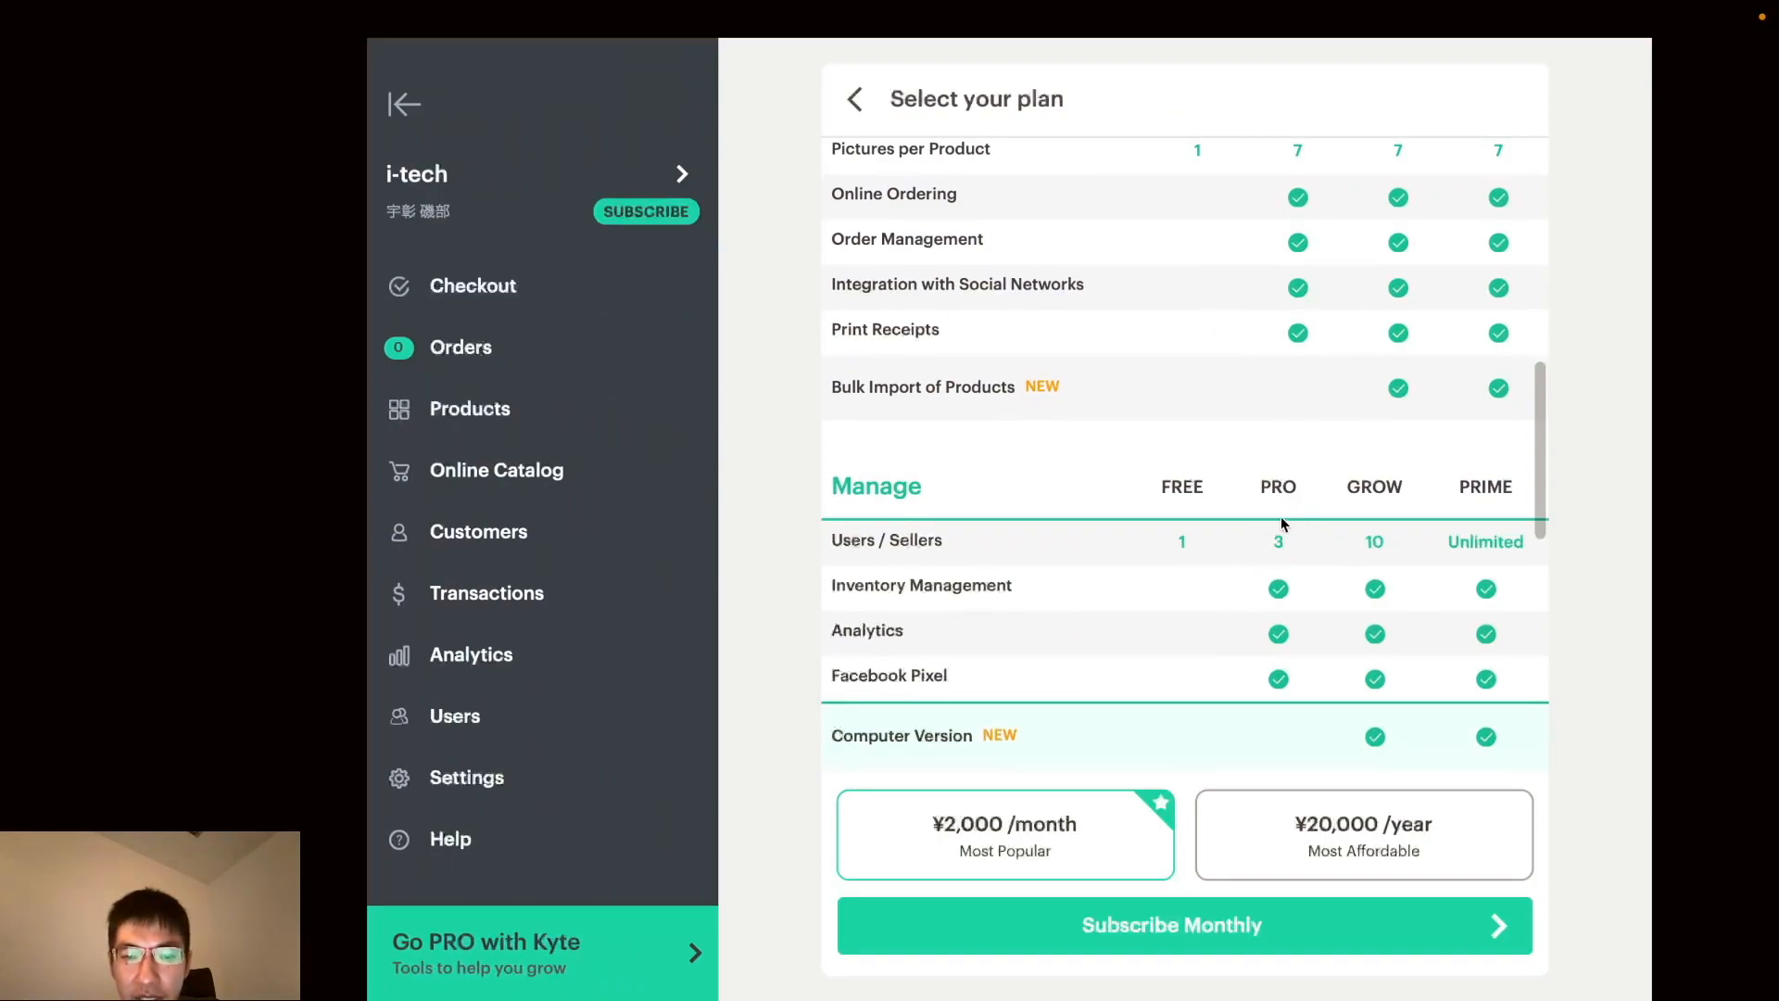
pyautogui.moveTo(1351, 483)
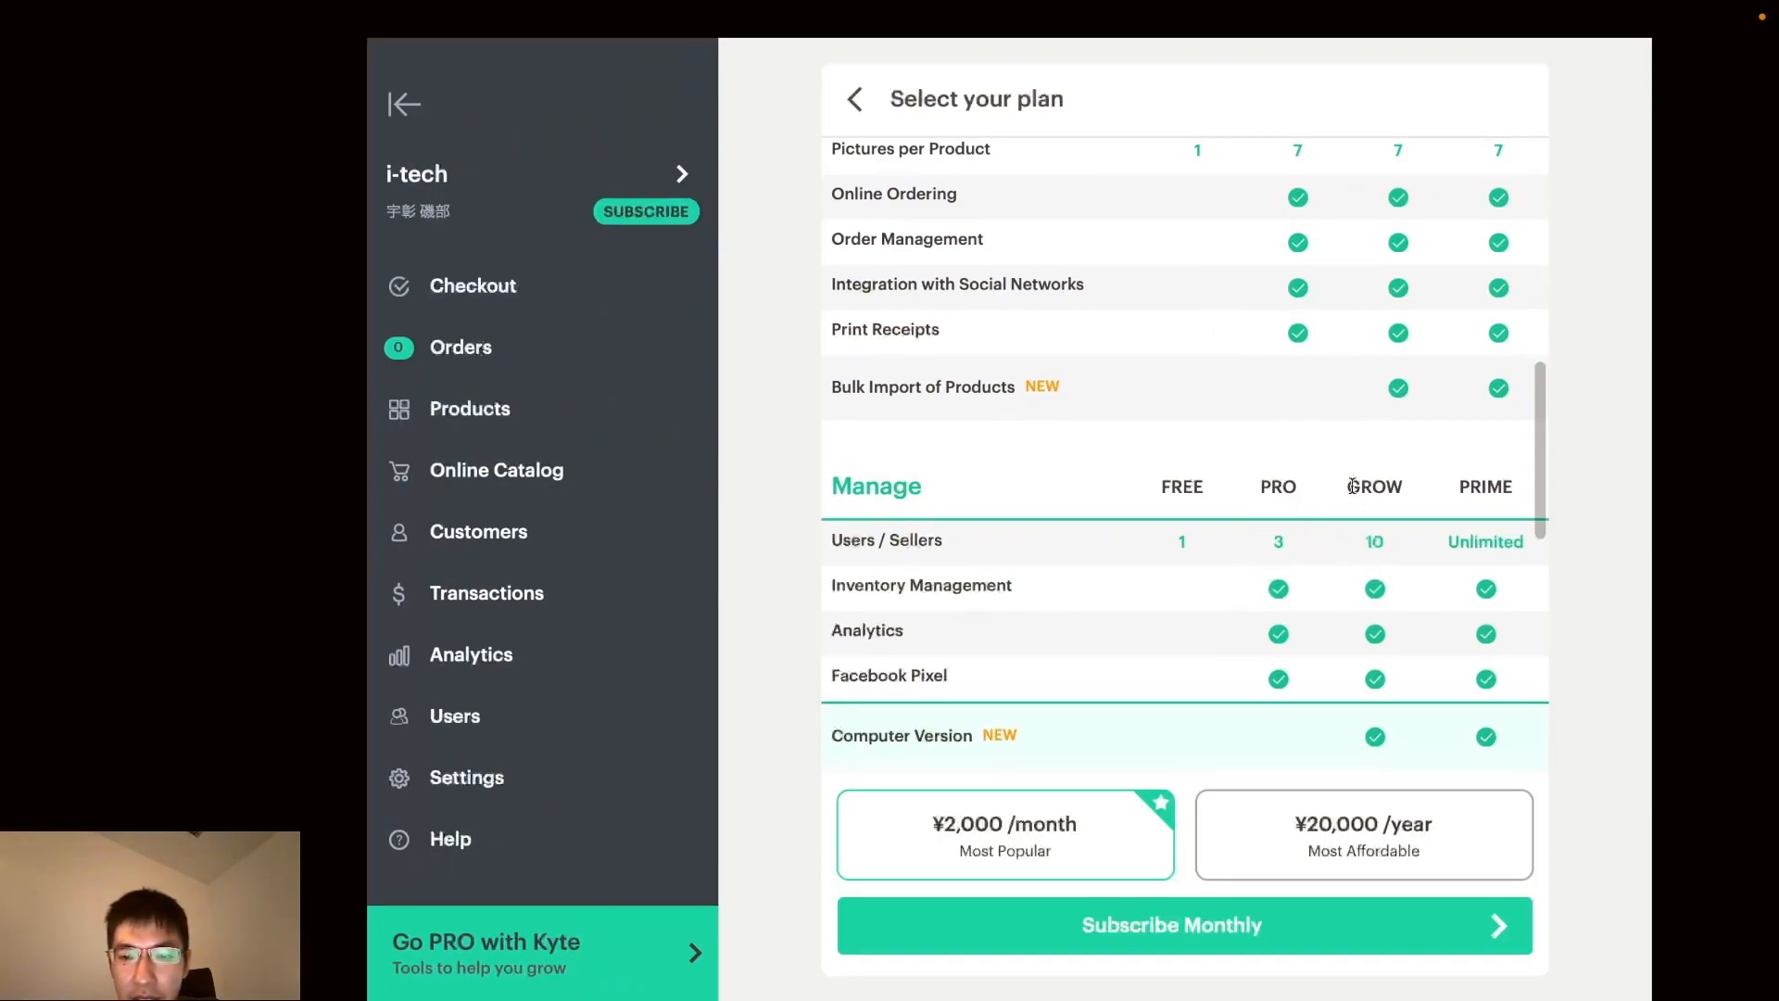
pyautogui.moveTo(1366, 524)
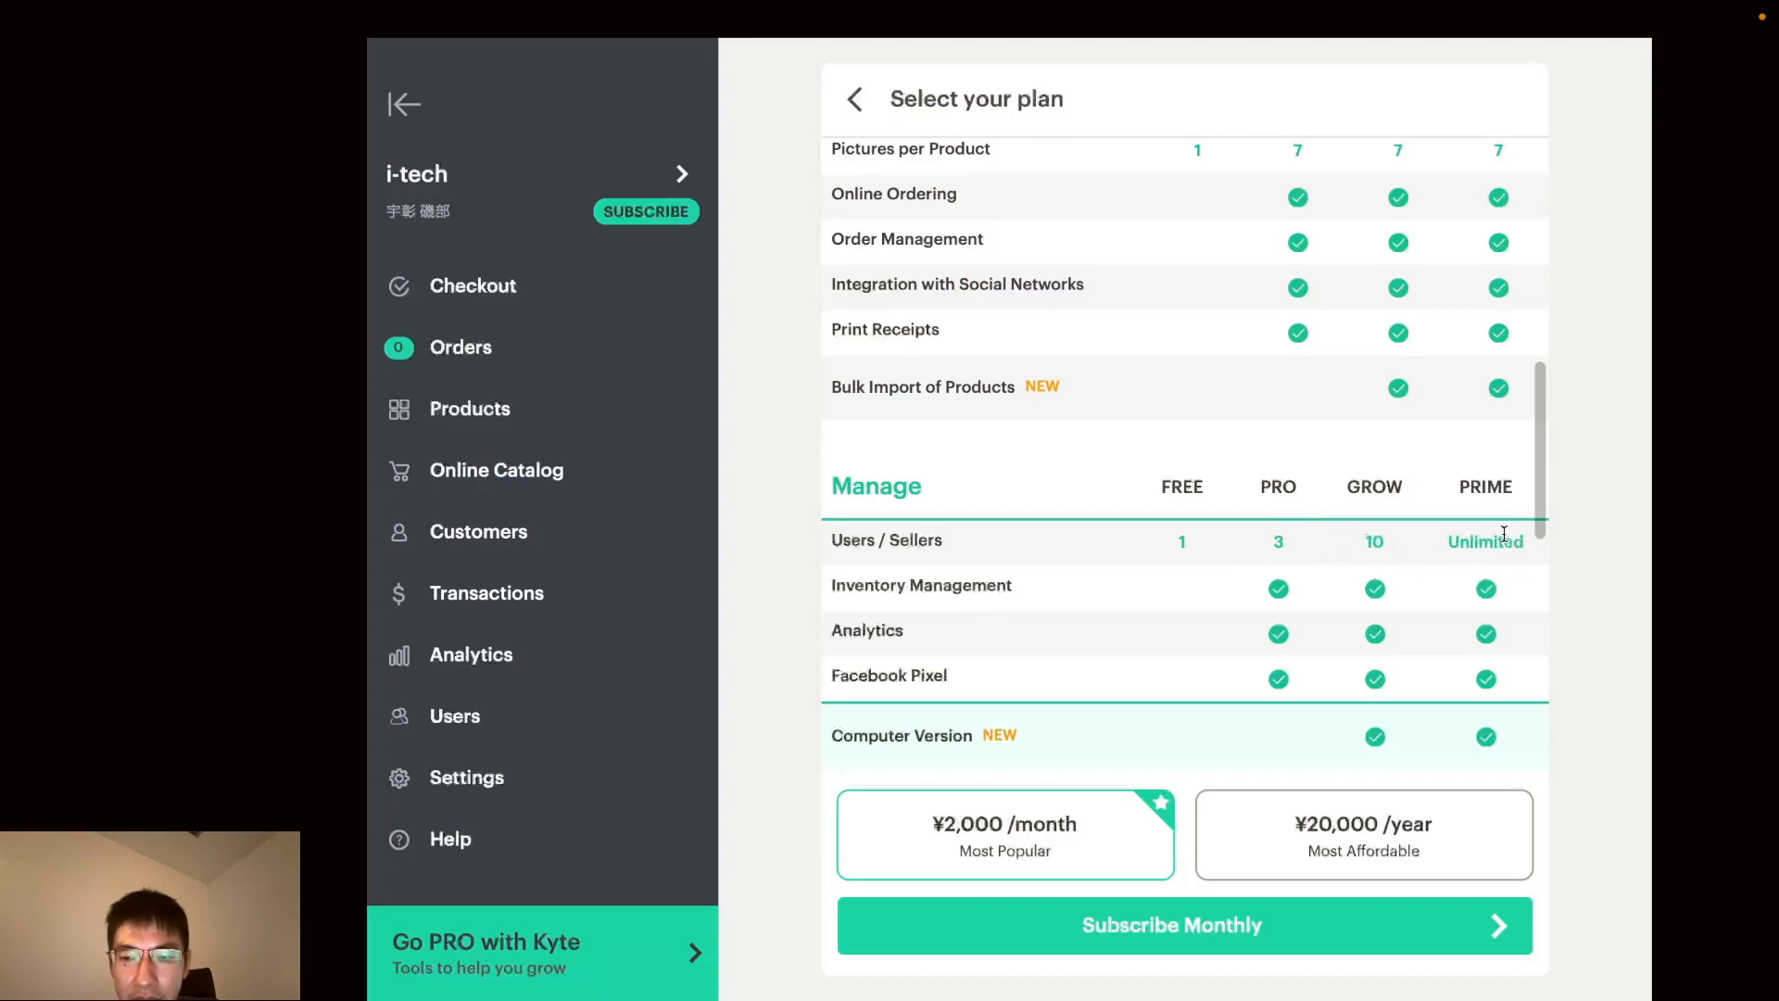
pyautogui.moveTo(760, 550)
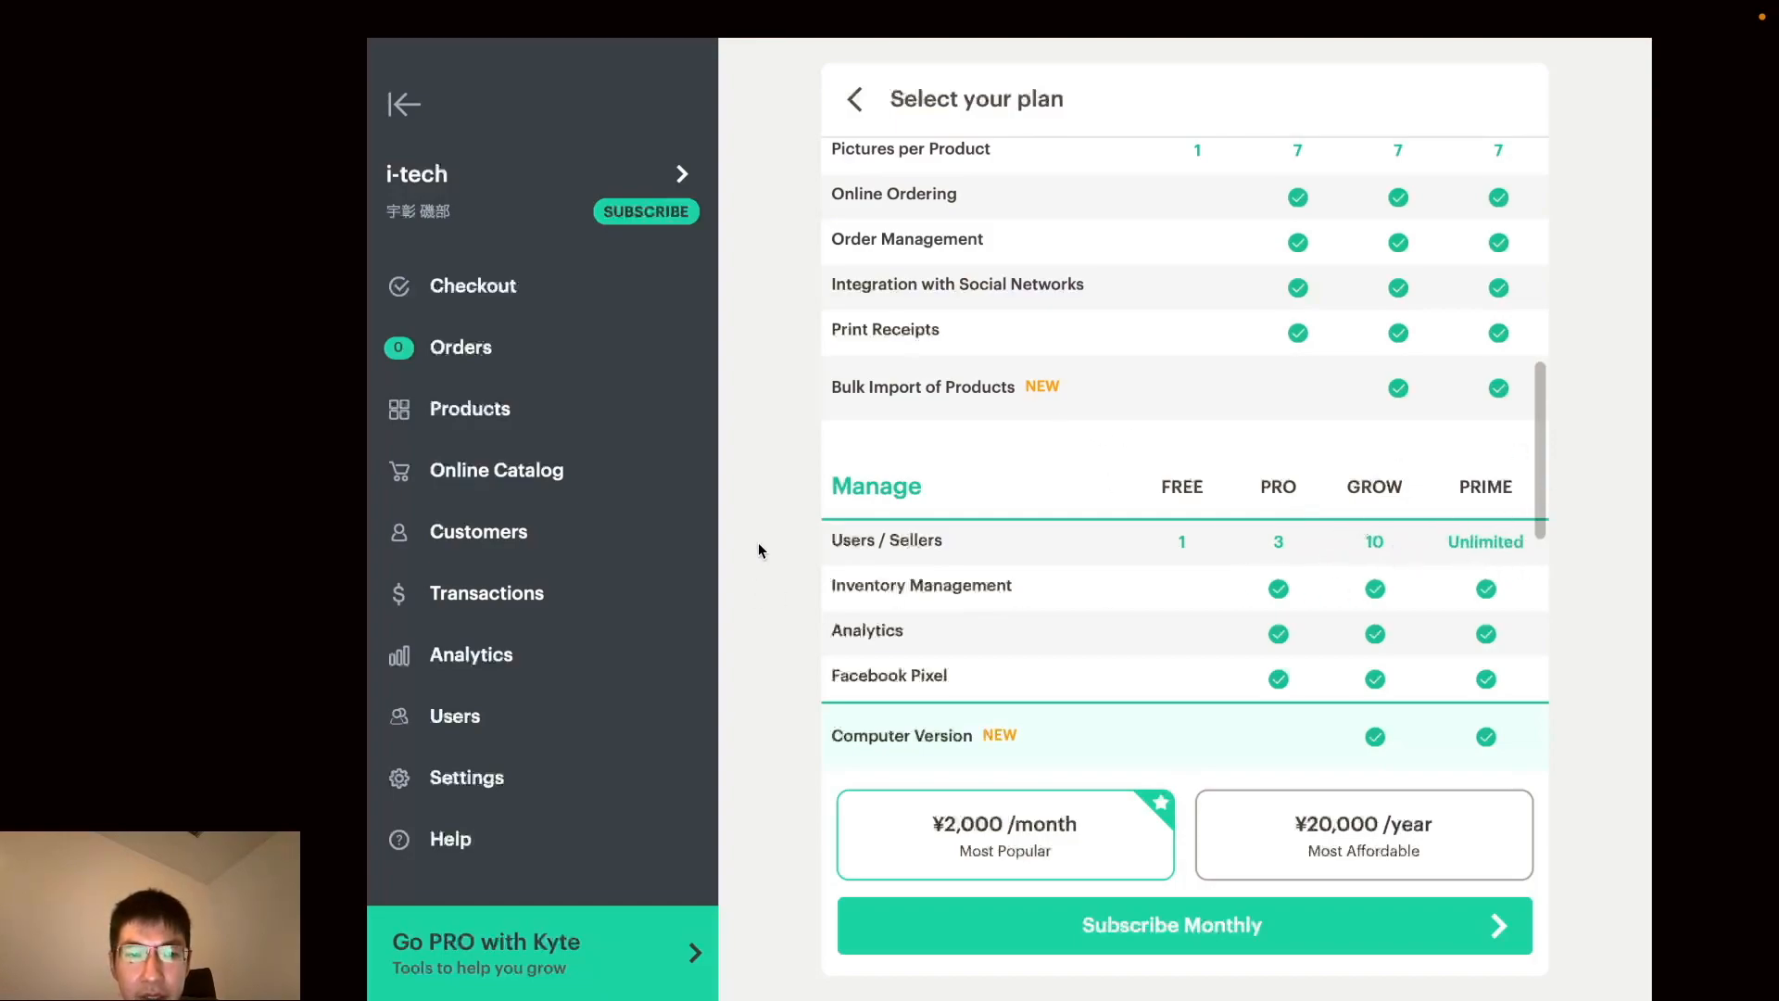
pyautogui.moveTo(1095, 588)
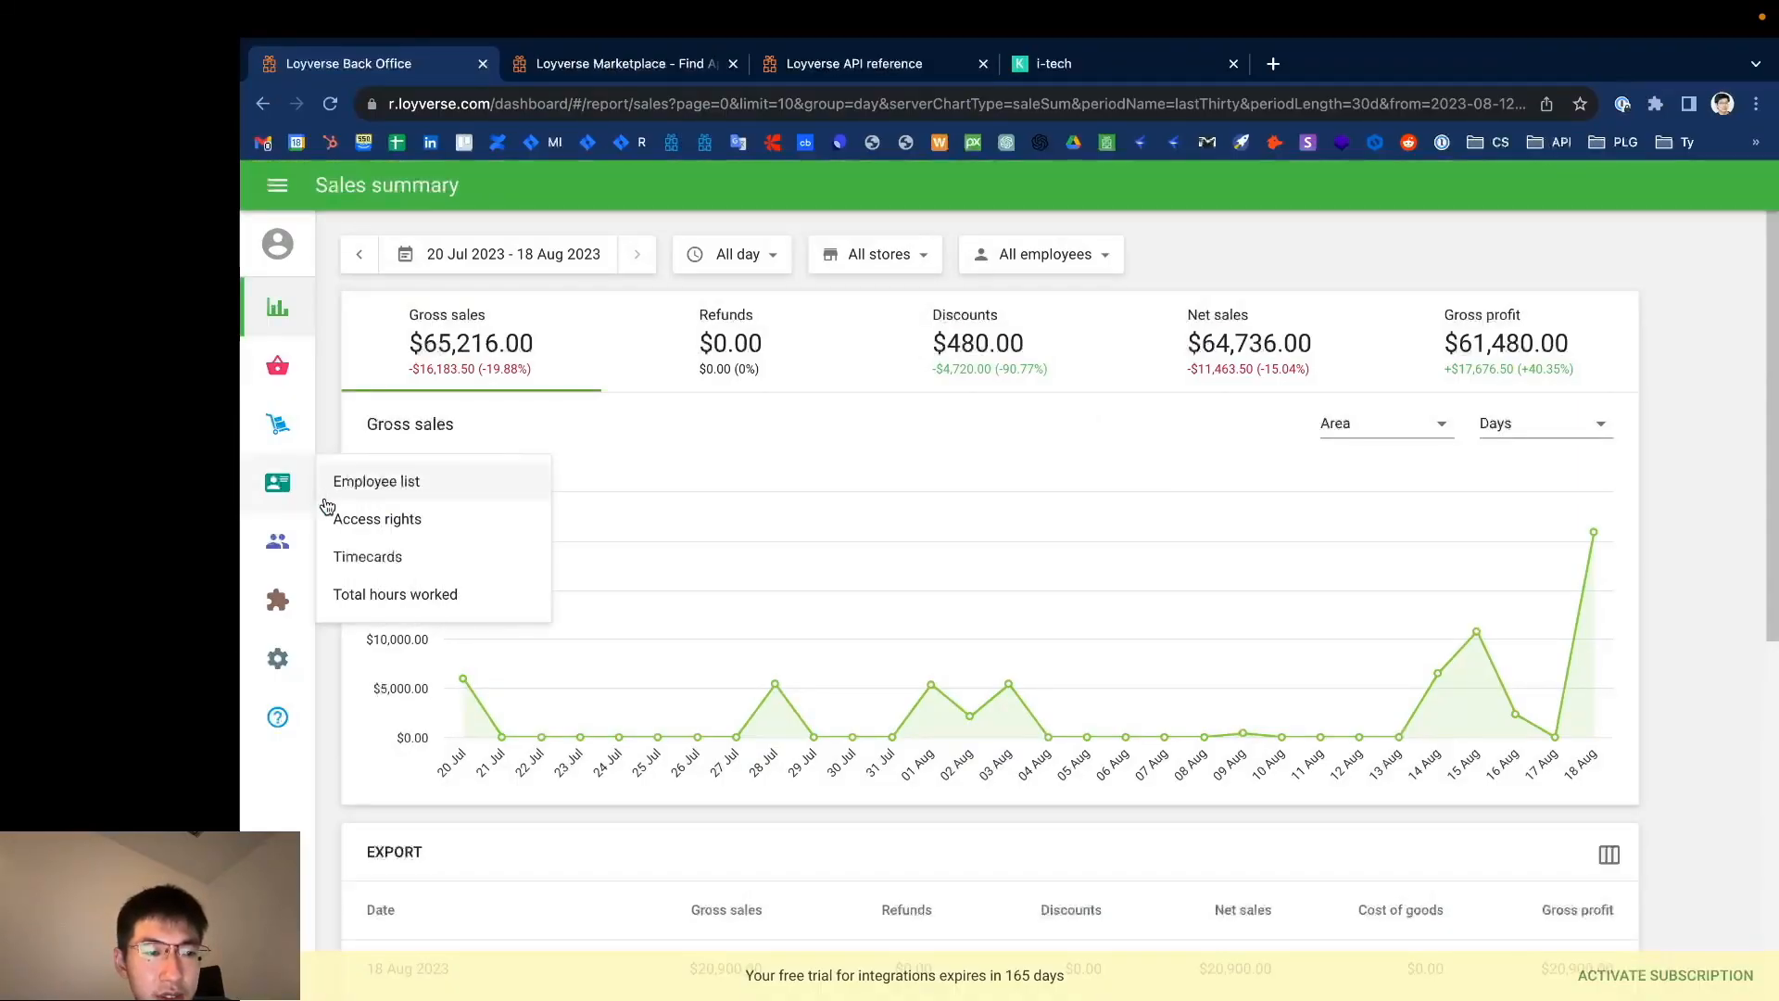
# Step: In the employee list, review the Waiter's record and its all-store access
pyautogui.click(376, 481)
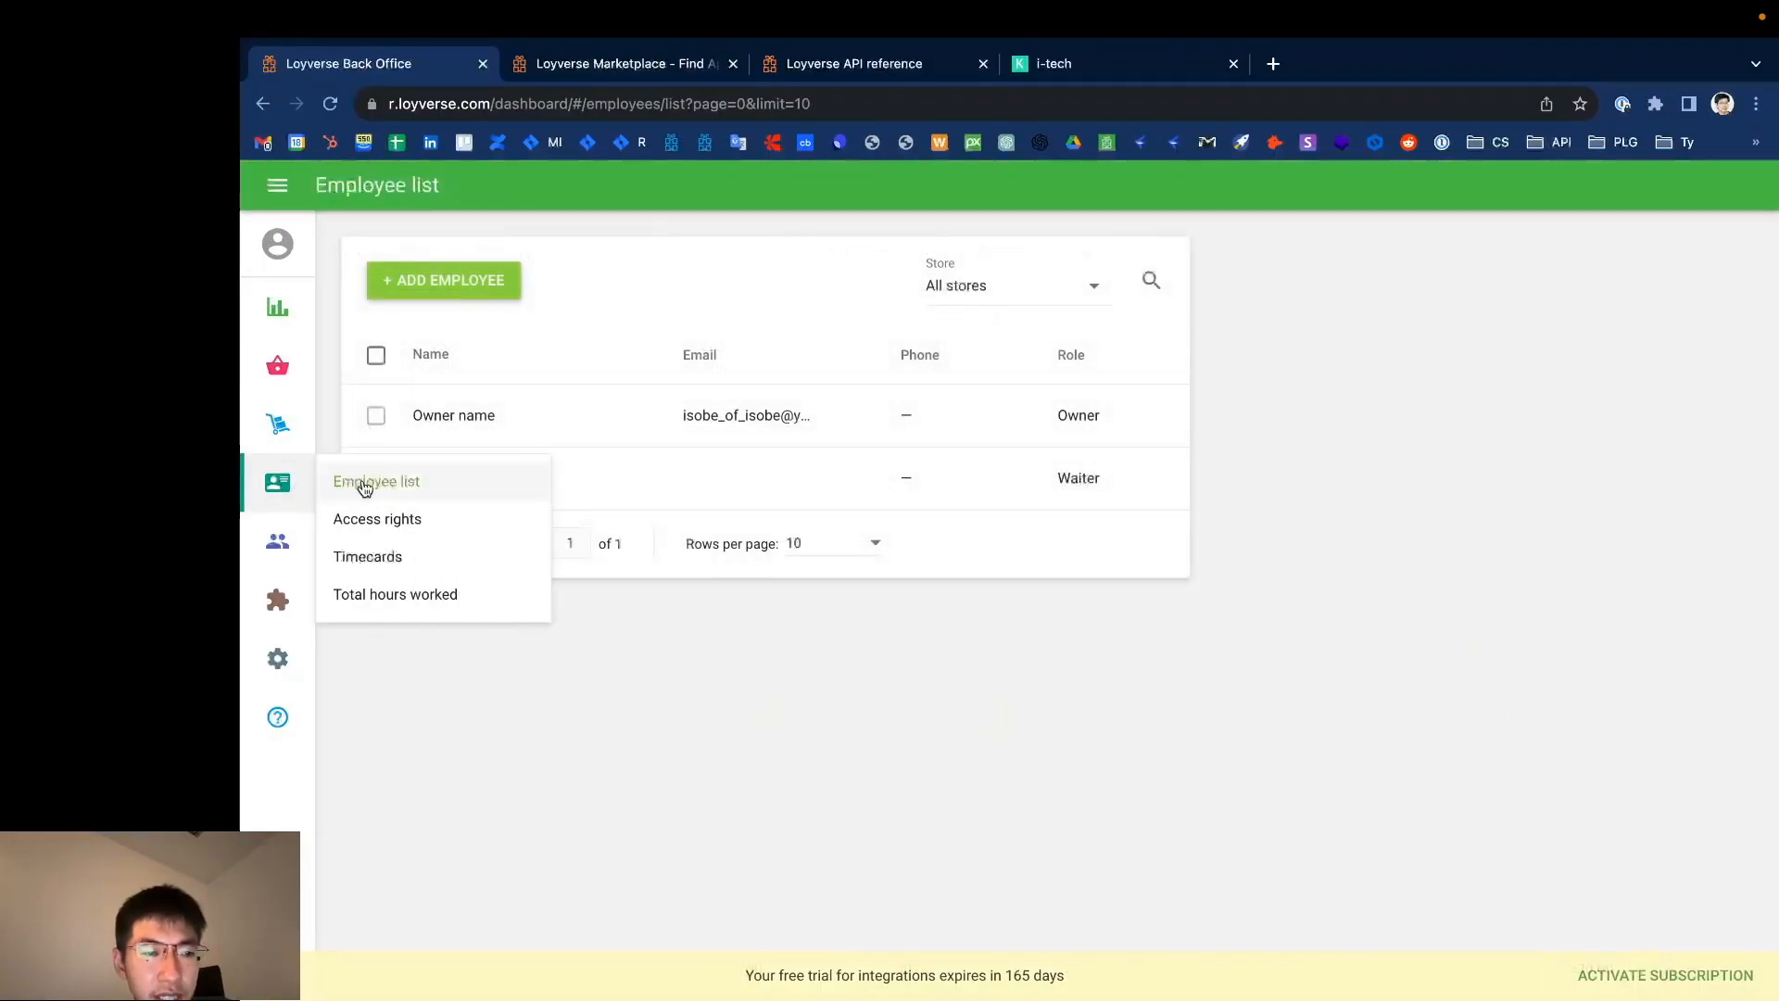
pyautogui.click(376, 482)
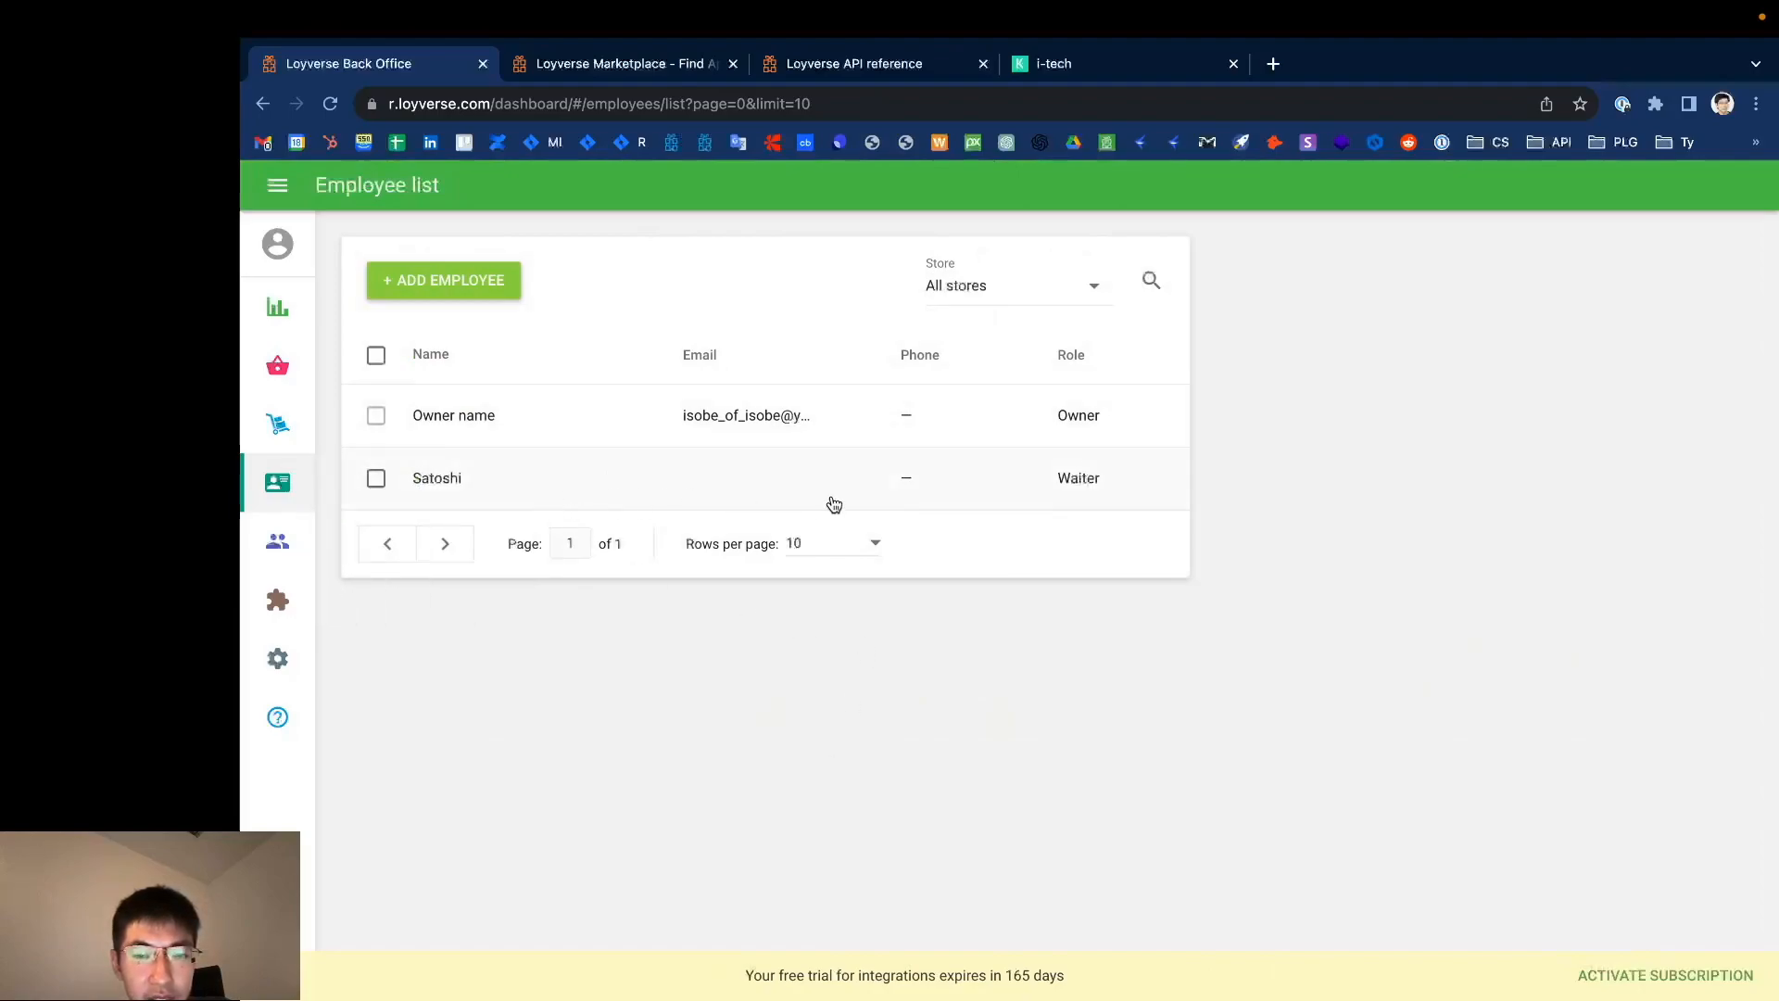
pyautogui.moveTo(1088, 378)
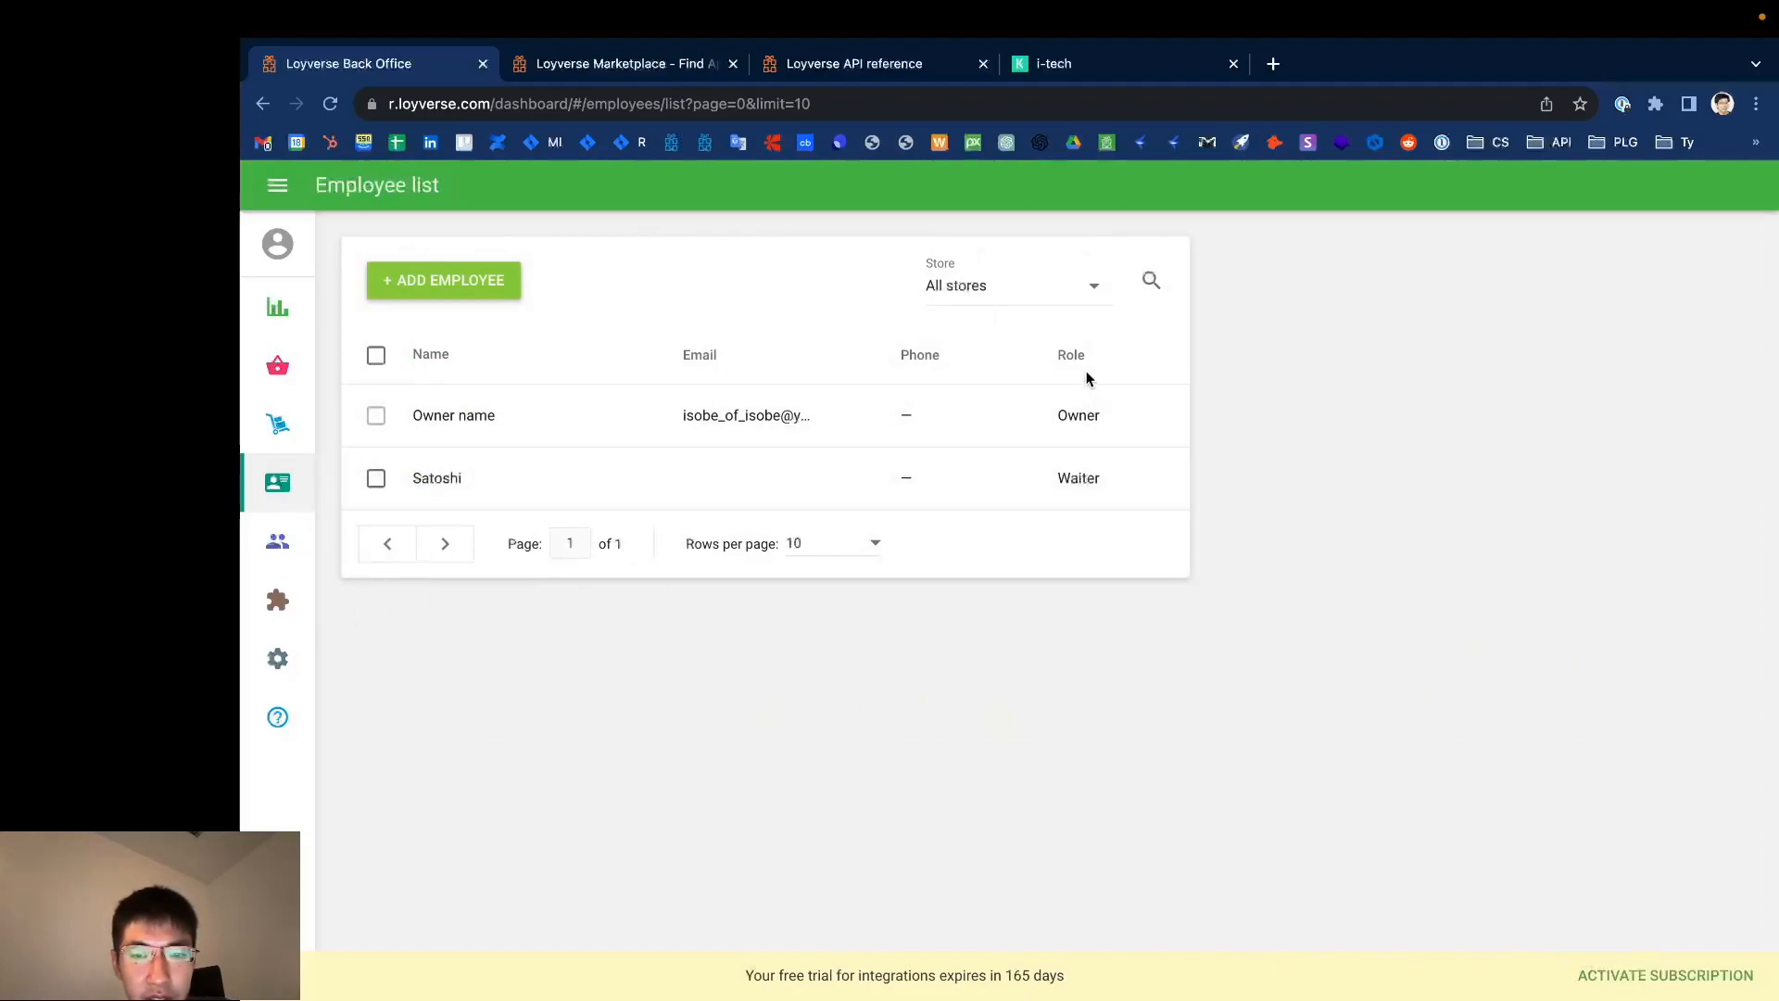
pyautogui.moveTo(428, 491)
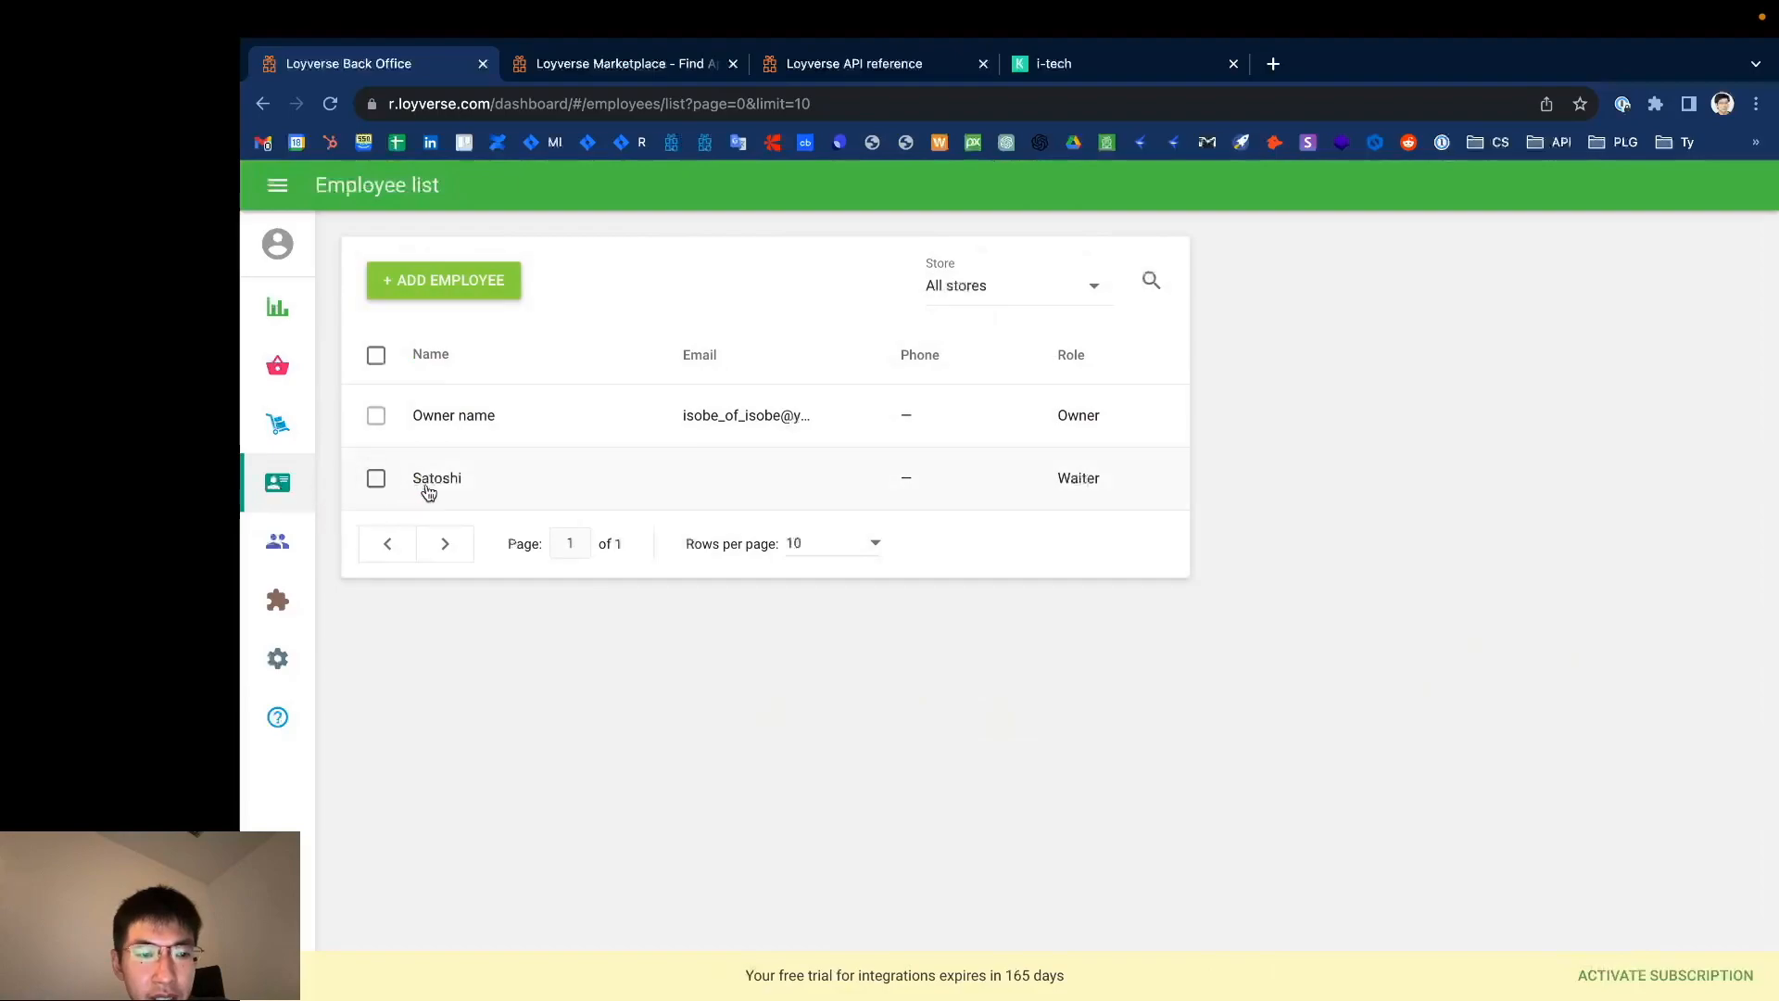
pyautogui.click(437, 478)
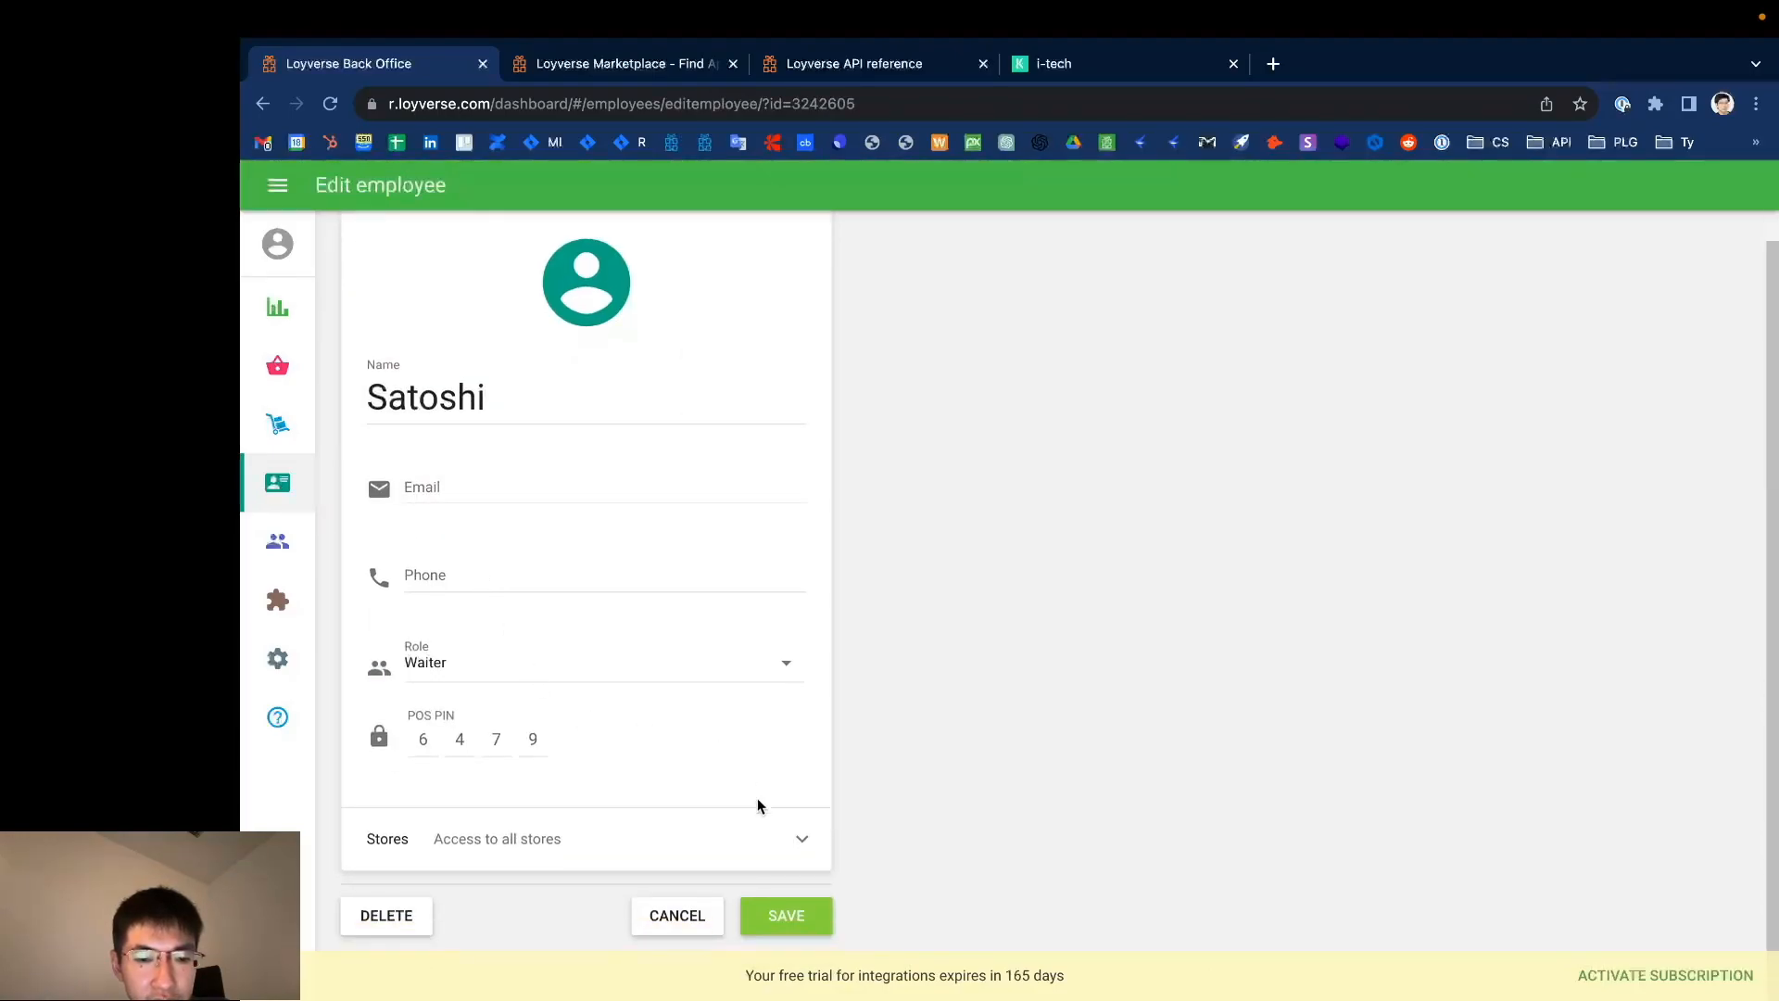
pyautogui.click(801, 838)
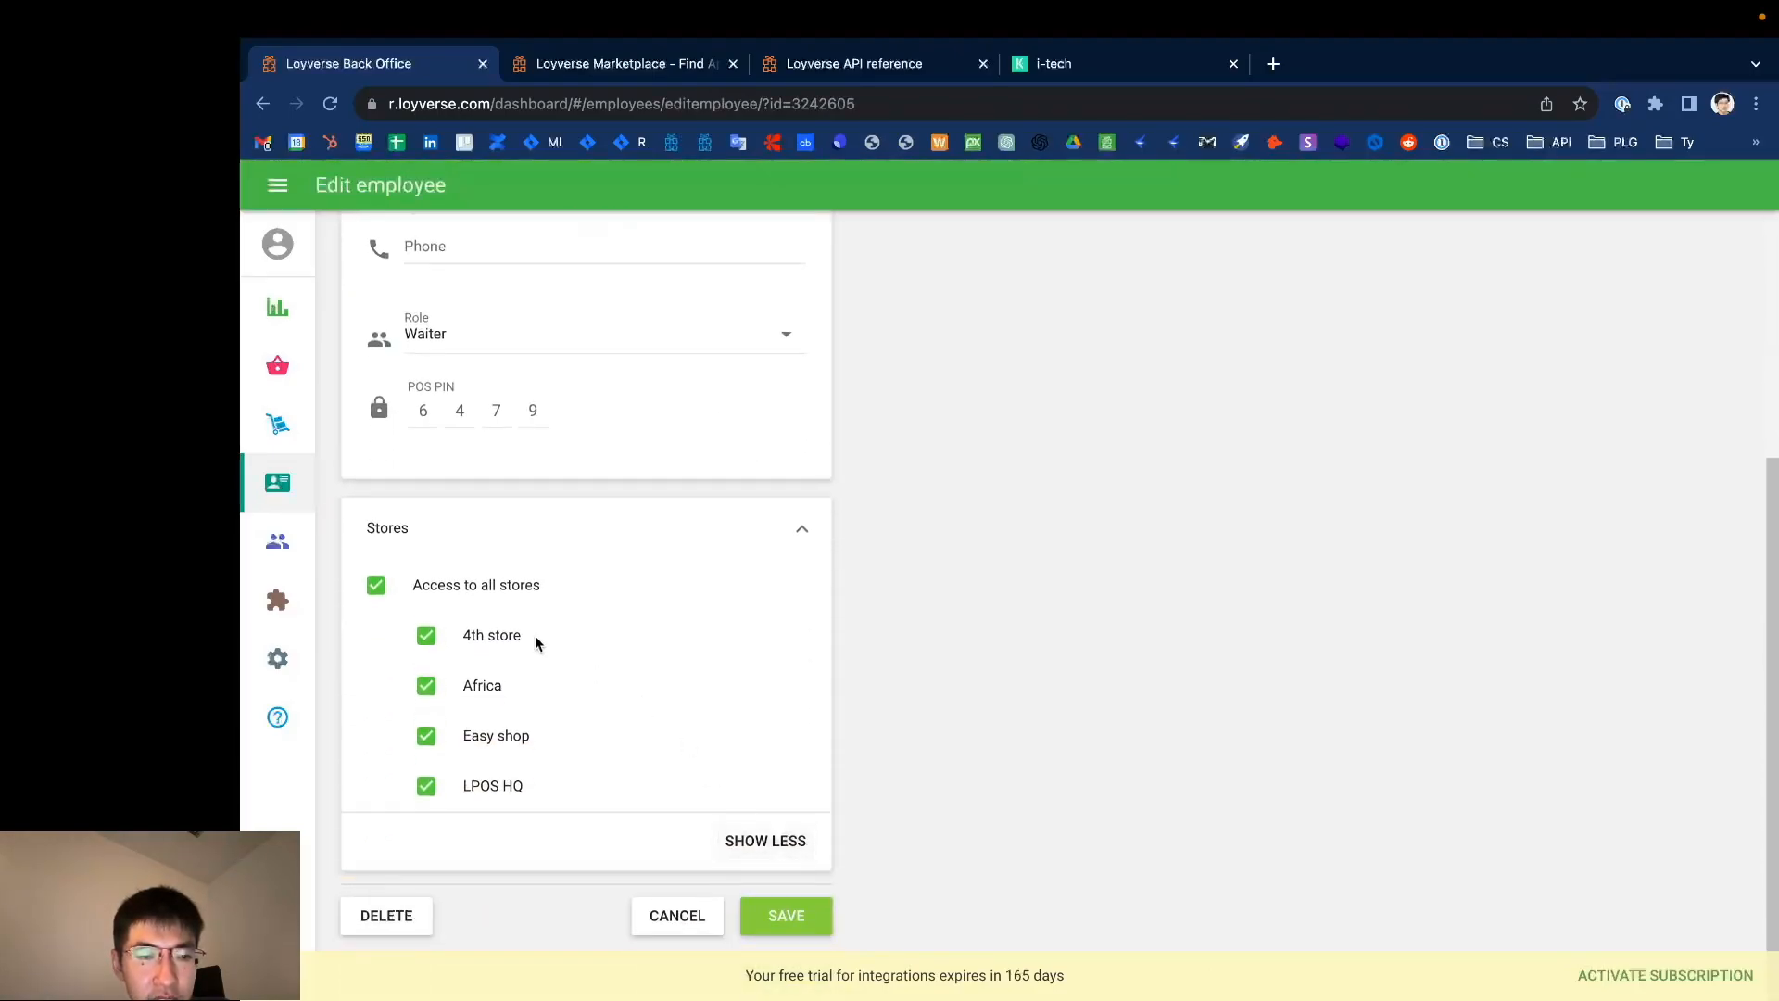
pyautogui.moveTo(452, 851)
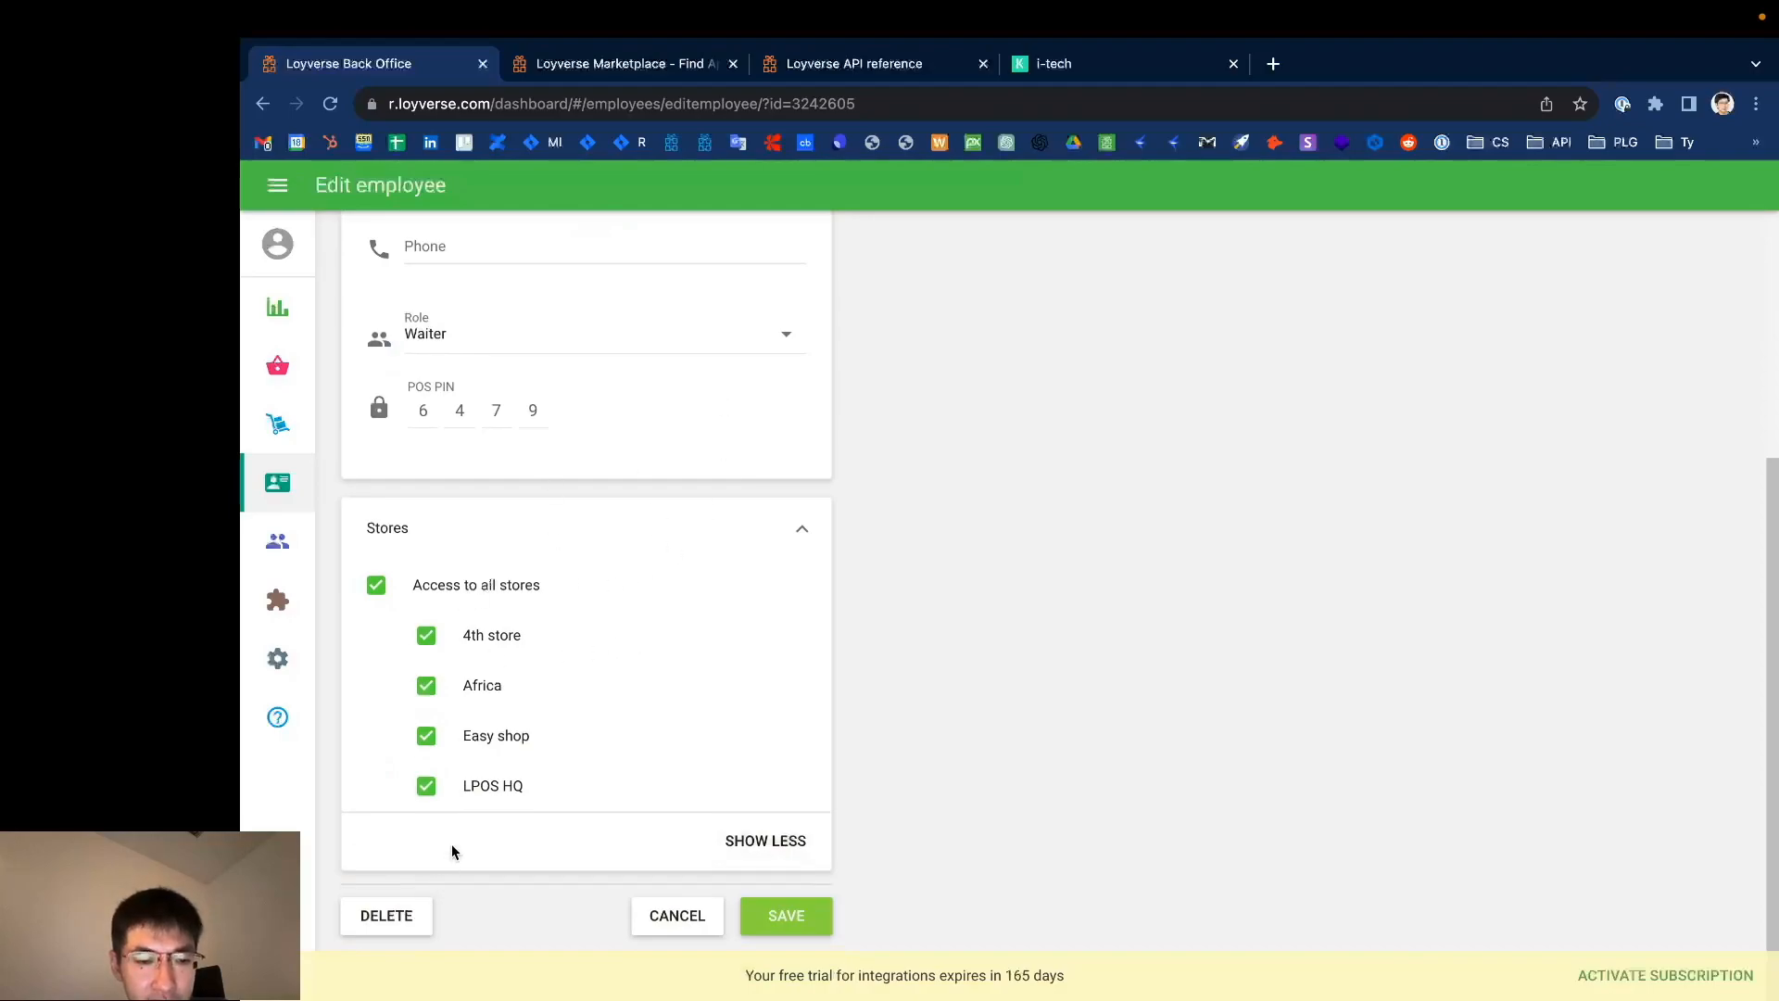
# Step: In Access rights, edit the Waiter role and switch on its Back office access
pyautogui.click(276, 482)
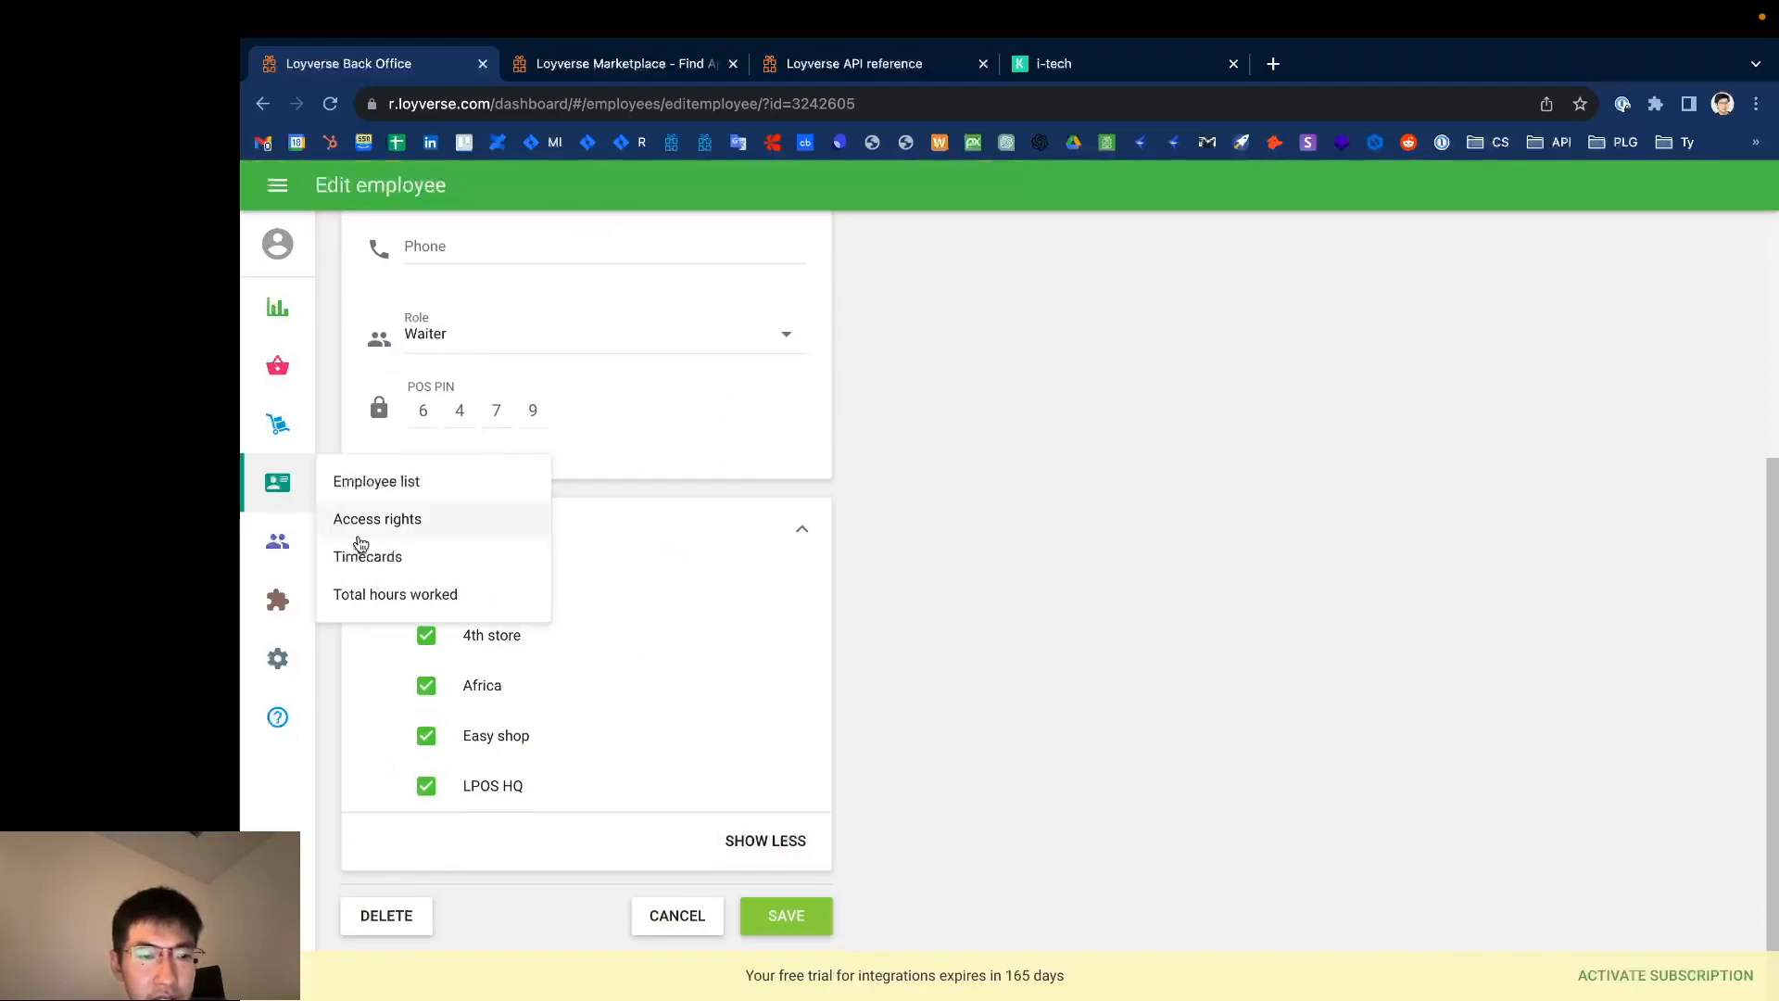
pyautogui.click(377, 519)
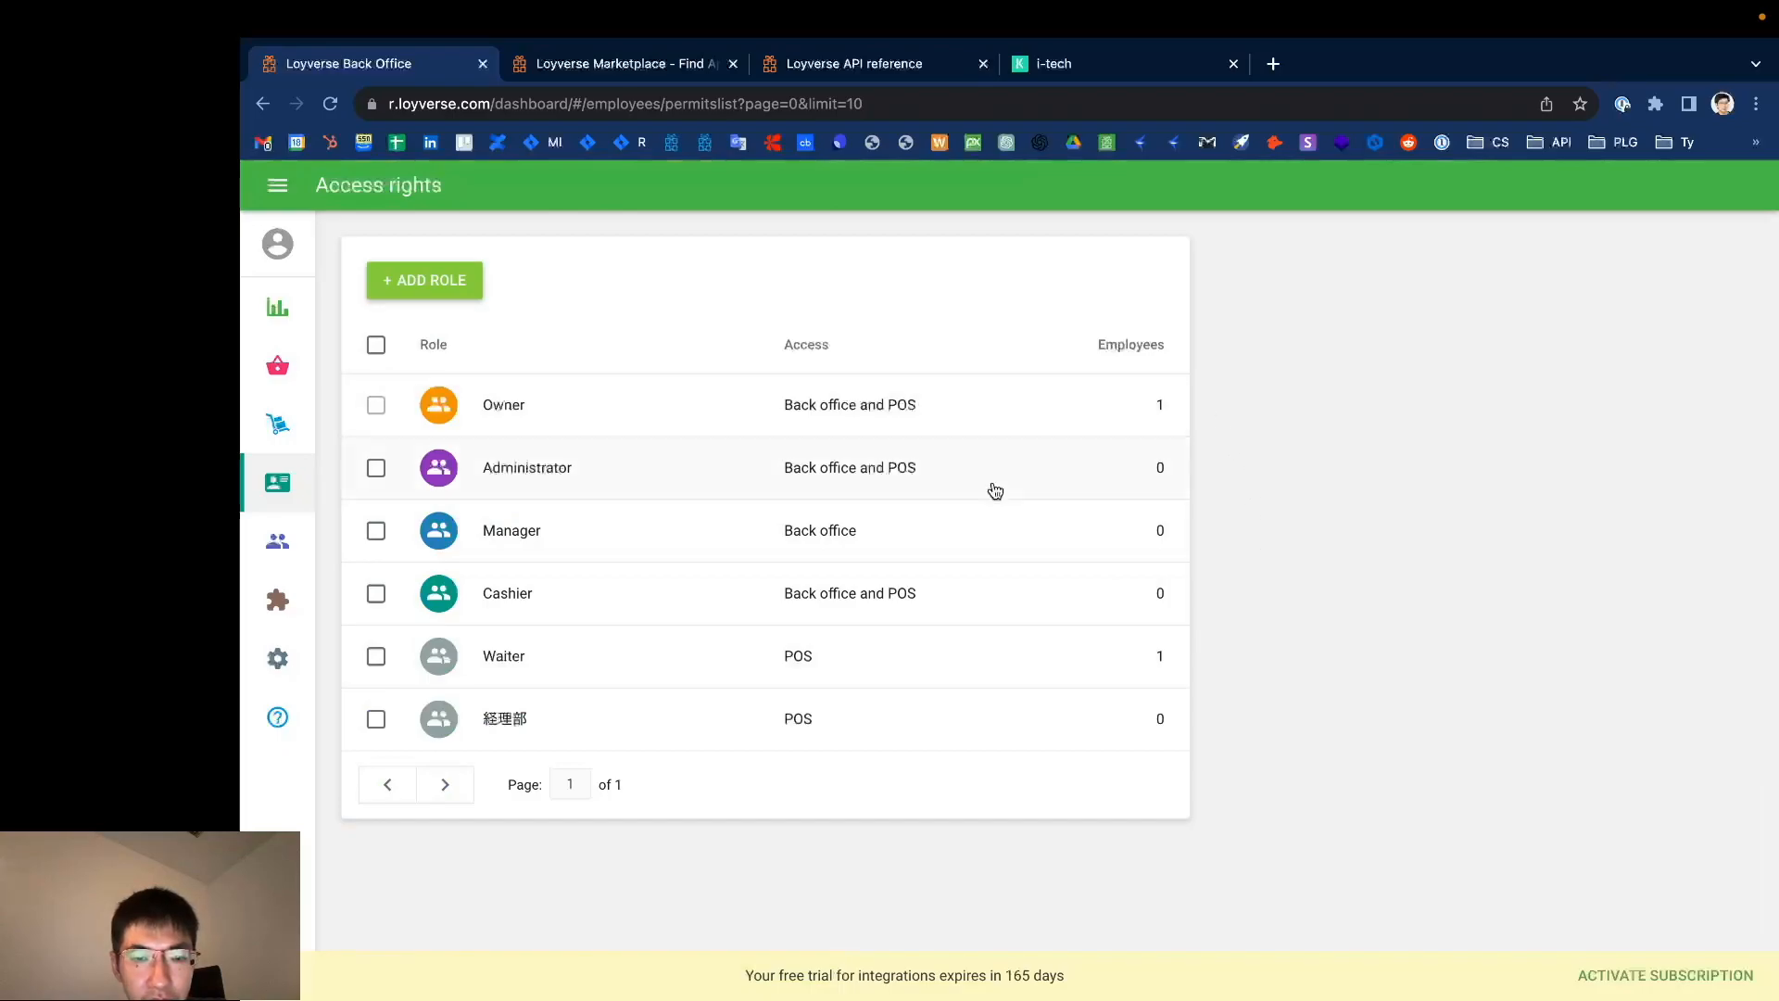
pyautogui.click(504, 654)
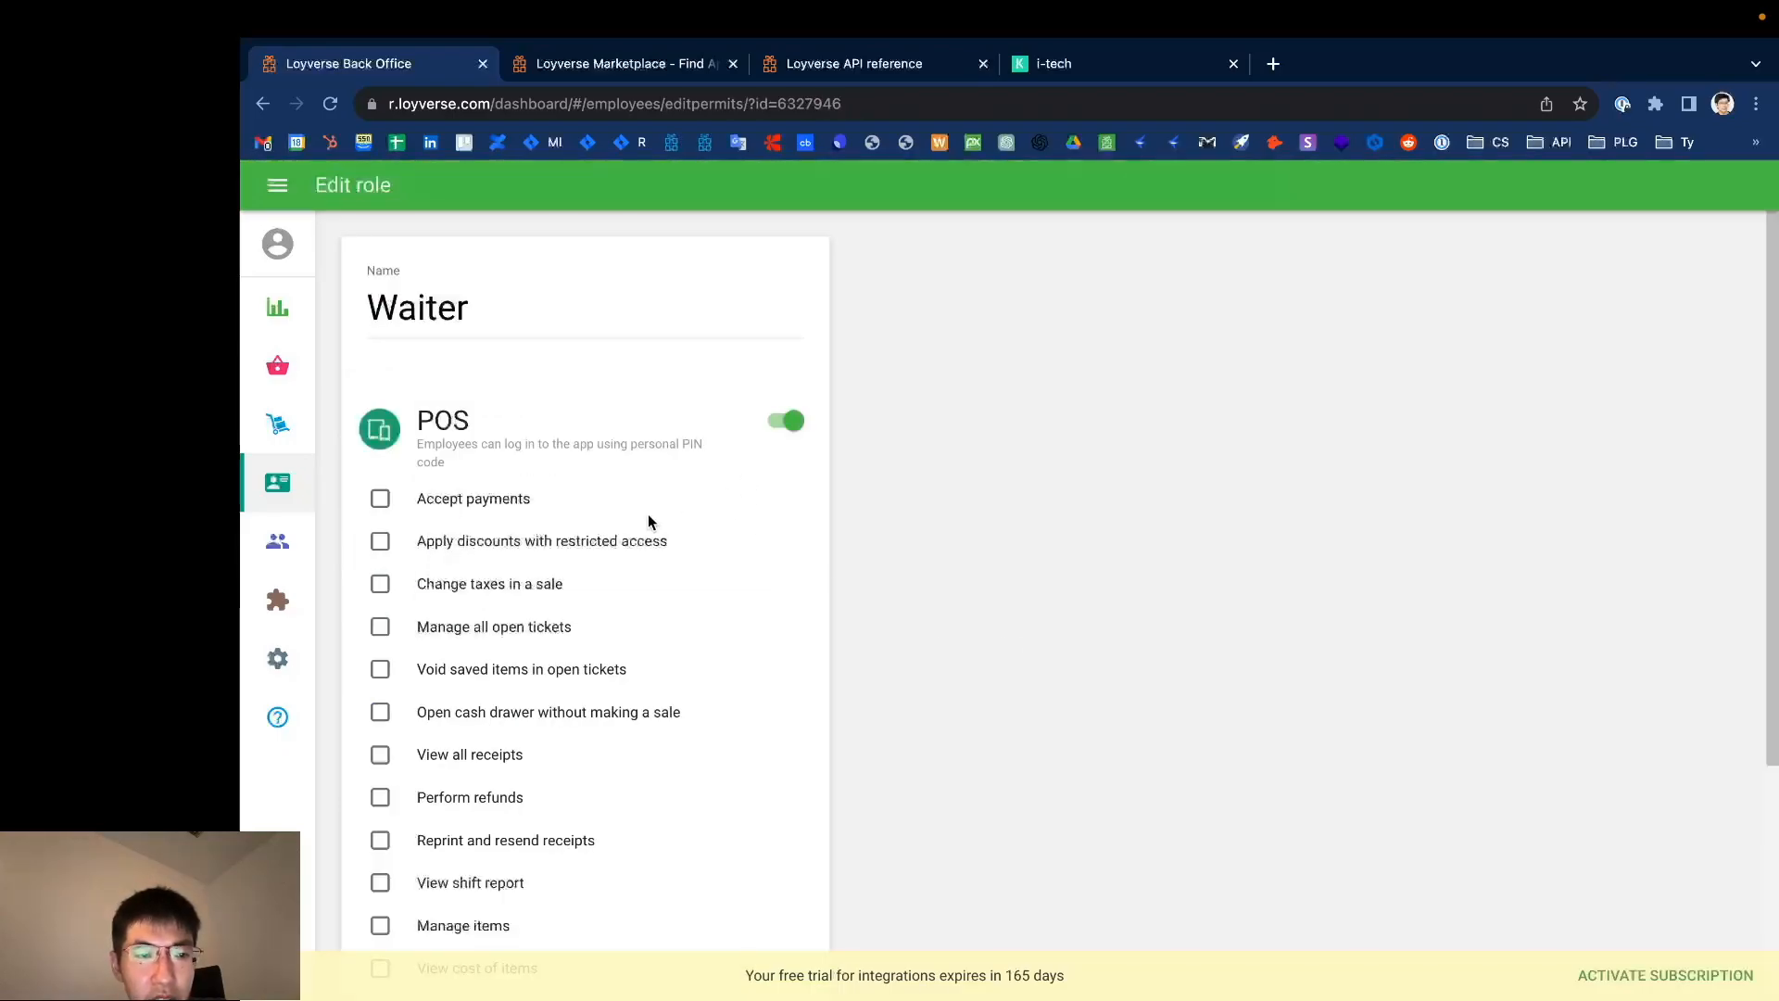
pyautogui.scroll(-3)
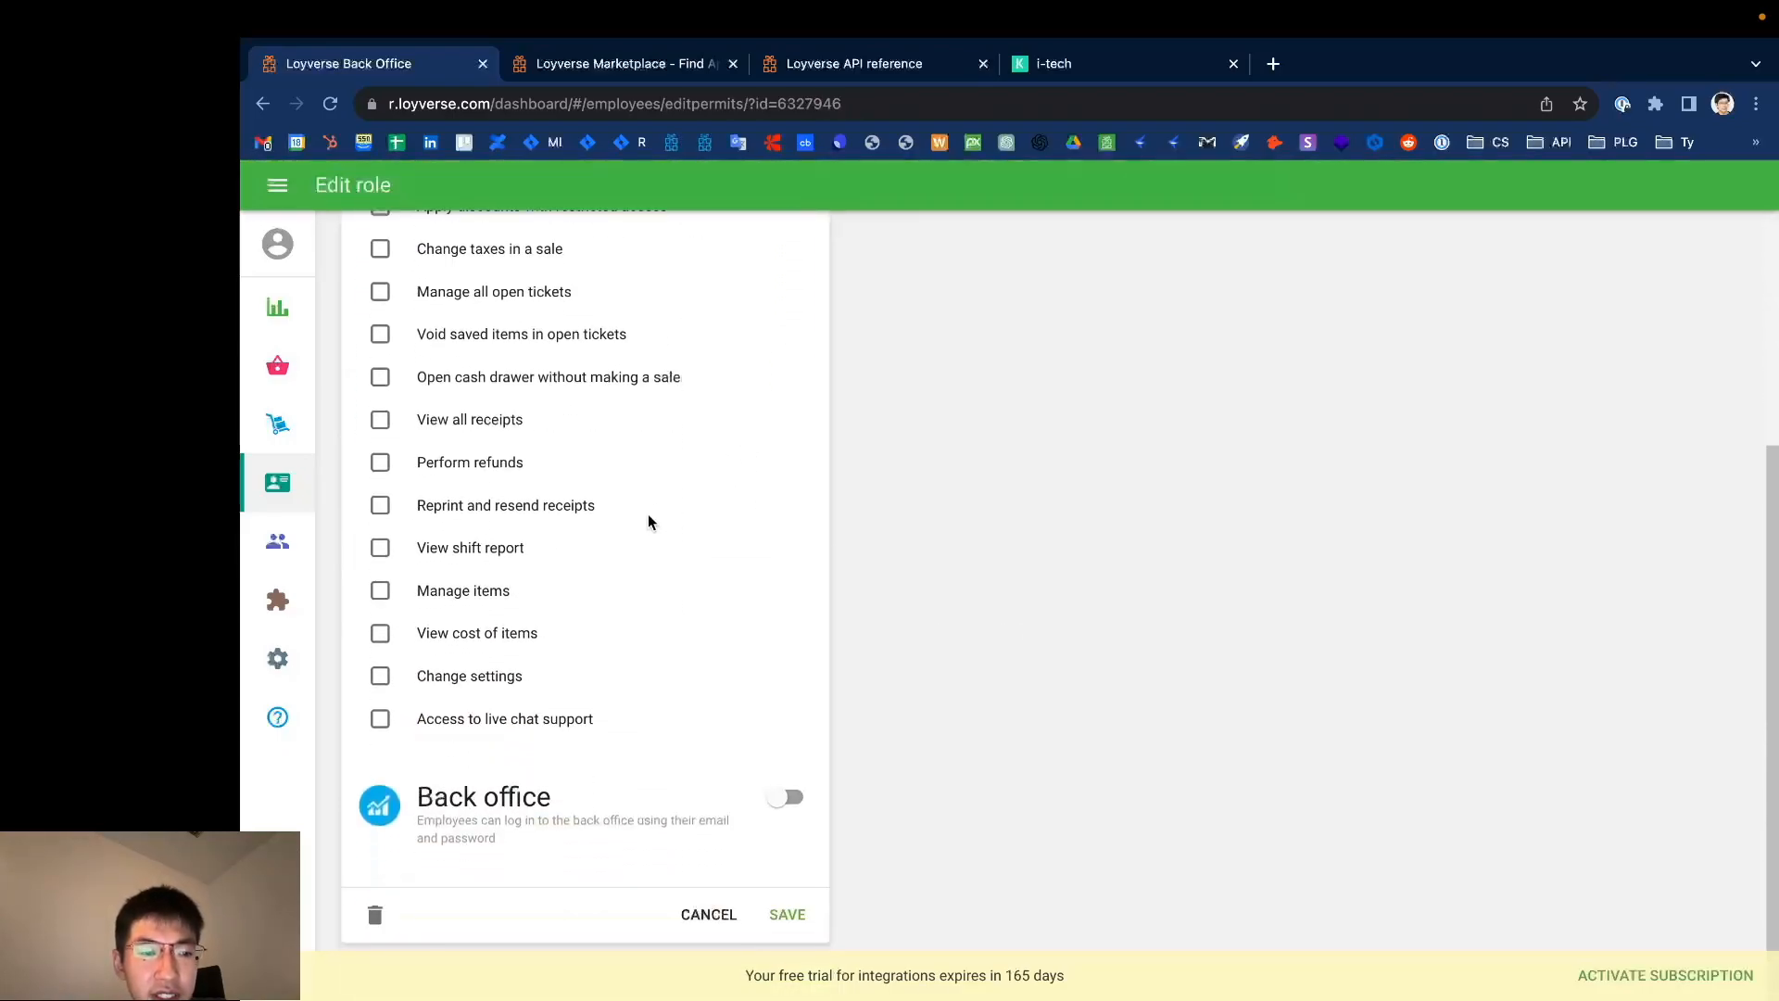
pyautogui.click(786, 797)
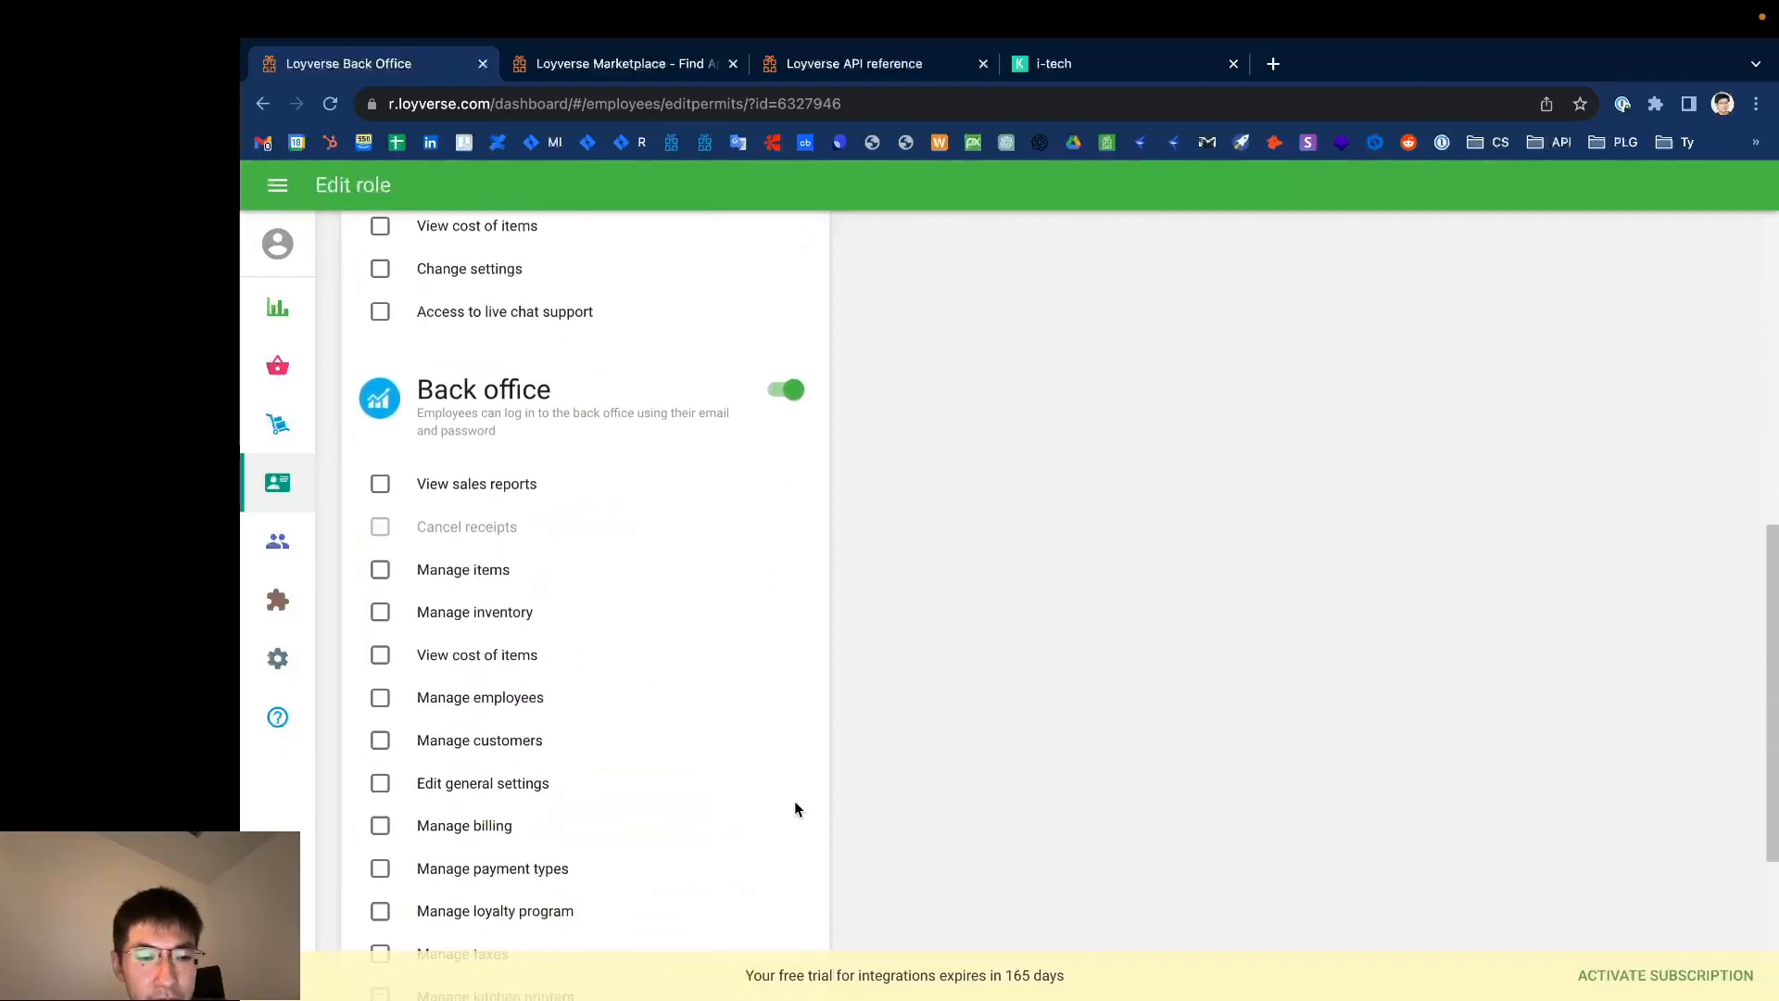
pyautogui.scroll(3)
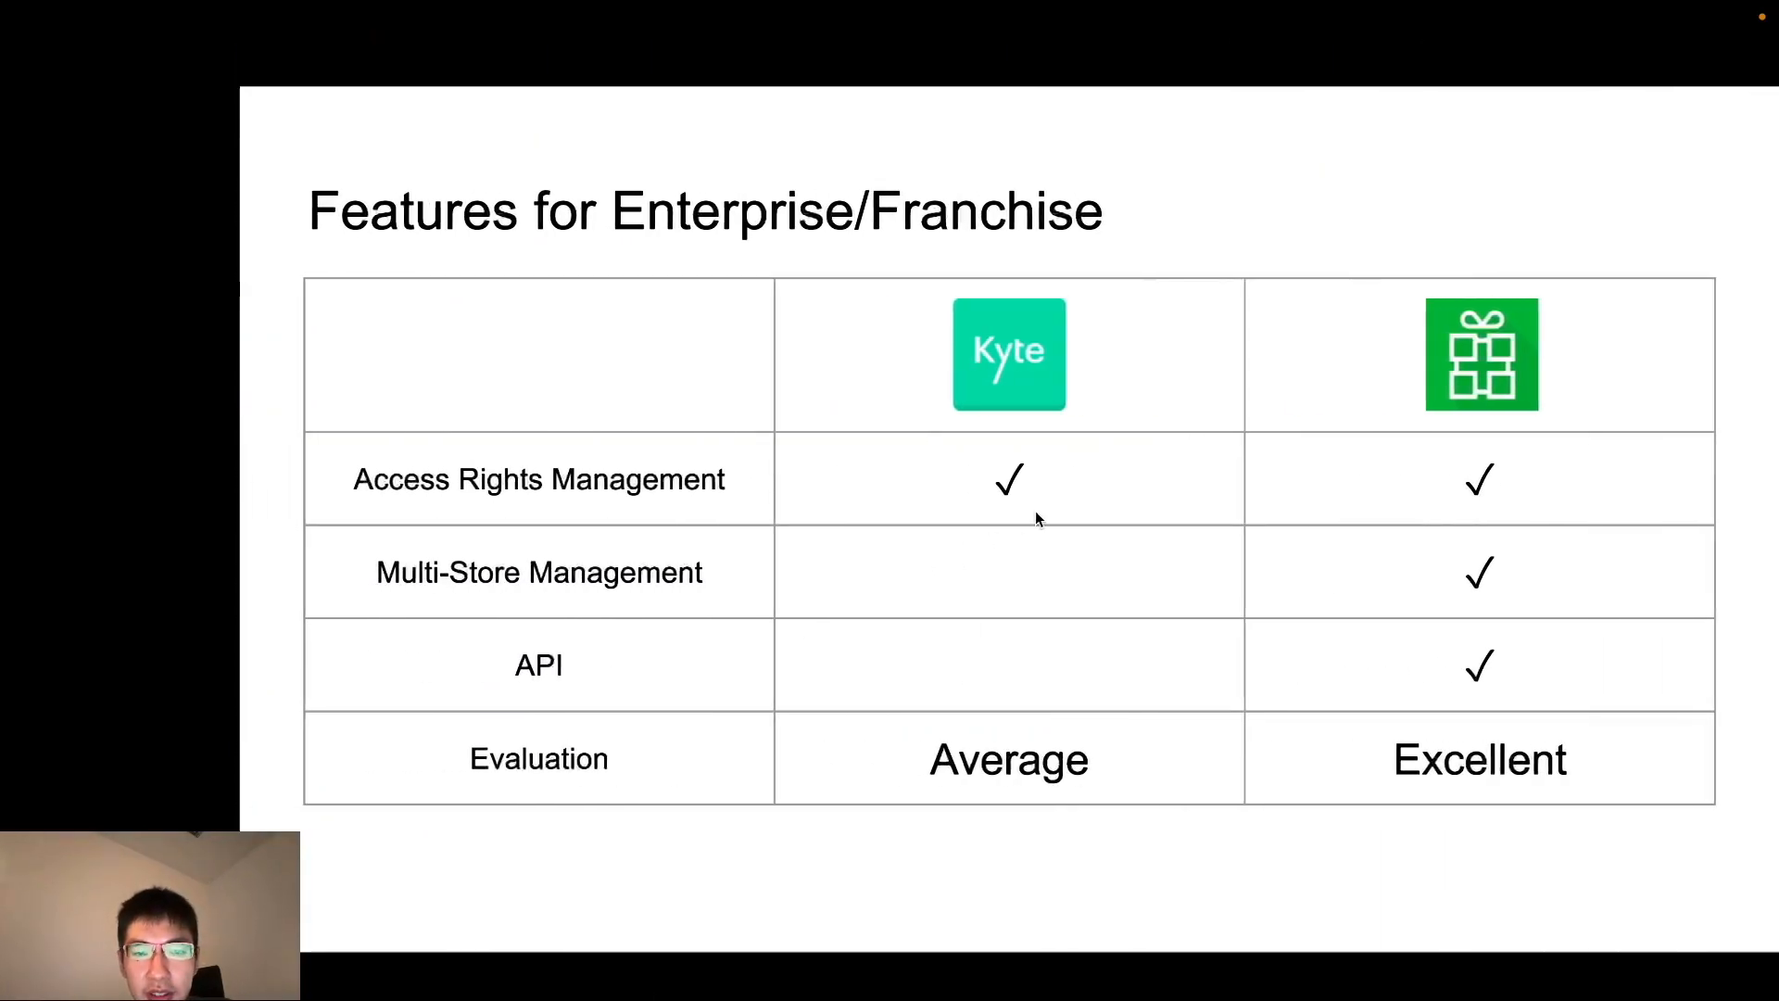
pyautogui.moveTo(1030, 549)
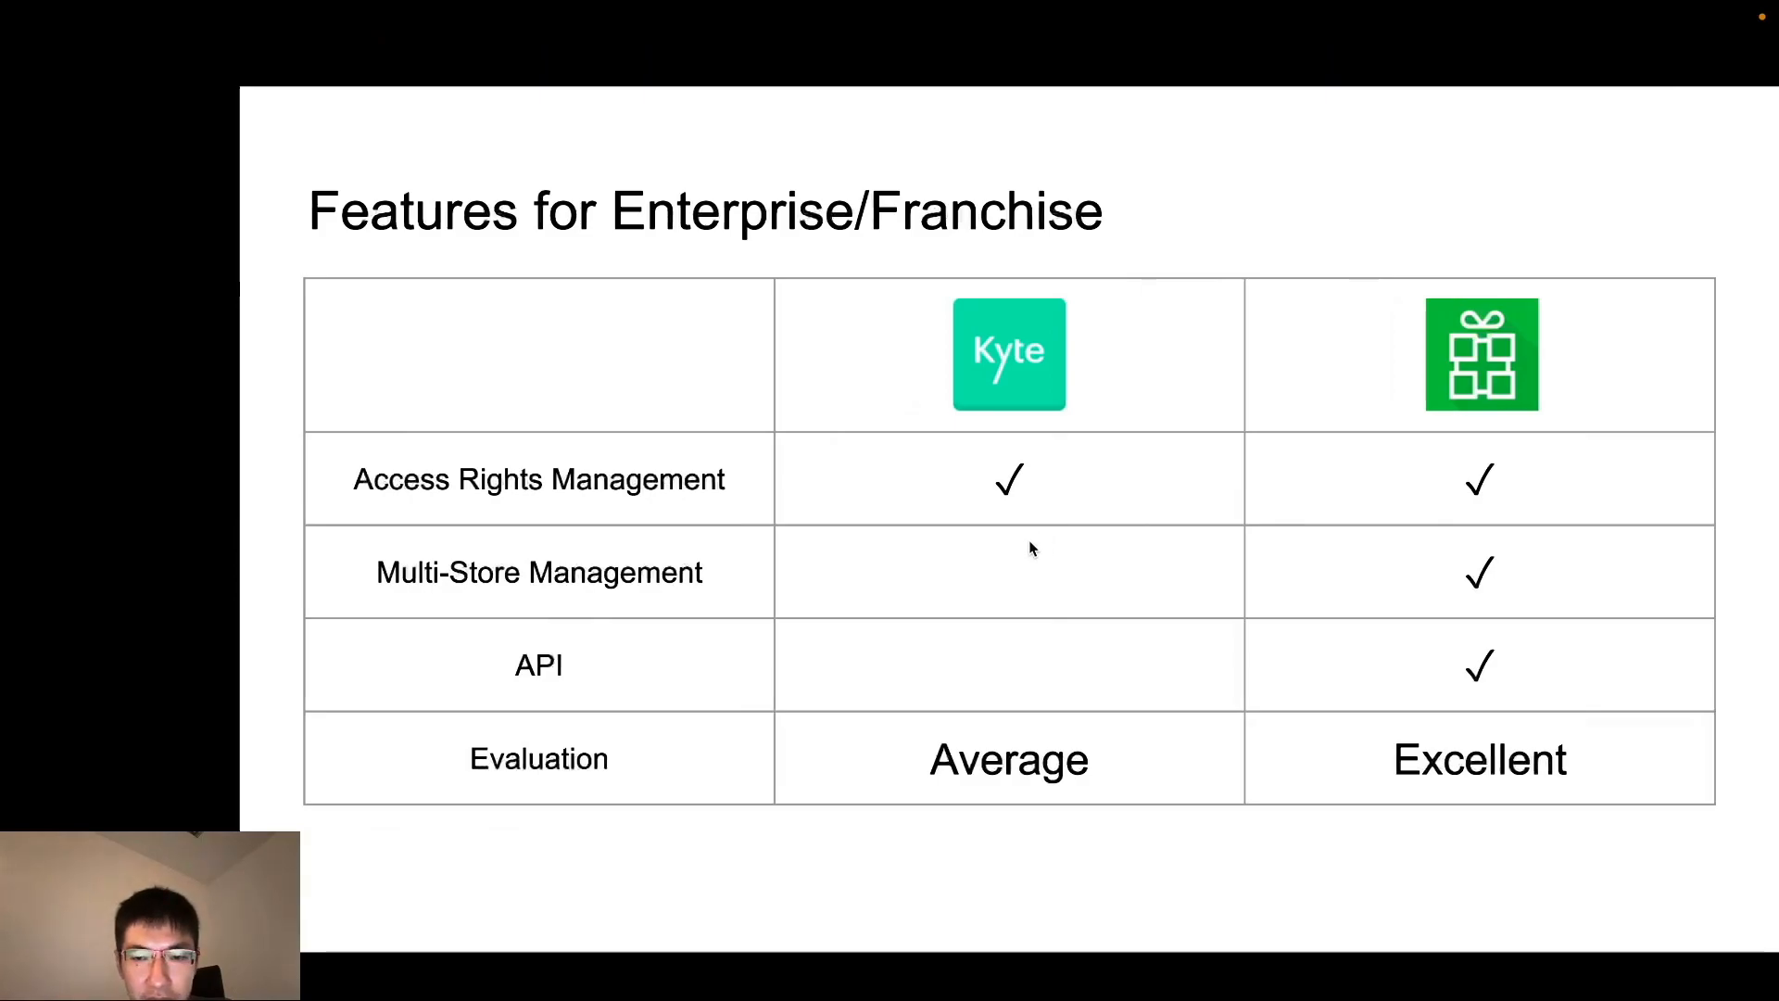
pyautogui.moveTo(1421, 543)
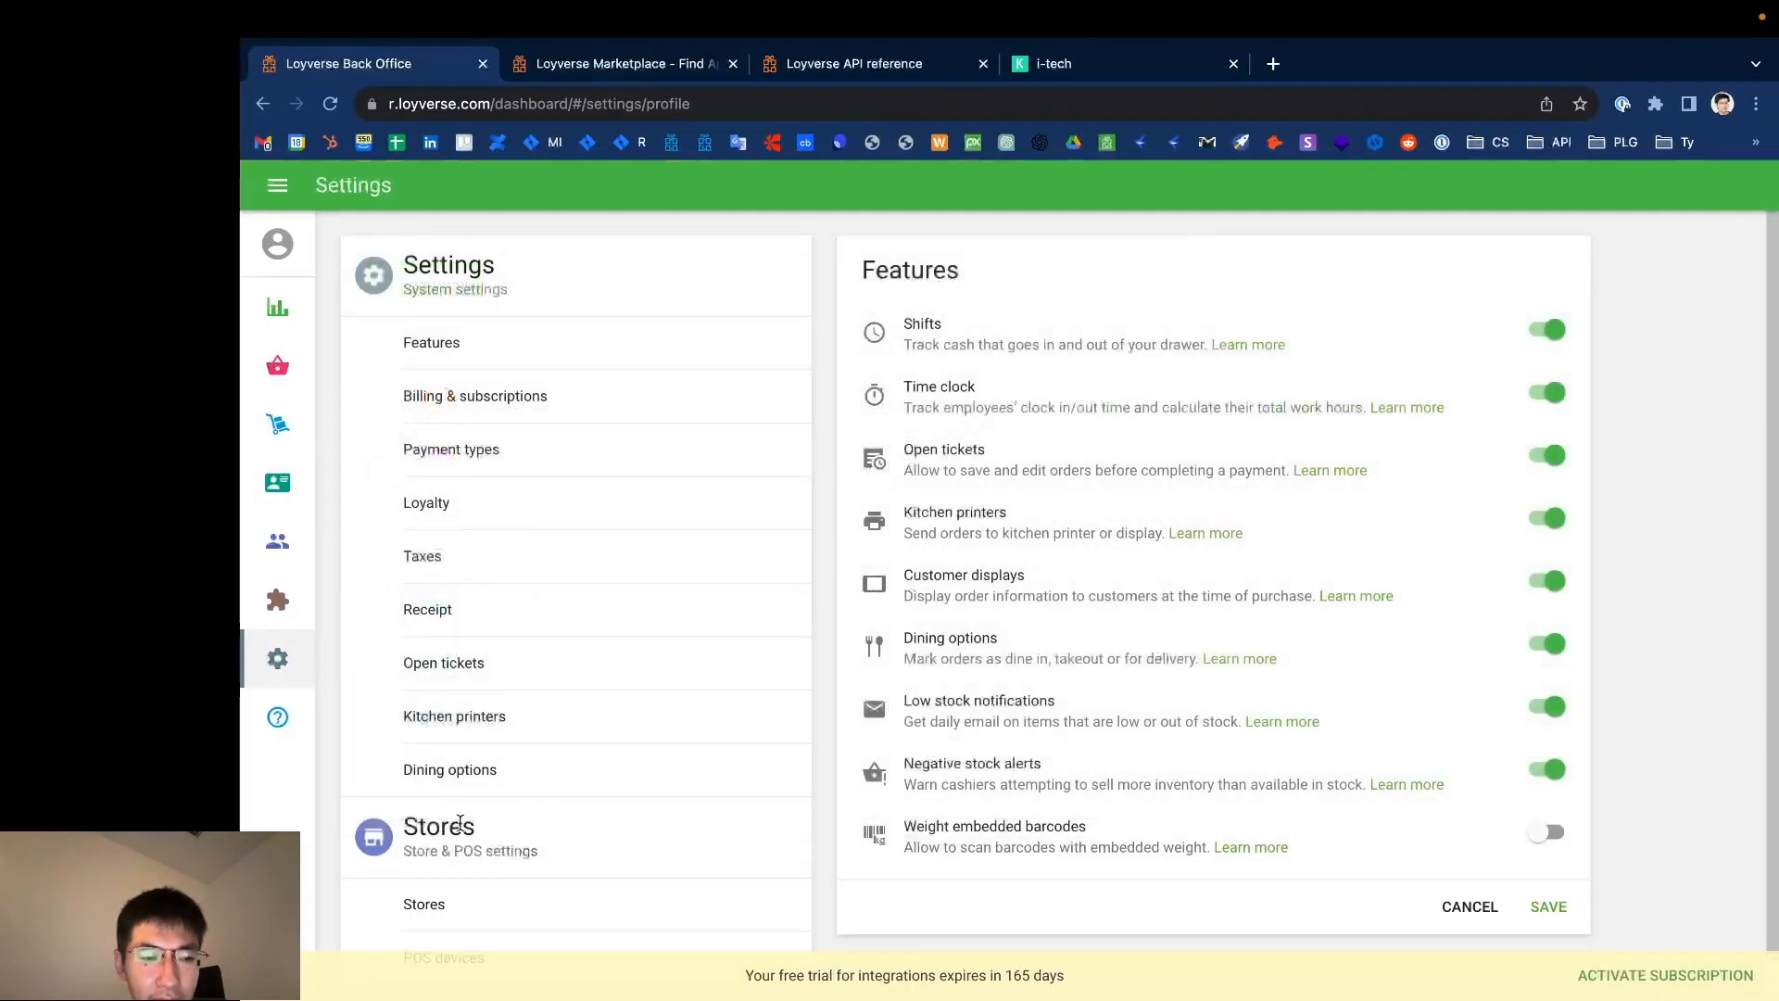
# Step: Show the Stores list under Settings with 4th store, Africa, Easy shop and LPOS HQ
pyautogui.scroll(-3)
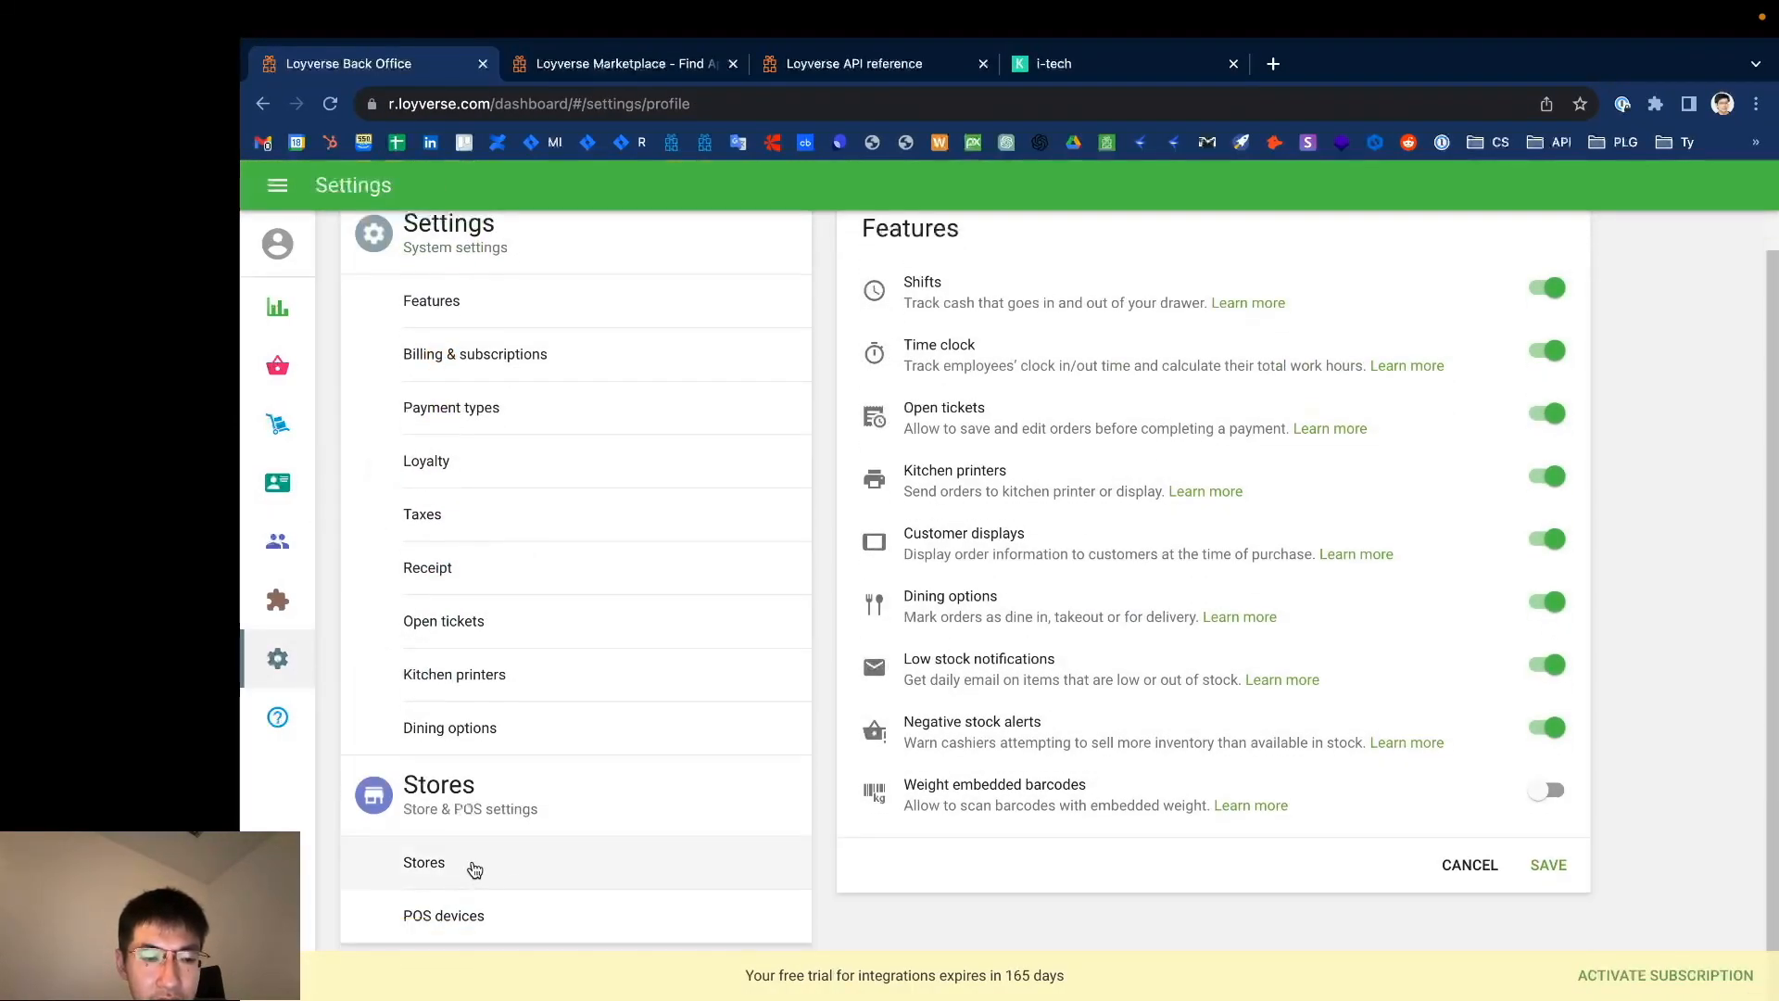
pyautogui.moveTo(276, 658)
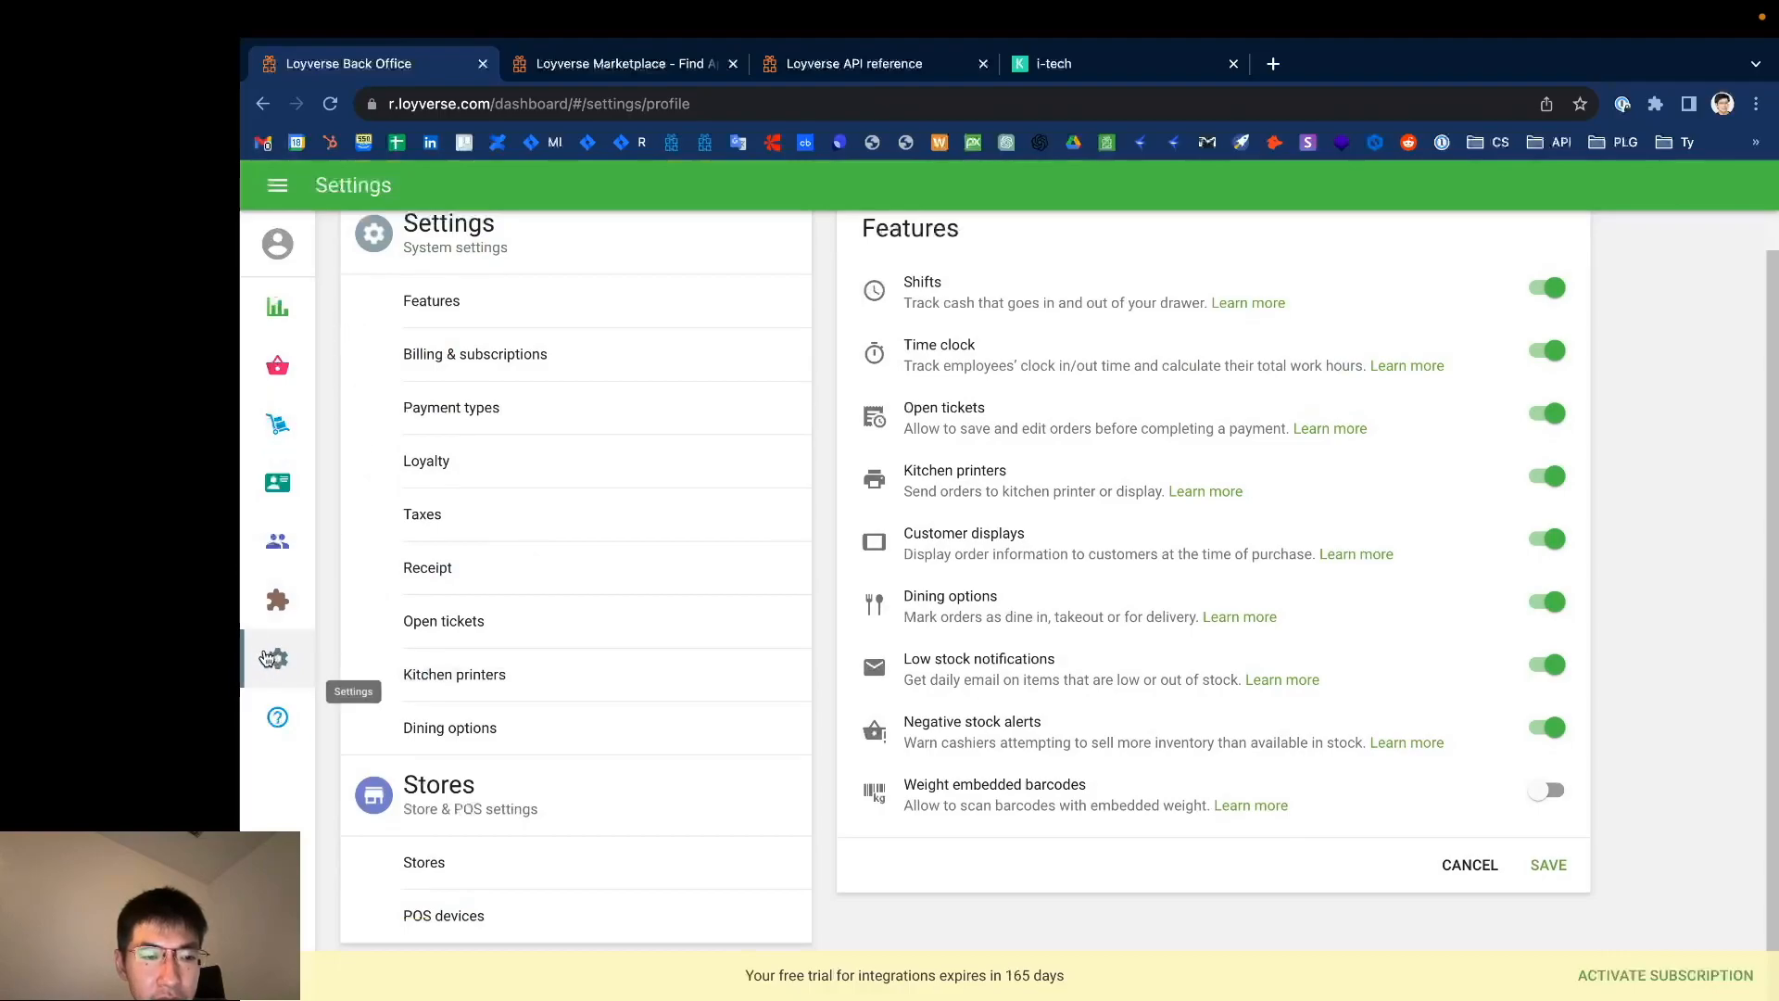
pyautogui.click(425, 862)
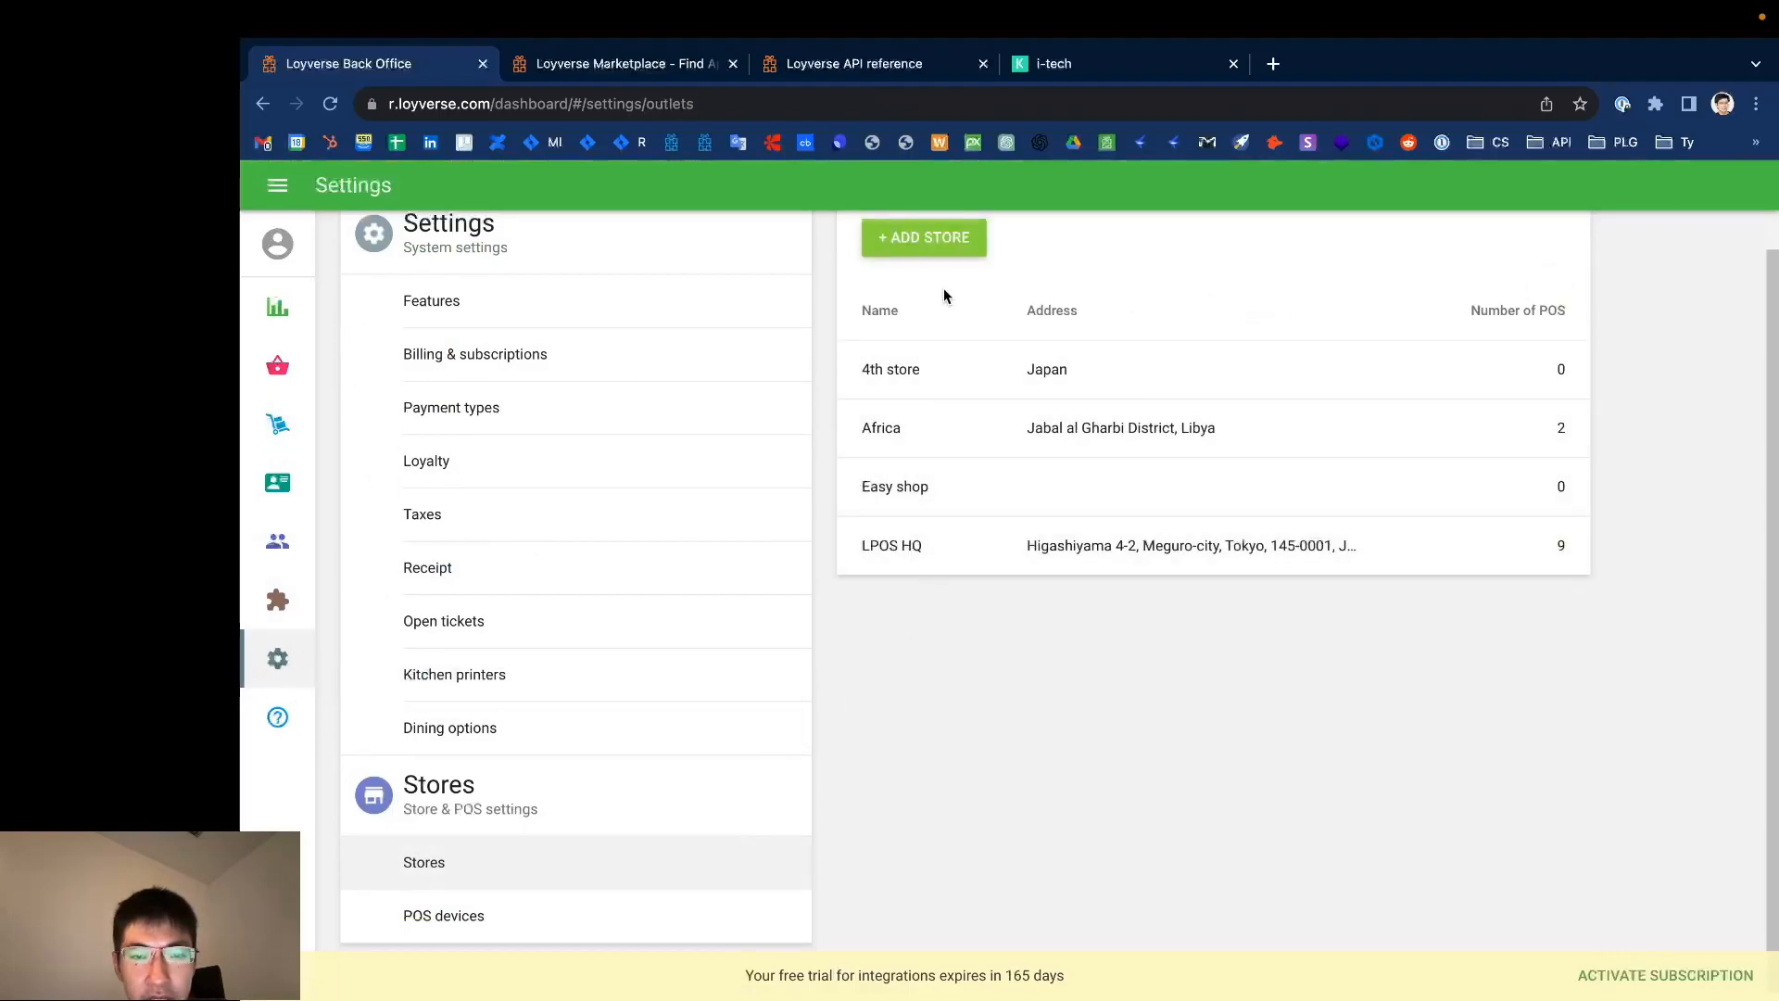
pyautogui.scroll(3)
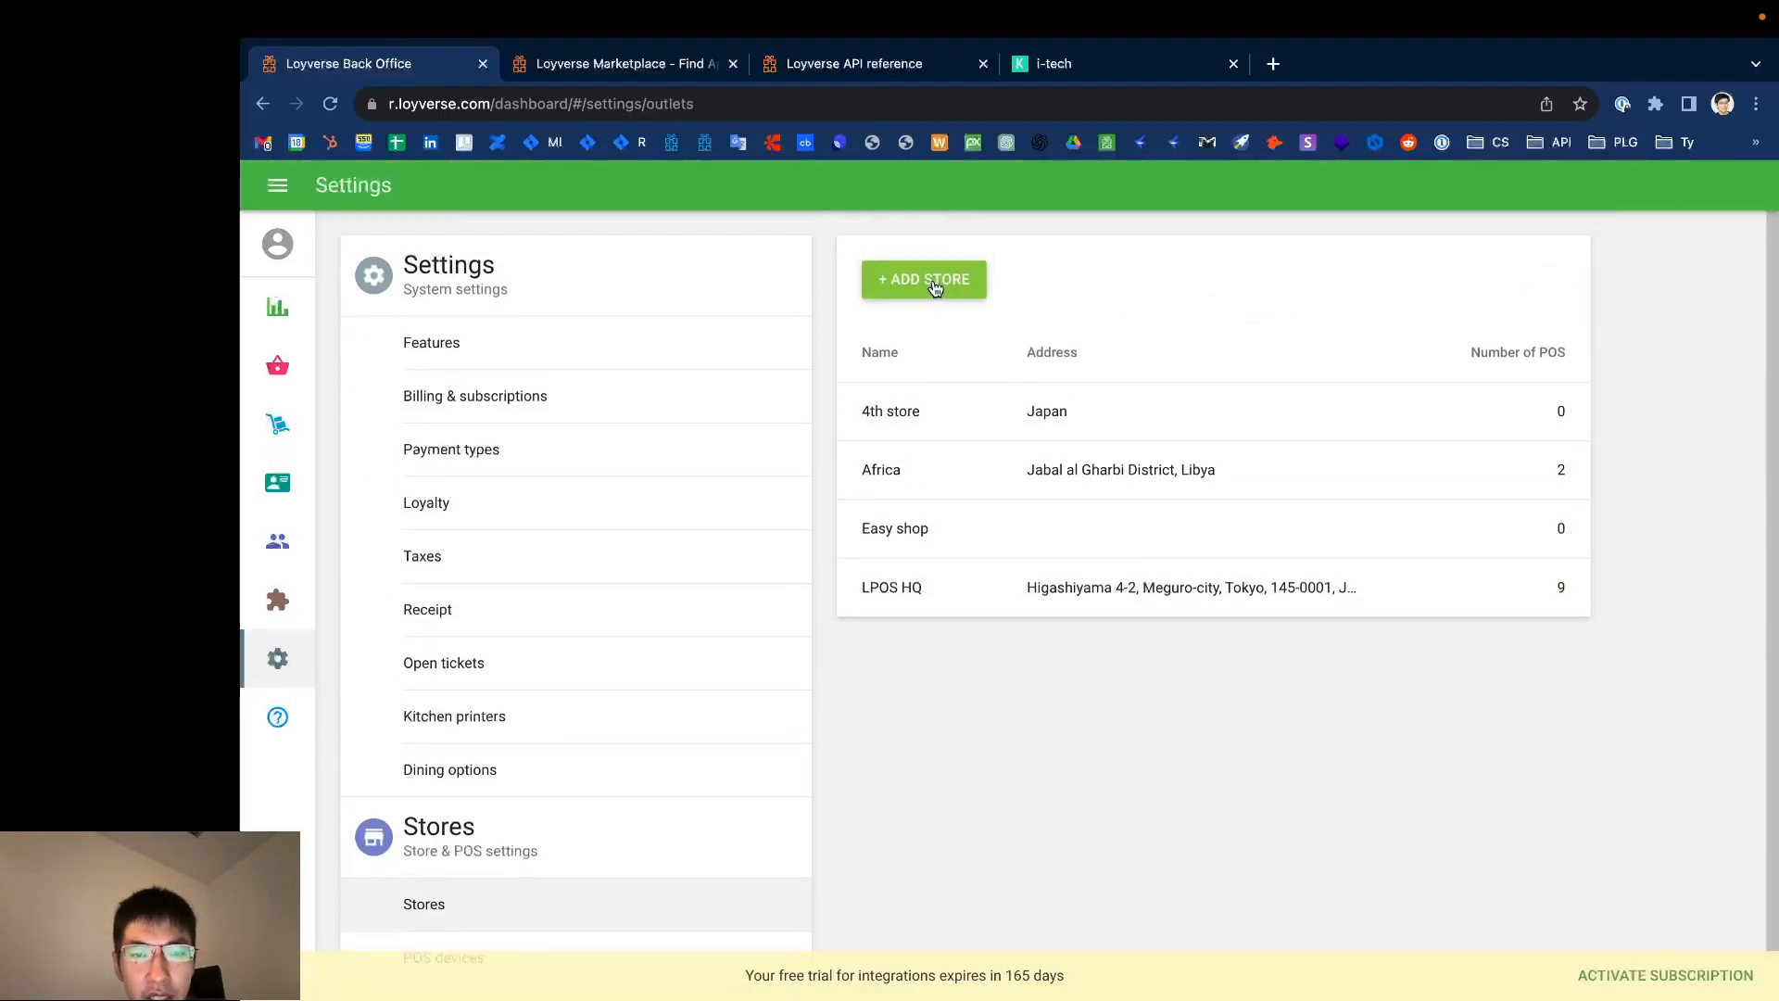
# Step: Preview the Create store form via + Add Store, then cancel back to the stores list
pyautogui.click(922, 280)
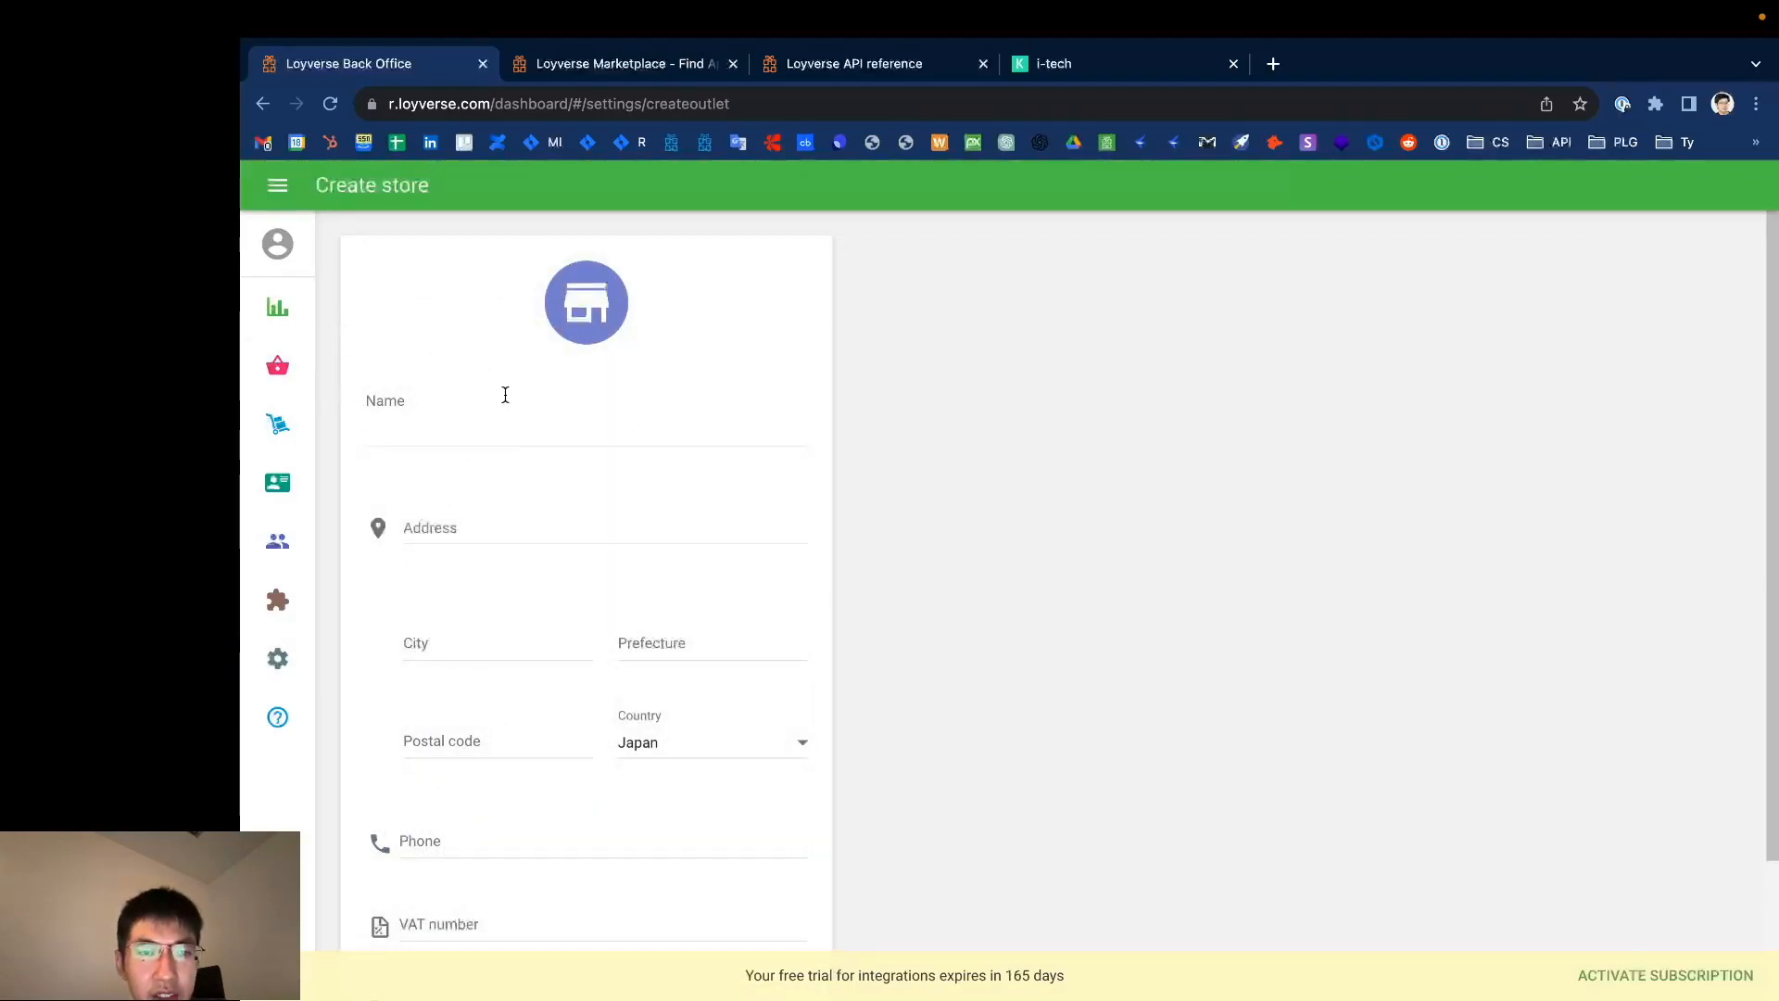
pyautogui.moveTo(704, 572)
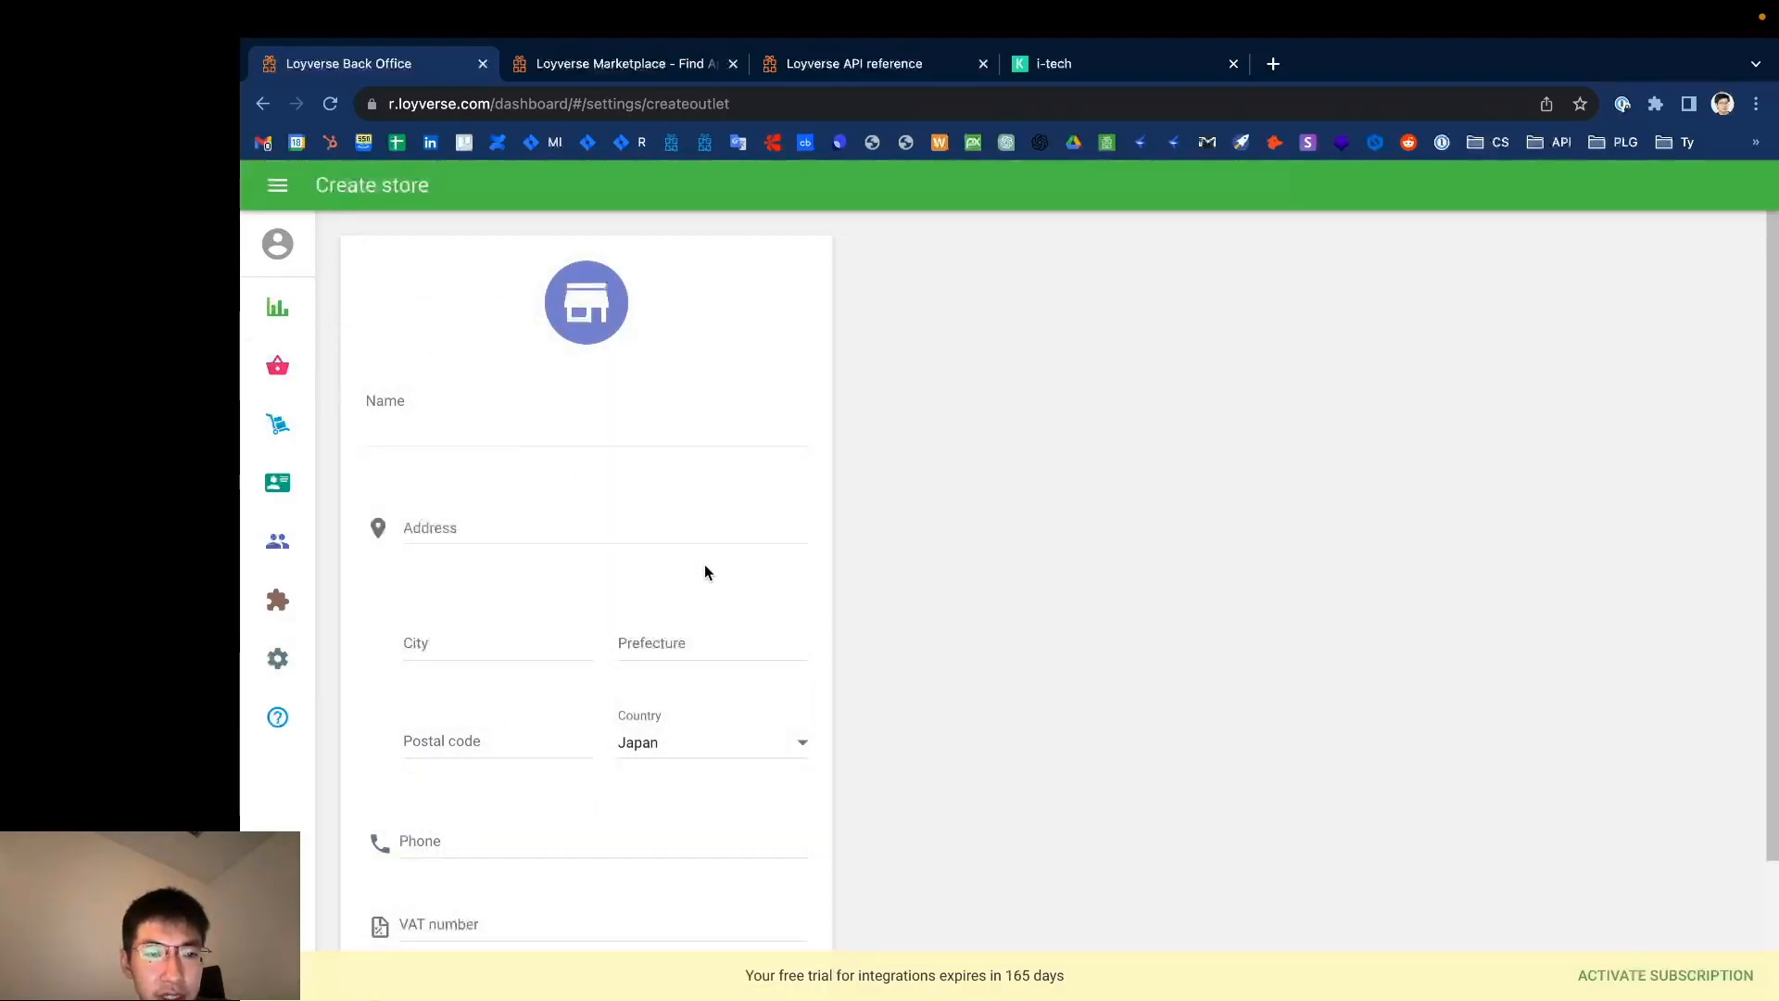
pyautogui.click(261, 104)
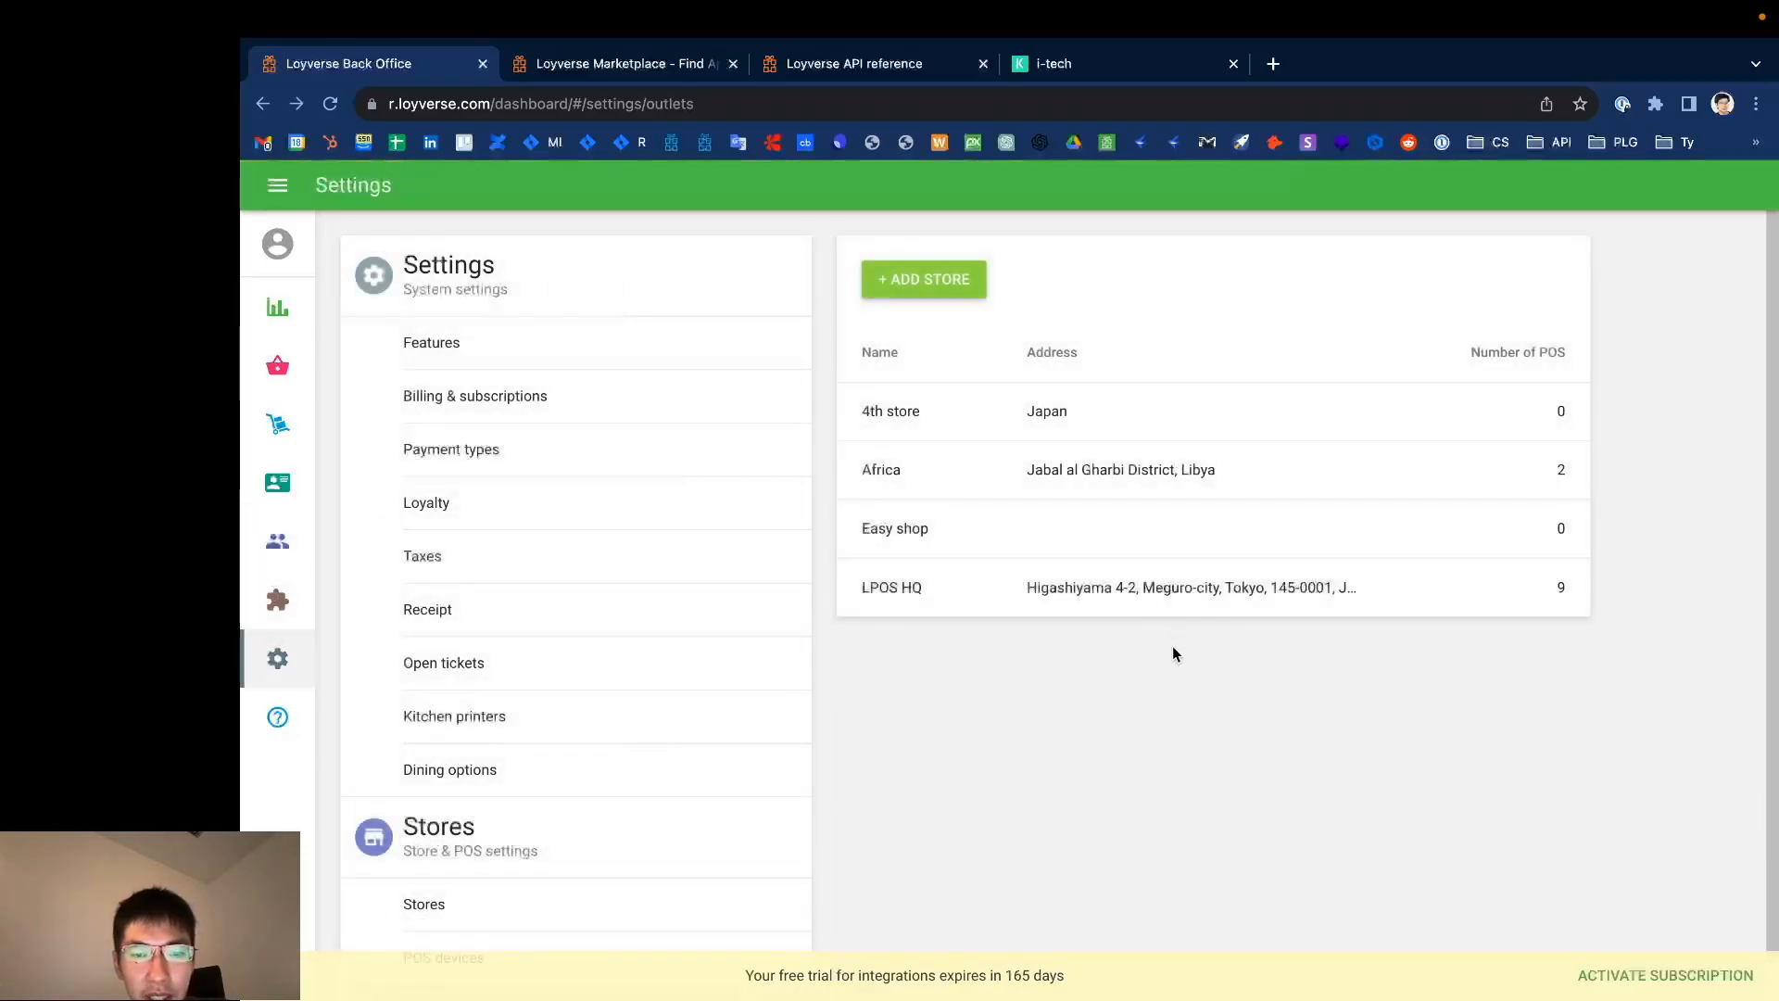
pyautogui.click(1060, 63)
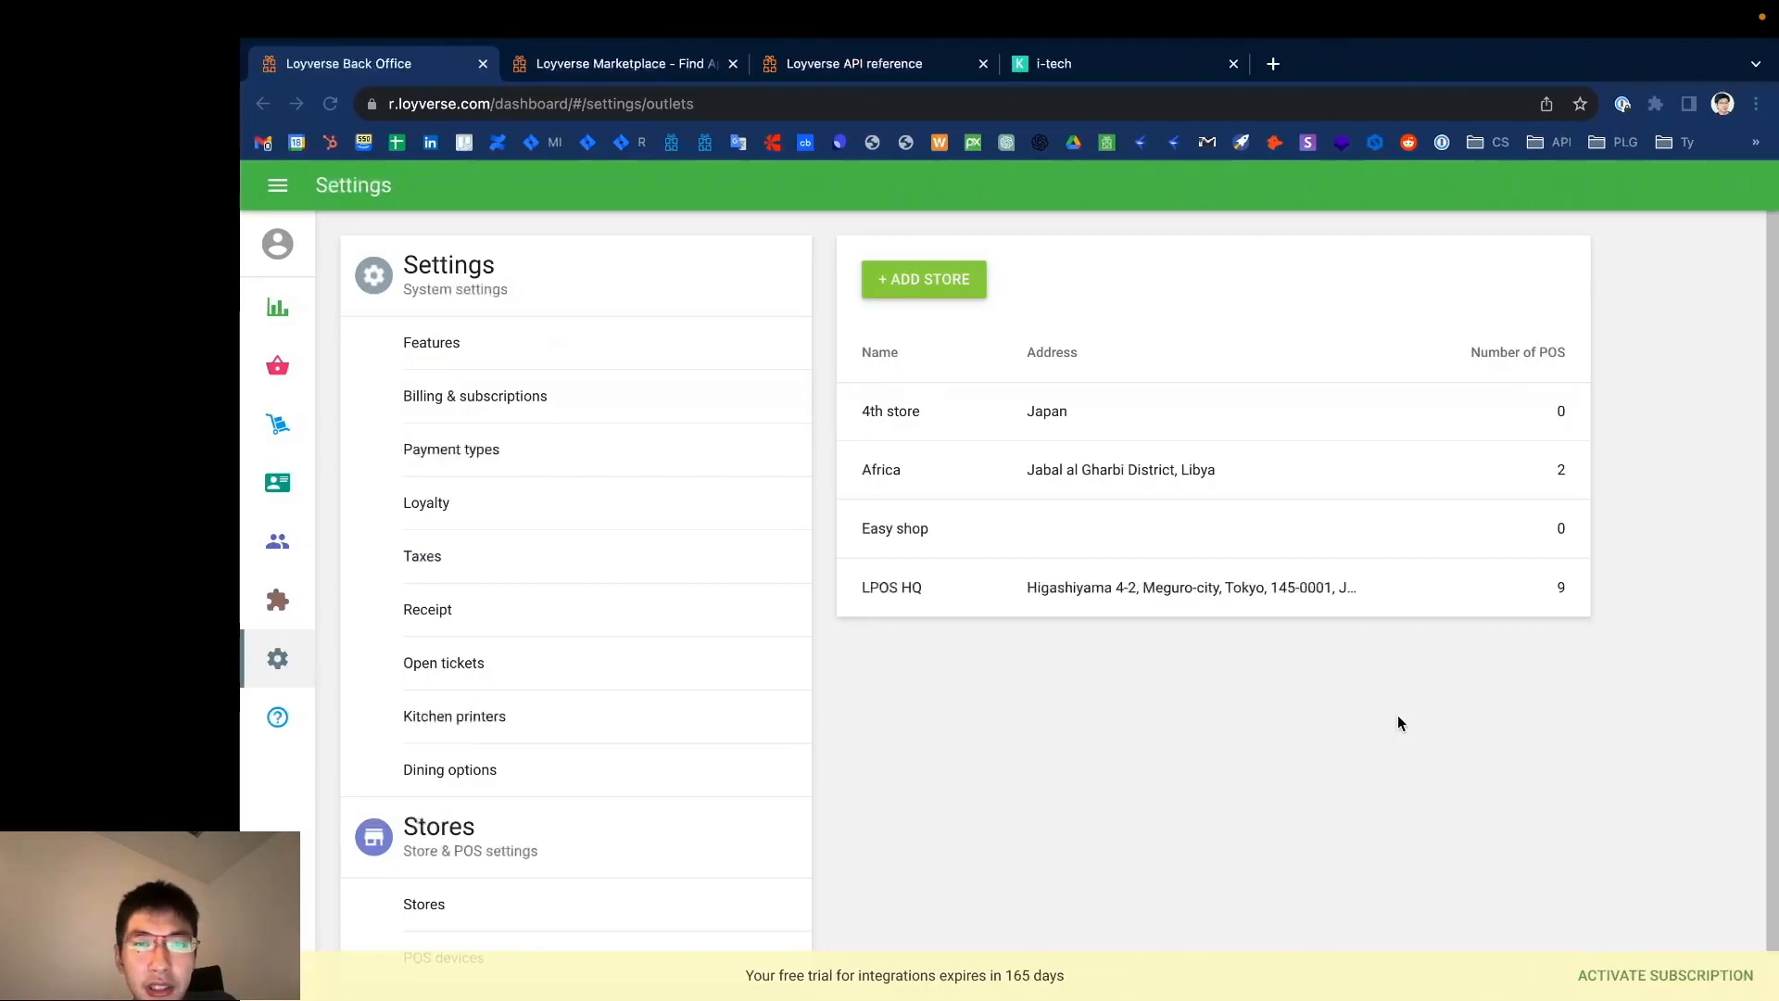
pyautogui.moveTo(1323, 667)
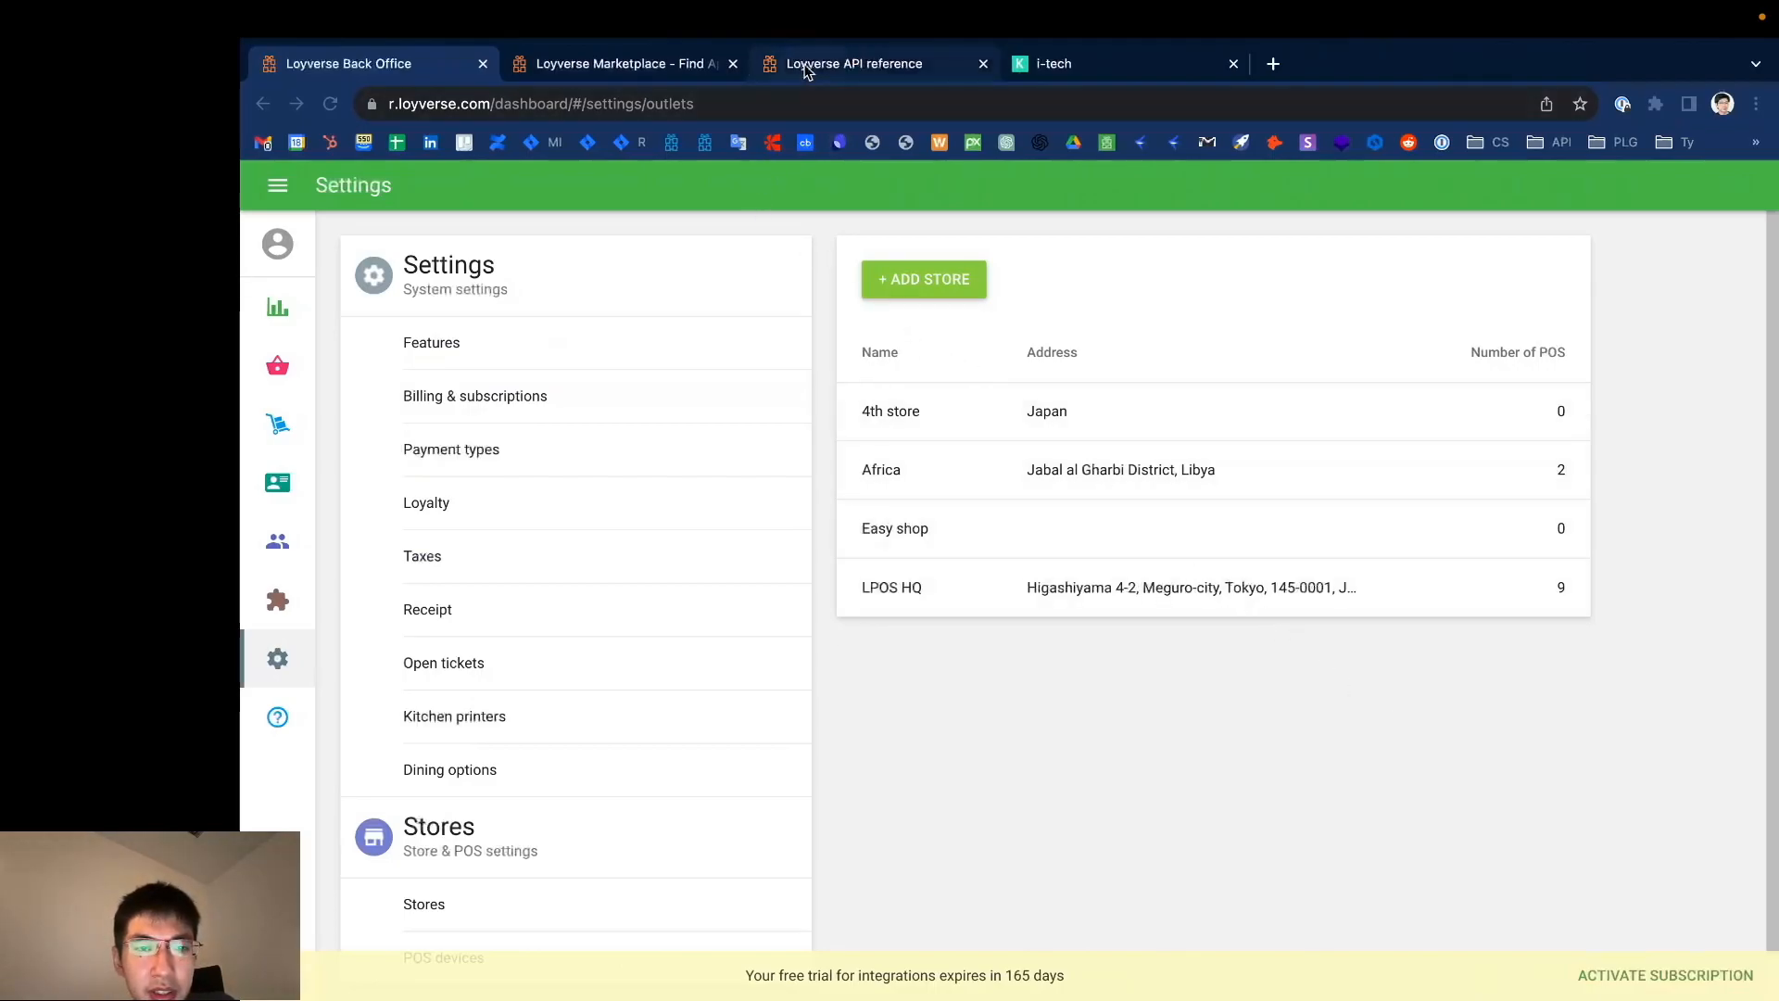
# Step: Show the Loyverse API (1.0) reference scrolled up to its Using the REST API introduction
pyautogui.click(853, 63)
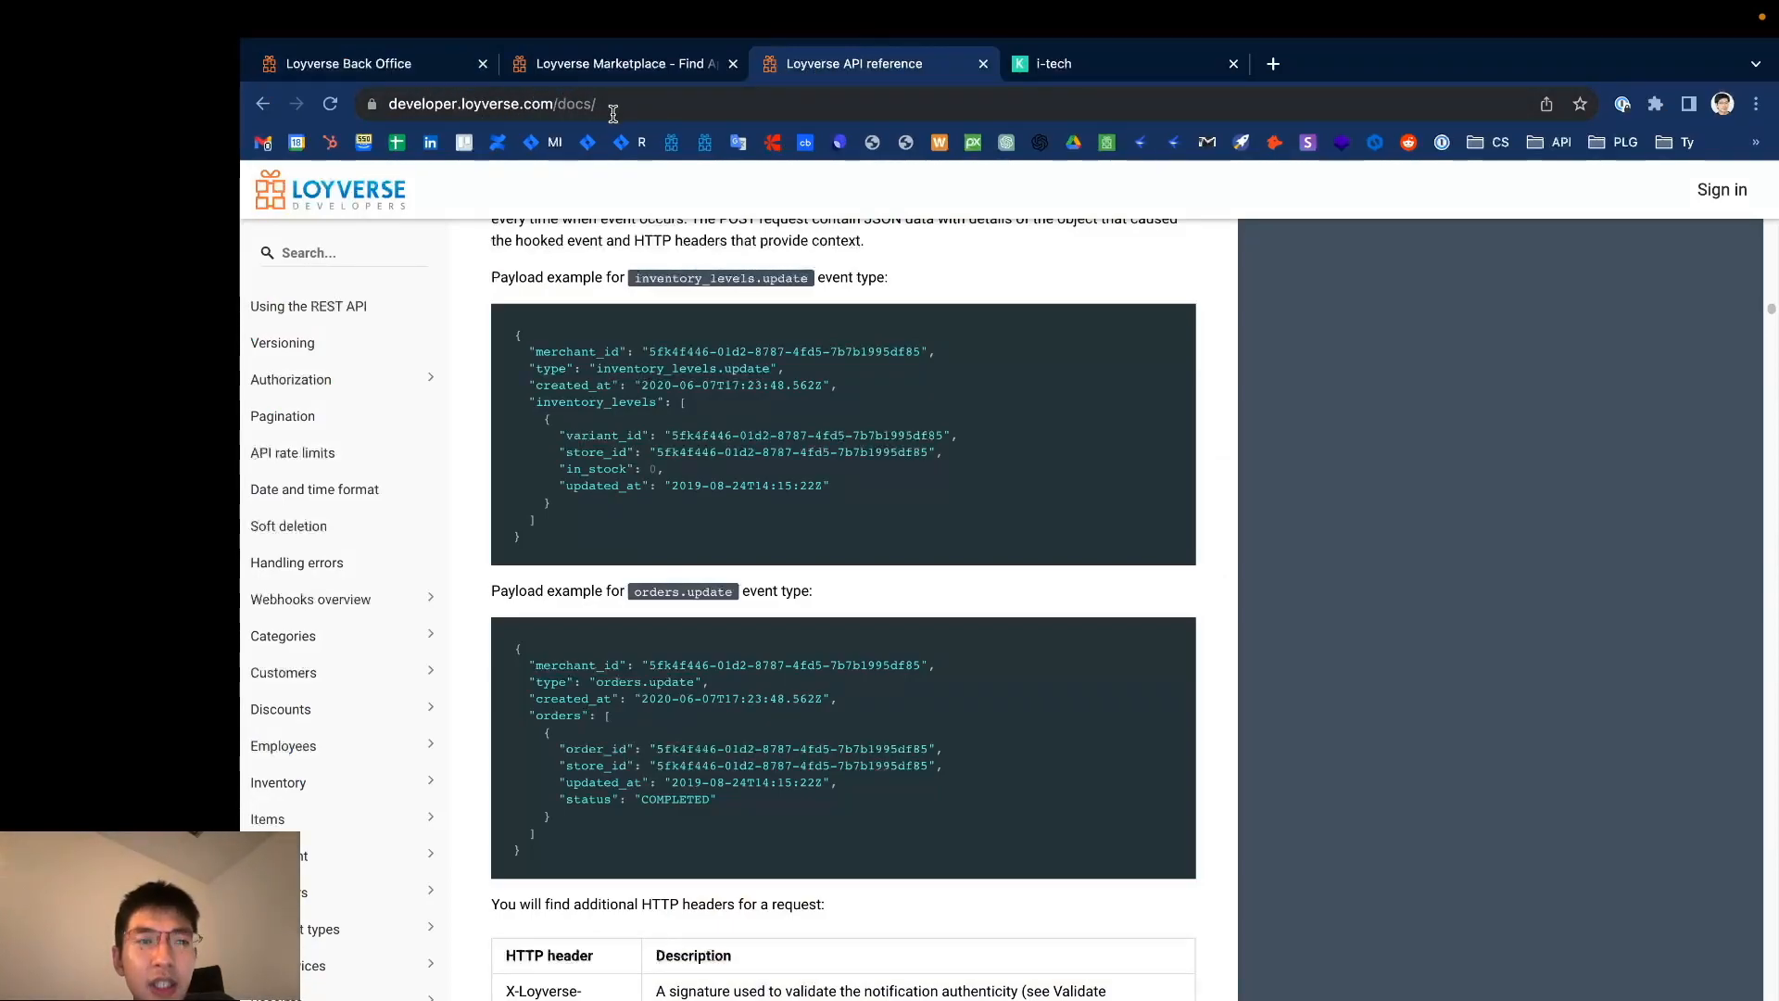
pyautogui.scroll(3)
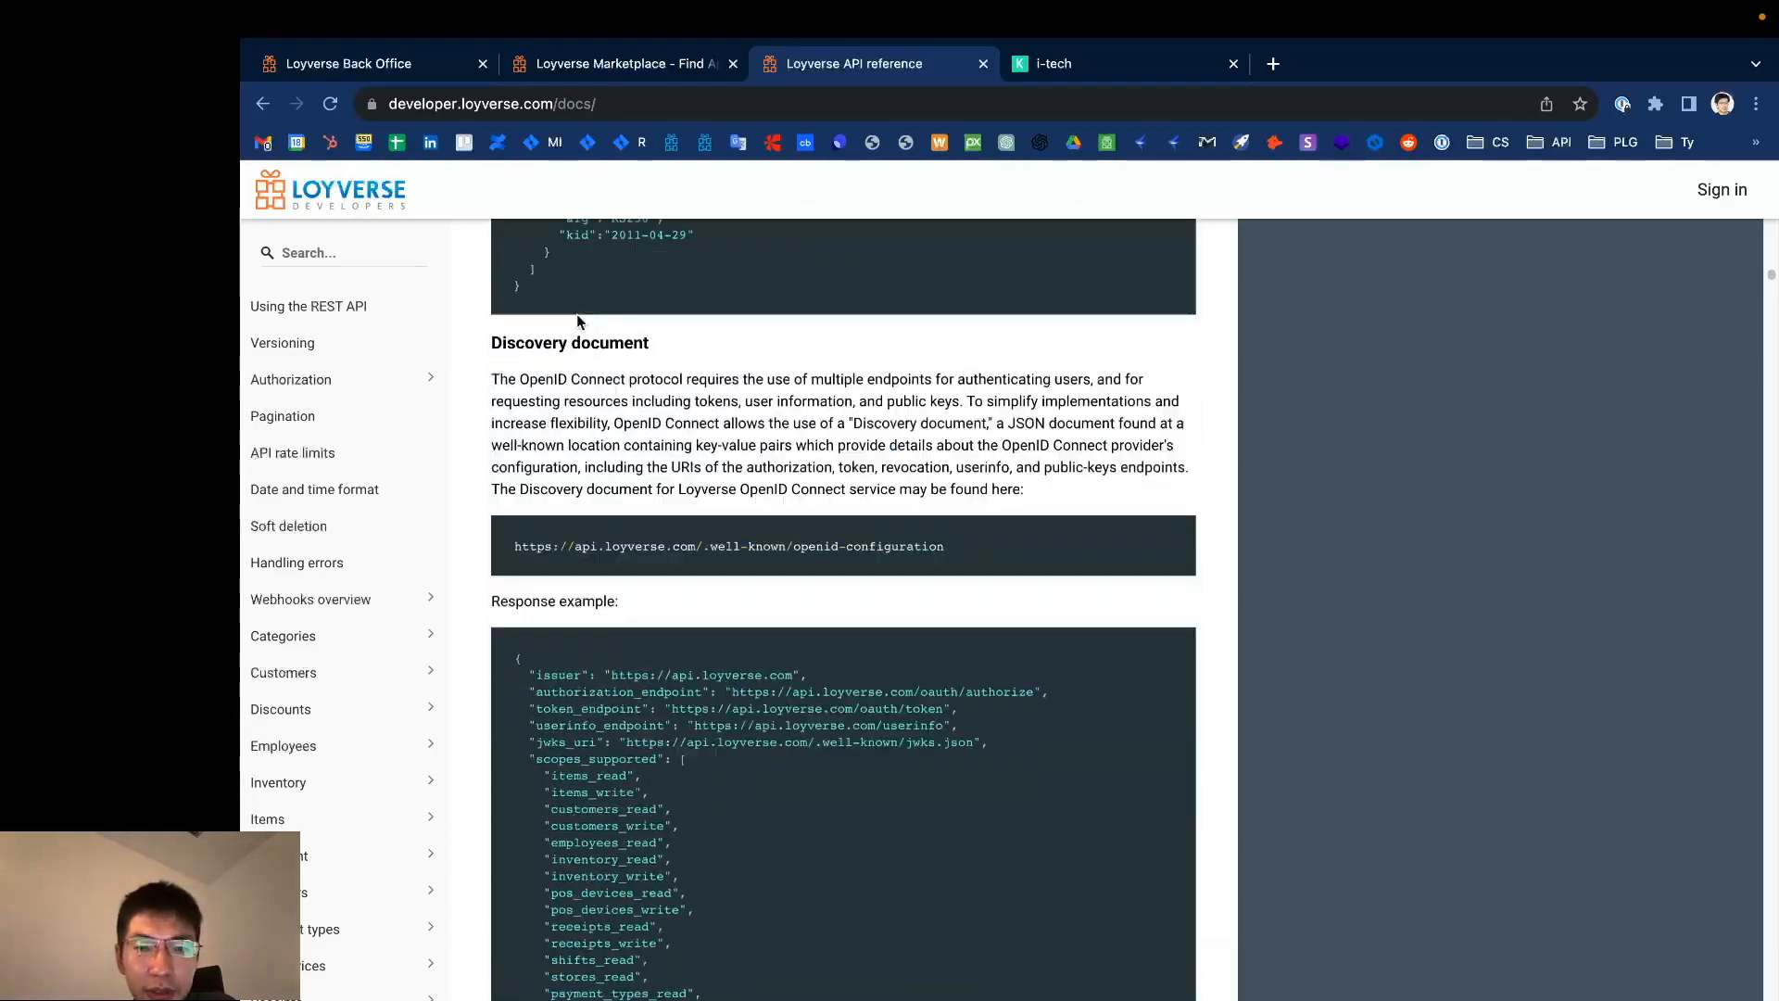
pyautogui.scroll(3)
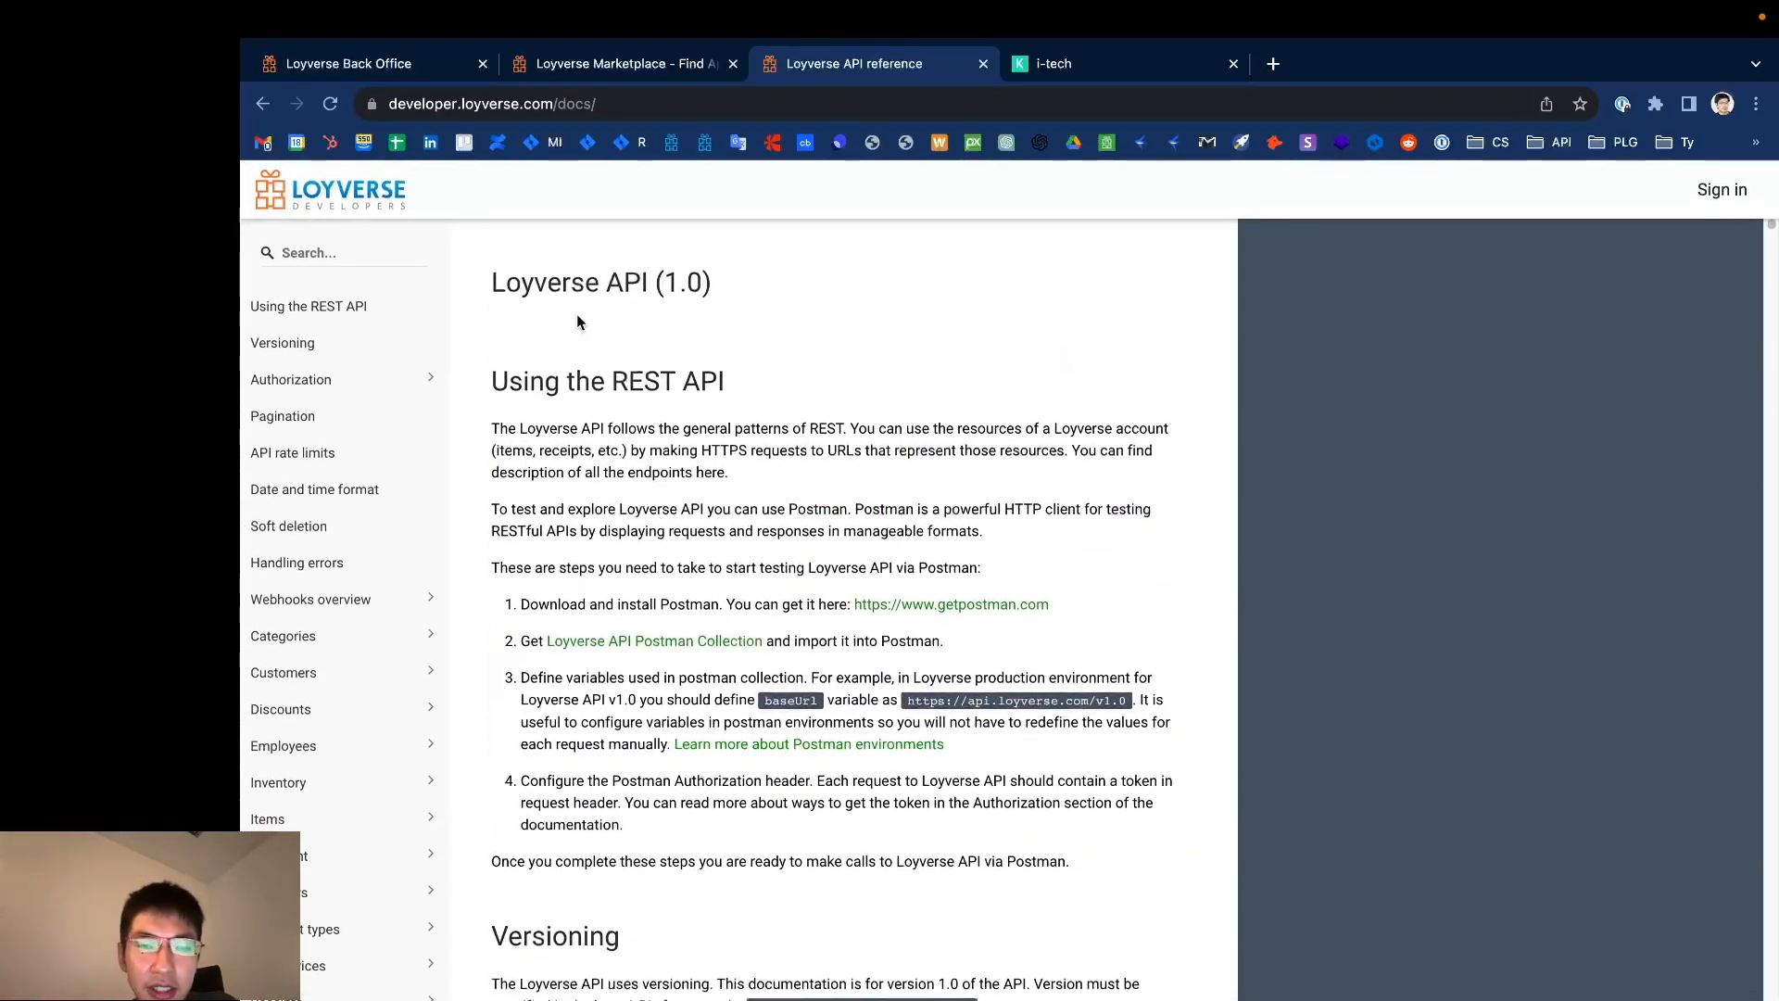
pyautogui.moveTo(669, 443)
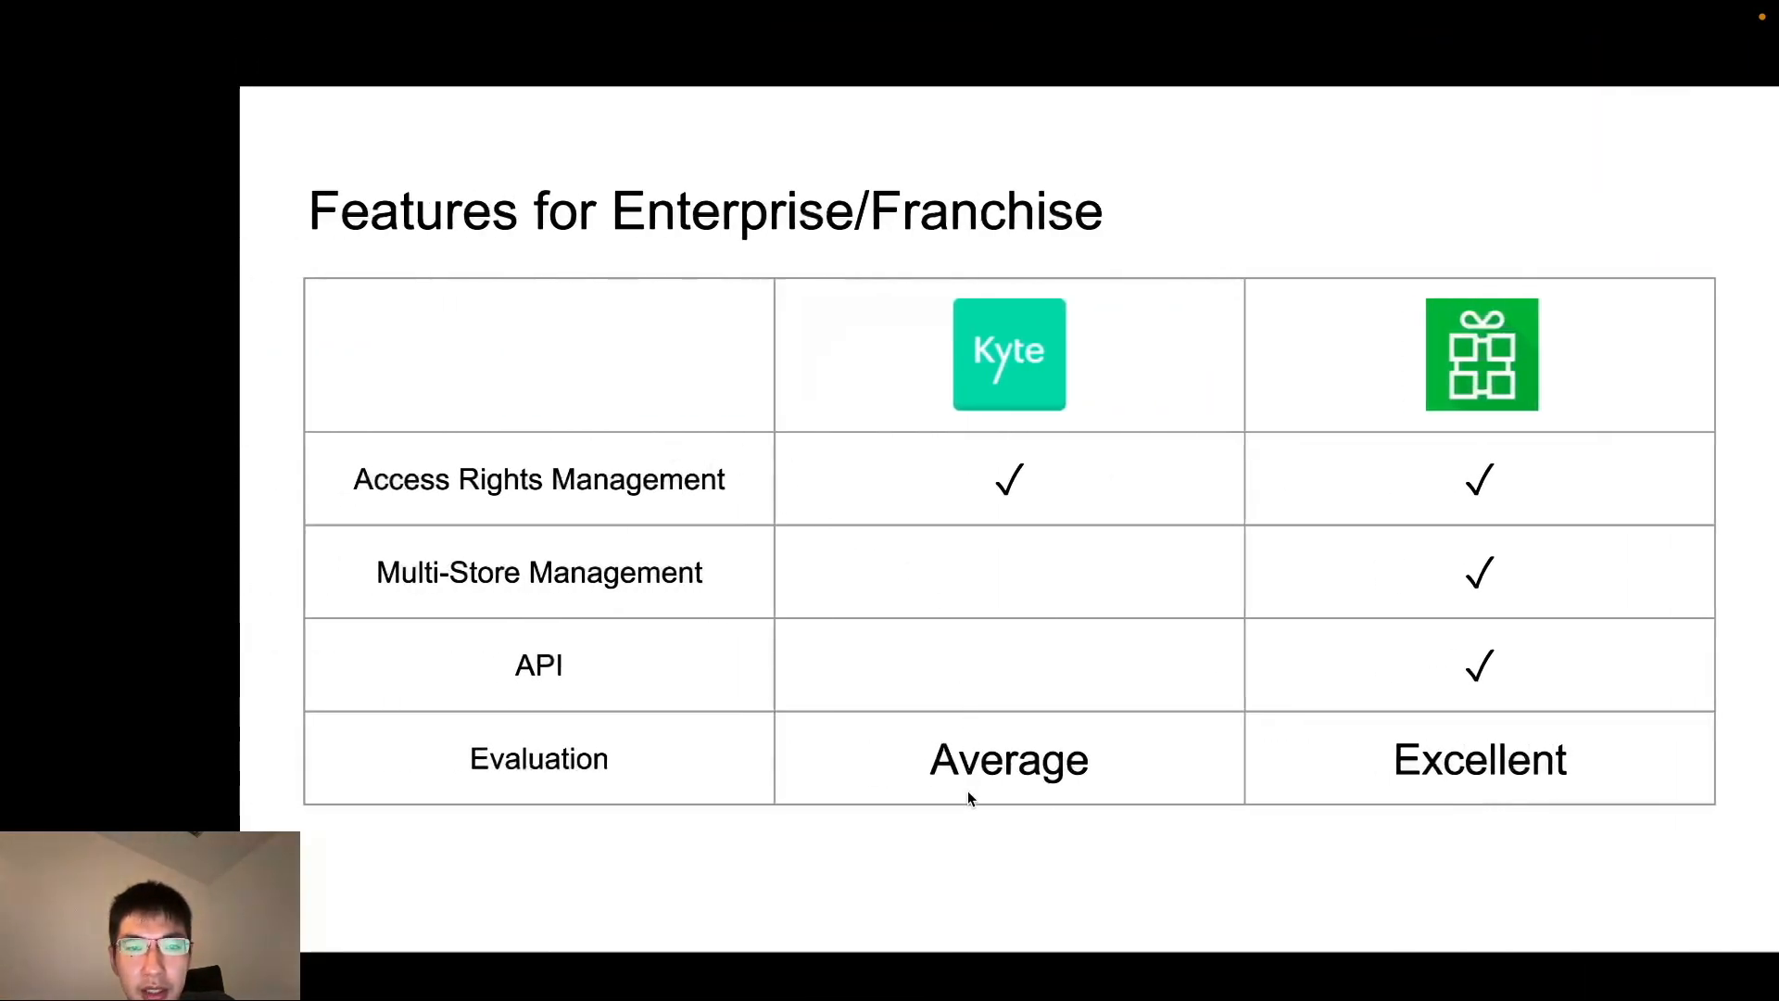
pyautogui.moveTo(860, 836)
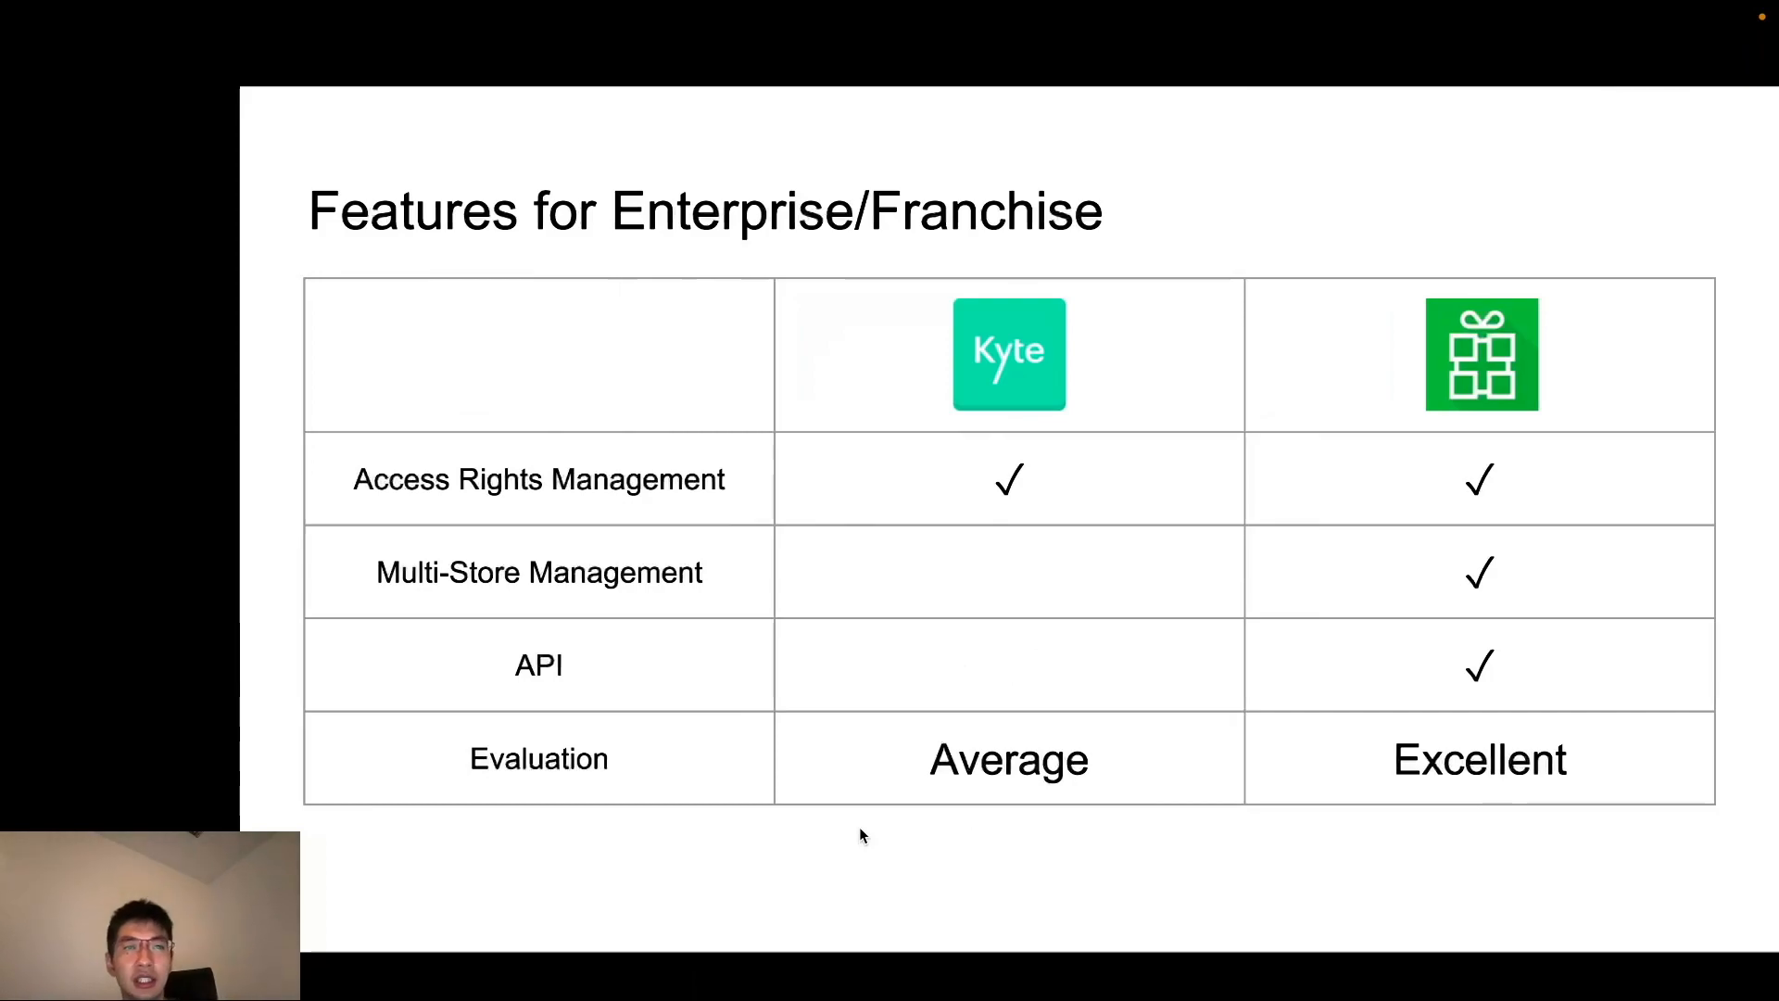